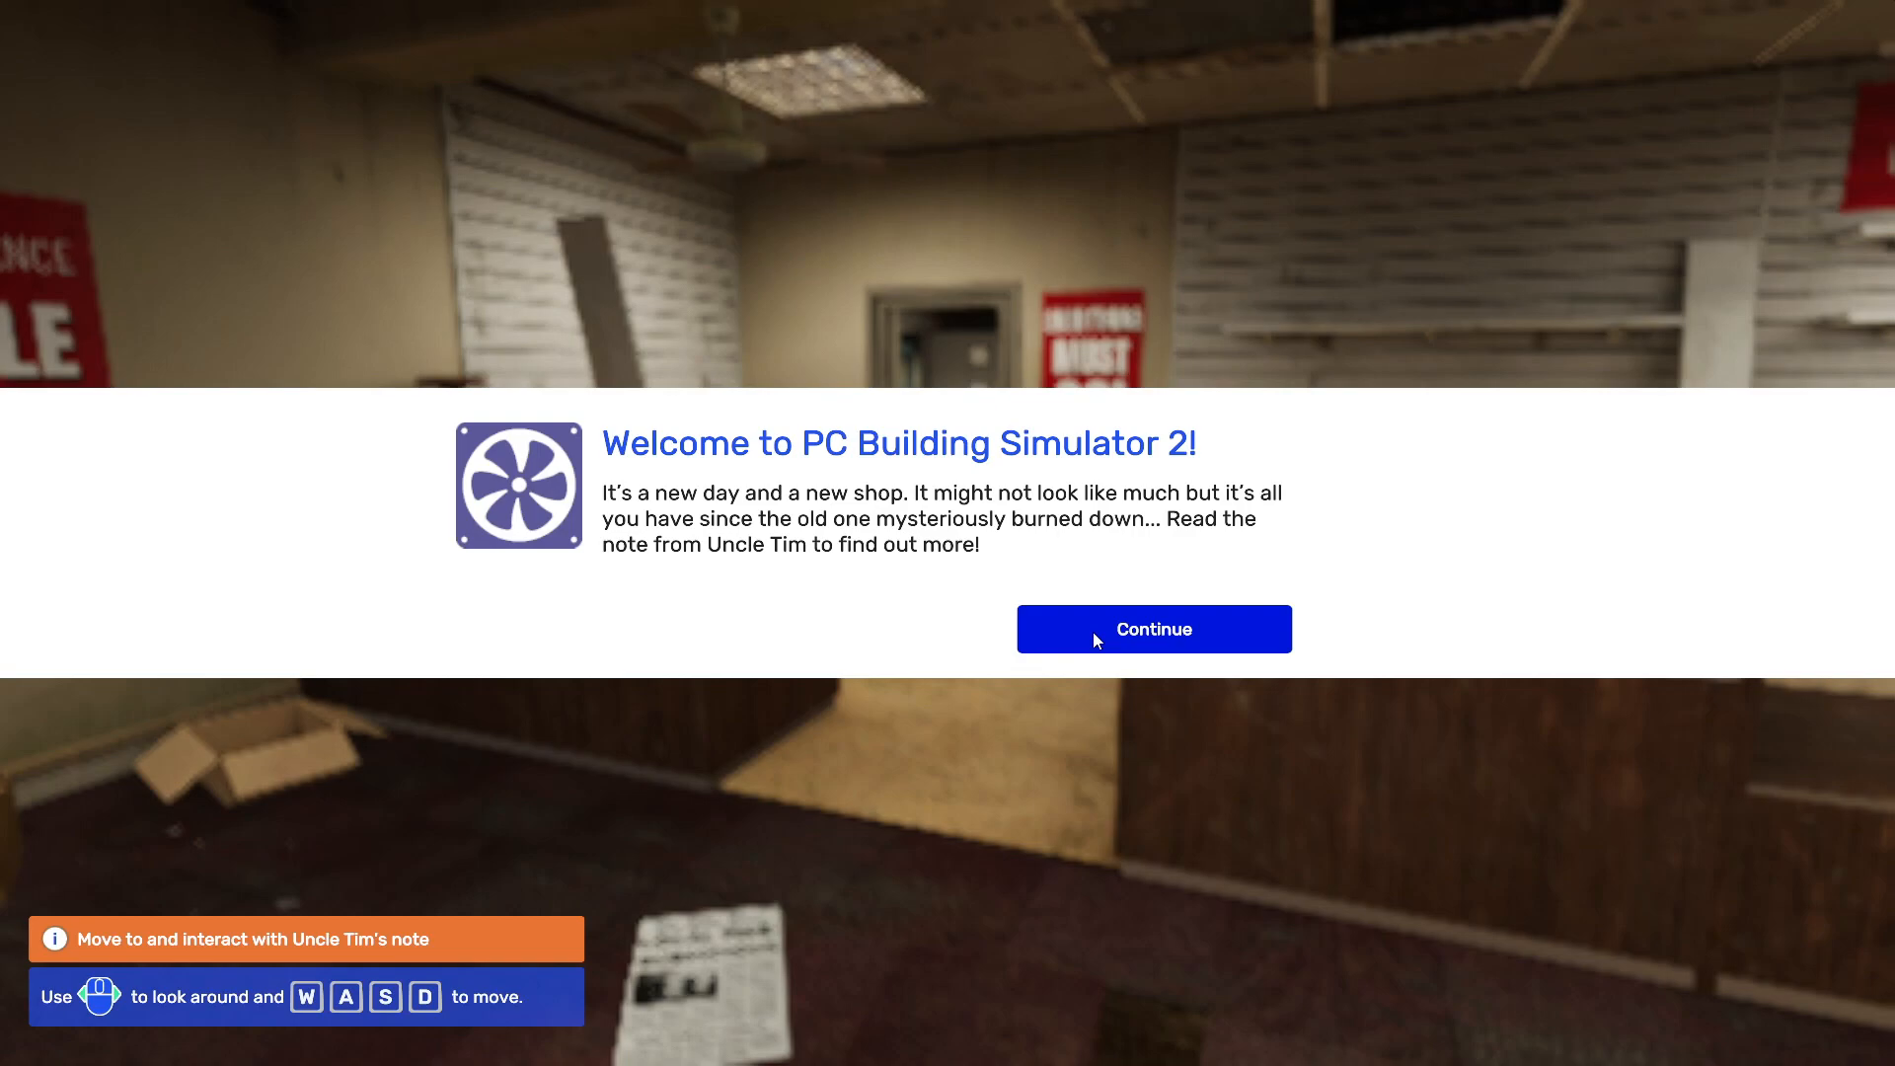
mouse_move(1083, 623)
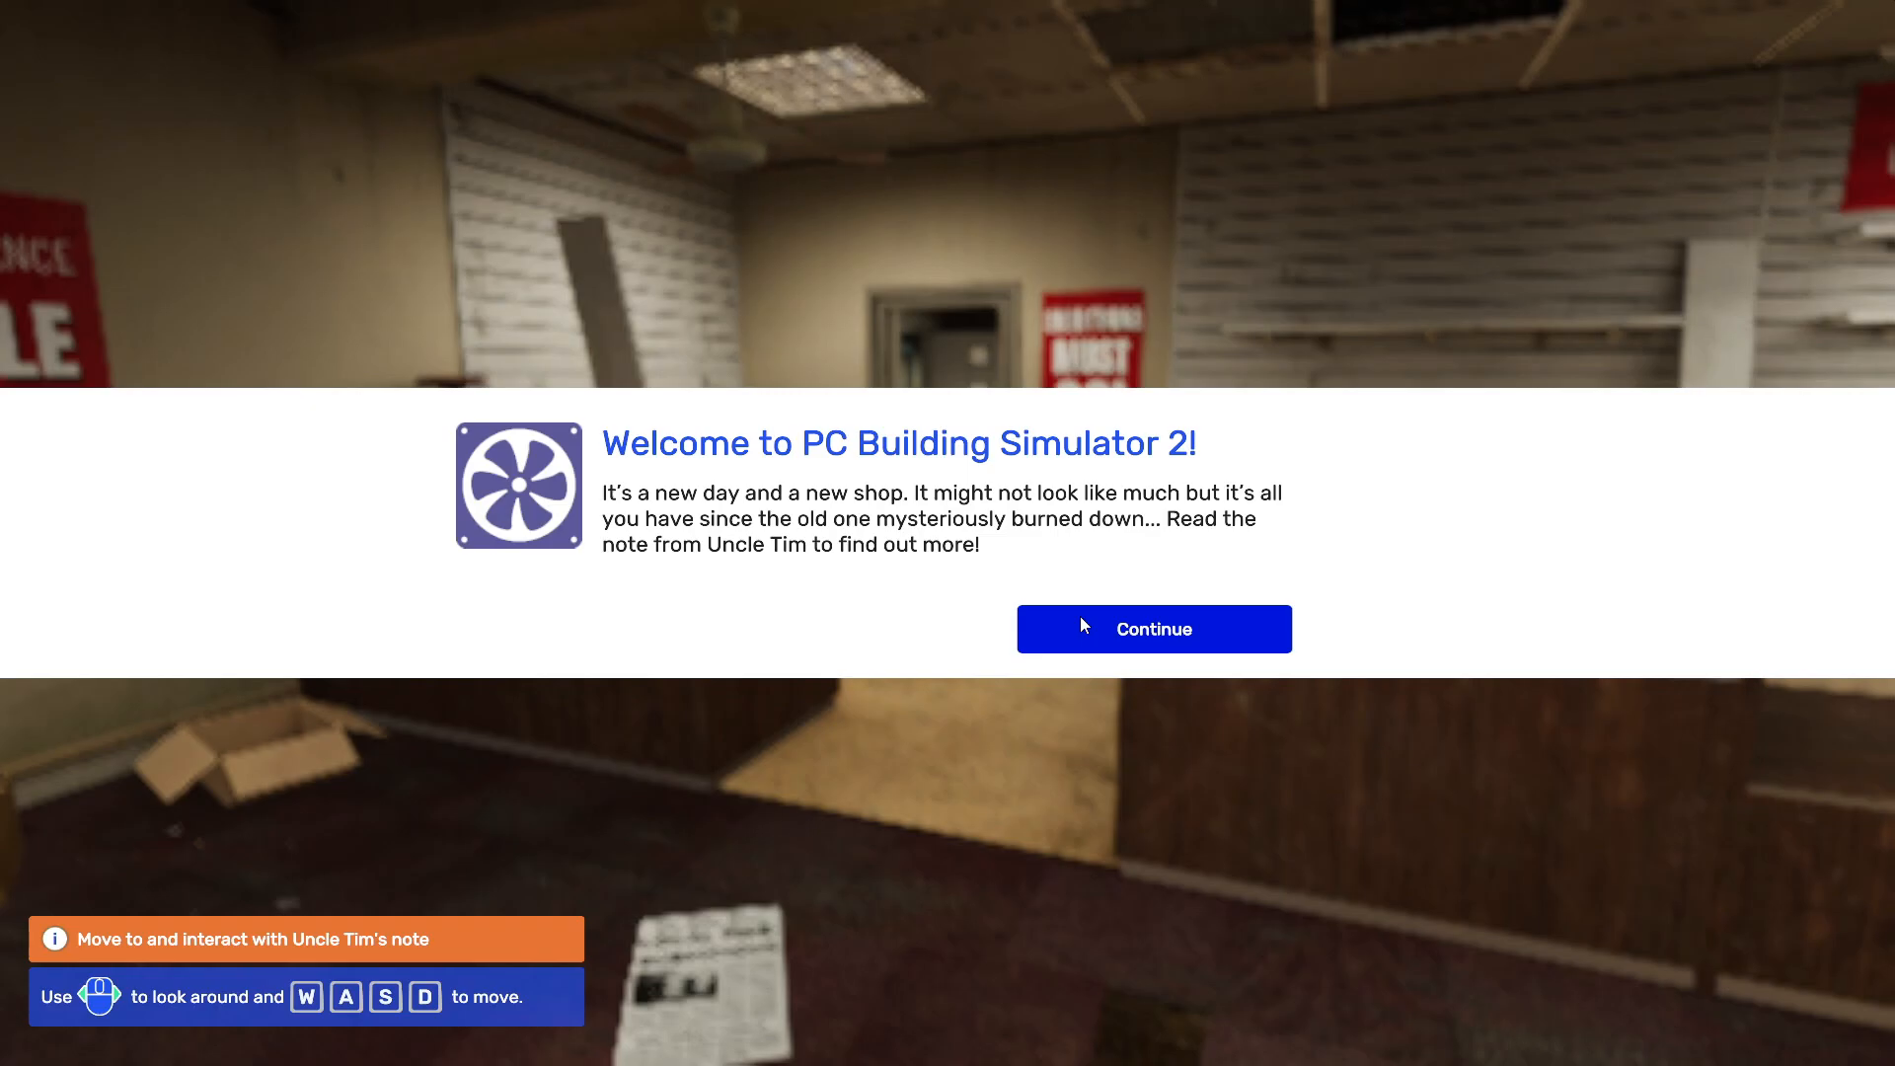
- Dismiss the welcome popup, then read Uncle Tim's note on the counter and close it
click(1153, 628)
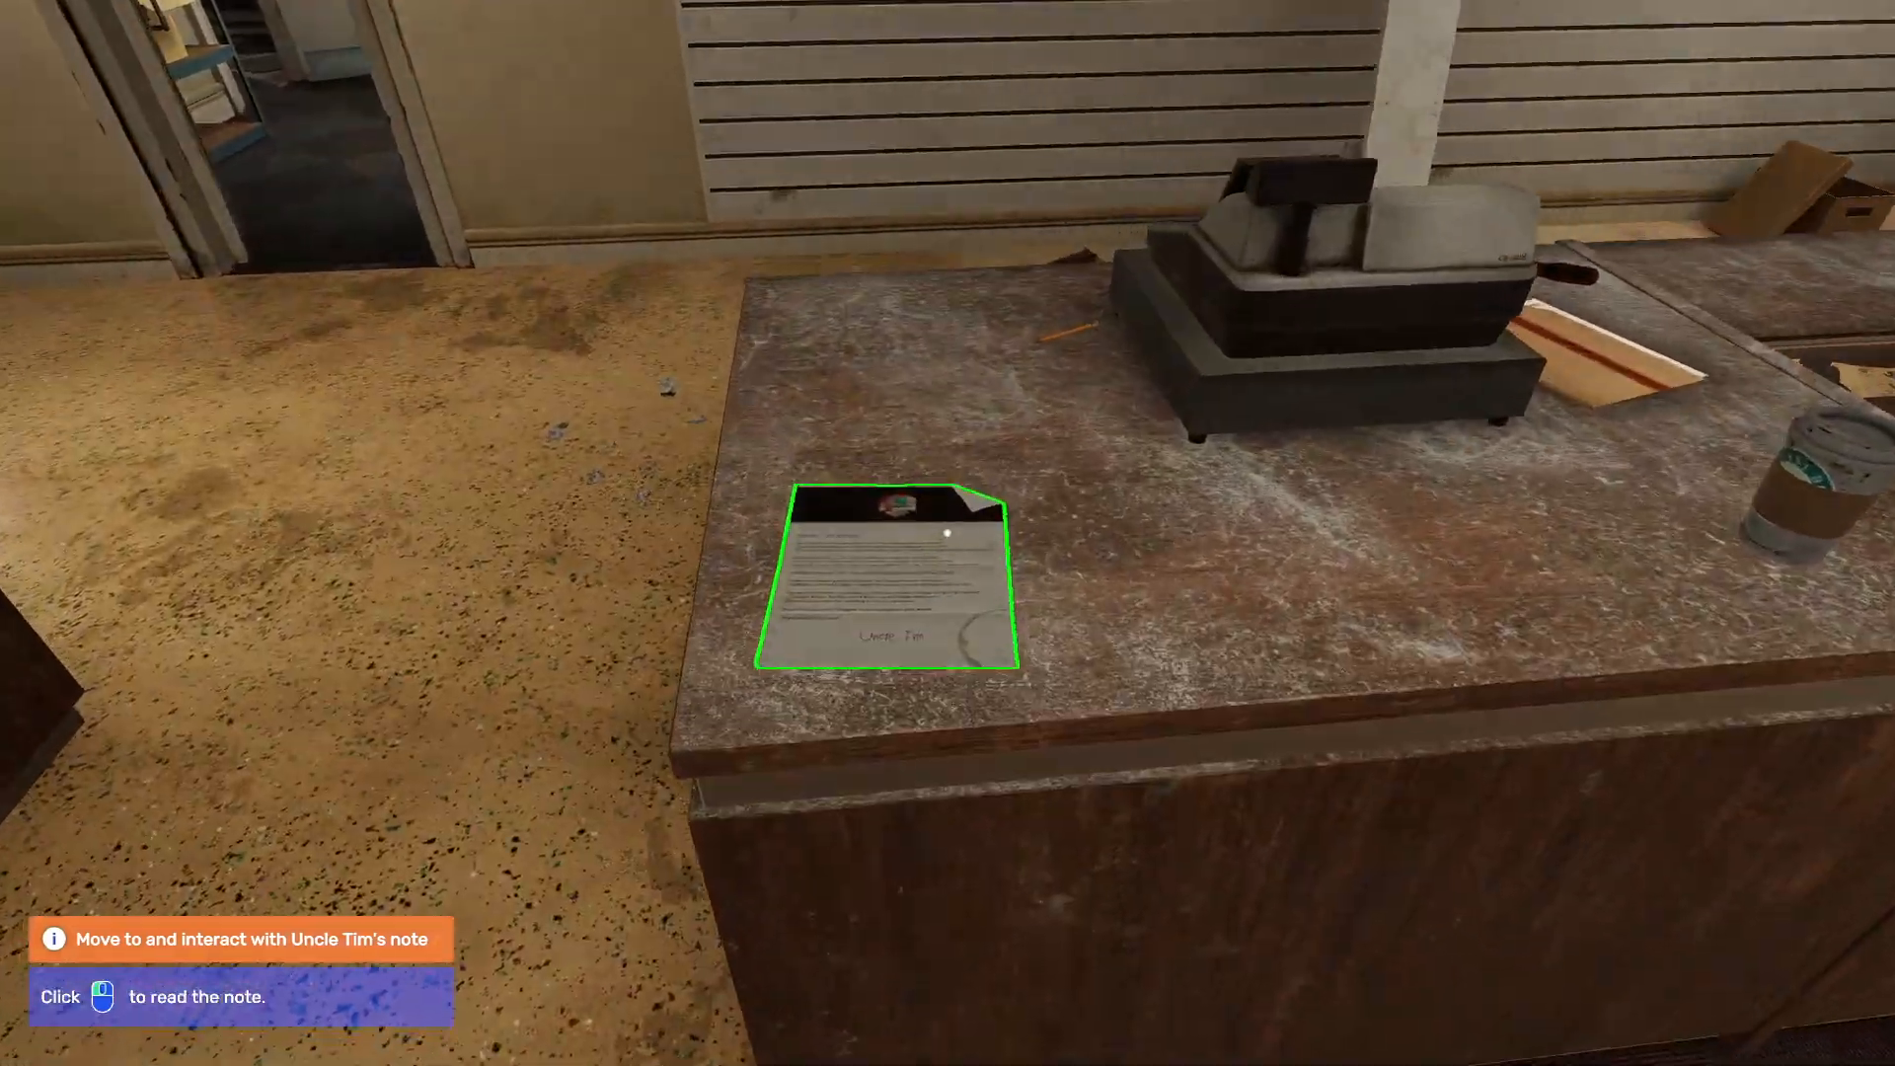
click(889, 574)
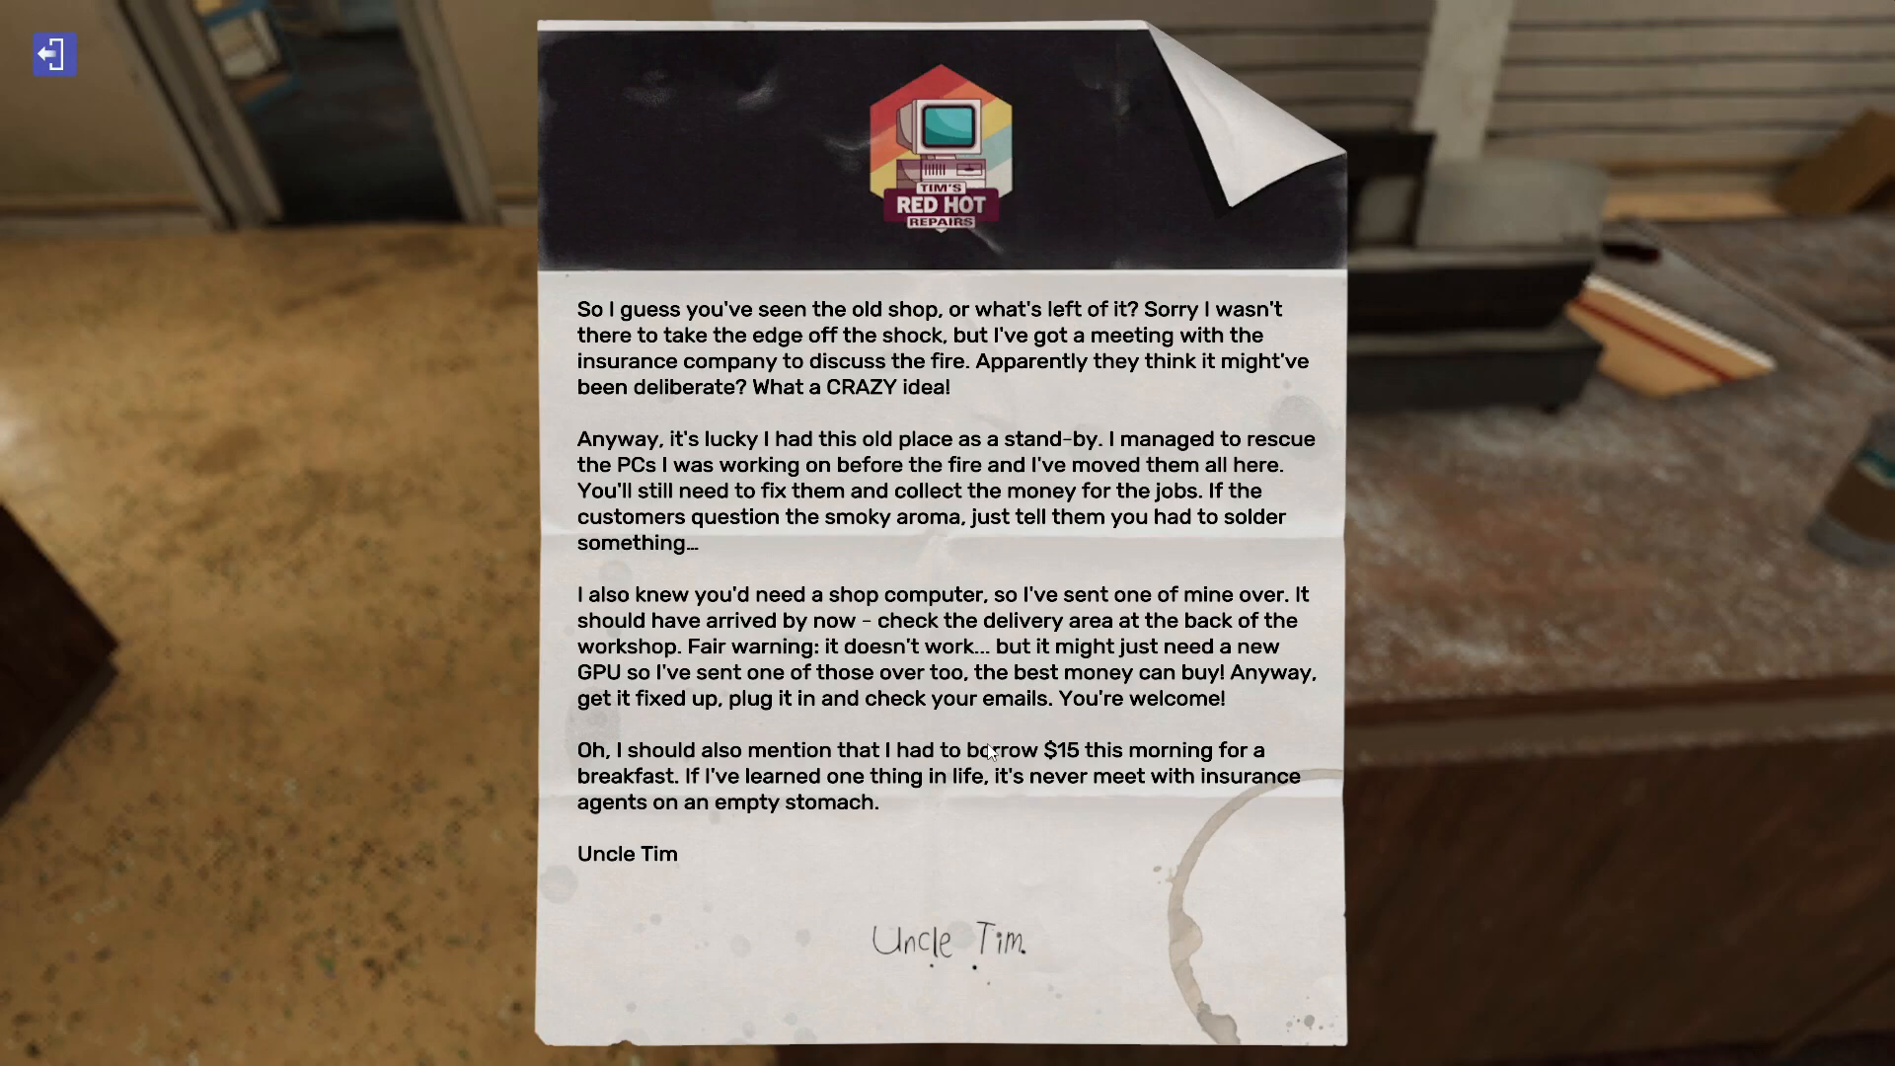
mouse_move(906, 377)
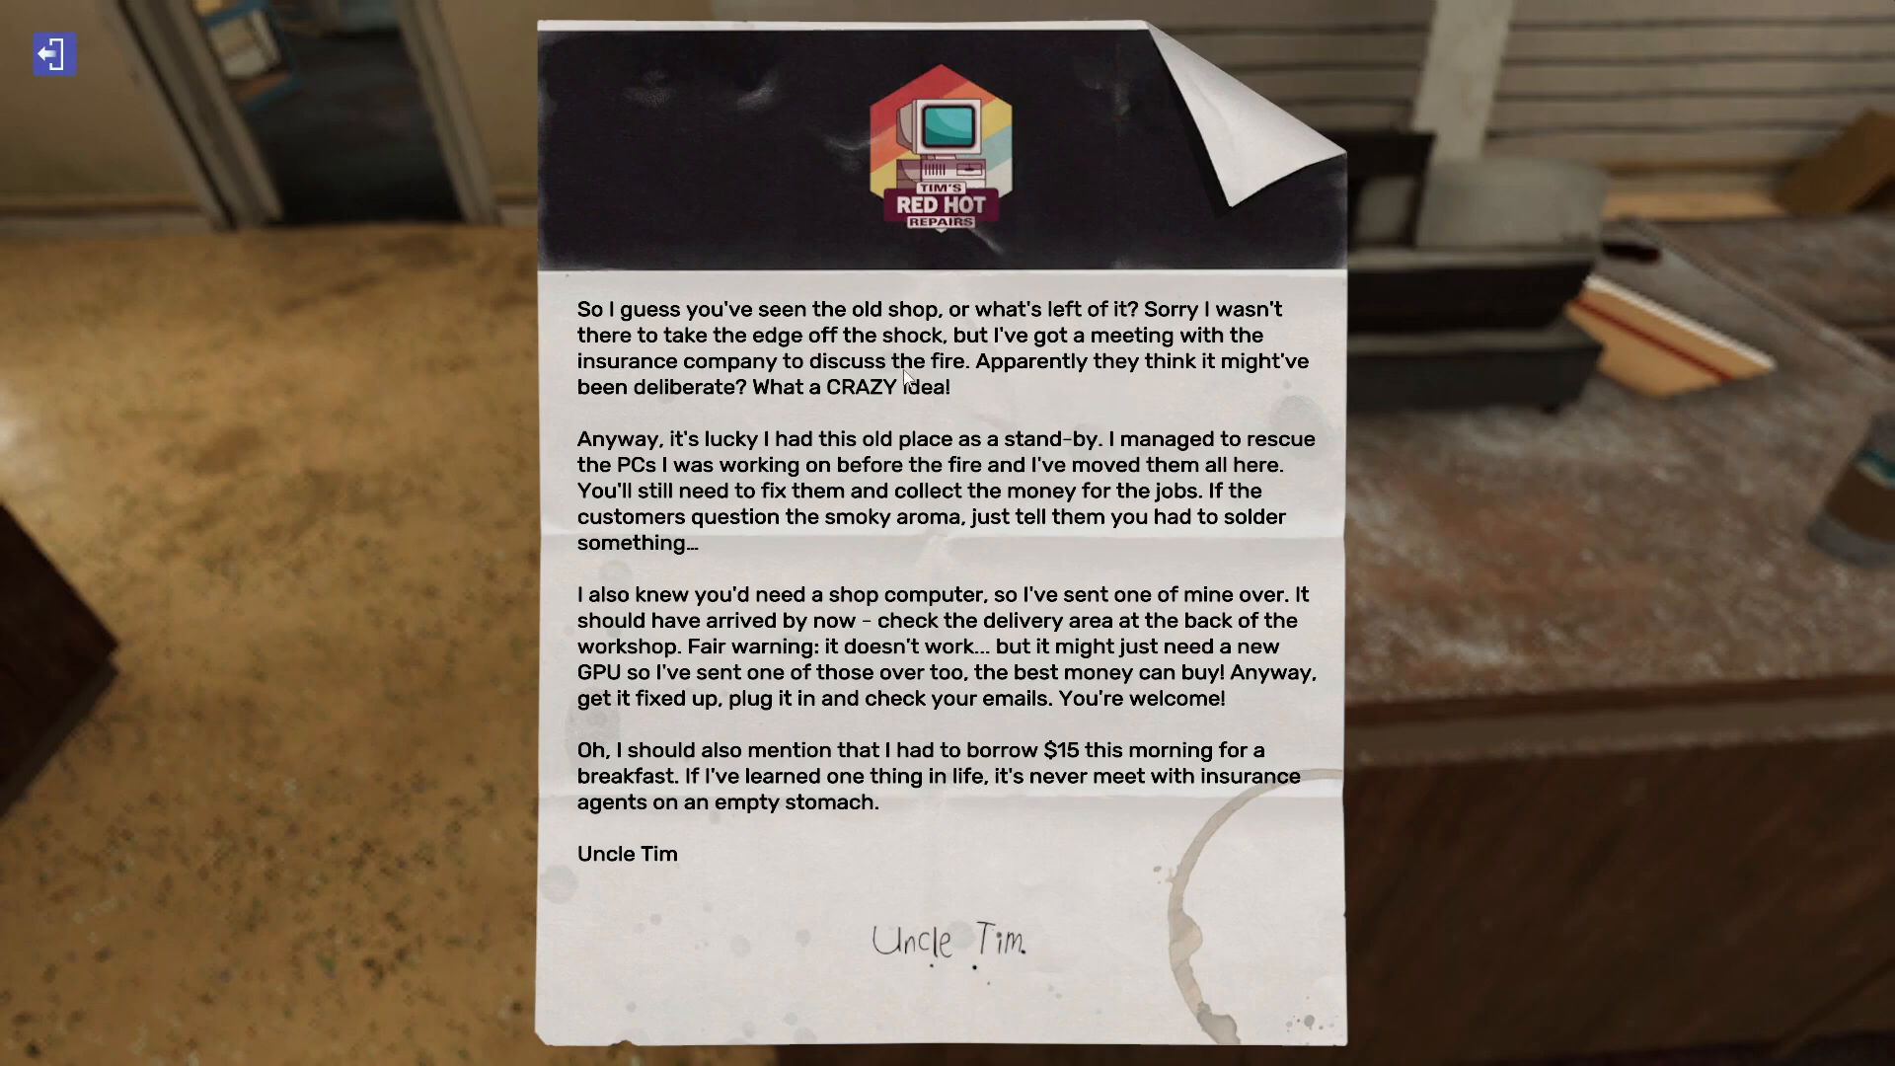
mouse_move(53, 54)
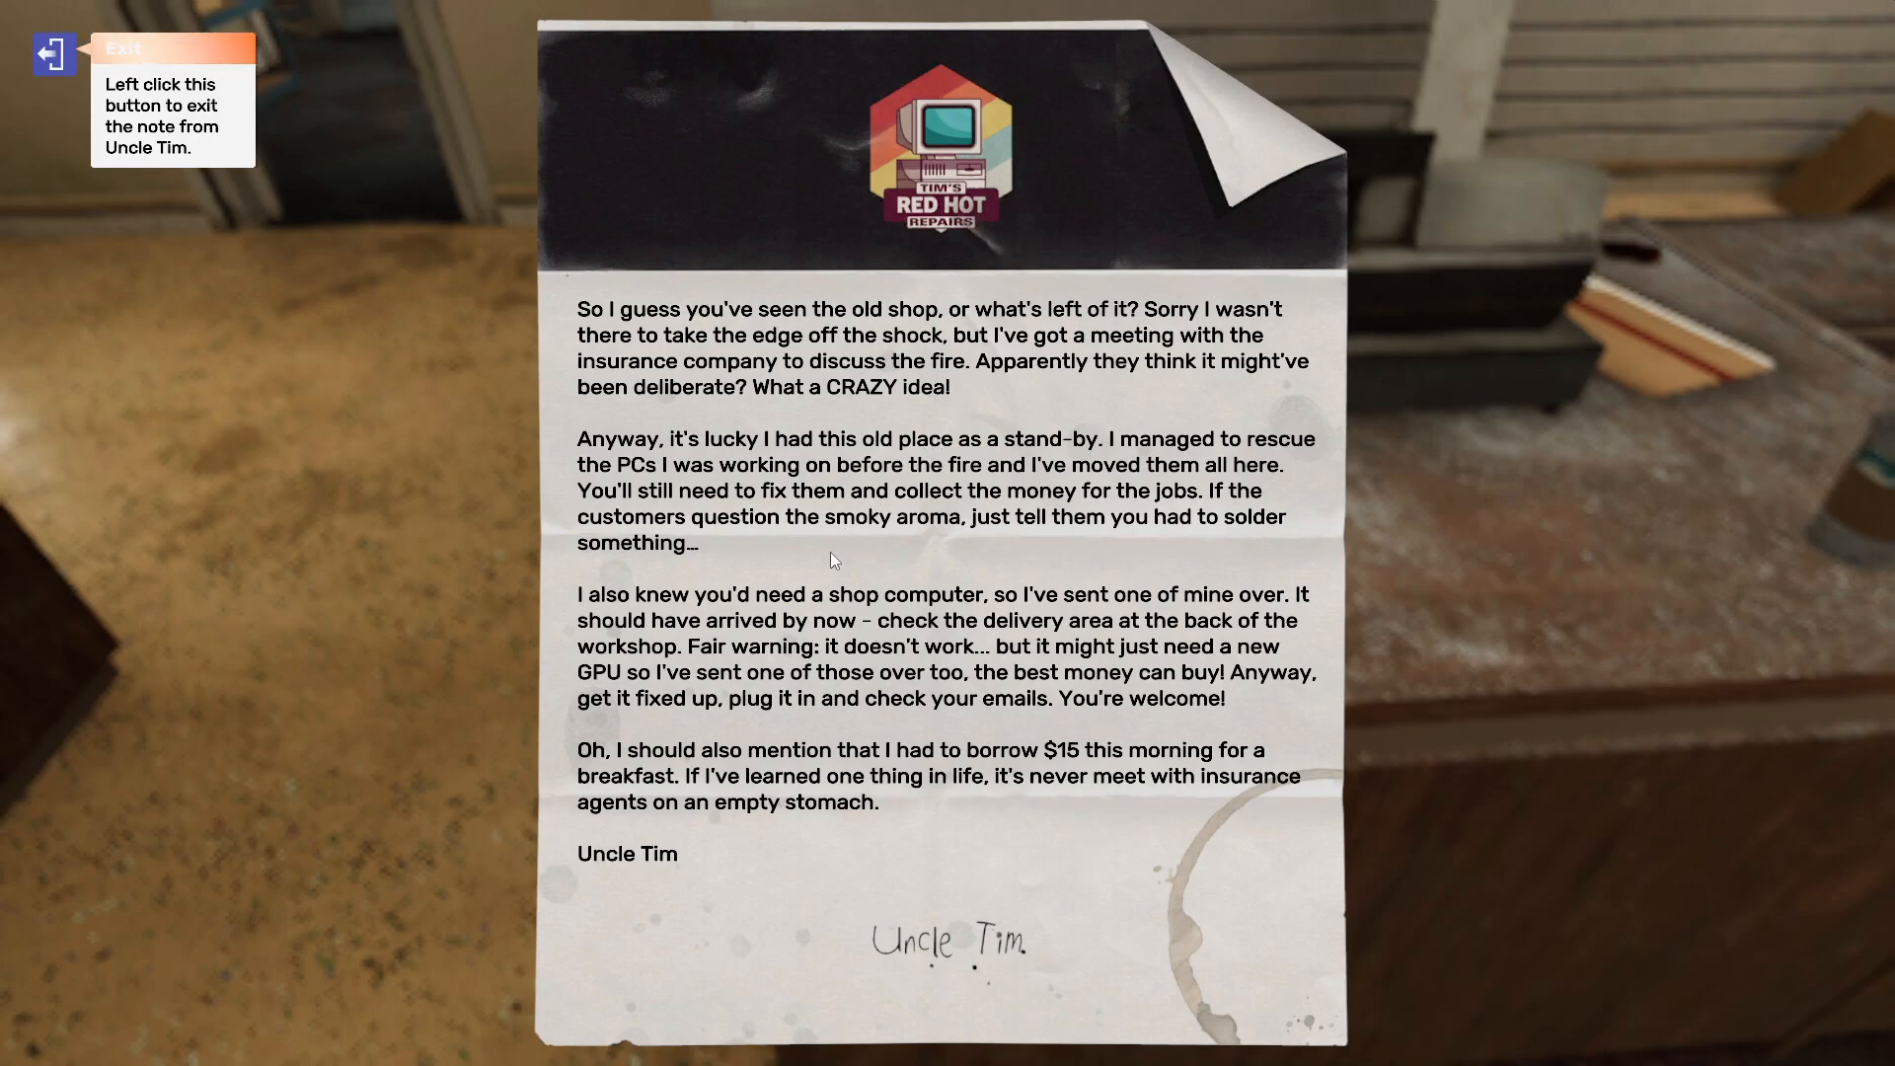
mouse_move(937, 535)
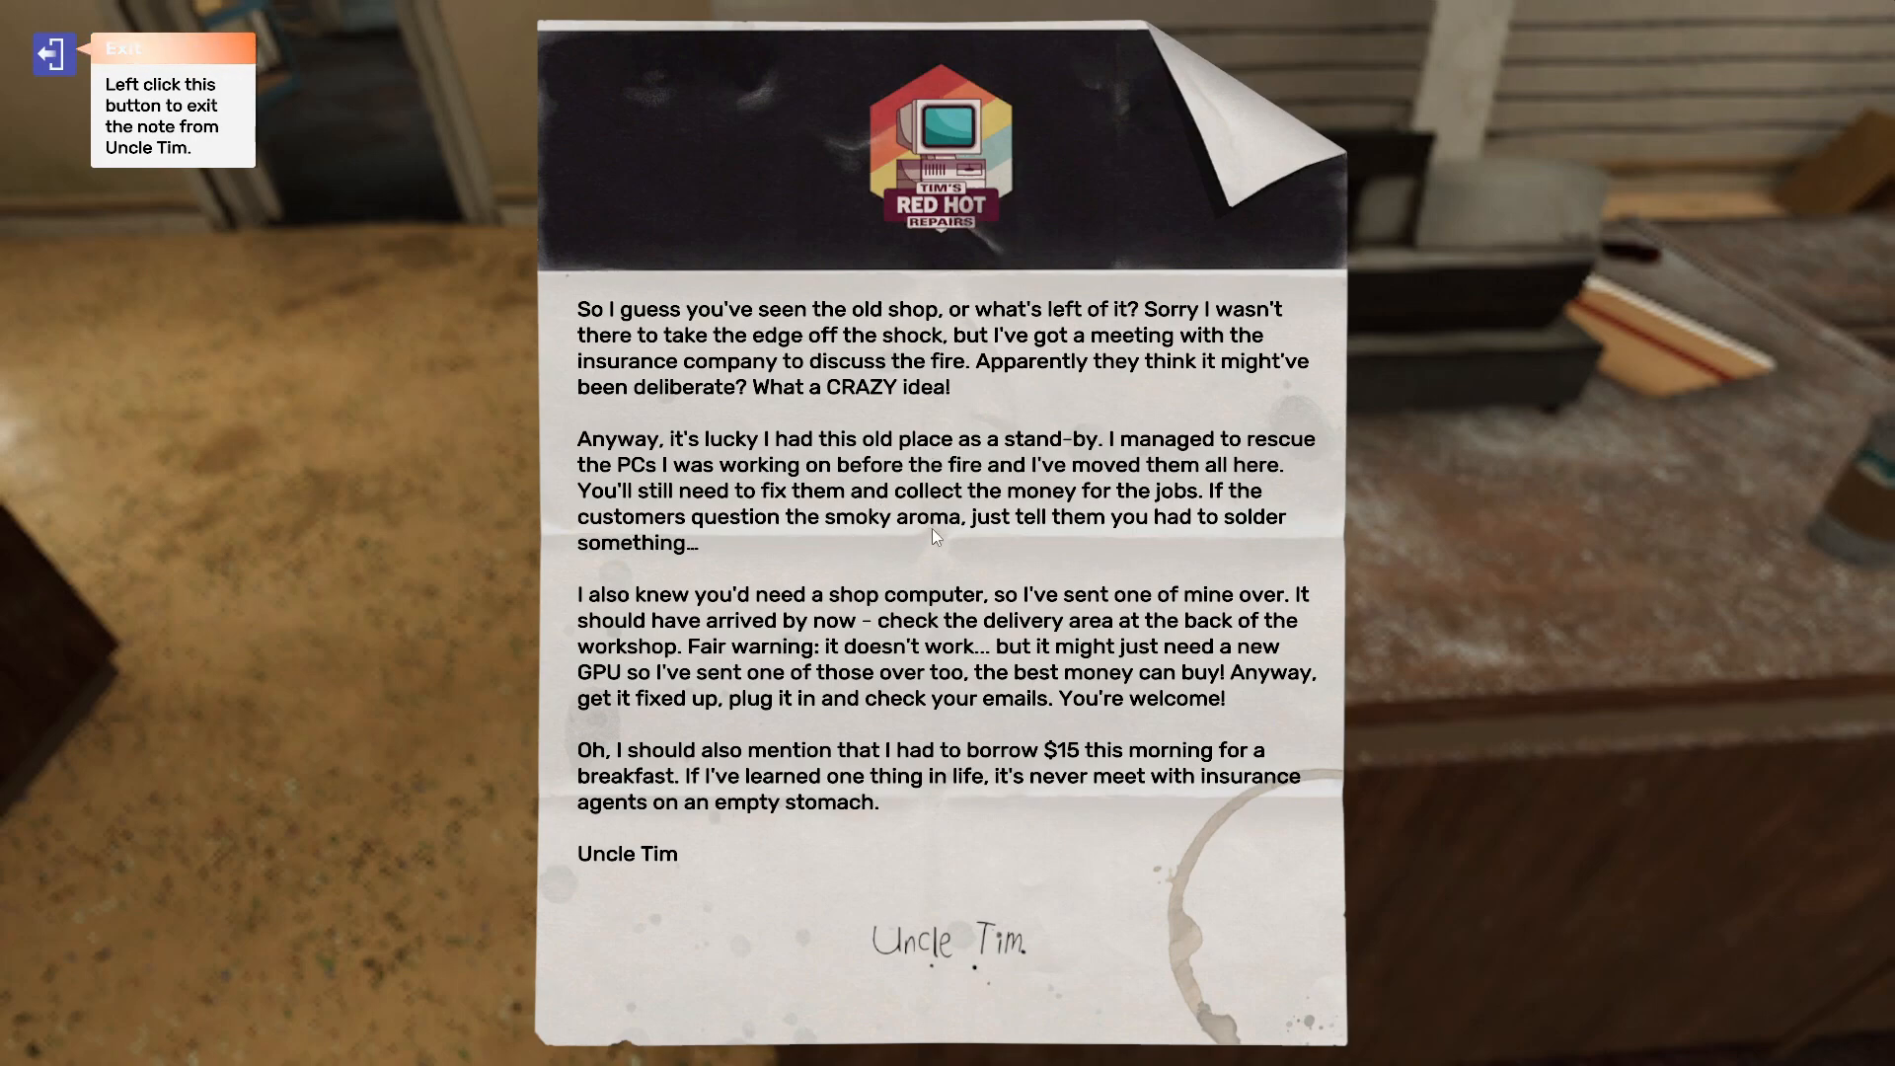
mouse_move(245, 184)
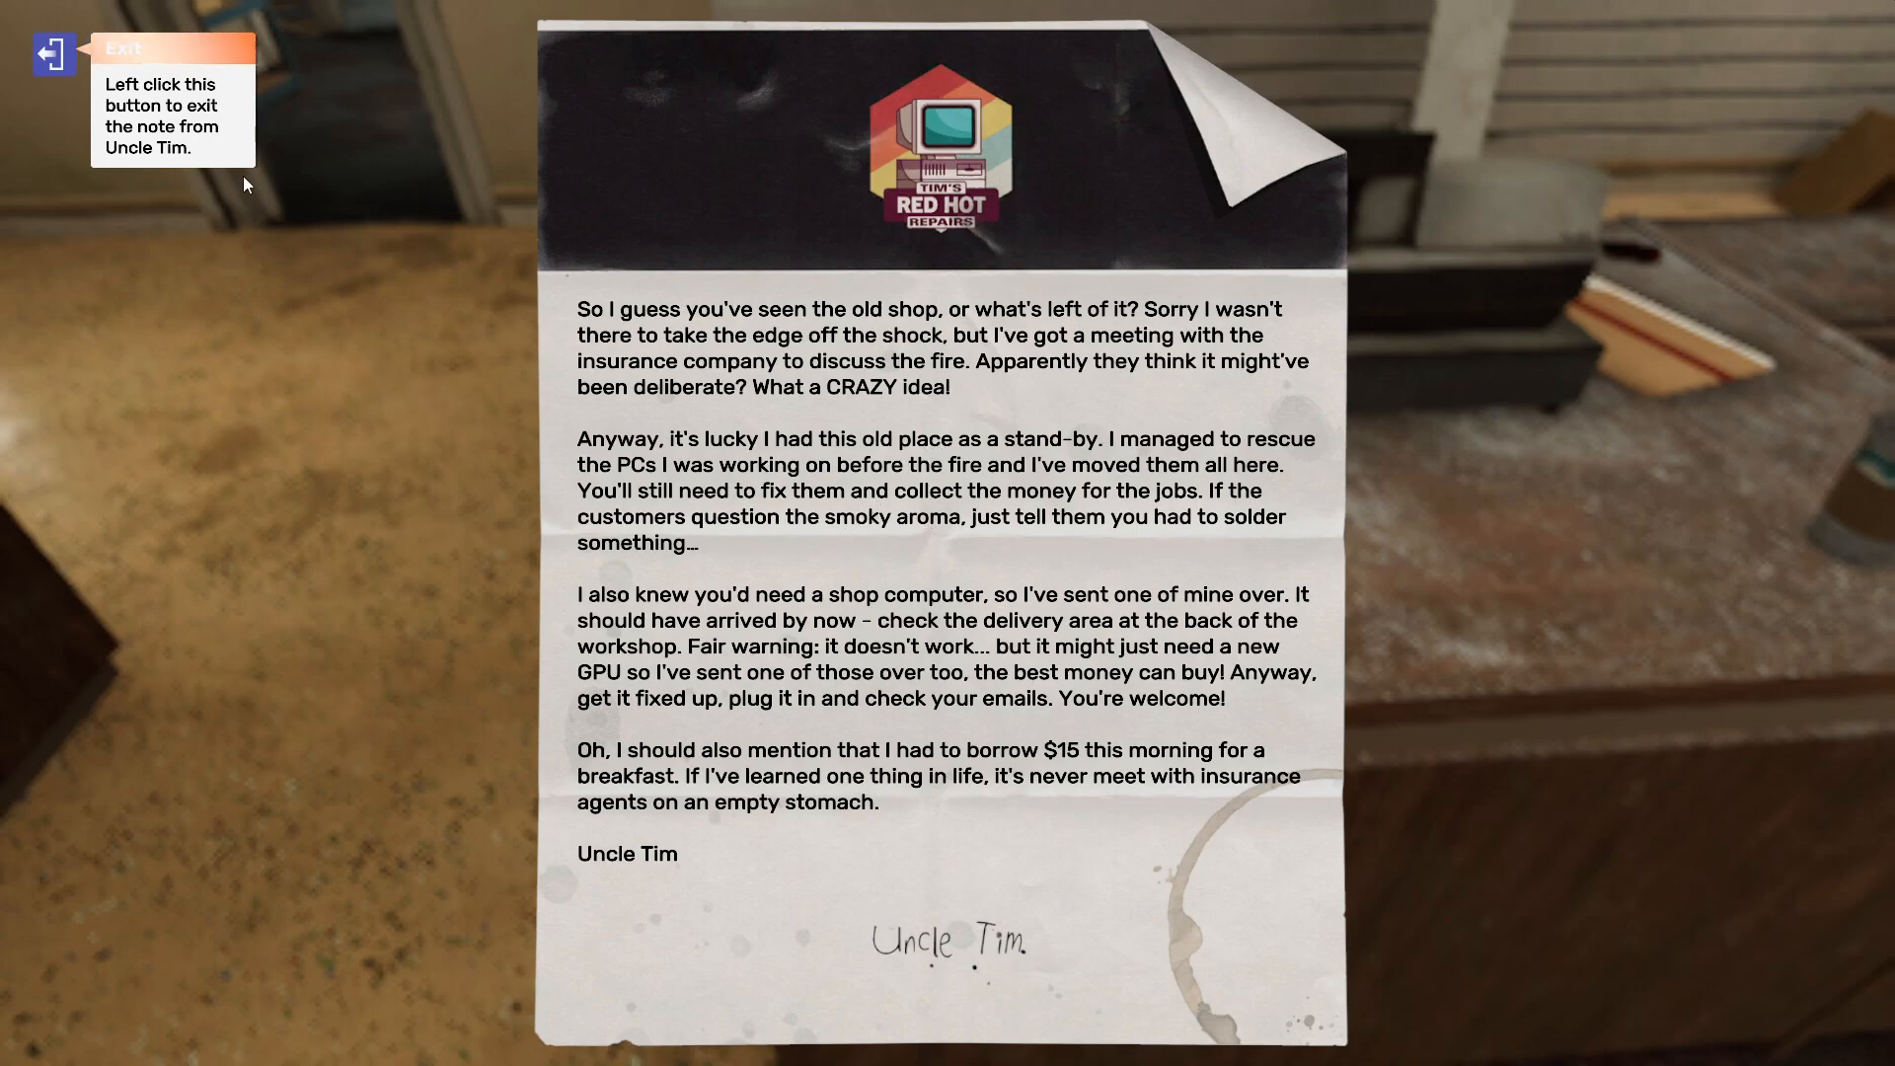
mouse_move(705, 662)
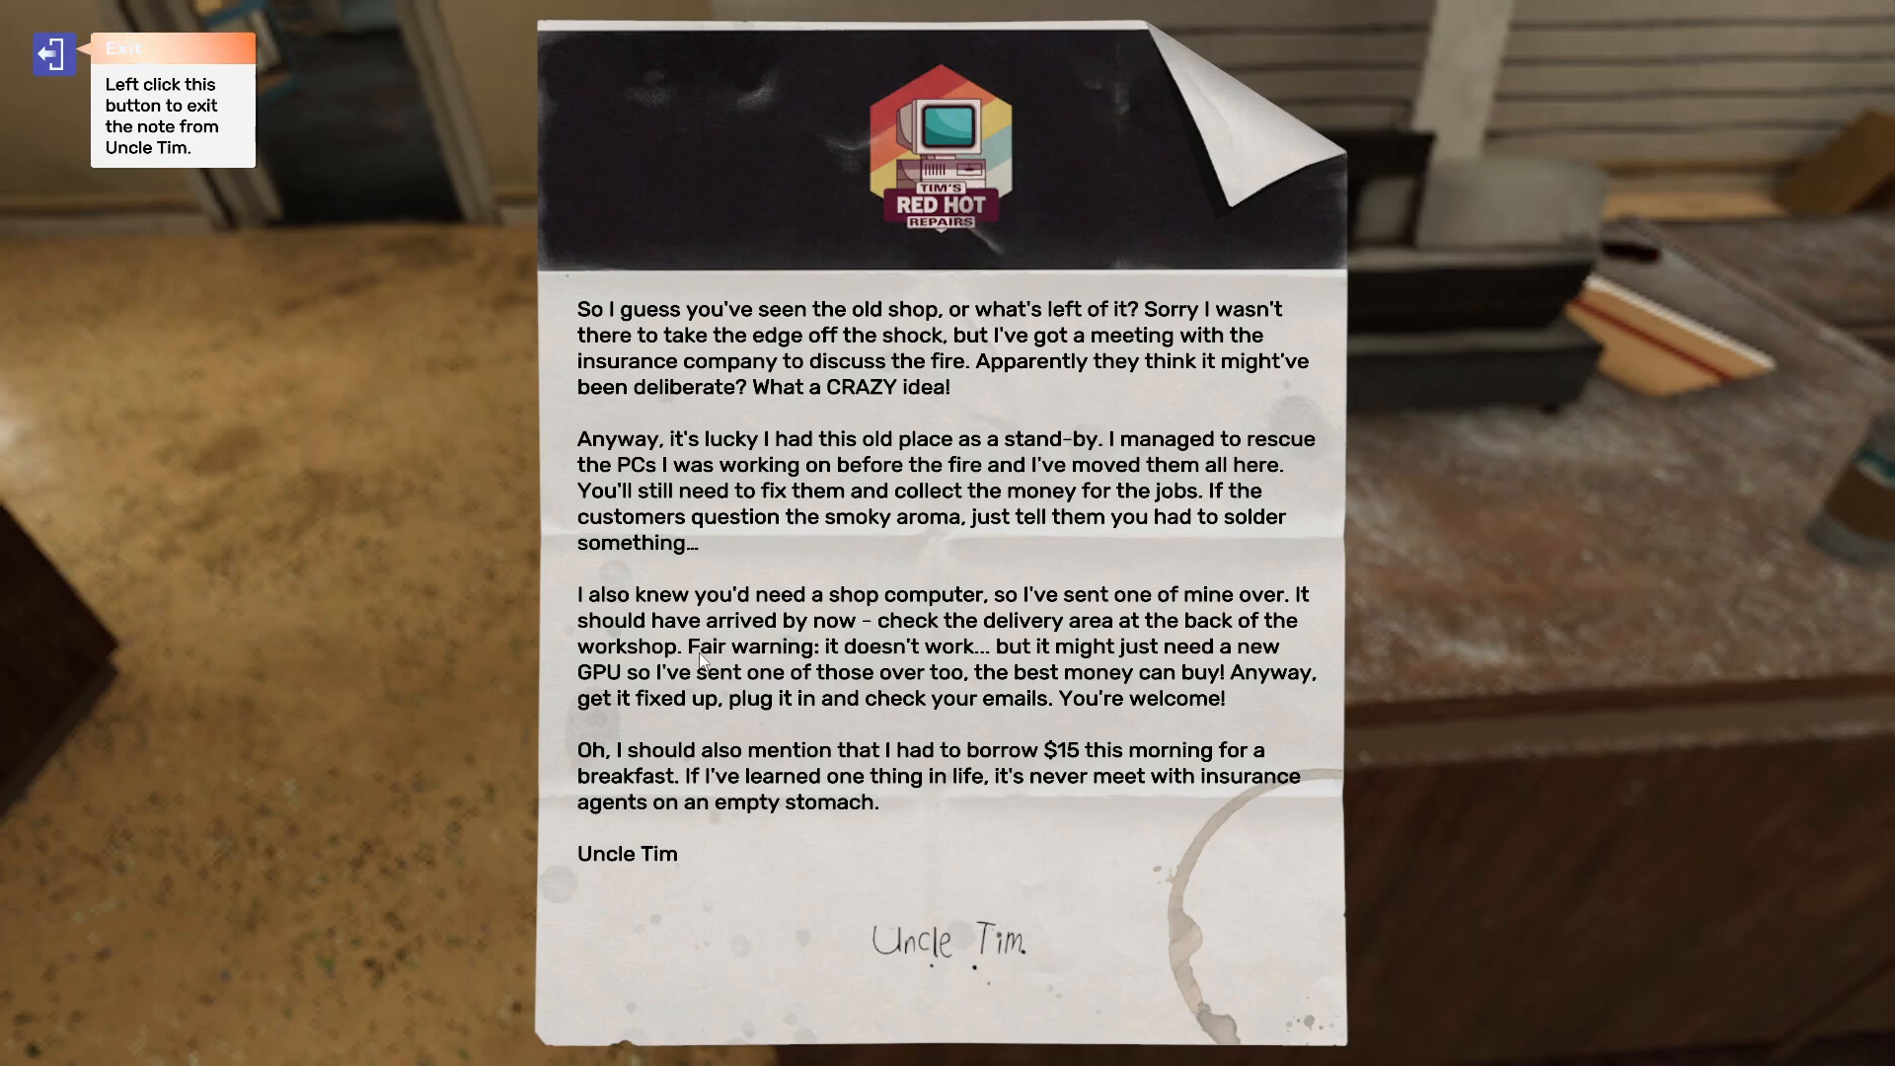
click(52, 55)
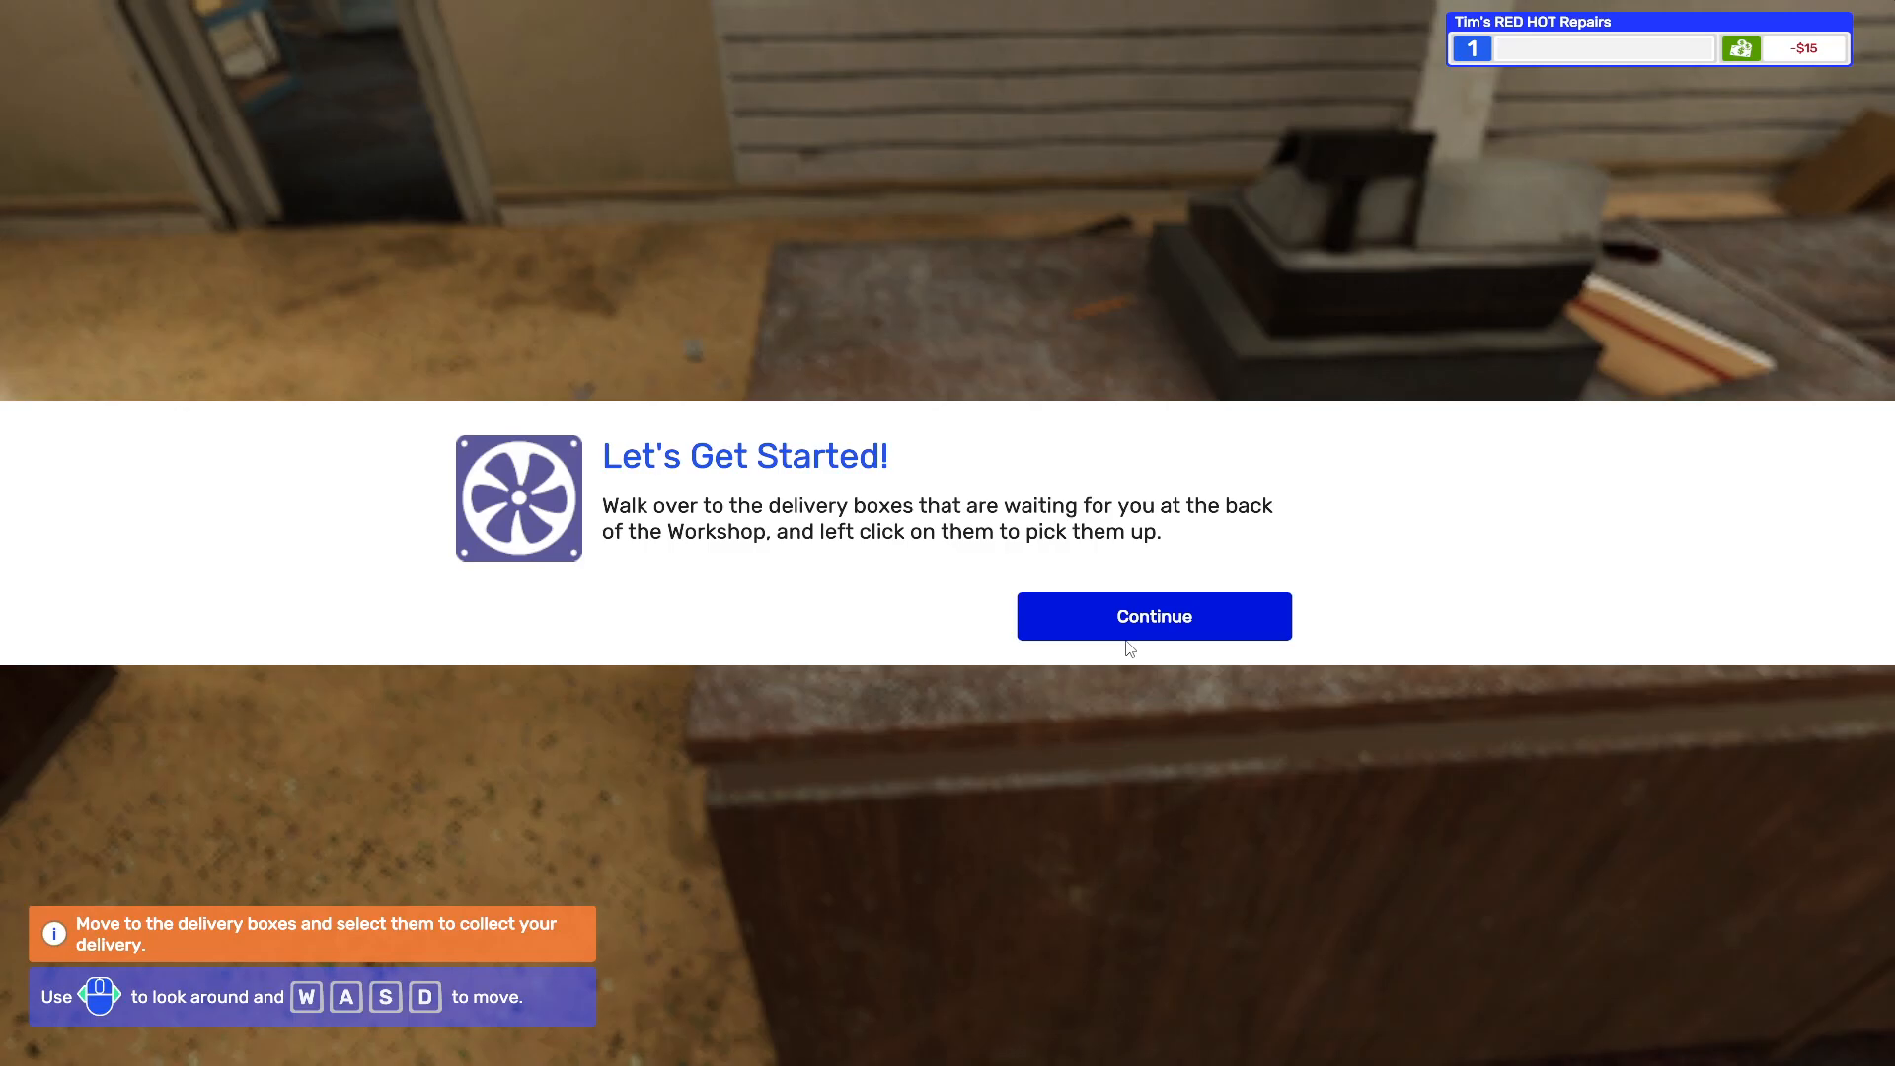
- Pick up the workshop delivery boxes and accept the NVIDIA GeForce RTX 3080 inside
click(1152, 614)
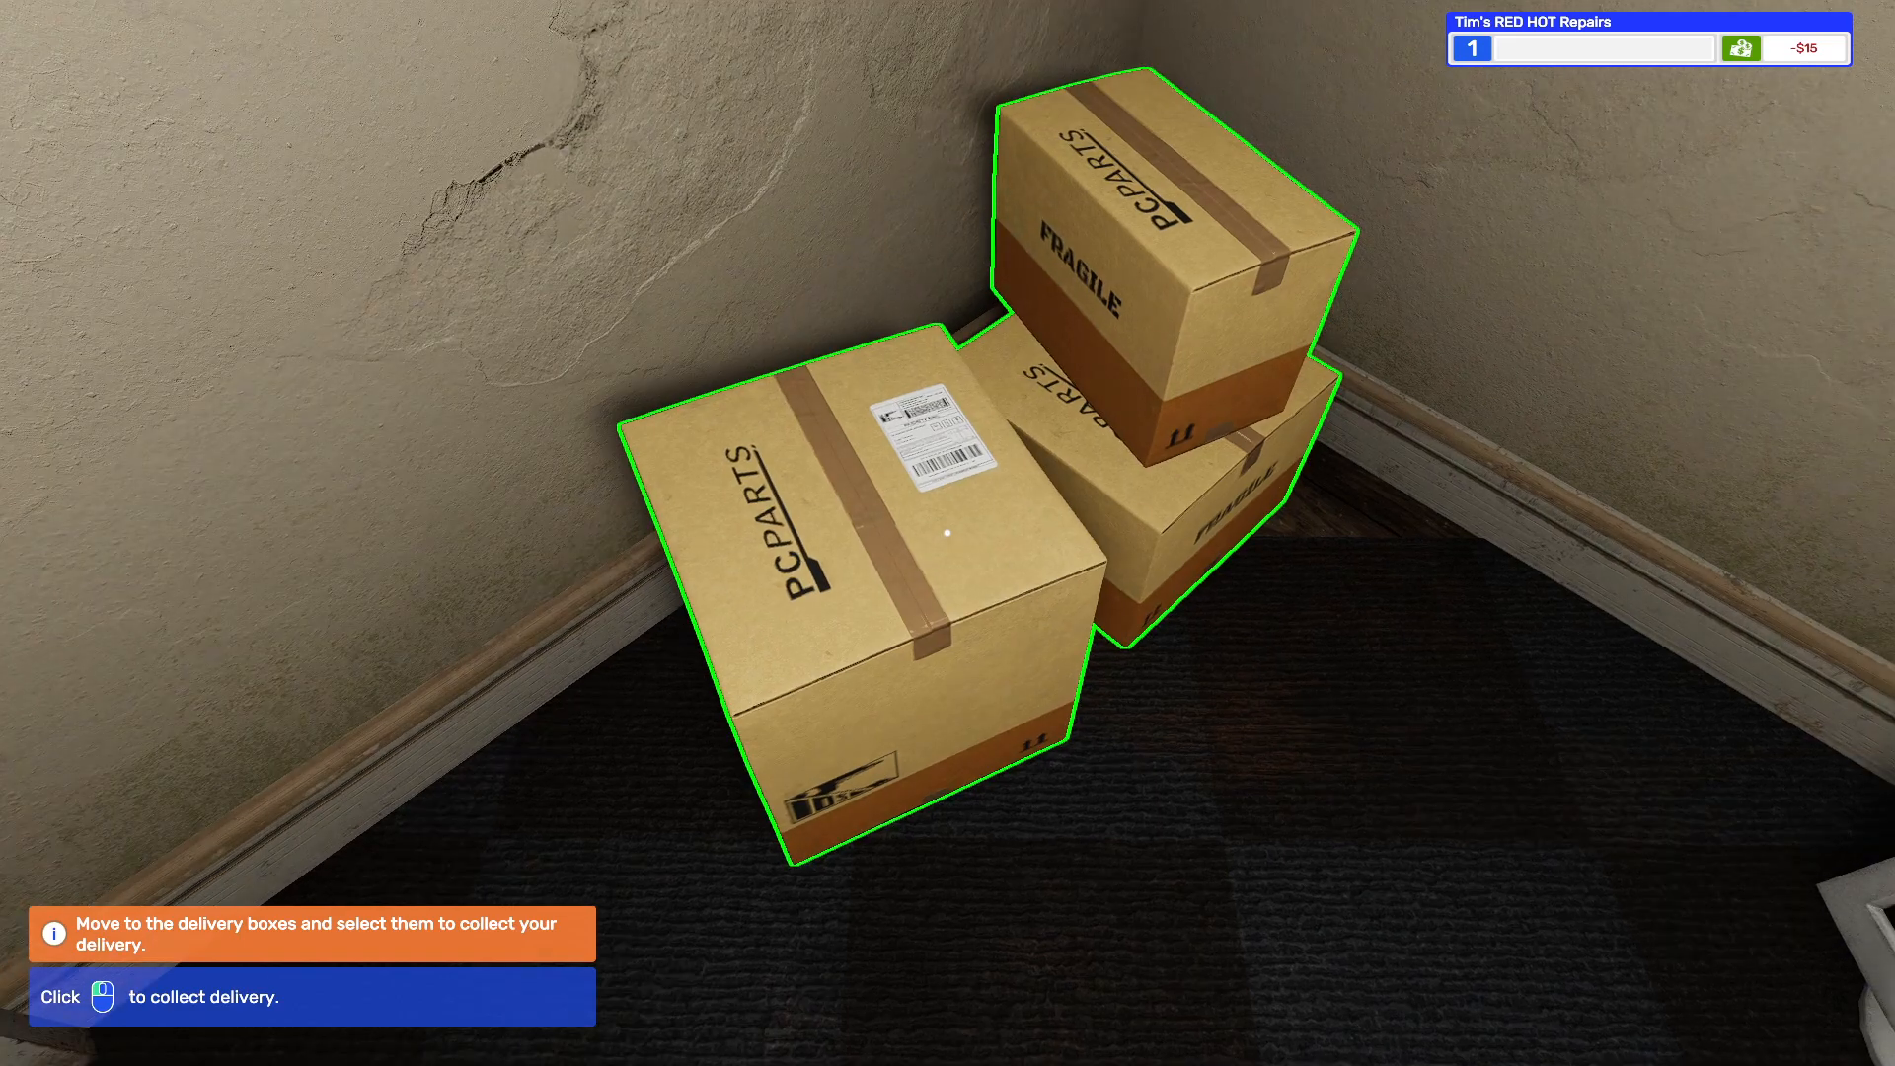
click(947, 532)
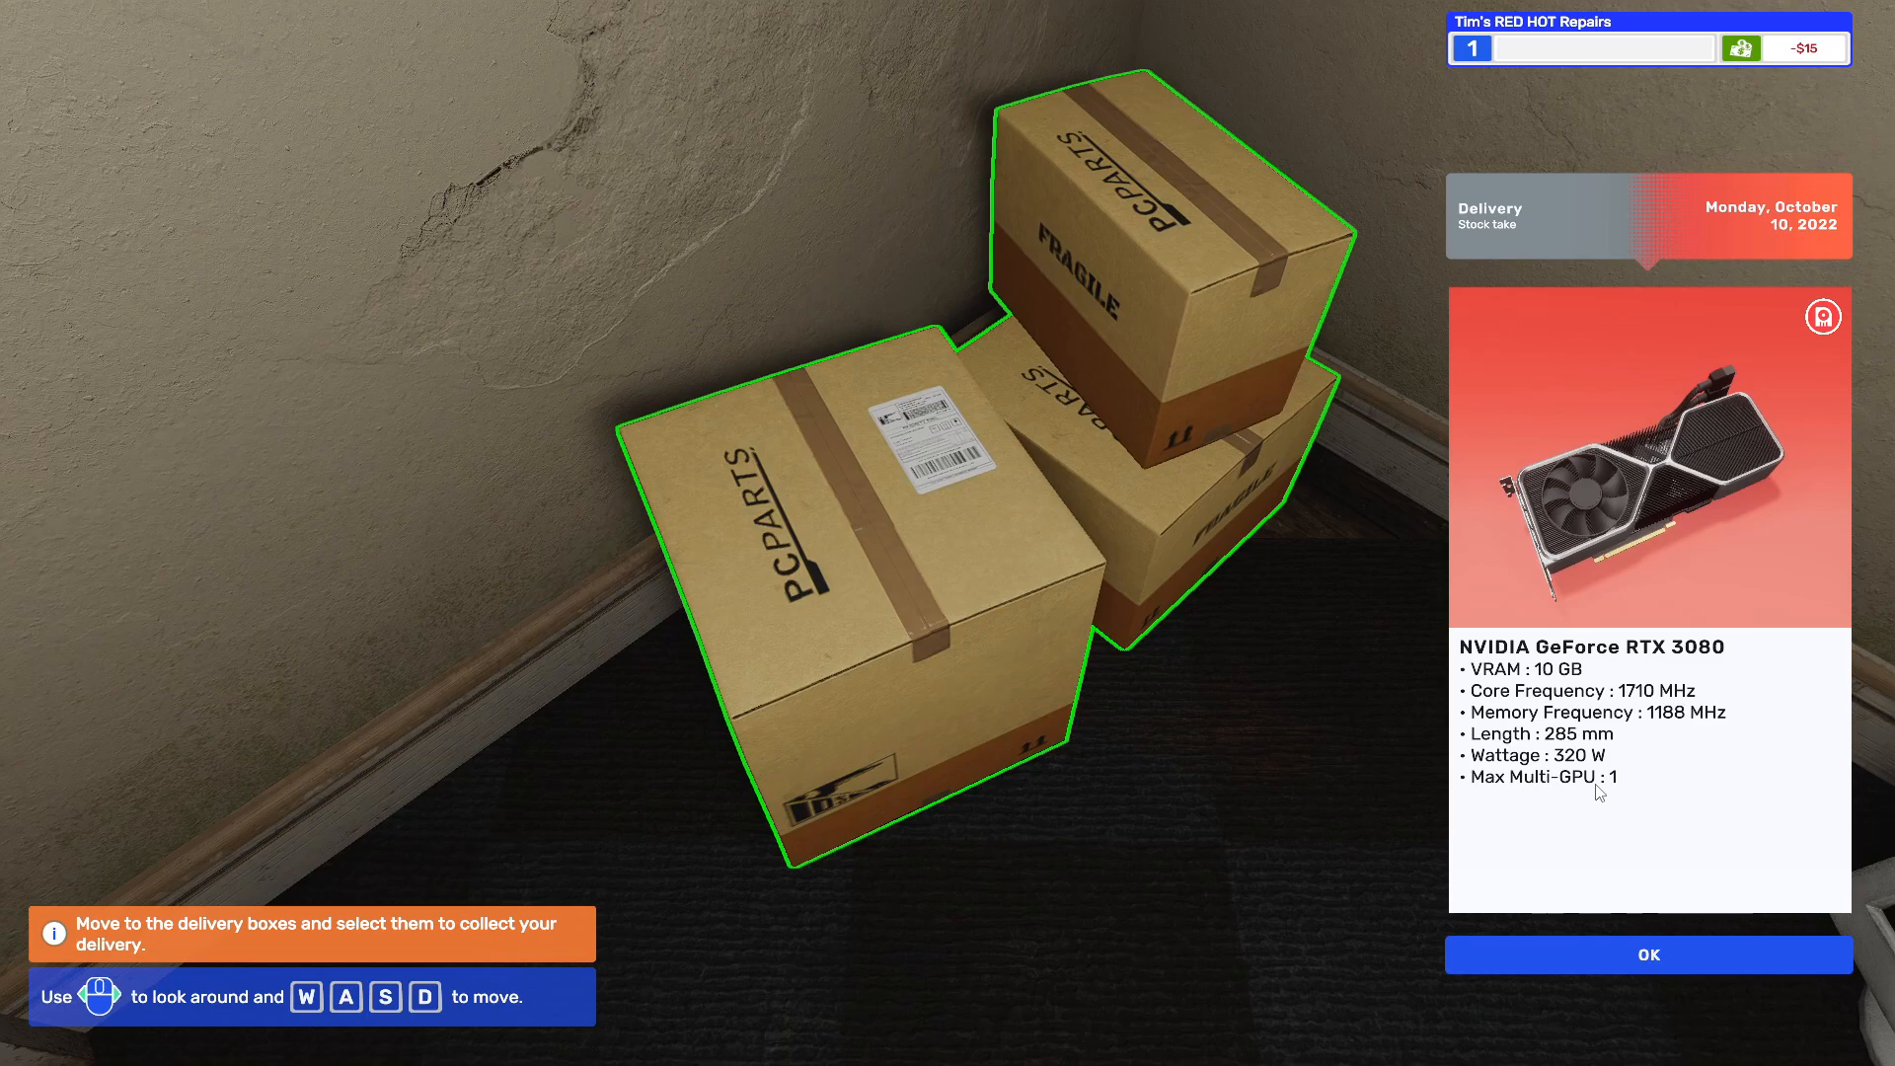
click(1647, 954)
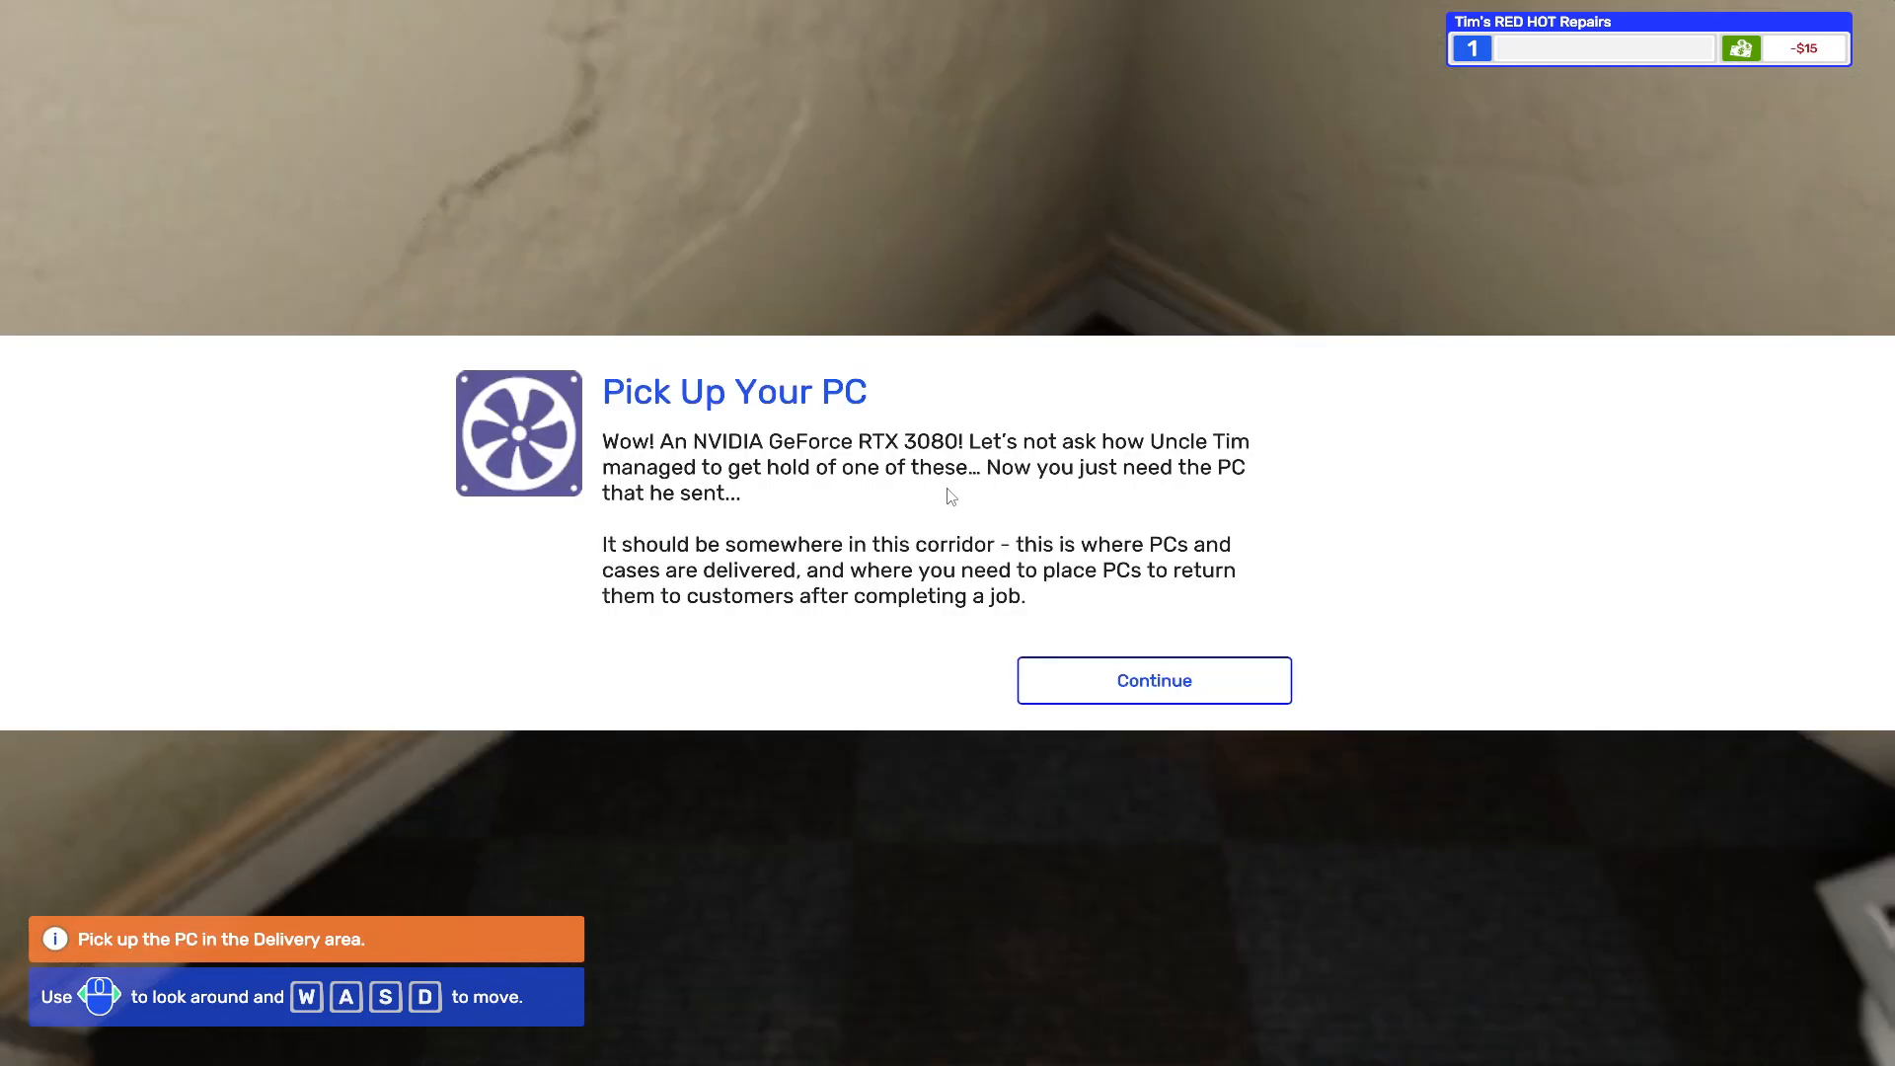
mouse_move(956, 533)
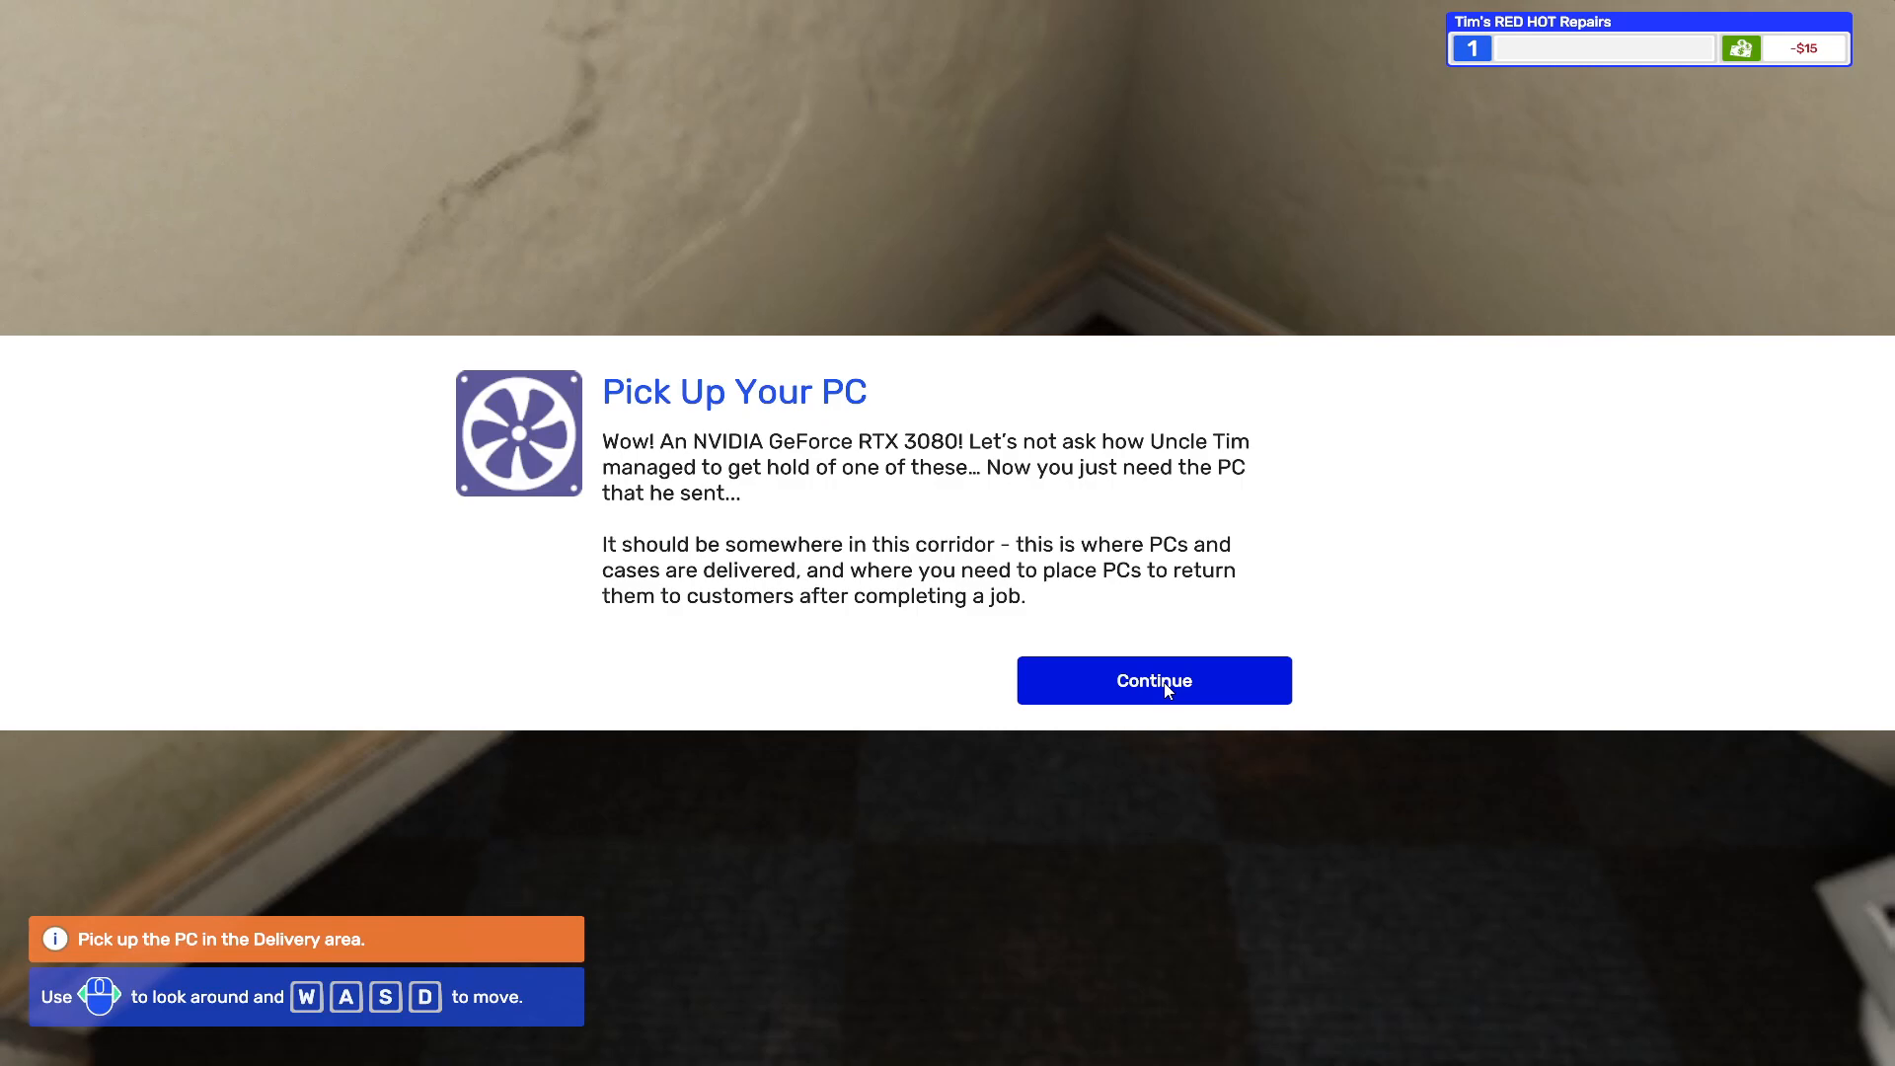
click(1152, 679)
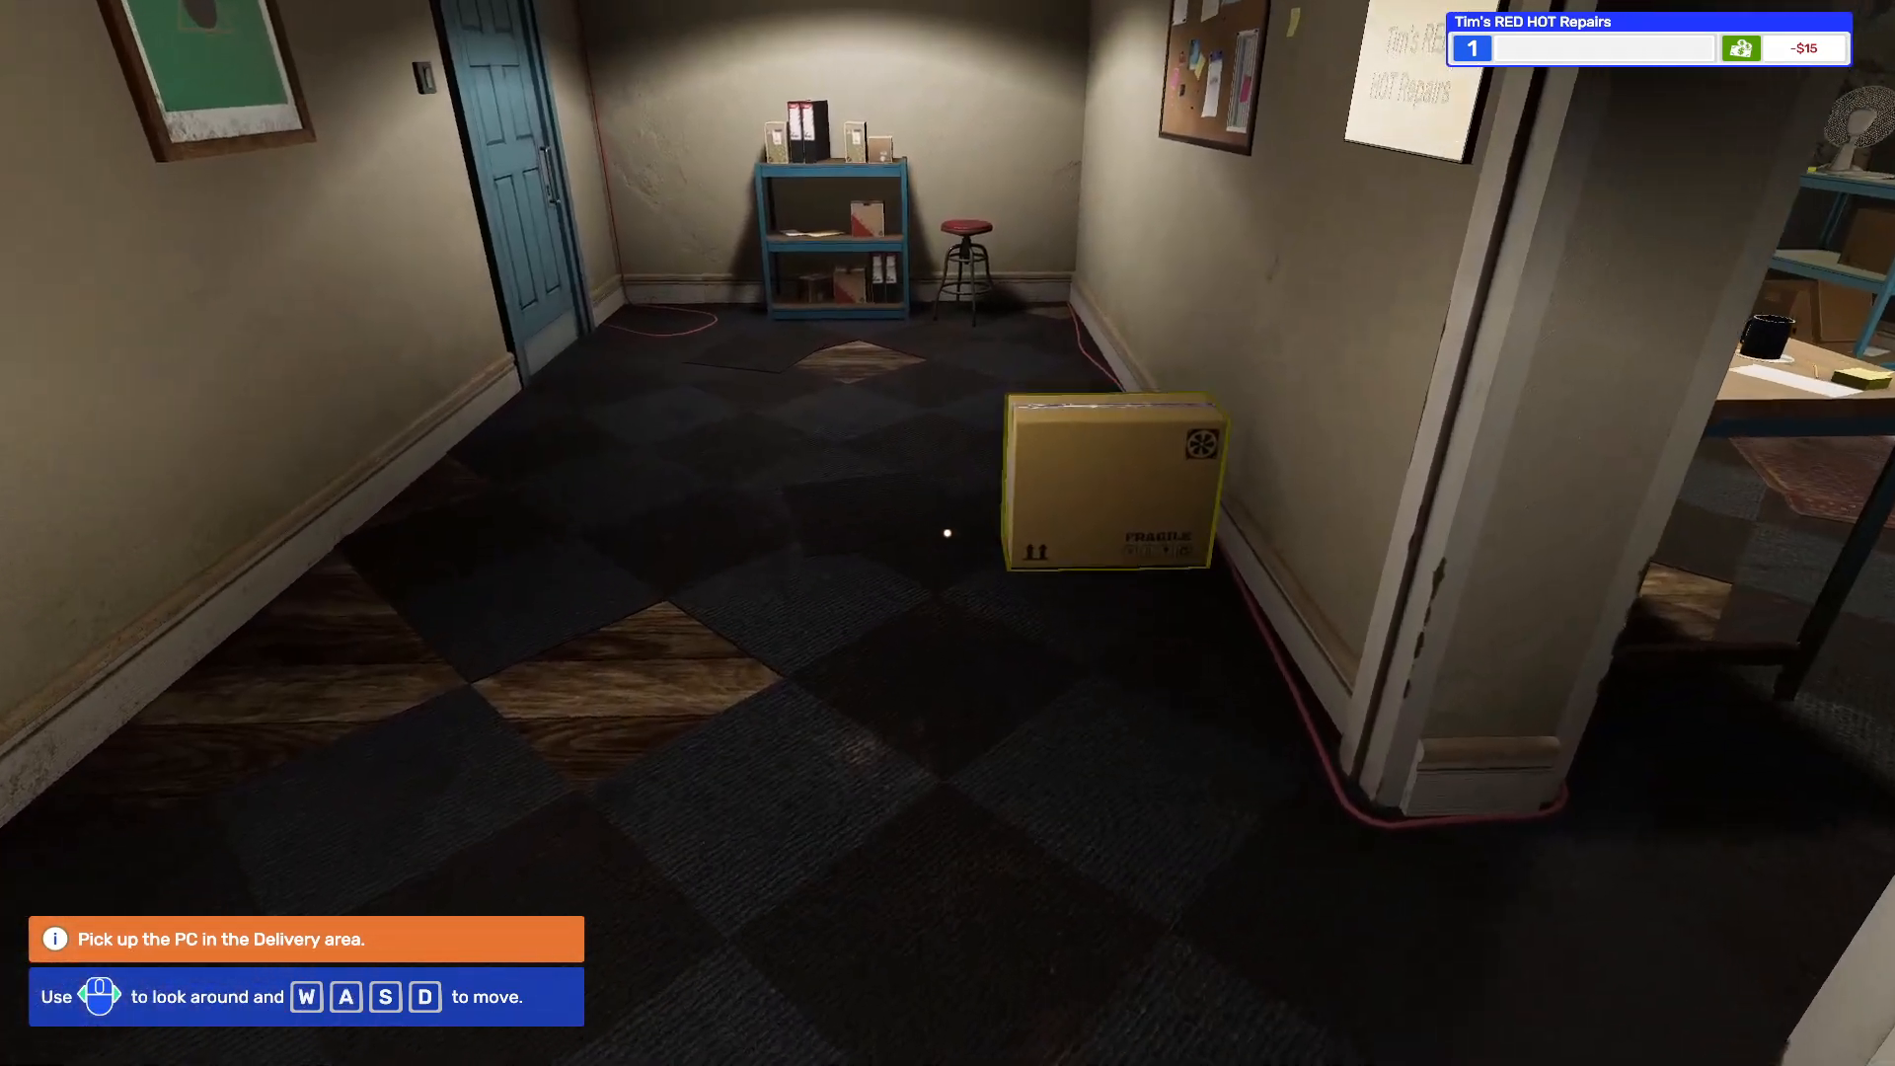
mouse_move(948, 533)
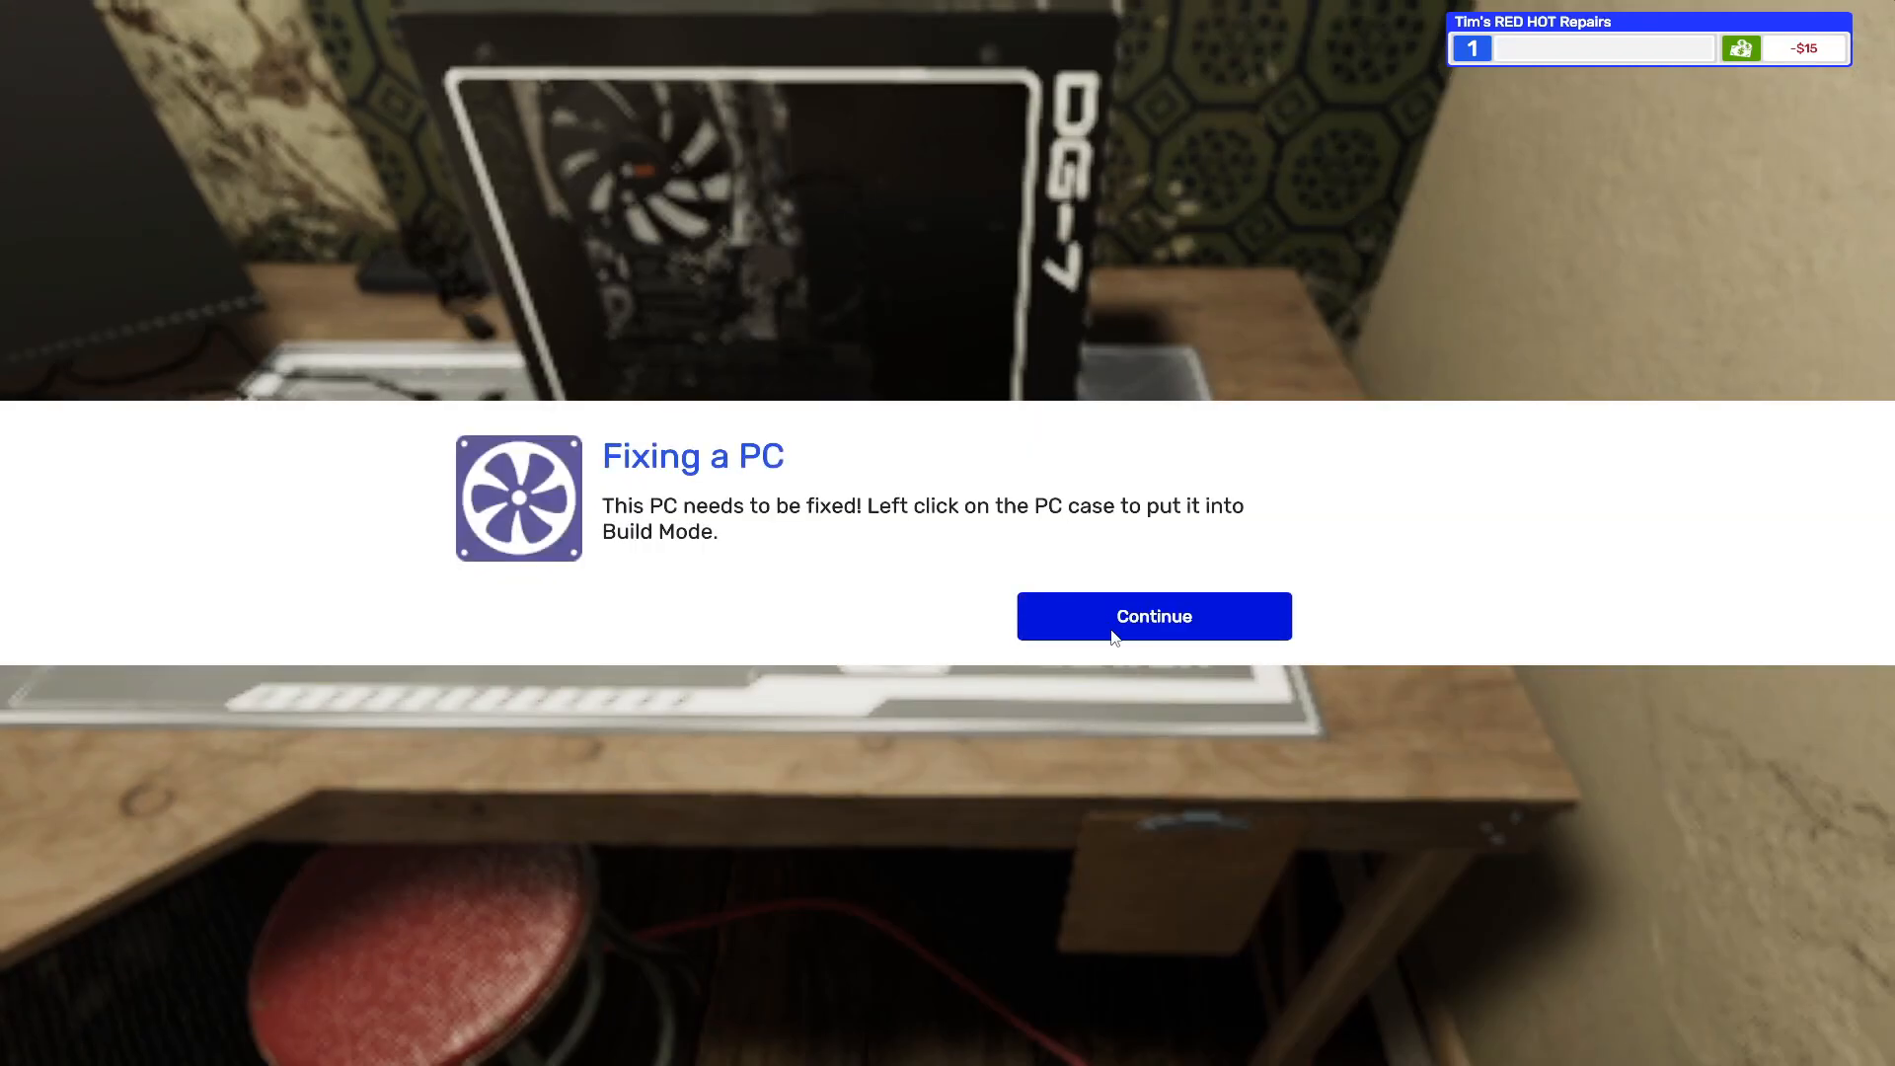
- Put the shop PC in Build Mode and unscrew the DG-7 side panel, exposing the missing GPU
click(1152, 615)
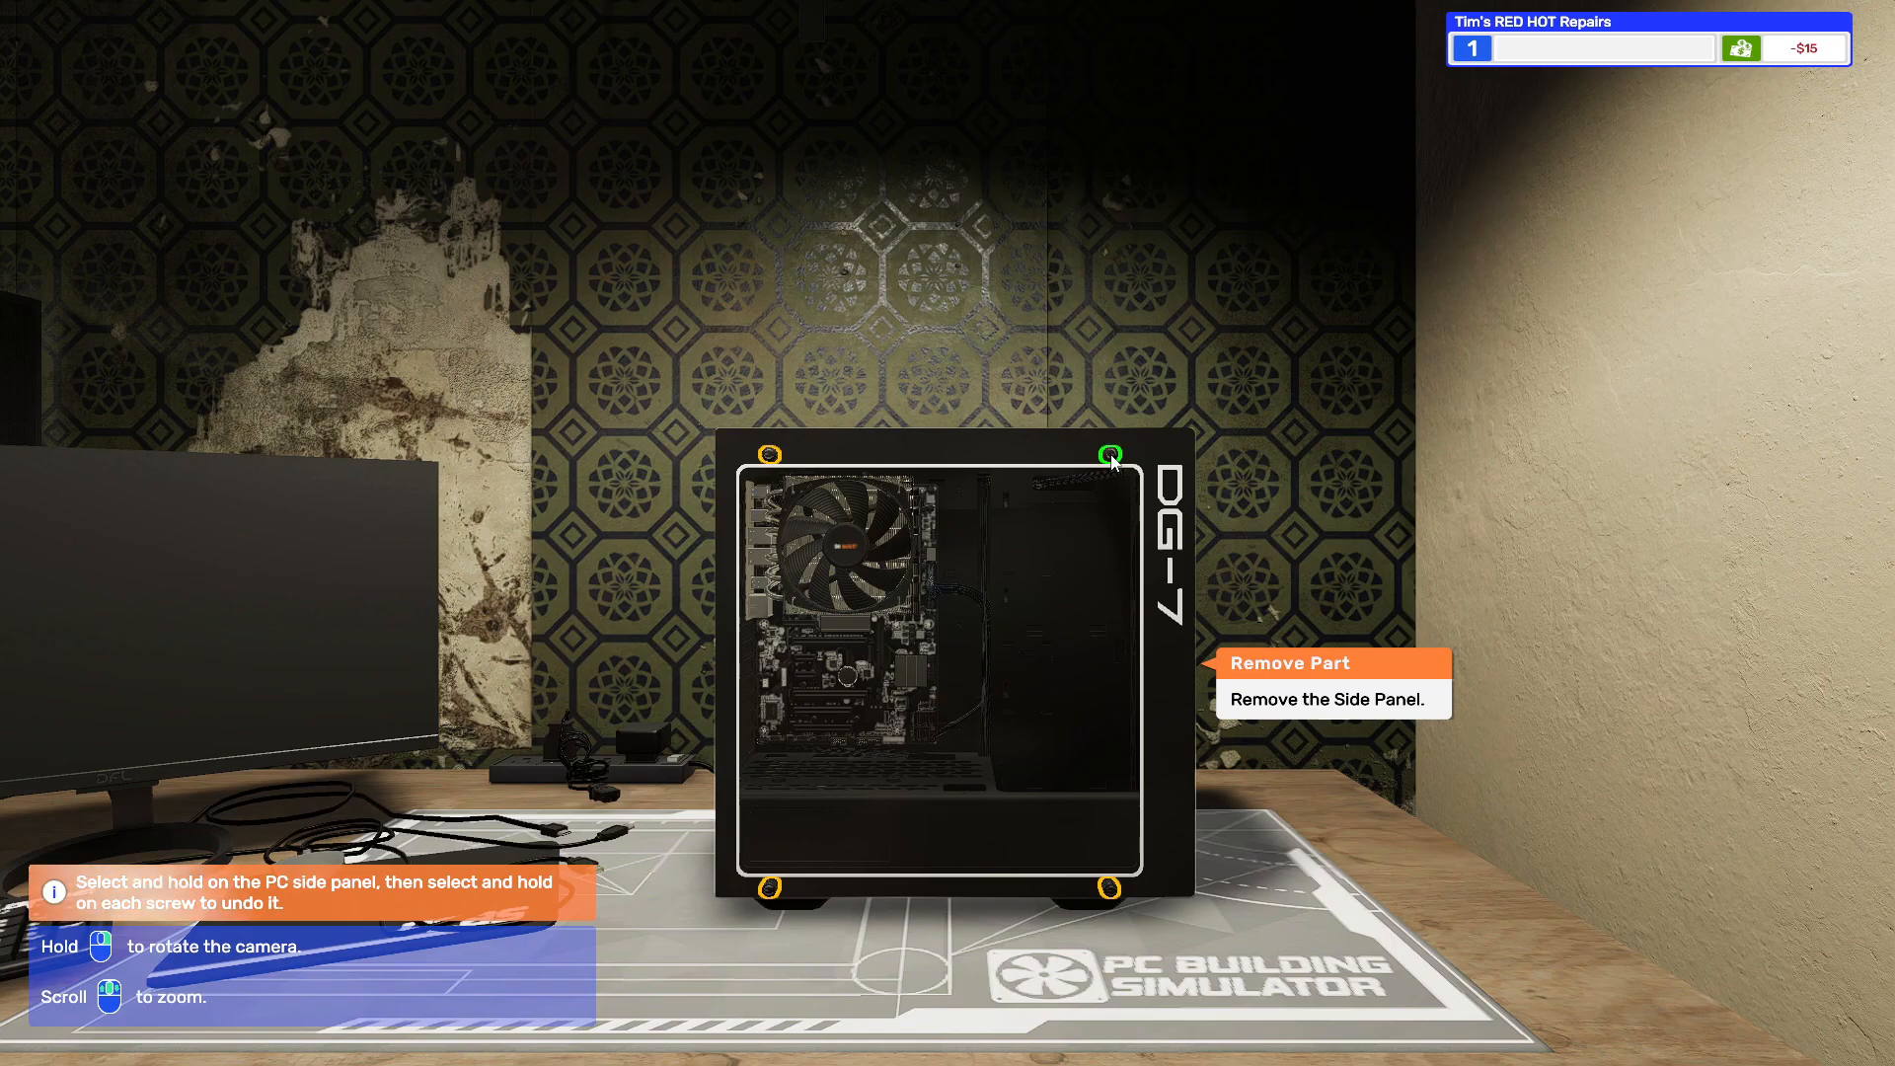
mouse_move(770, 456)
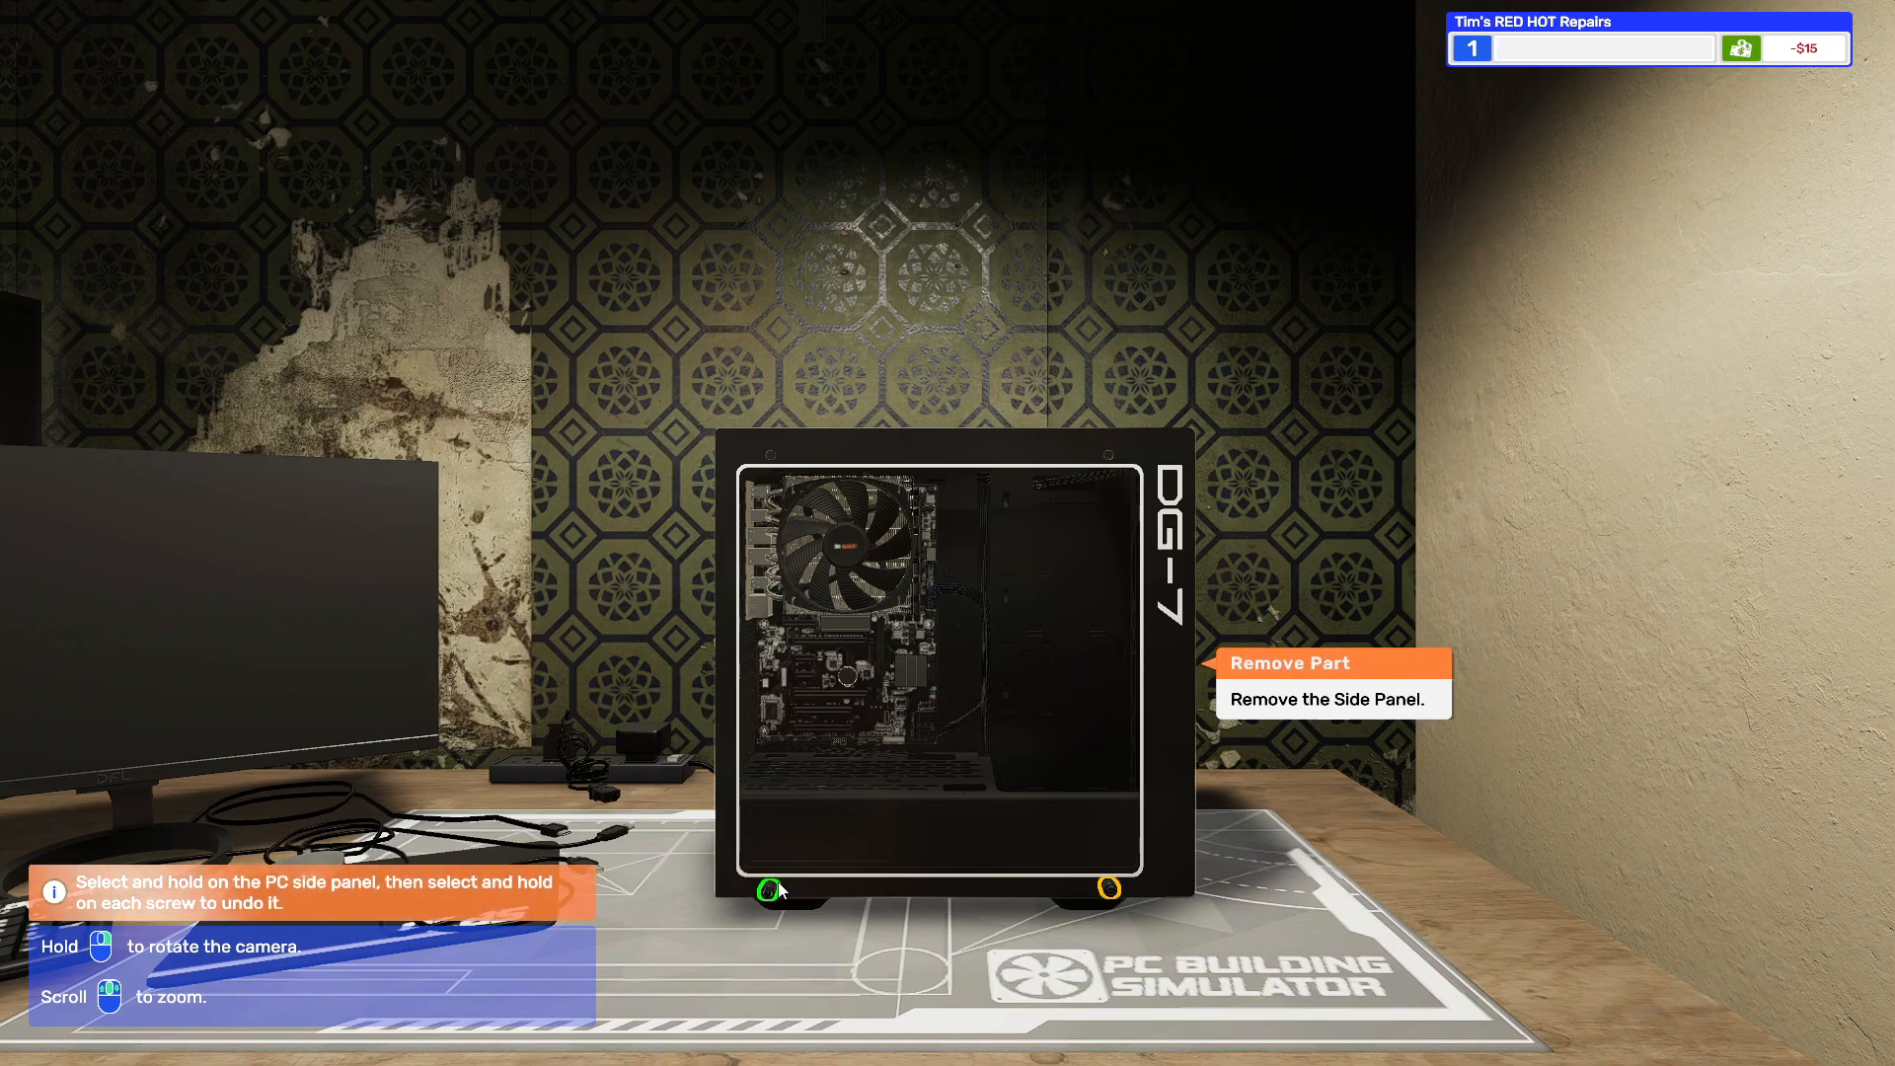
click(766, 889)
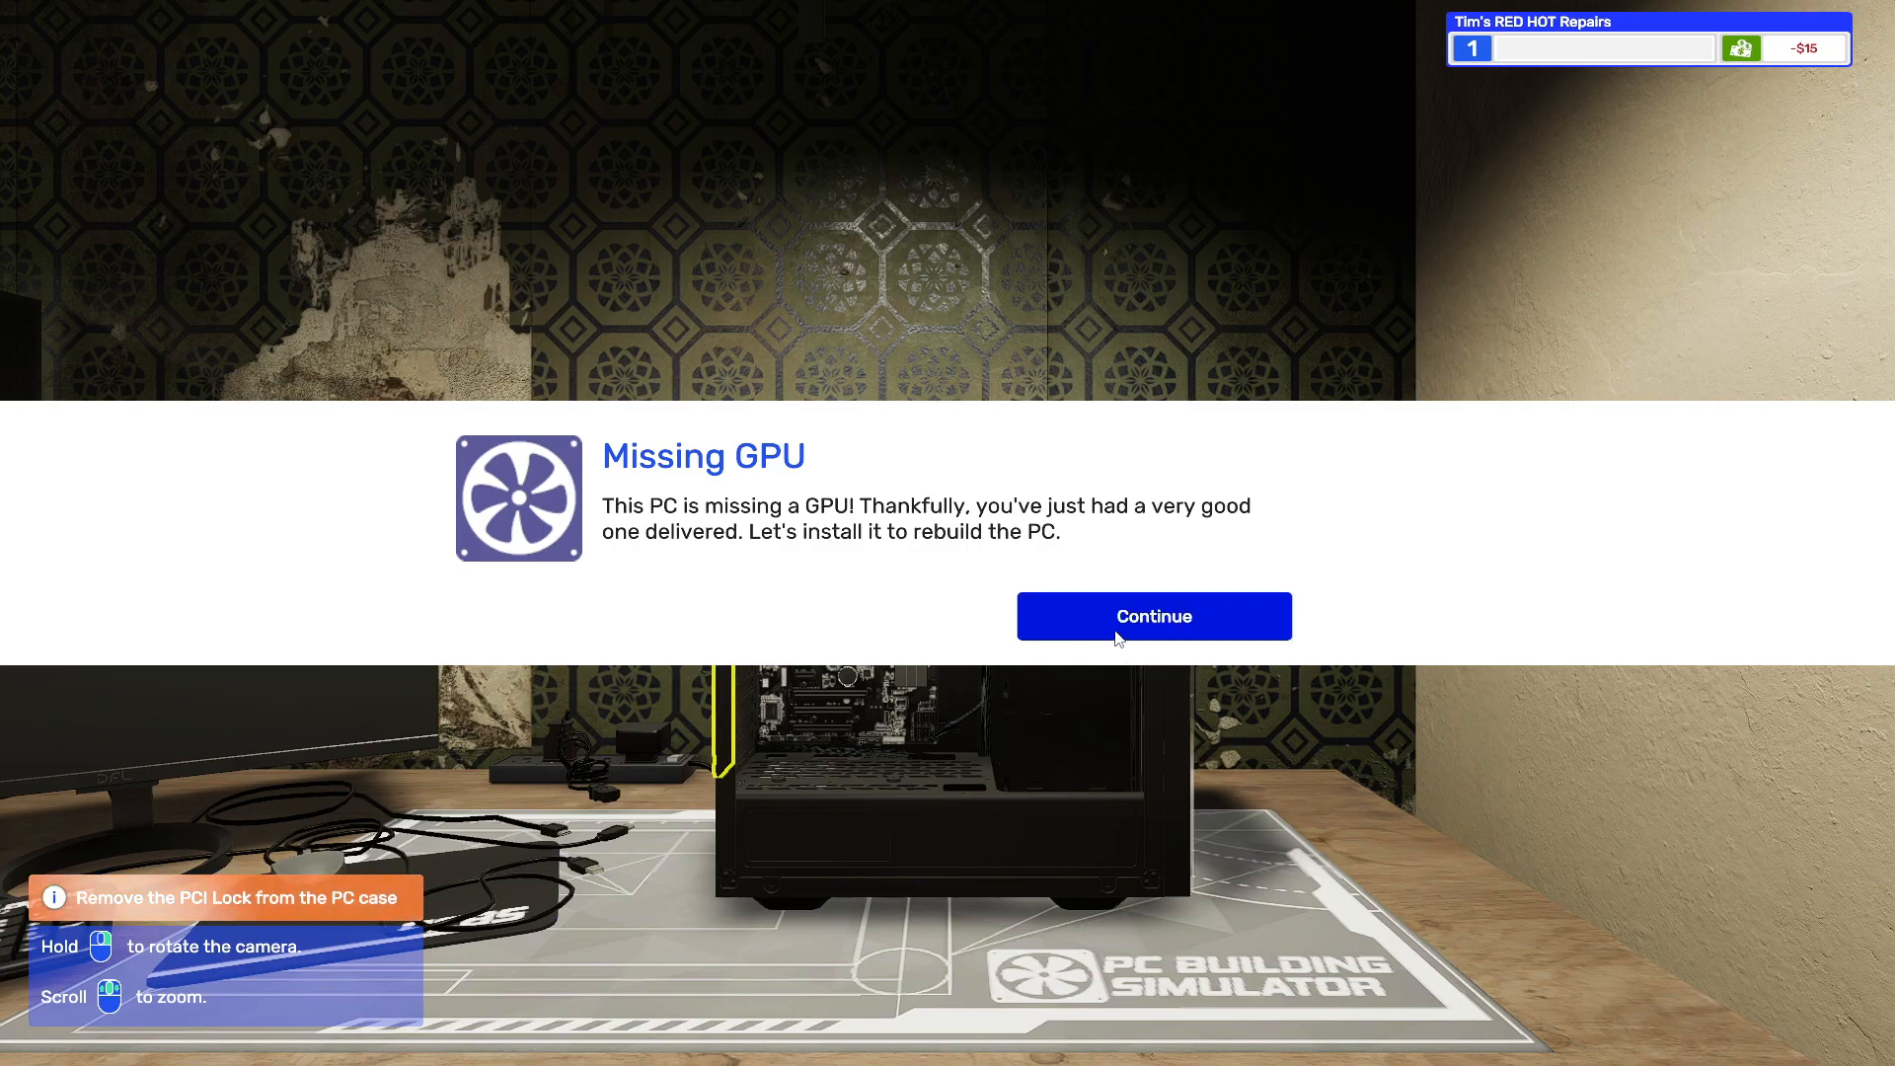
click(1152, 615)
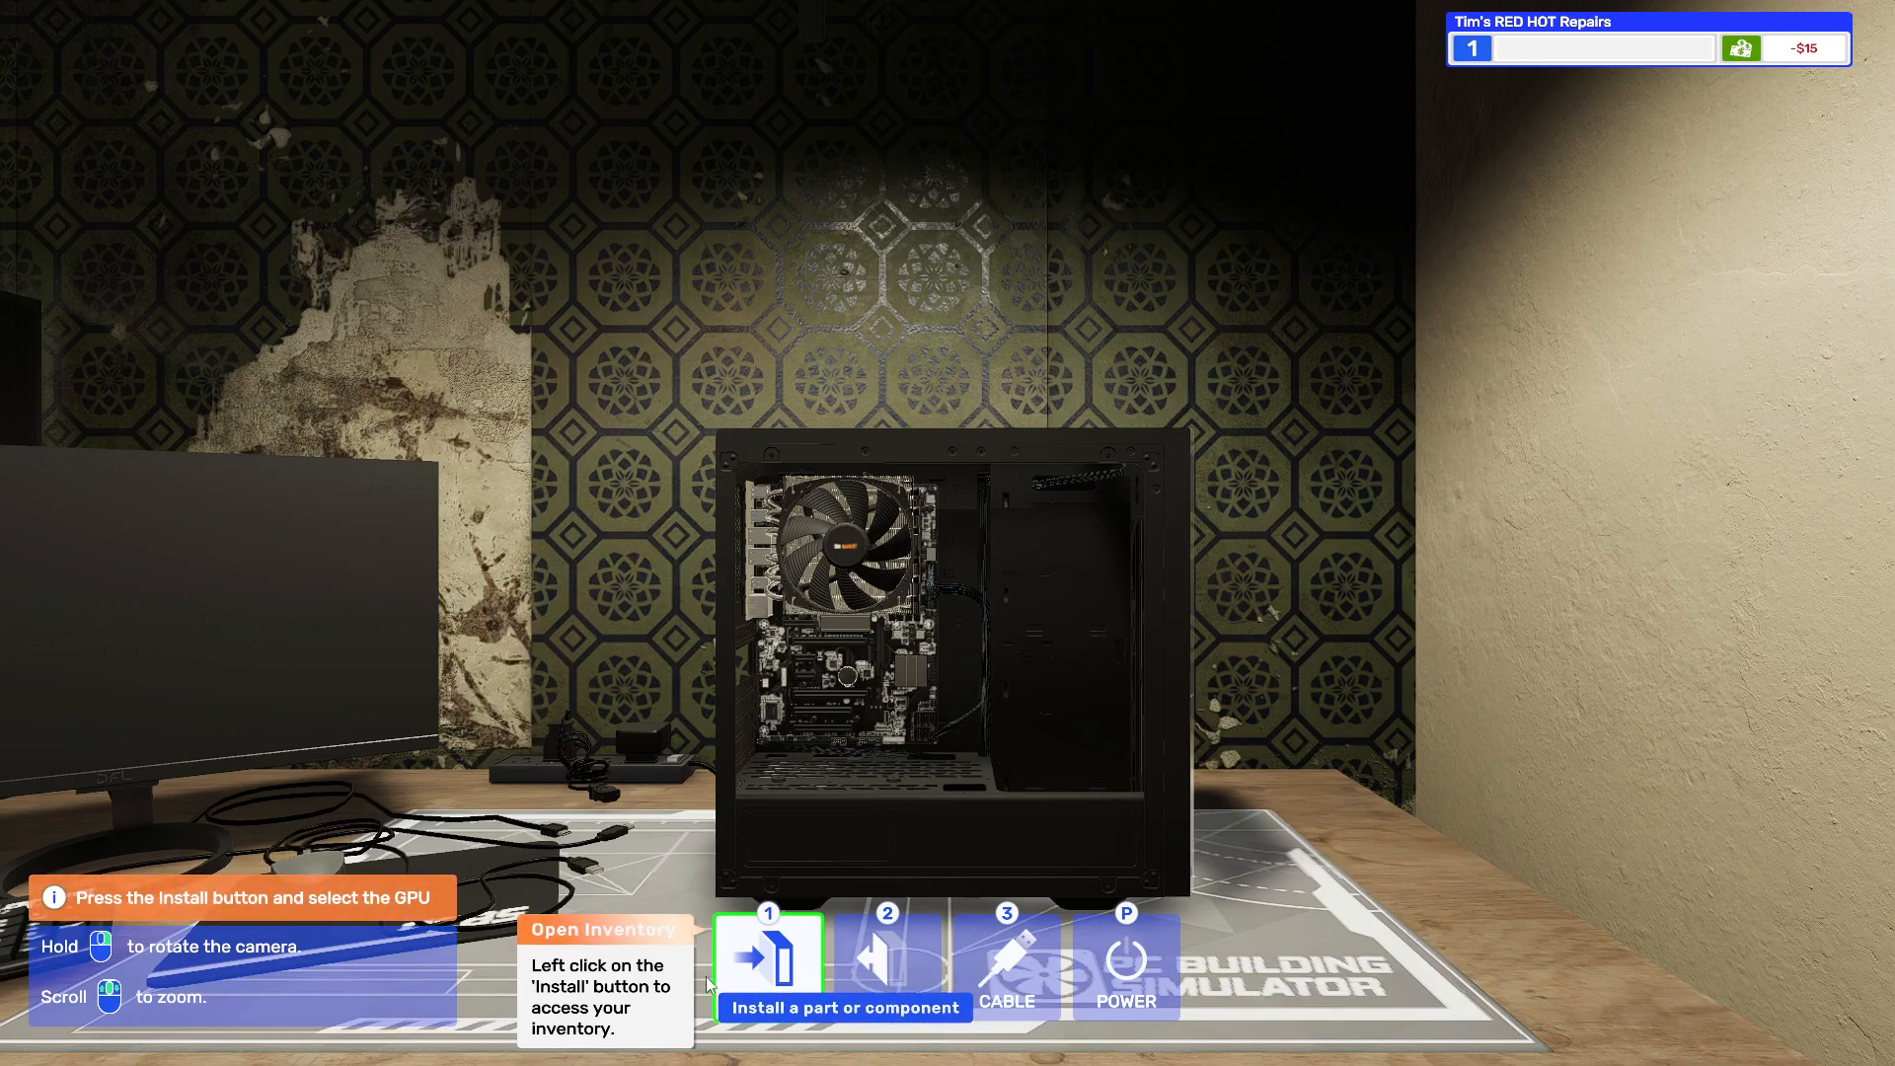
- Install the RTX 3080, refit the PCI Lock, and screw the side panel back on
click(769, 964)
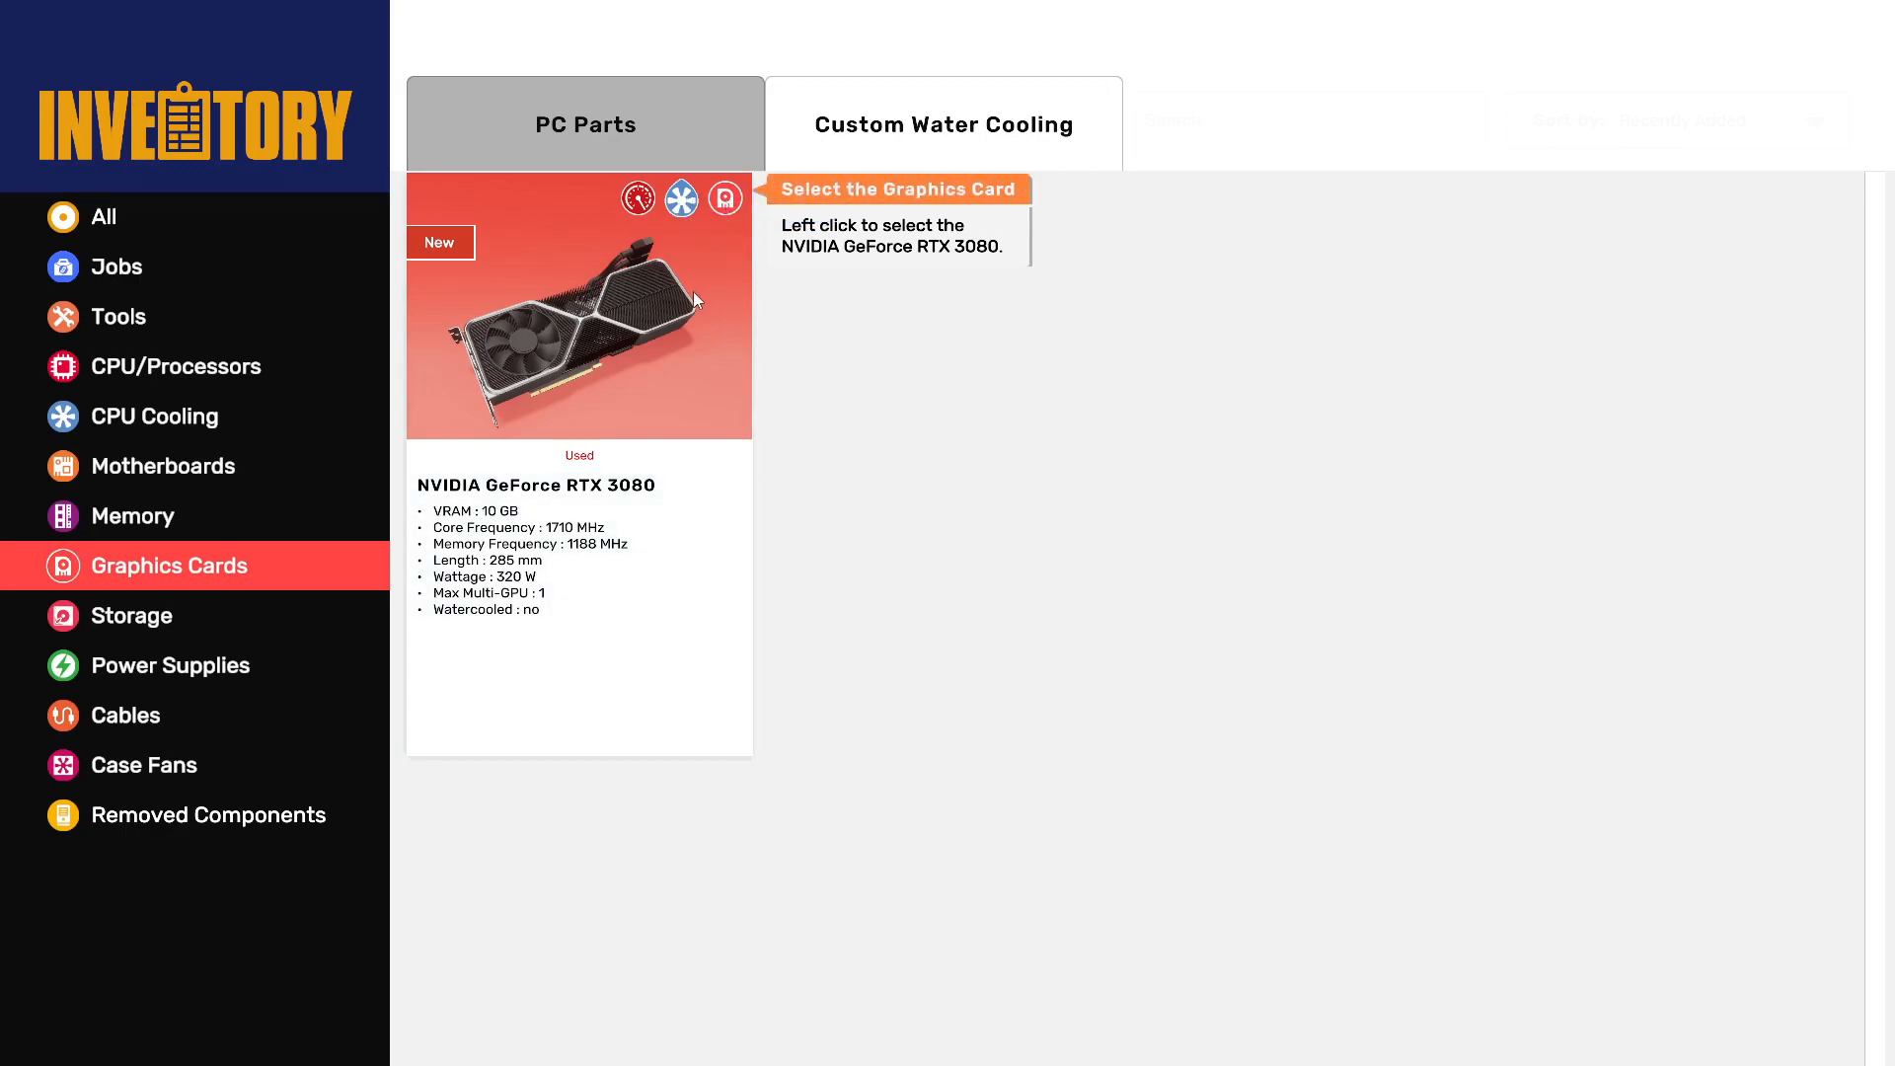
click(578, 307)
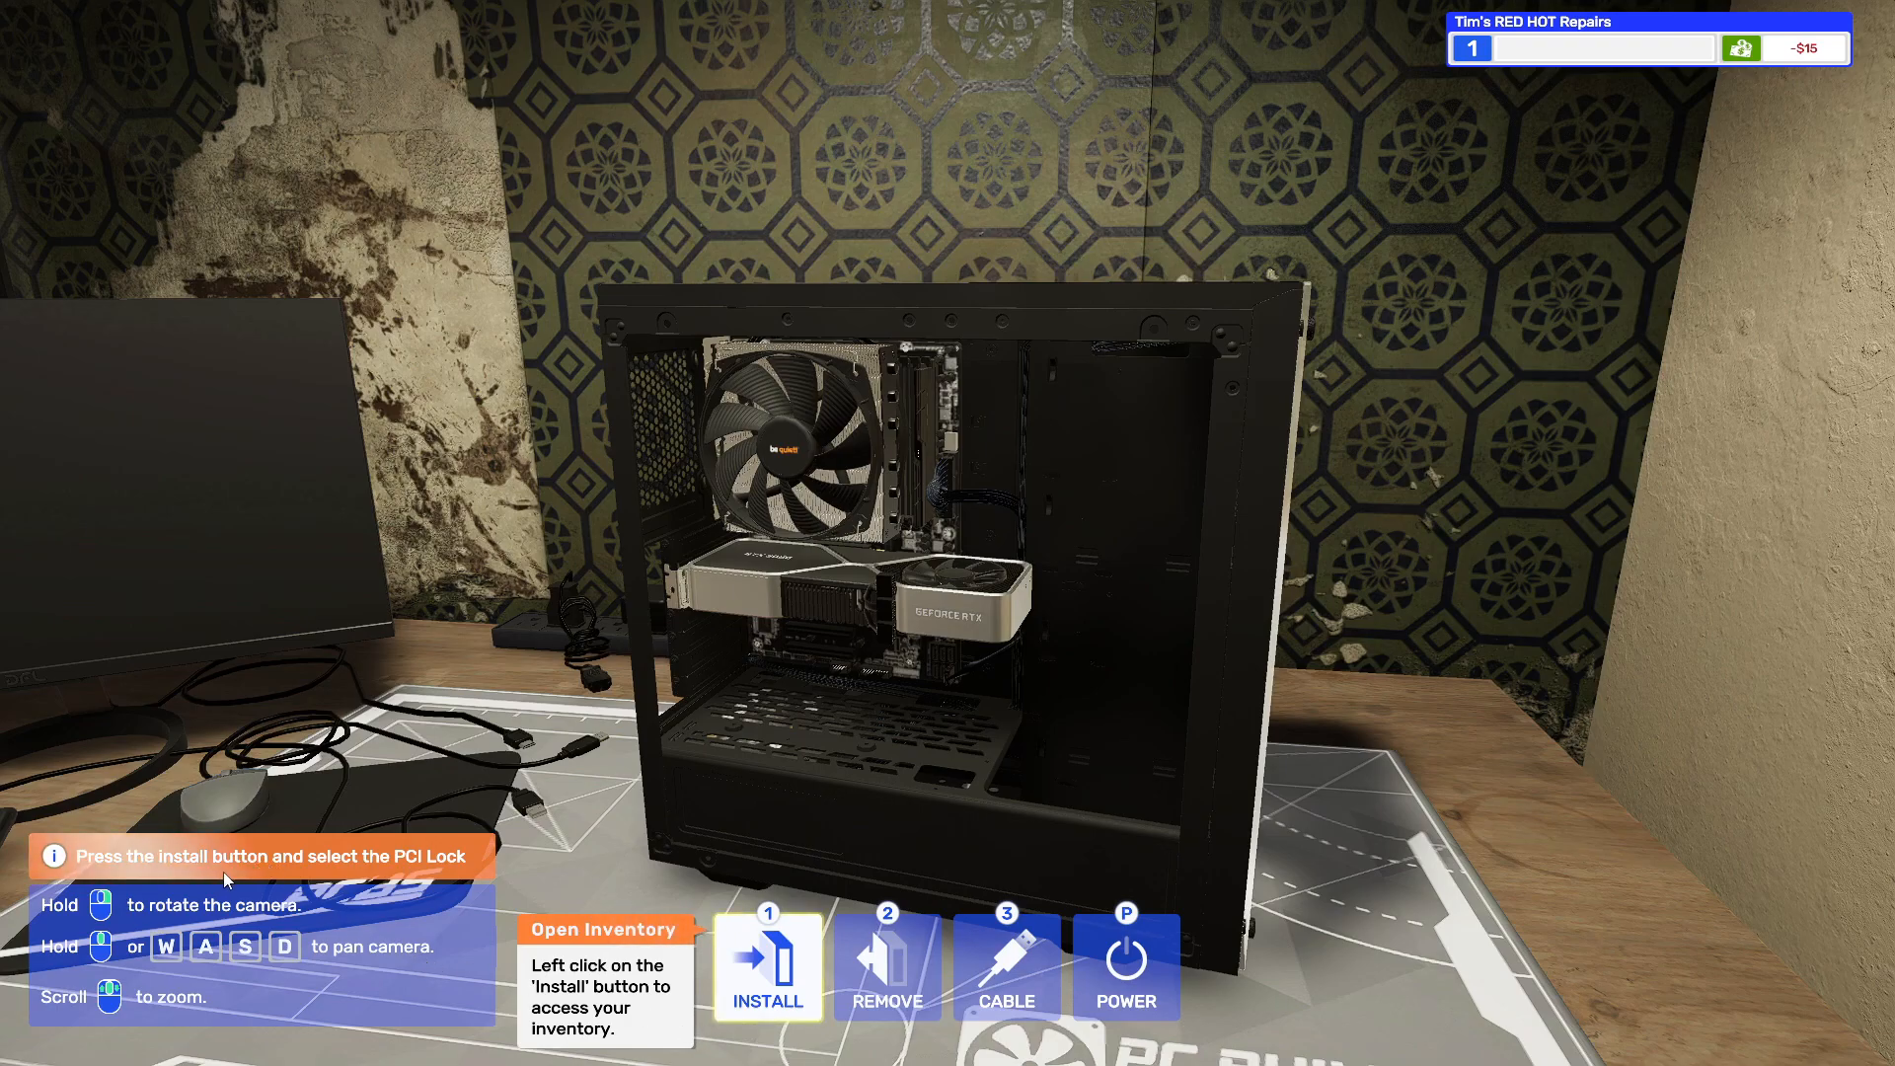
click(766, 968)
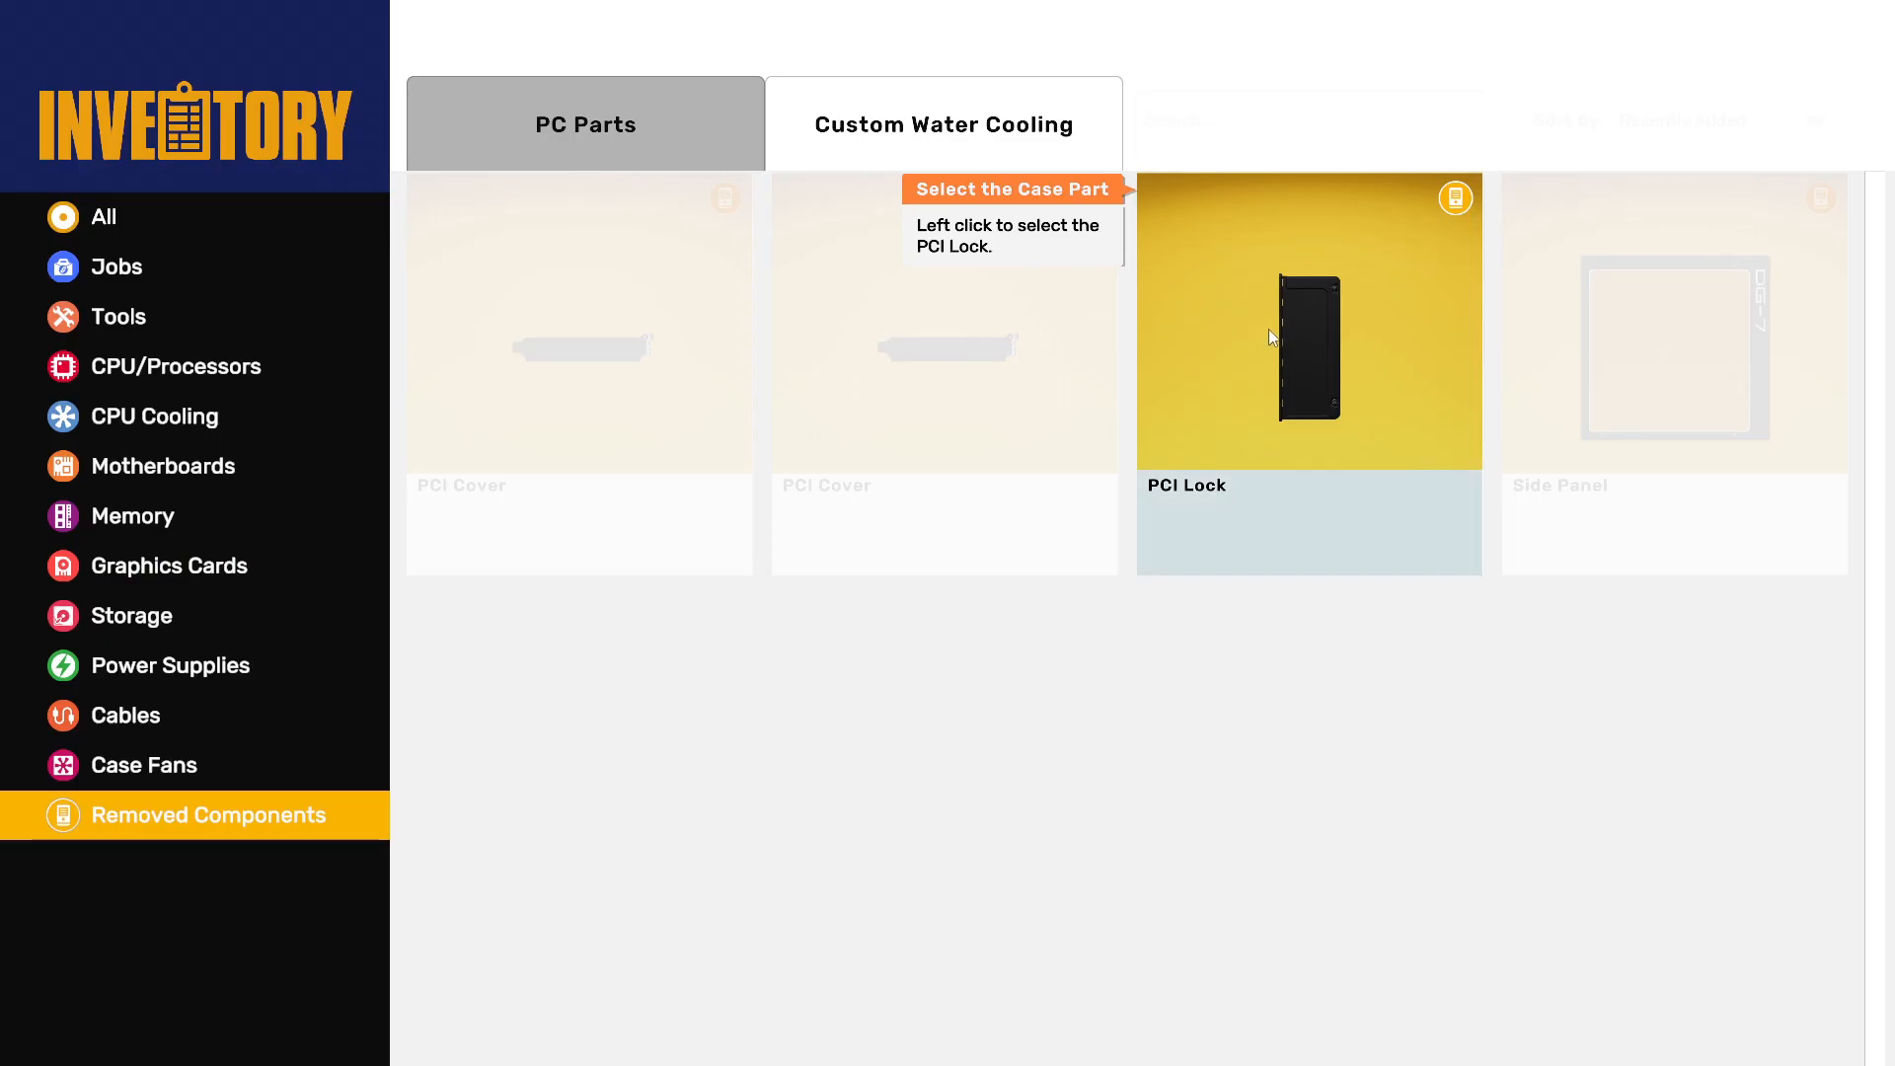
click(1308, 322)
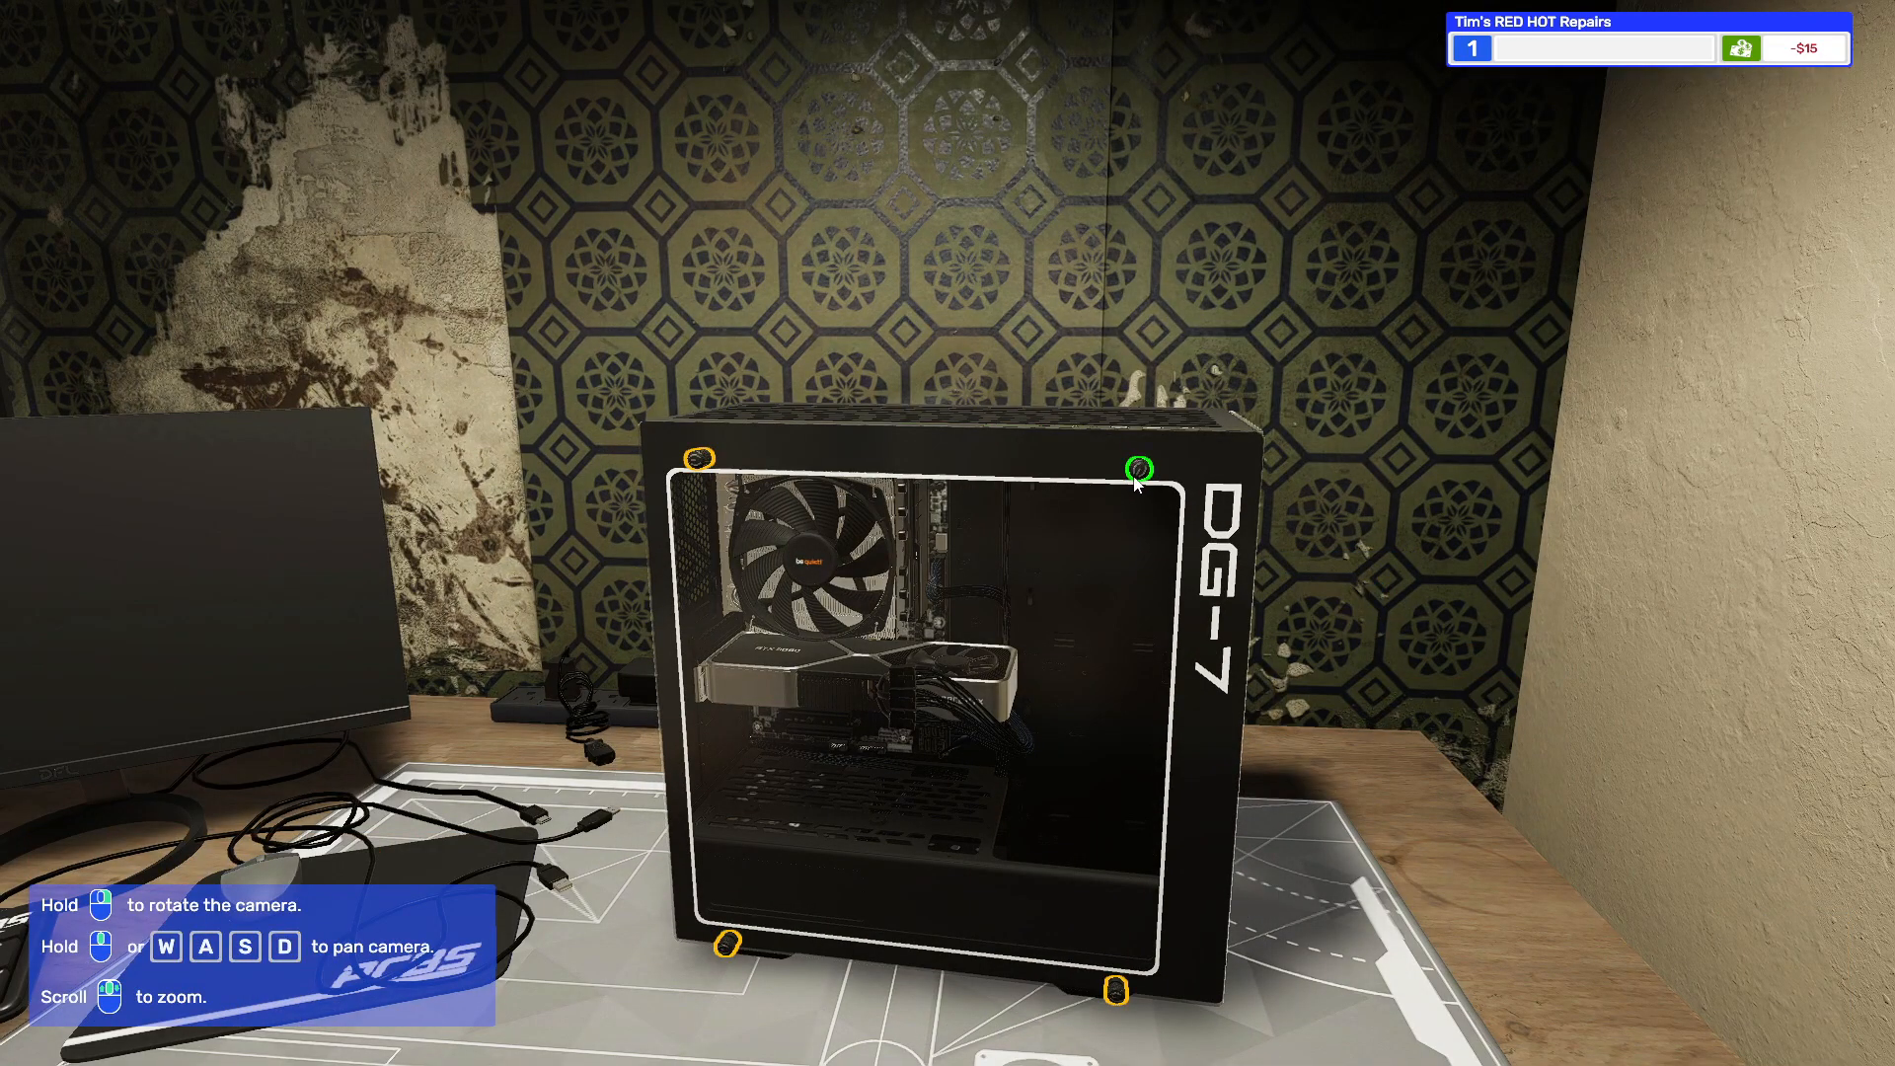
click(1134, 469)
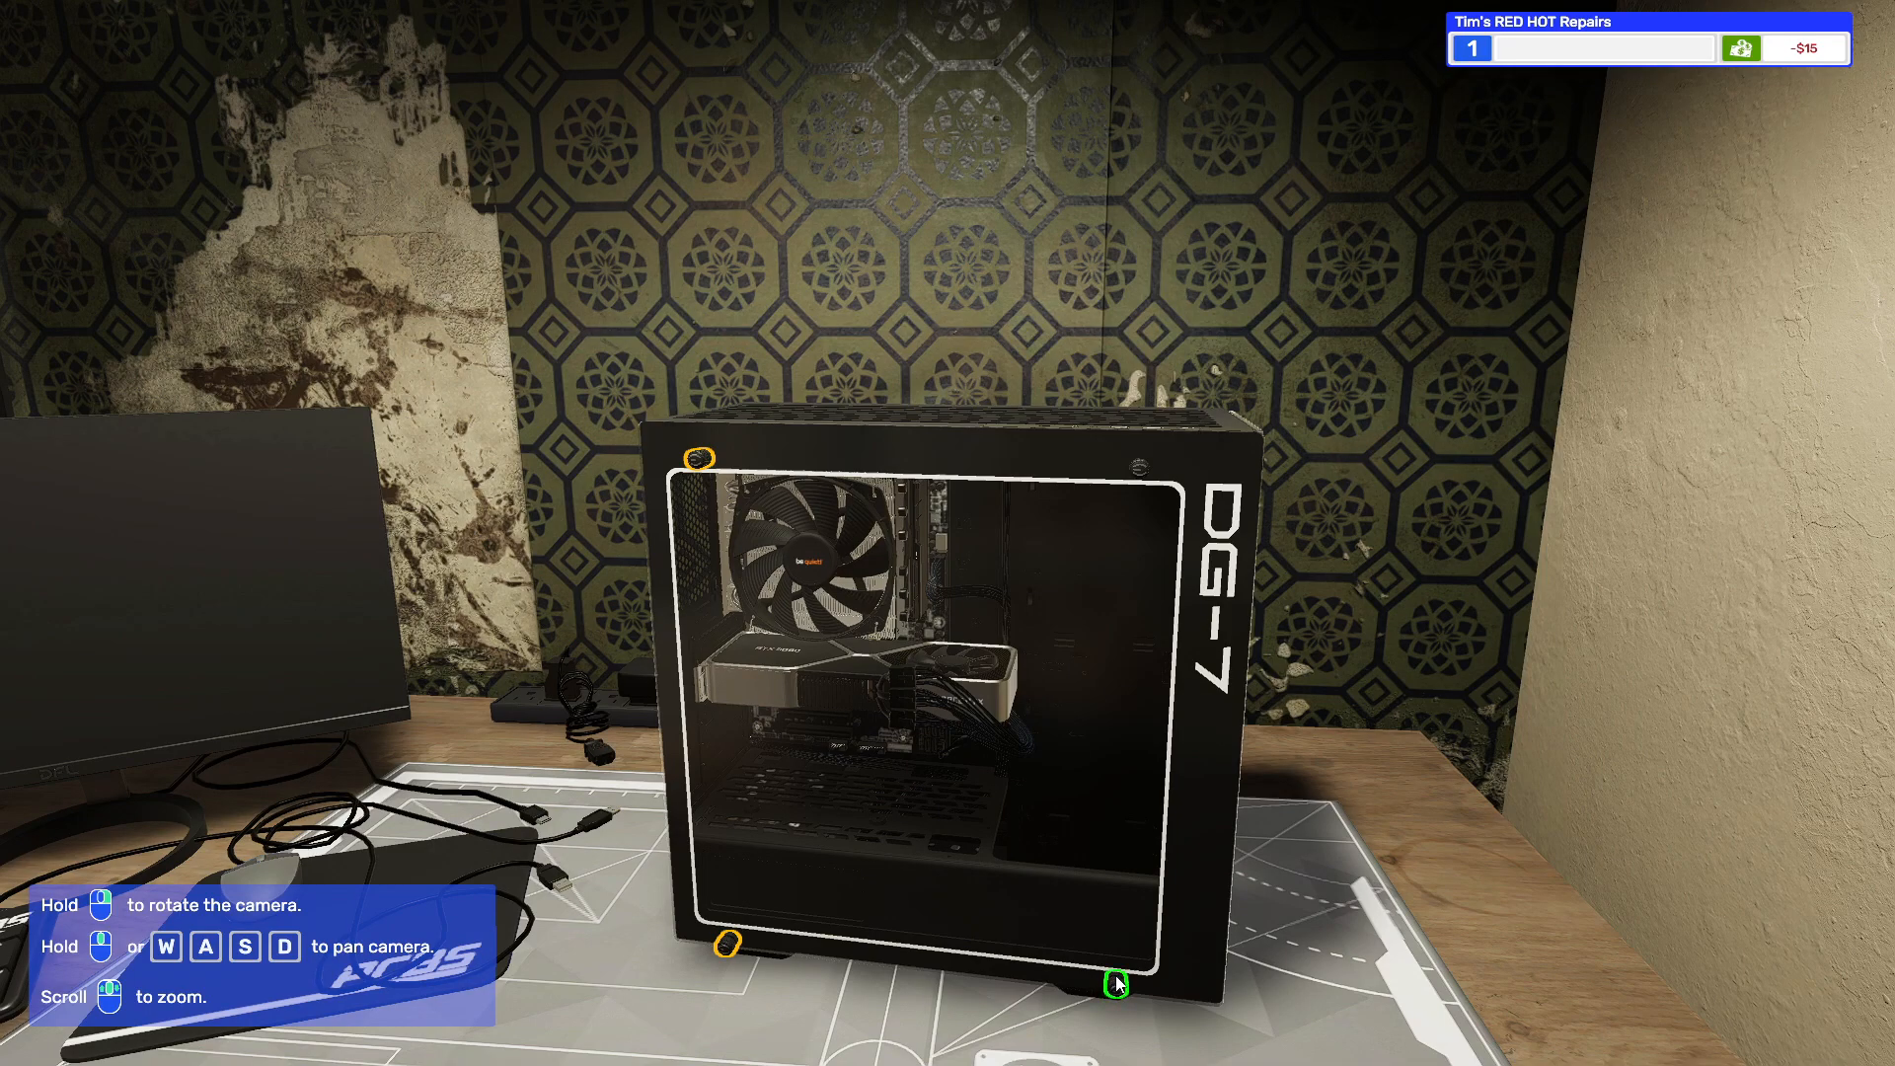
mouse_move(728, 941)
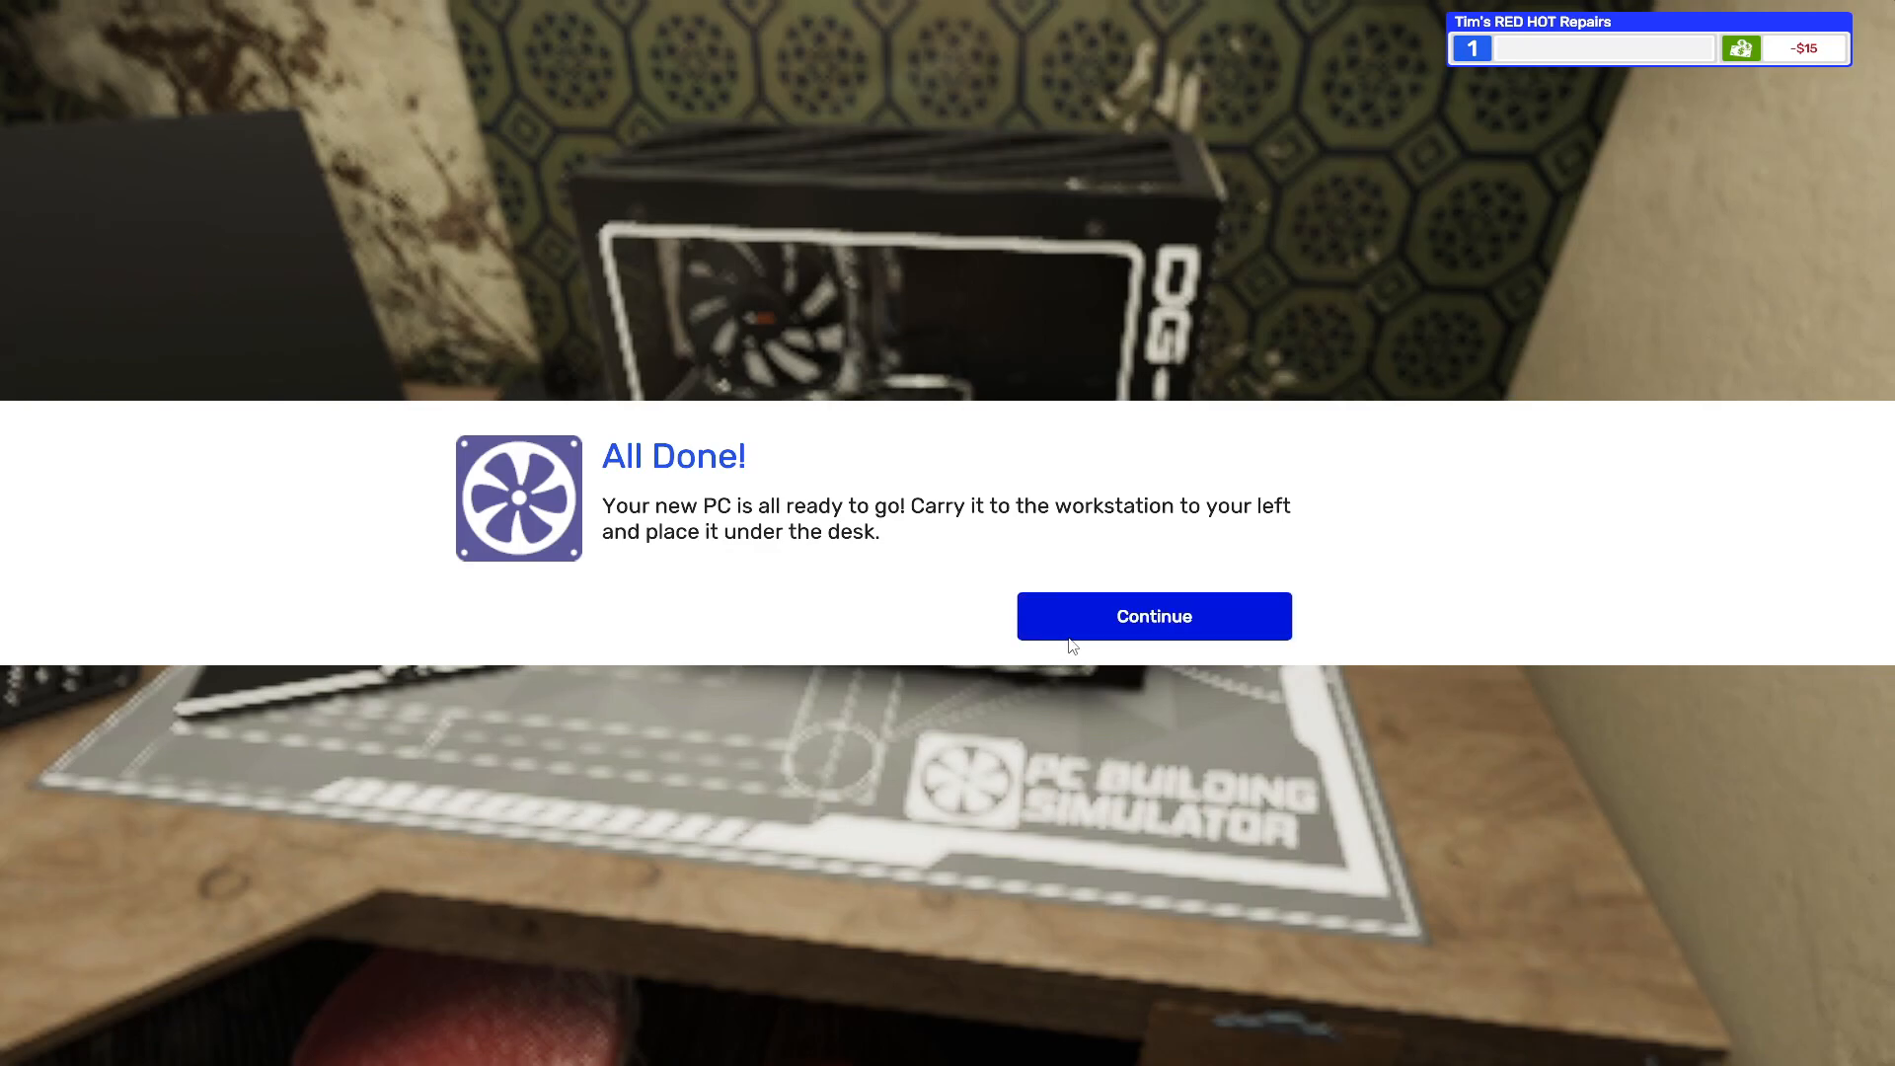
- Move the finished PC under the office desk, switch on the monitor and enter the desktop
click(1152, 615)
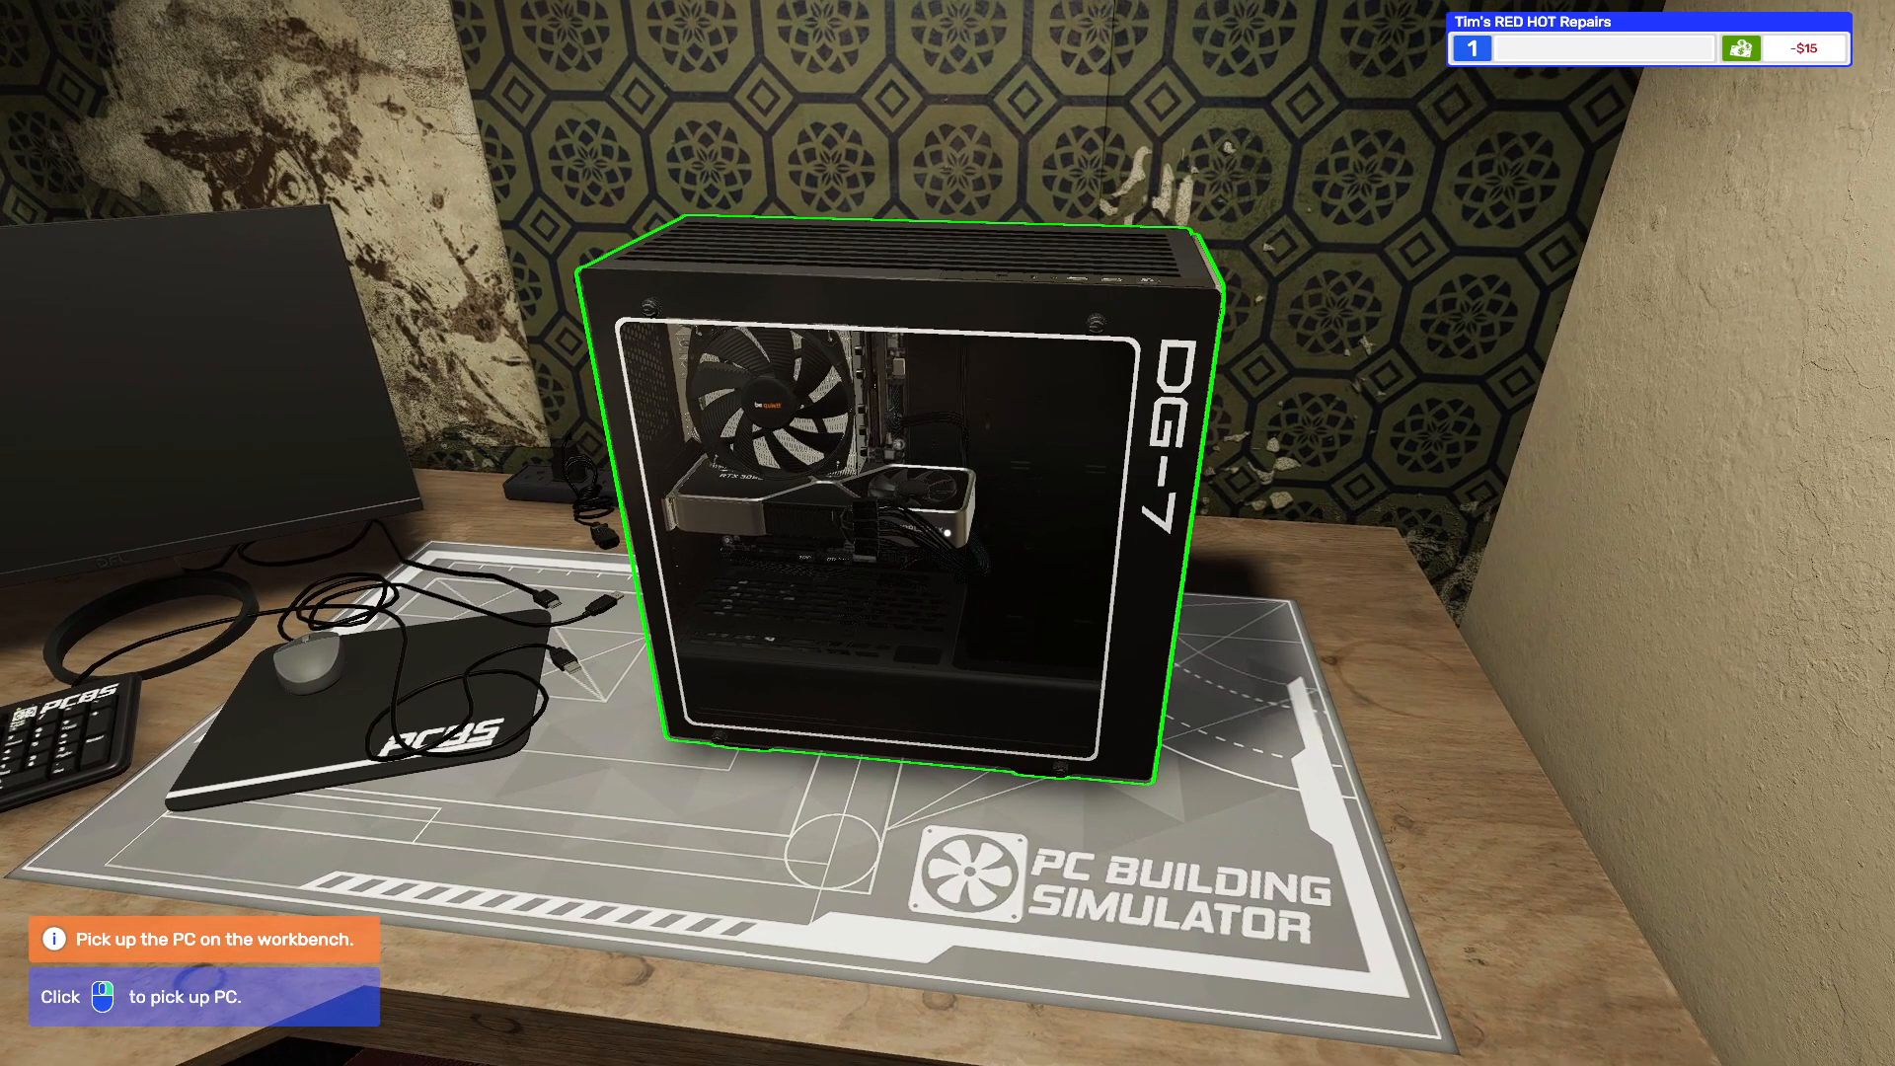
click(919, 507)
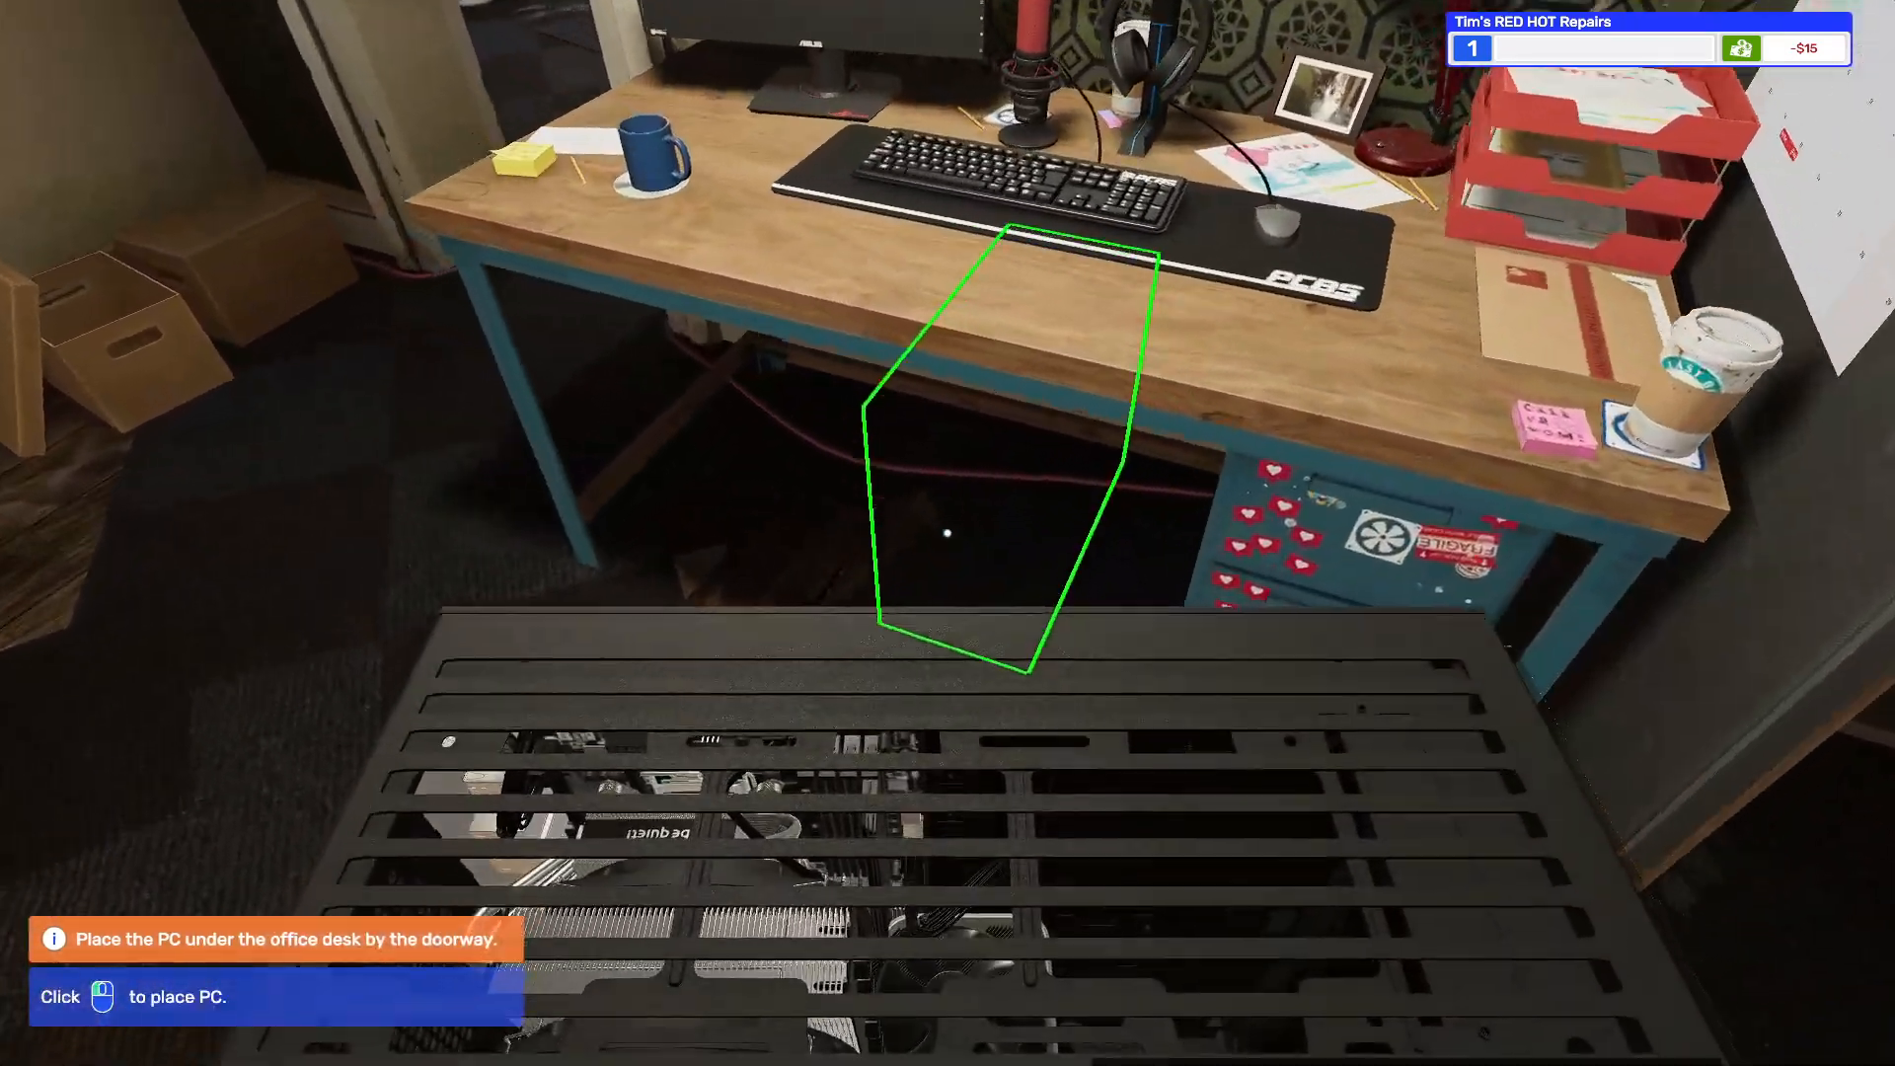
click(948, 532)
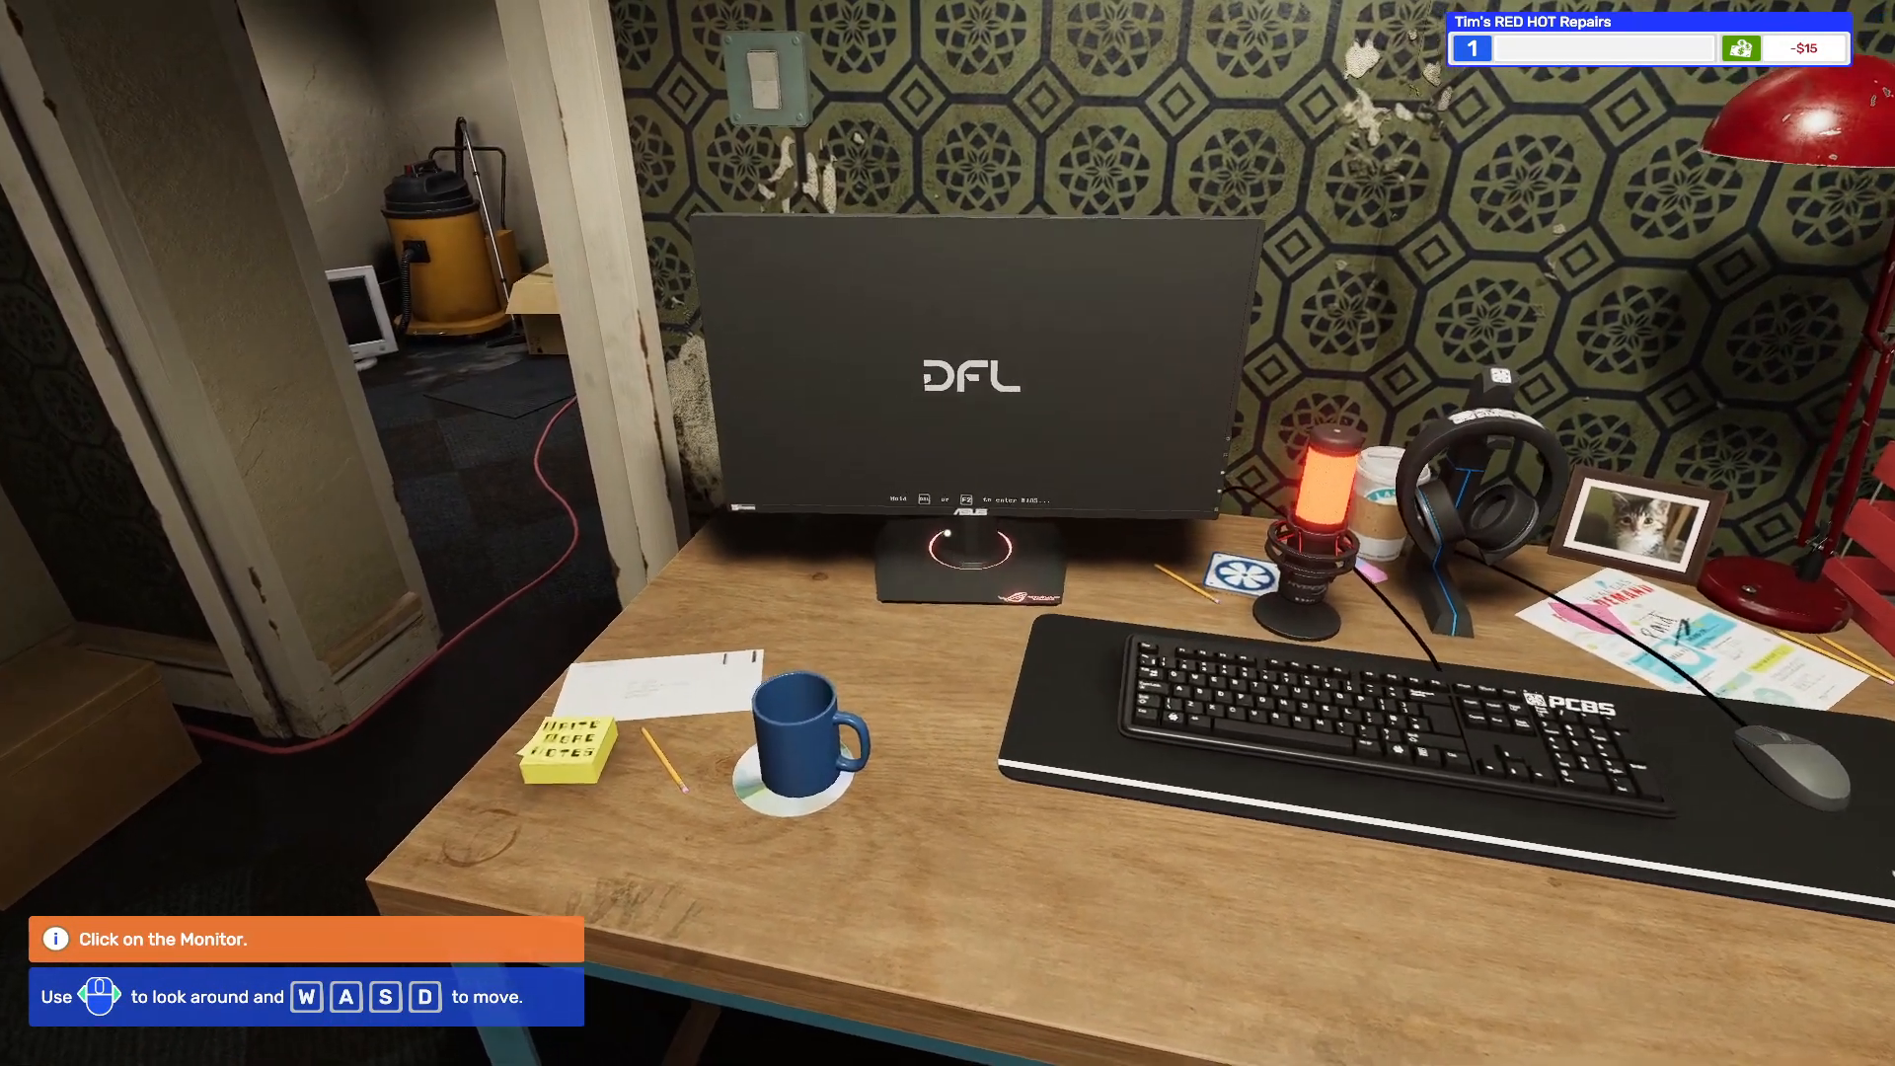
click(968, 375)
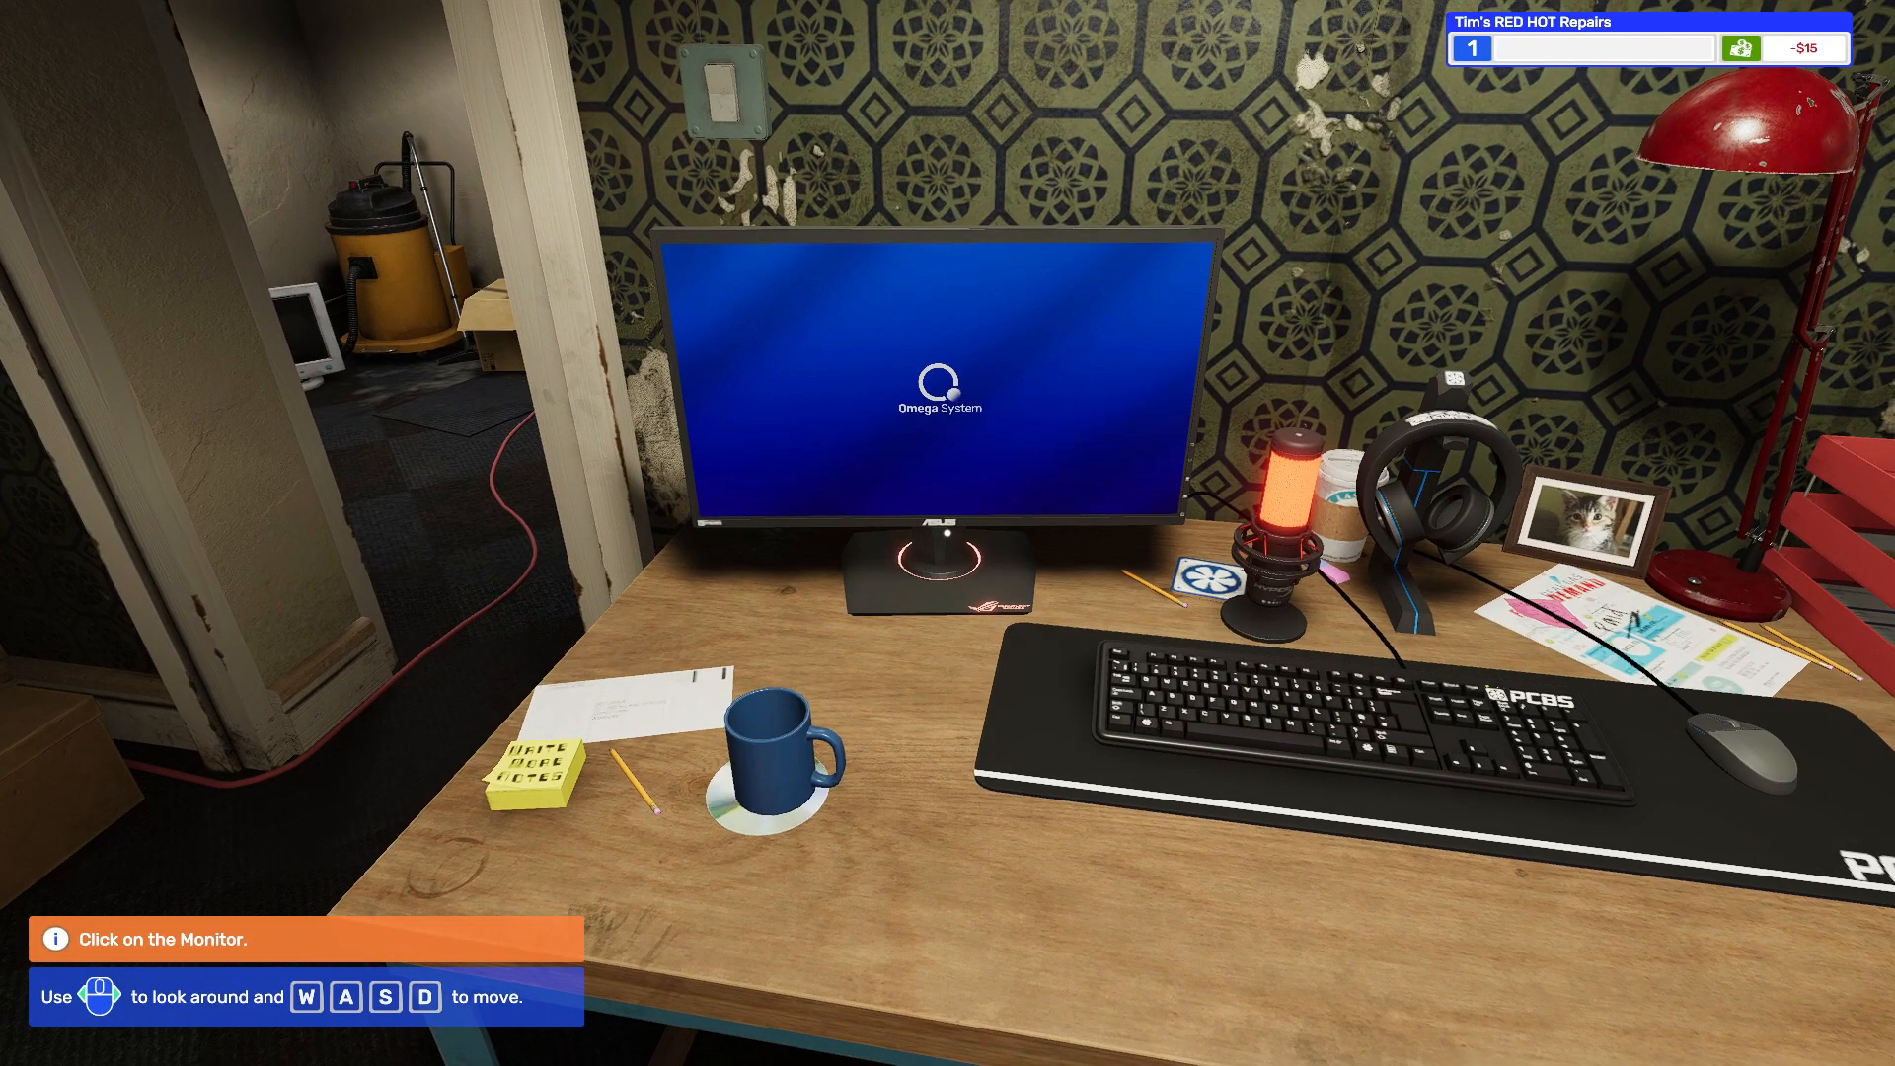
click(940, 398)
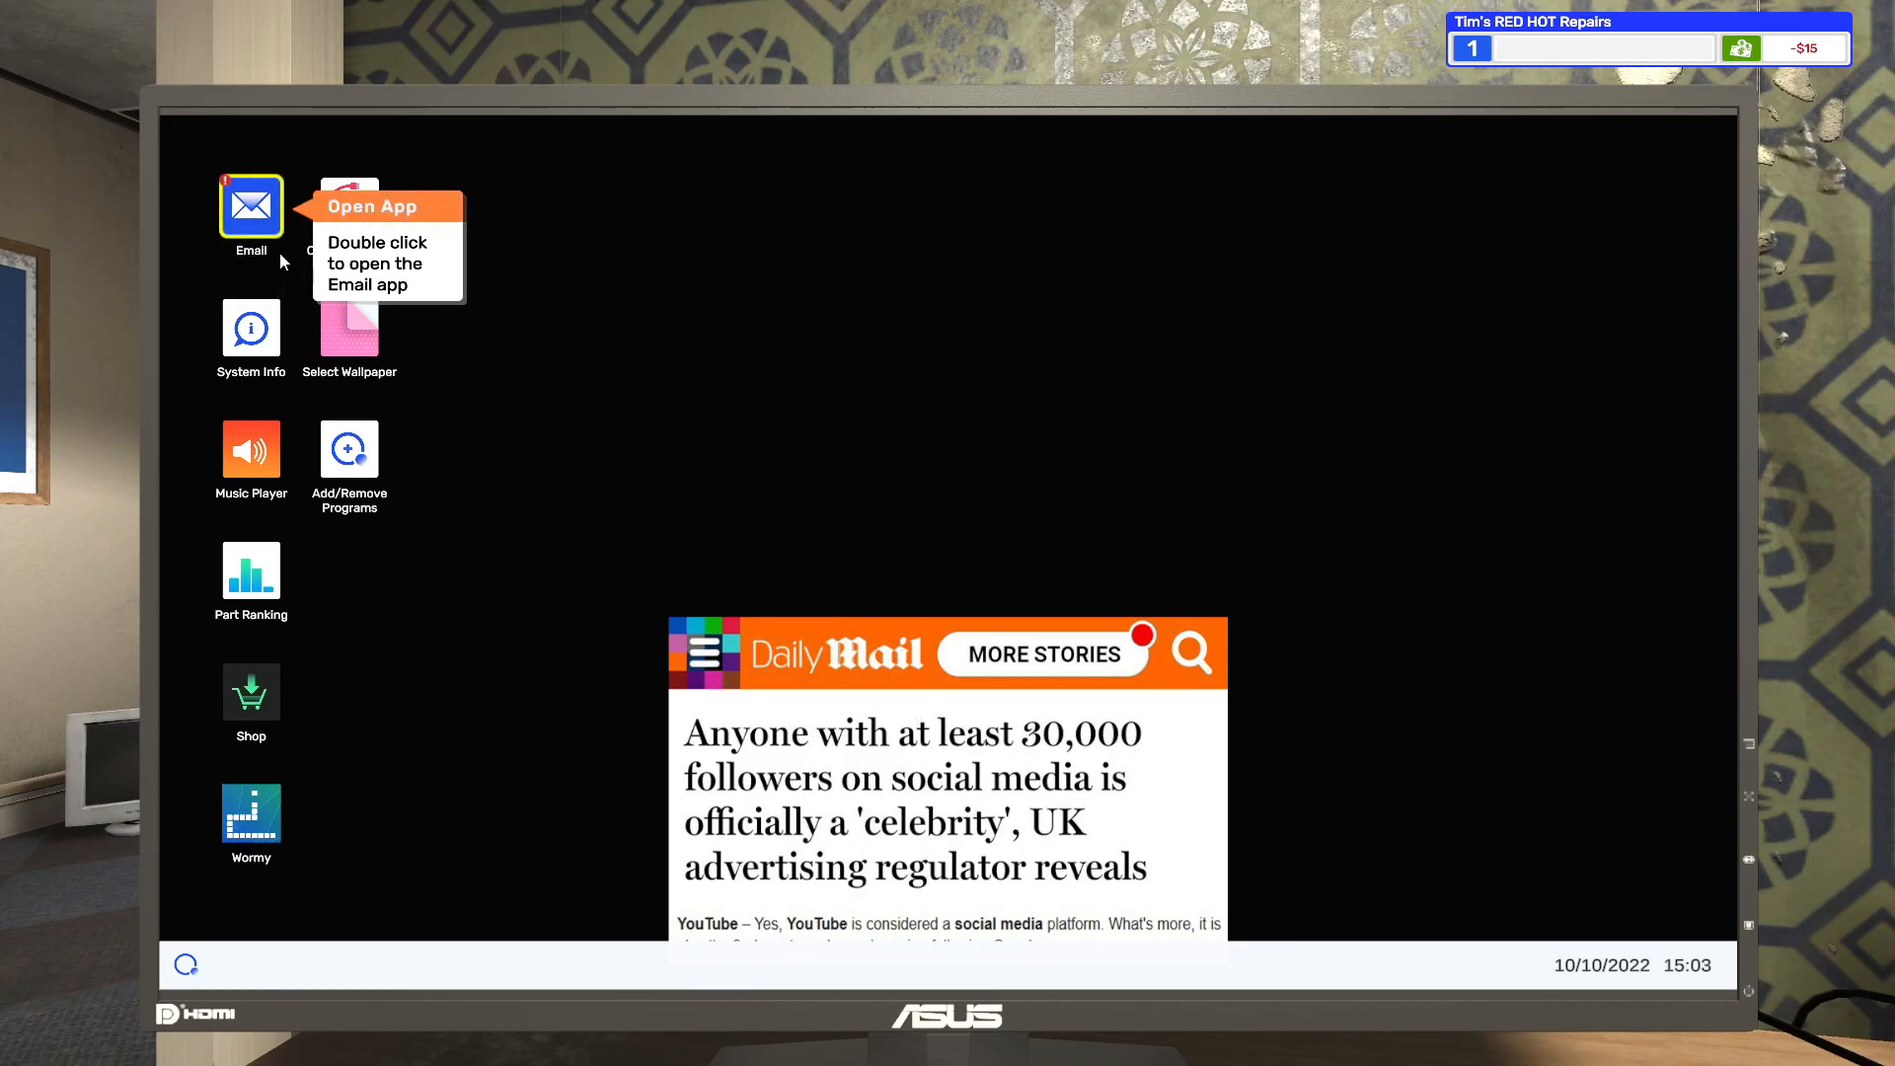
- Open the Email app and accept the Paint It Red job from the inbox
click(250, 204)
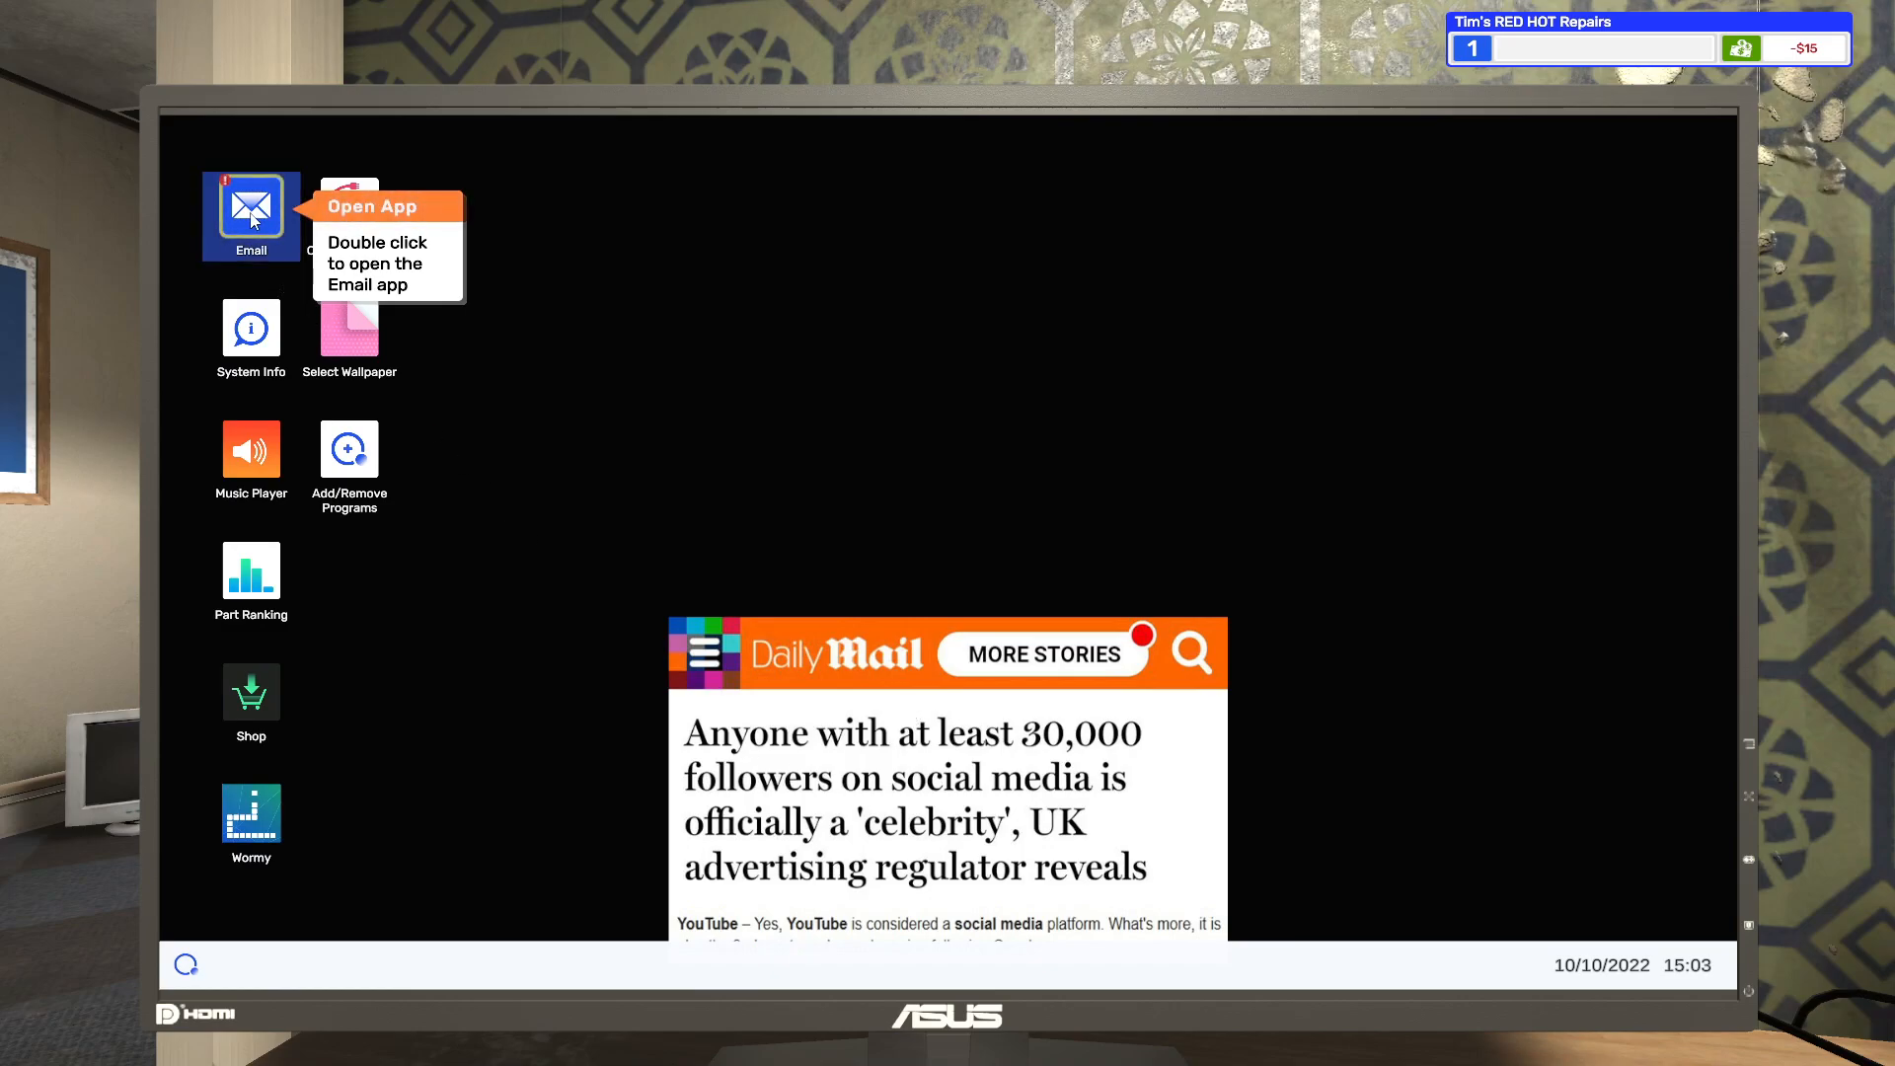
double_click(250, 205)
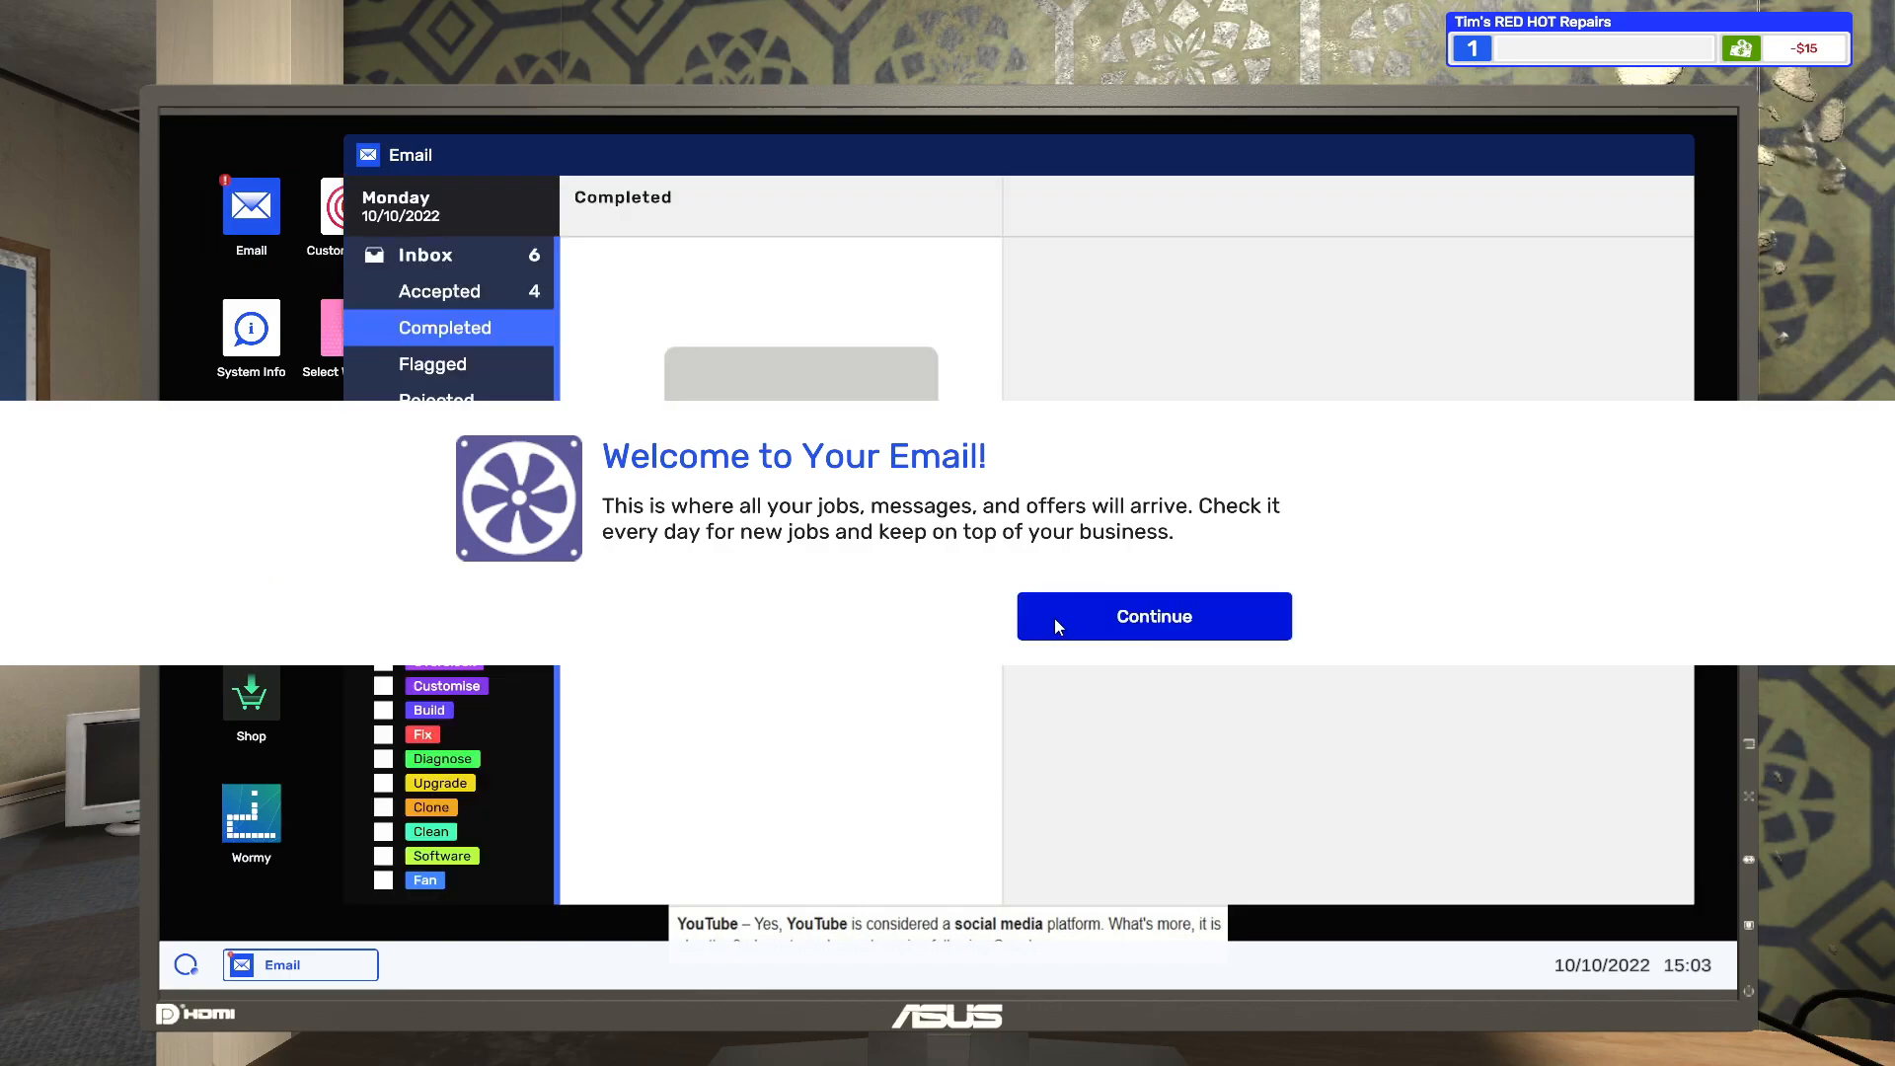
mouse_move(1071, 623)
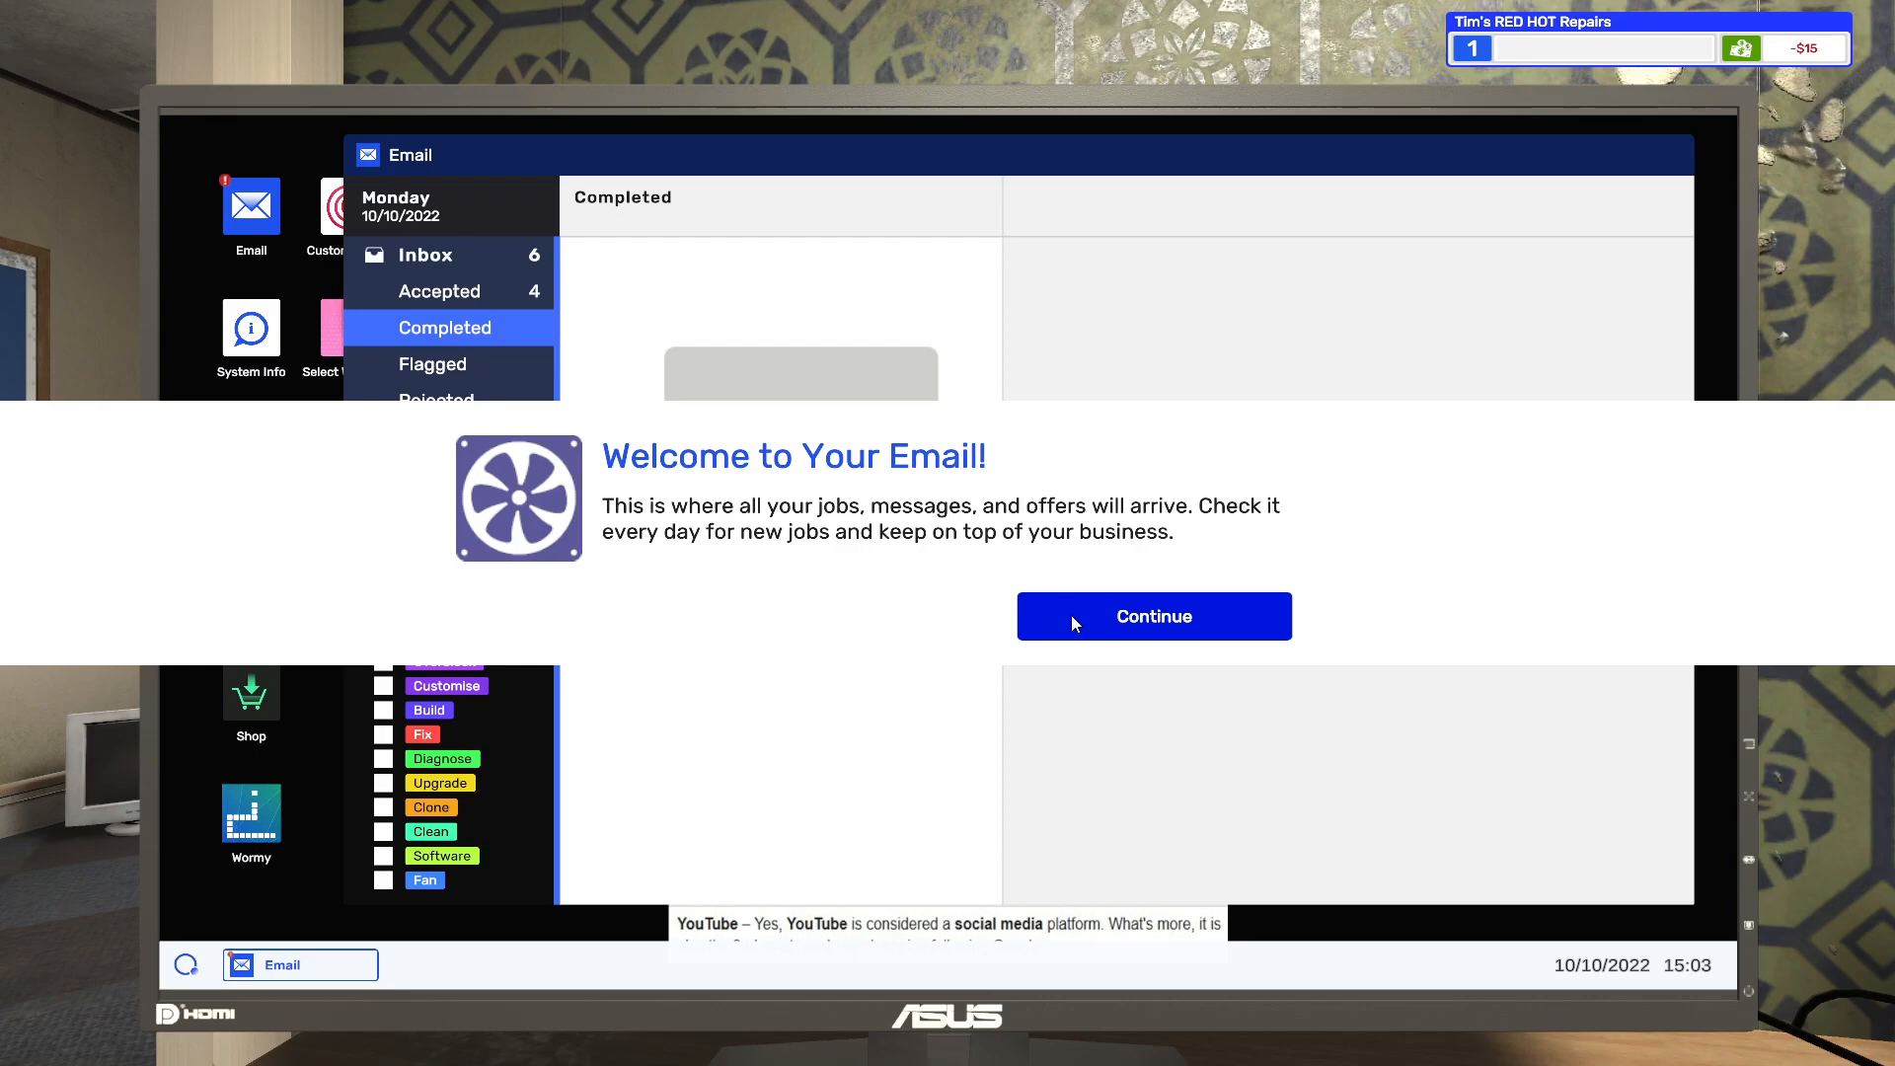
click(1152, 616)
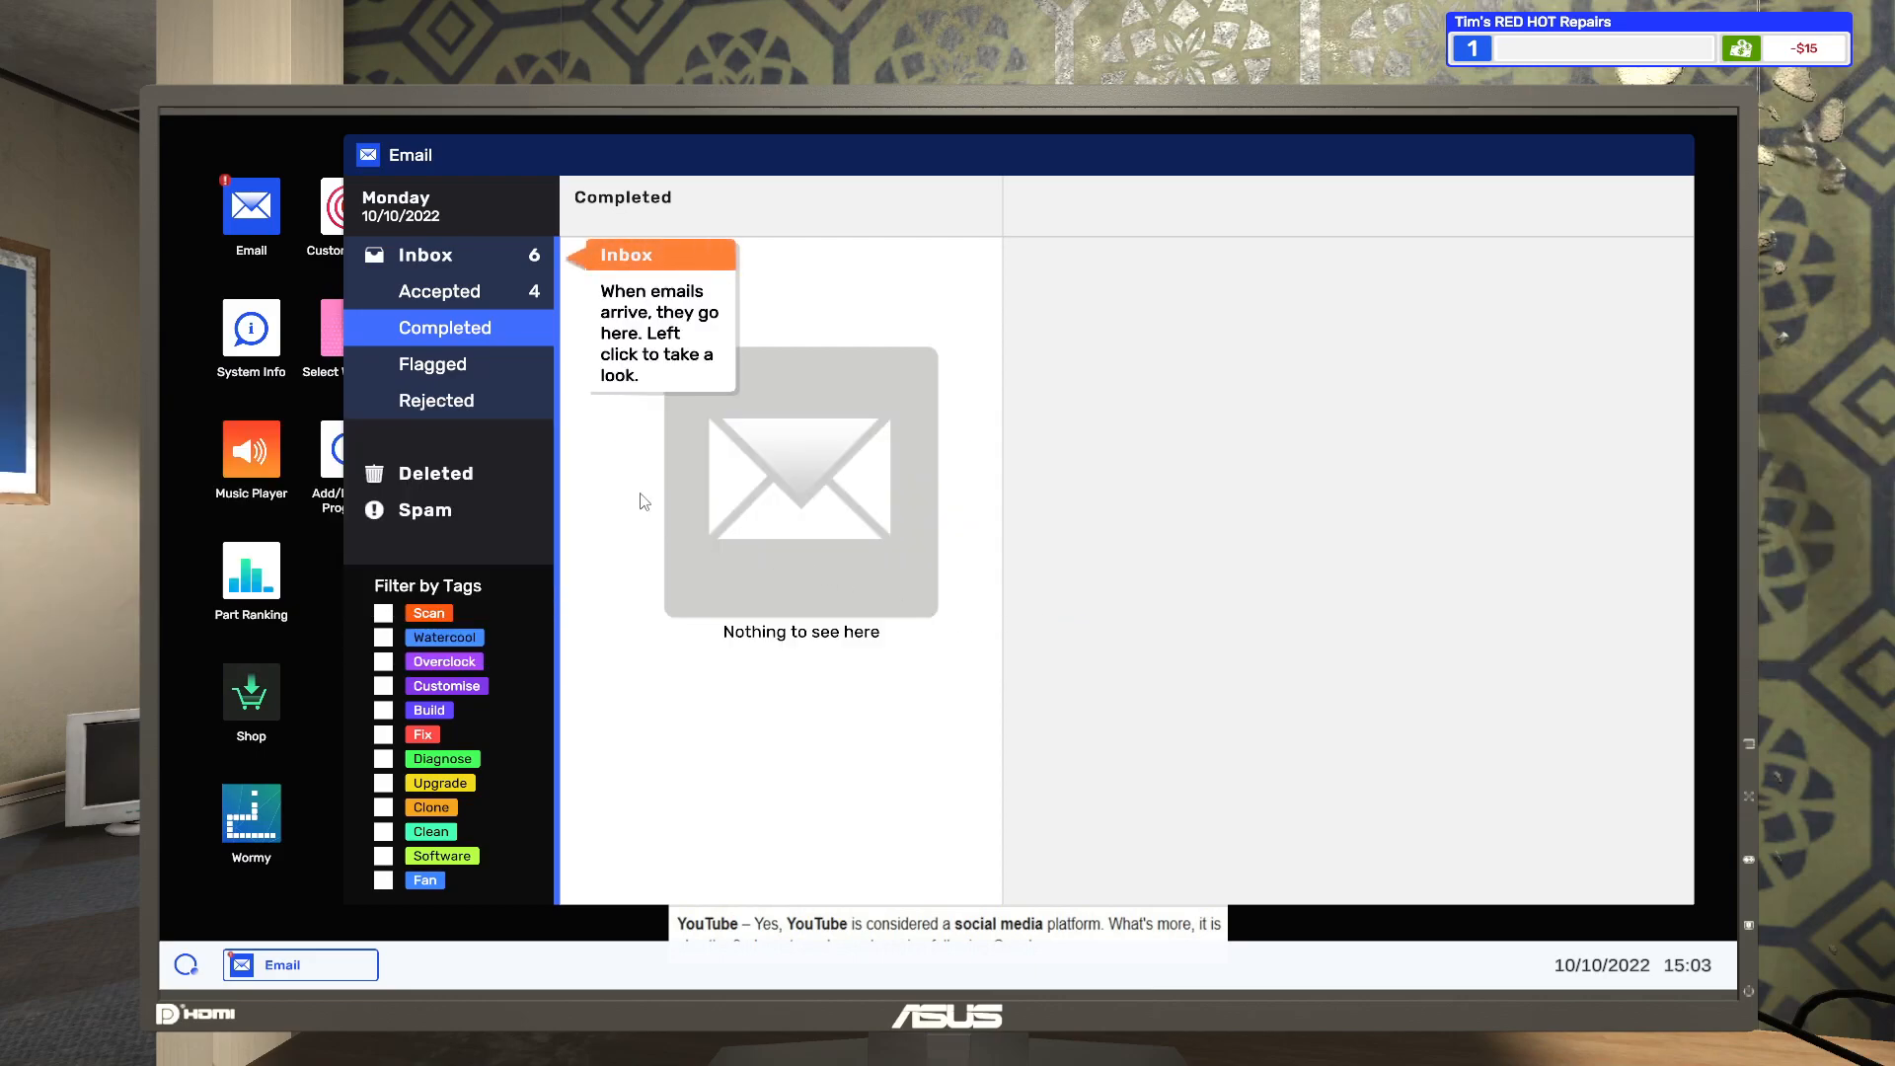
click(425, 253)
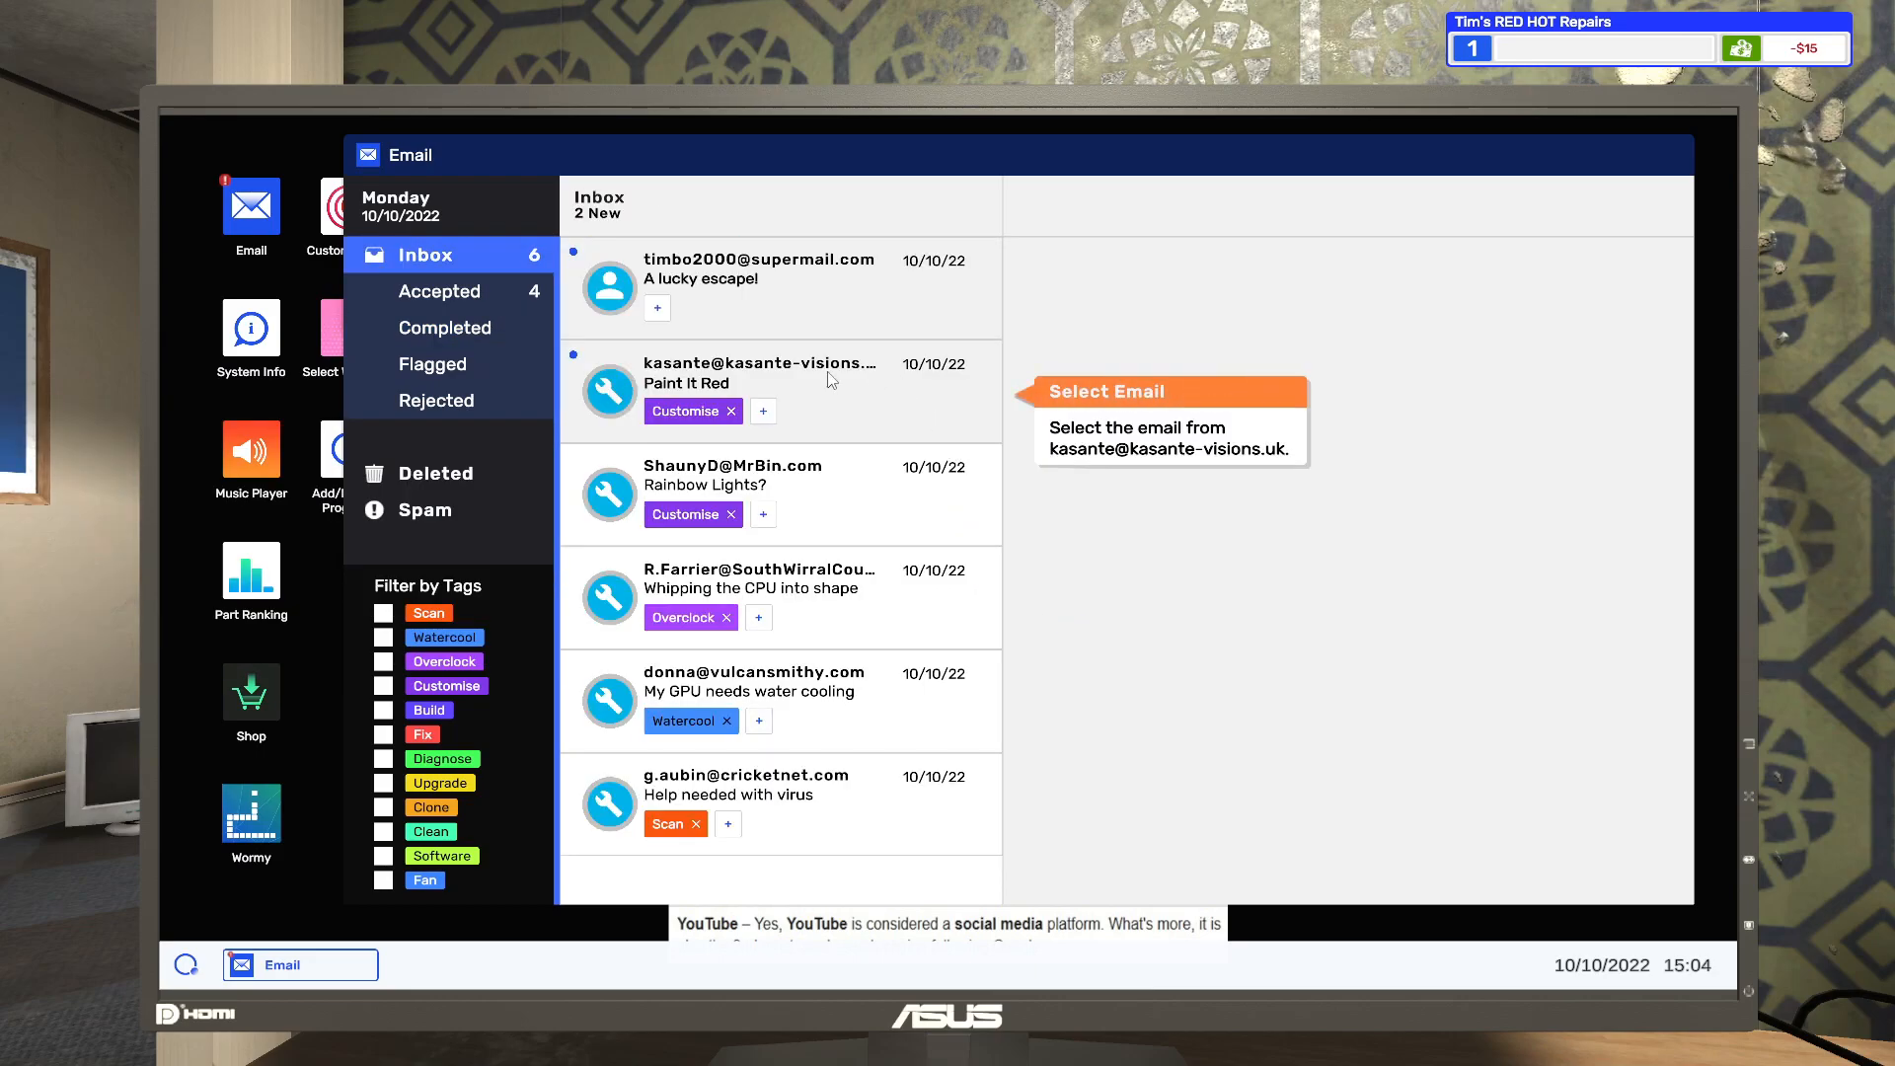
click(759, 375)
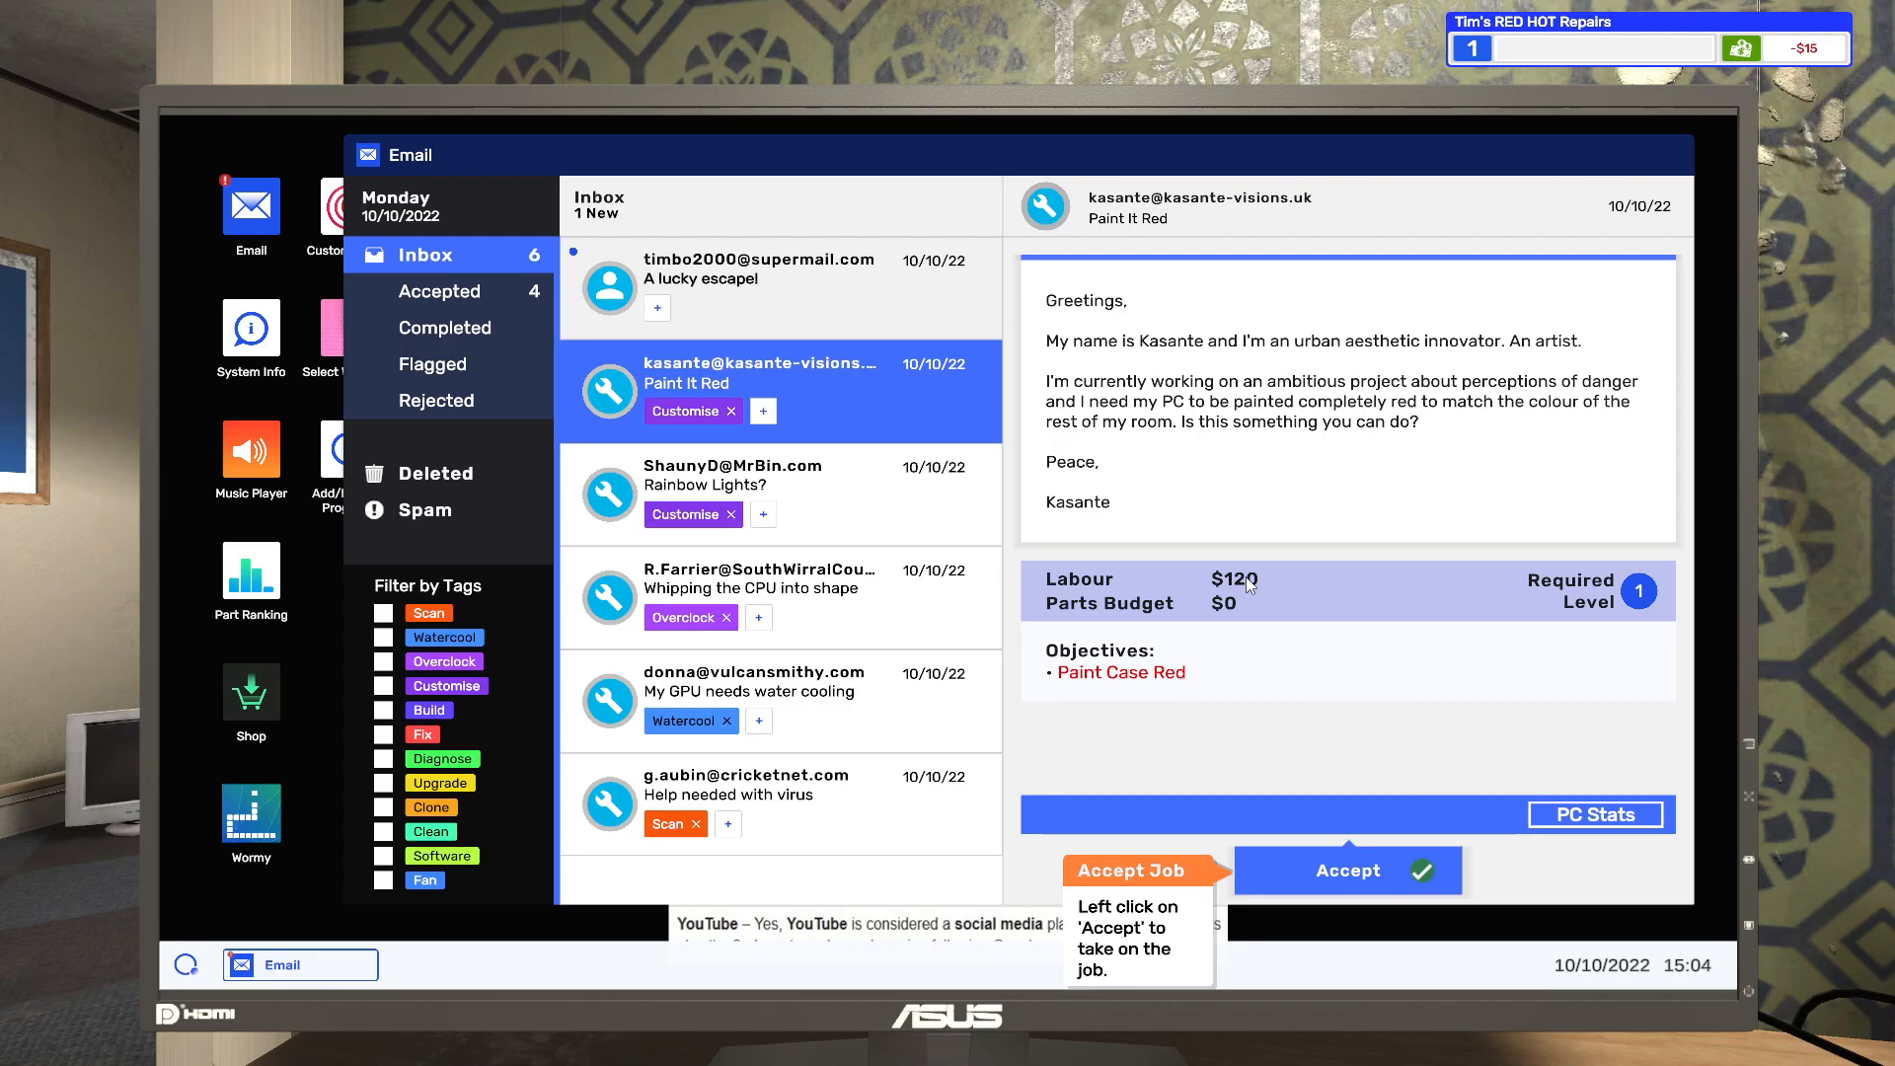
mouse_move(1208, 615)
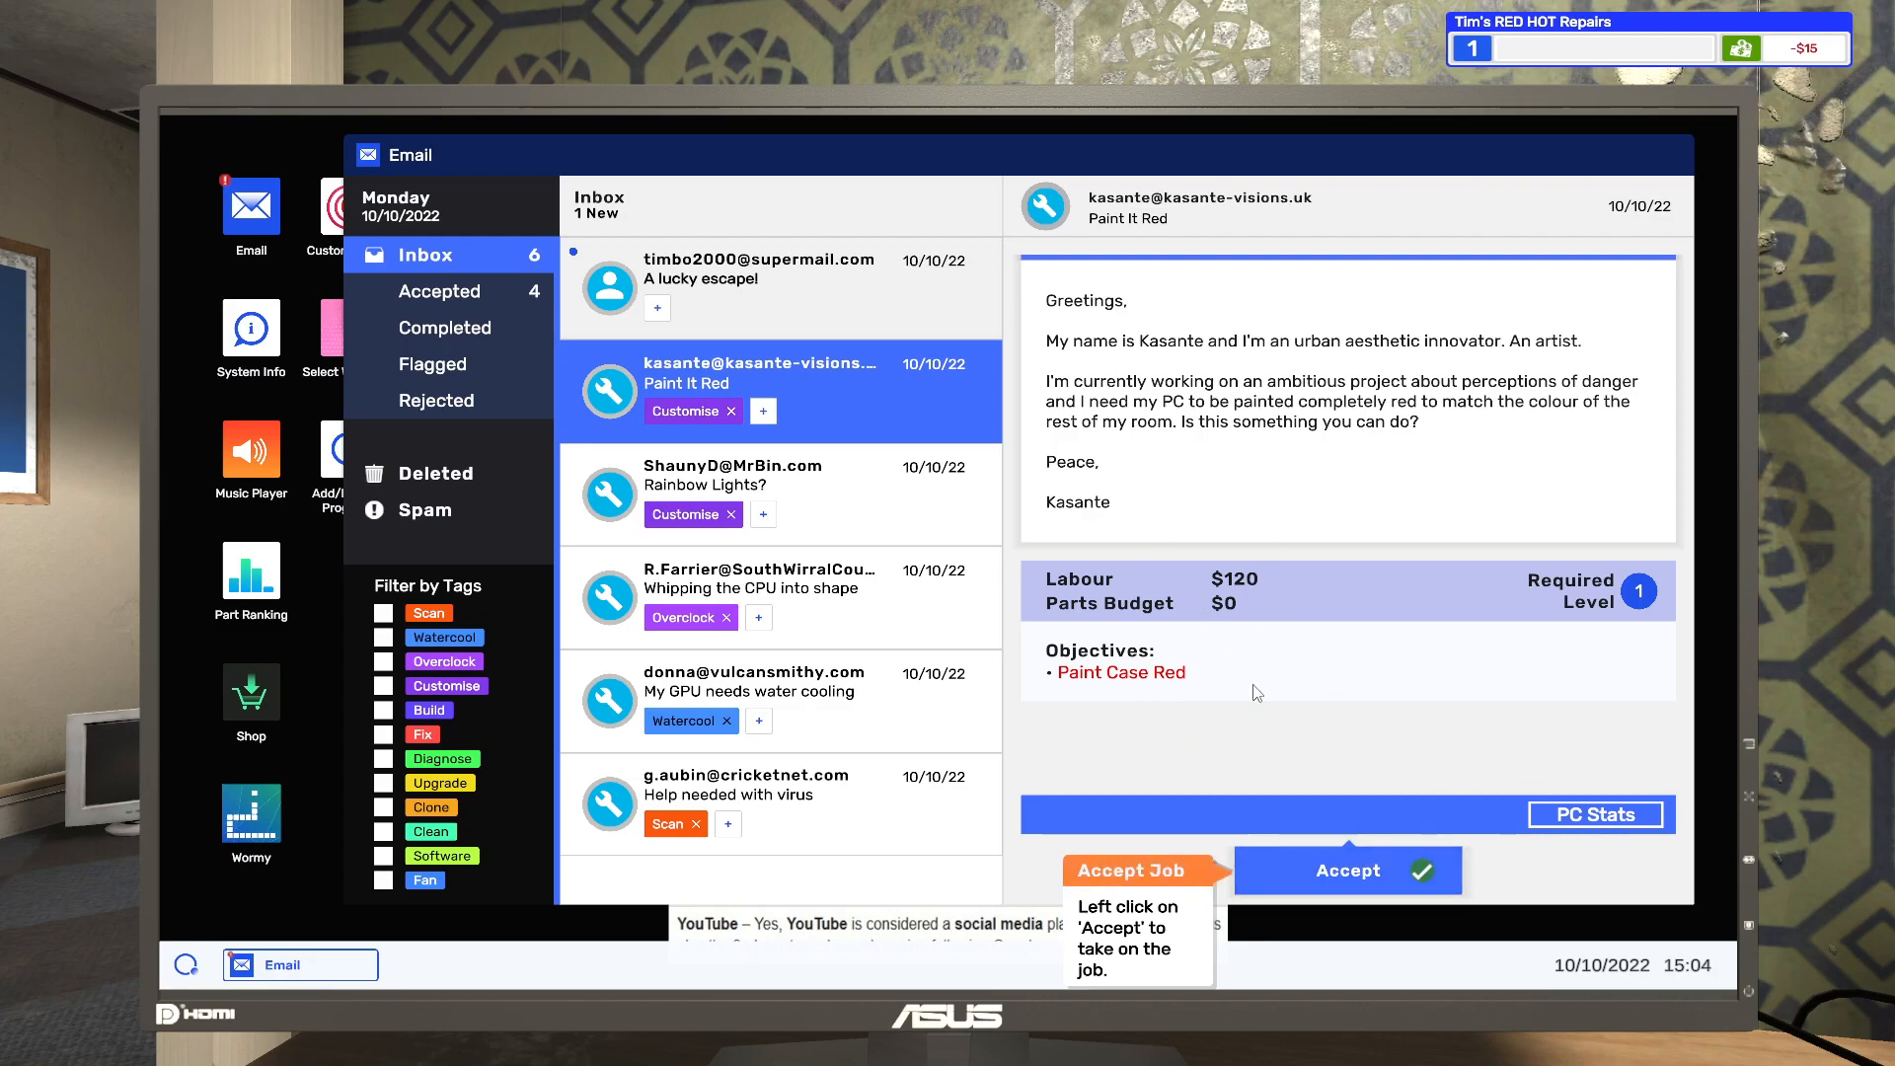
click(1347, 869)
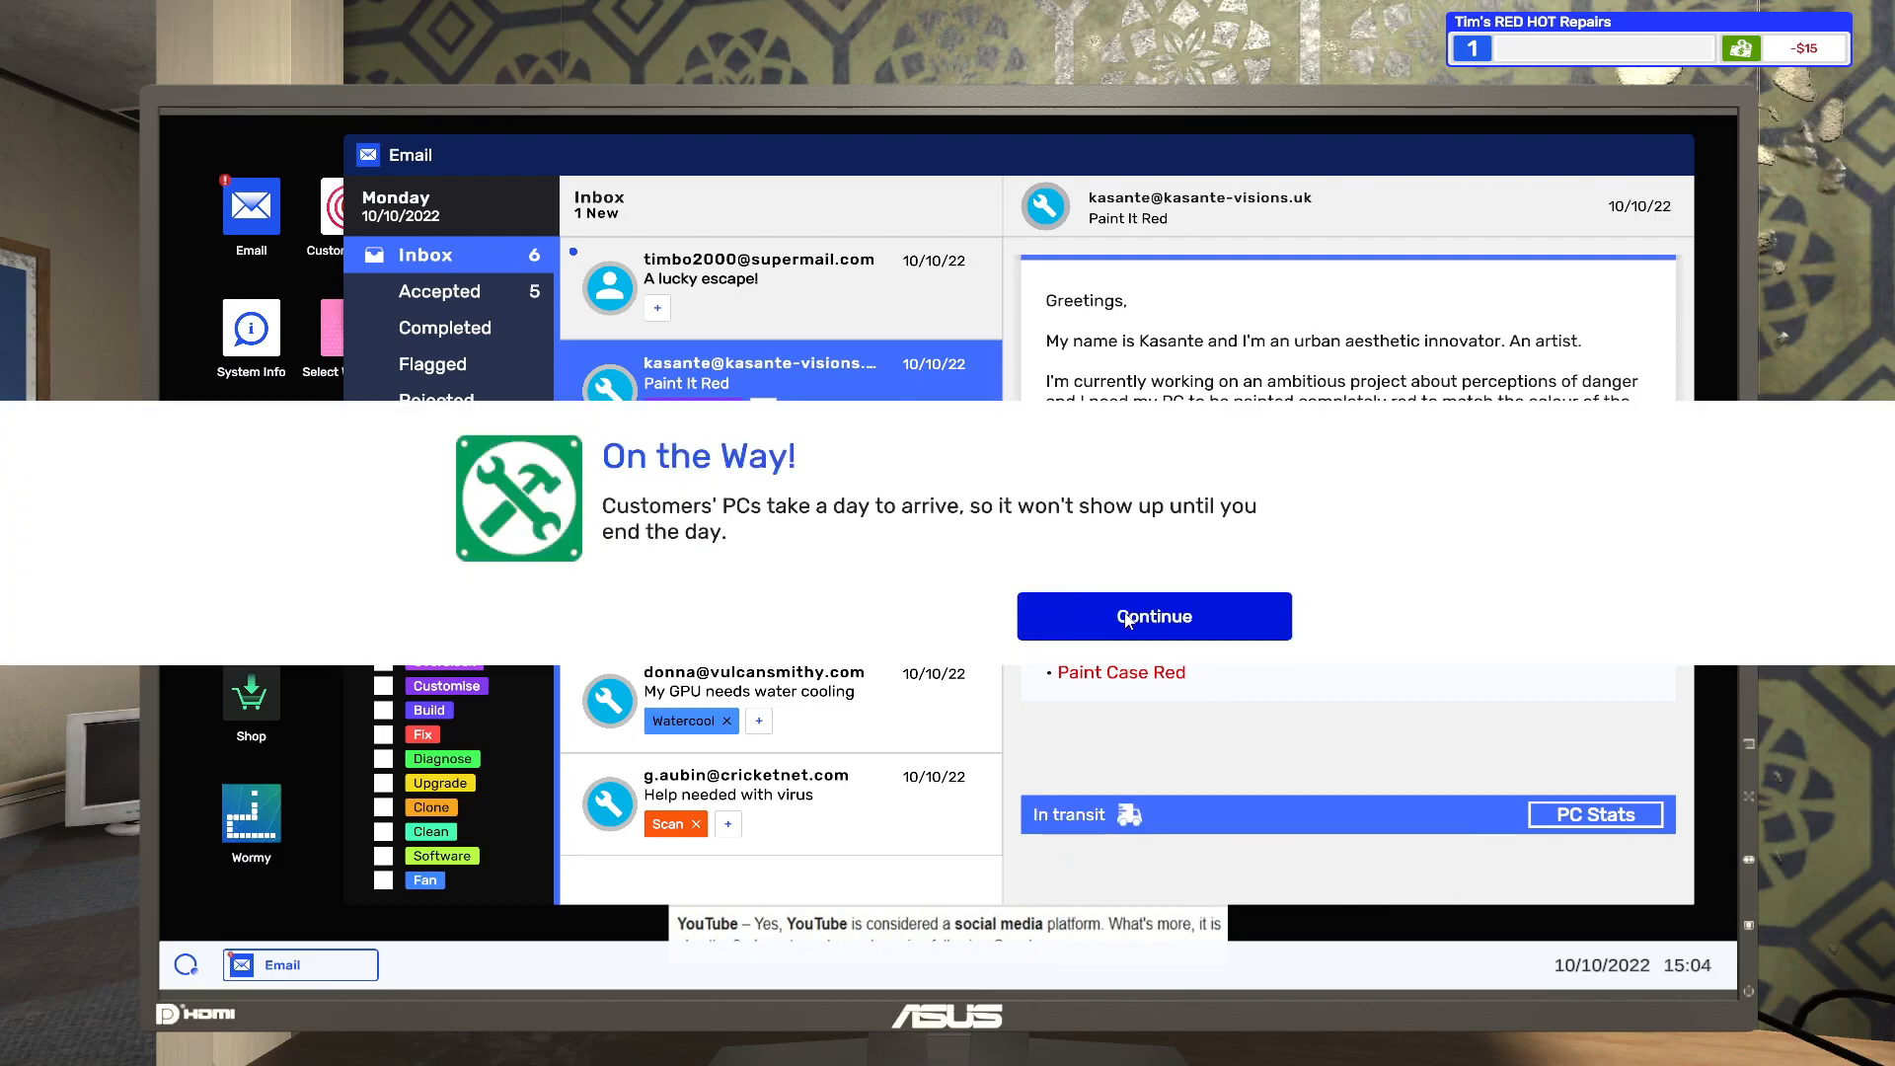
- Start the accepted virus-removal job and pick up g.aubin's boxed PC
click(1152, 615)
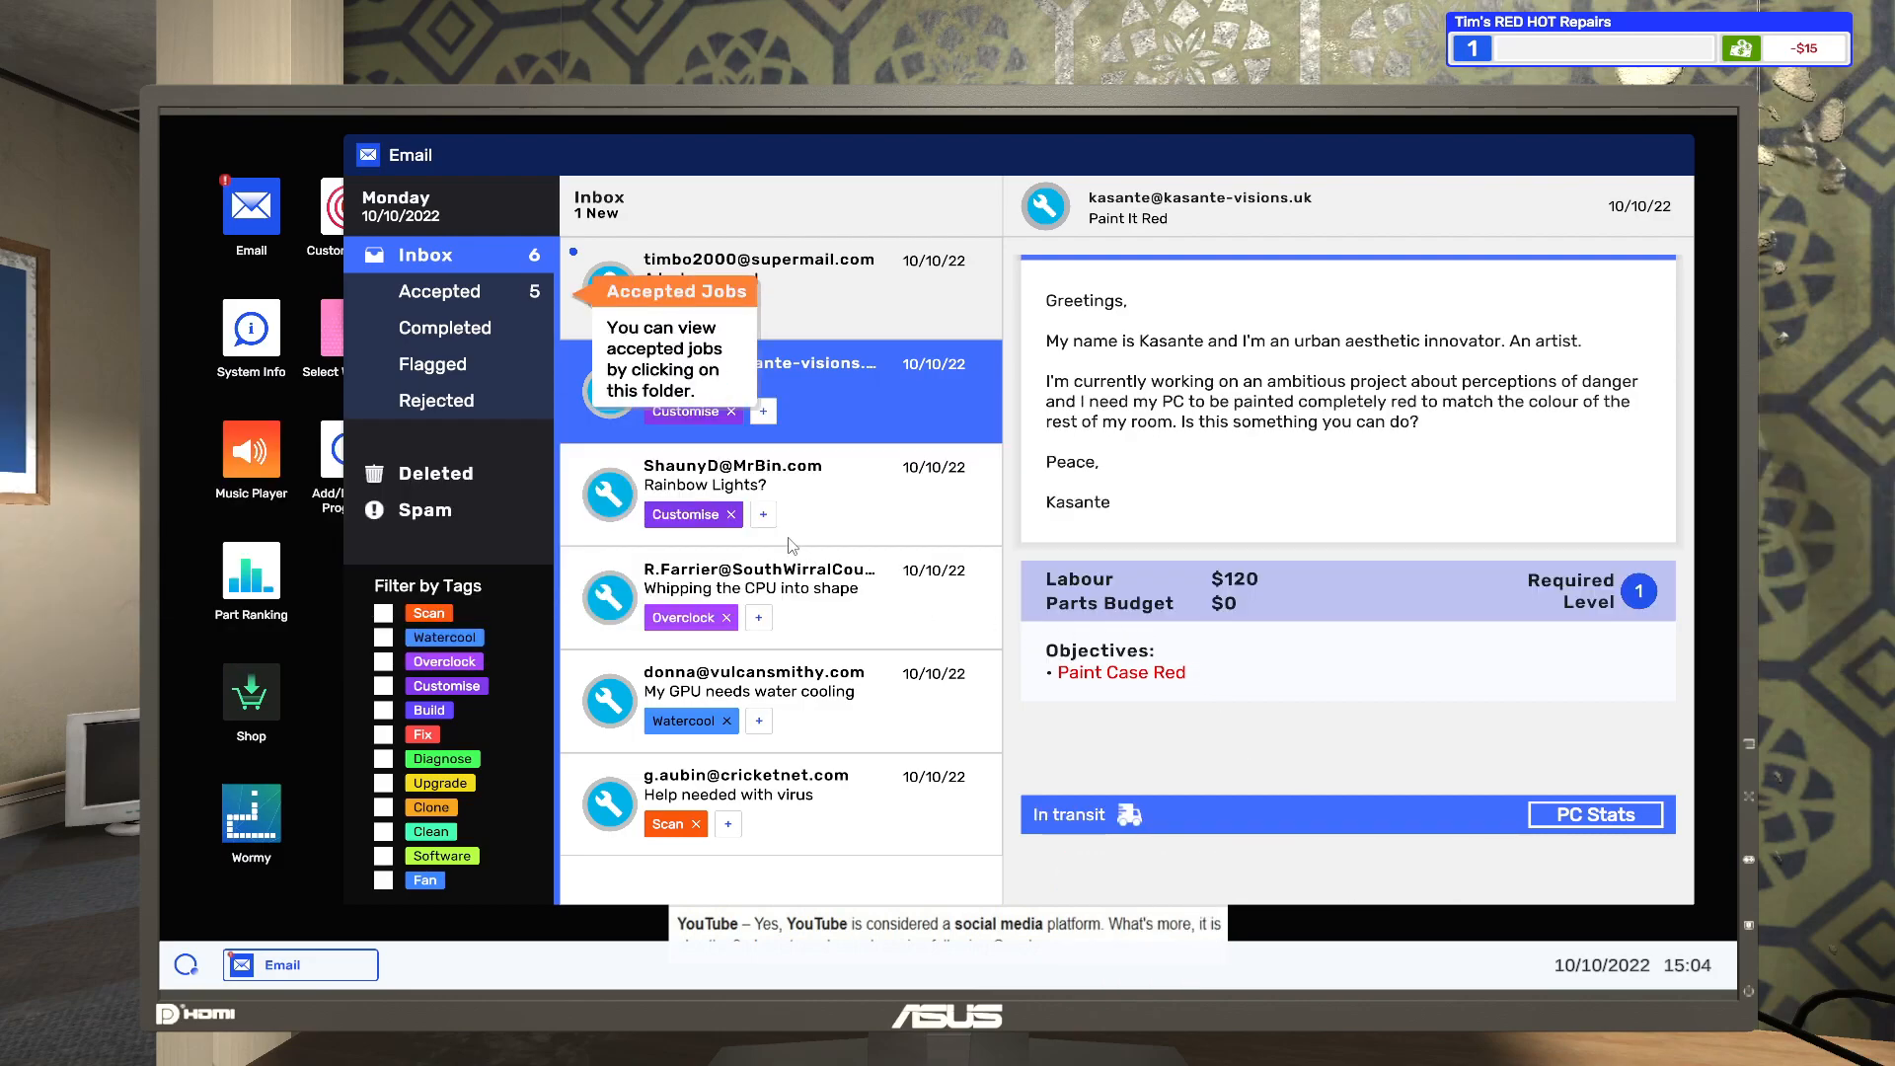
click(440, 292)
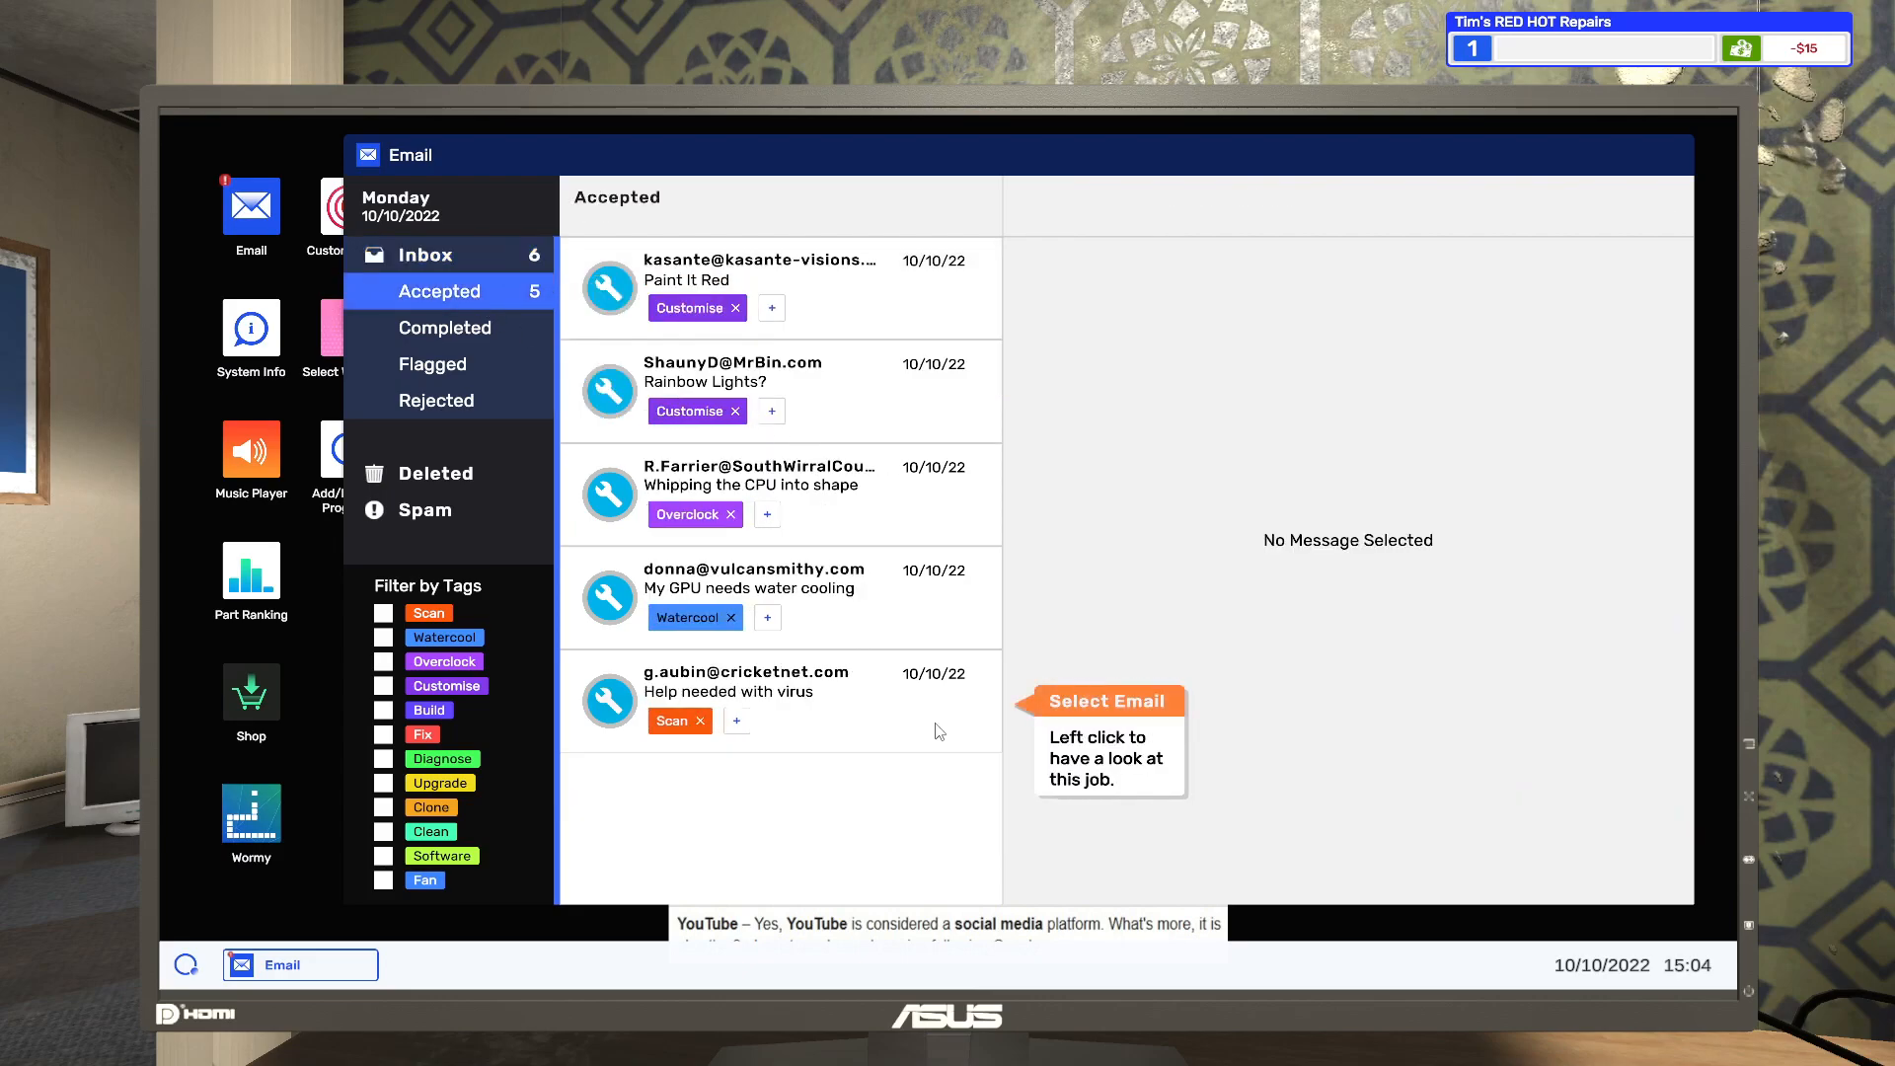
click(774, 695)
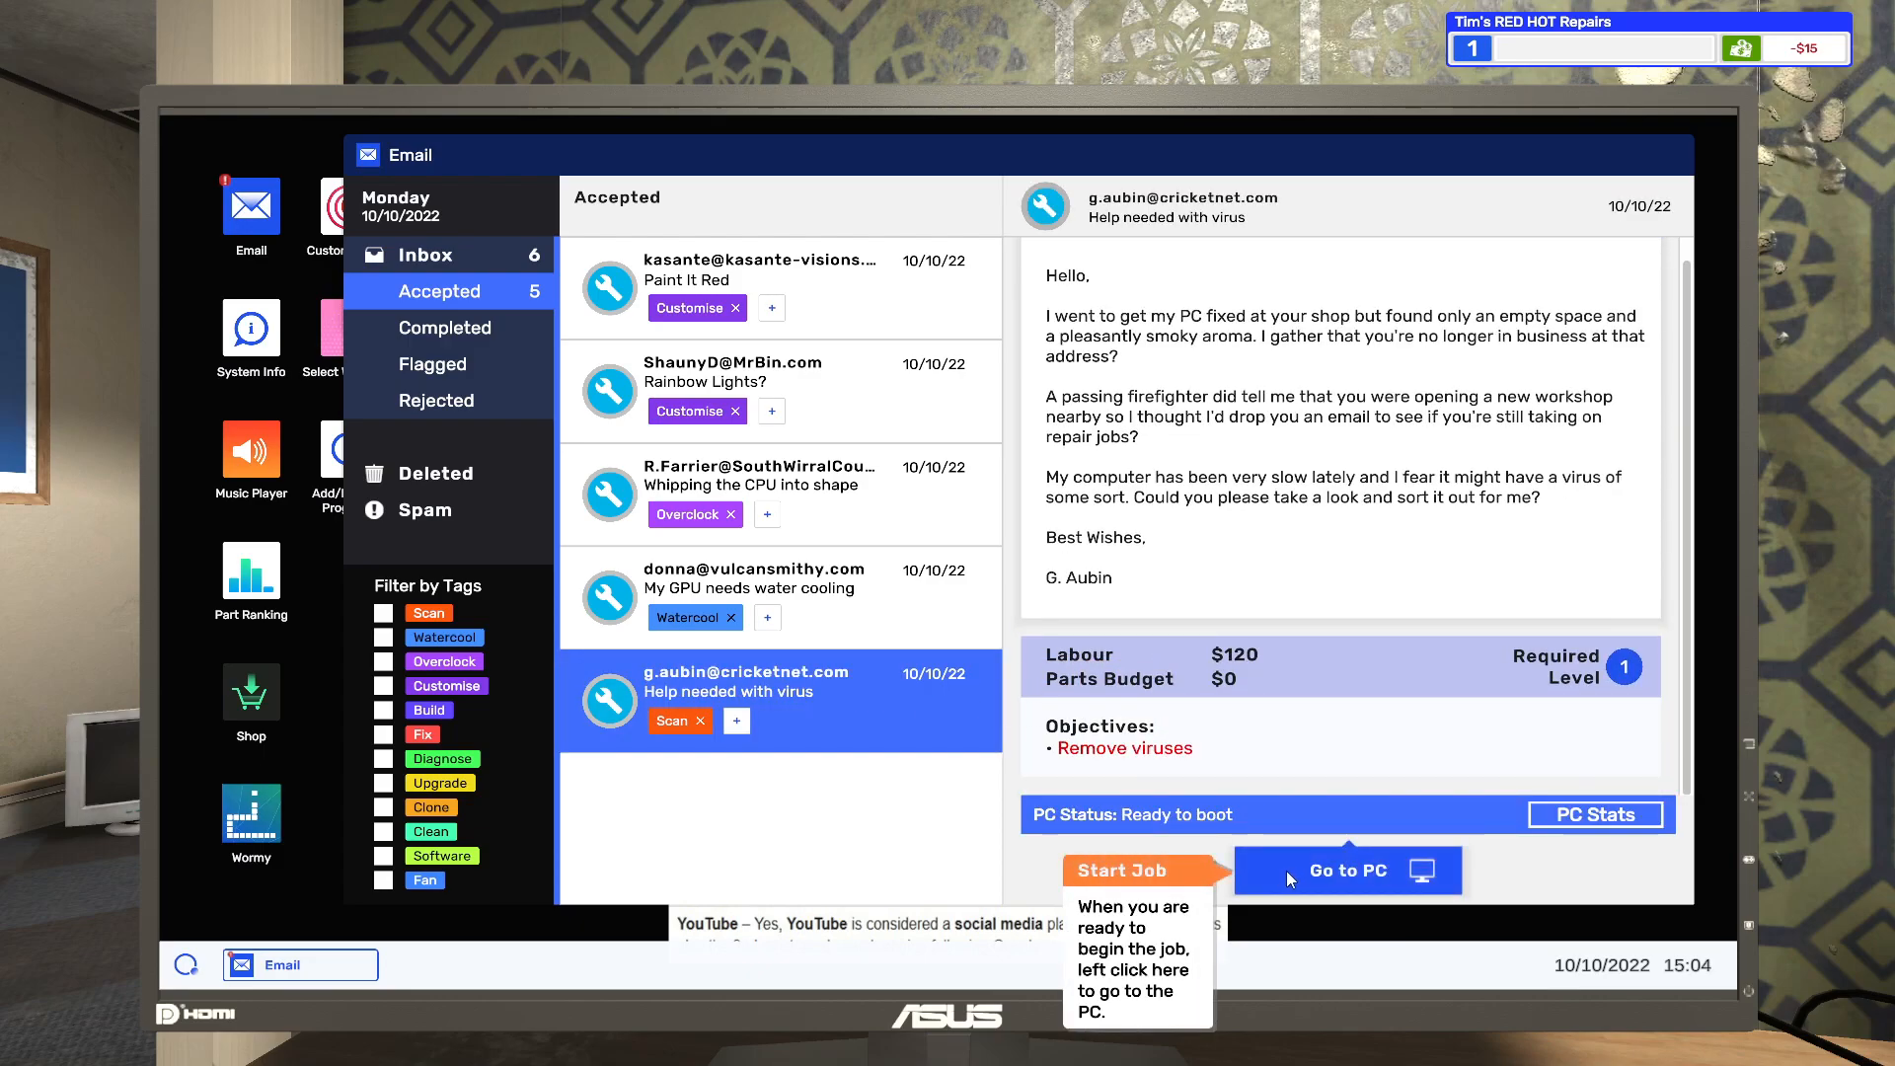
click(1345, 870)
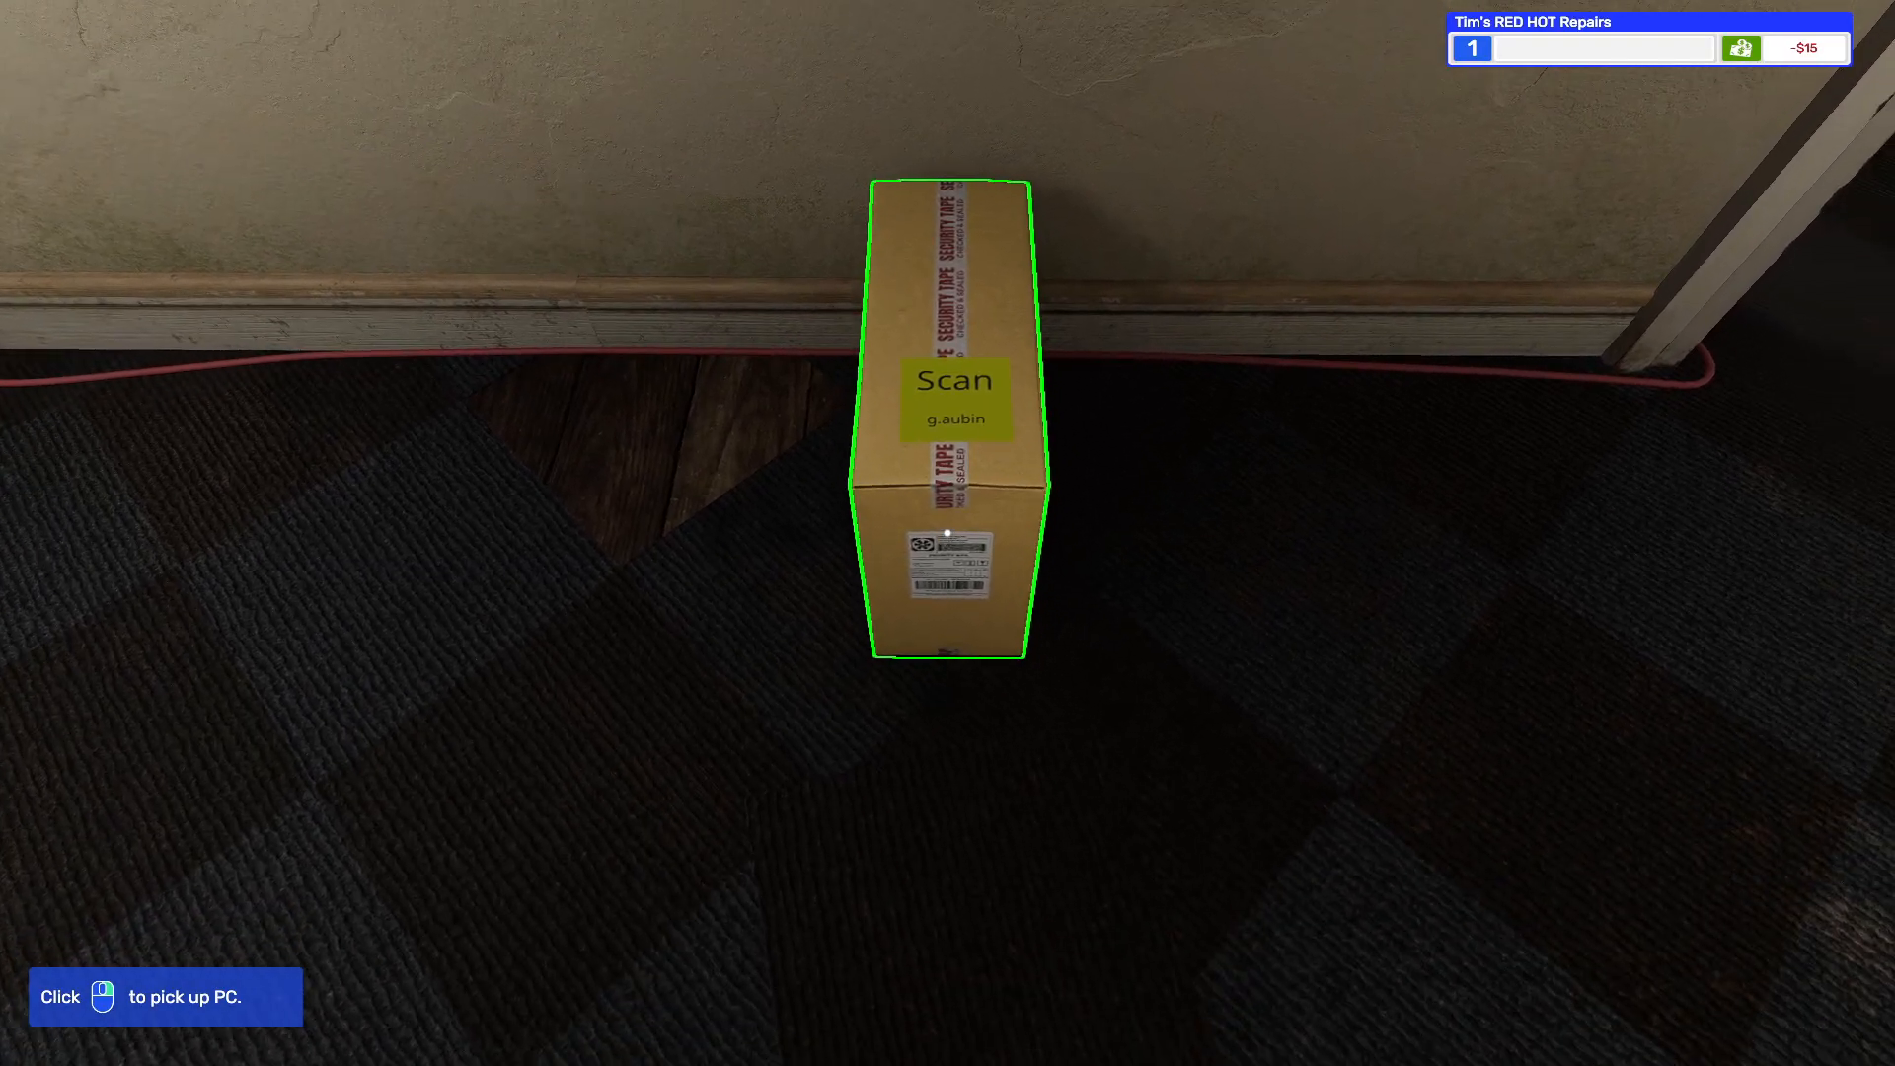
click(950, 424)
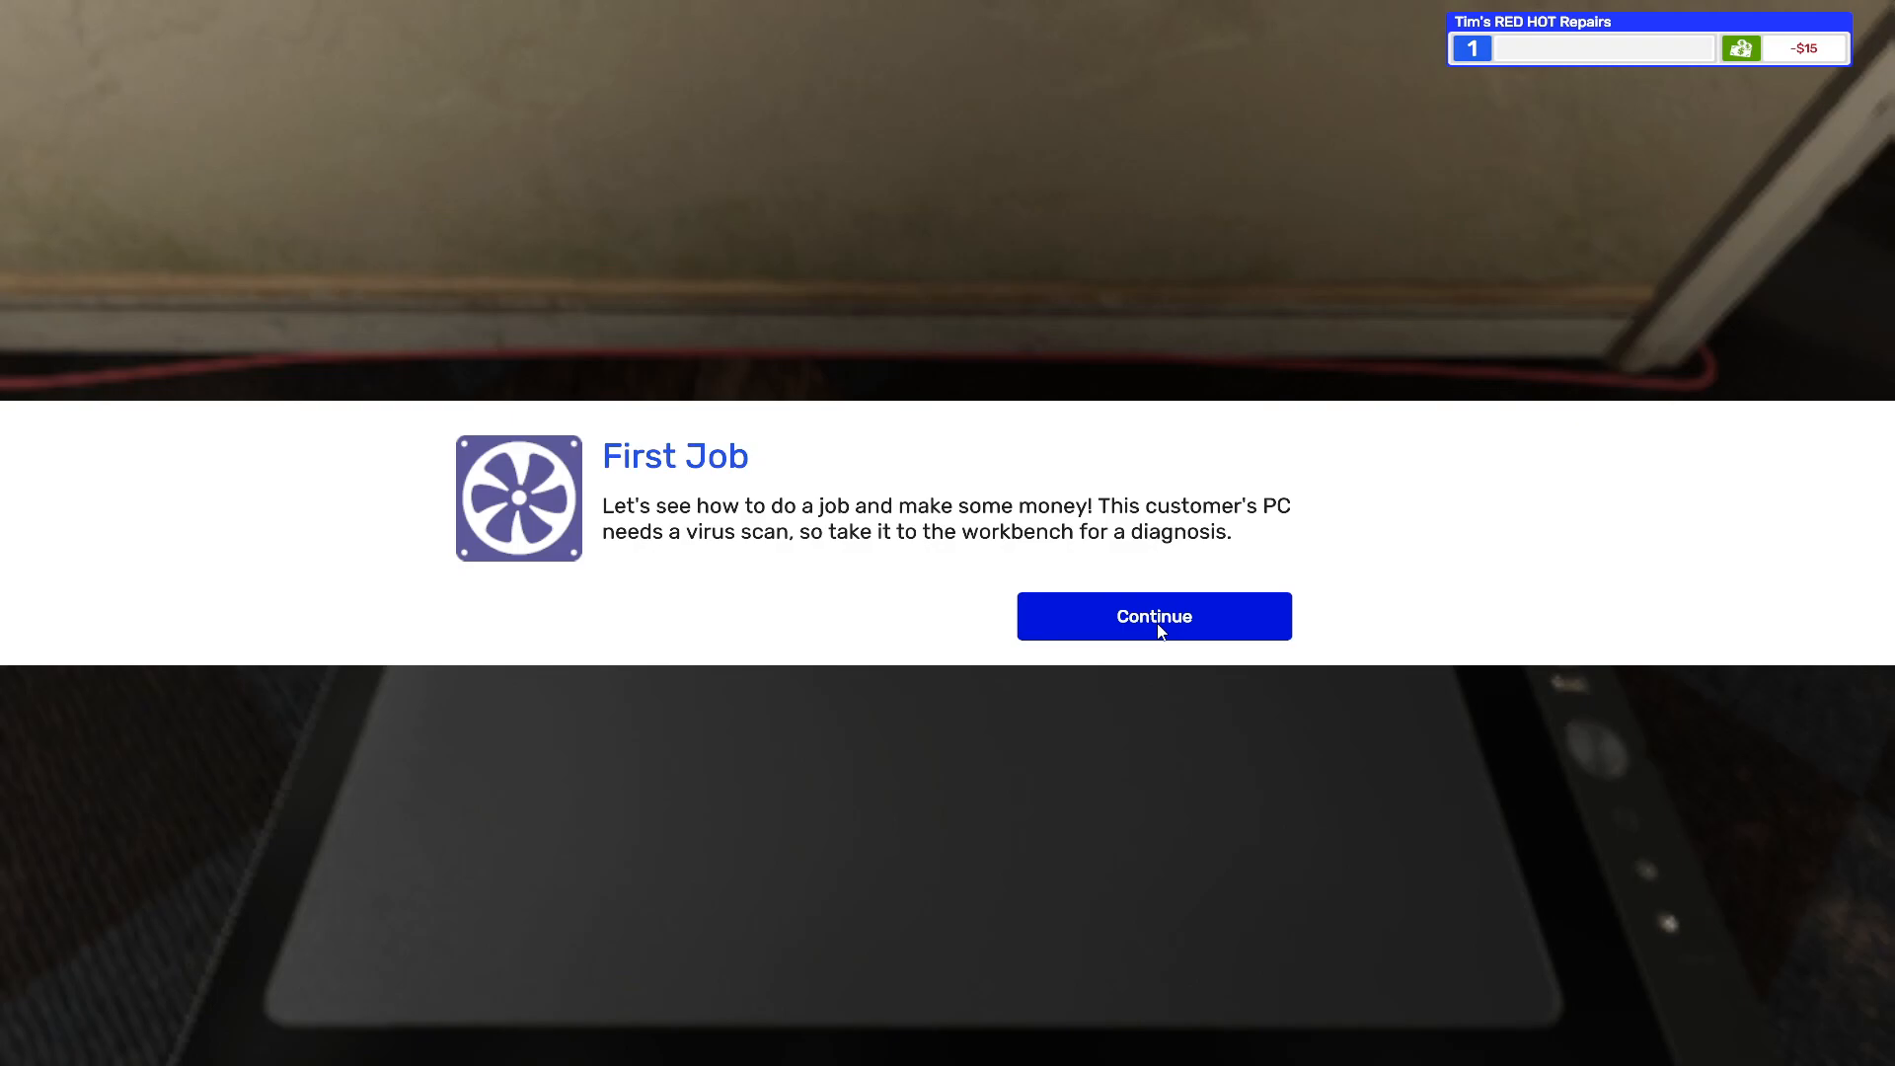
click(1152, 615)
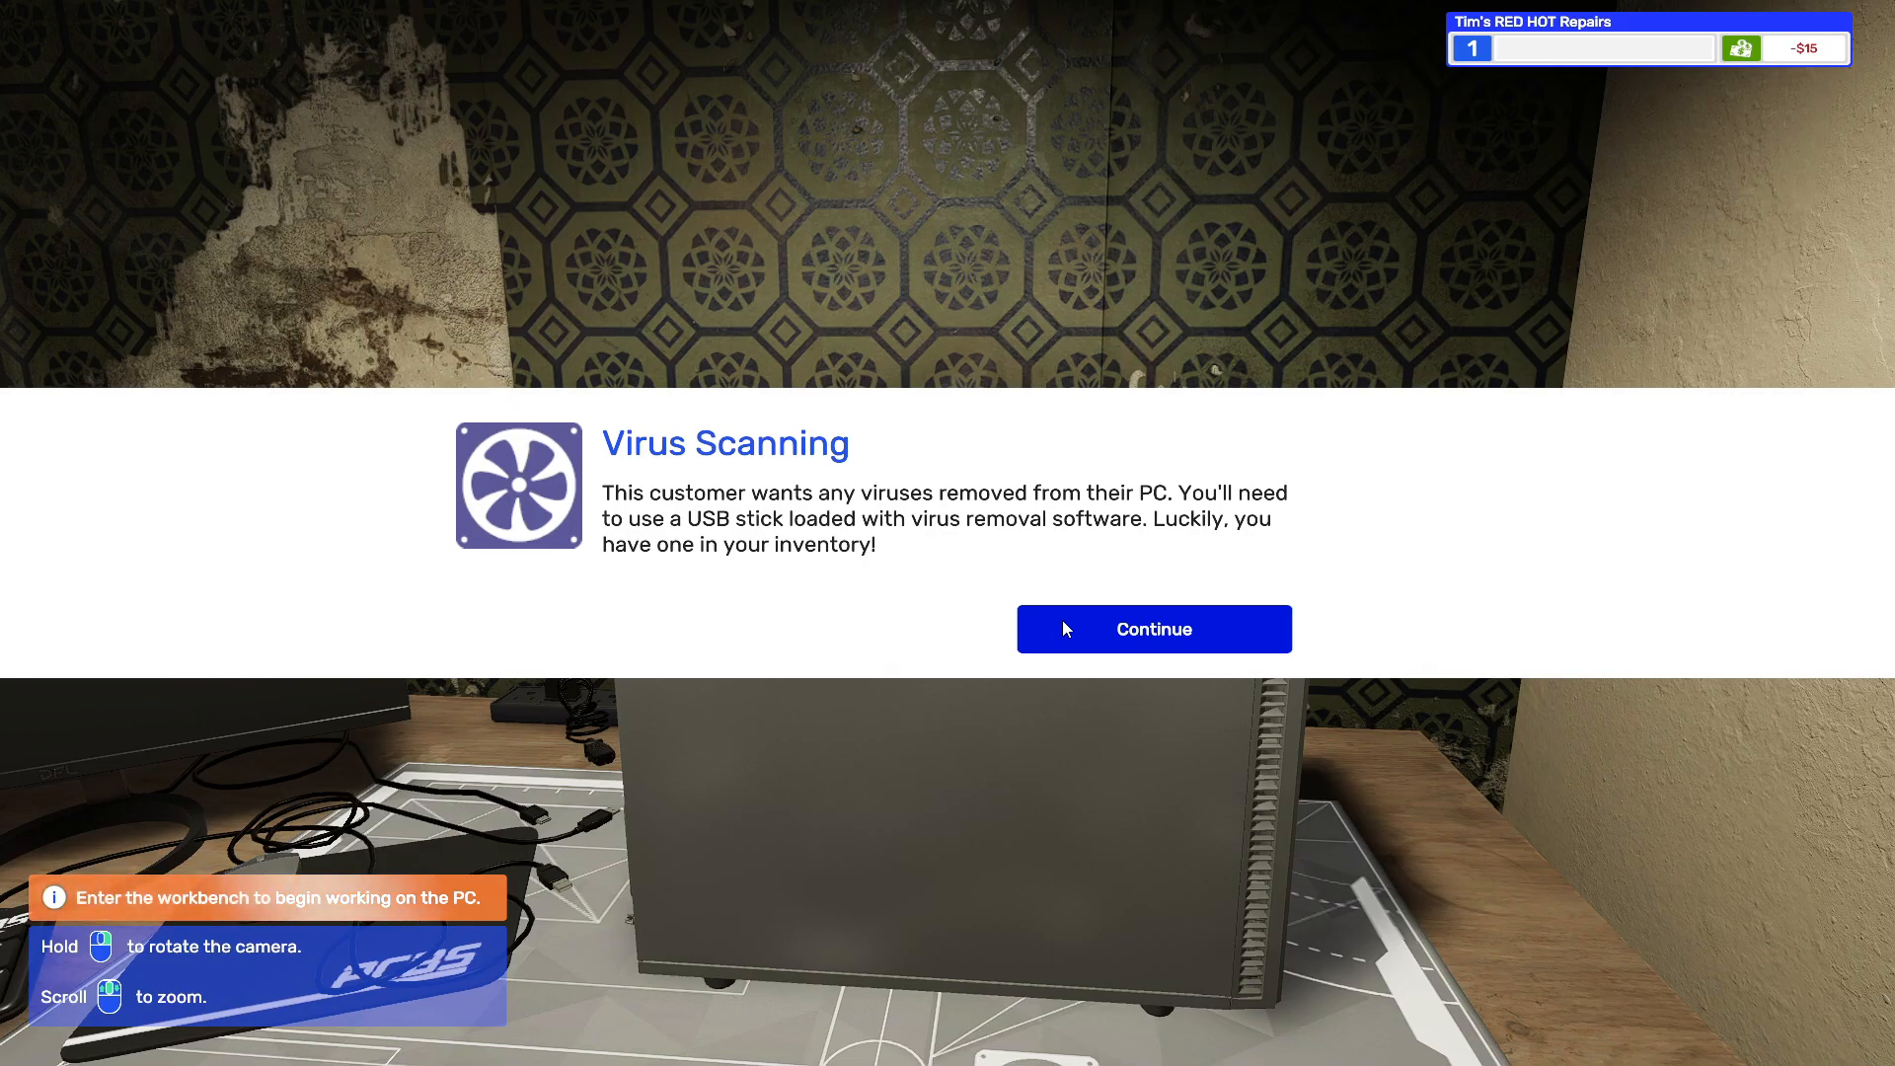
mouse_move(1066, 642)
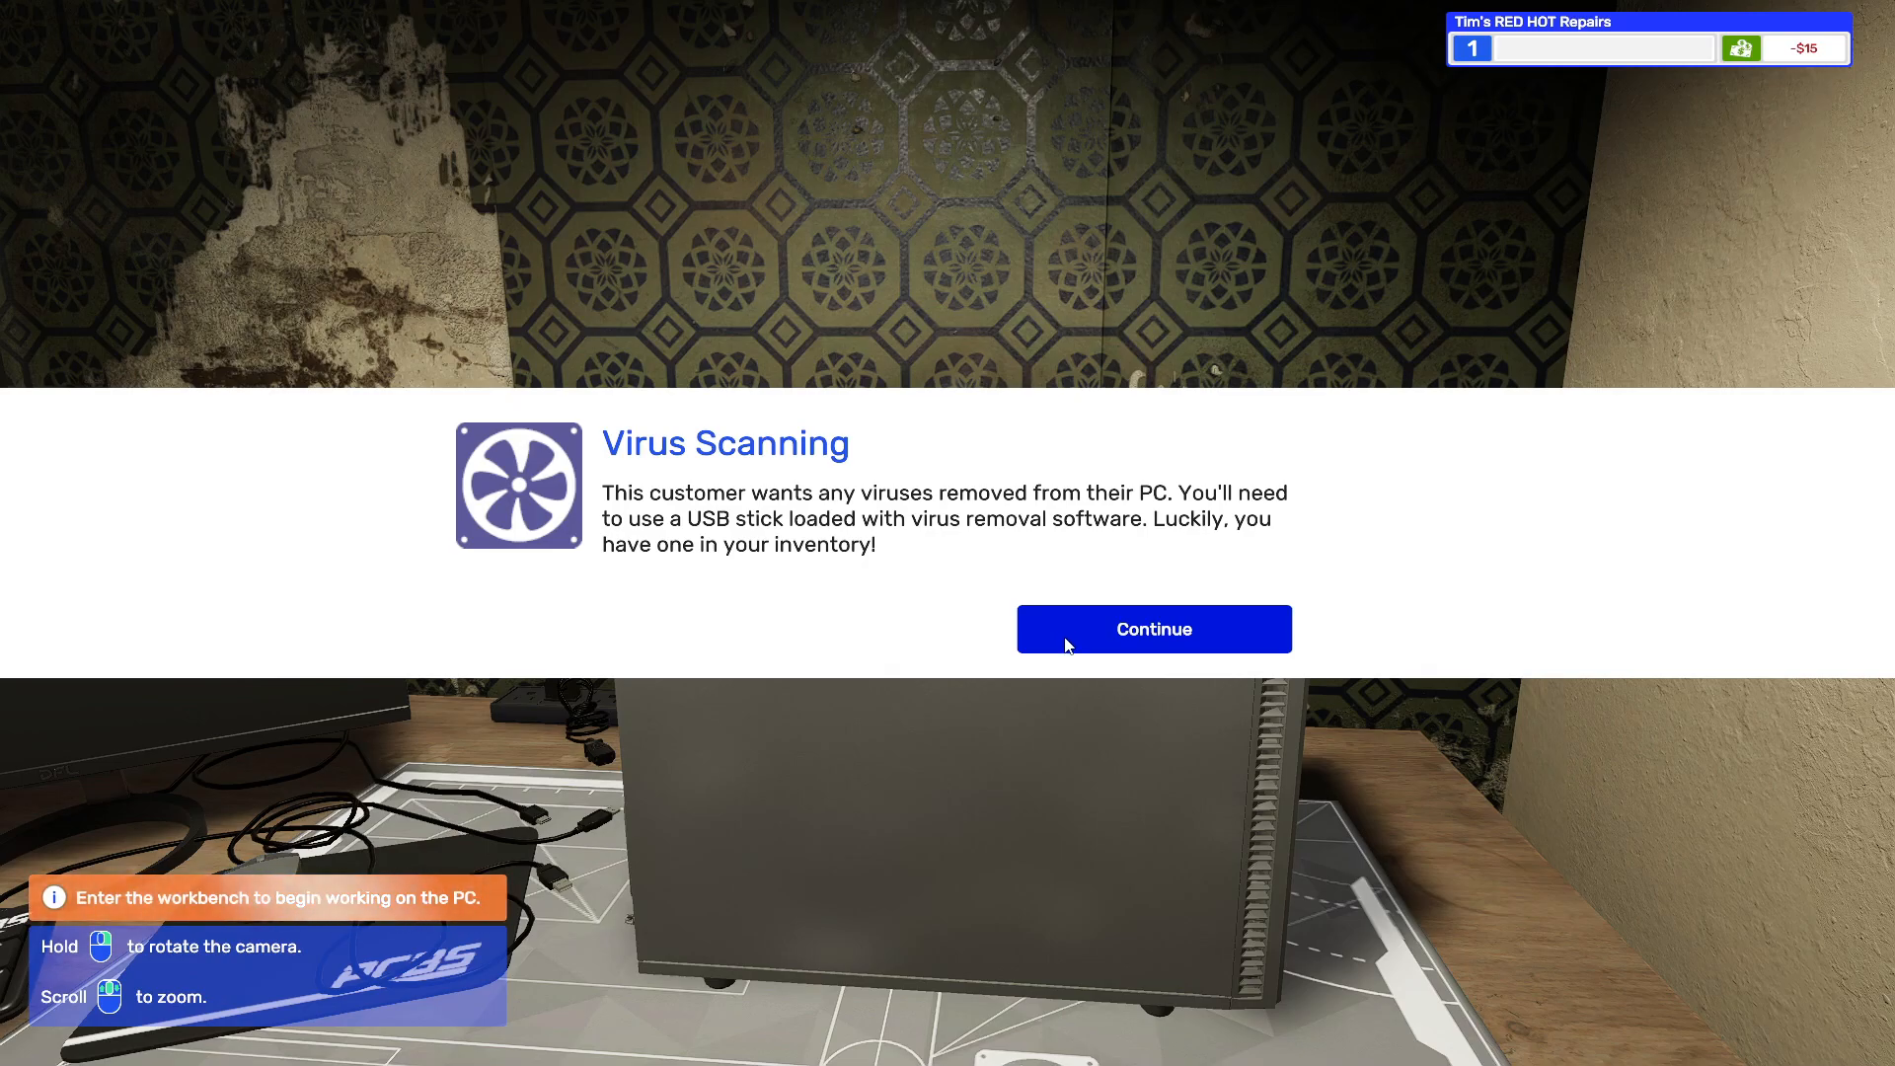
click(1152, 629)
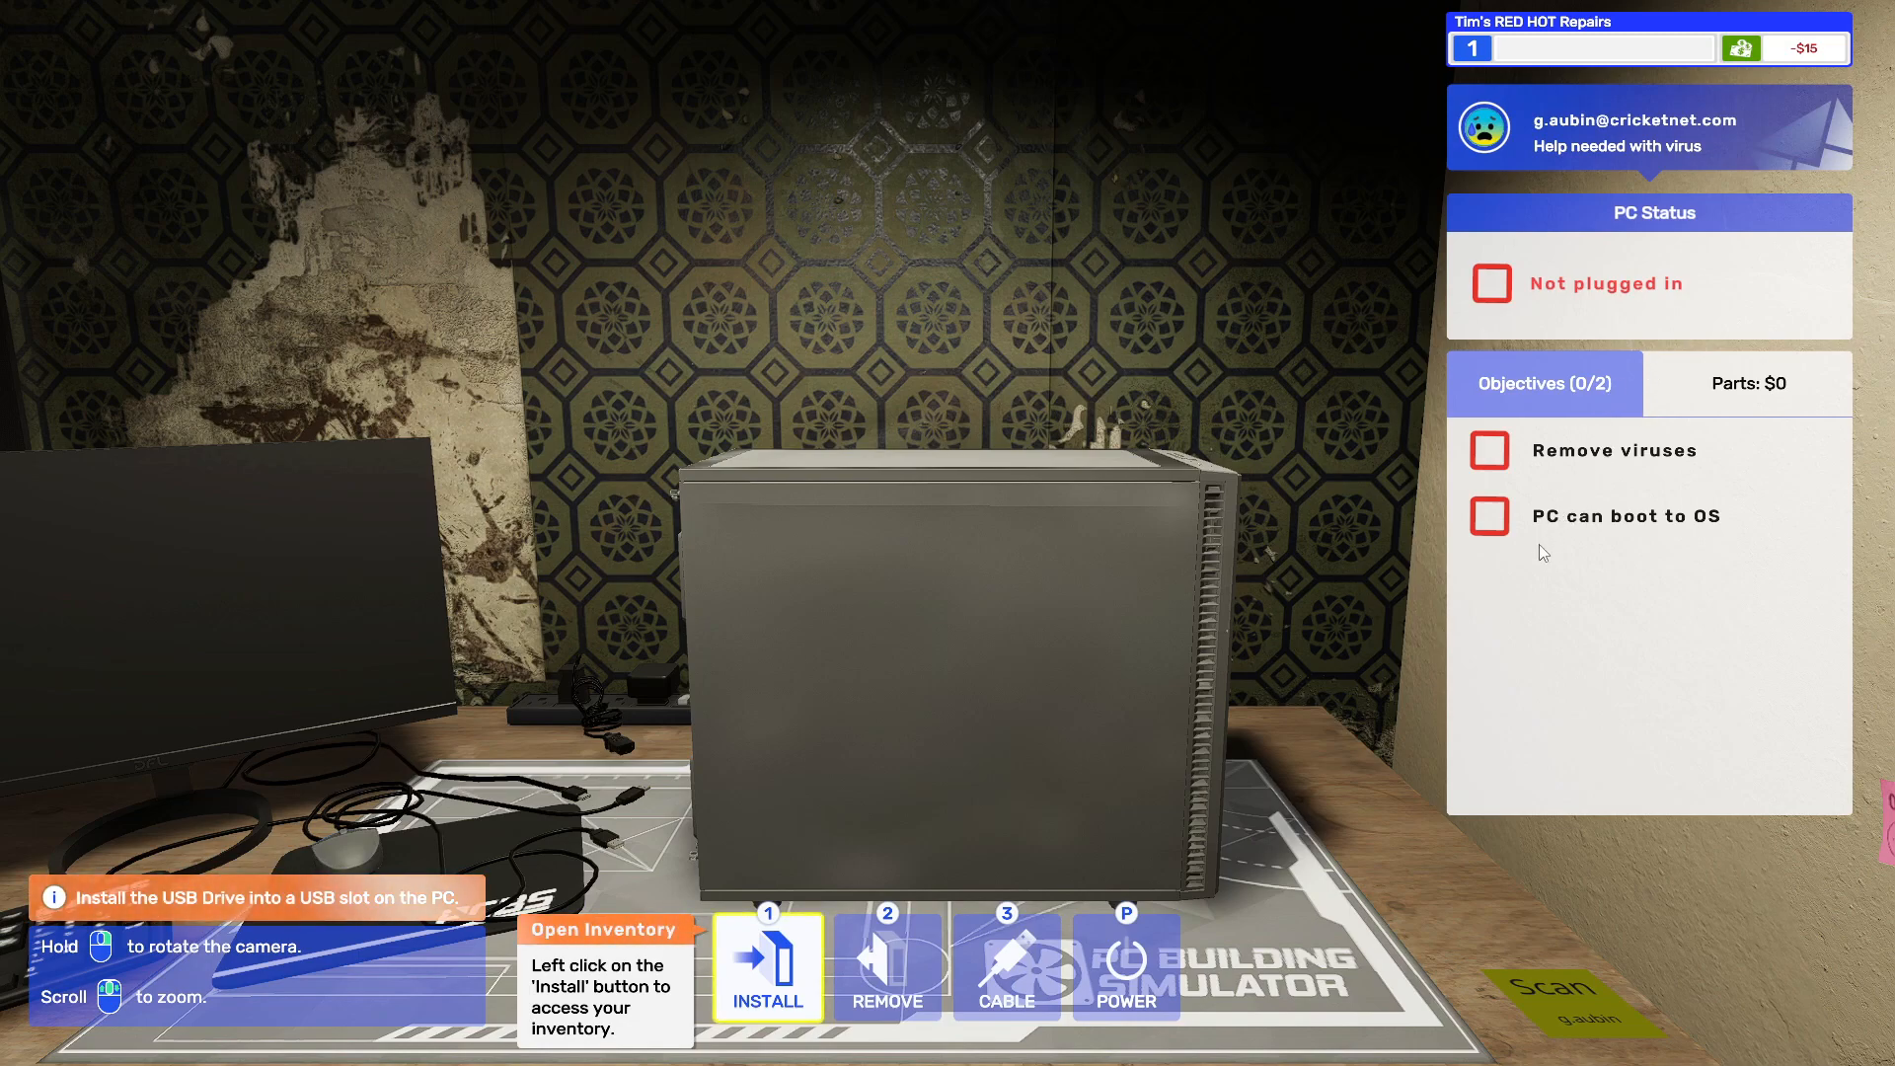
mouse_move(897, 769)
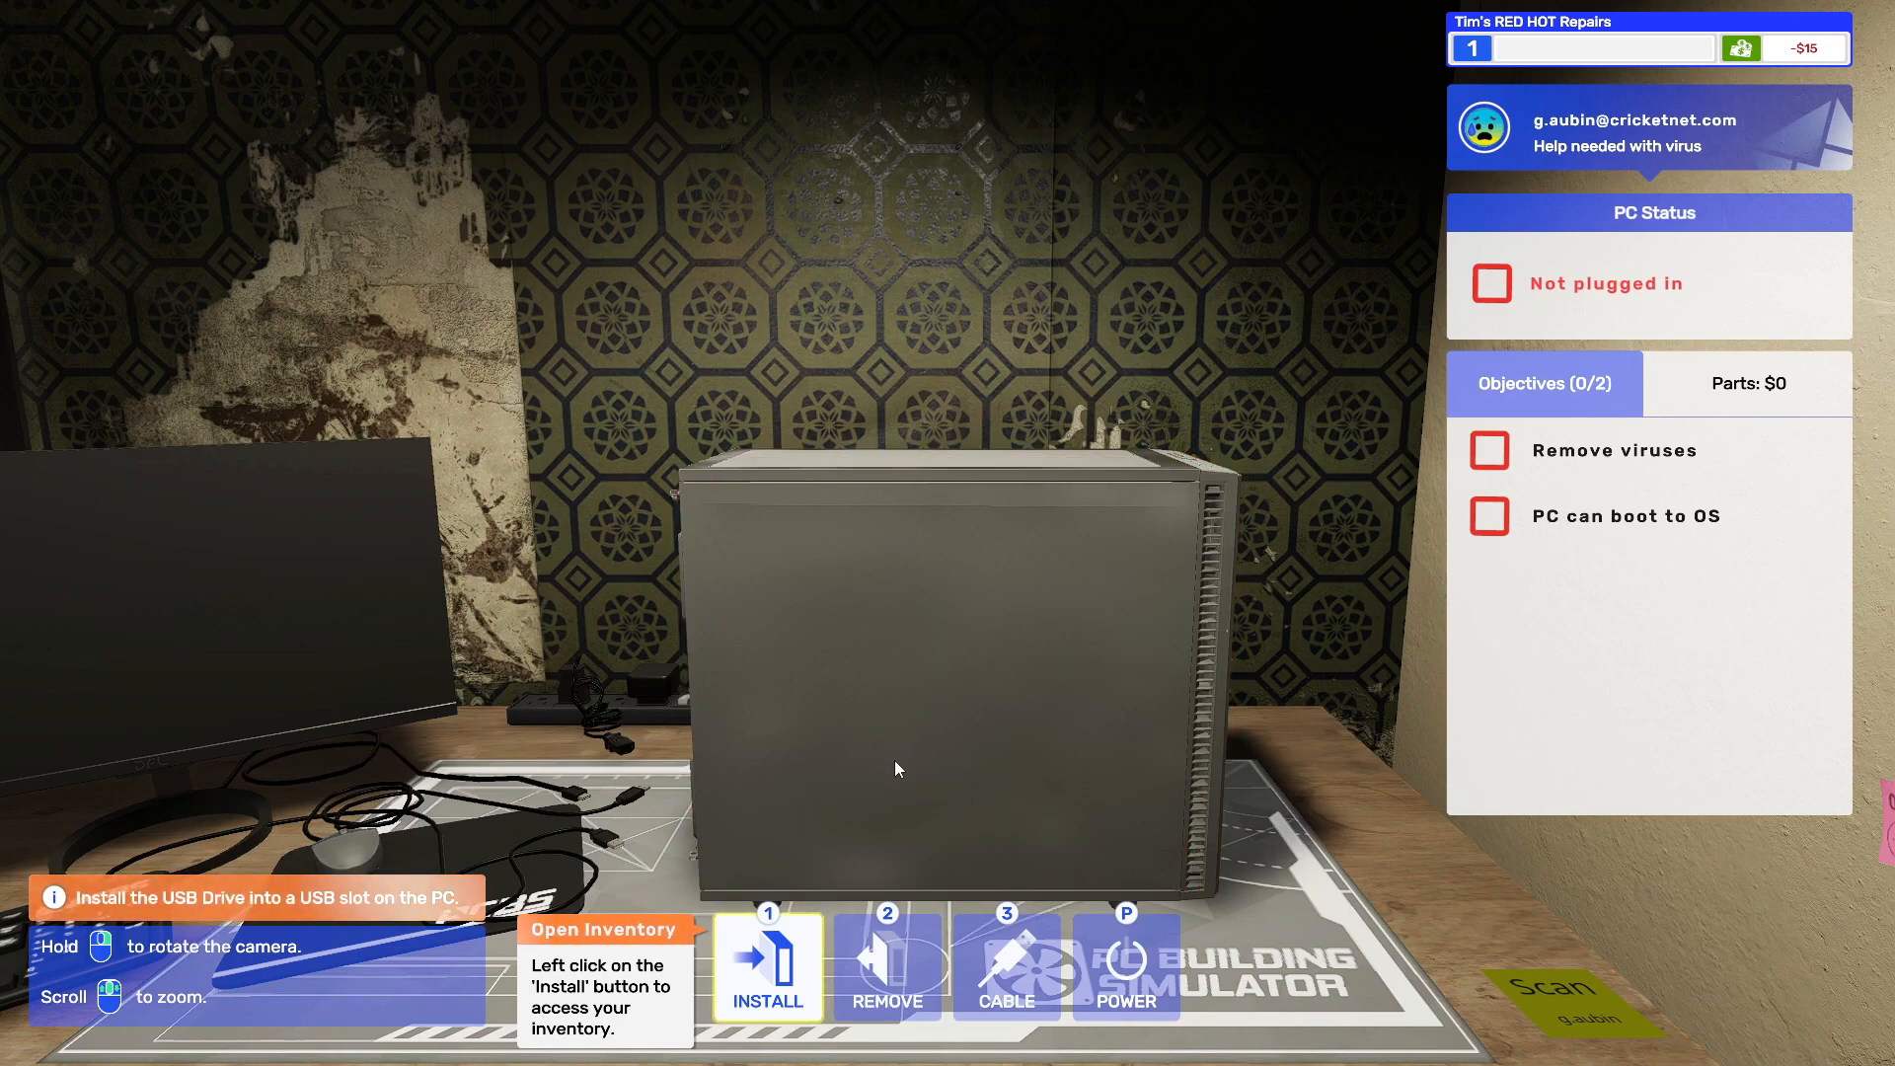
mouse_move(759, 932)
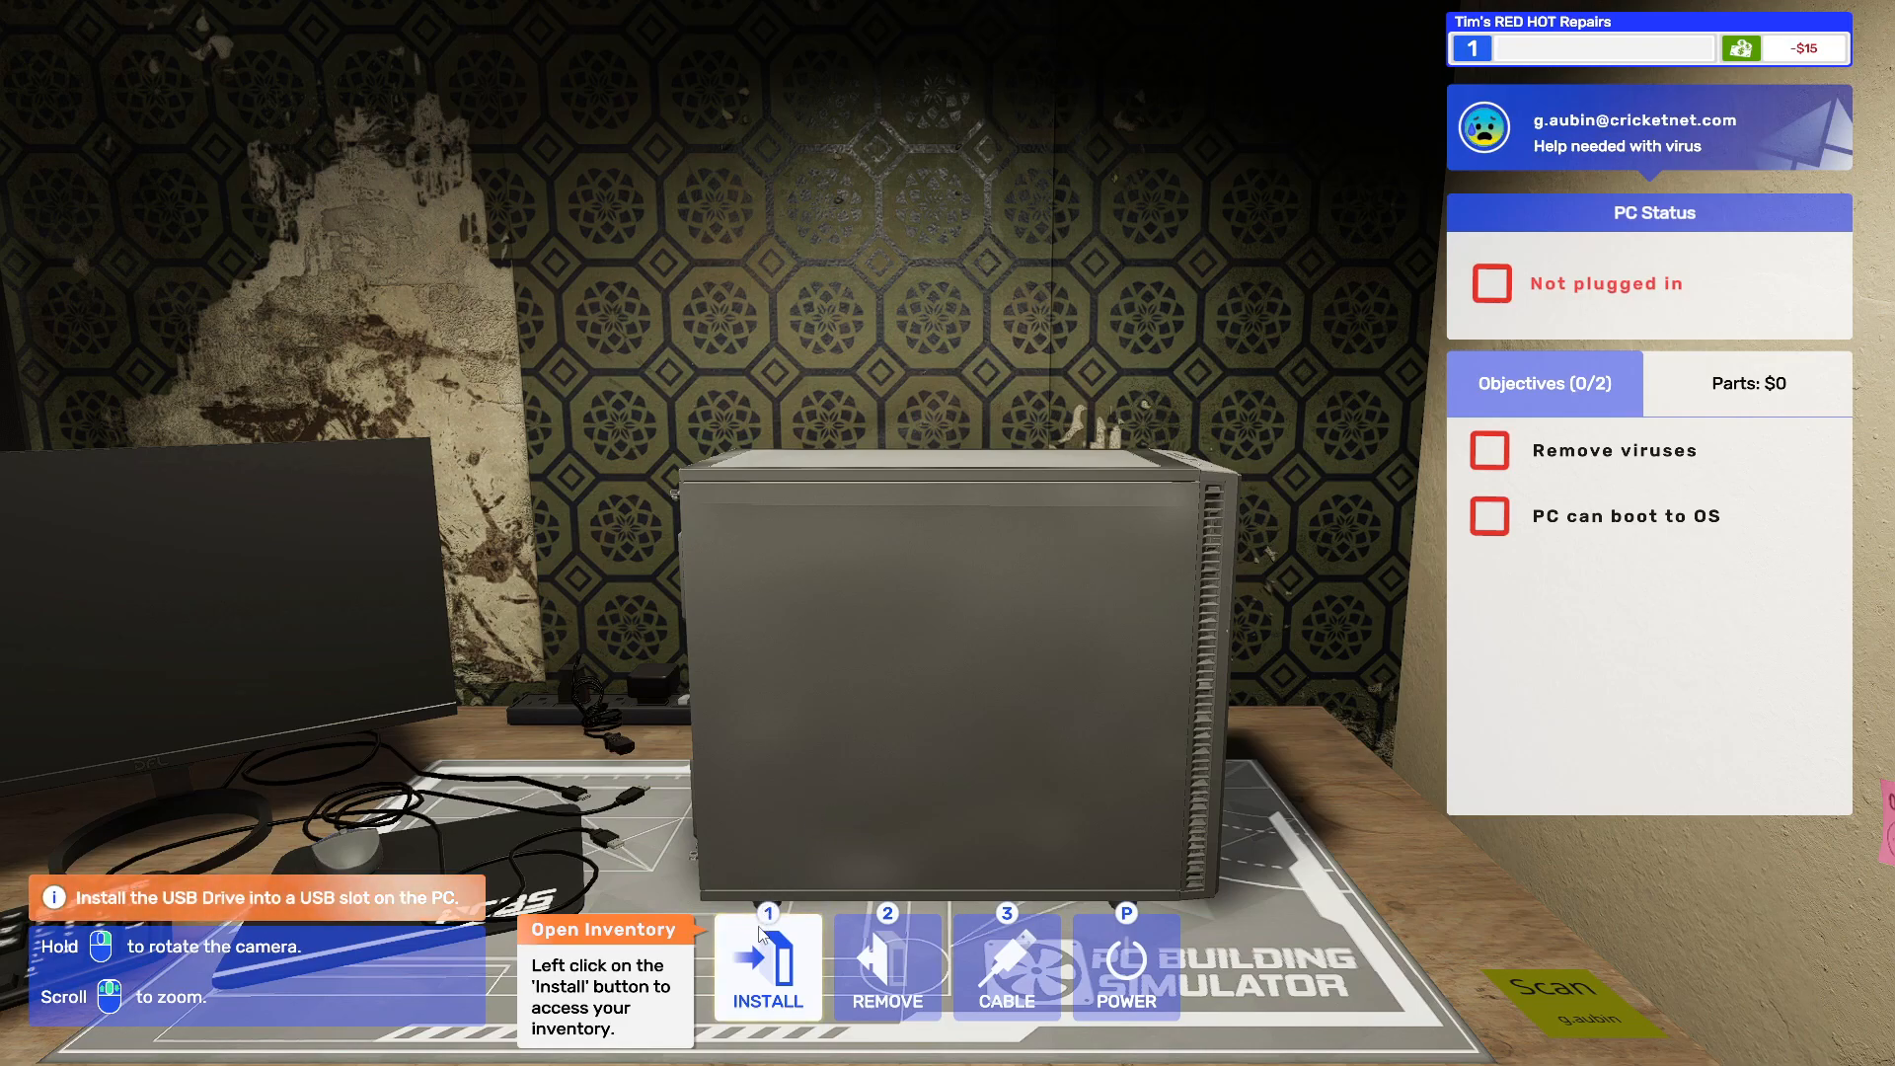
mouse_move(900, 799)
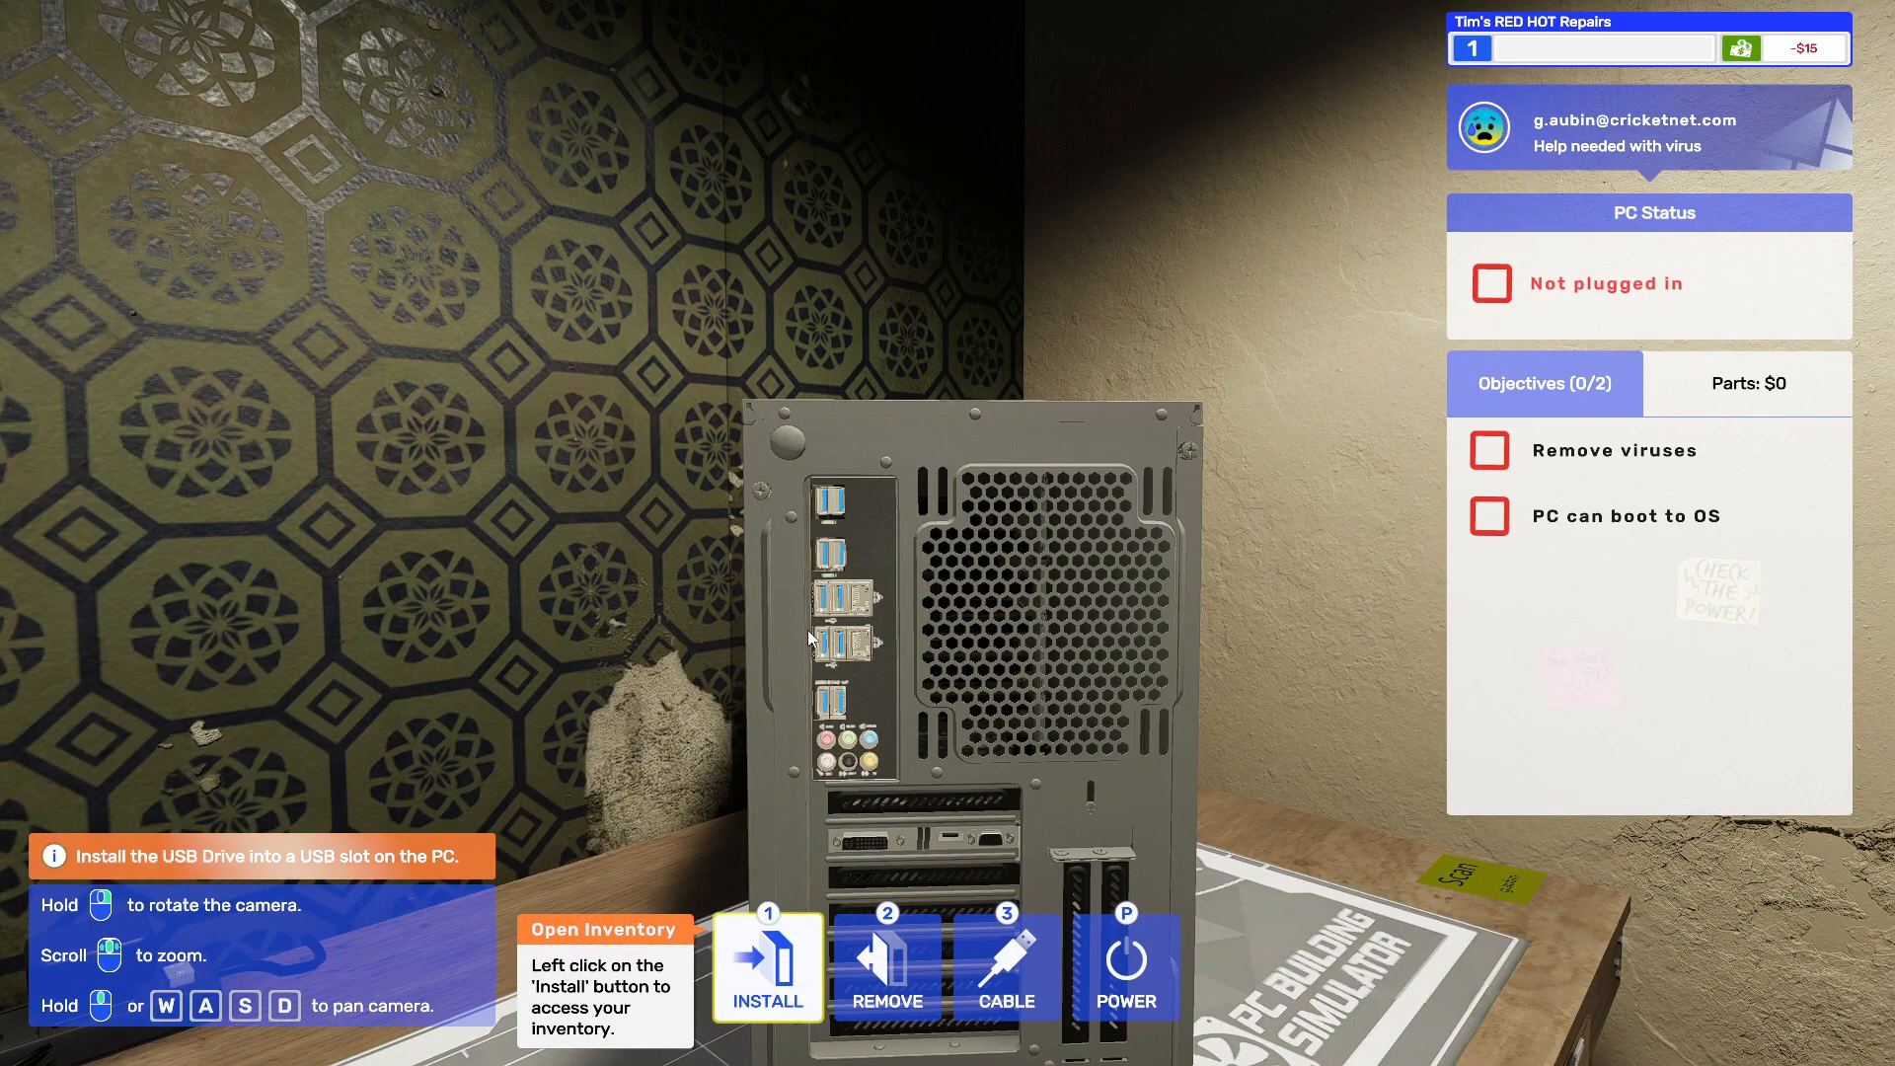
click(766, 967)
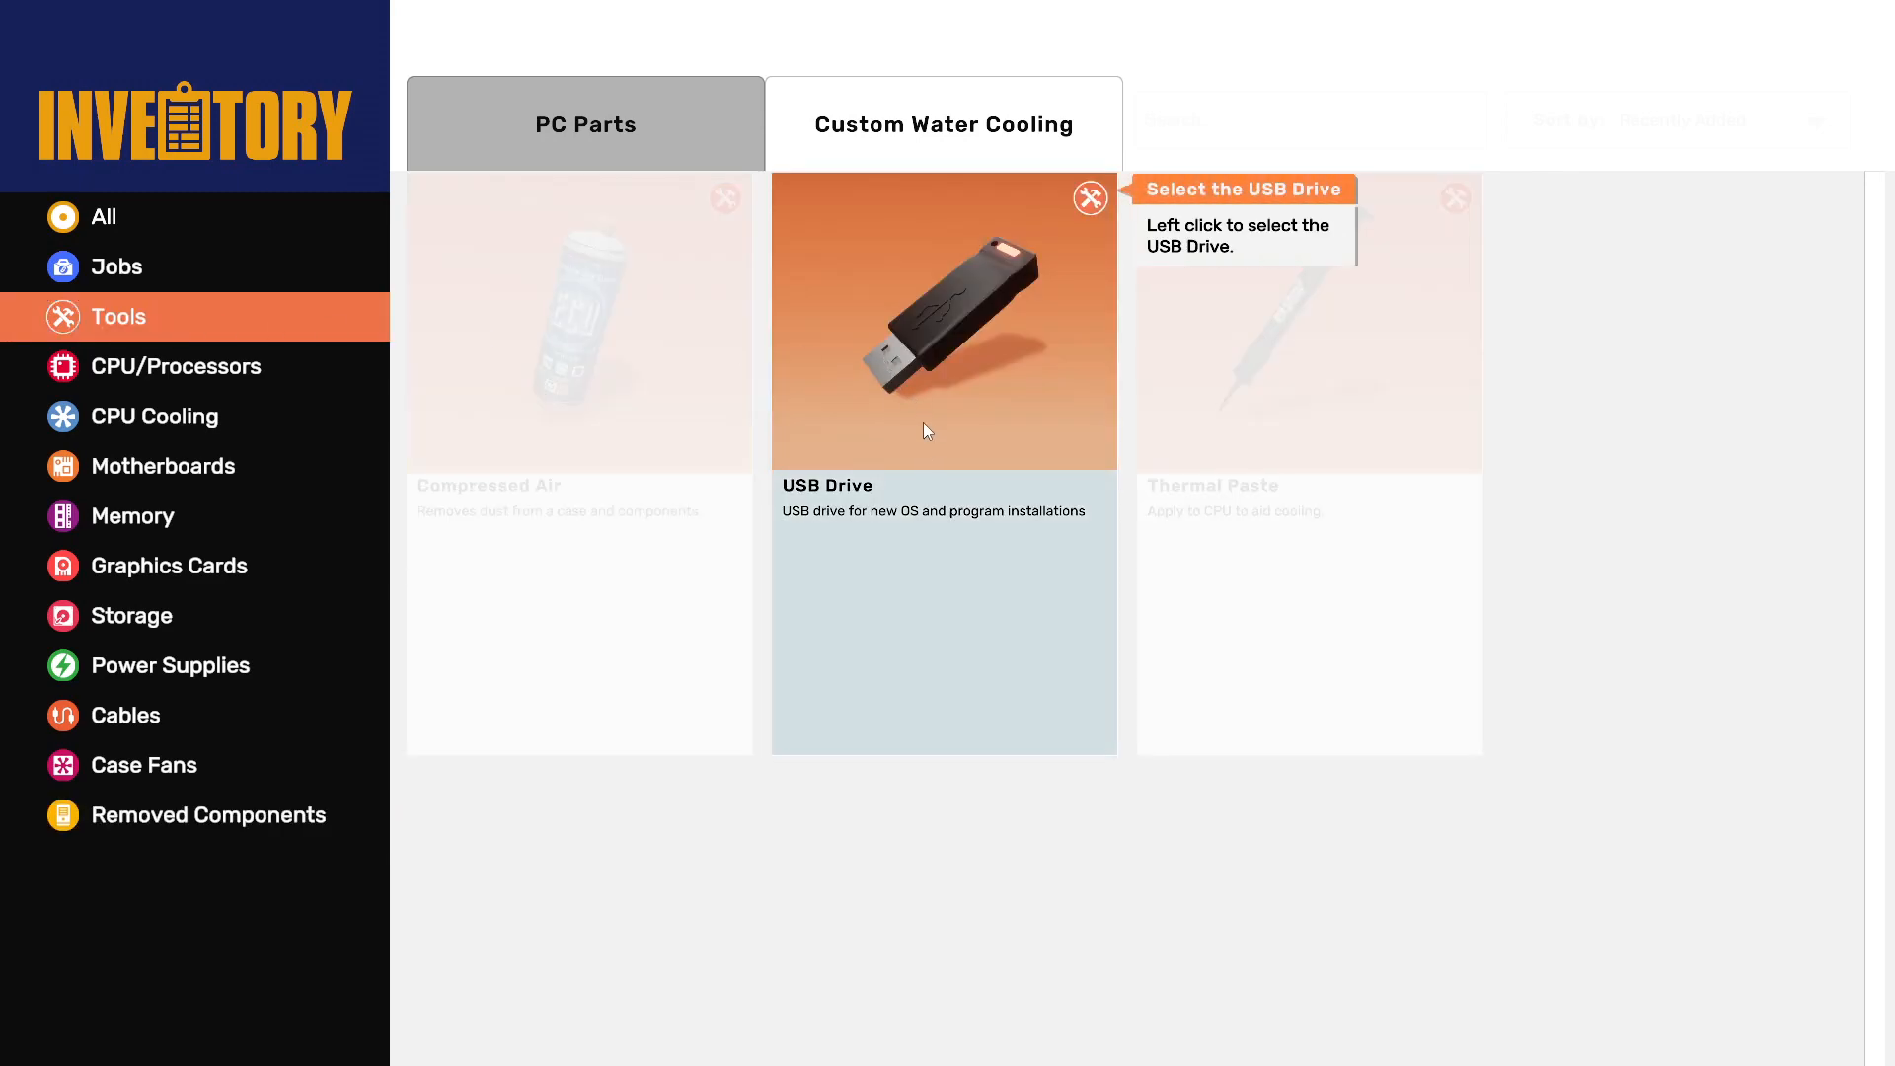
click(944, 320)
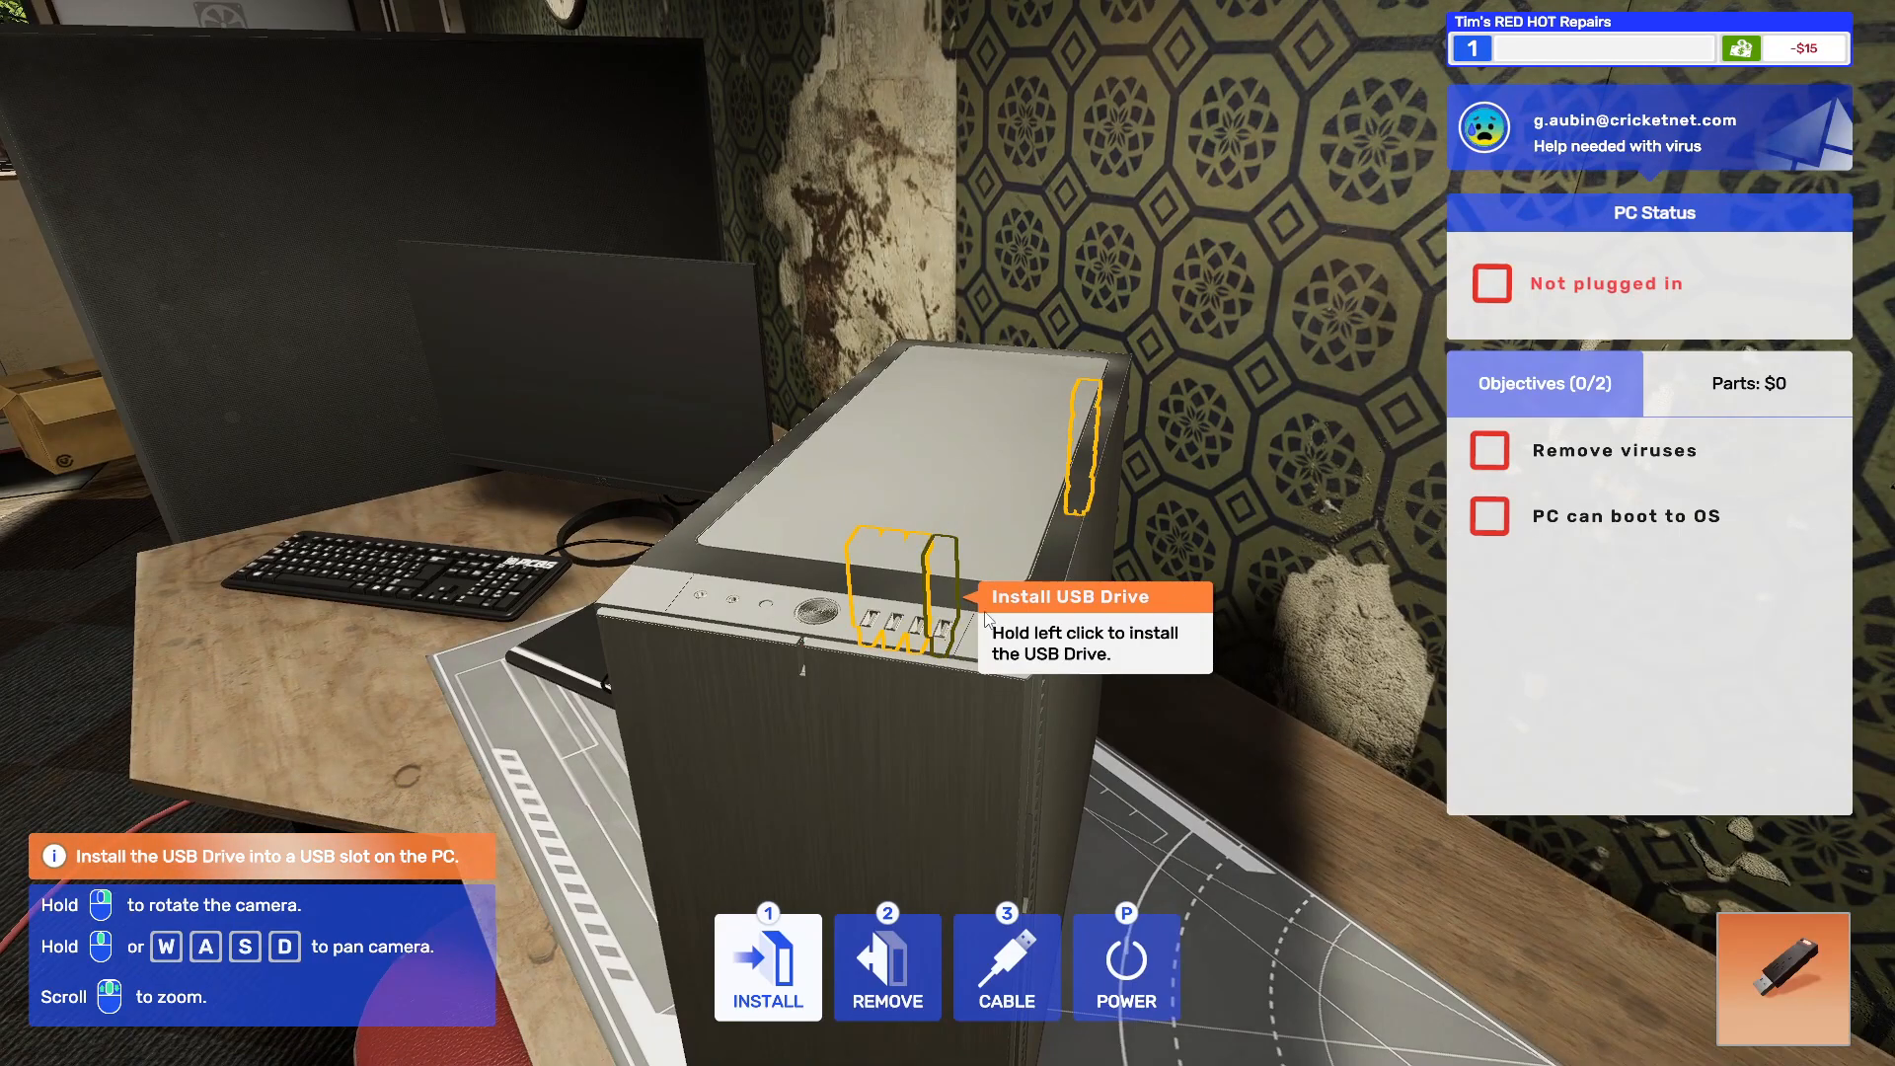
click(1006, 965)
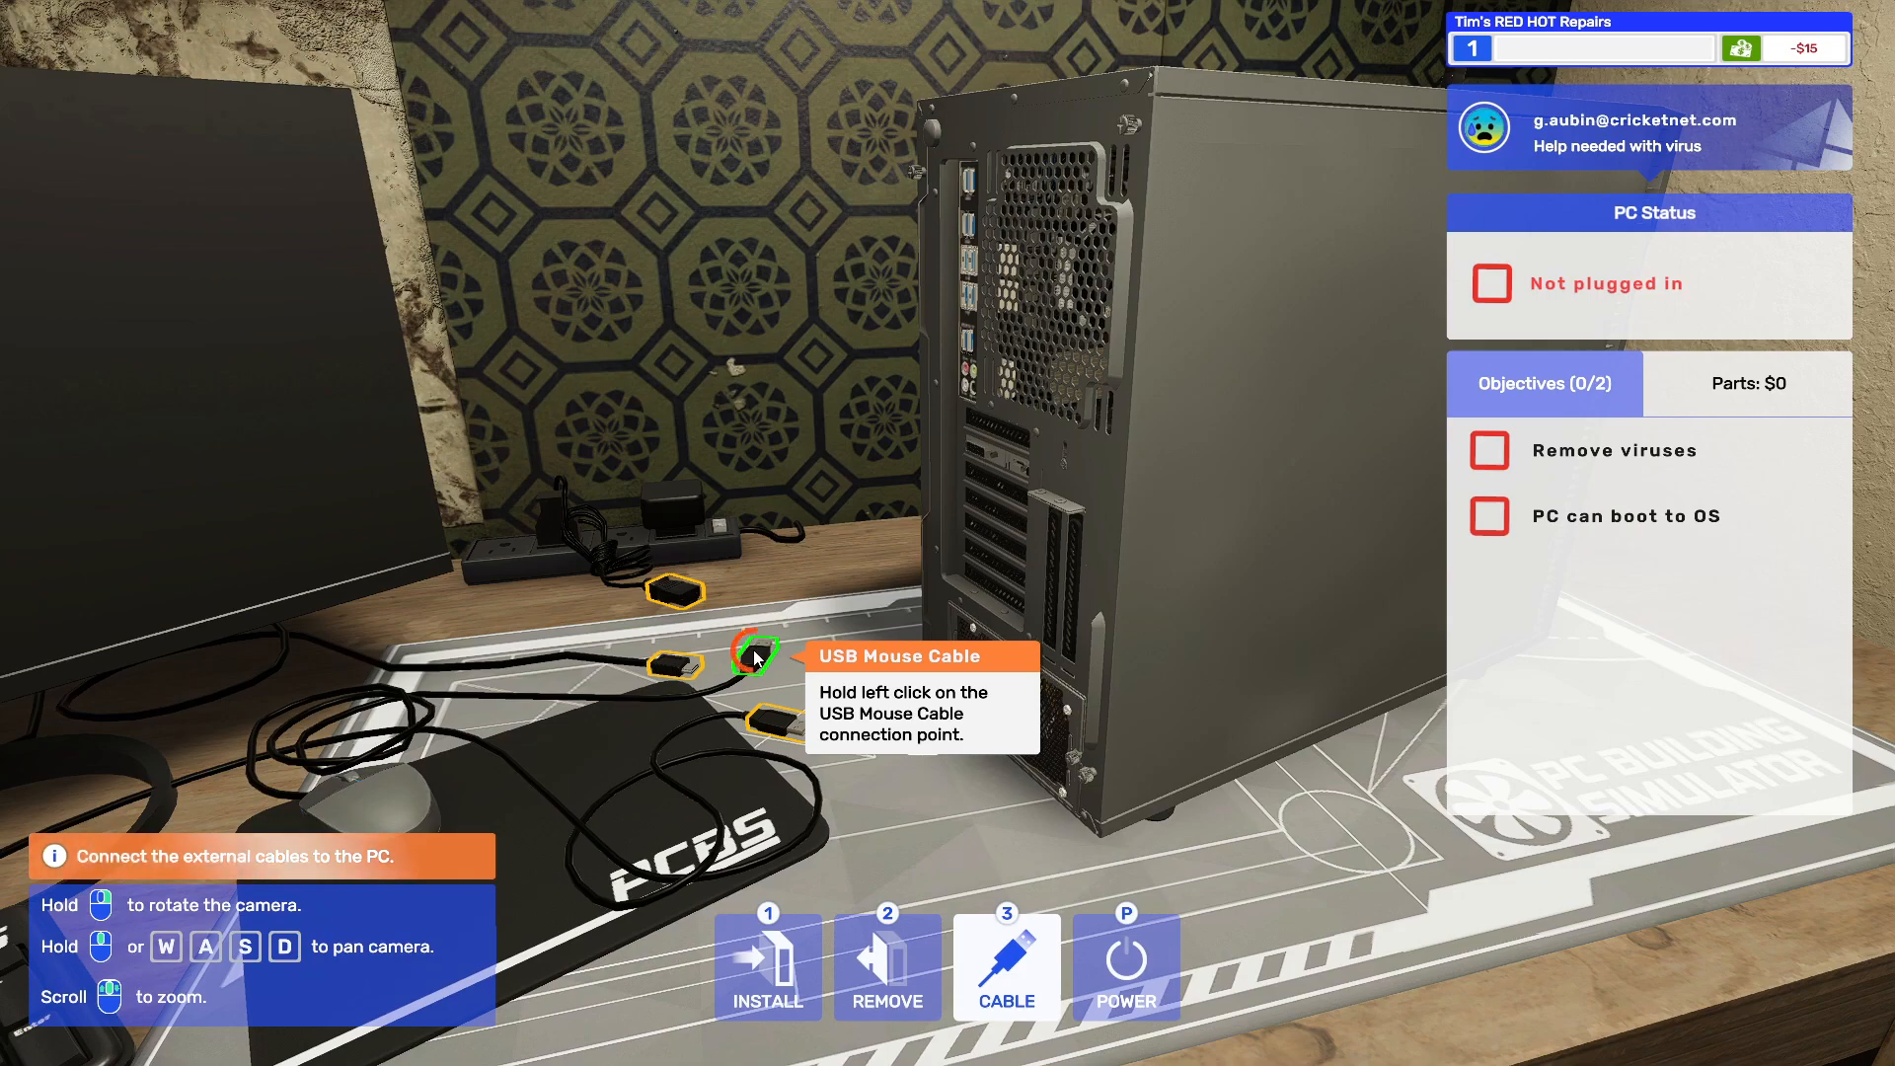
drag(755, 652, 912, 260)
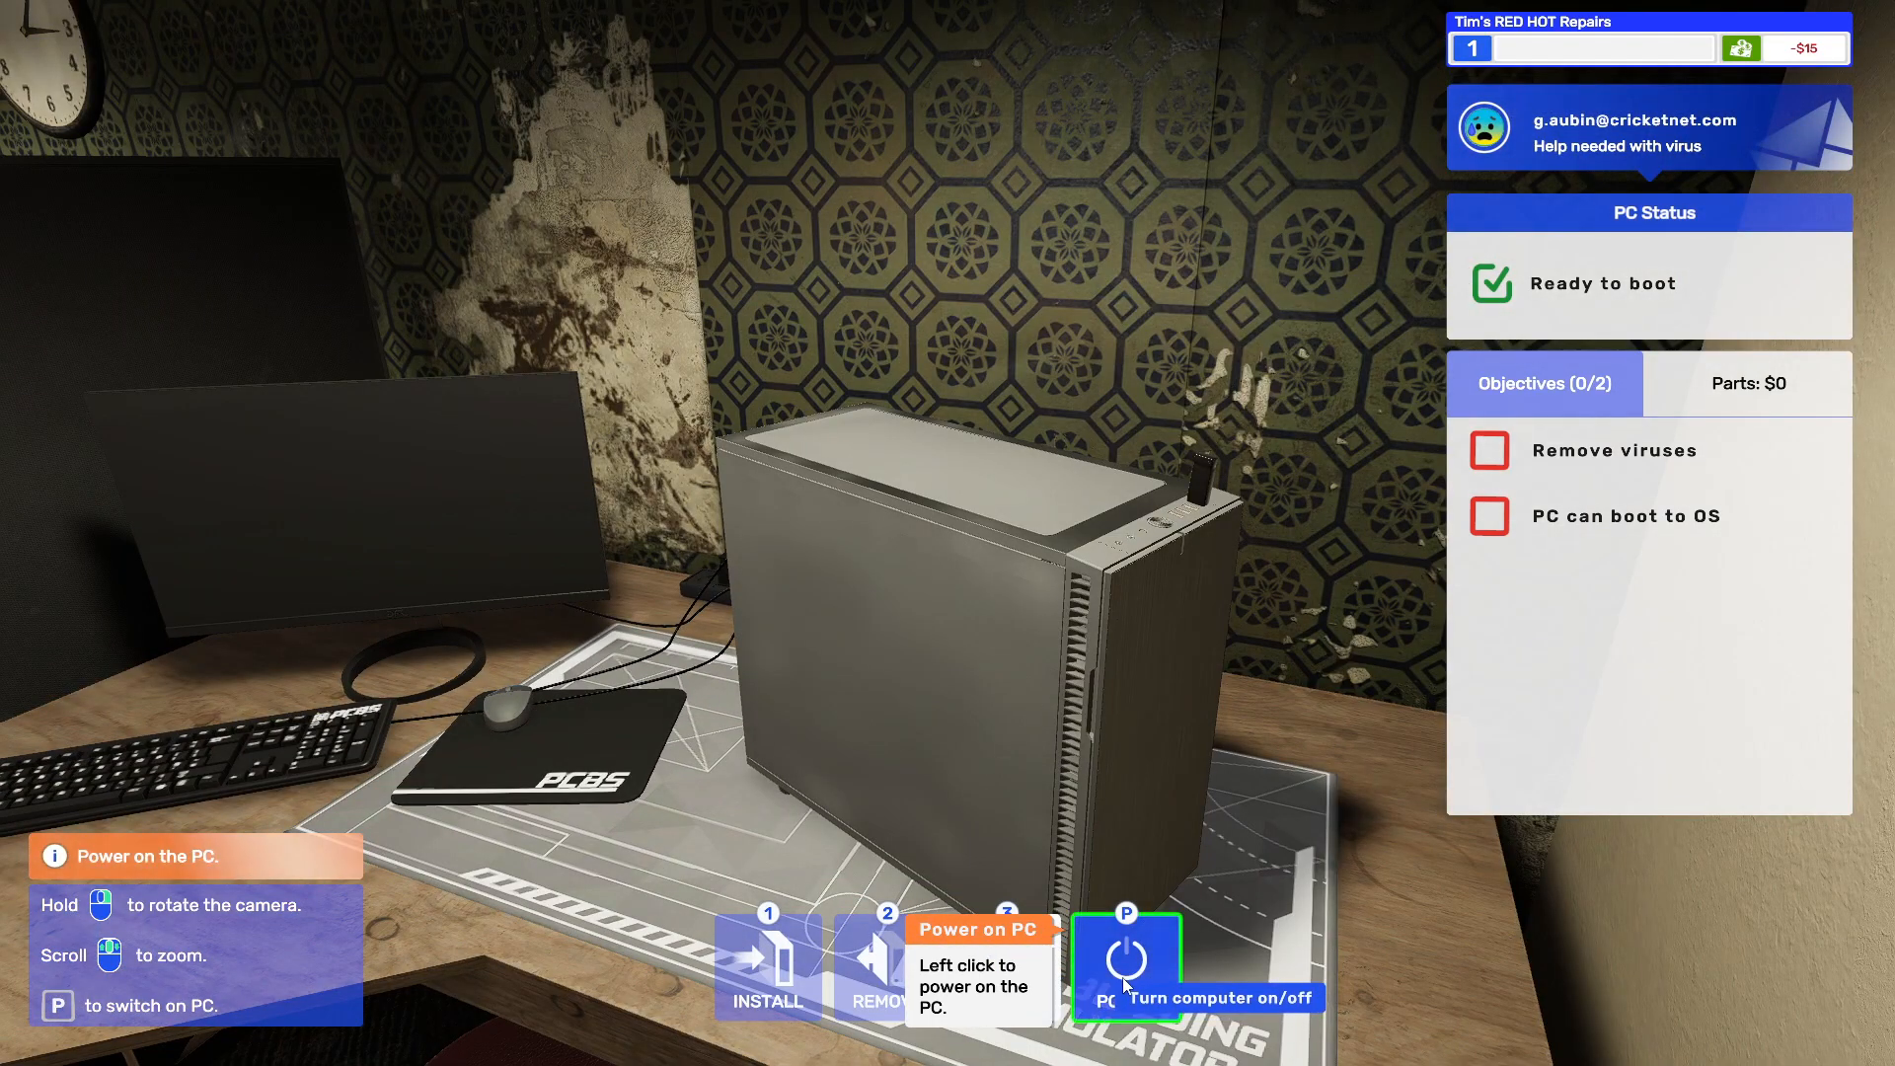
- Boot the PC, install Virus Scanner, then scan and clean all 957 infected files
click(1125, 967)
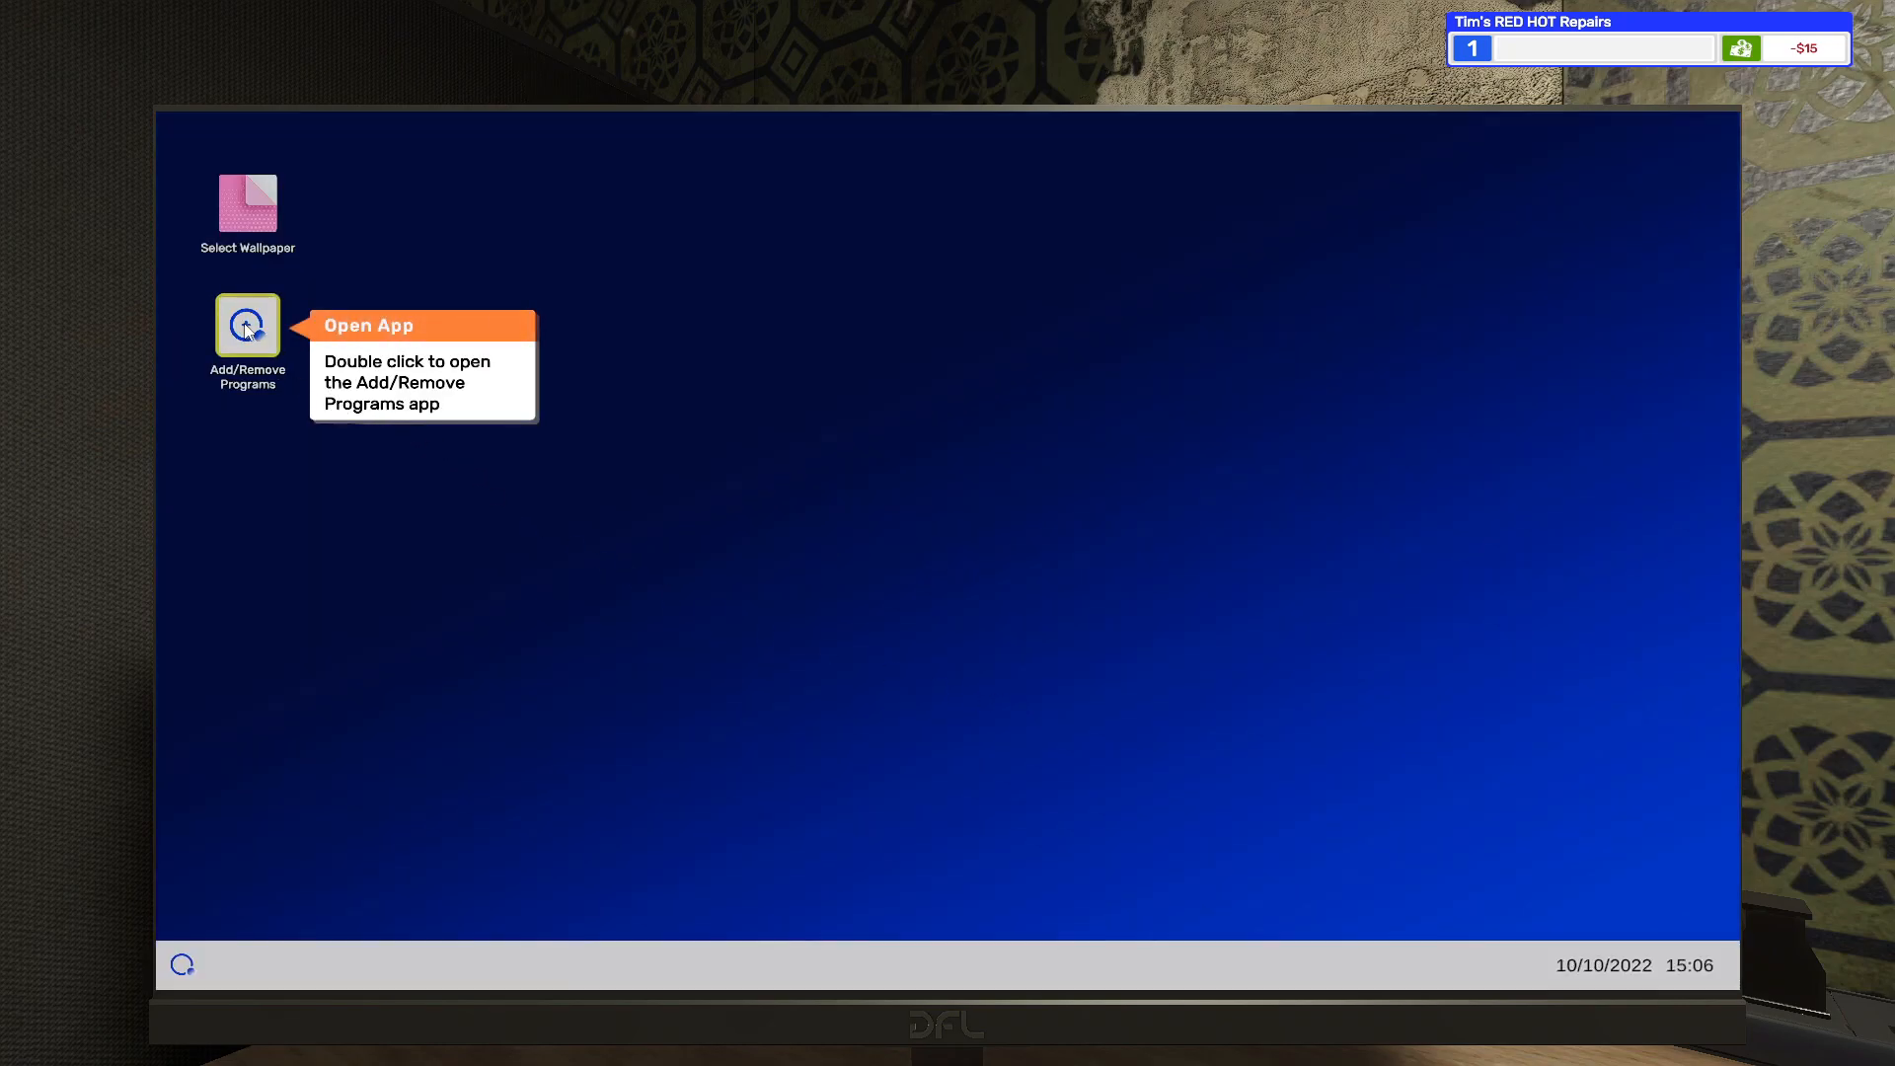
double_click(247, 324)
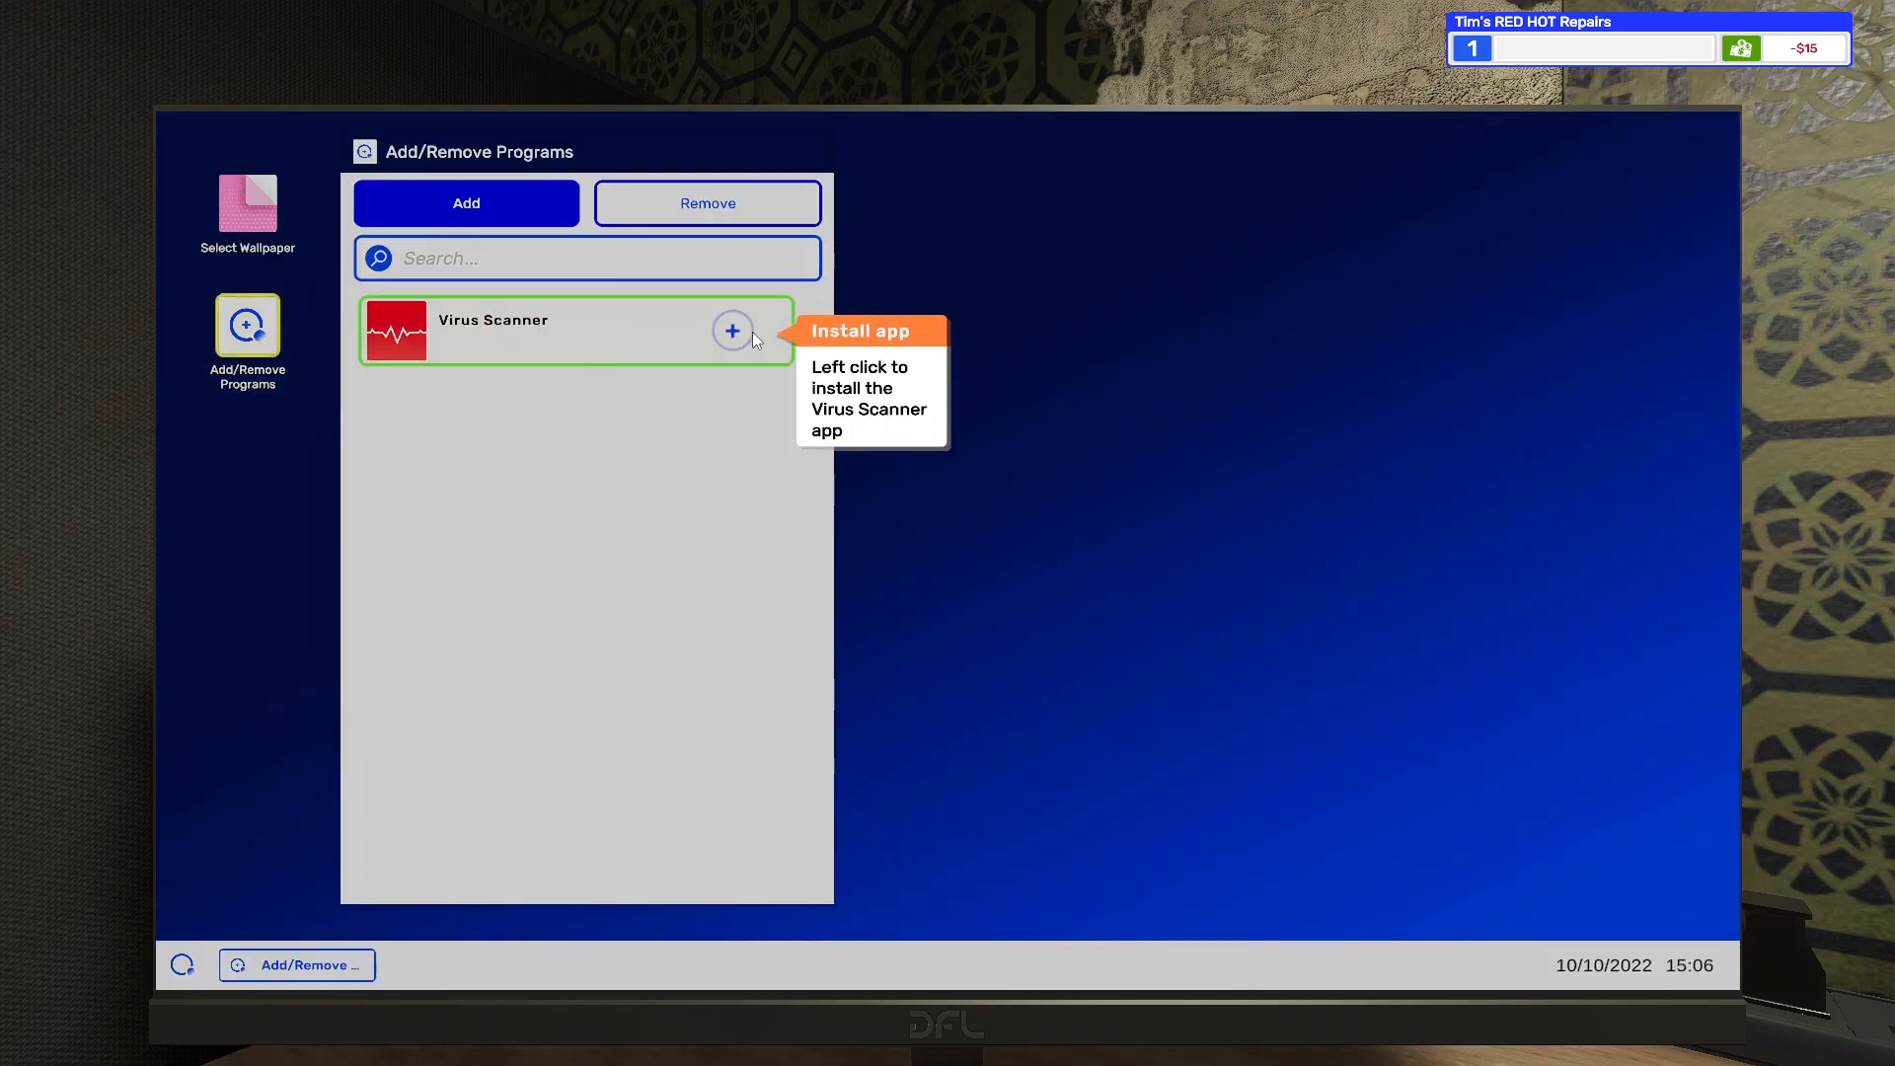
click(732, 330)
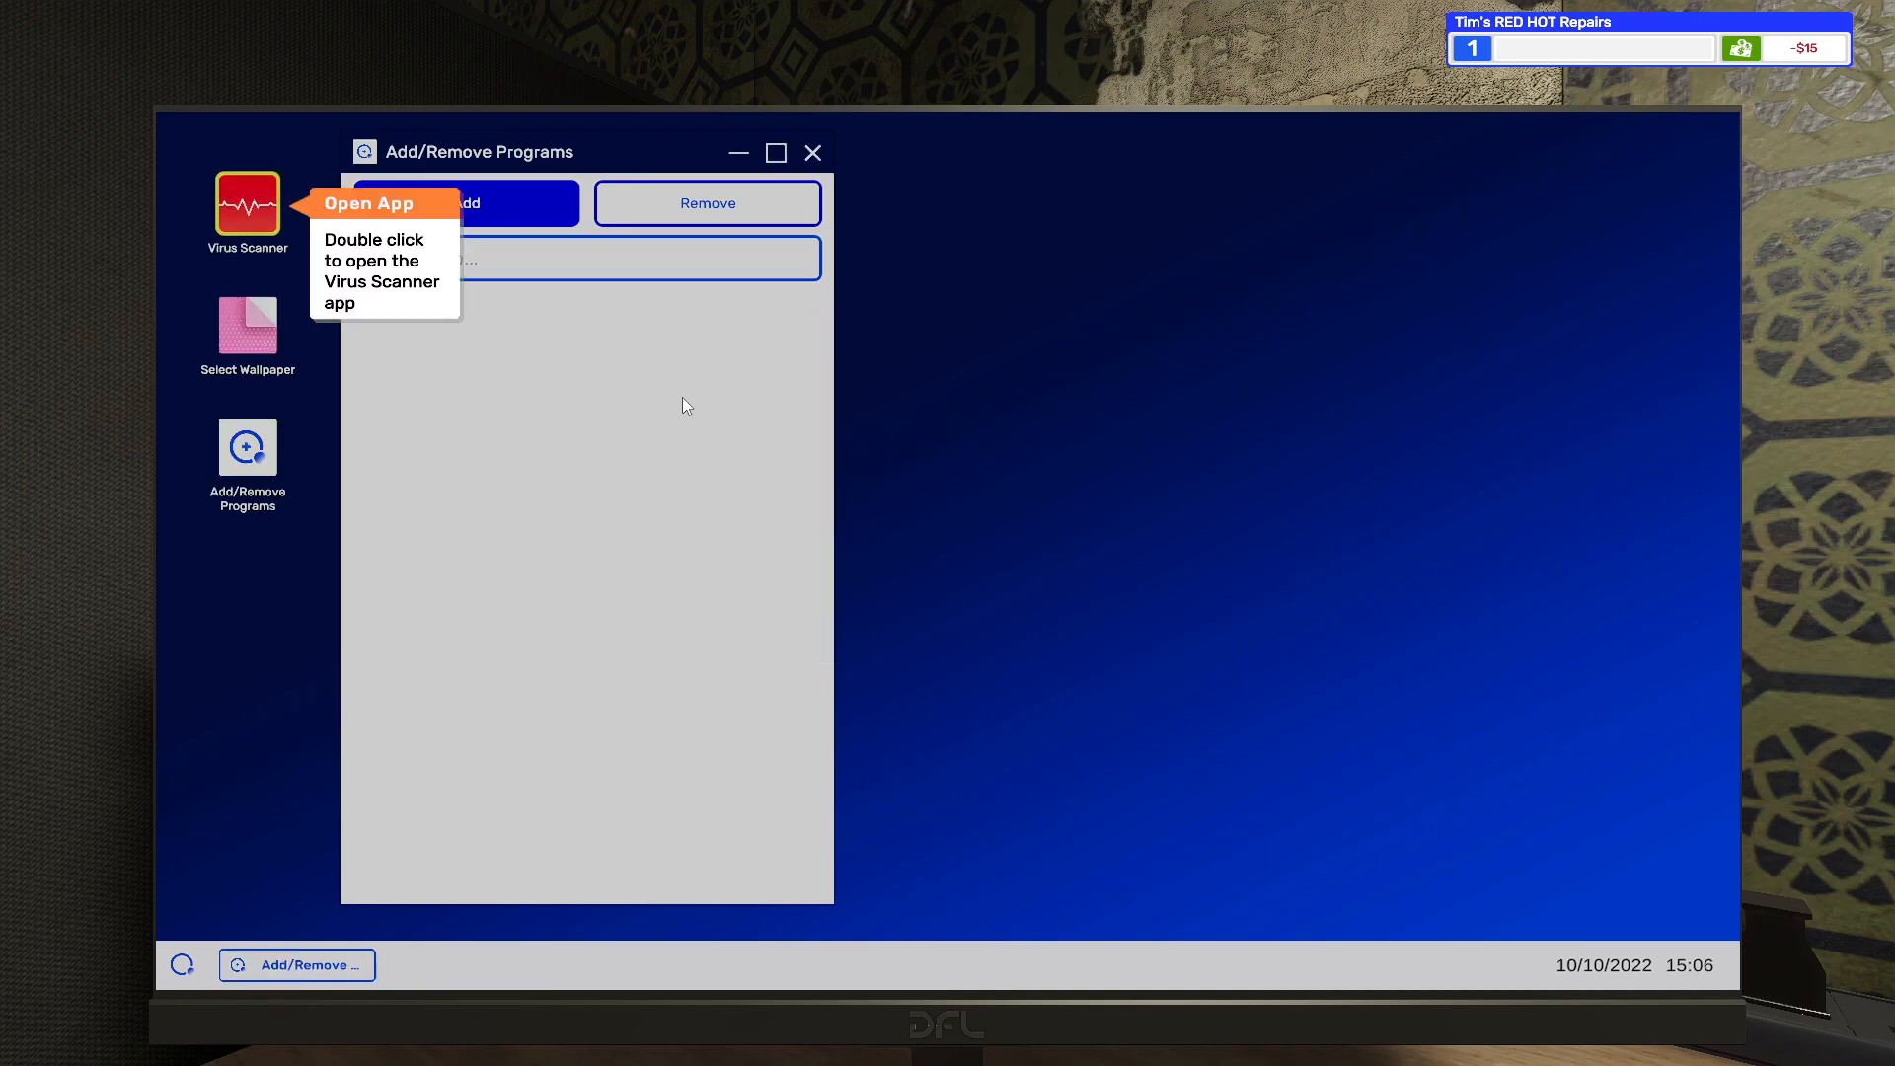
double_click(248, 204)
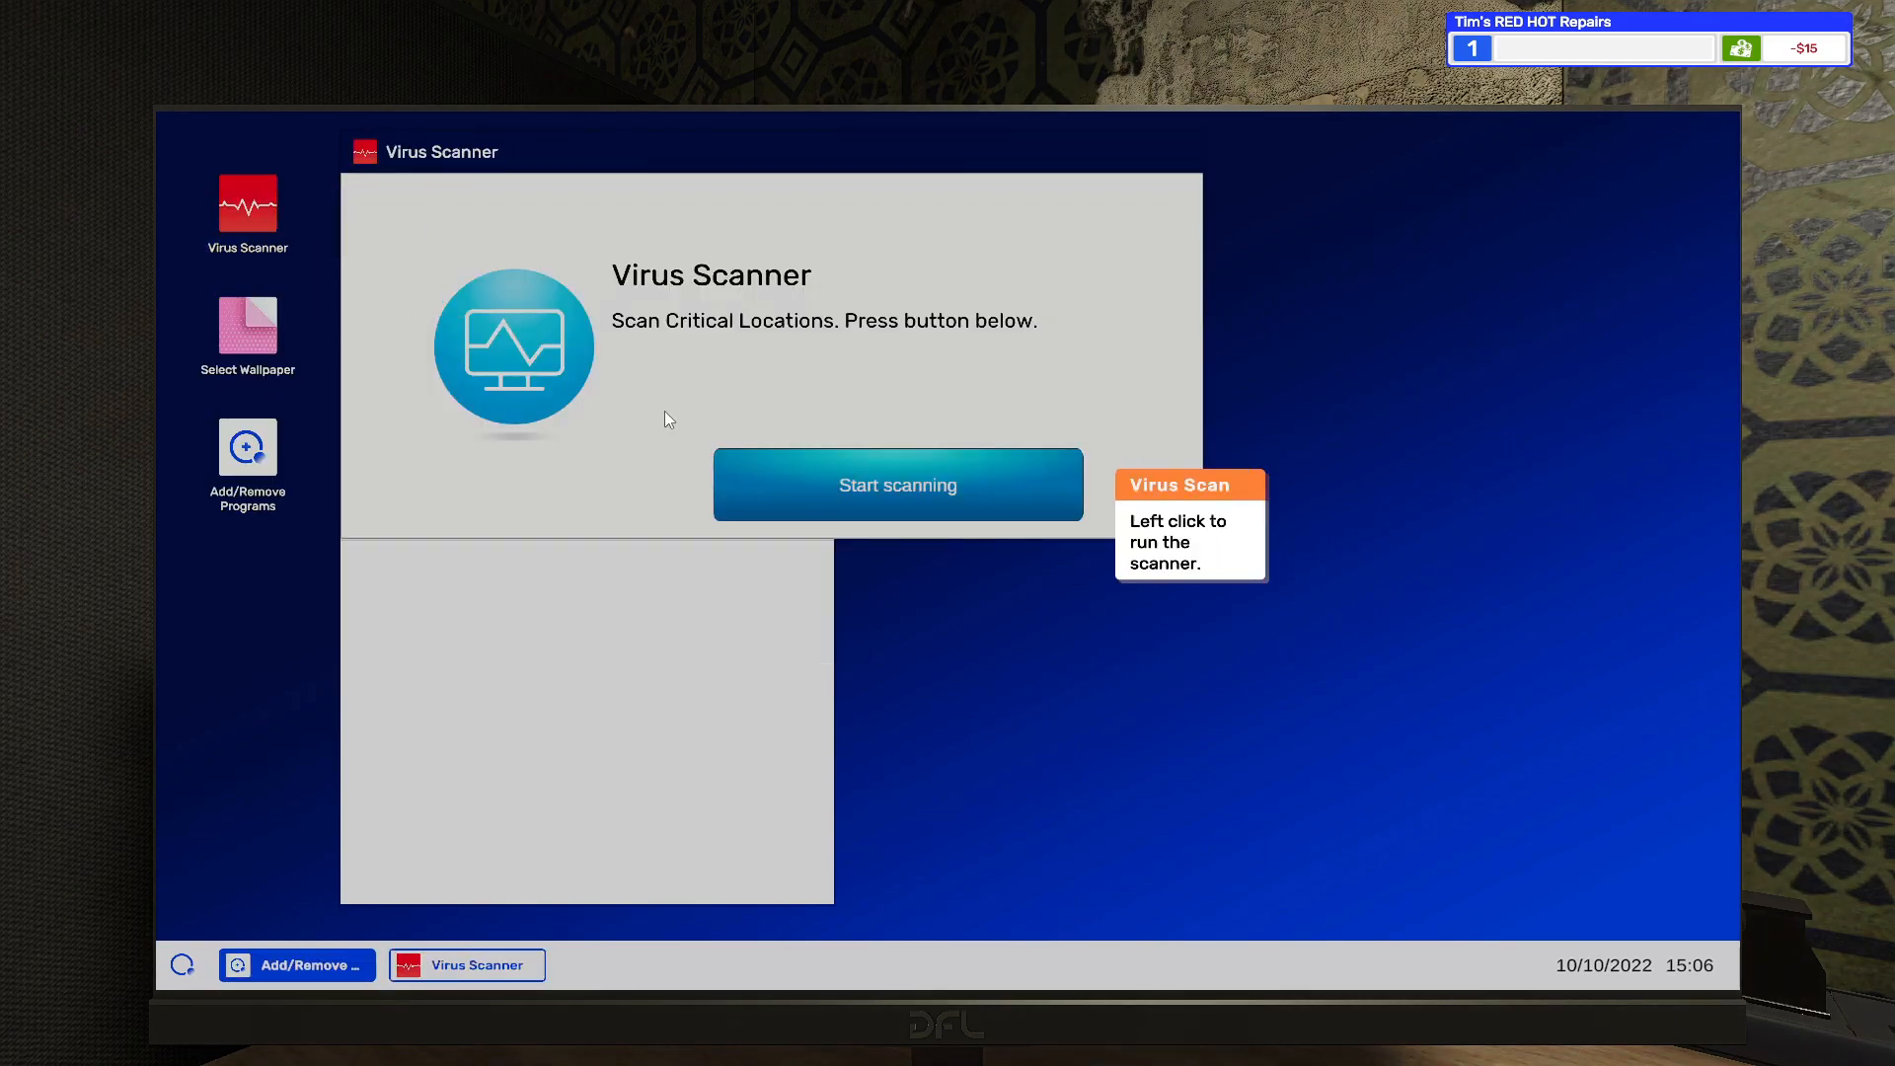
click(897, 485)
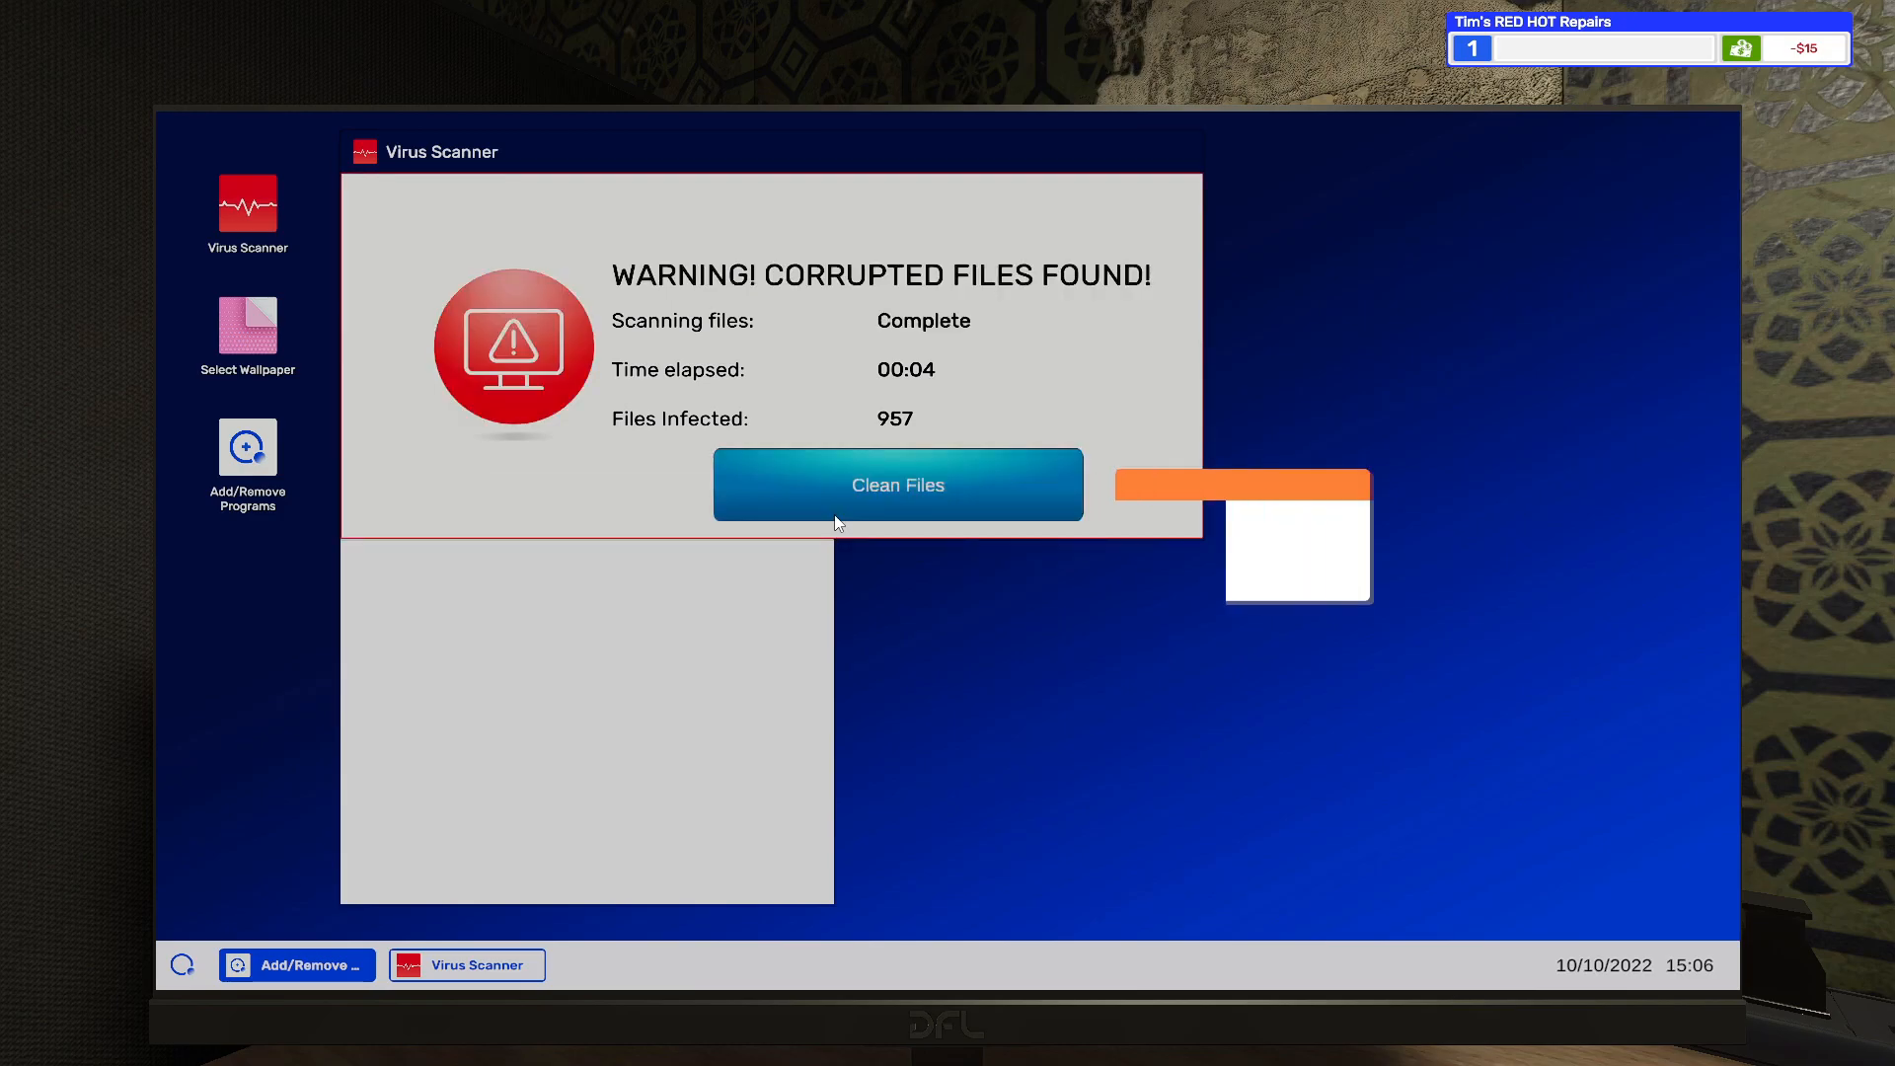
click(898, 485)
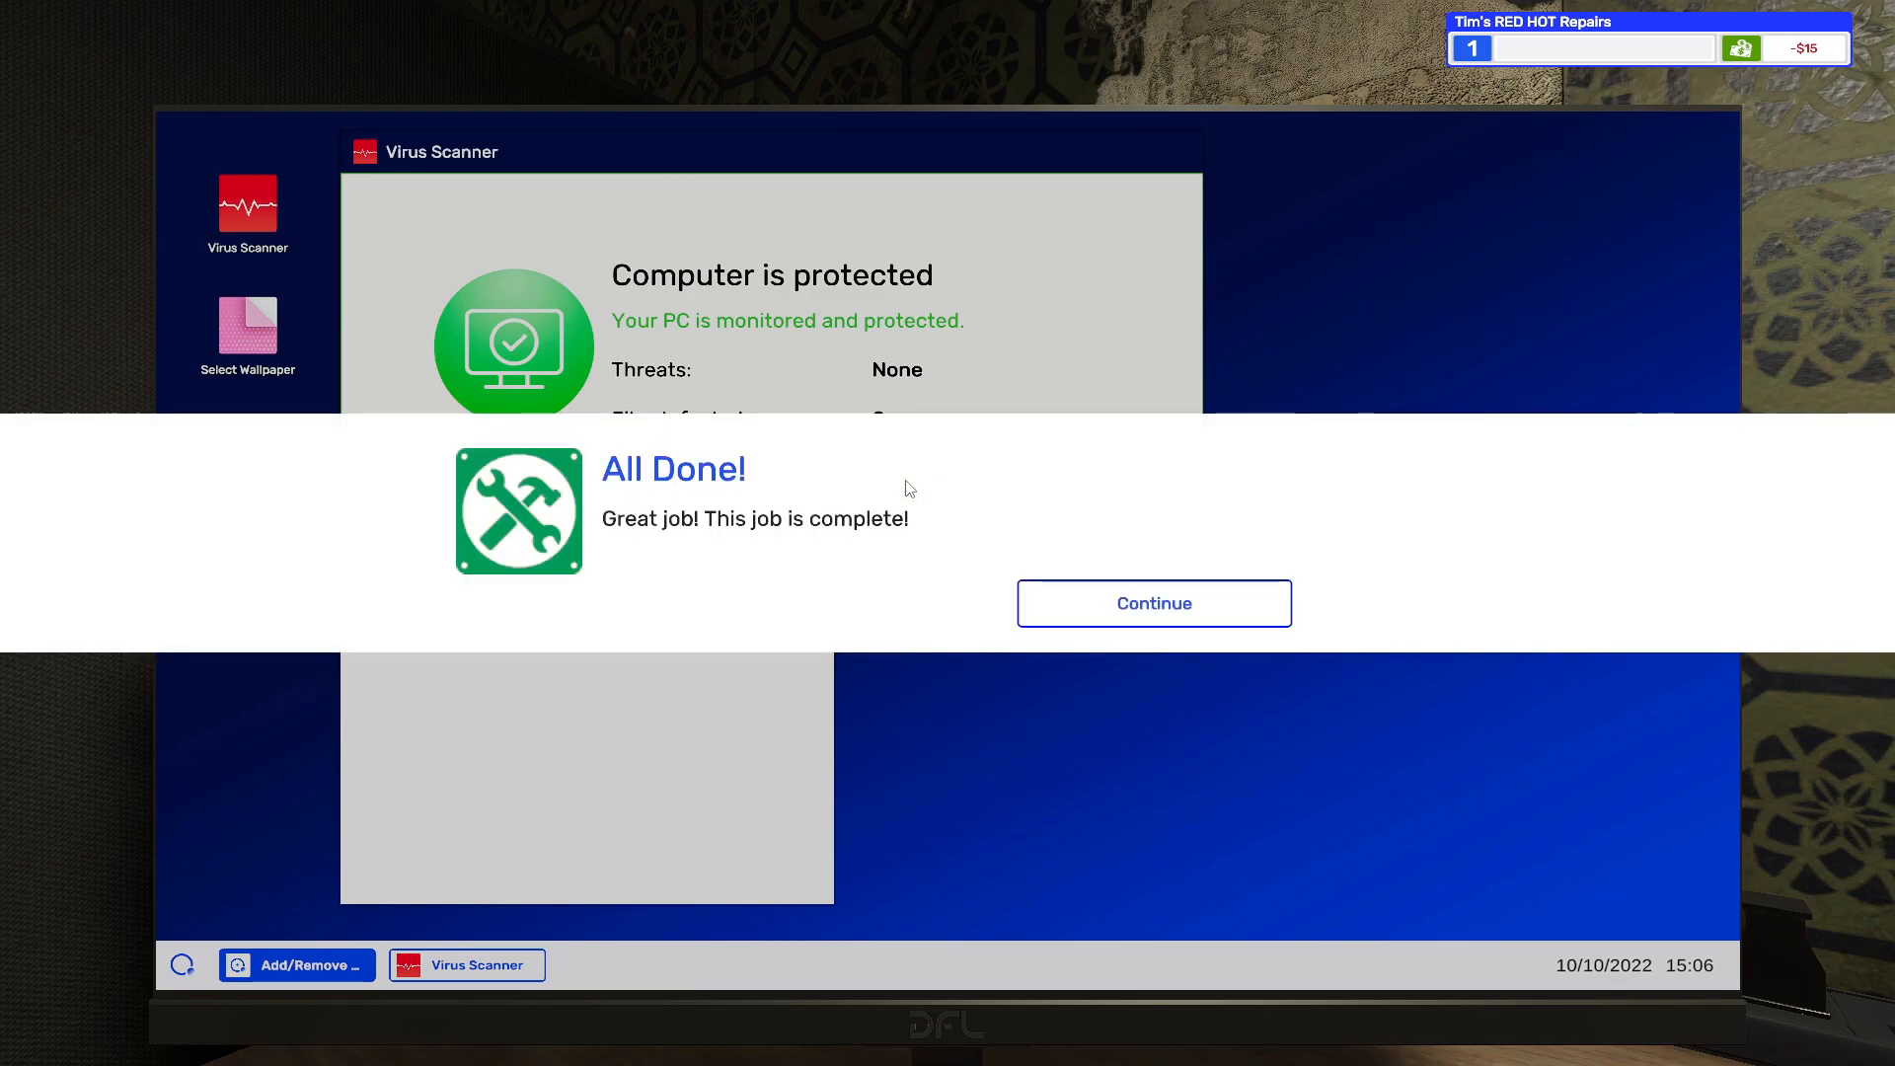
click(1152, 603)
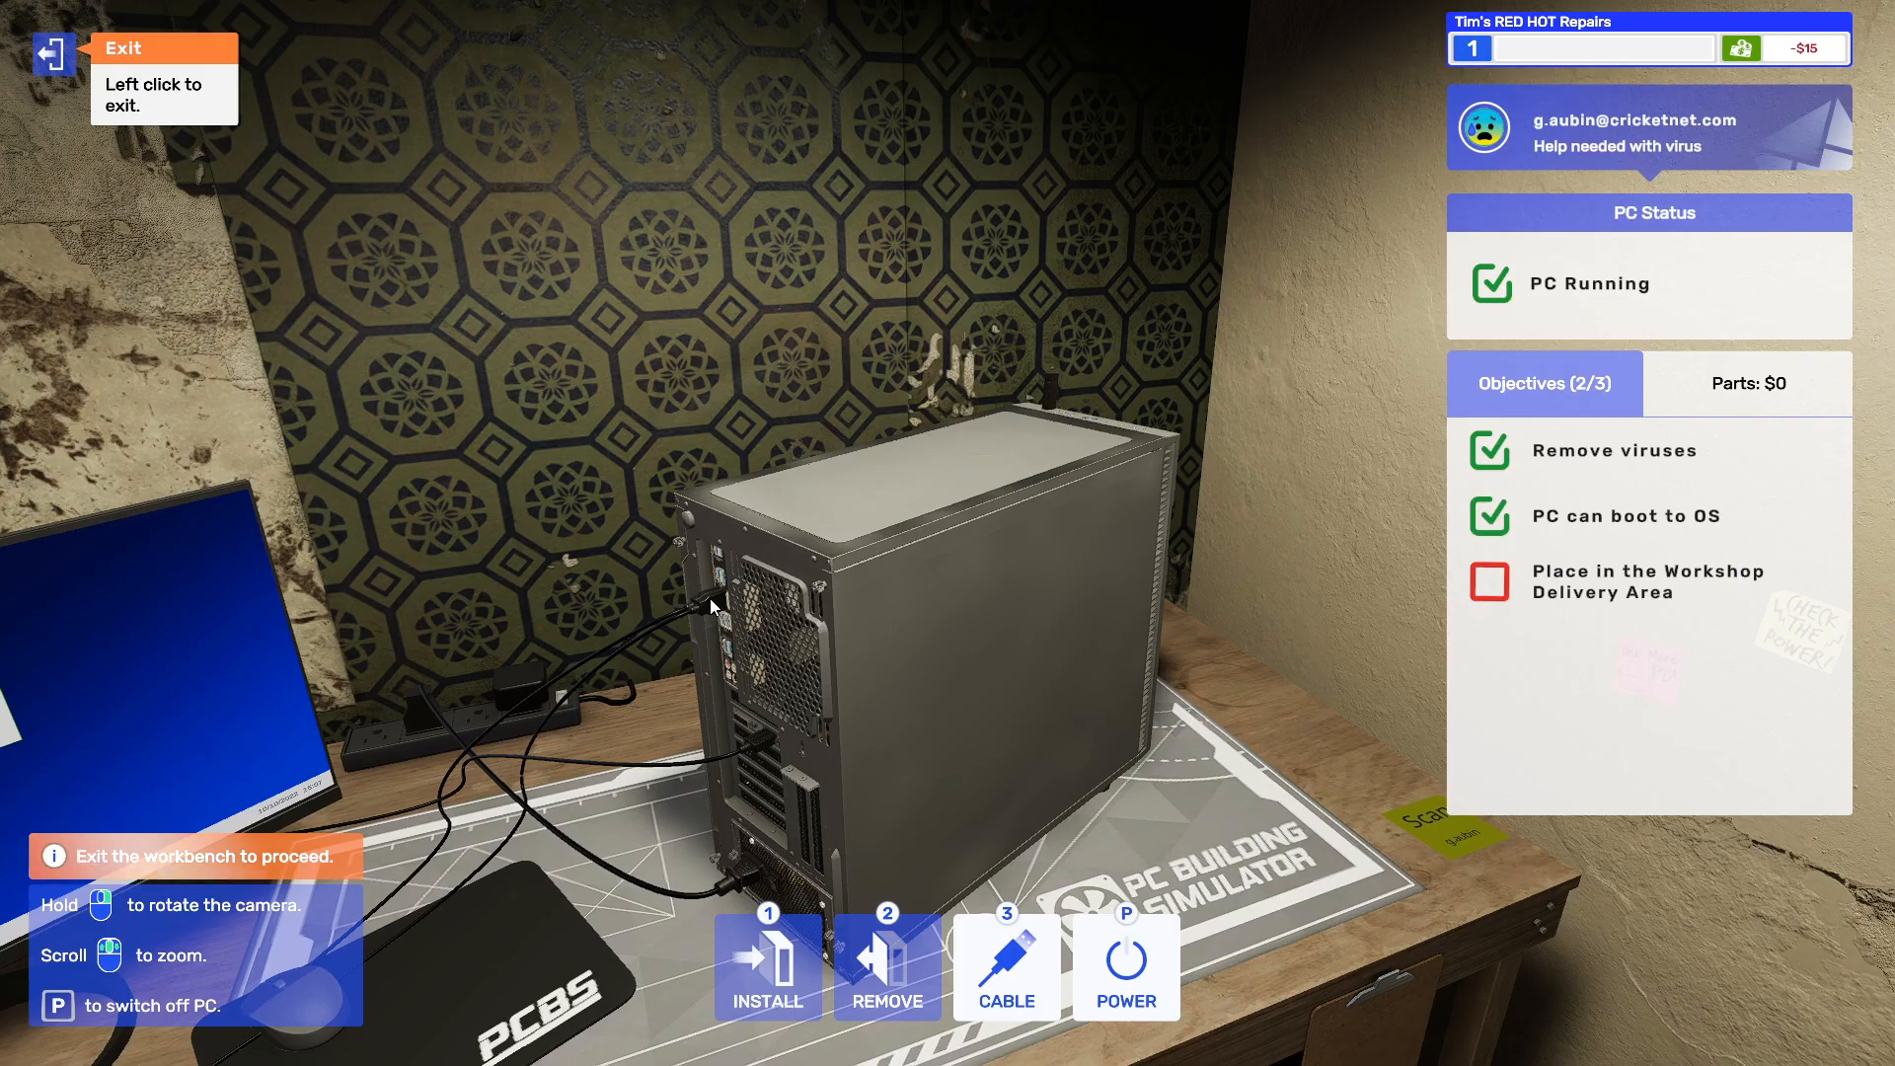
- Leave the workbench and place g.aubin's PC in the Delivery Area, ready to ship
click(52, 55)
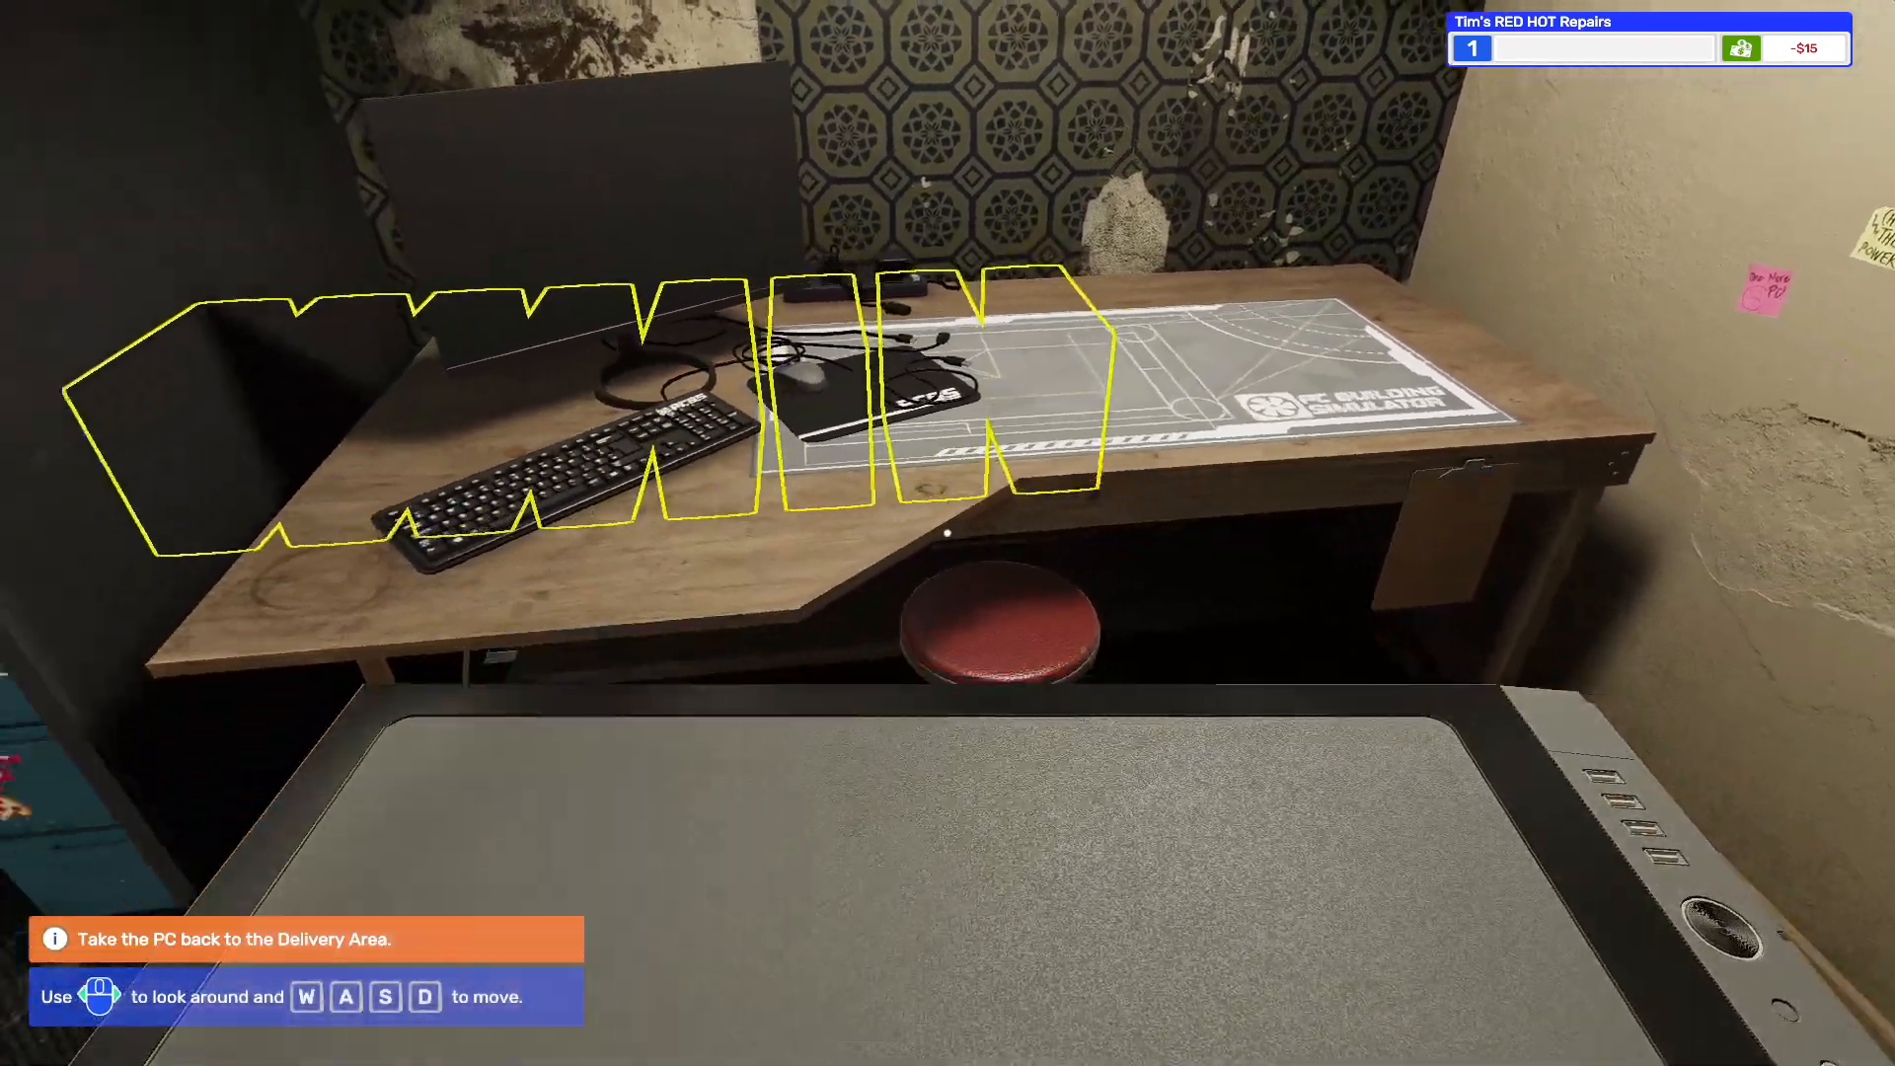
mouse_move(947, 533)
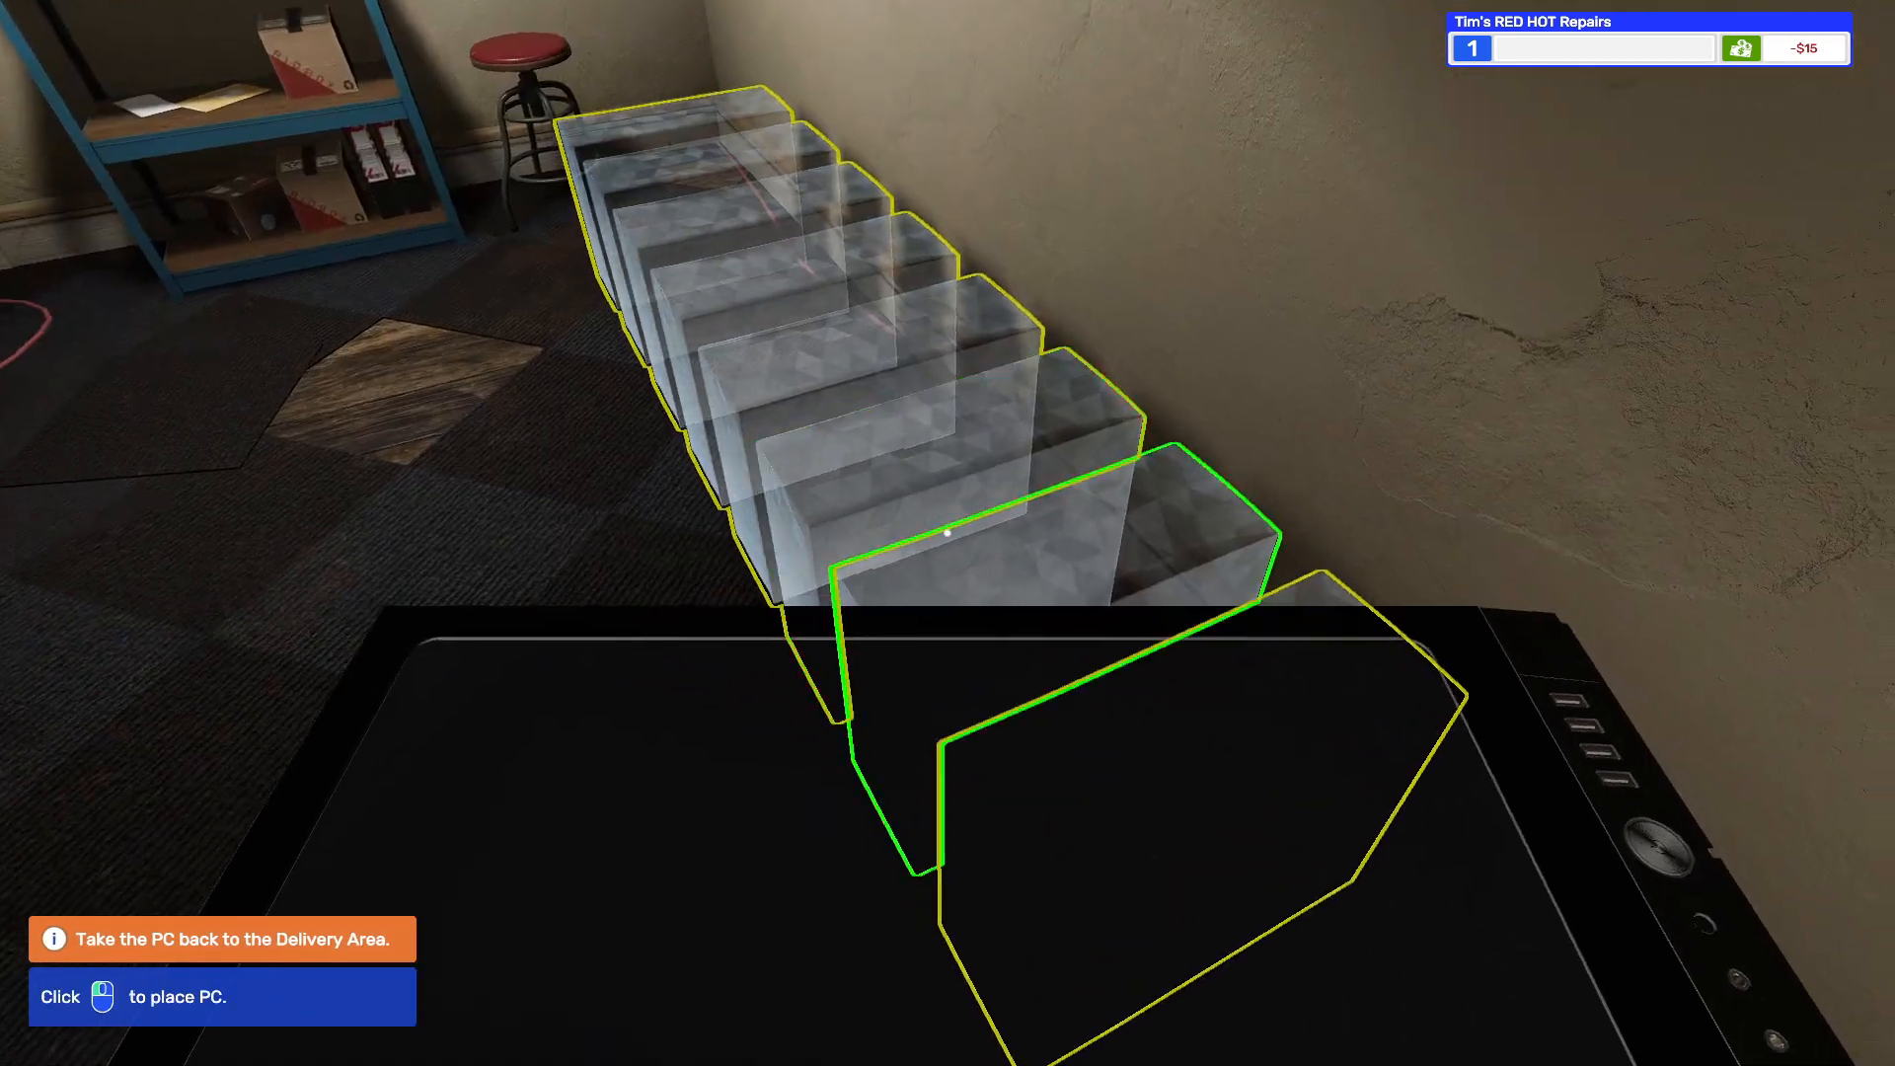
click(948, 533)
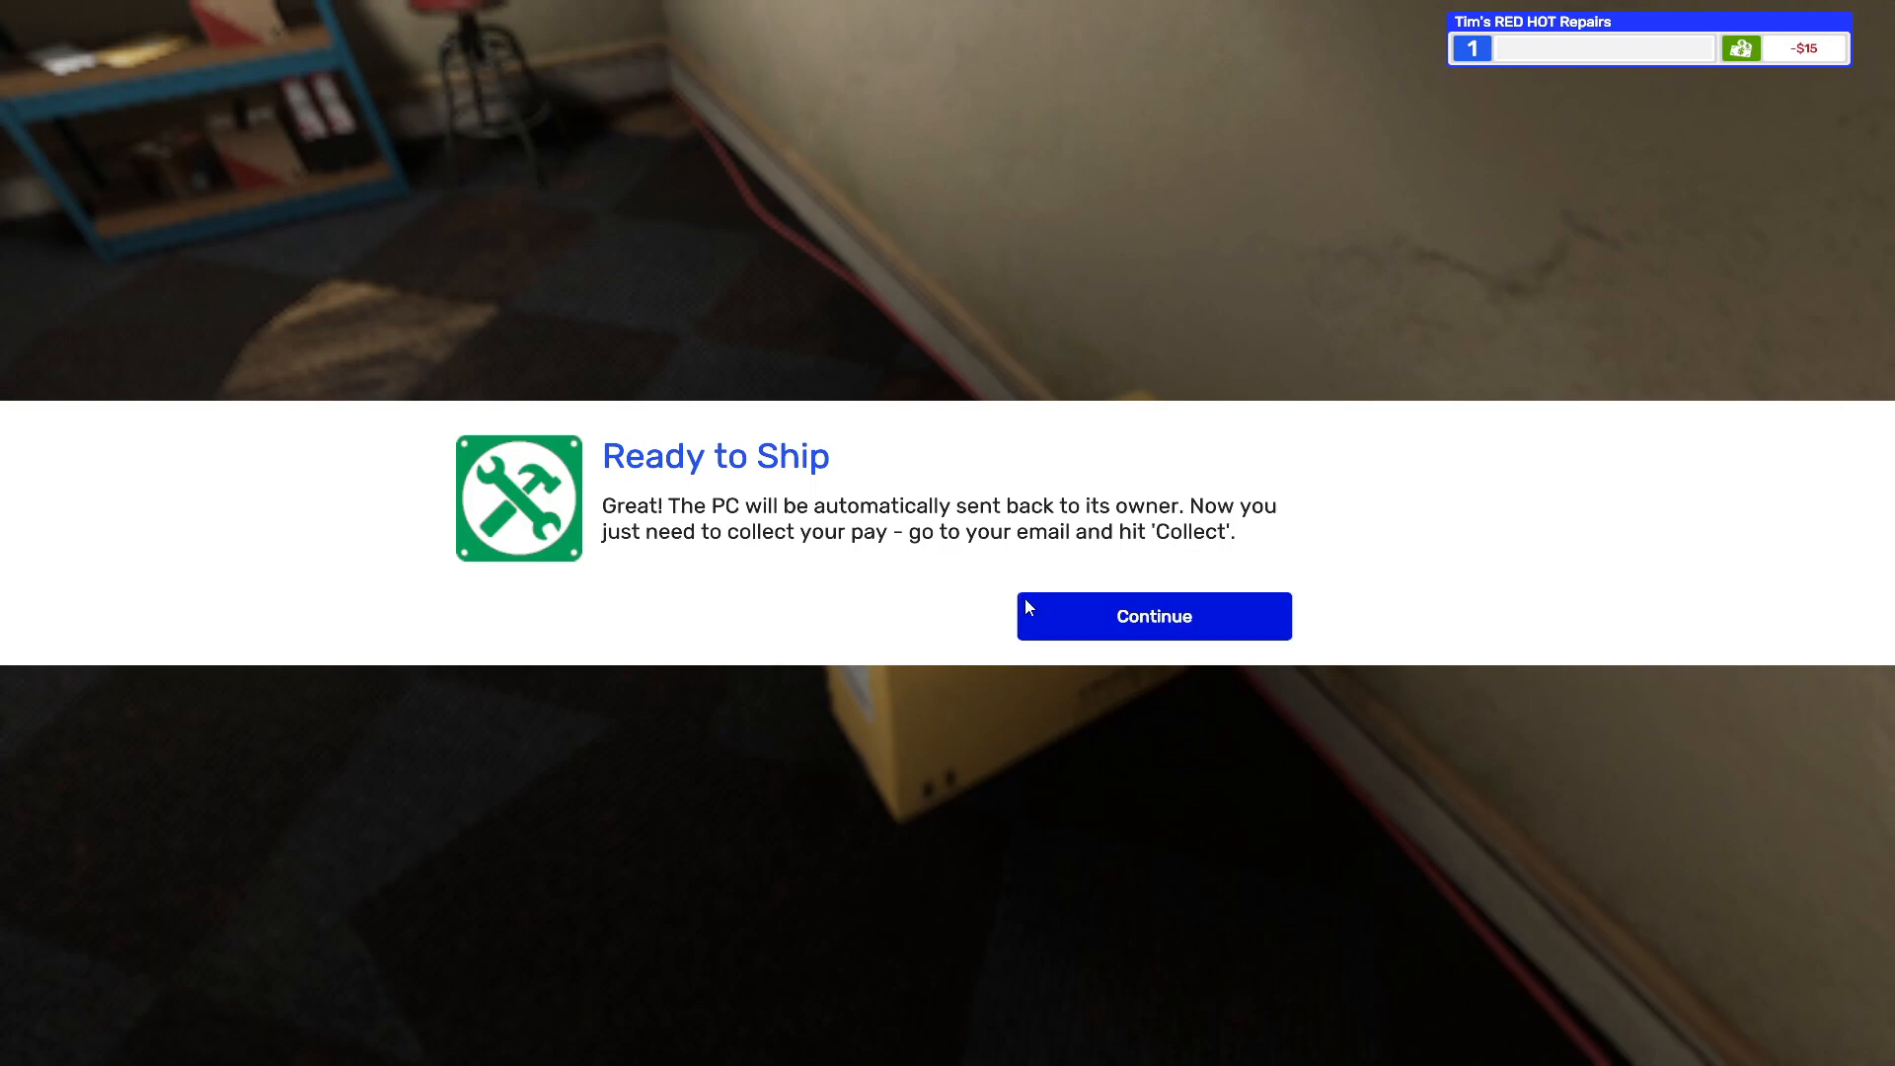
mouse_move(1061, 626)
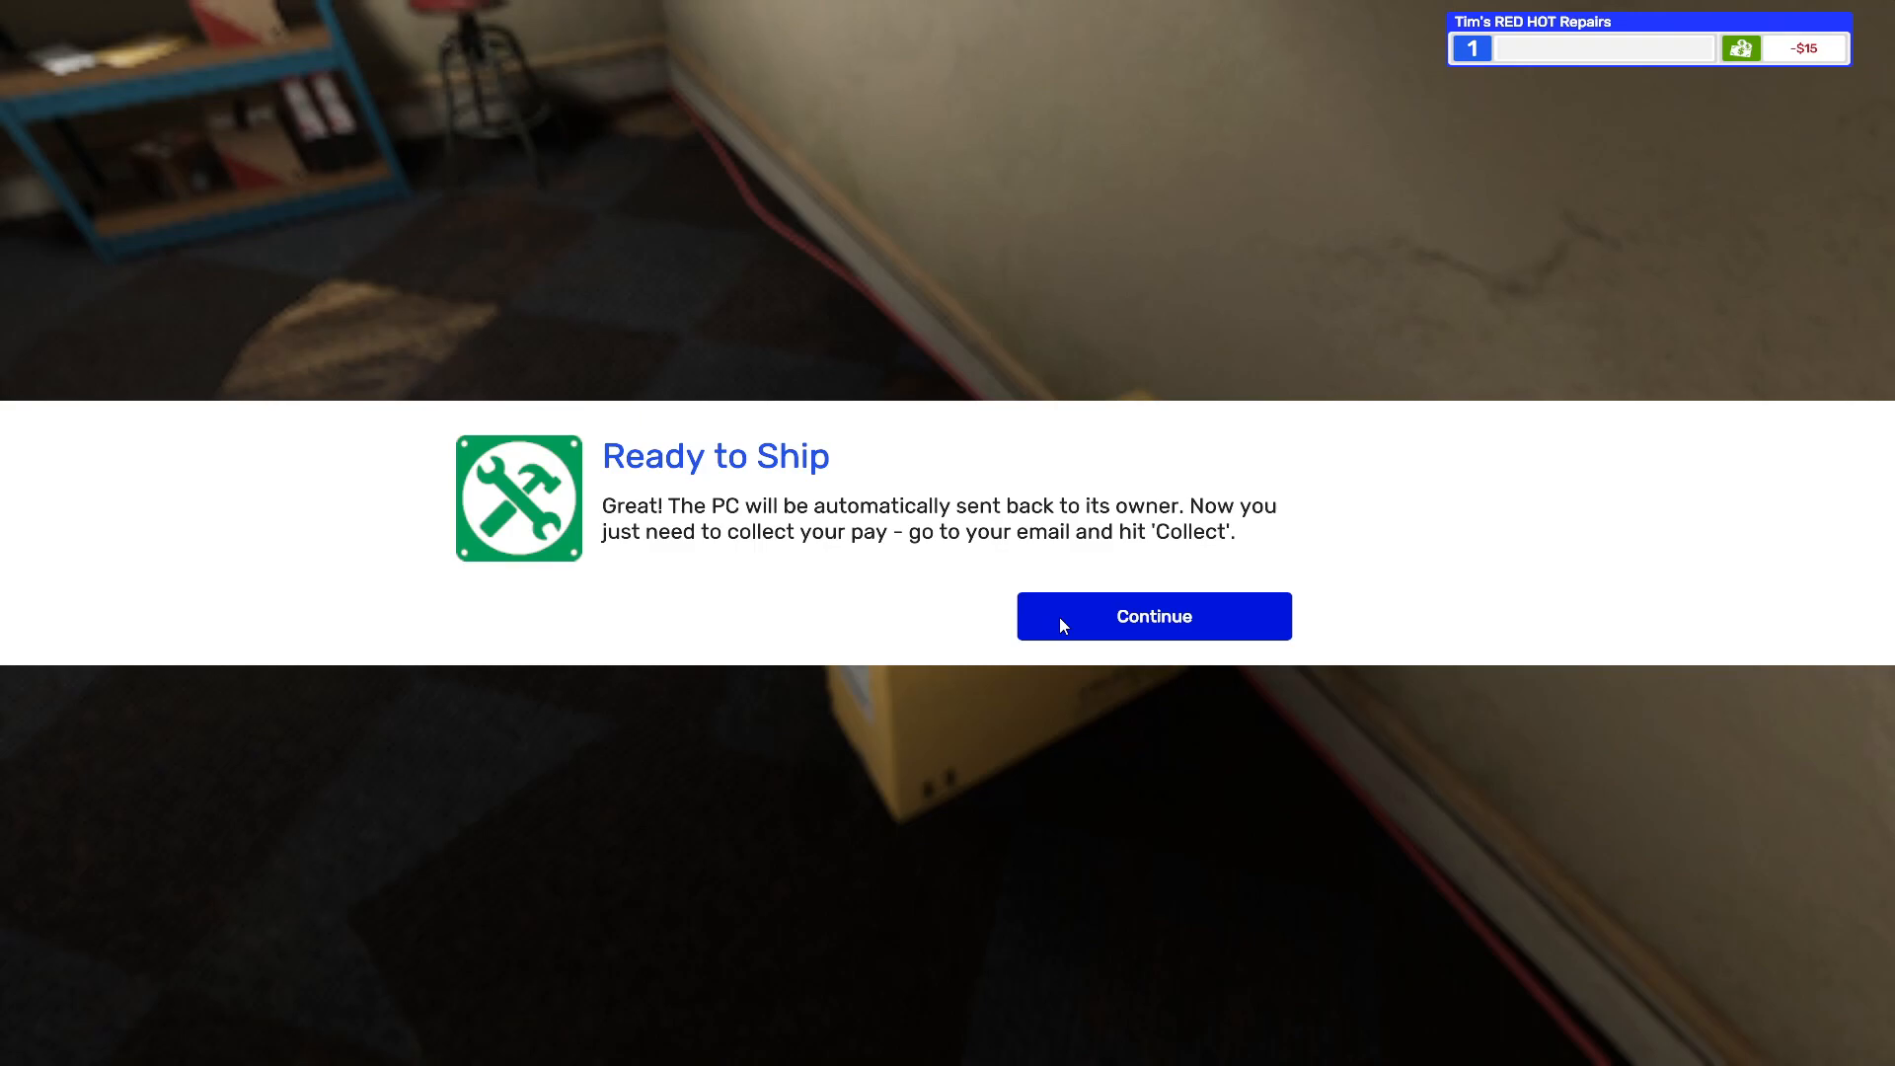
click(1152, 615)
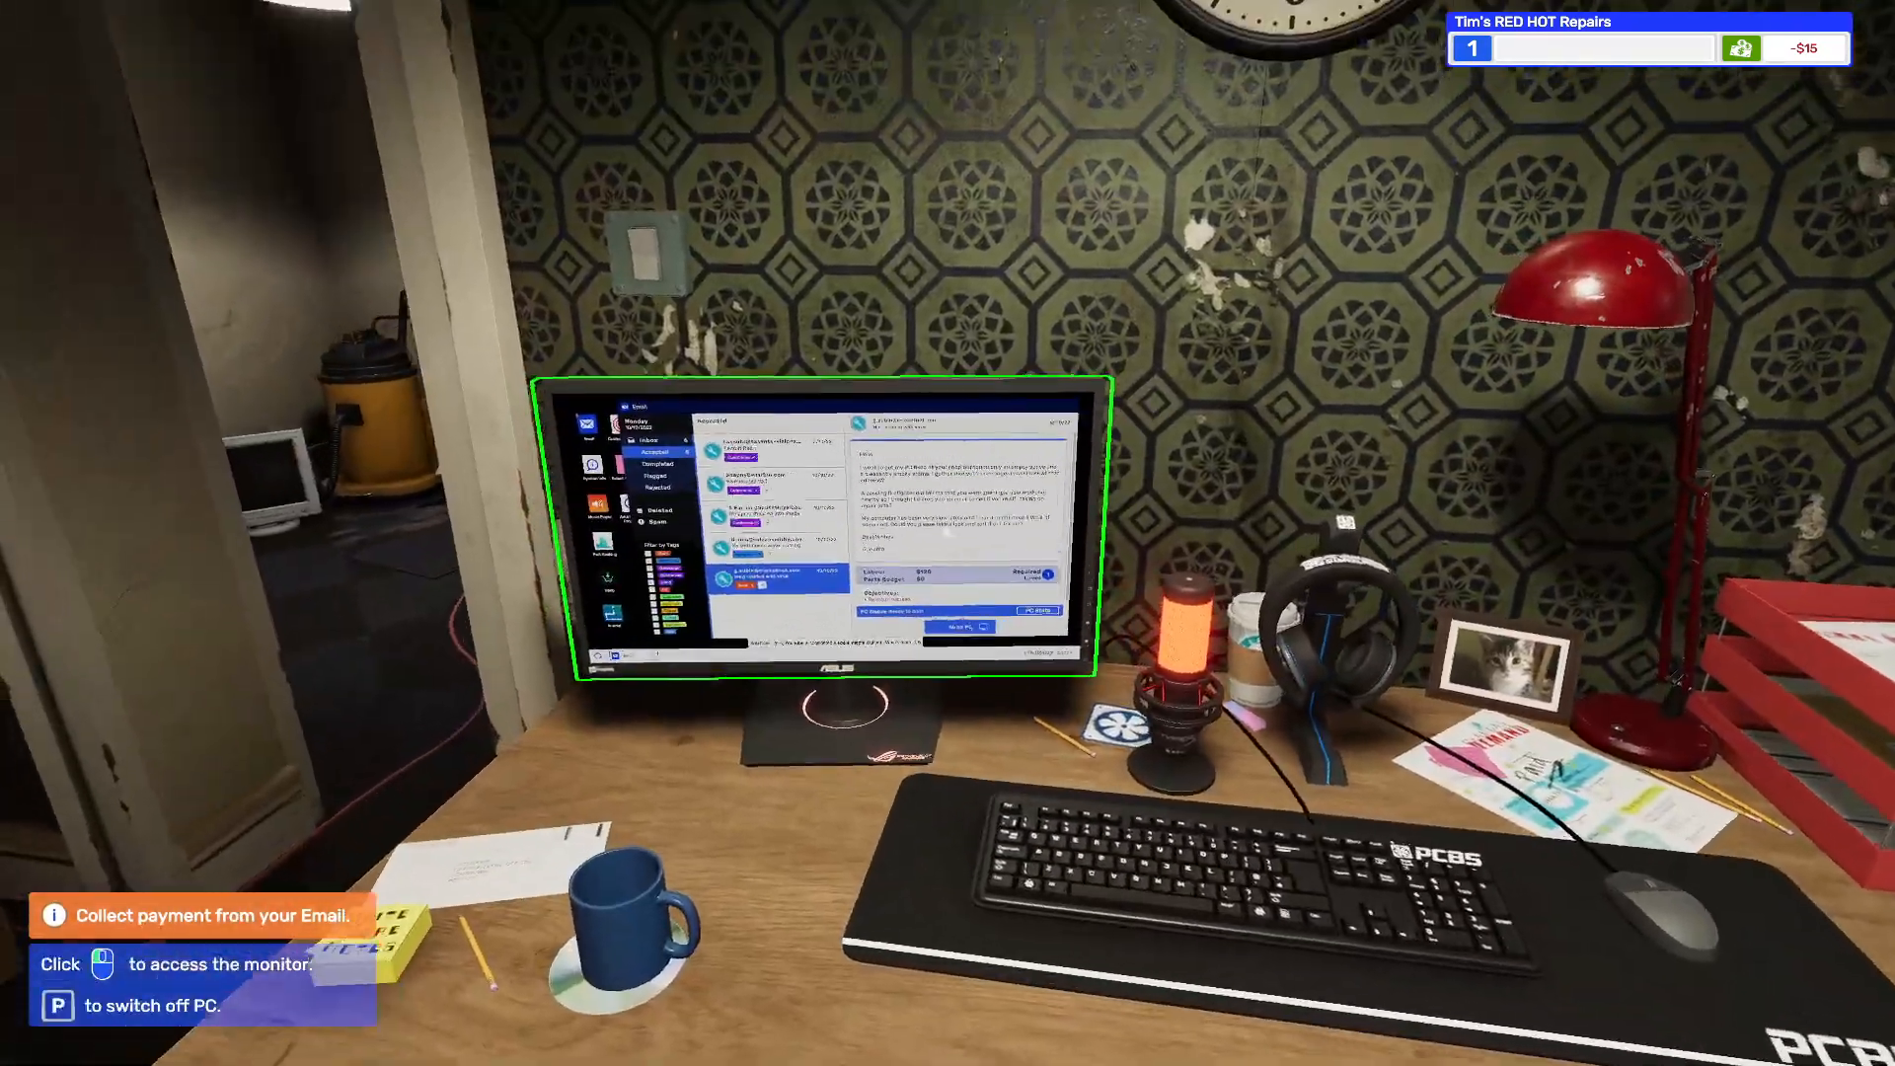
- Collect the $120 payment for g.aubin's virus job from the desk computer's email
click(822, 532)
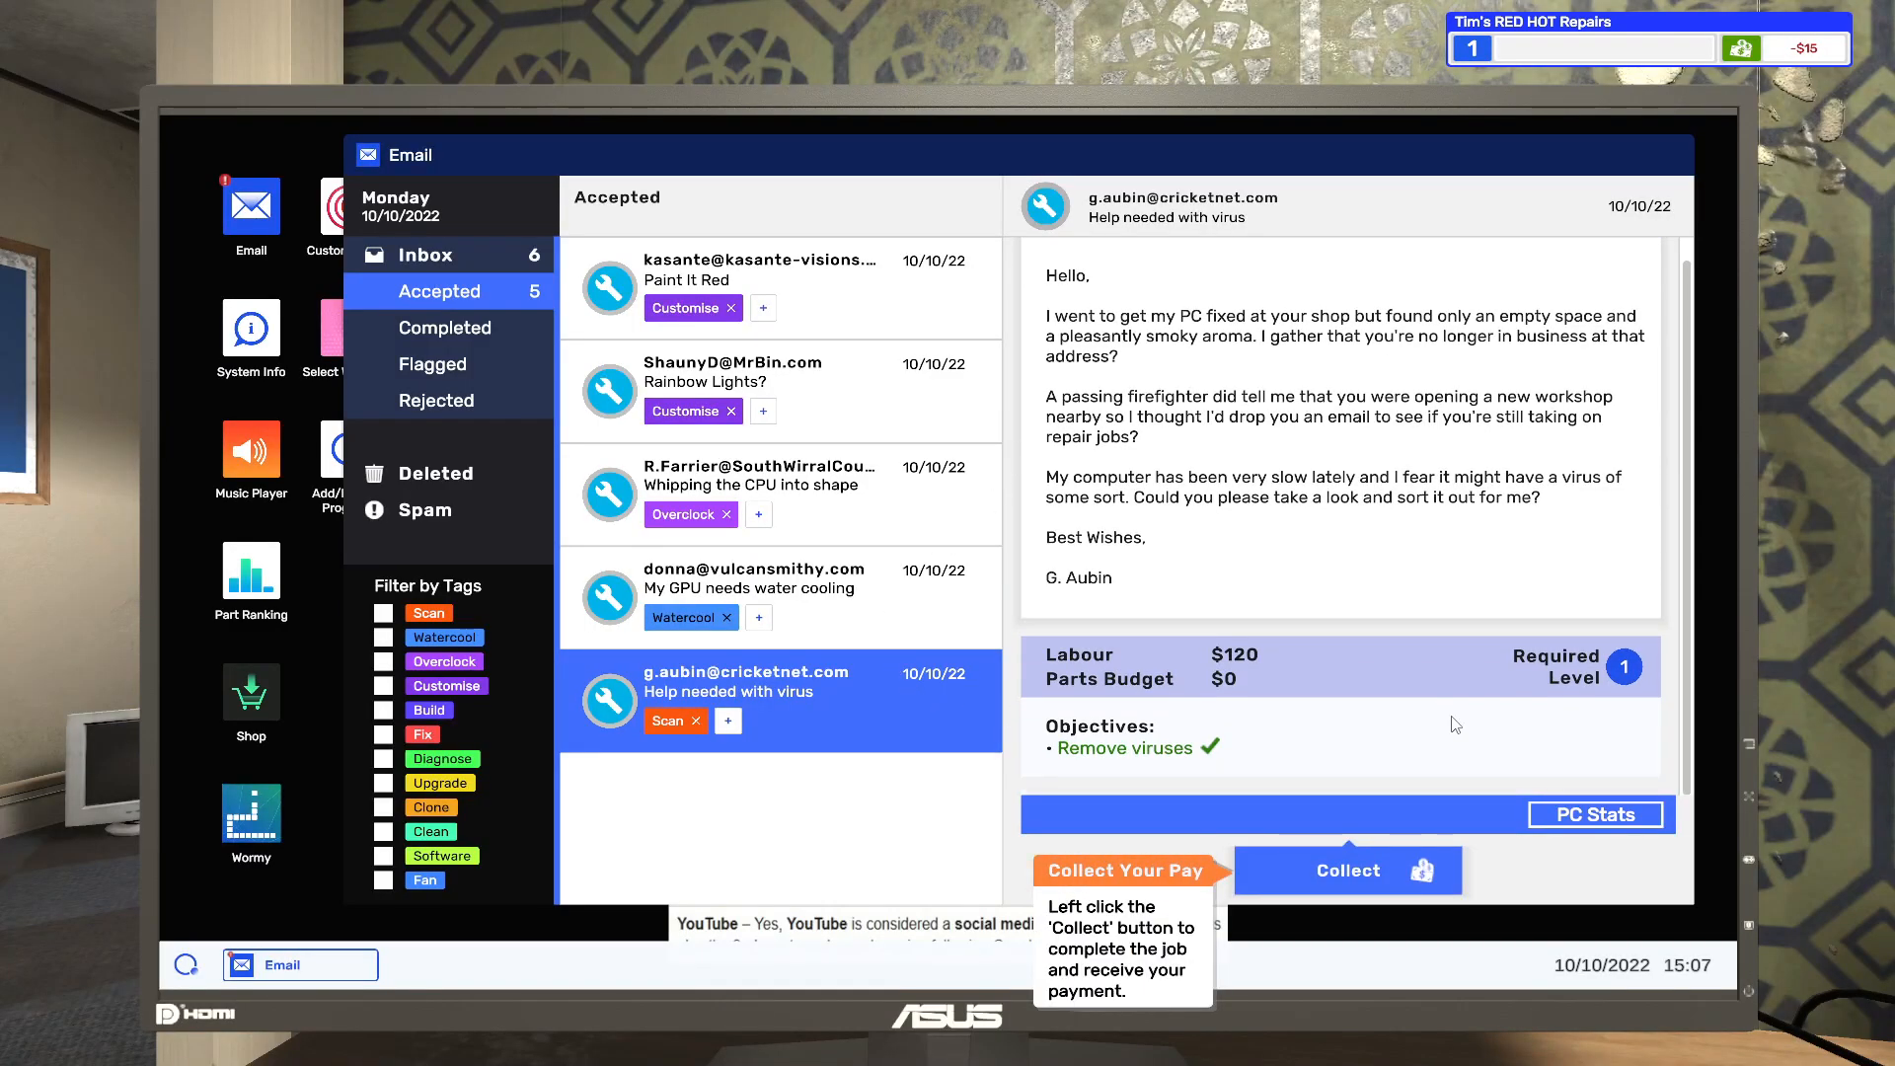
click(1346, 870)
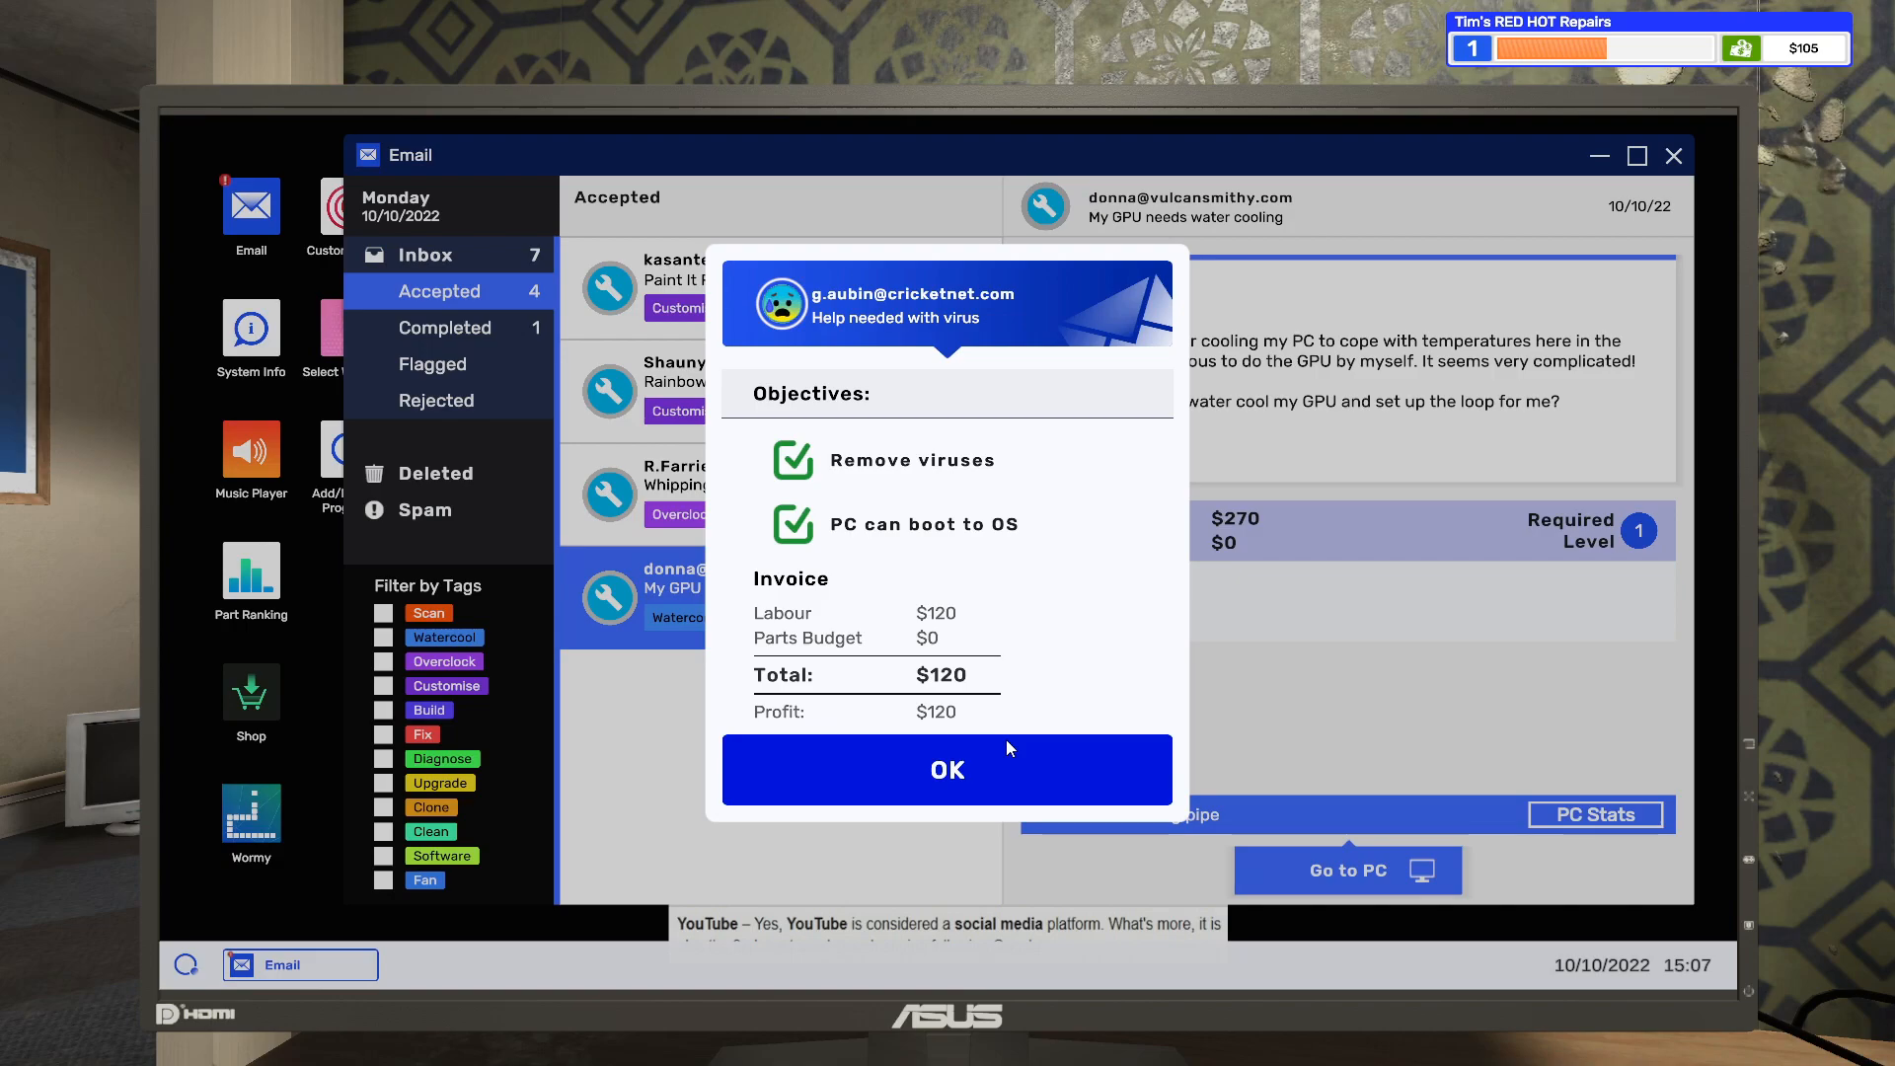
click(947, 770)
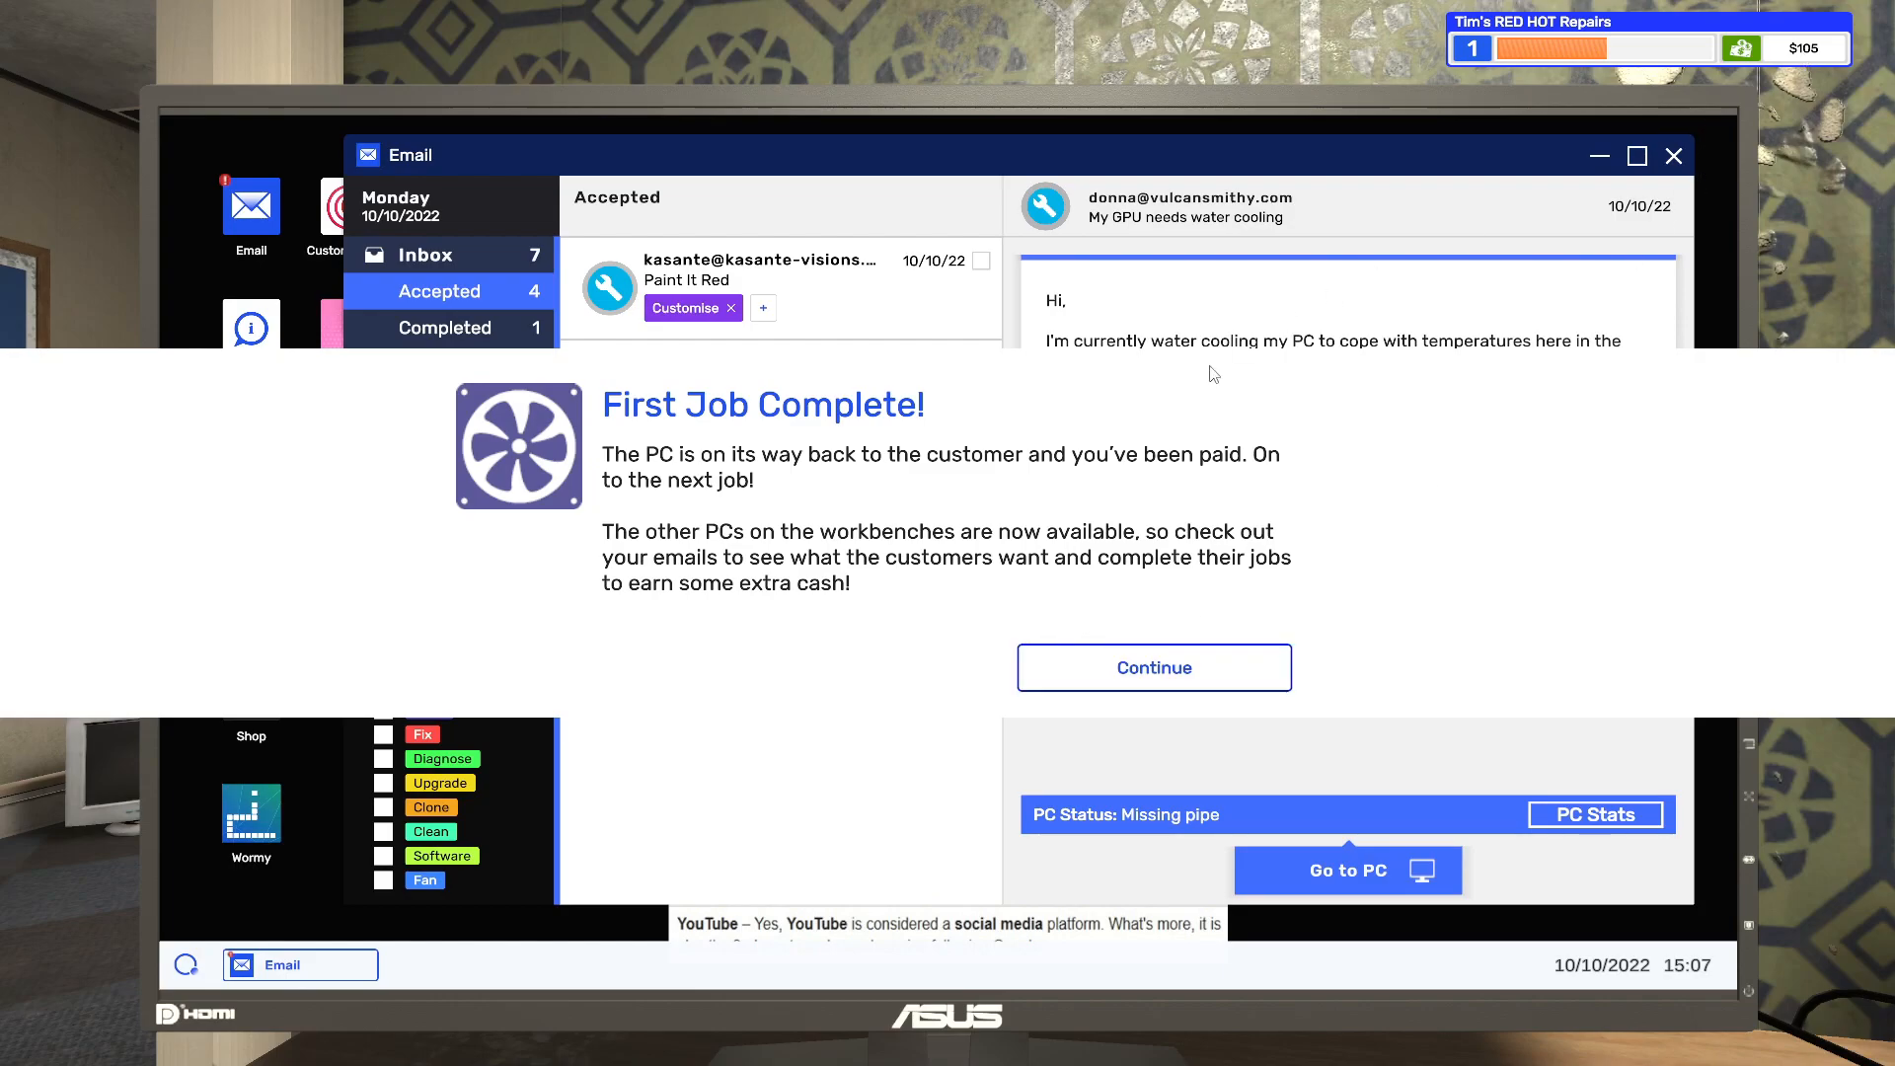
mouse_move(1064, 568)
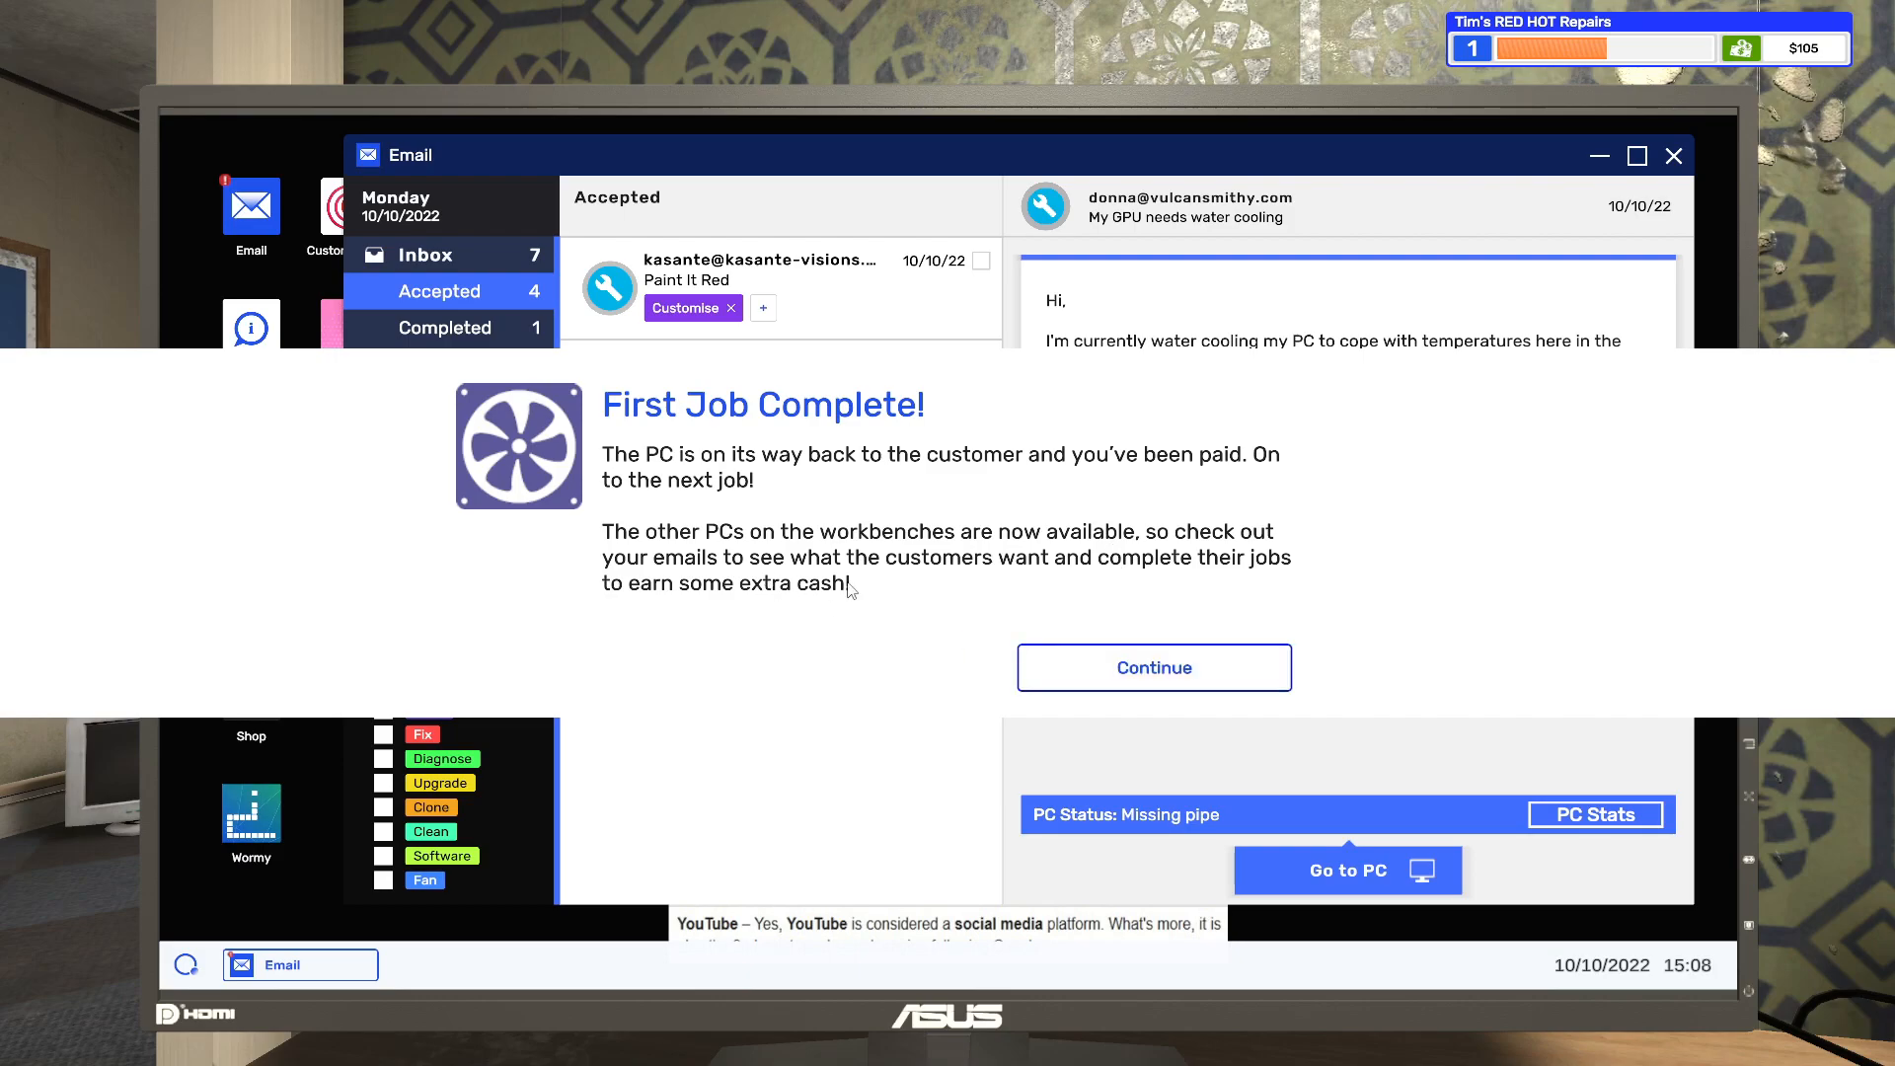
mouse_move(985, 609)
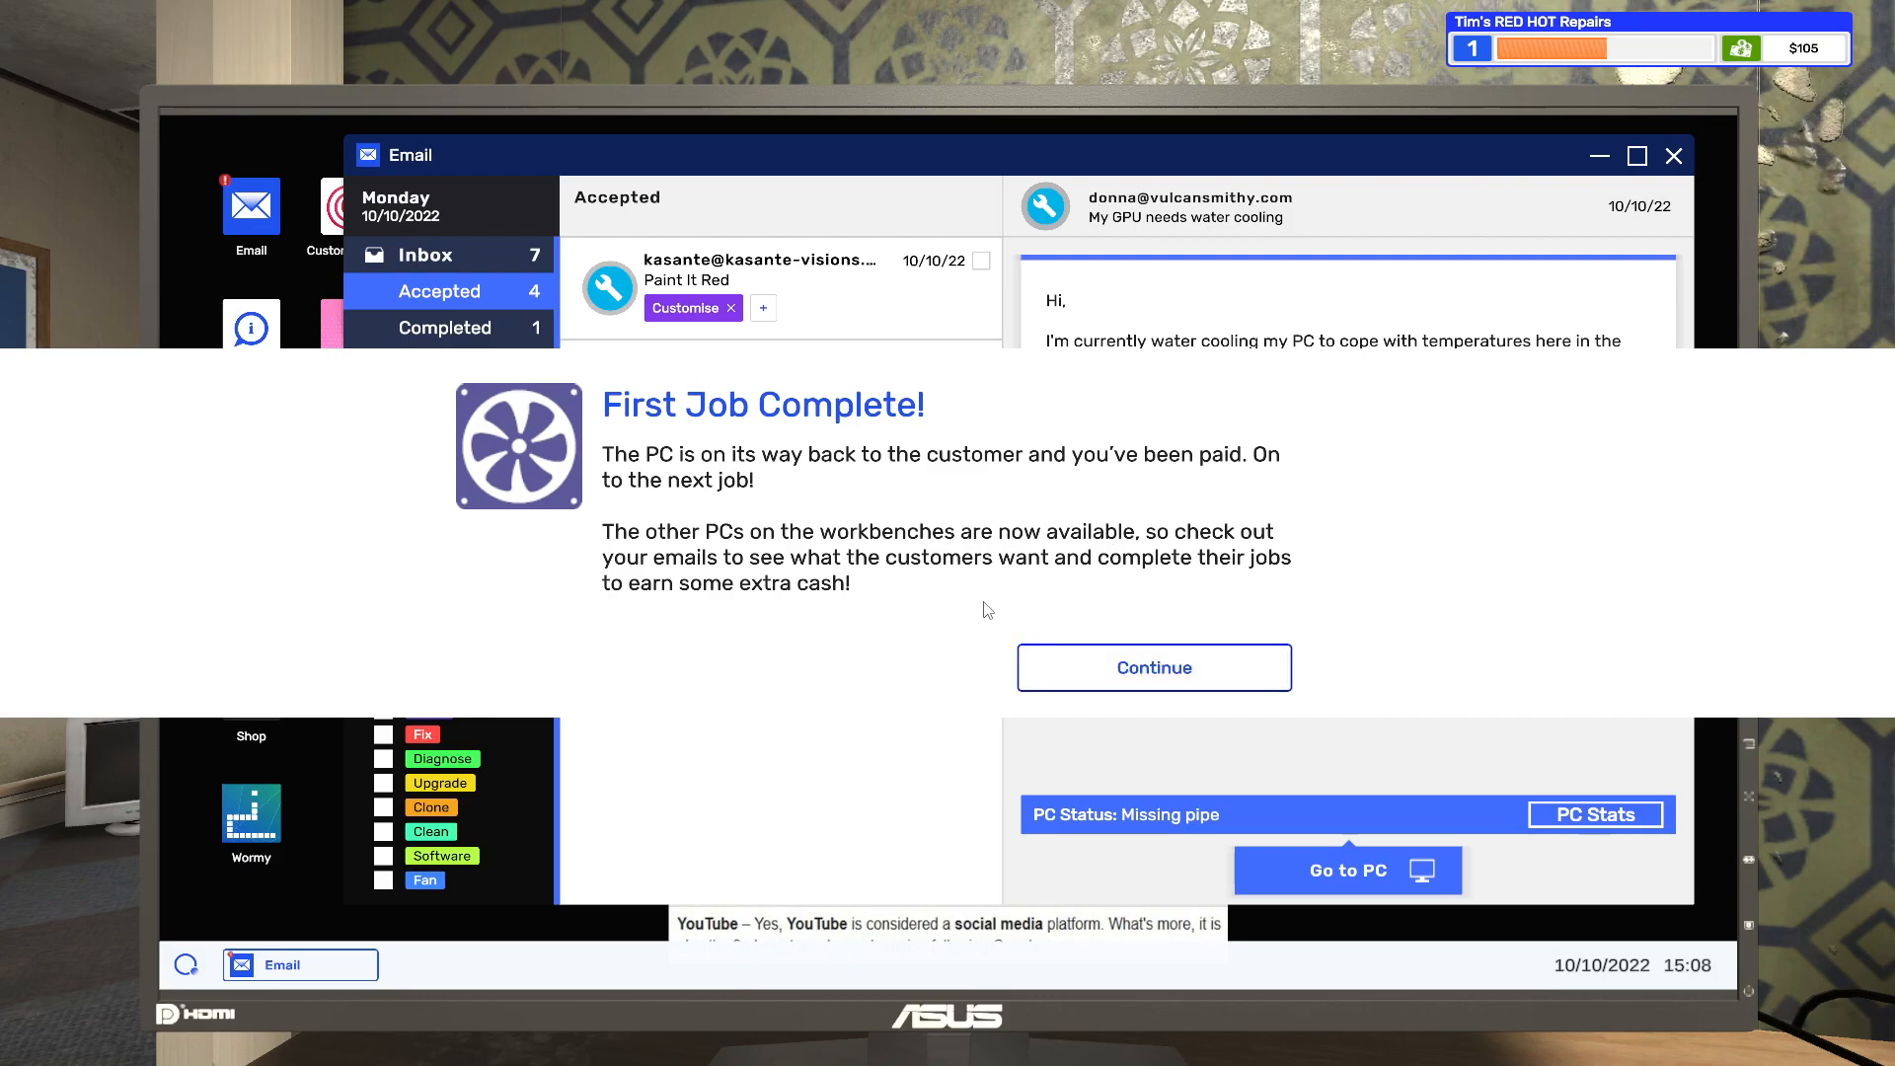
click(1151, 667)
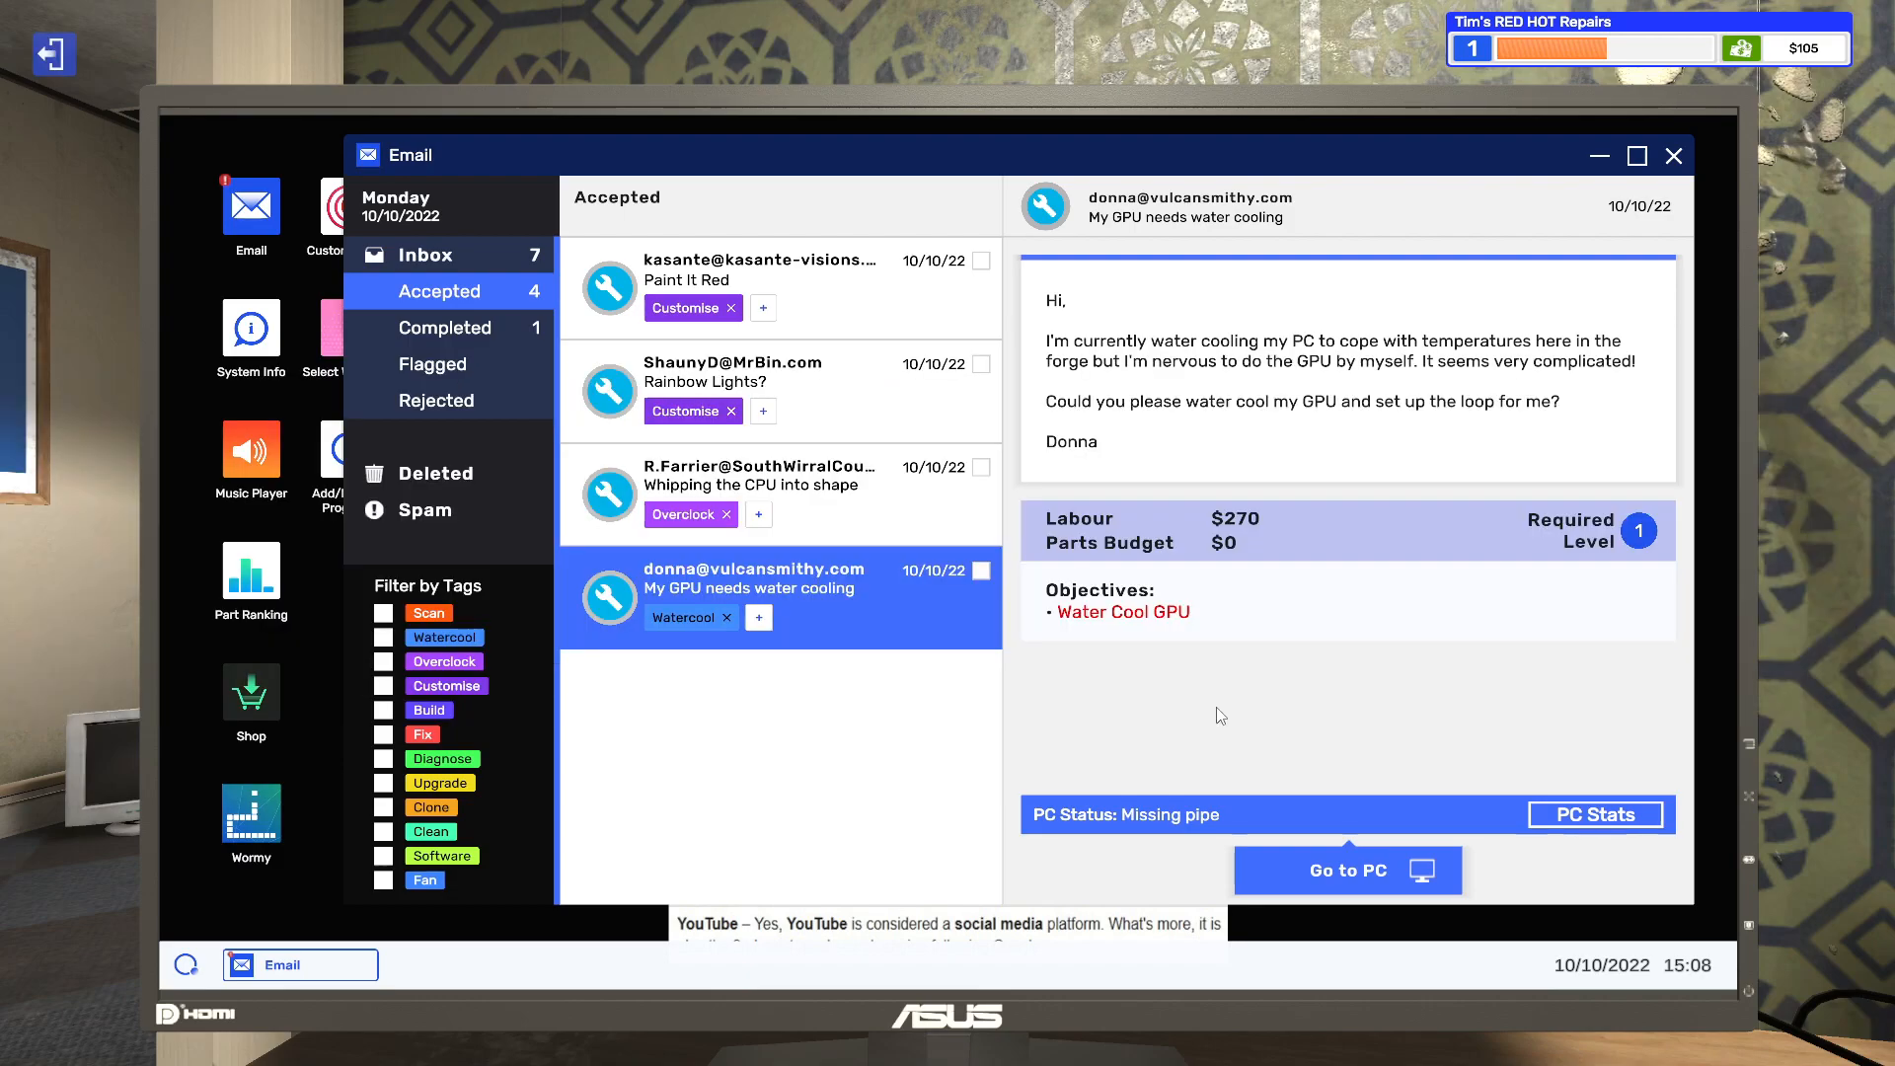
mouse_move(1196, 721)
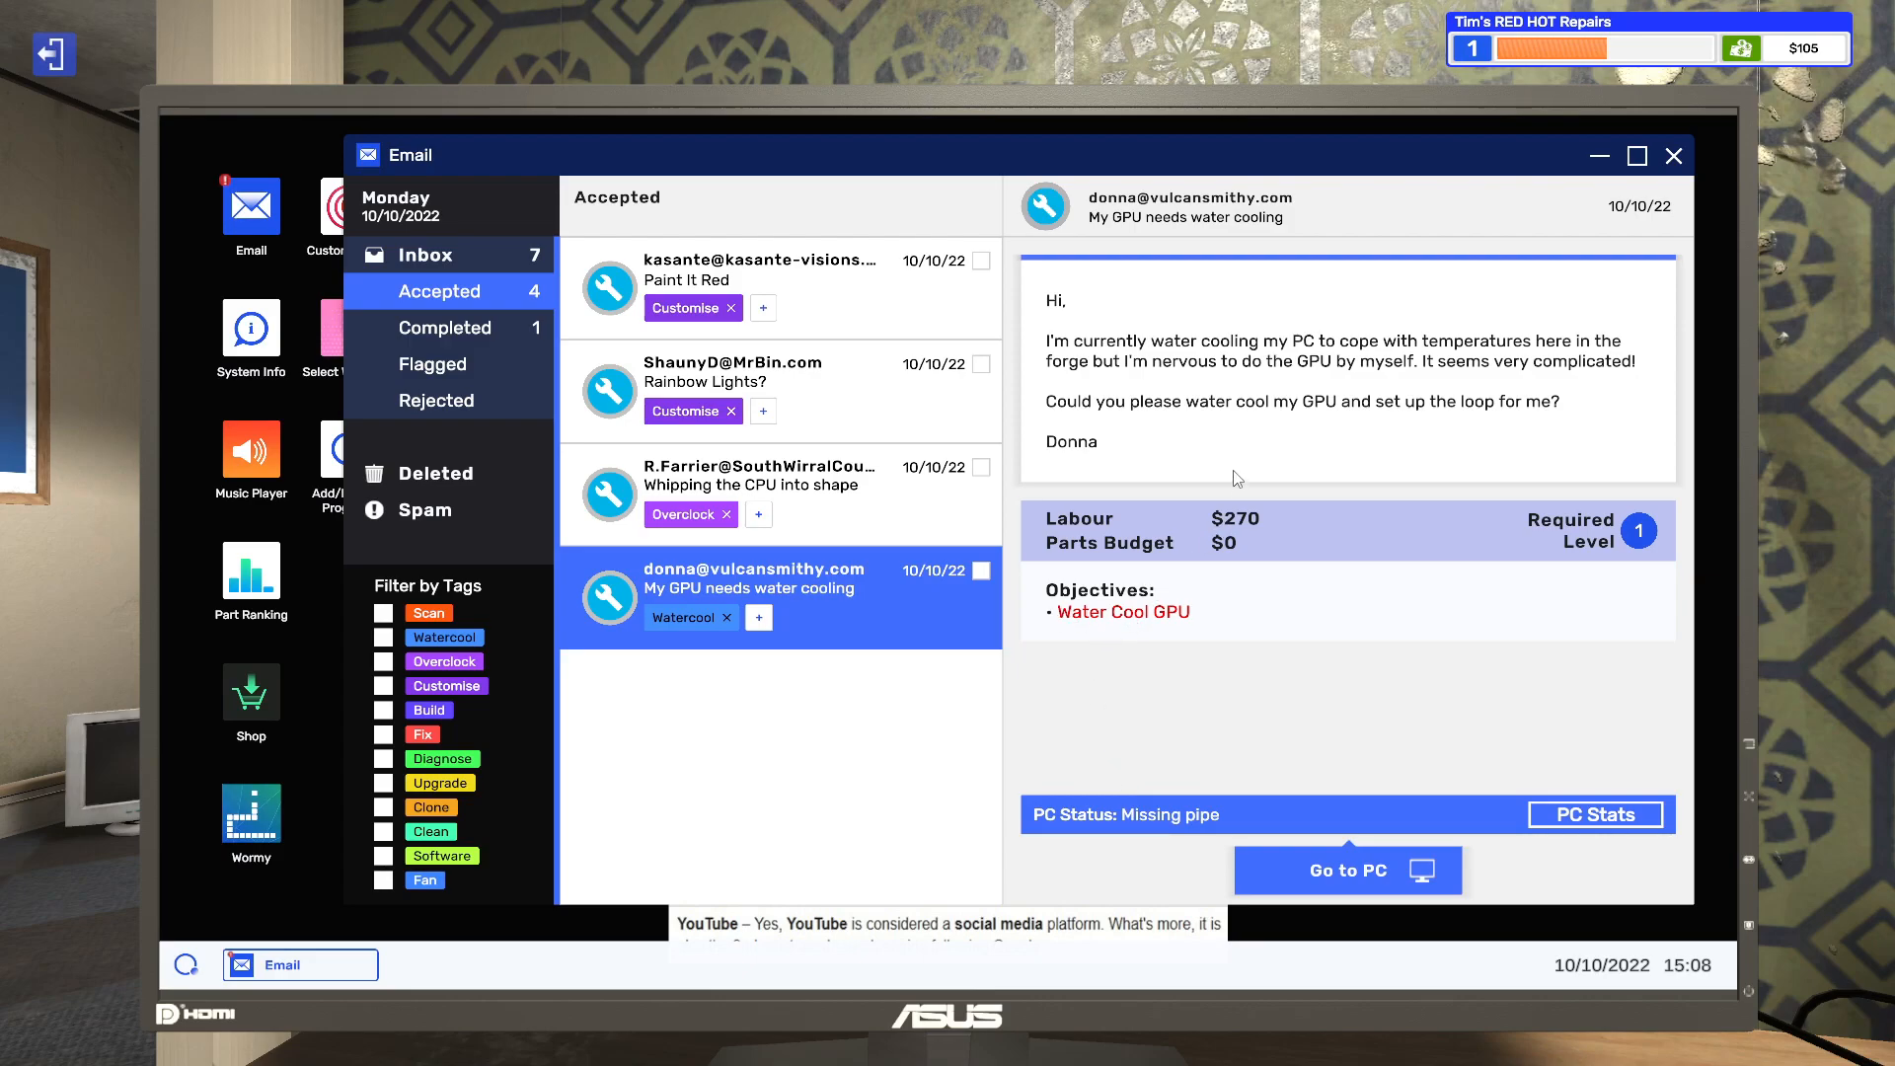
mouse_move(1191, 424)
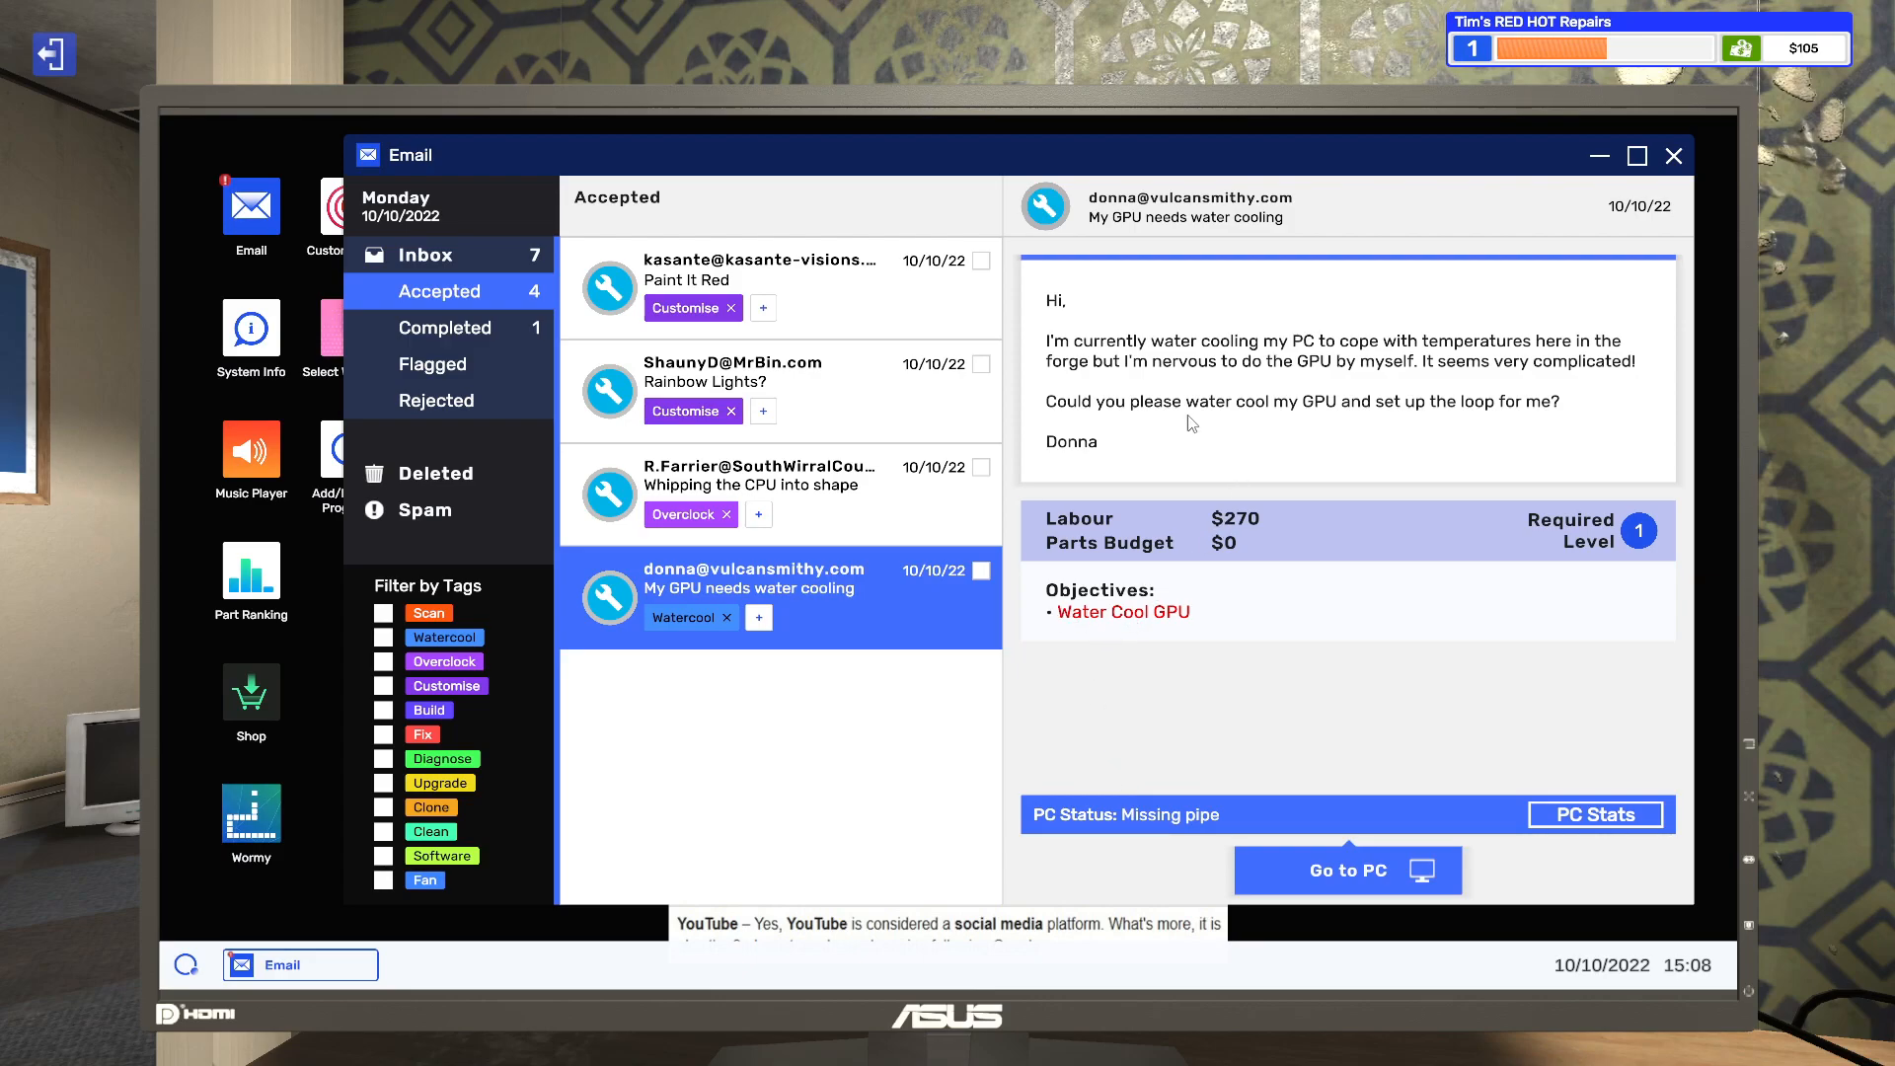
mouse_move(1399, 695)
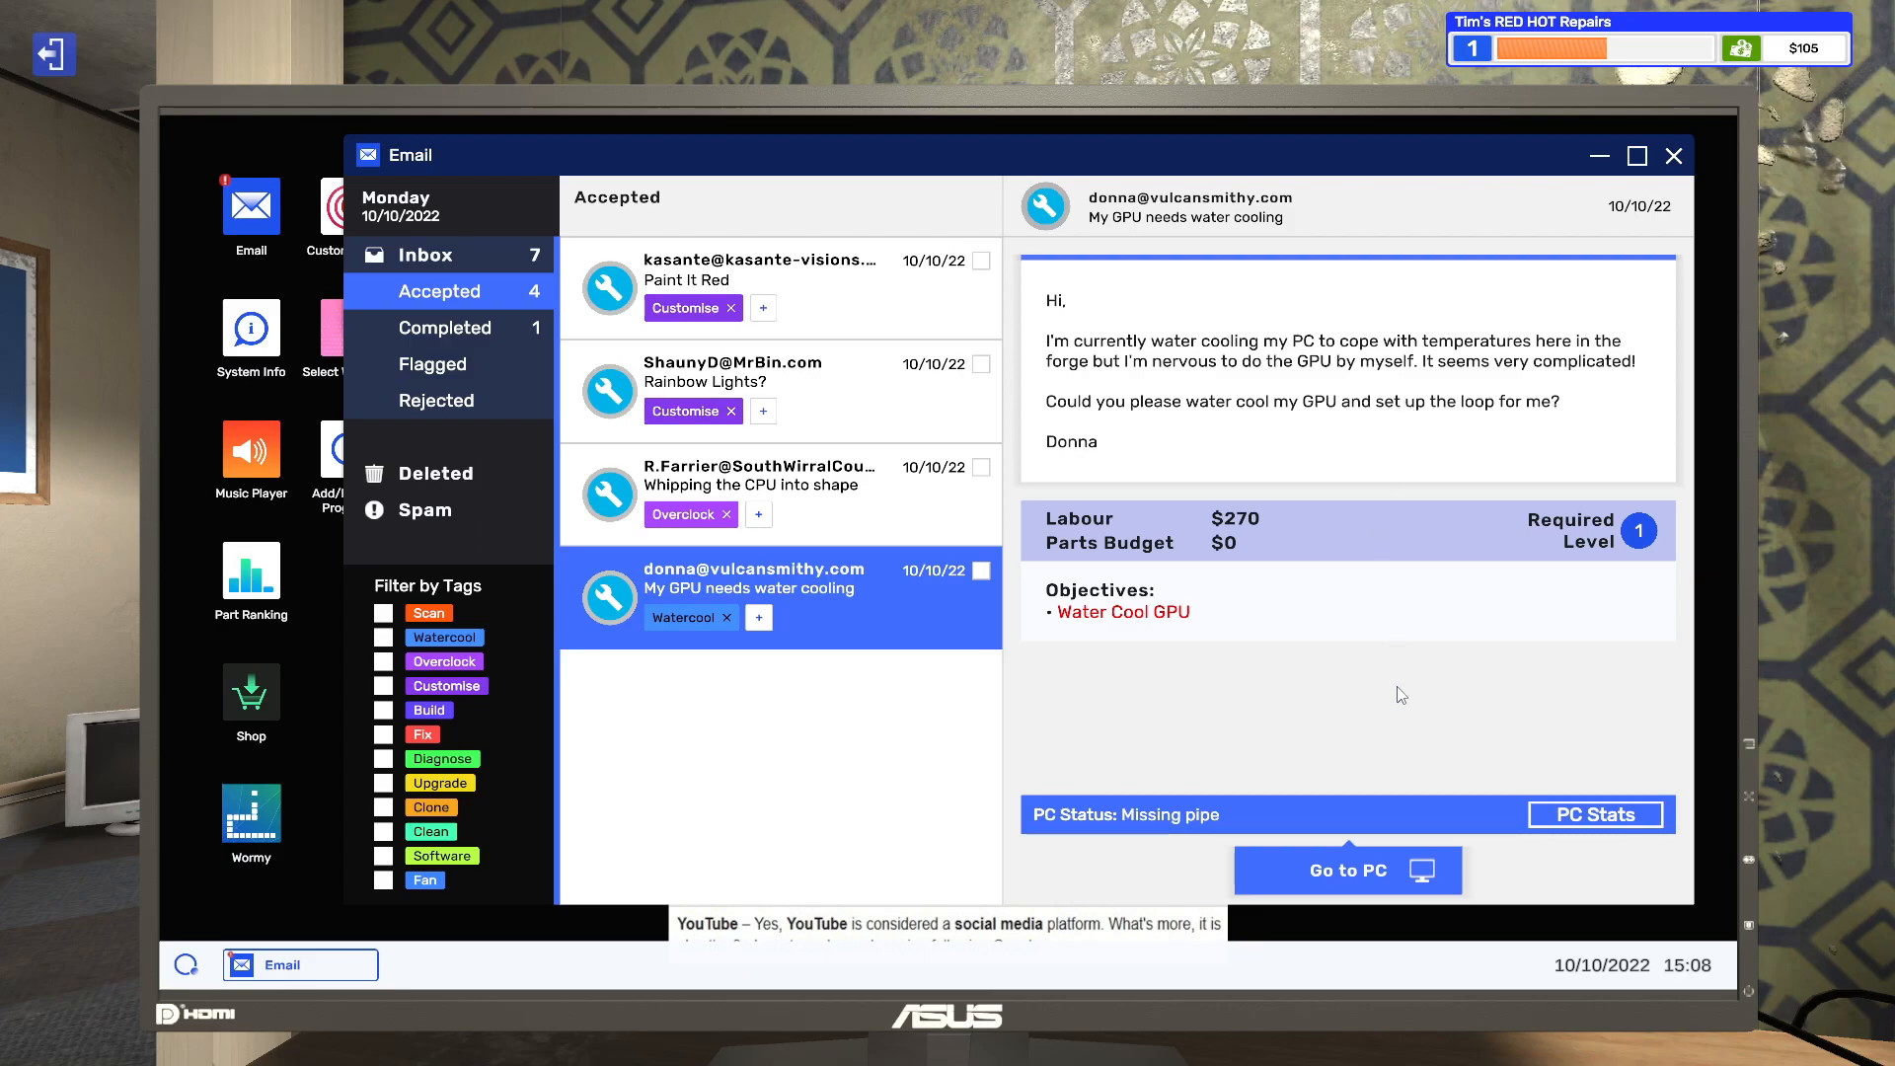
click(1346, 871)
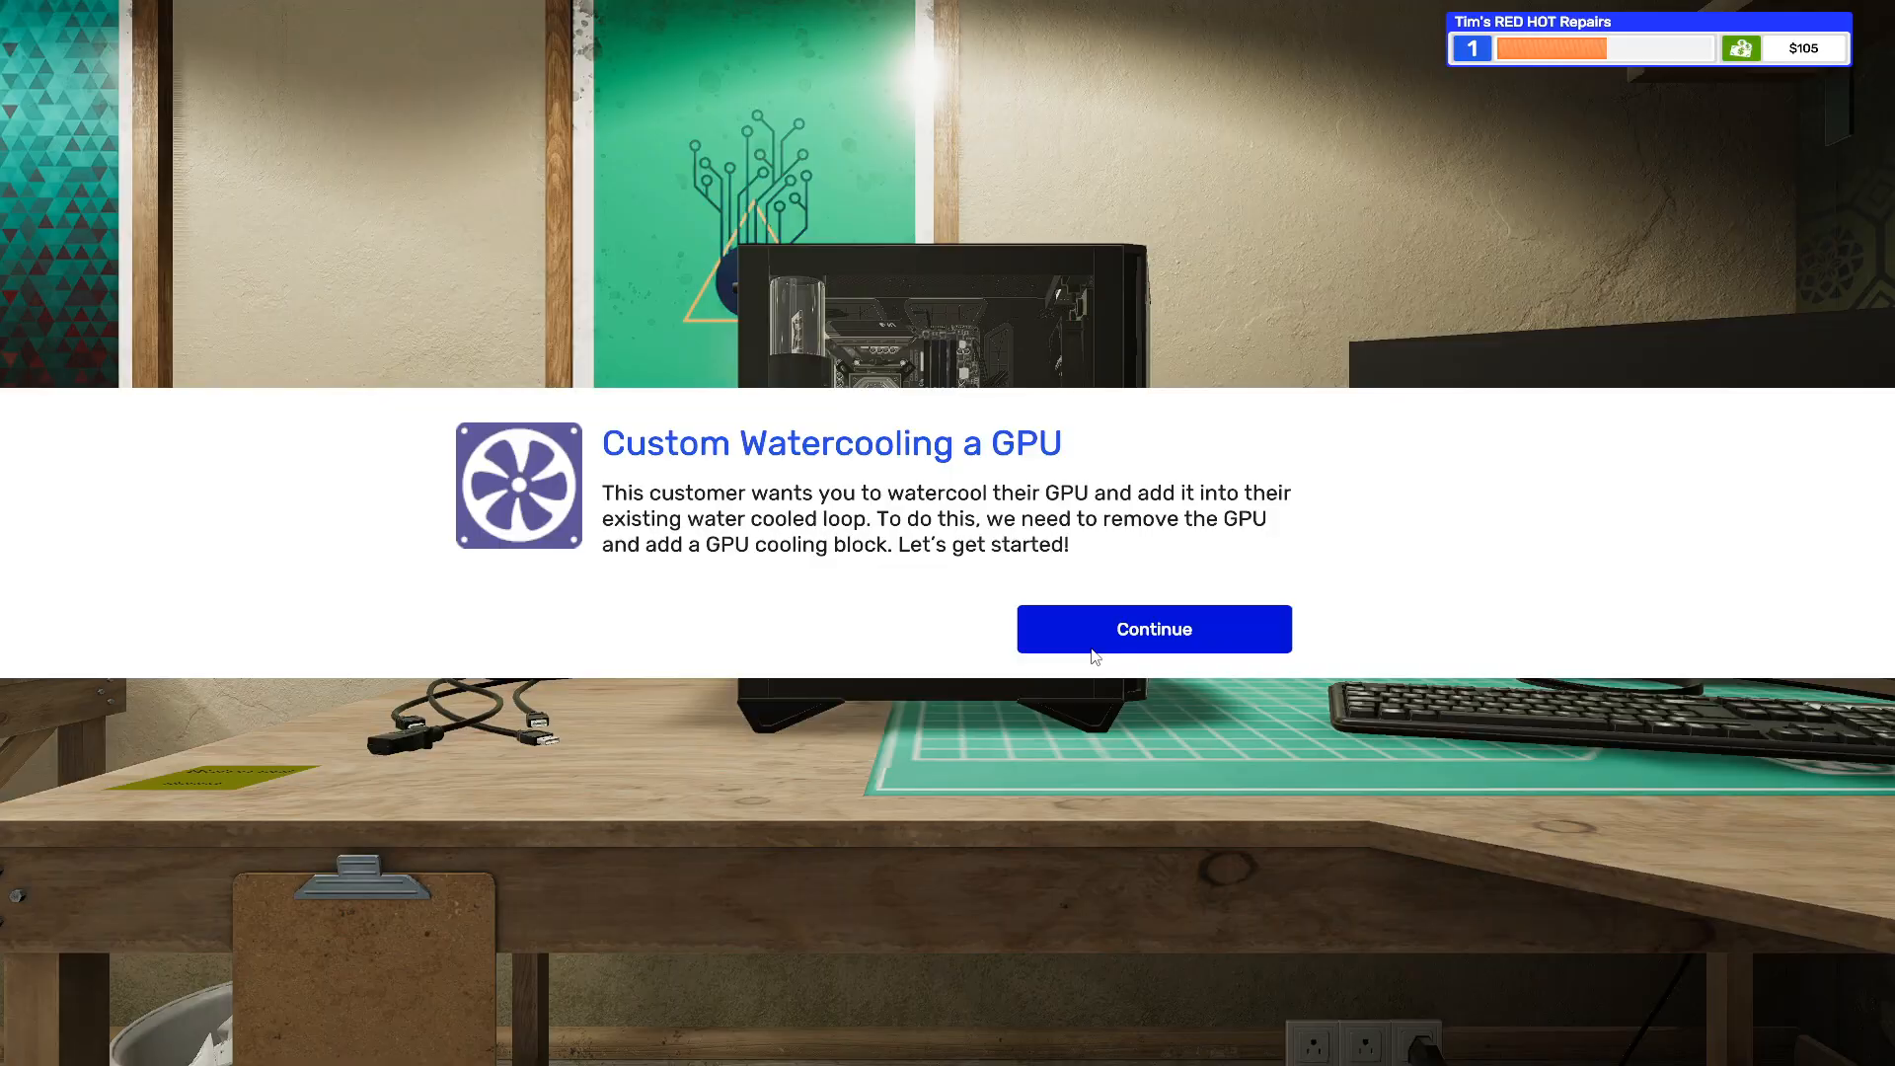
click(1152, 629)
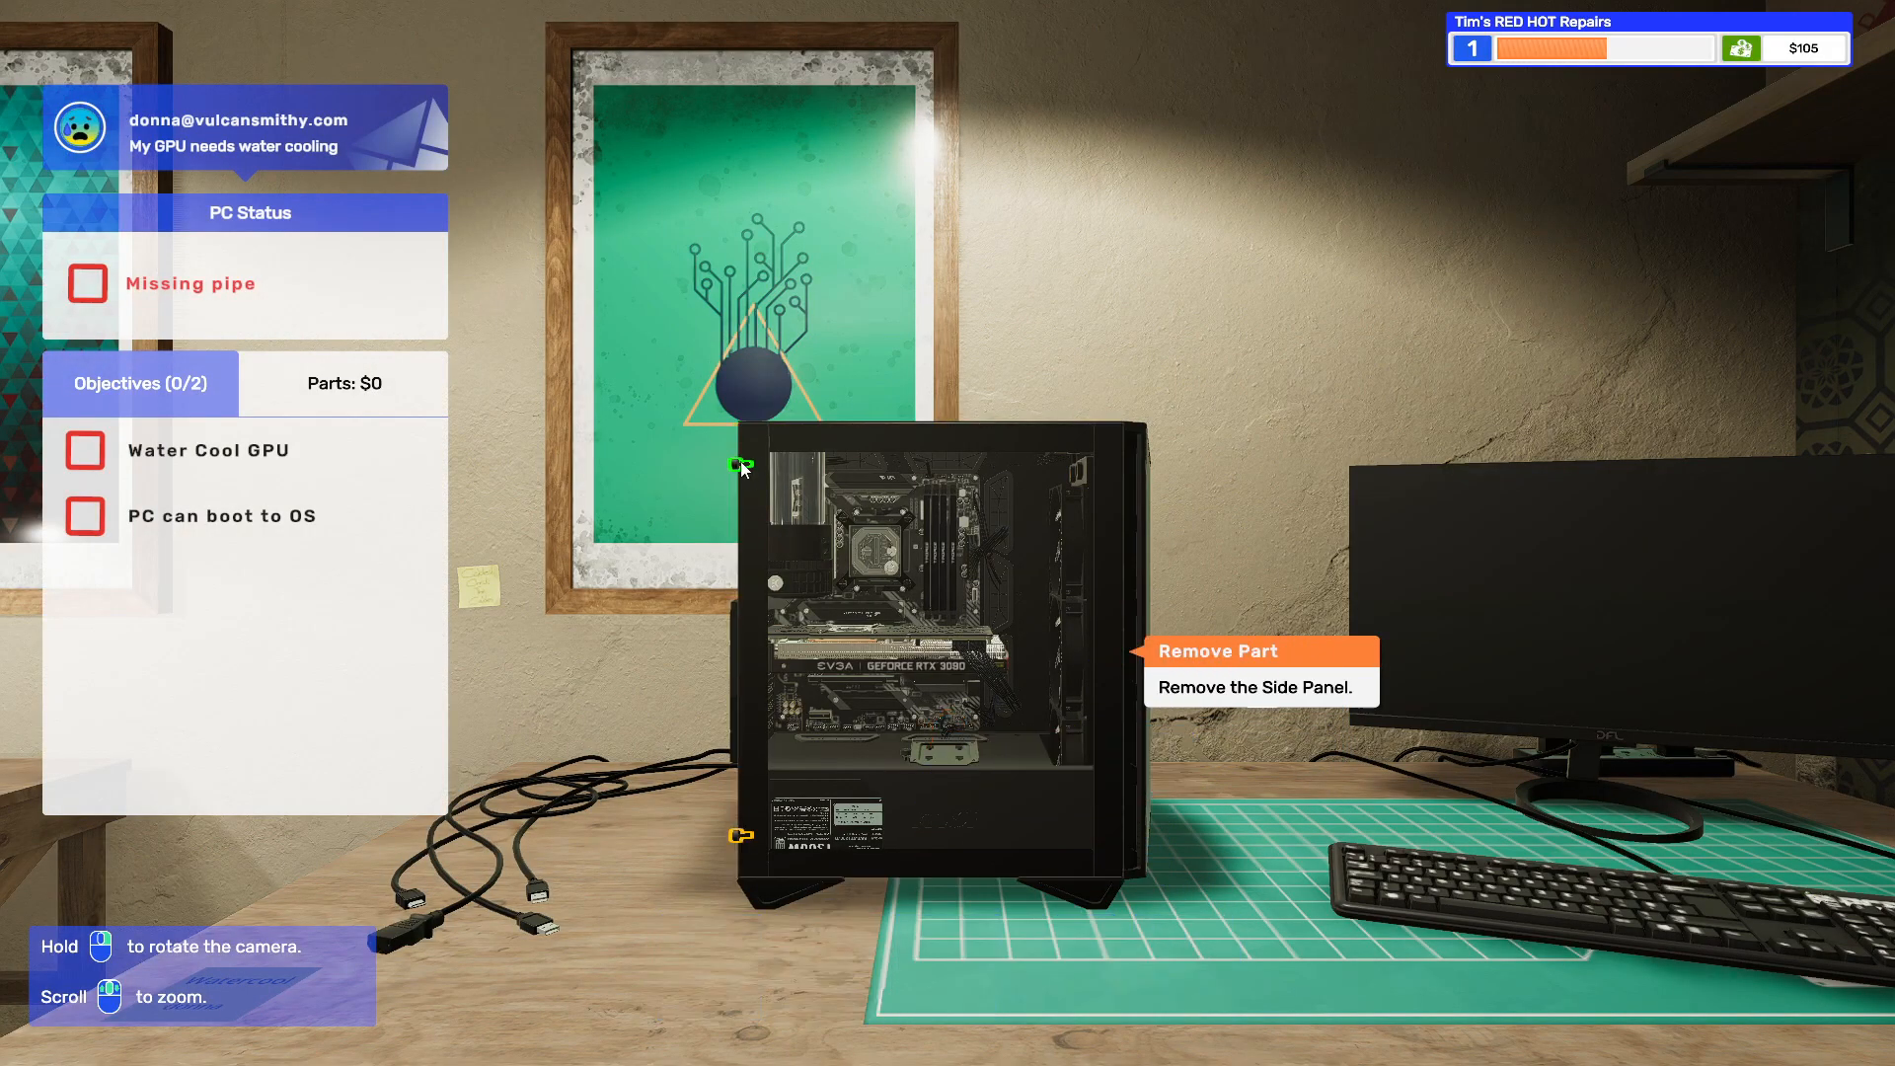
mouse_move(742, 855)
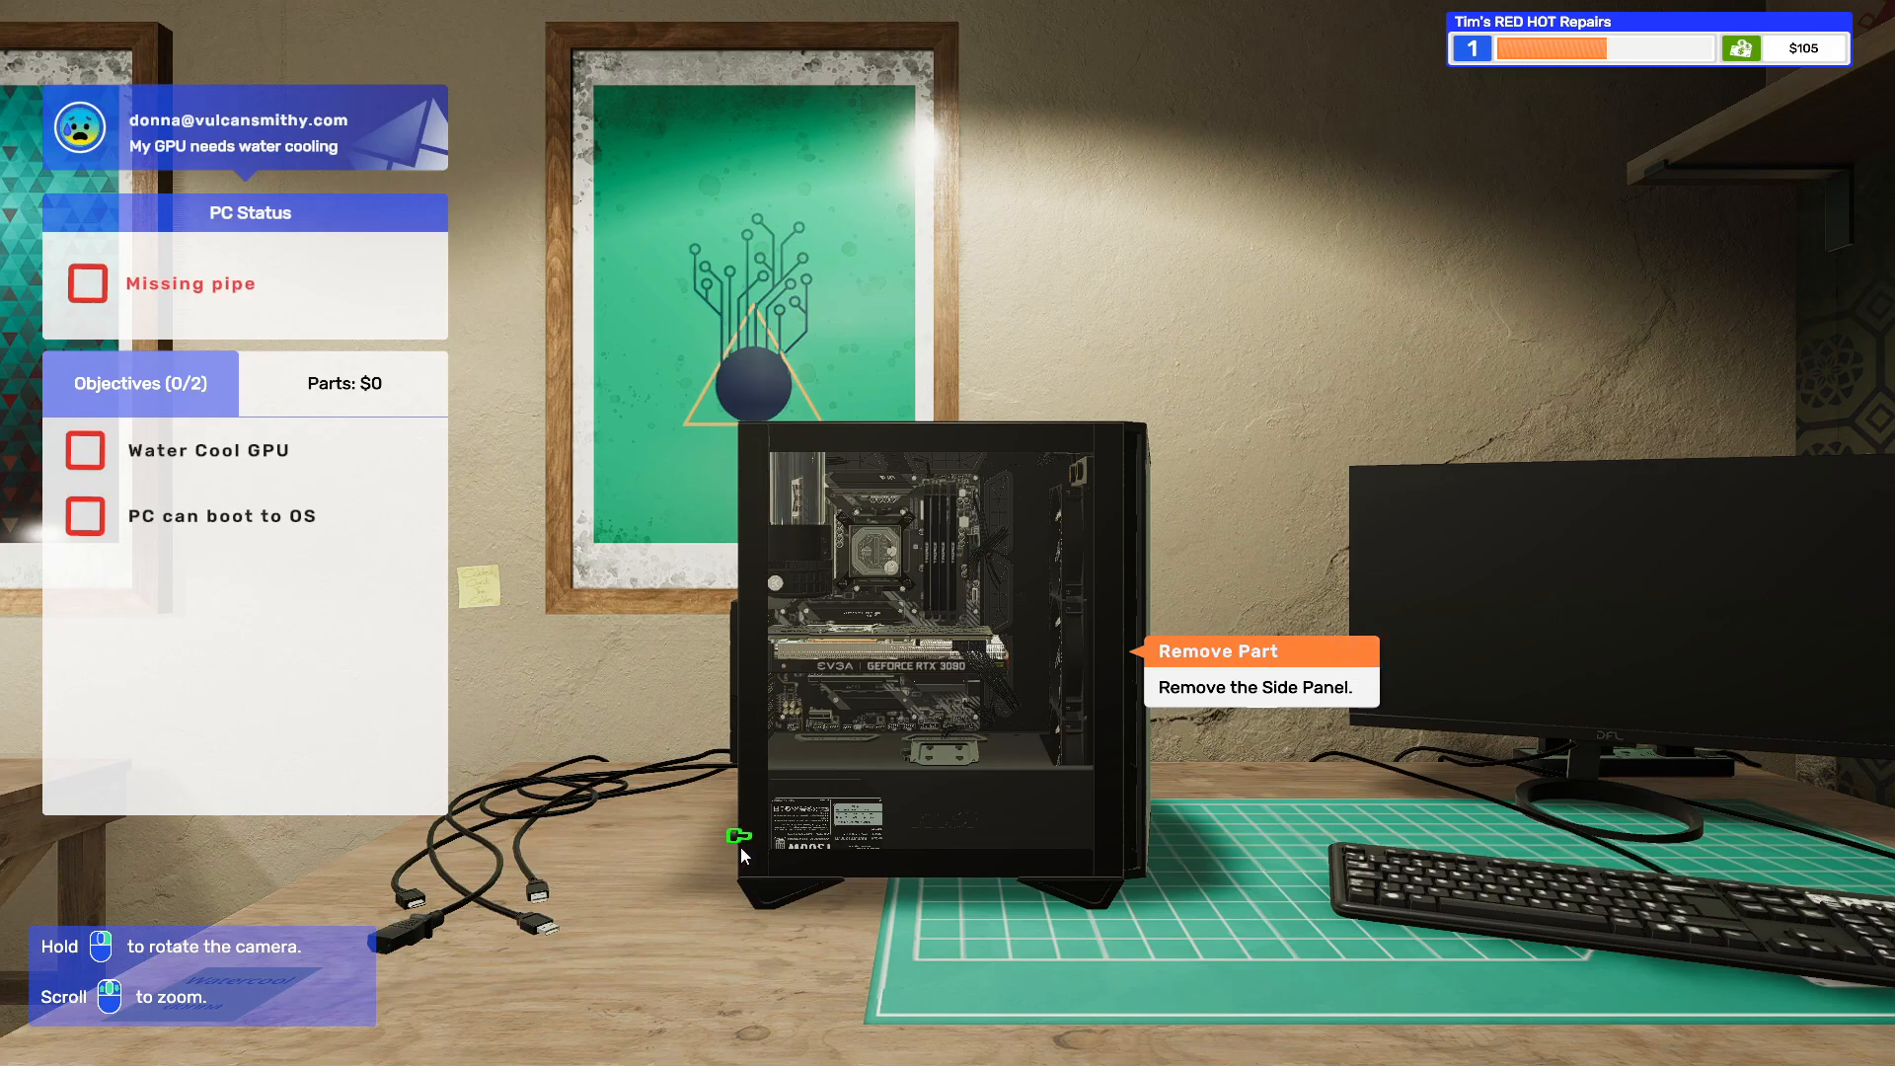
click(738, 836)
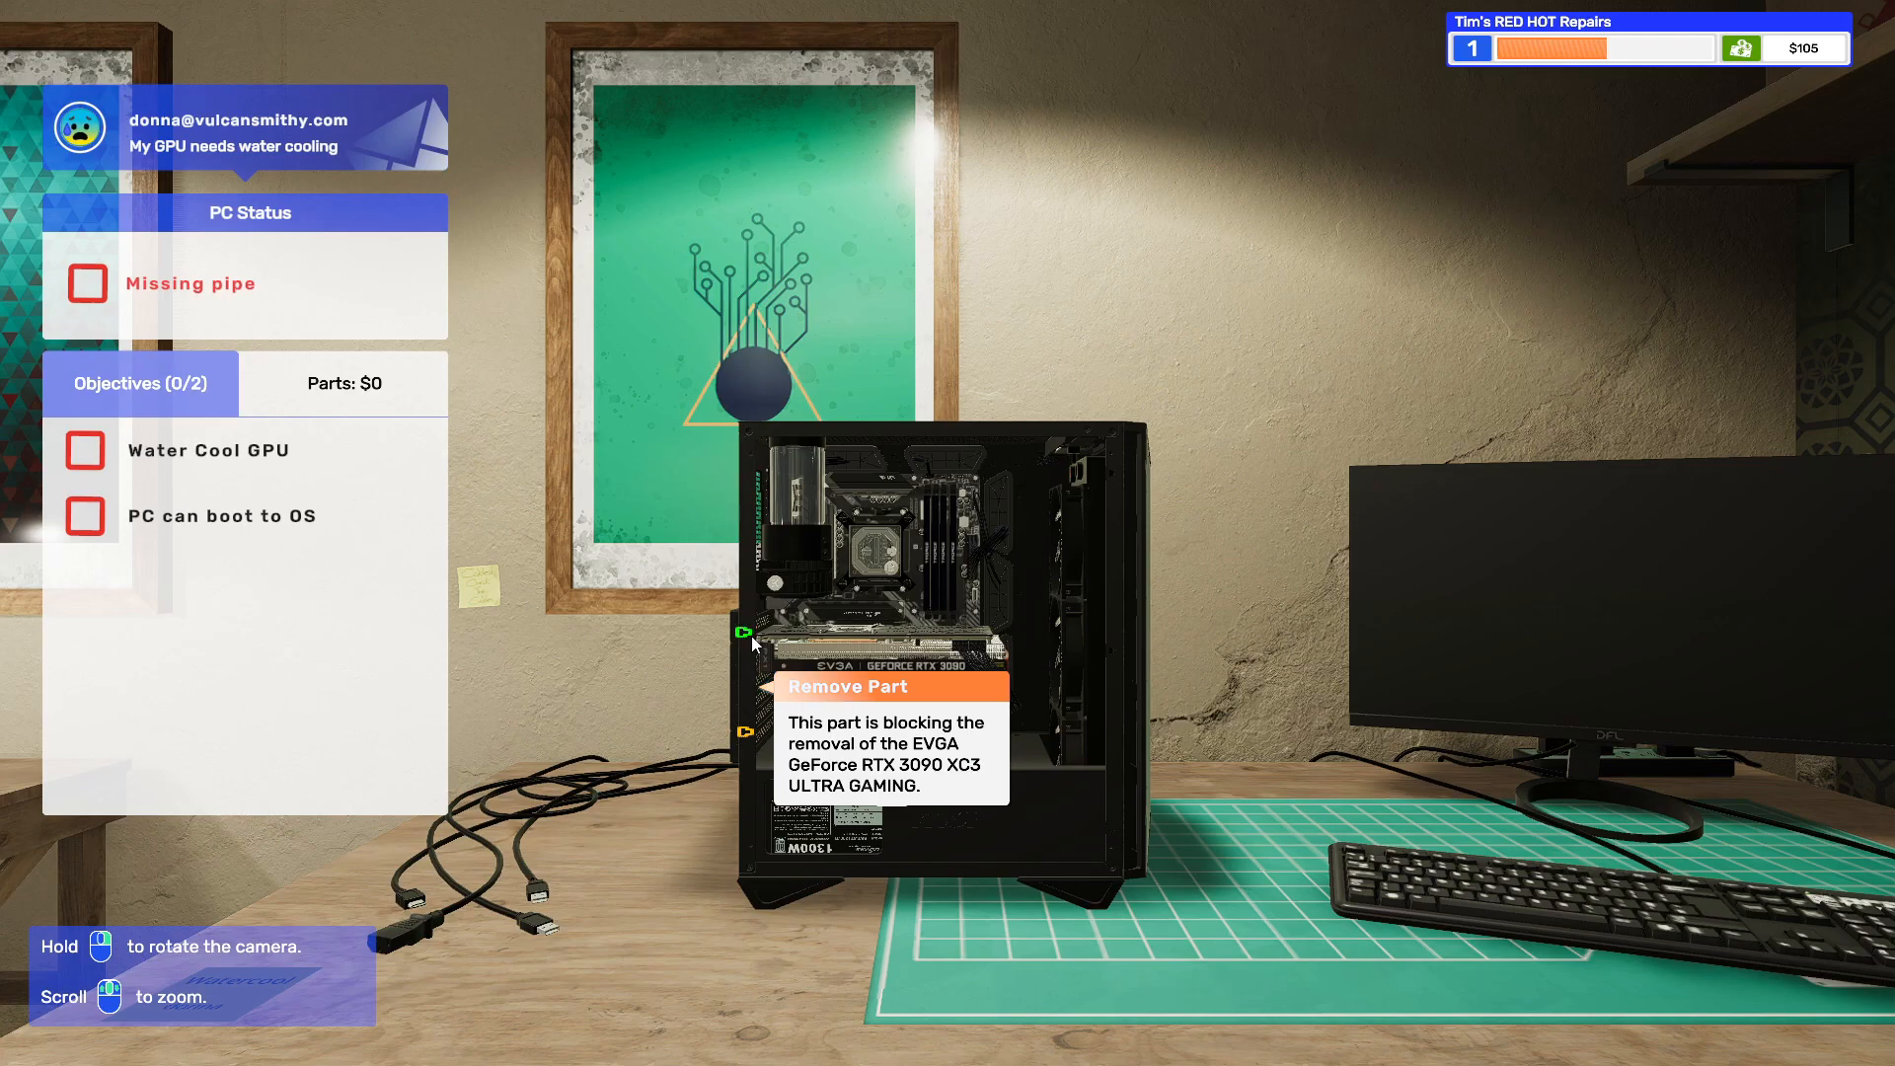
mouse_move(743, 733)
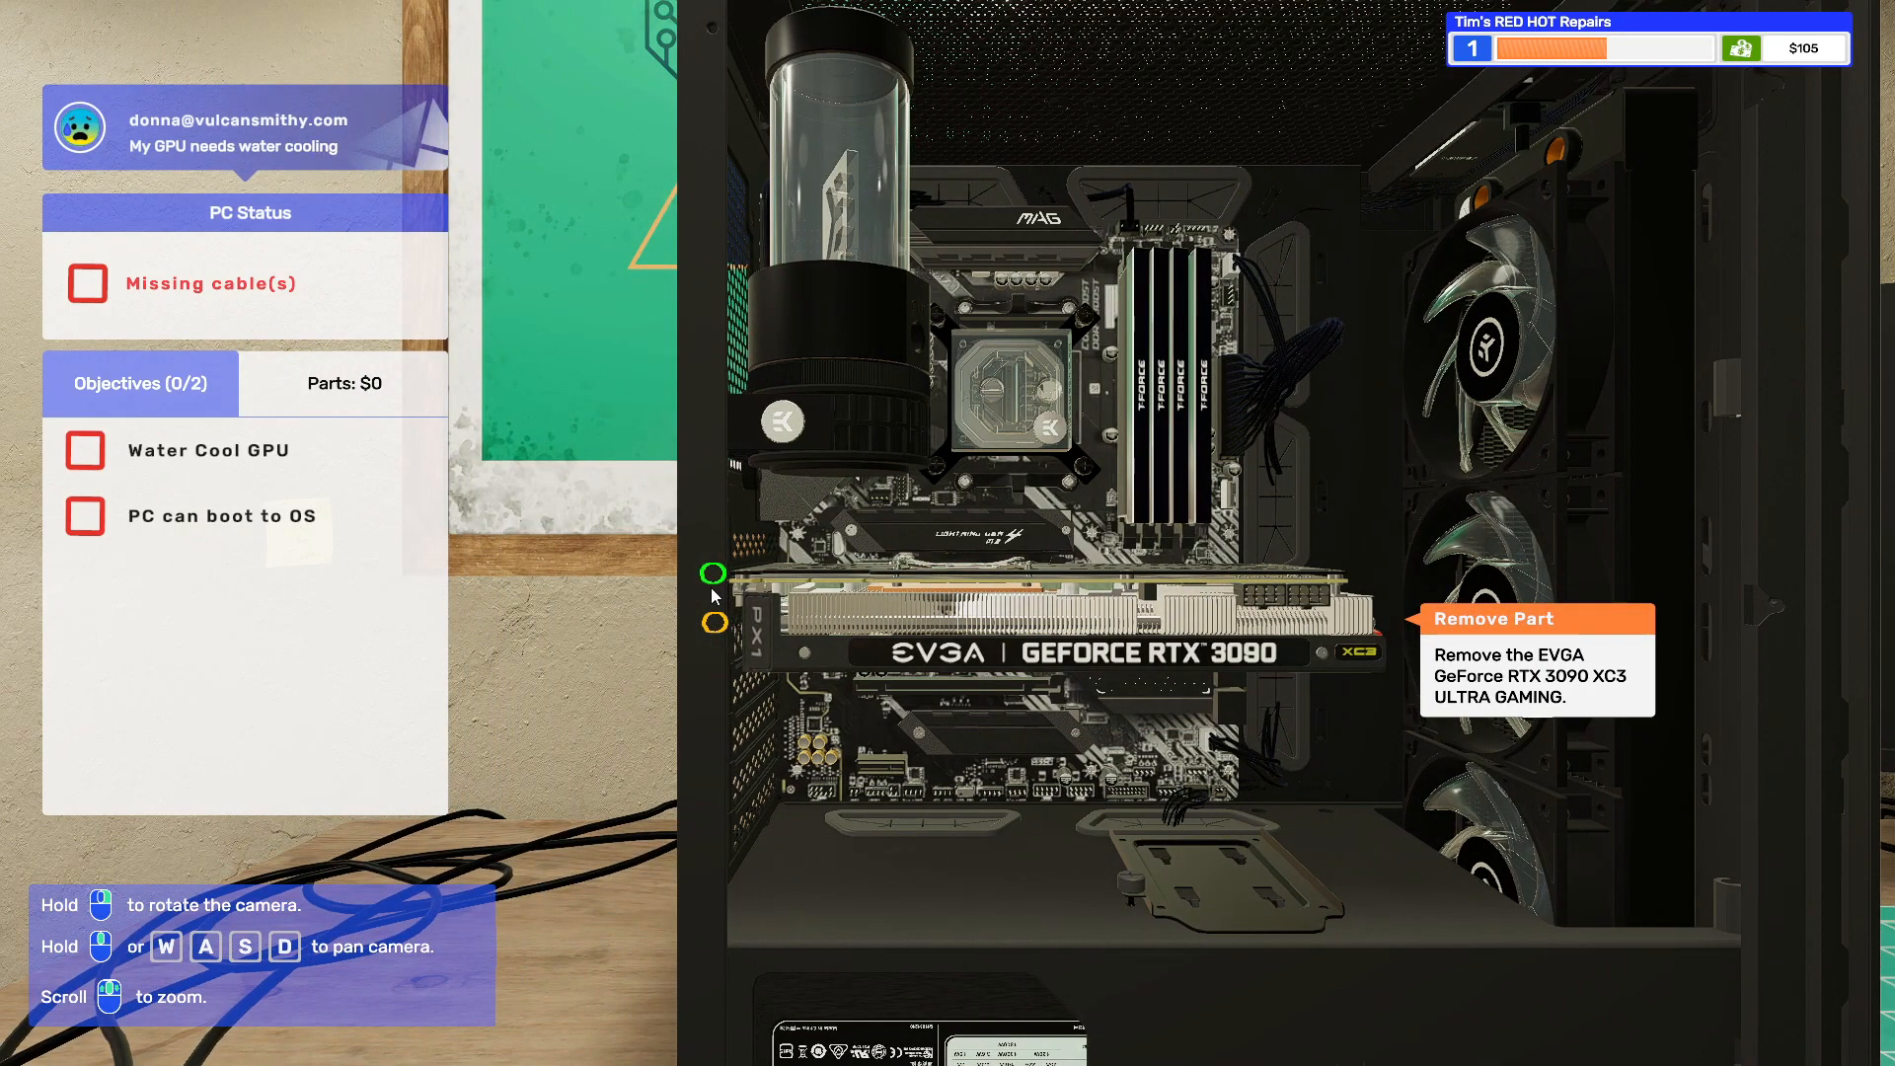
click(713, 572)
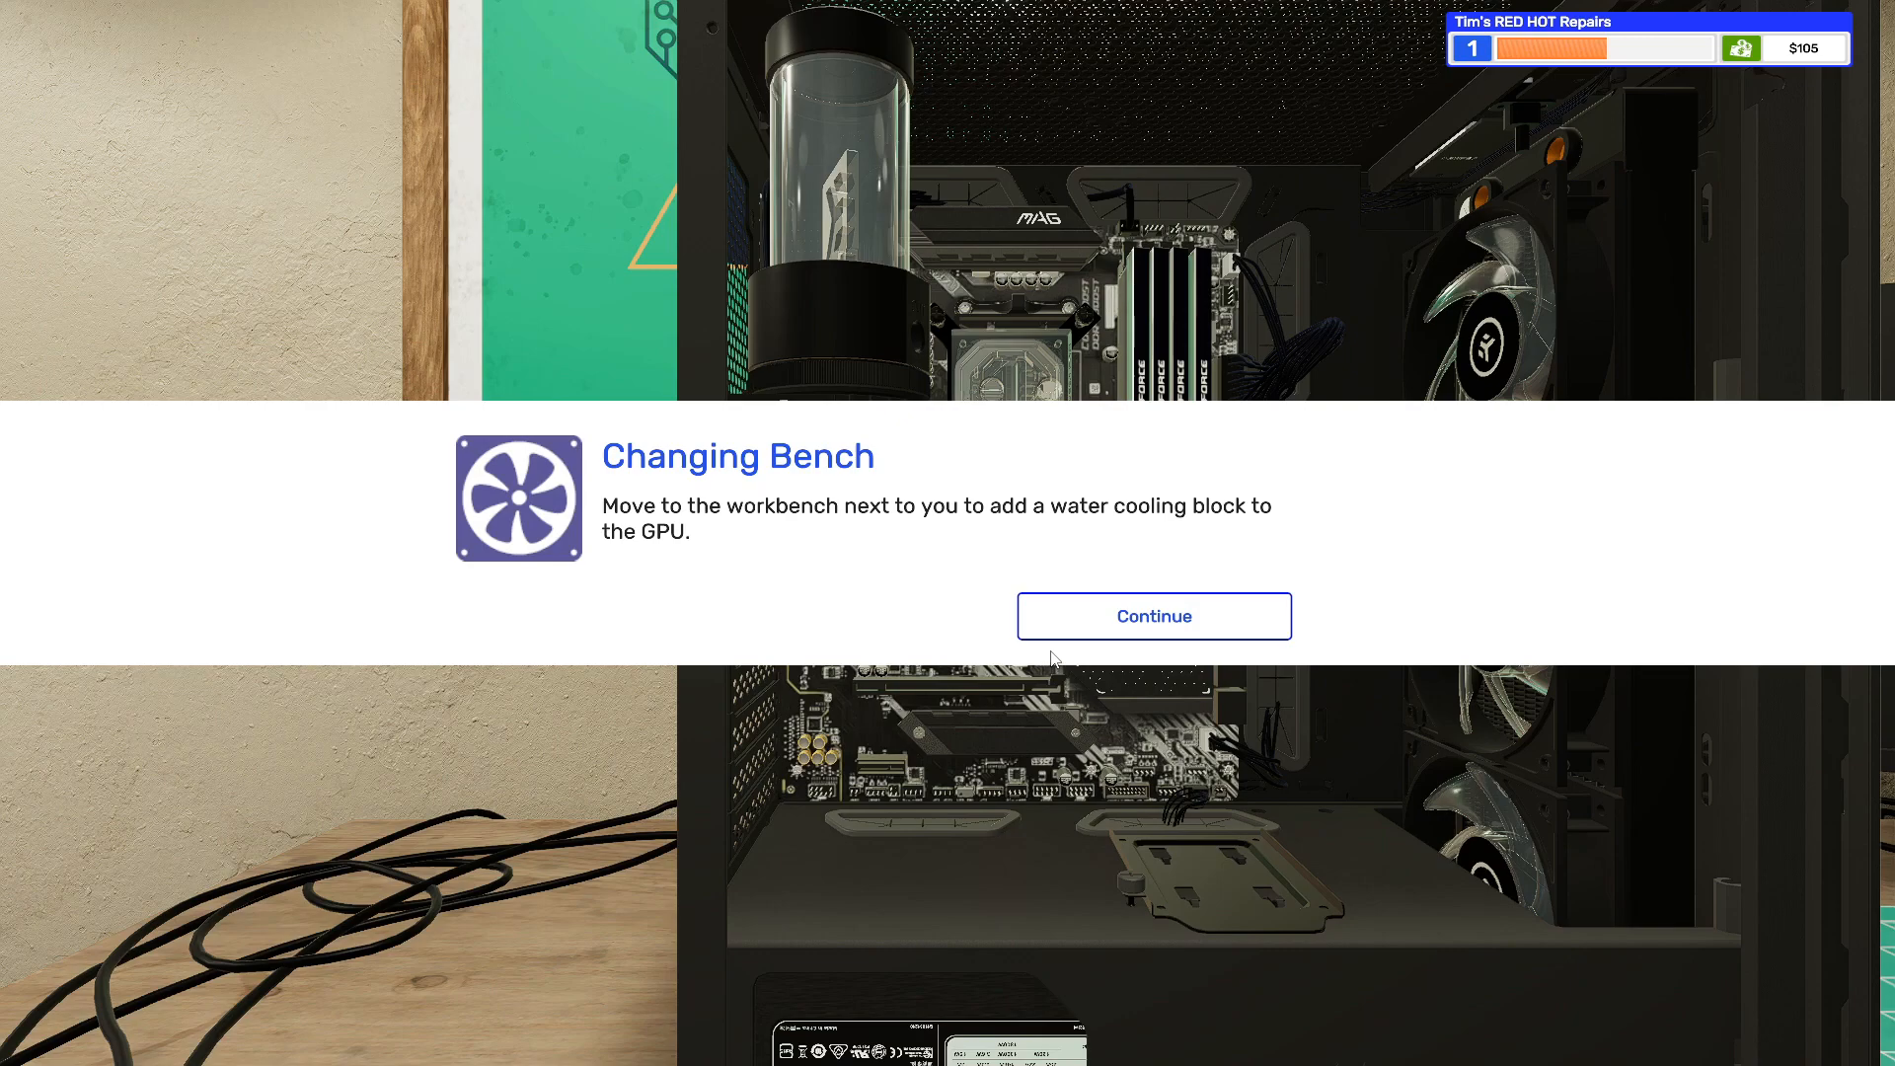
click(1152, 616)
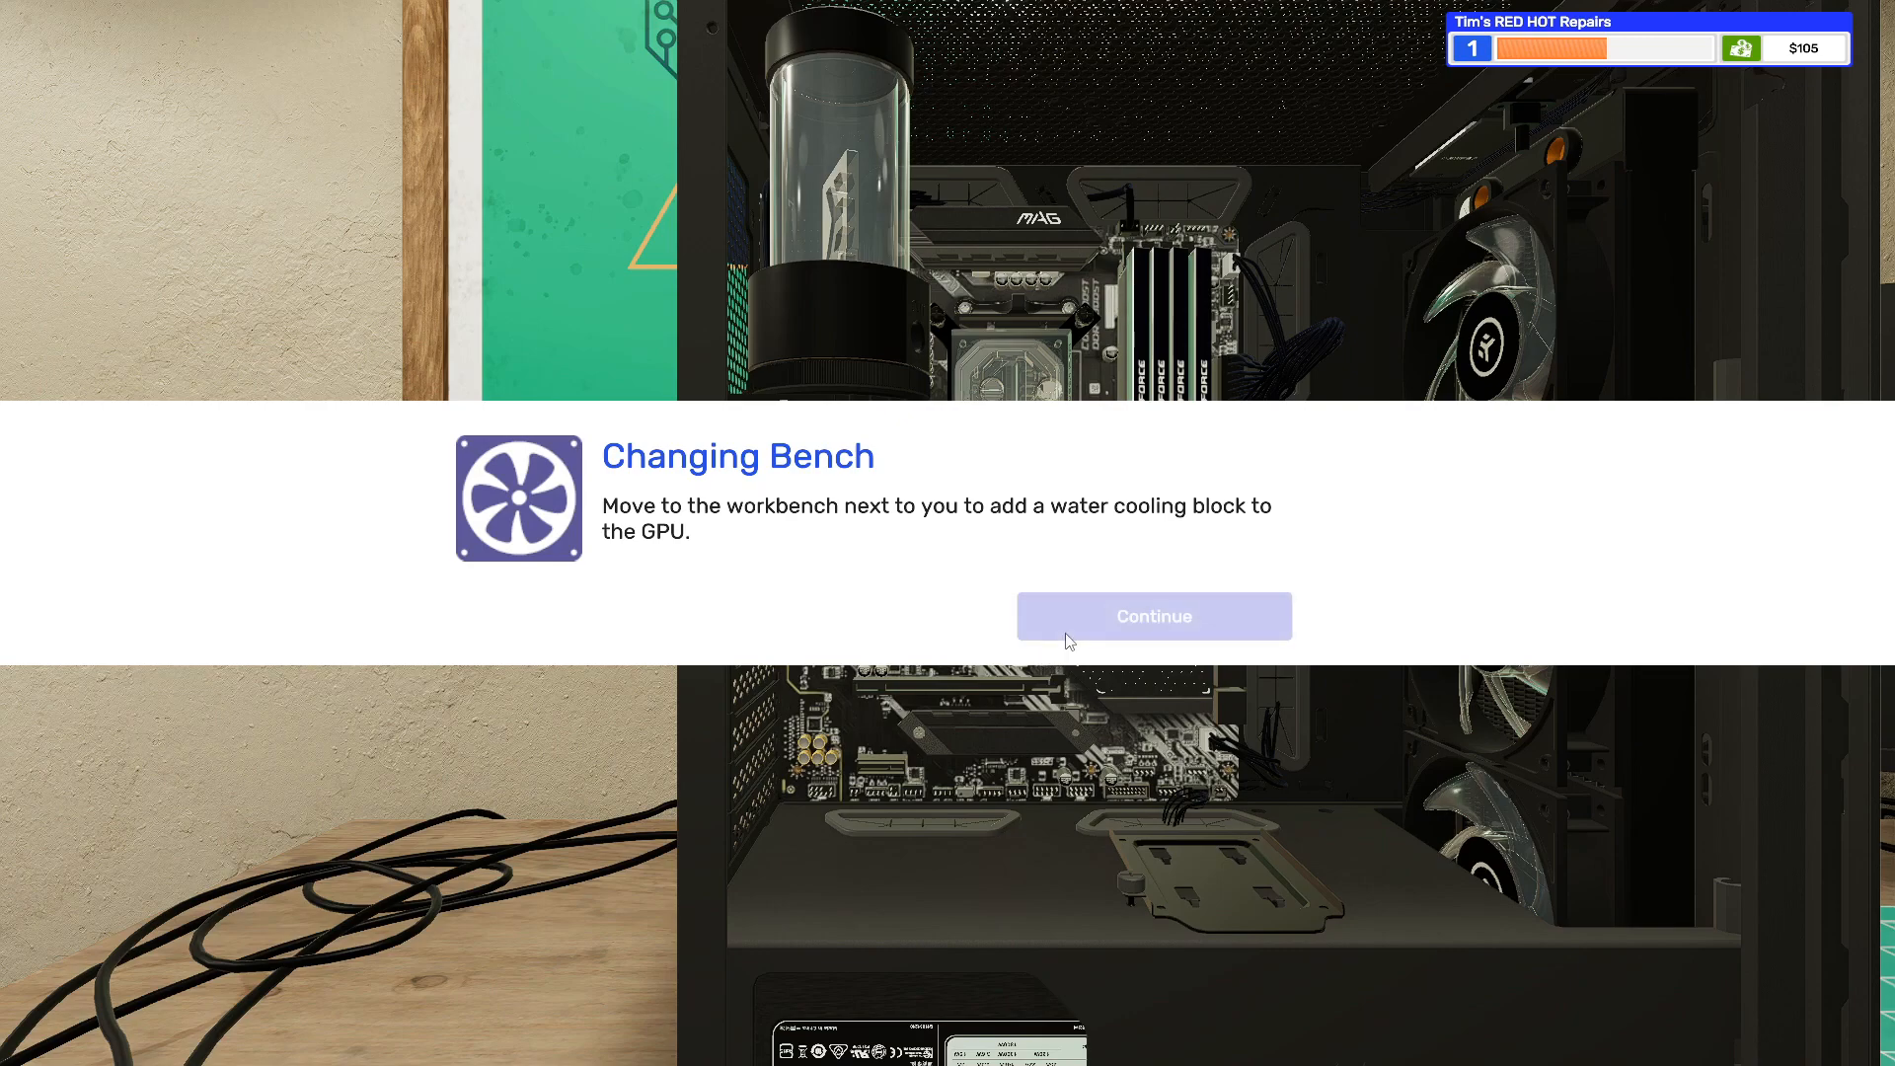
- Move the RTX 3090 to the water-cooling bench and apply fresh thermal paste to its chip
click(1151, 615)
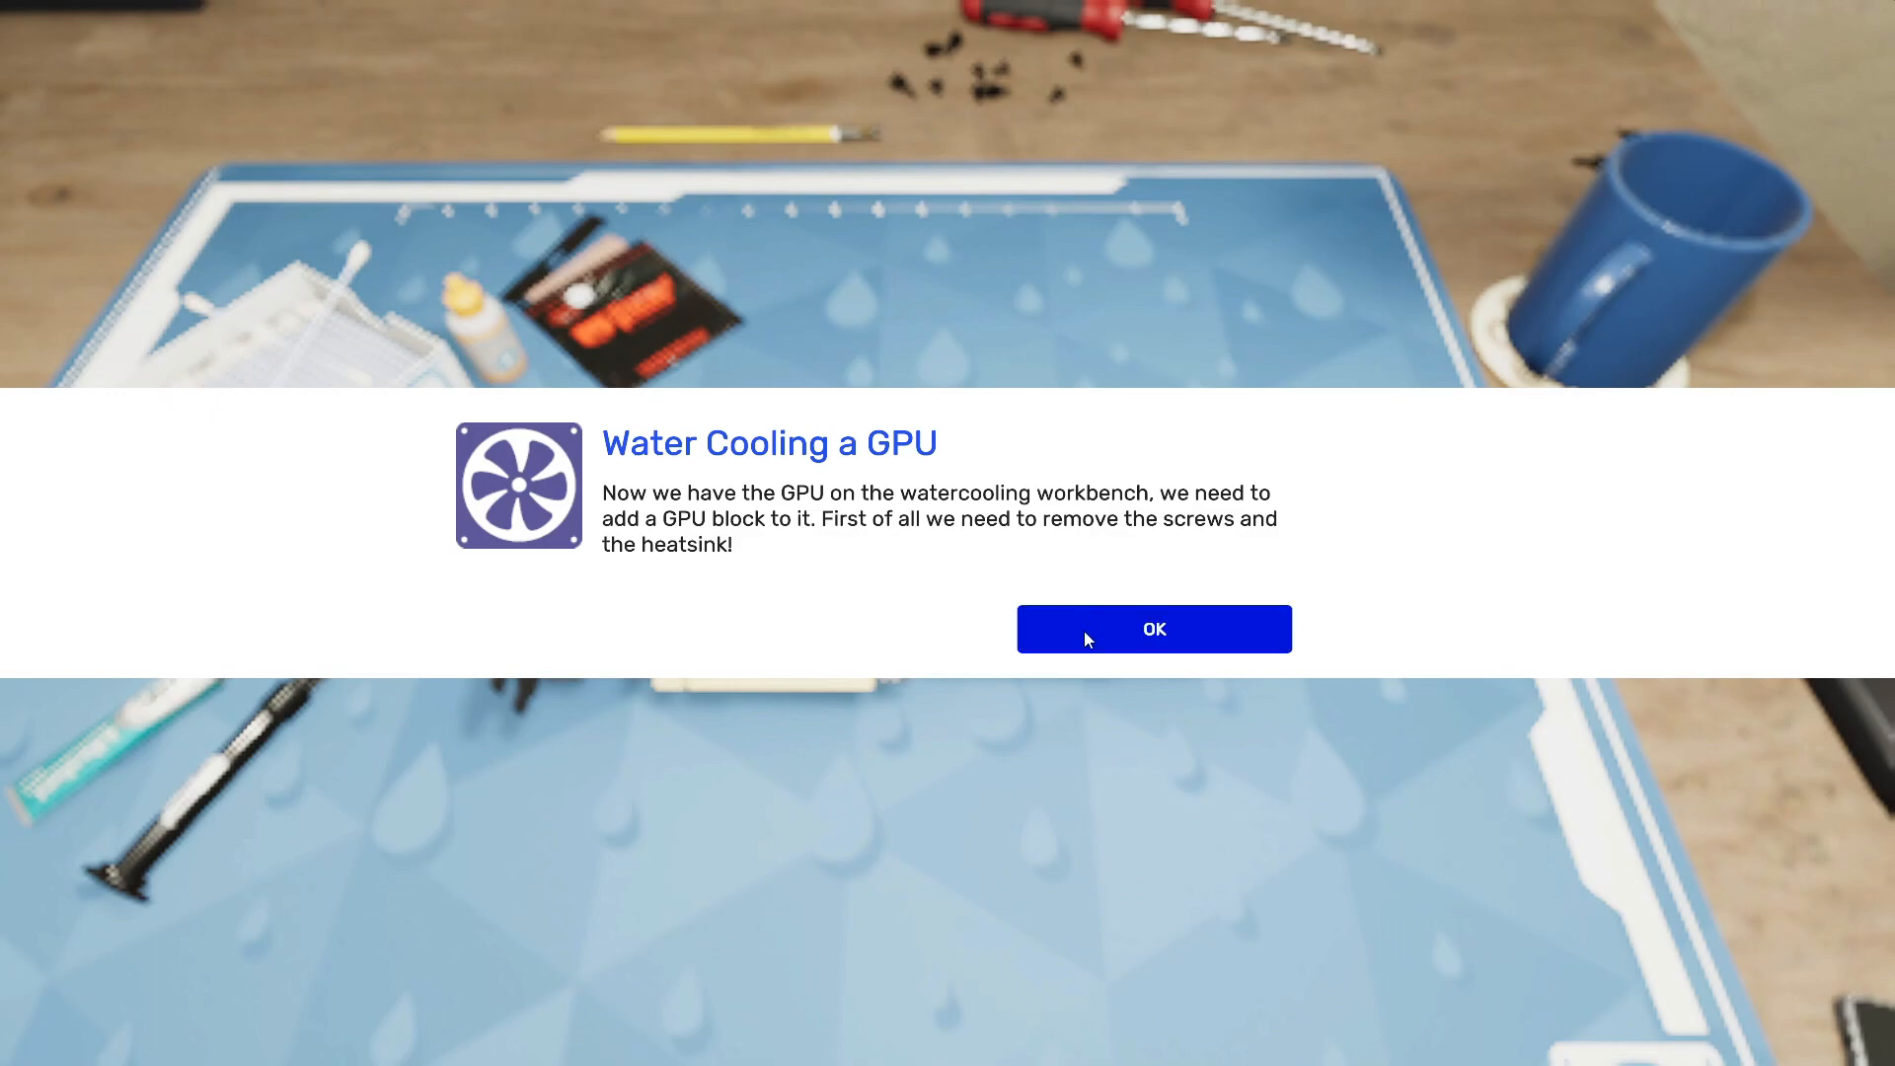
click(1152, 629)
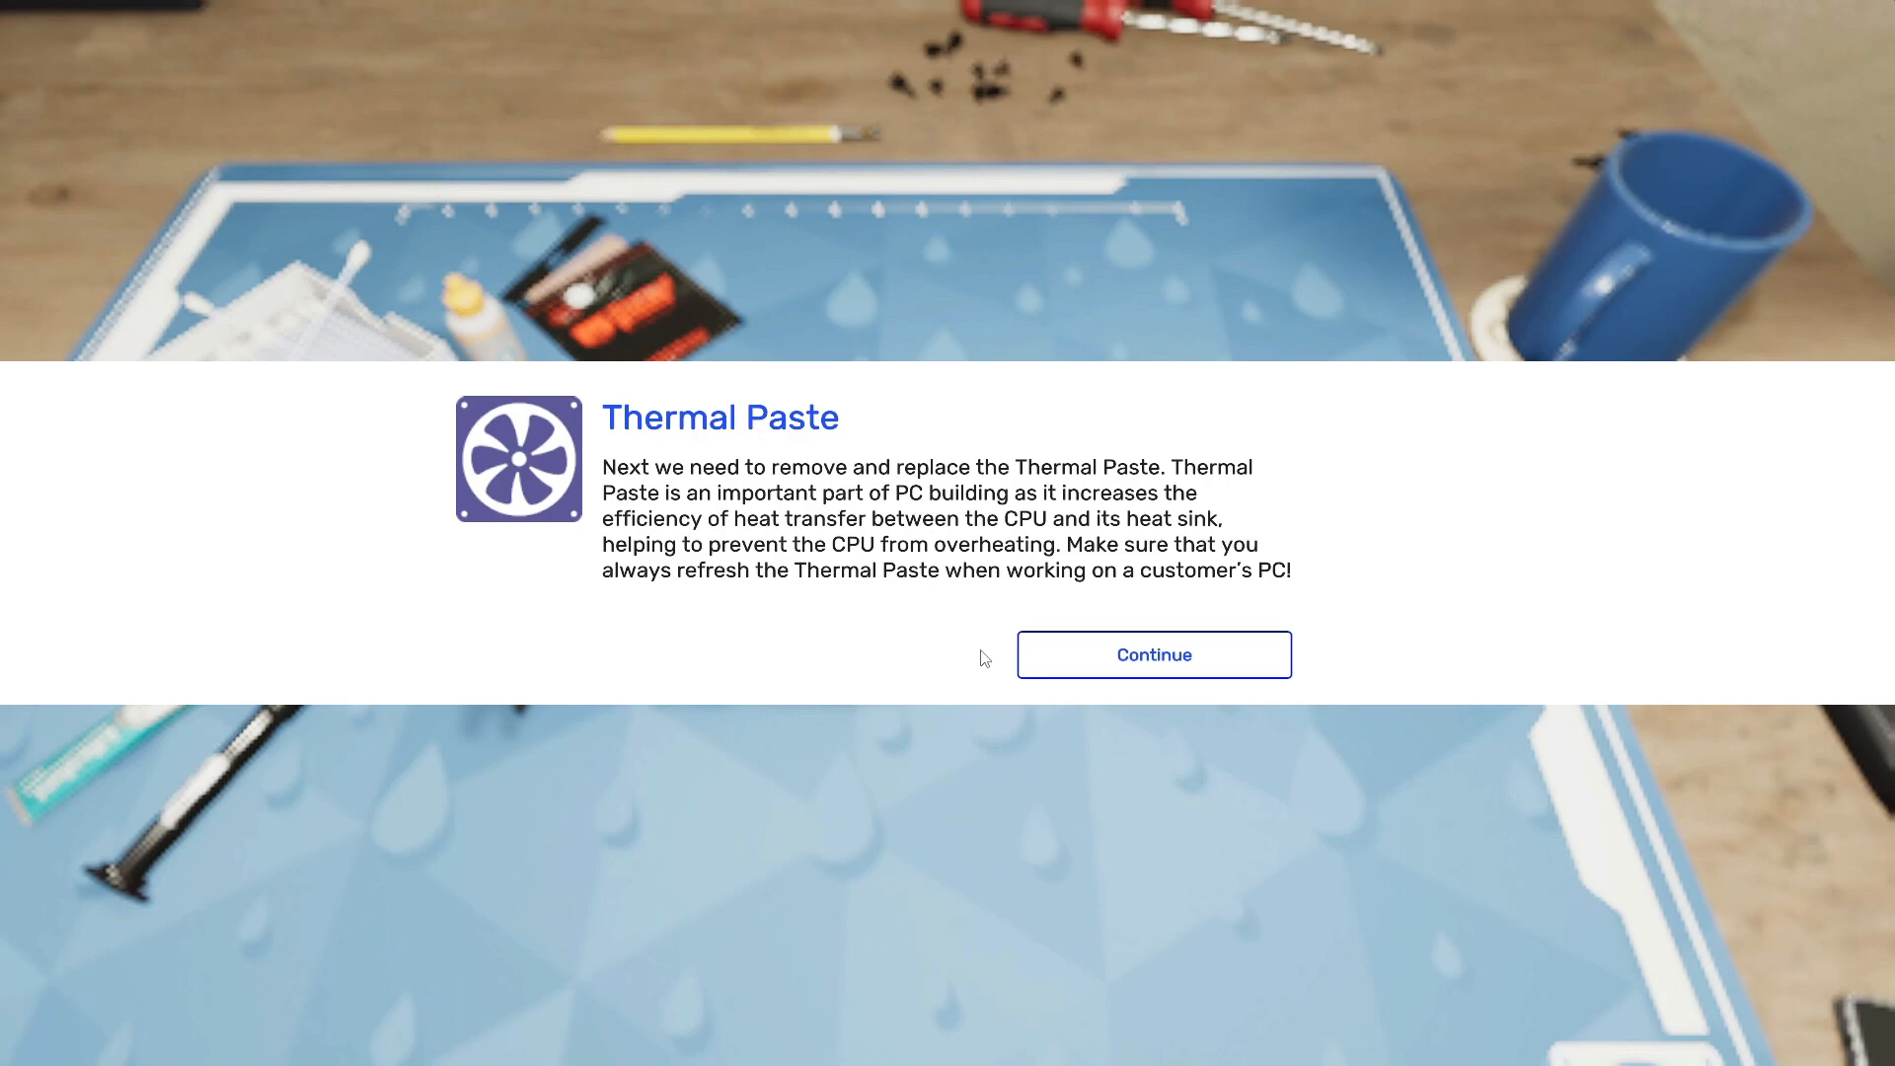
mouse_move(953, 567)
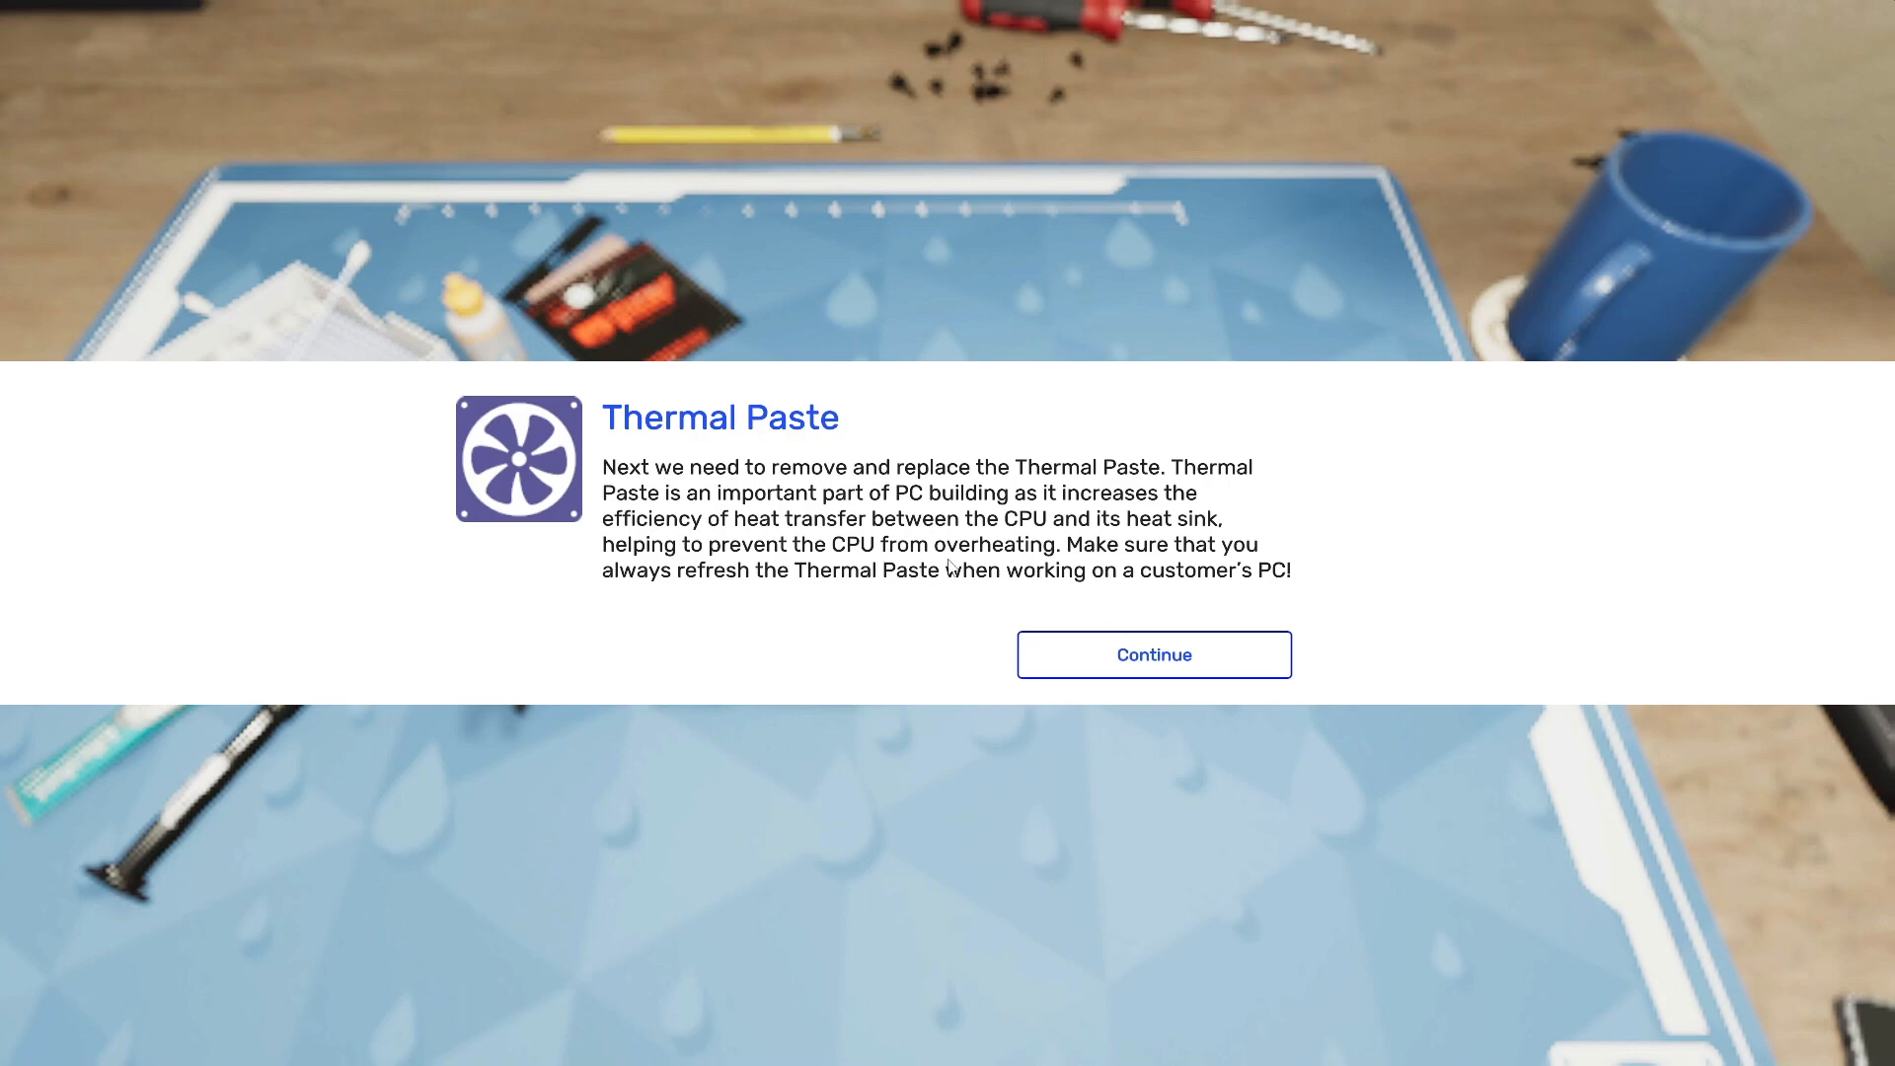
mouse_move(1005, 612)
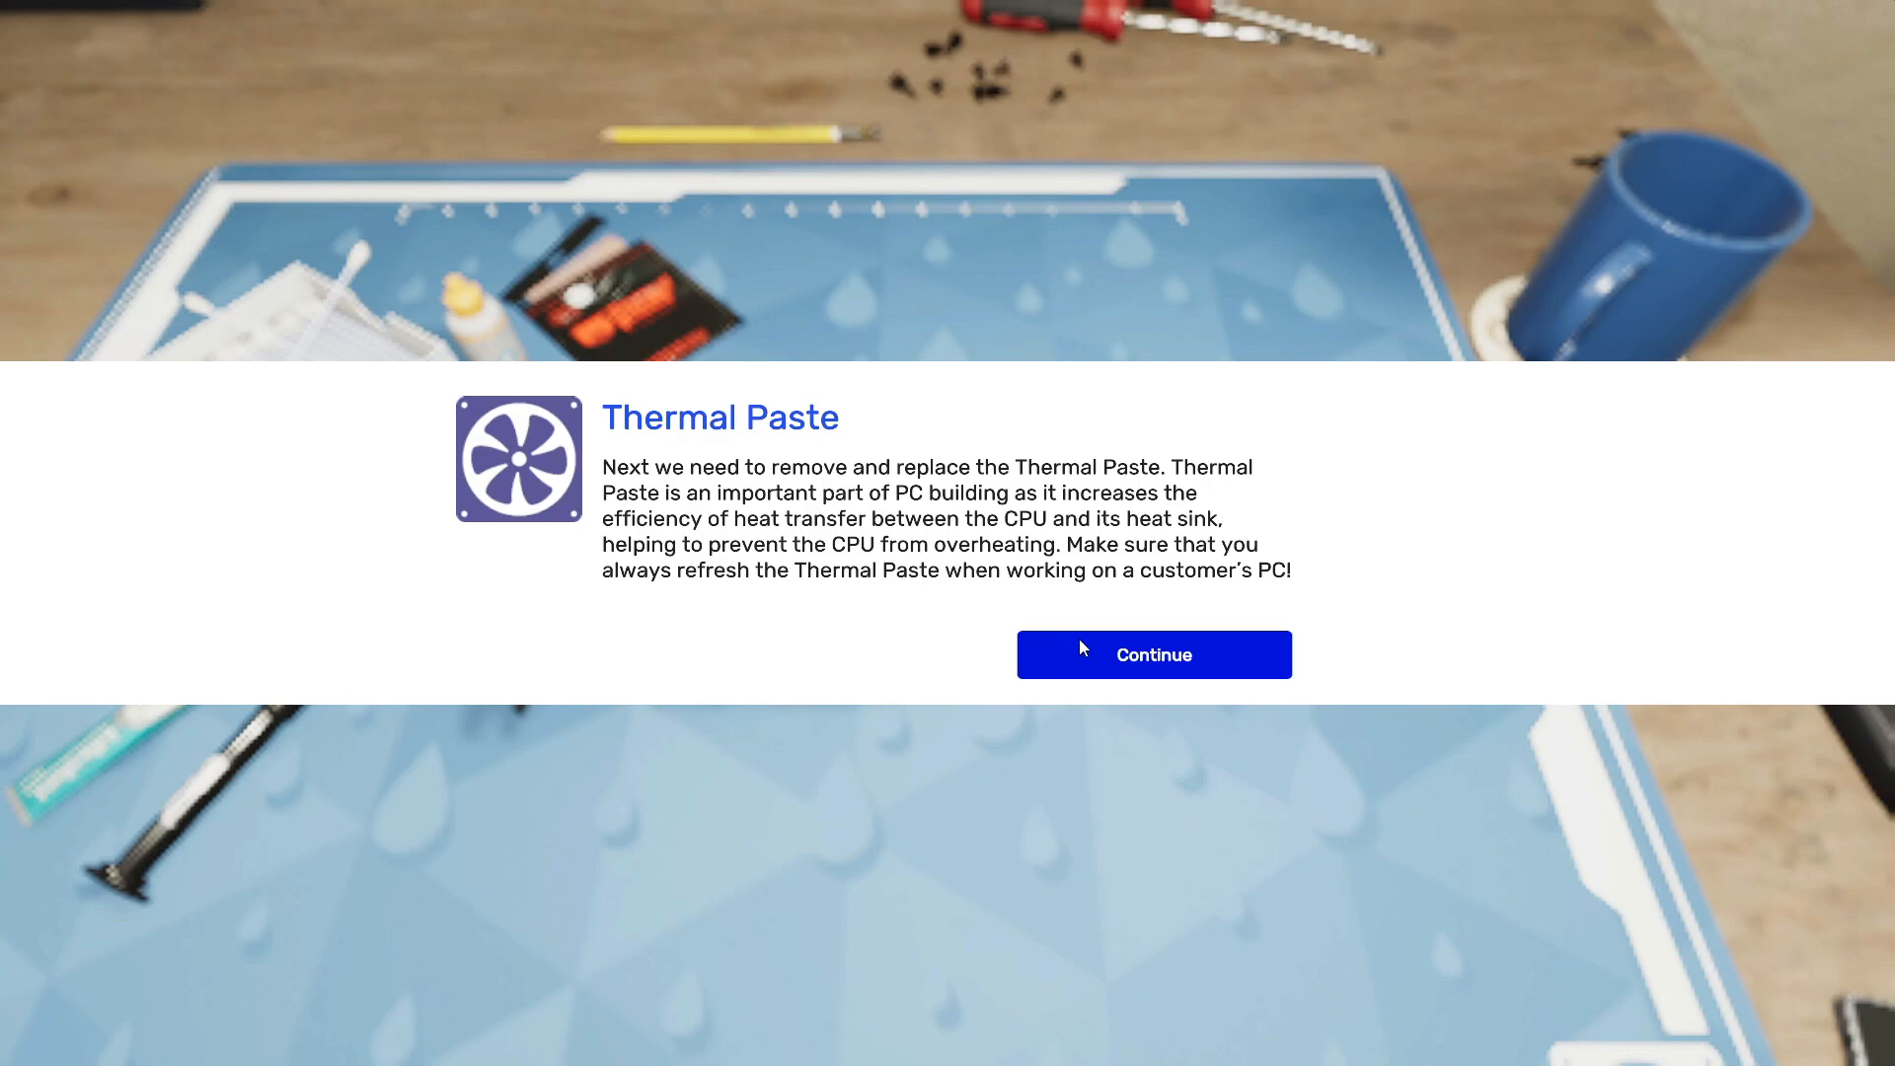
click(1152, 654)
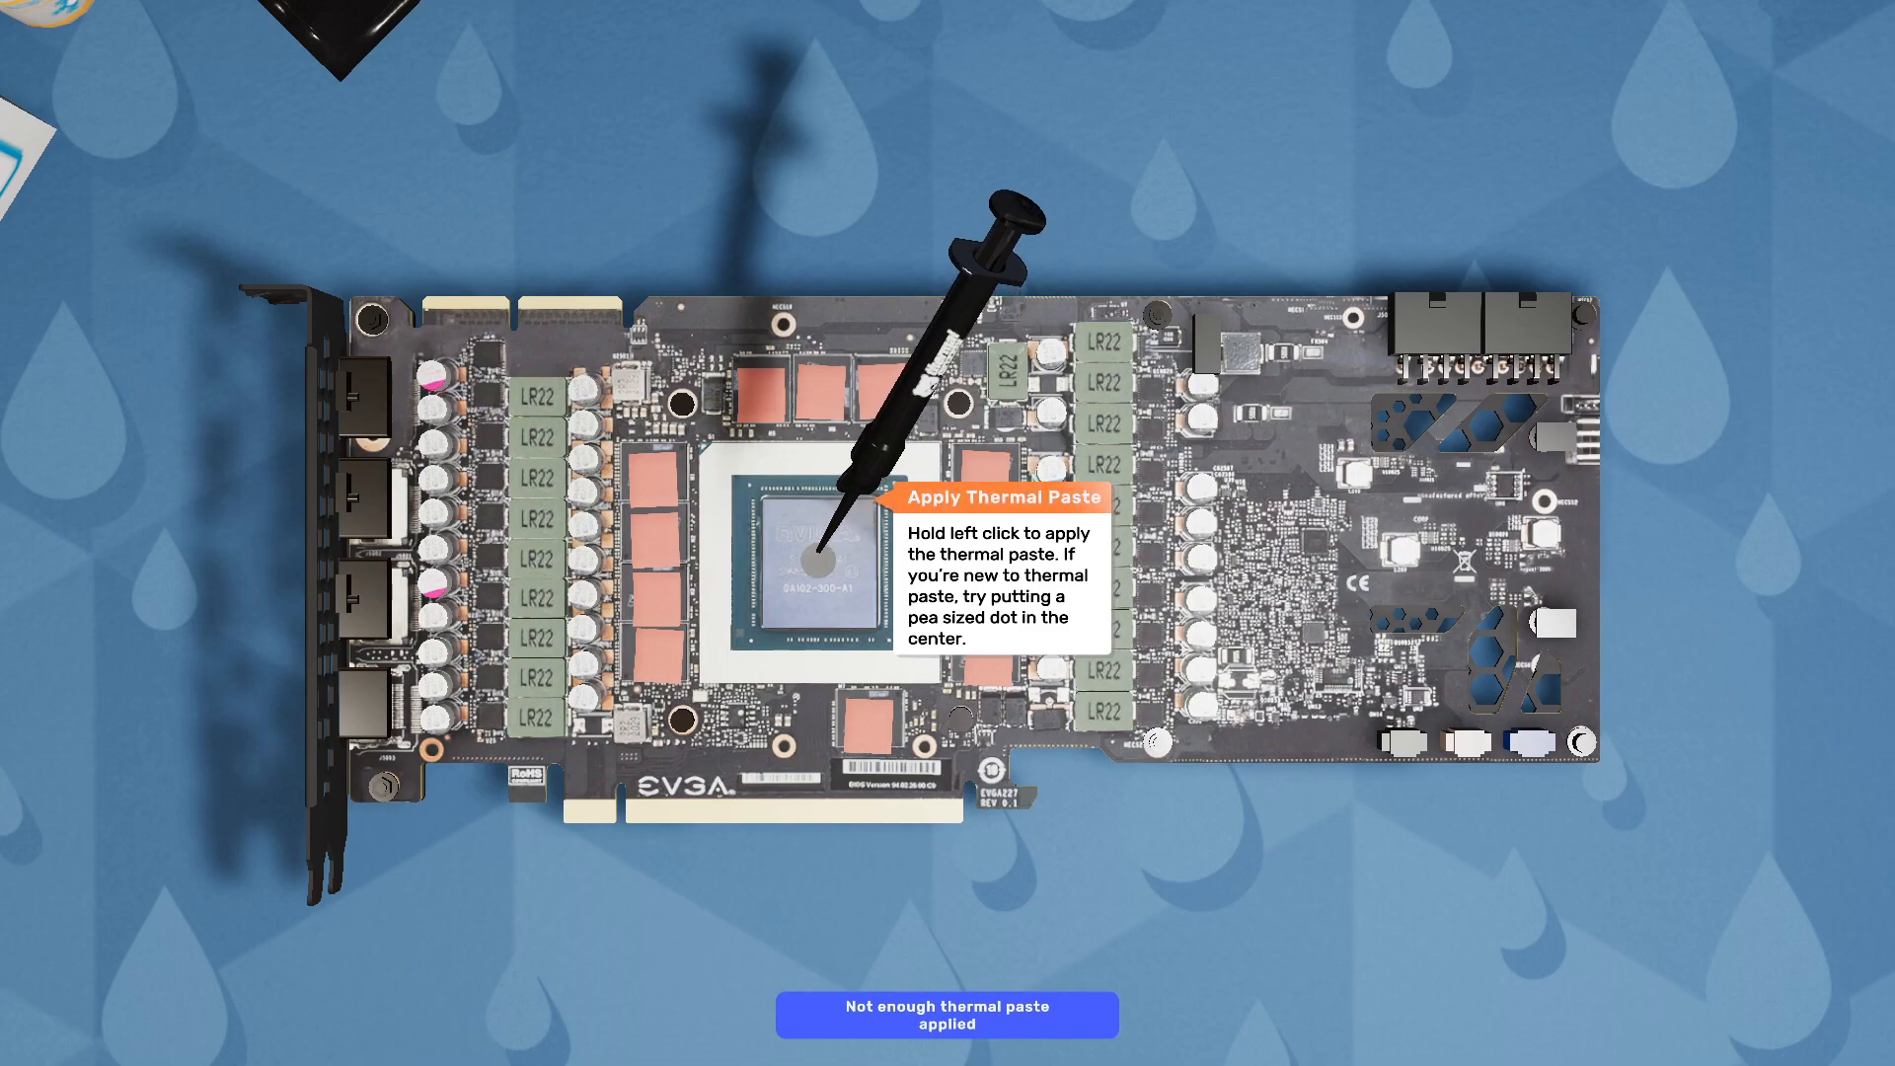
click(809, 553)
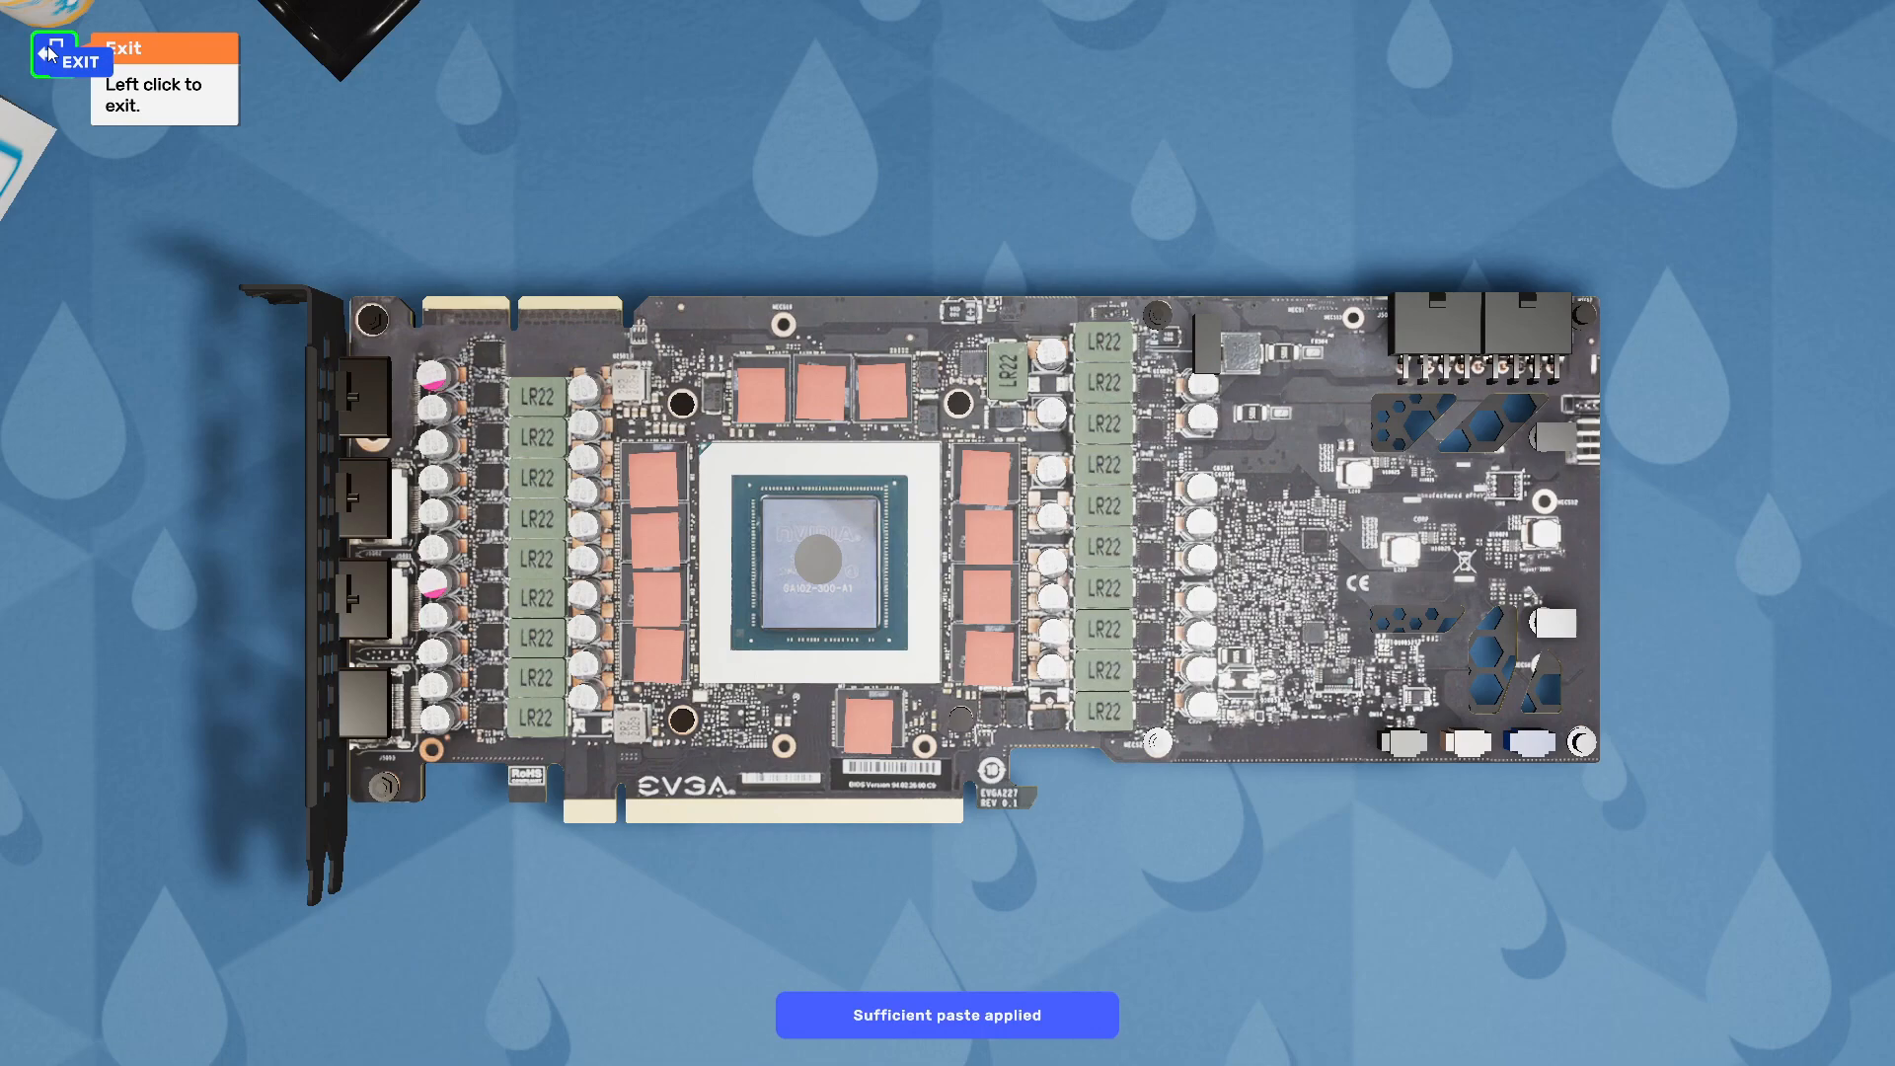
click(70, 58)
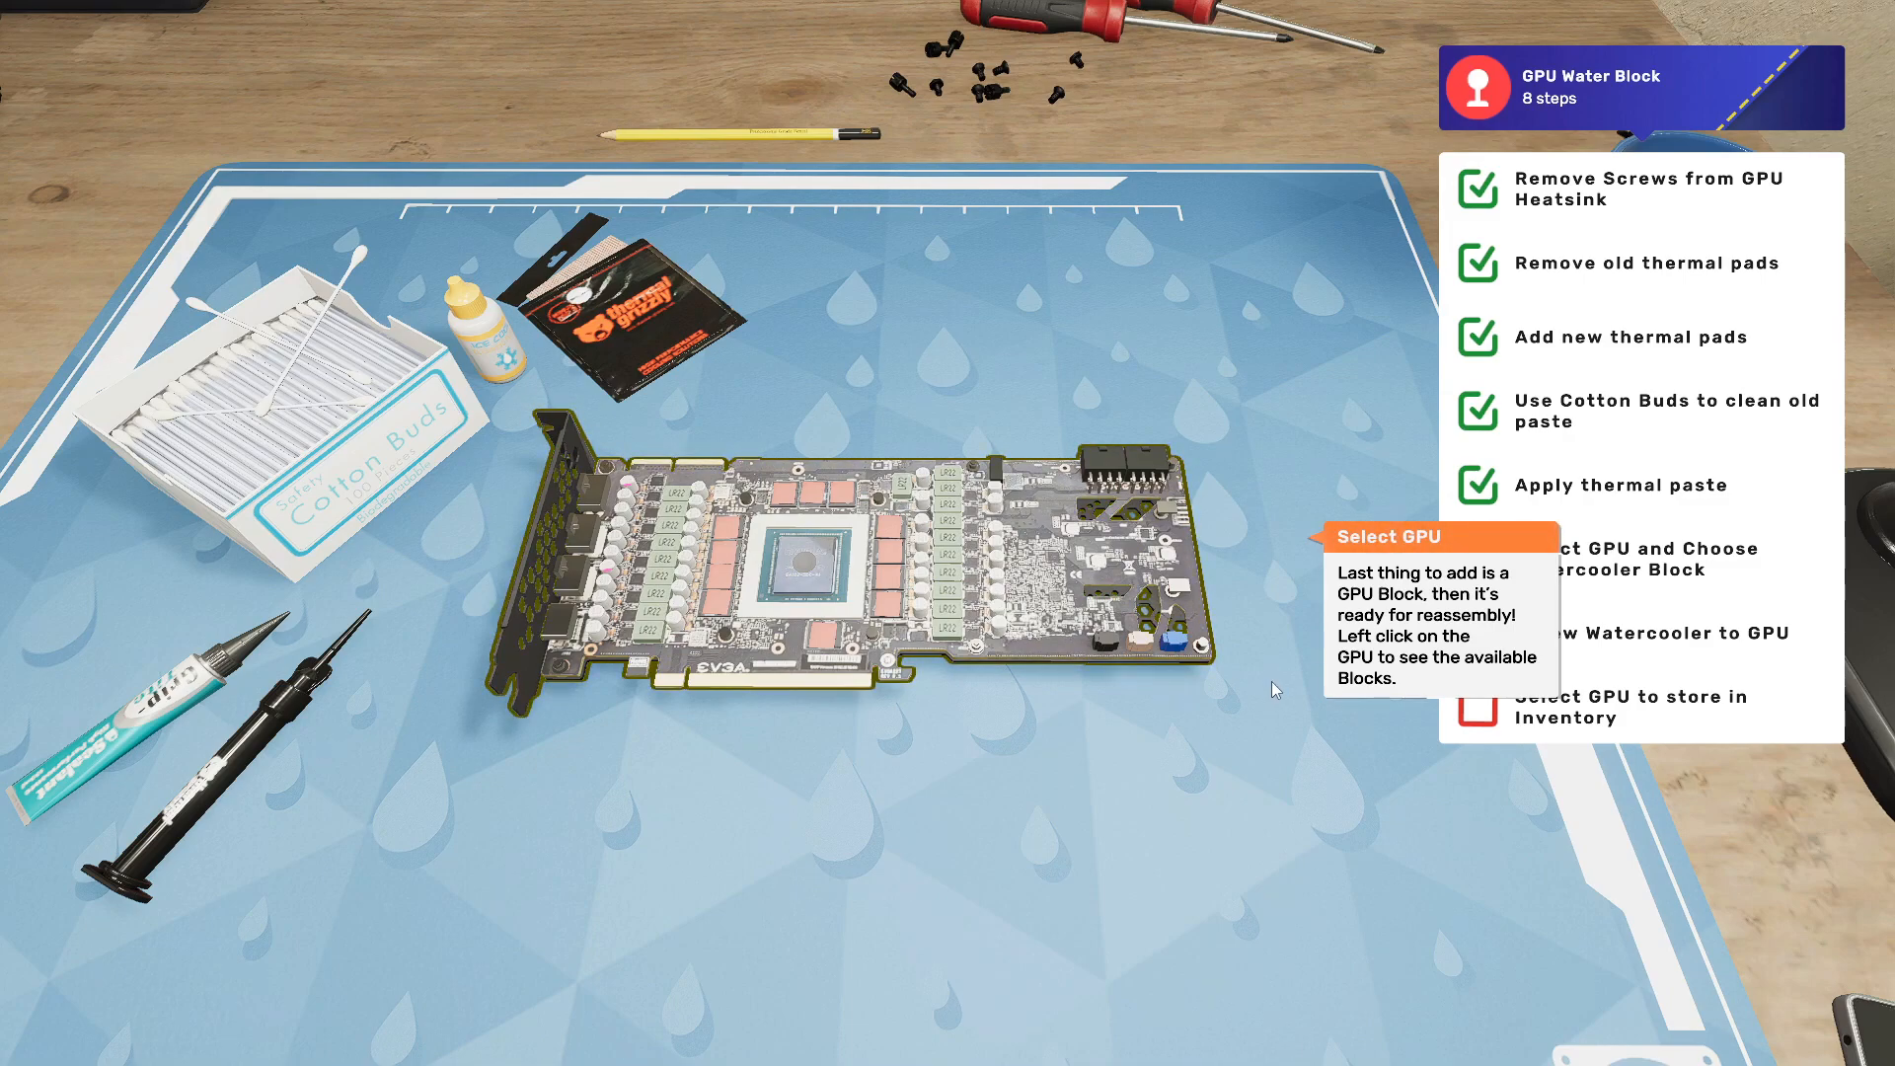
- Mount the EK-Quantum Vector water block on the RTX 3090 and store the card
click(798, 569)
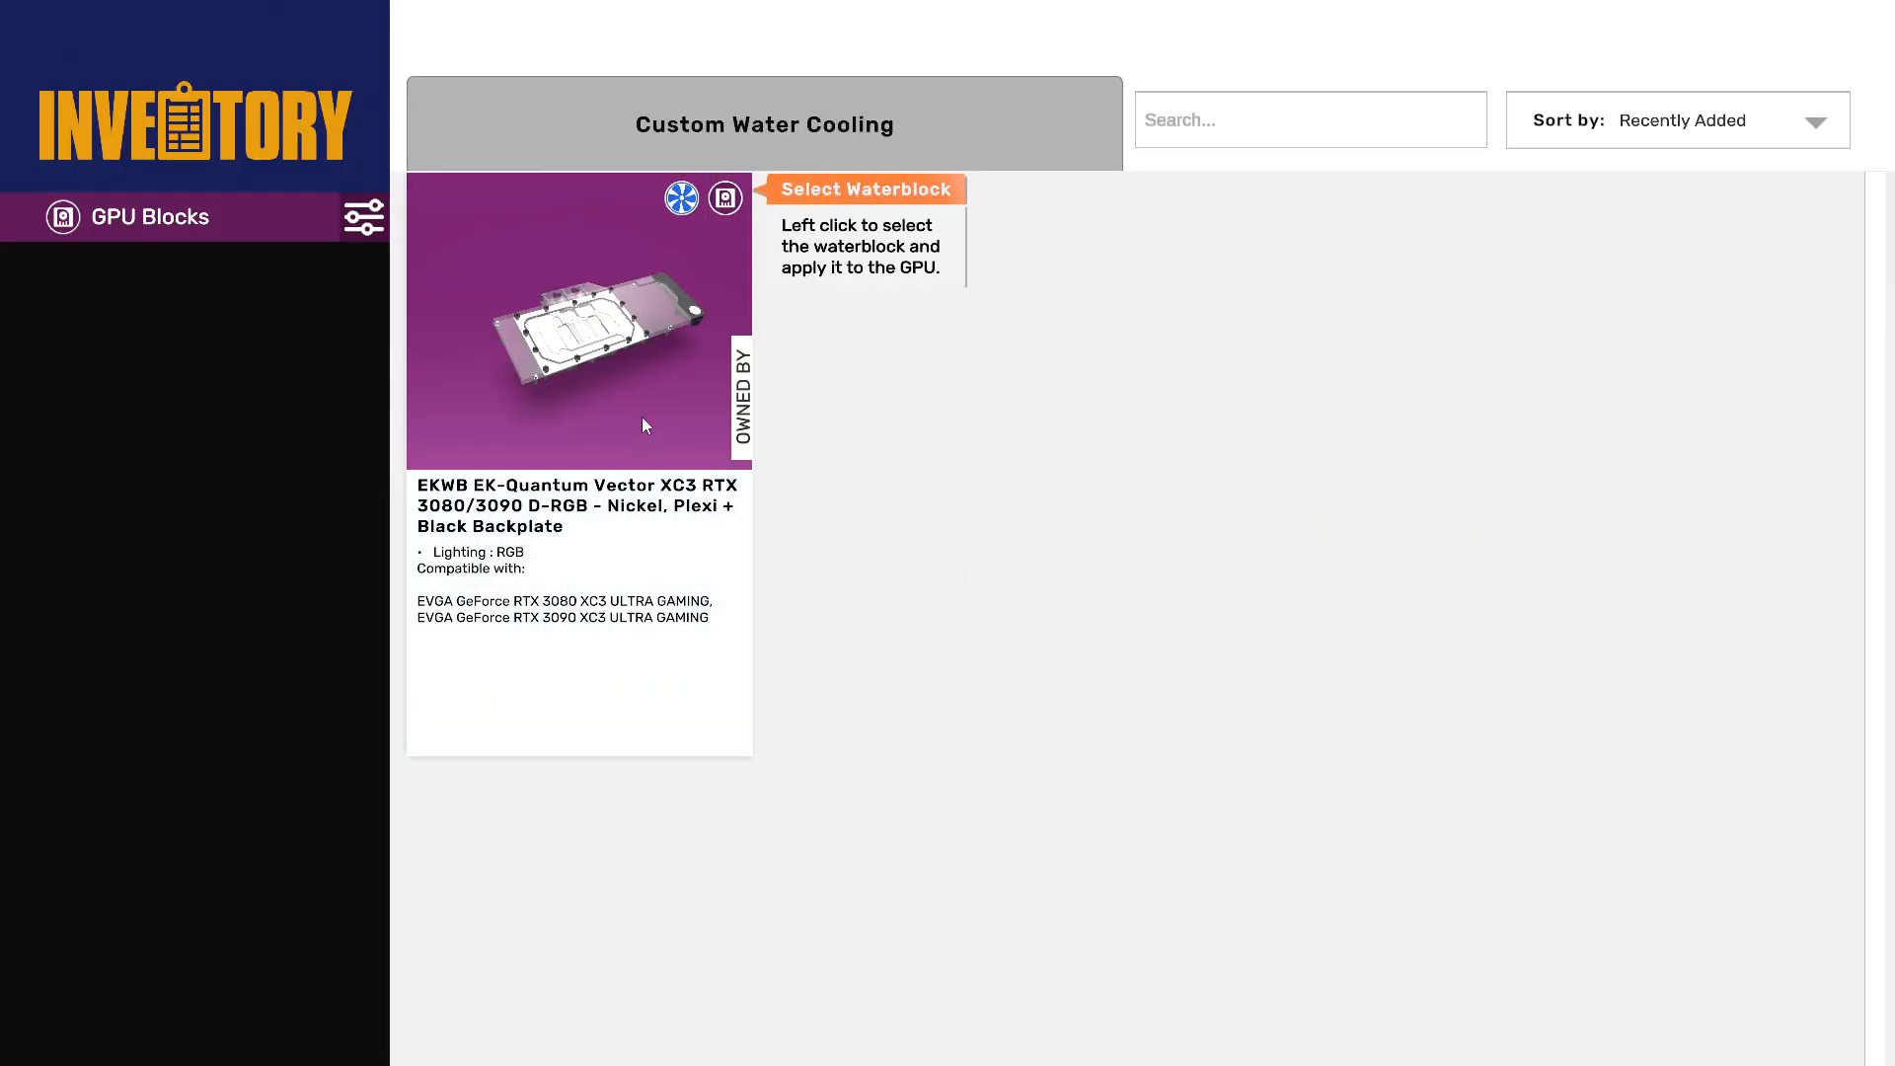
mouse_move(640, 414)
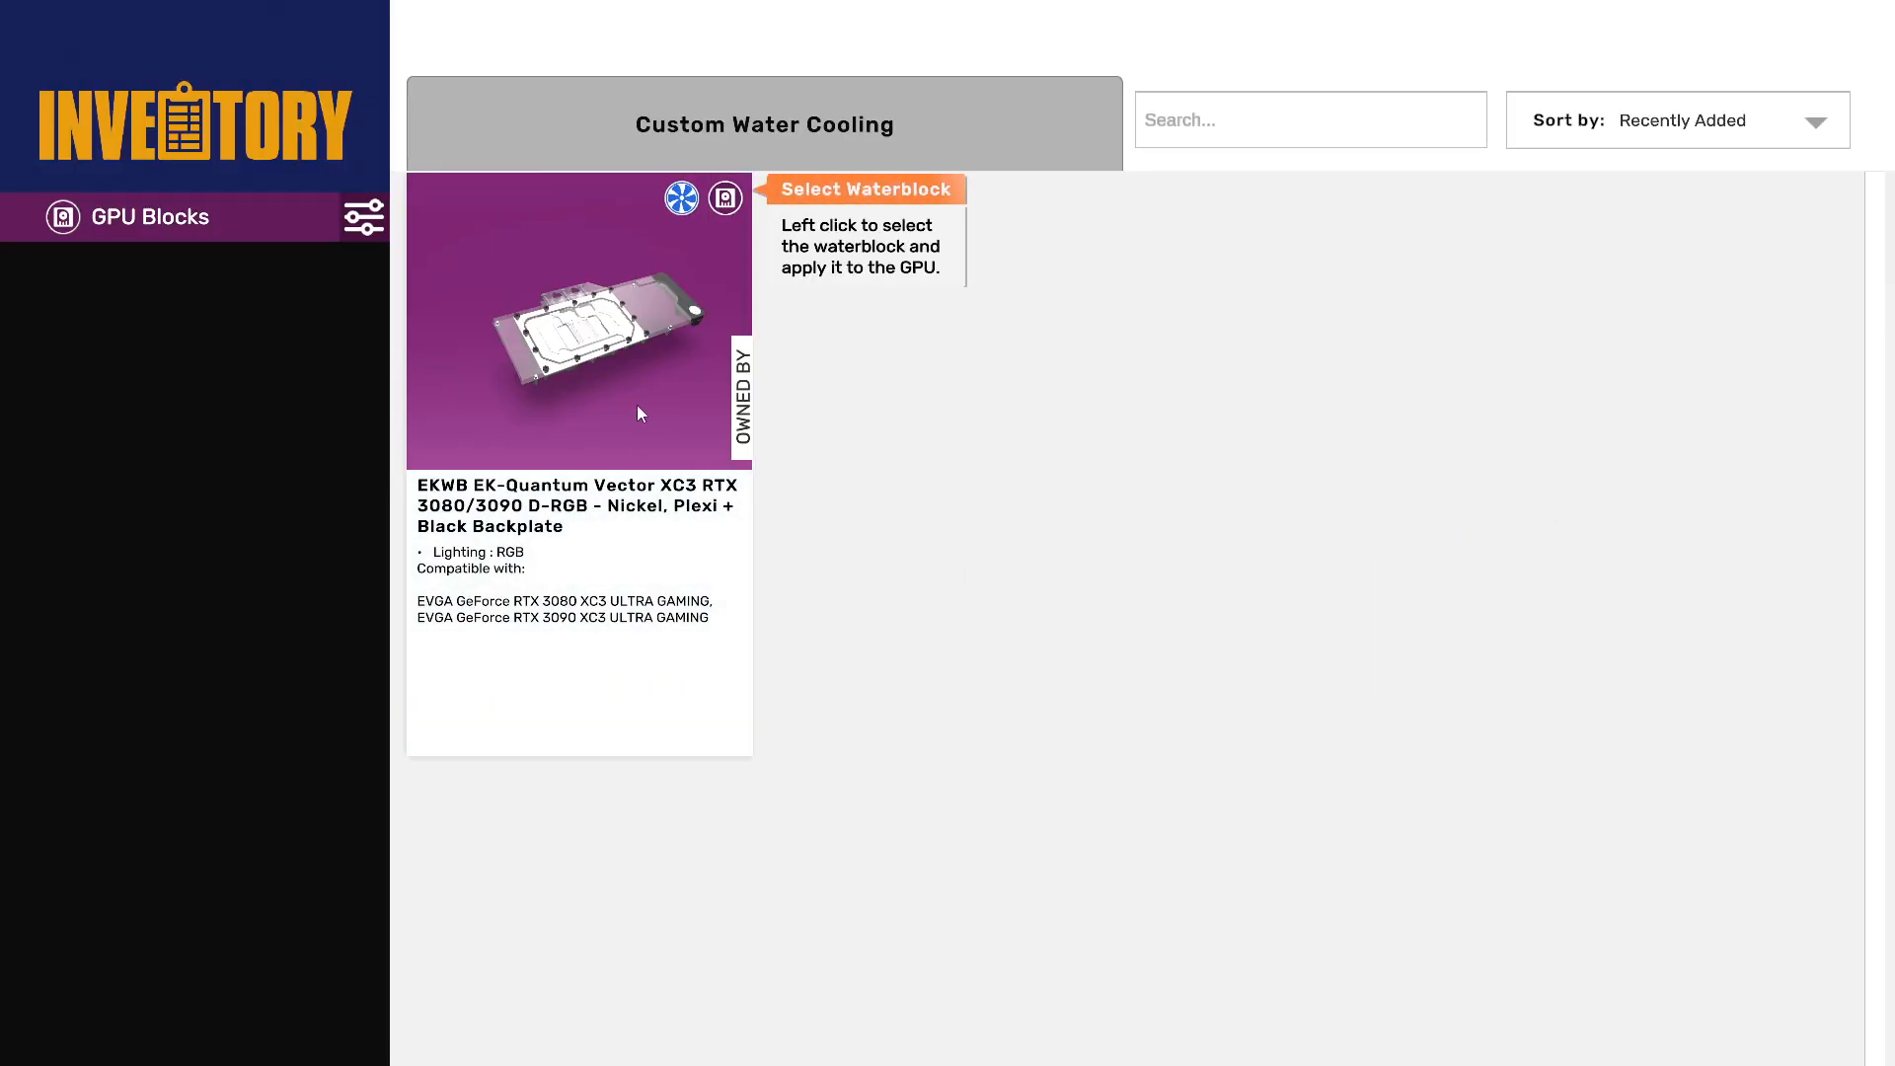
click(577, 322)
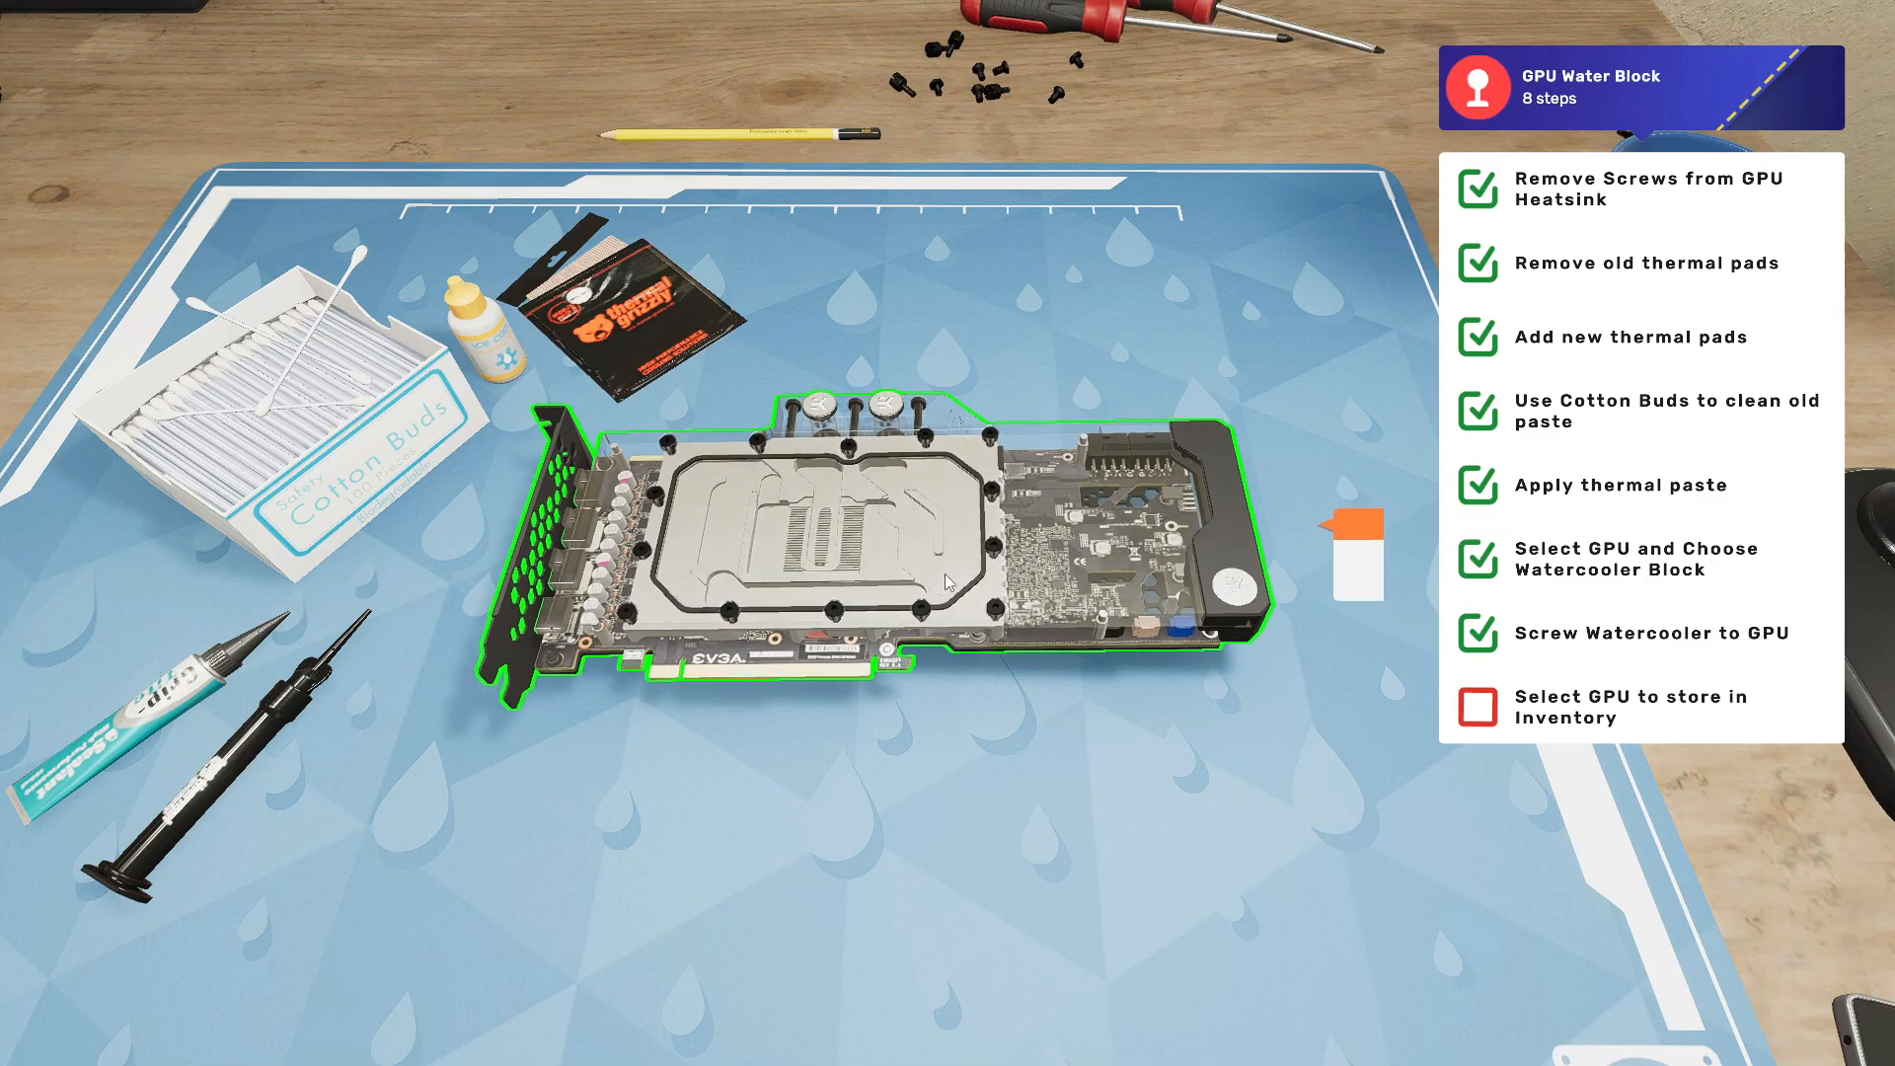
click(943, 580)
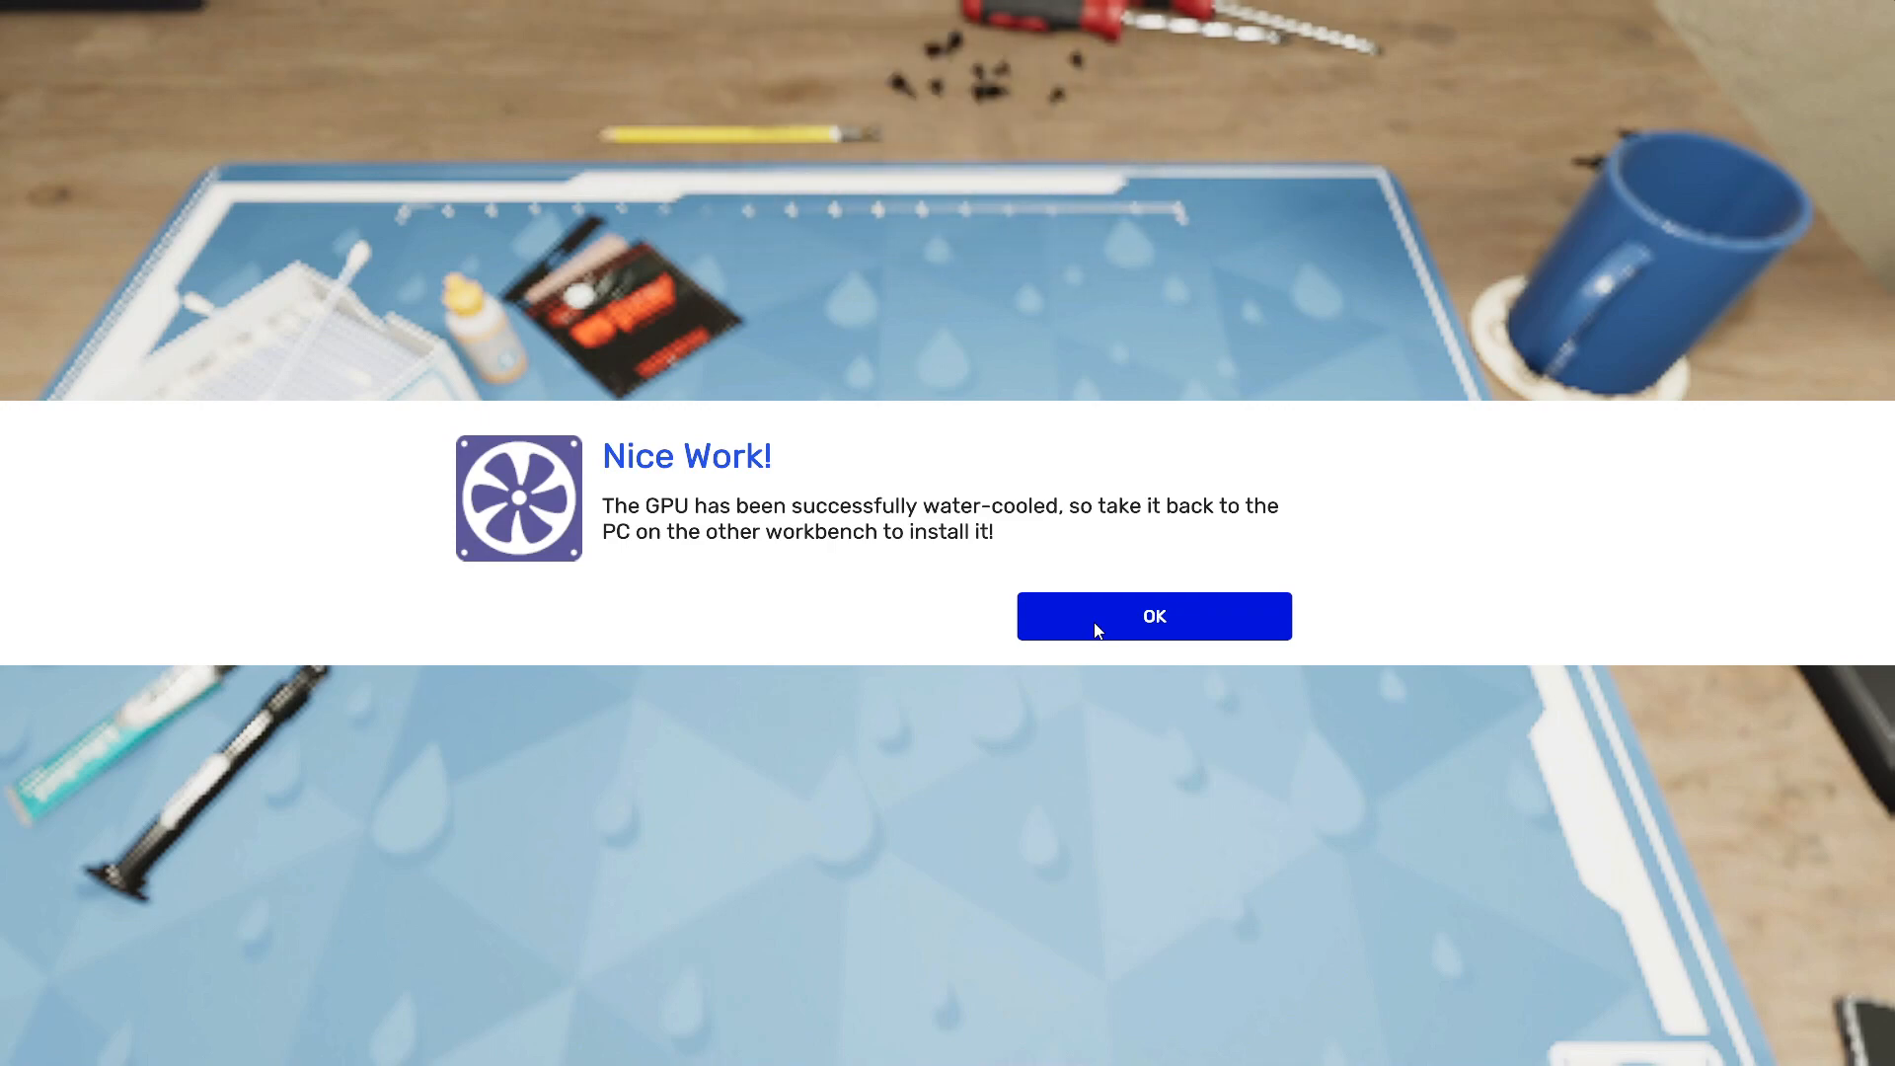
- Reinstall the water-cooled EVGA RTX 3090 XC3 from the PC Parts inventory
click(1153, 616)
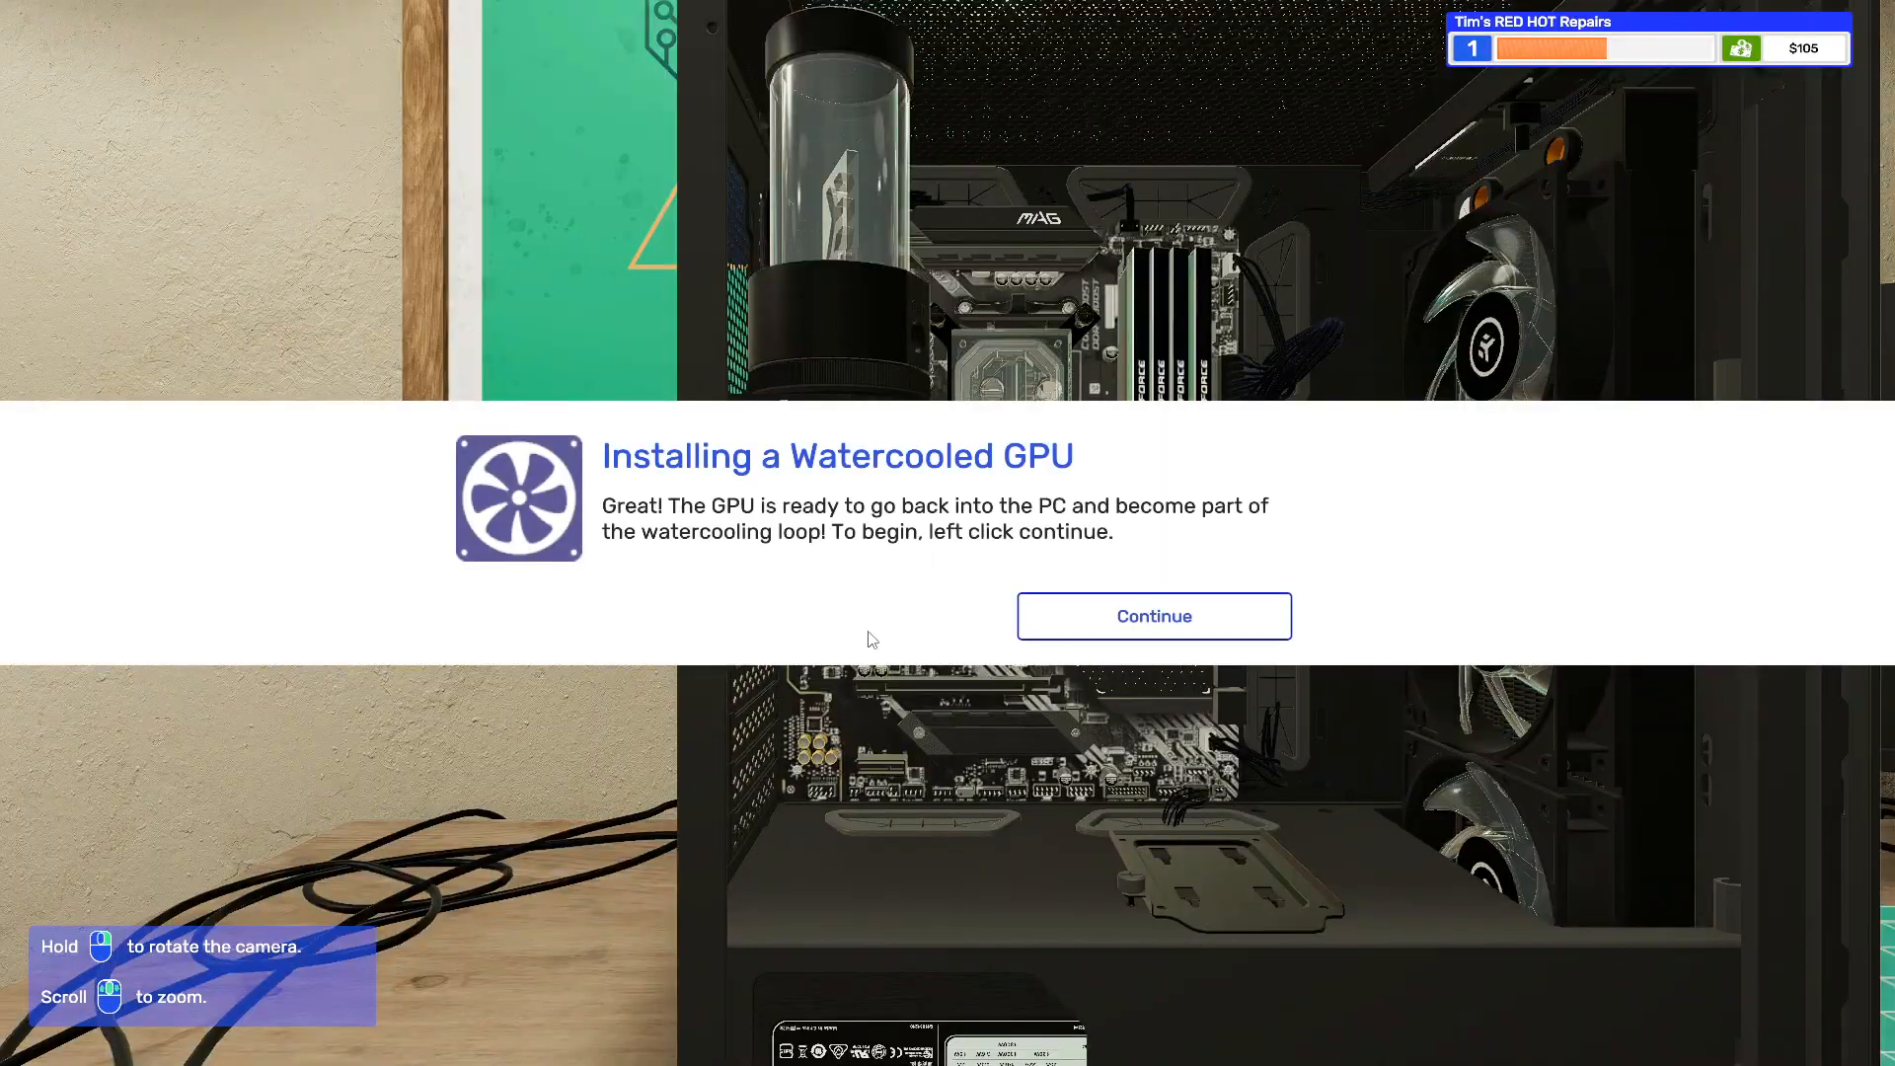
mouse_move(967, 643)
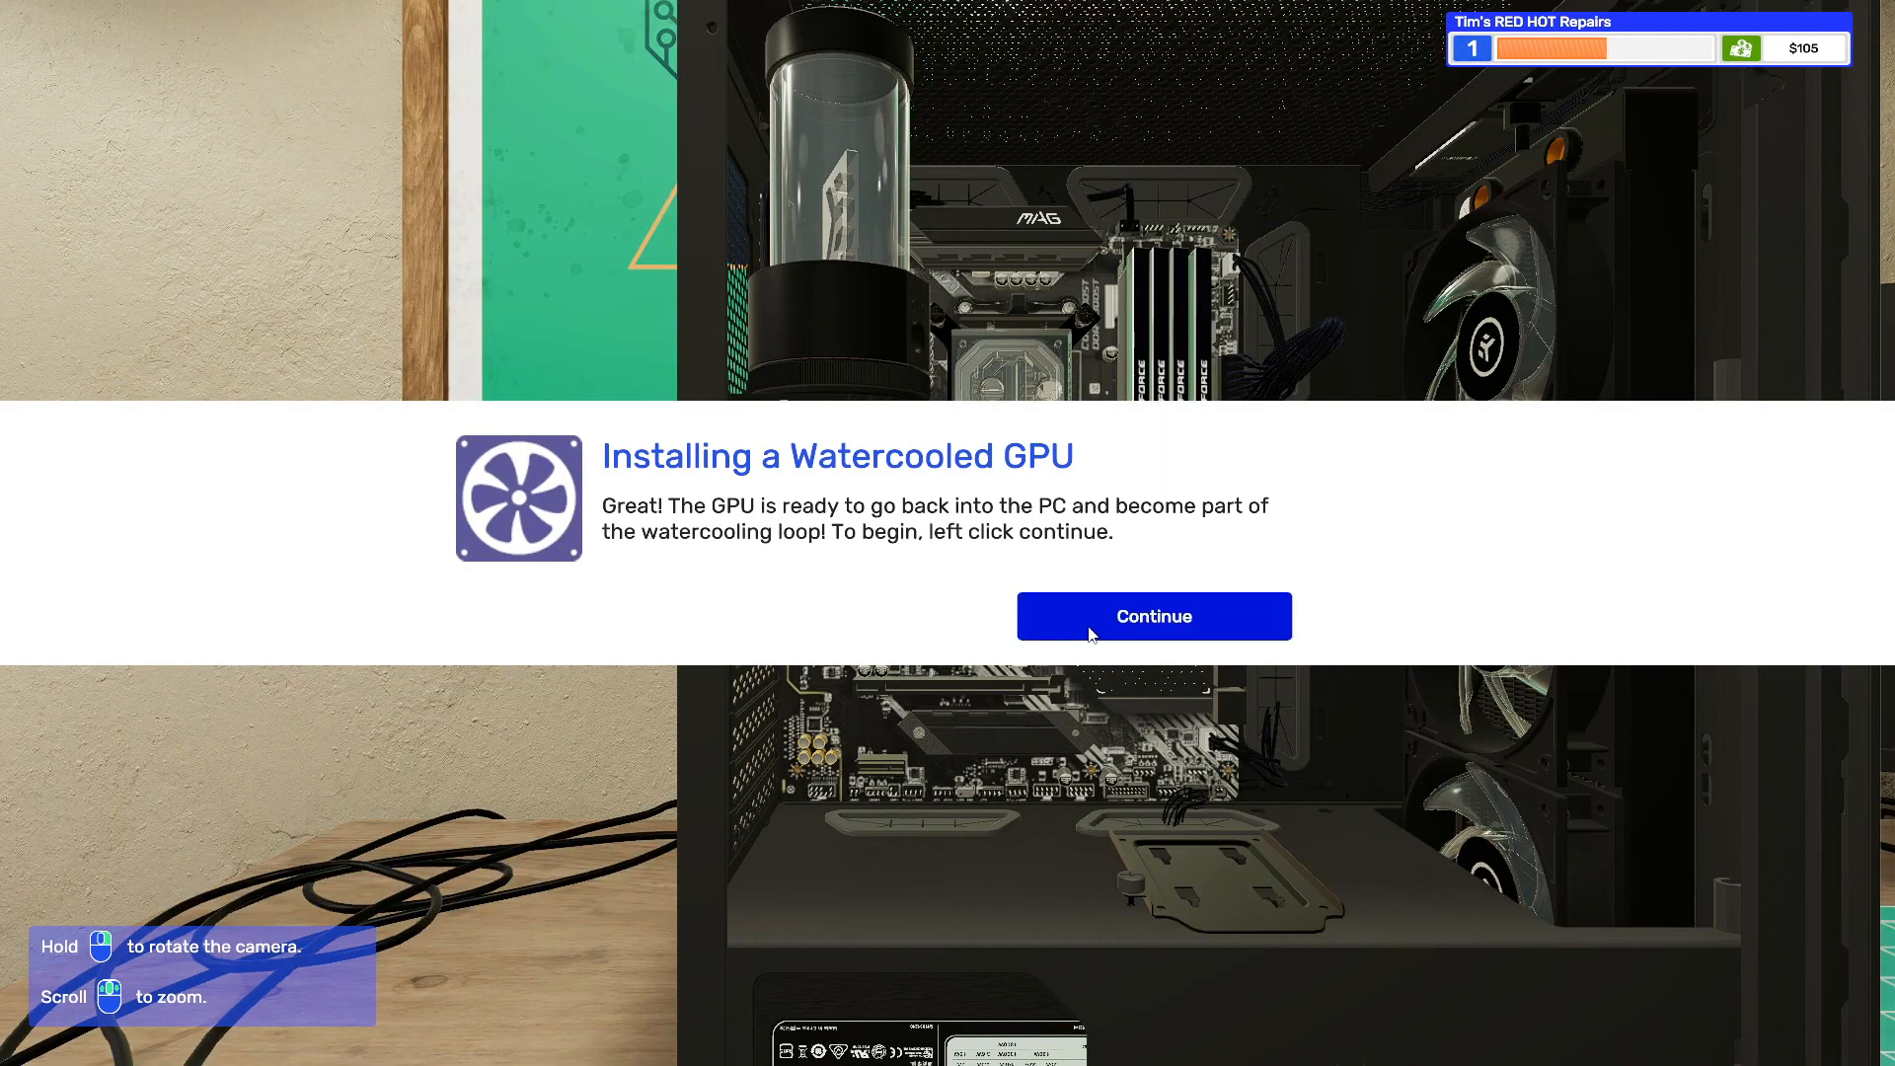
click(1152, 616)
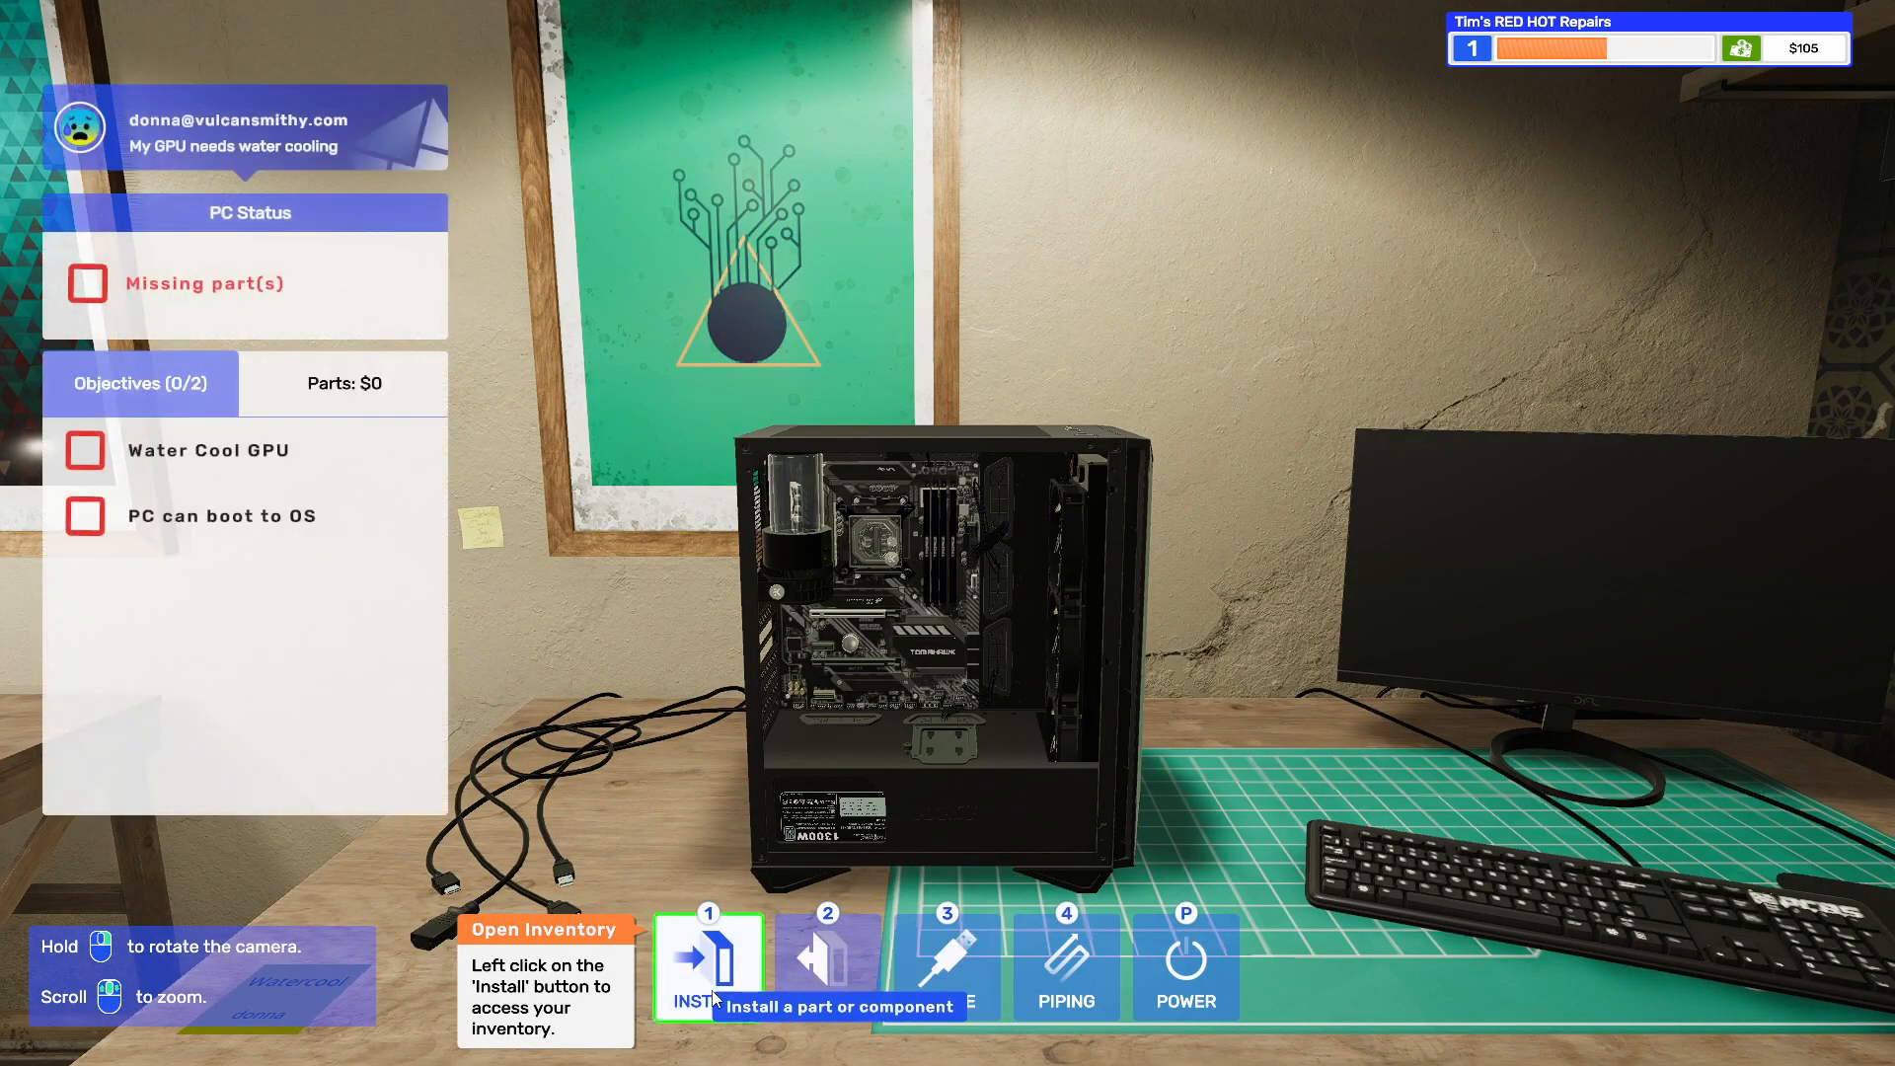
click(706, 963)
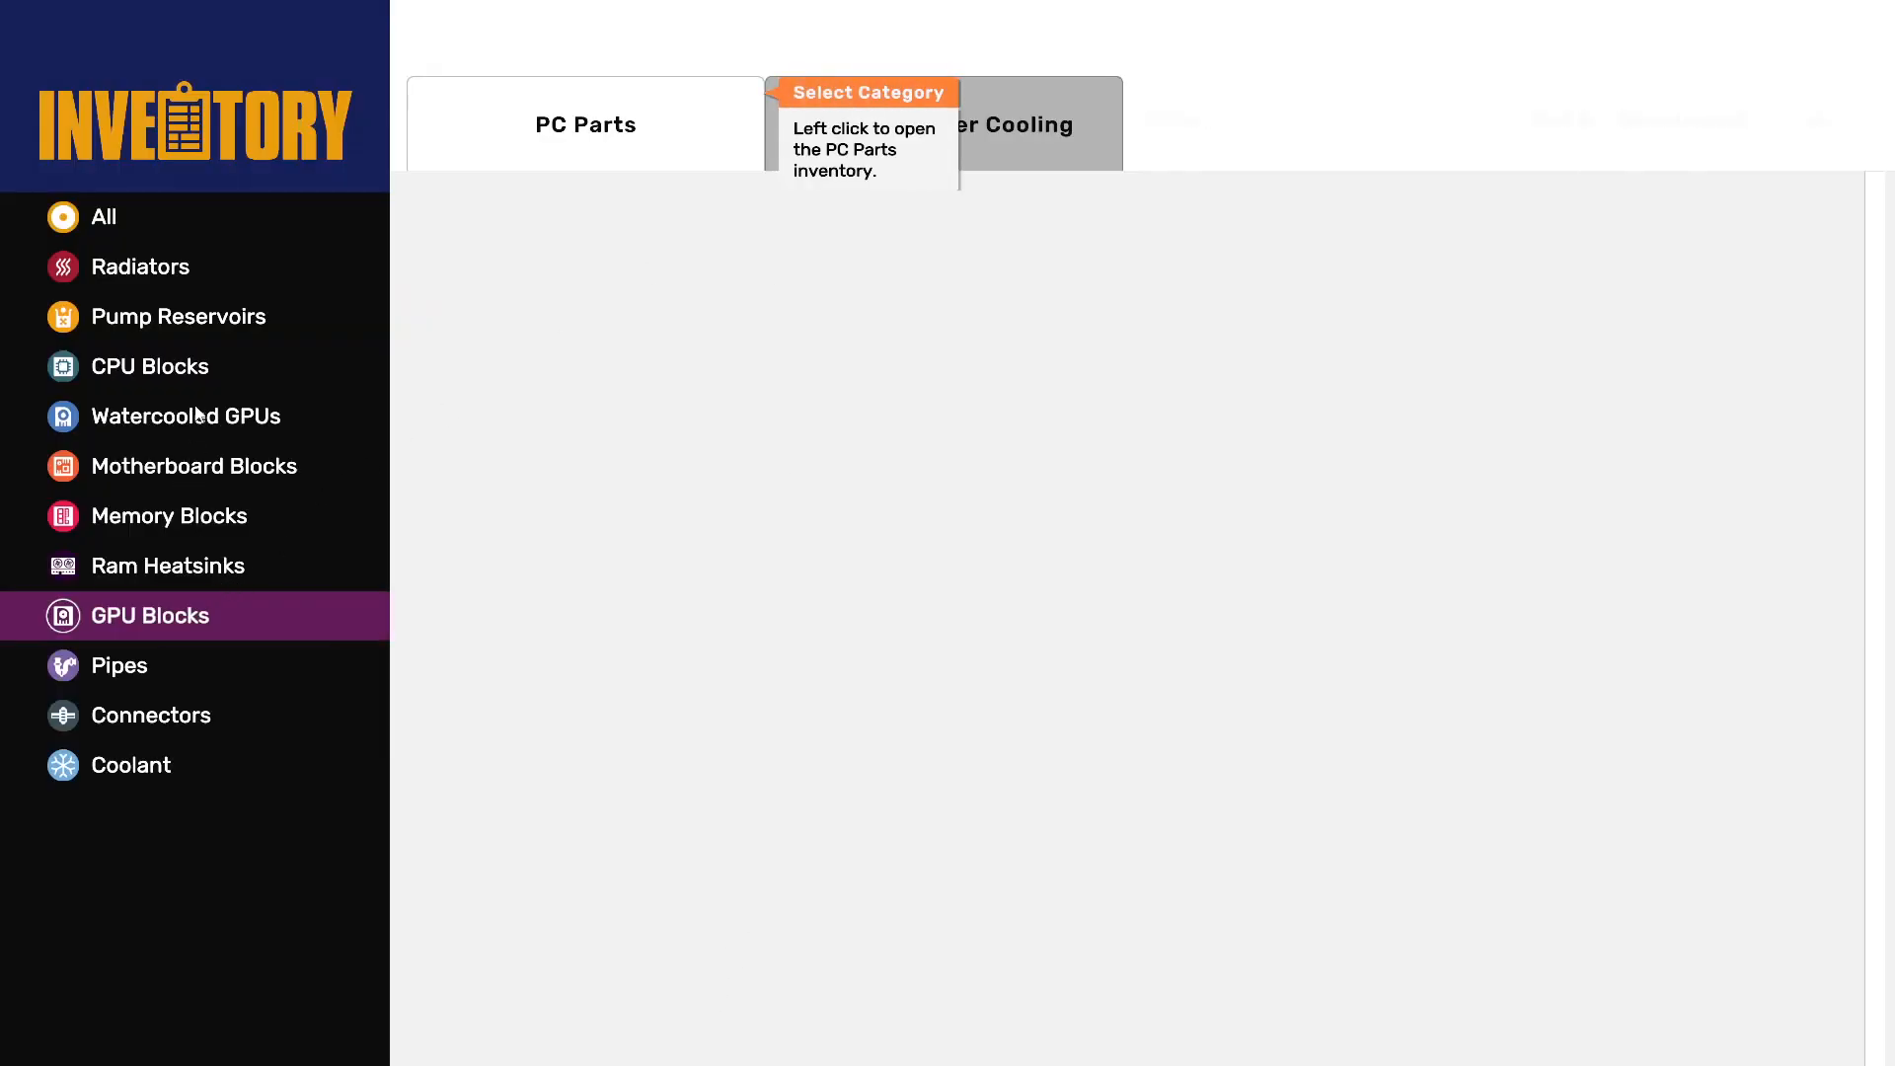
click(584, 124)
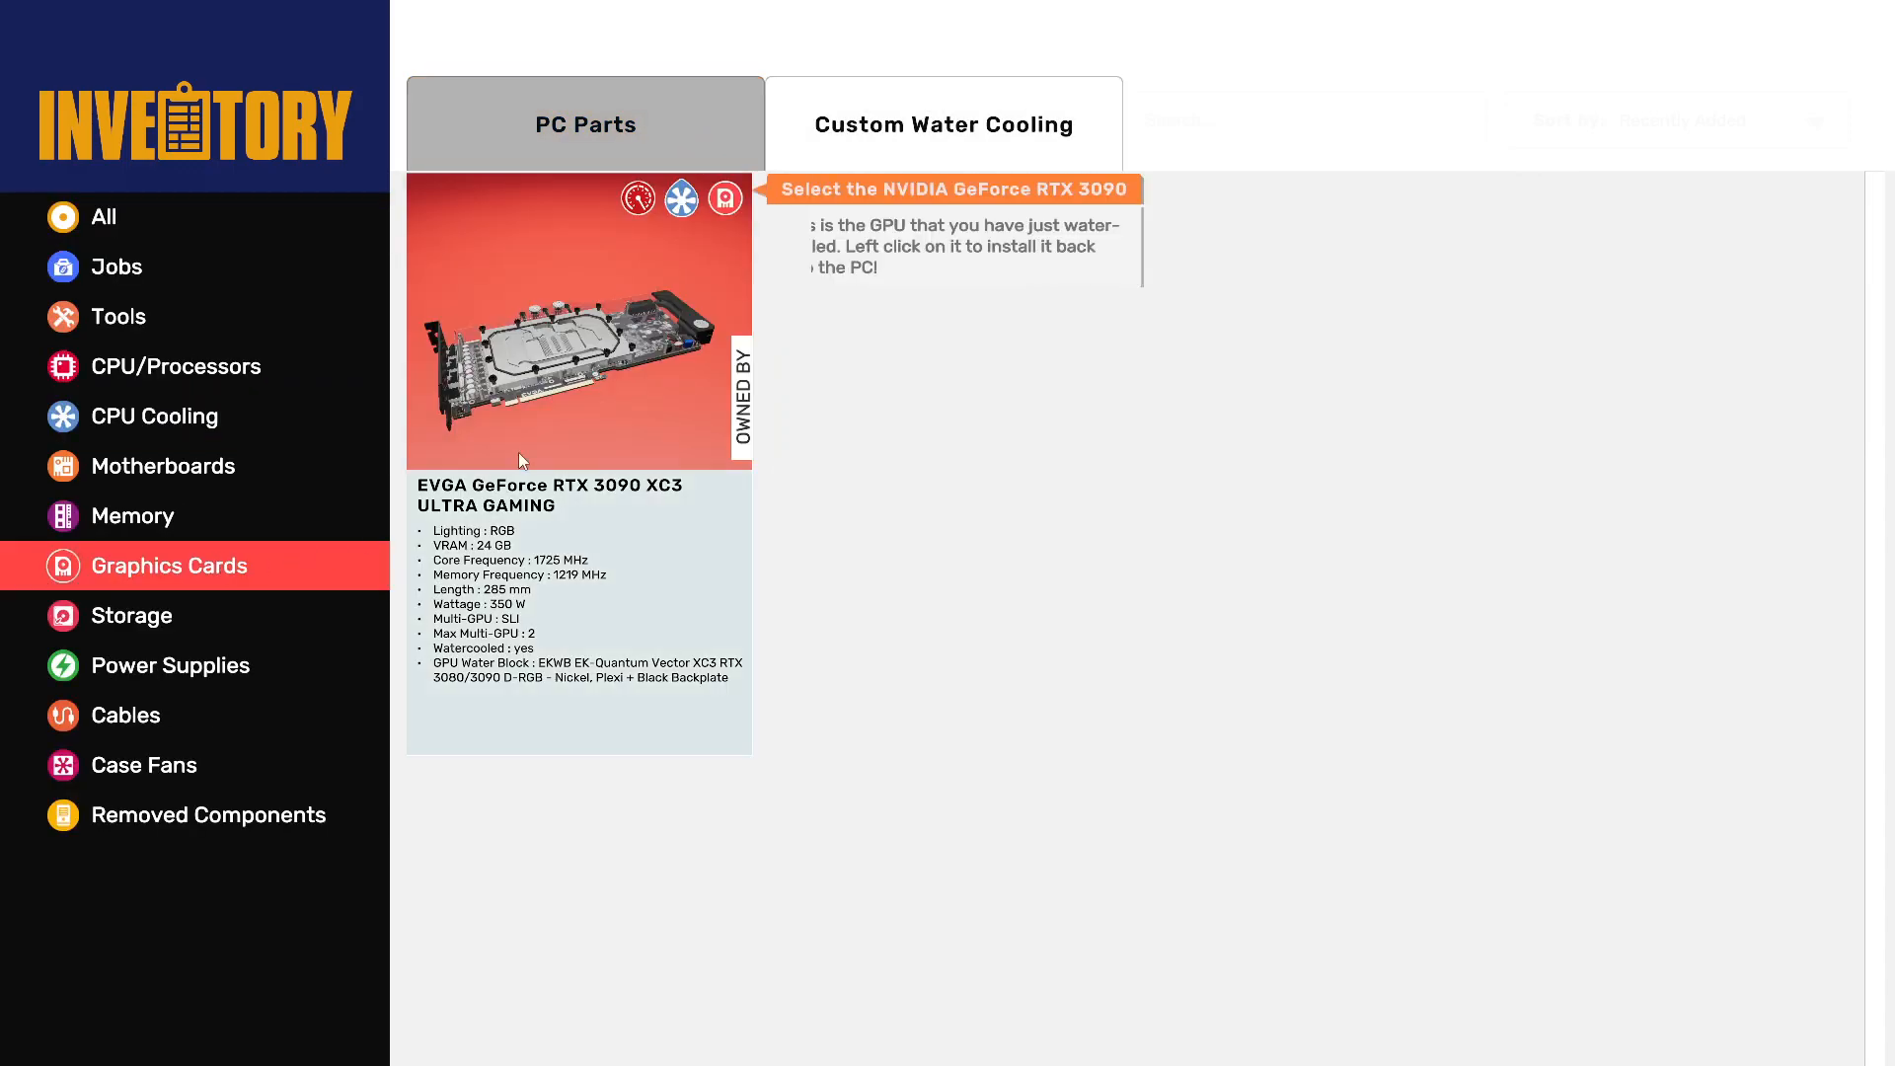
click(578, 322)
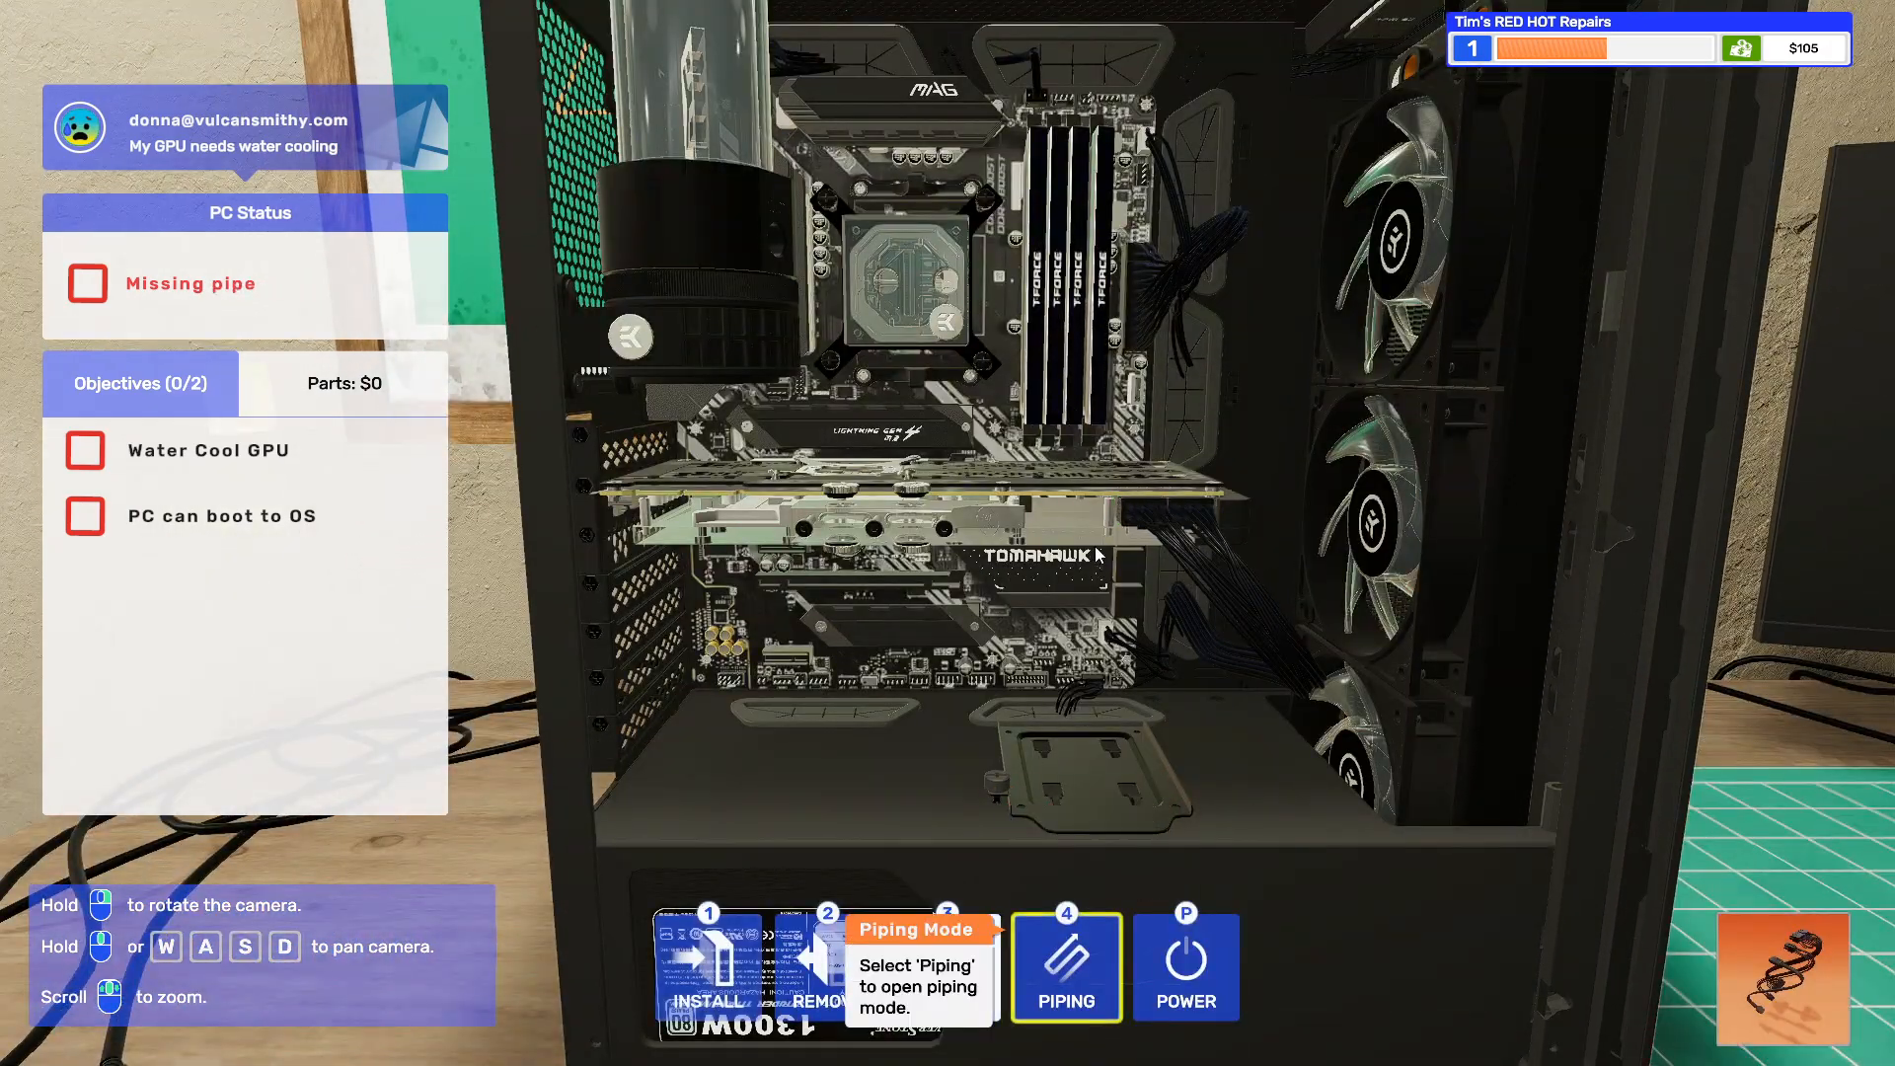
- Lay a water pipe from the top-right connector to the CPU block connector
click(1065, 965)
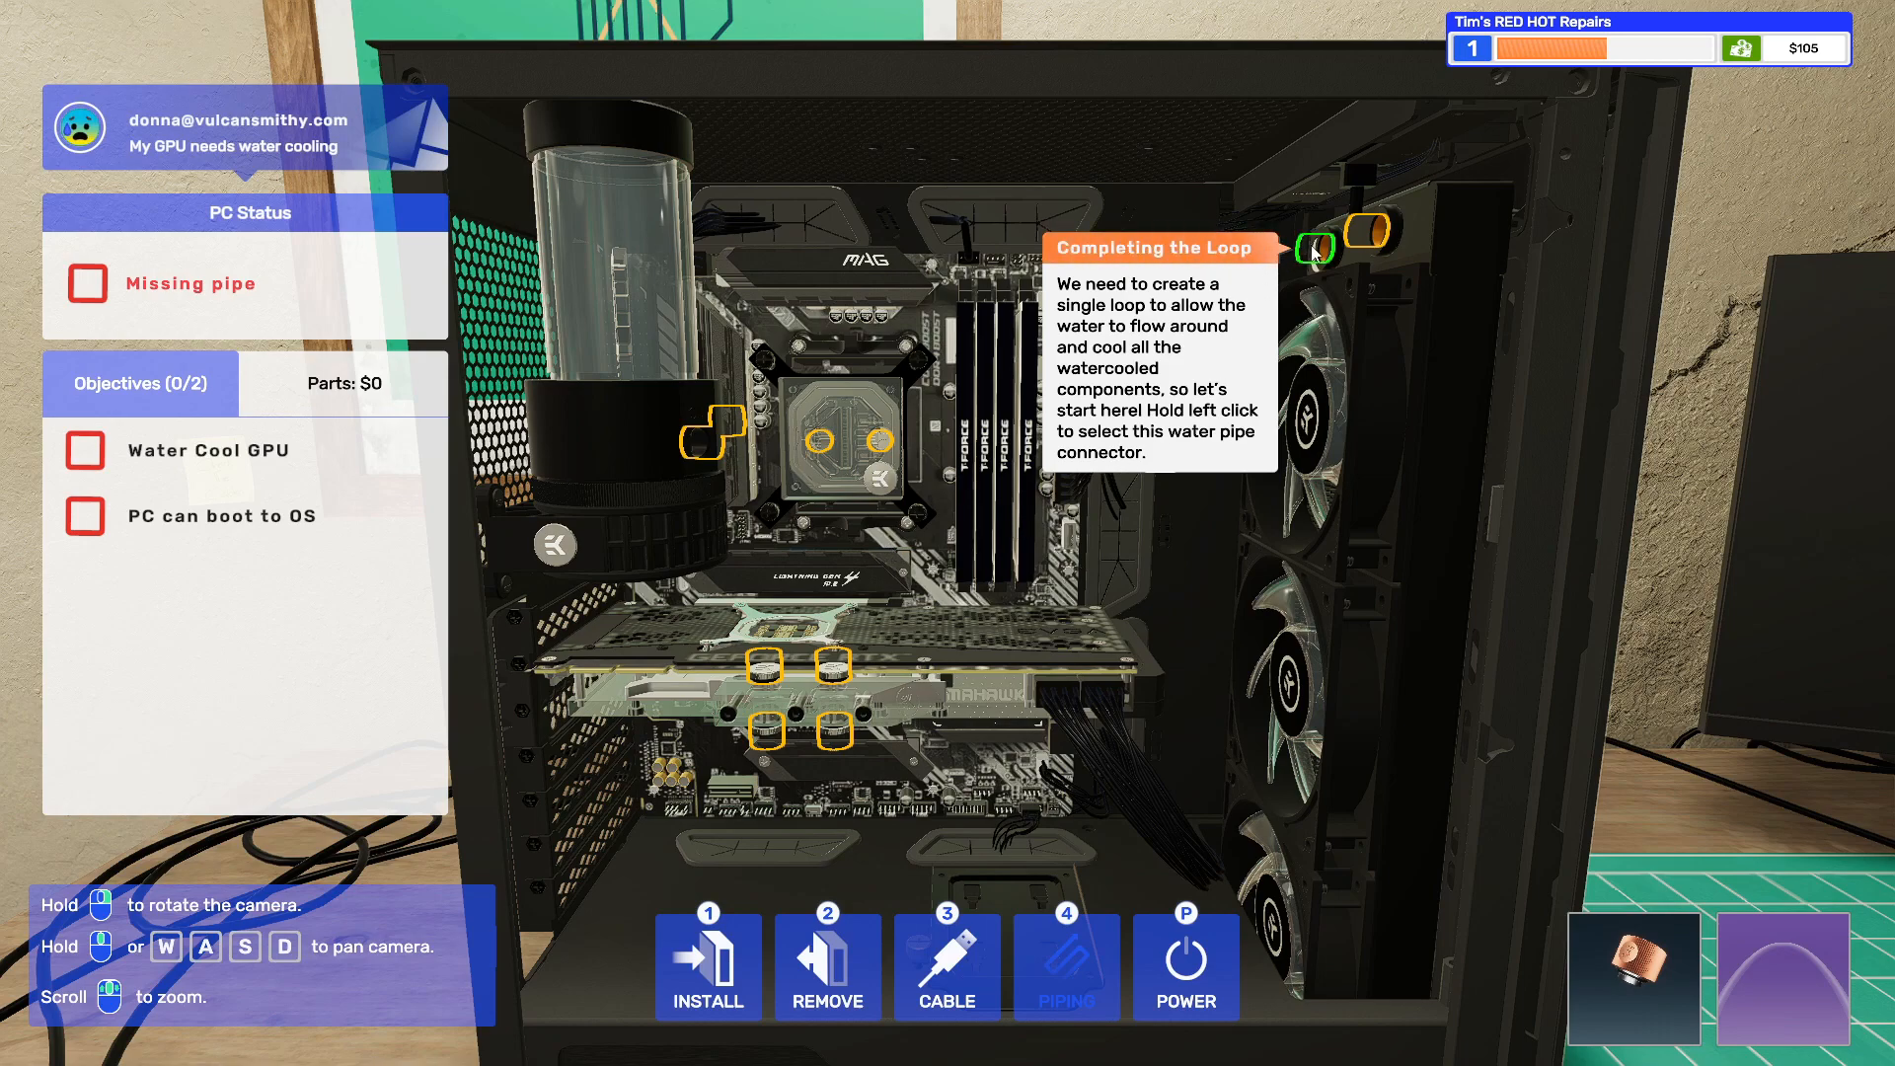
click(1317, 248)
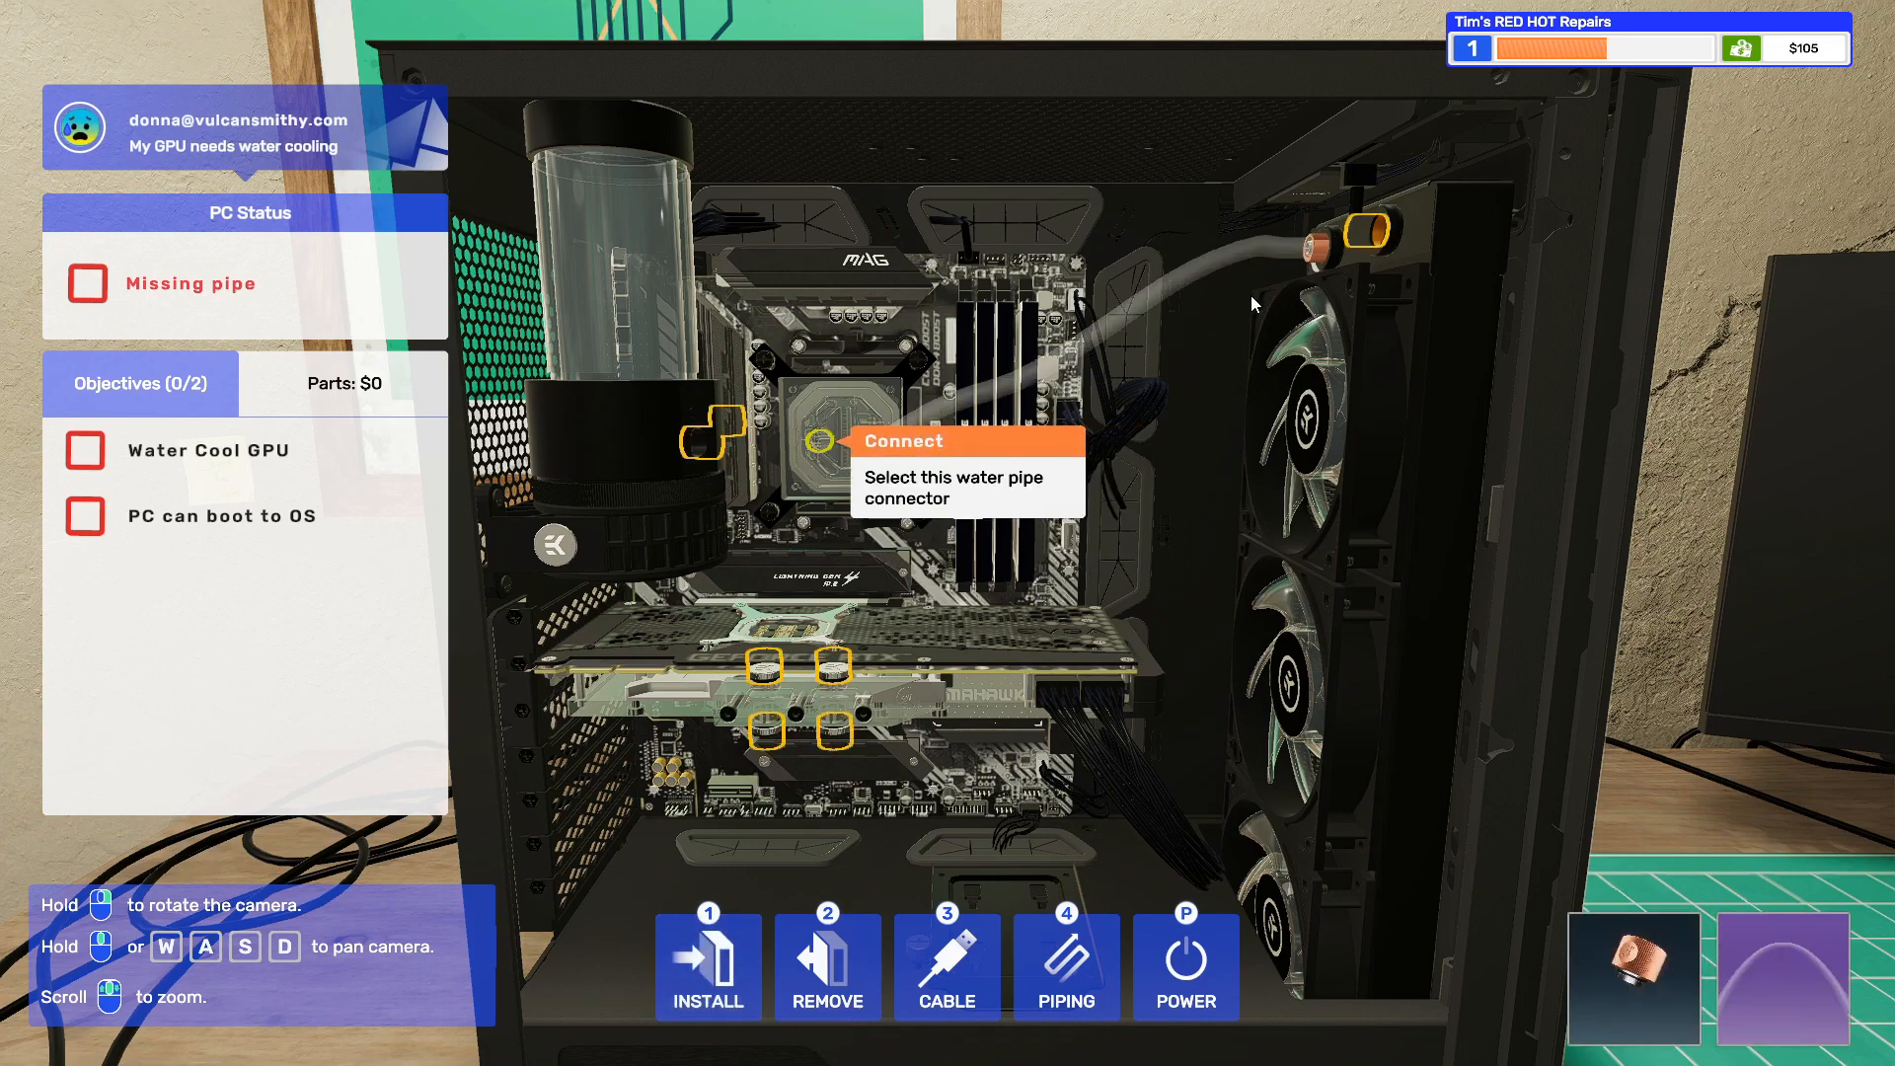
click(707, 965)
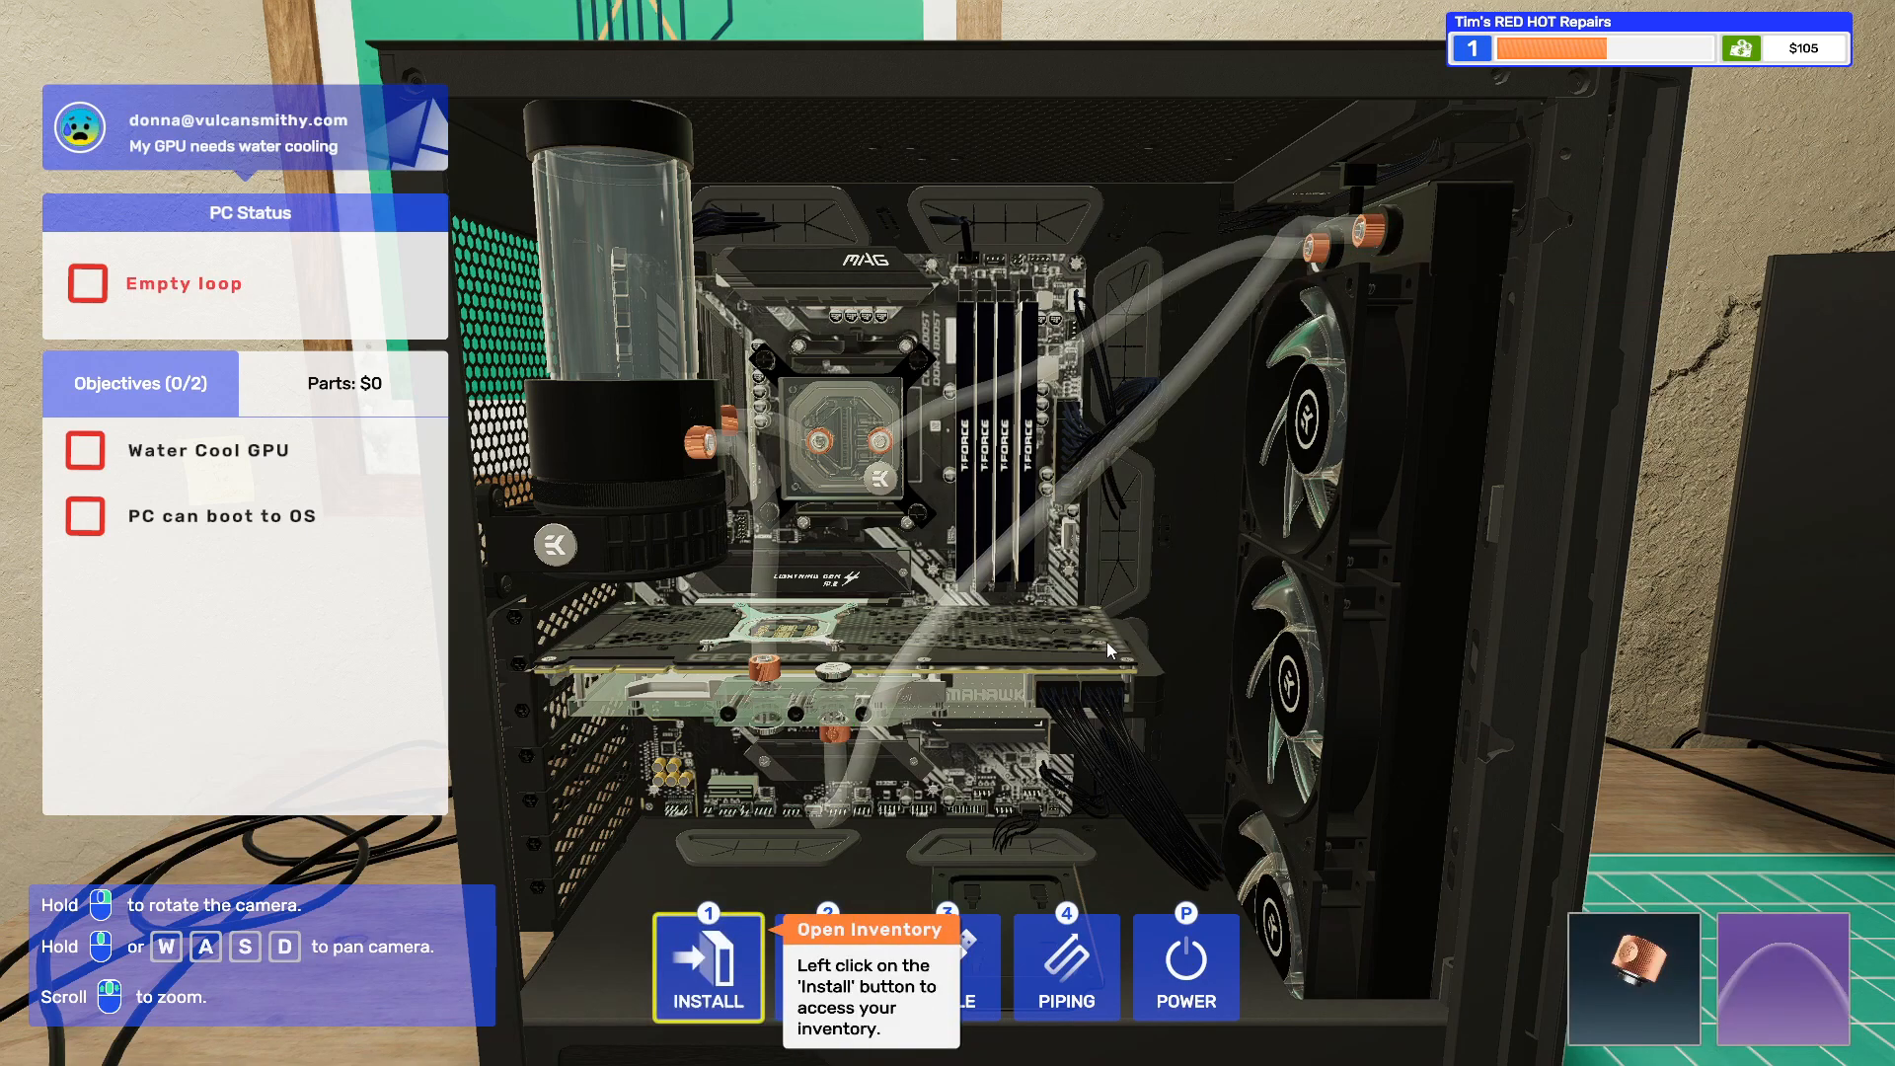
mouse_move(1005, 721)
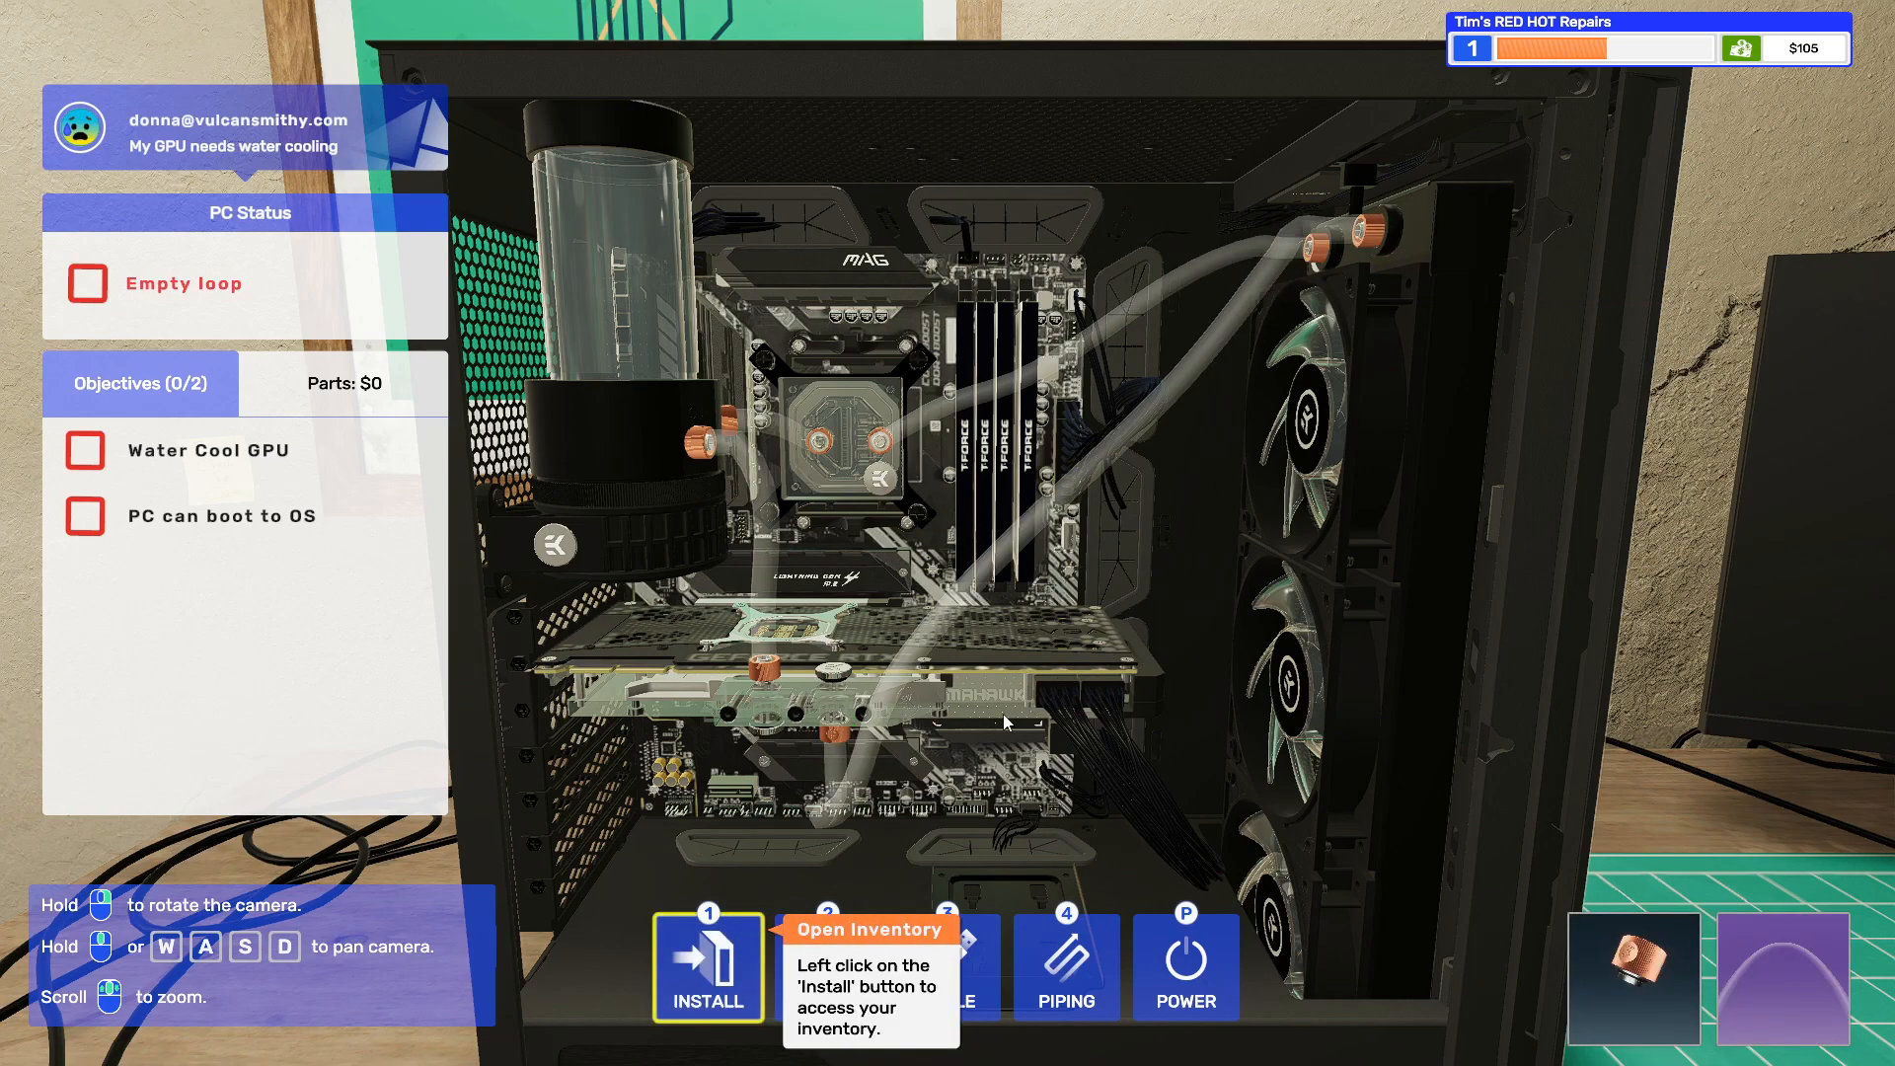
mouse_move(1341, 329)
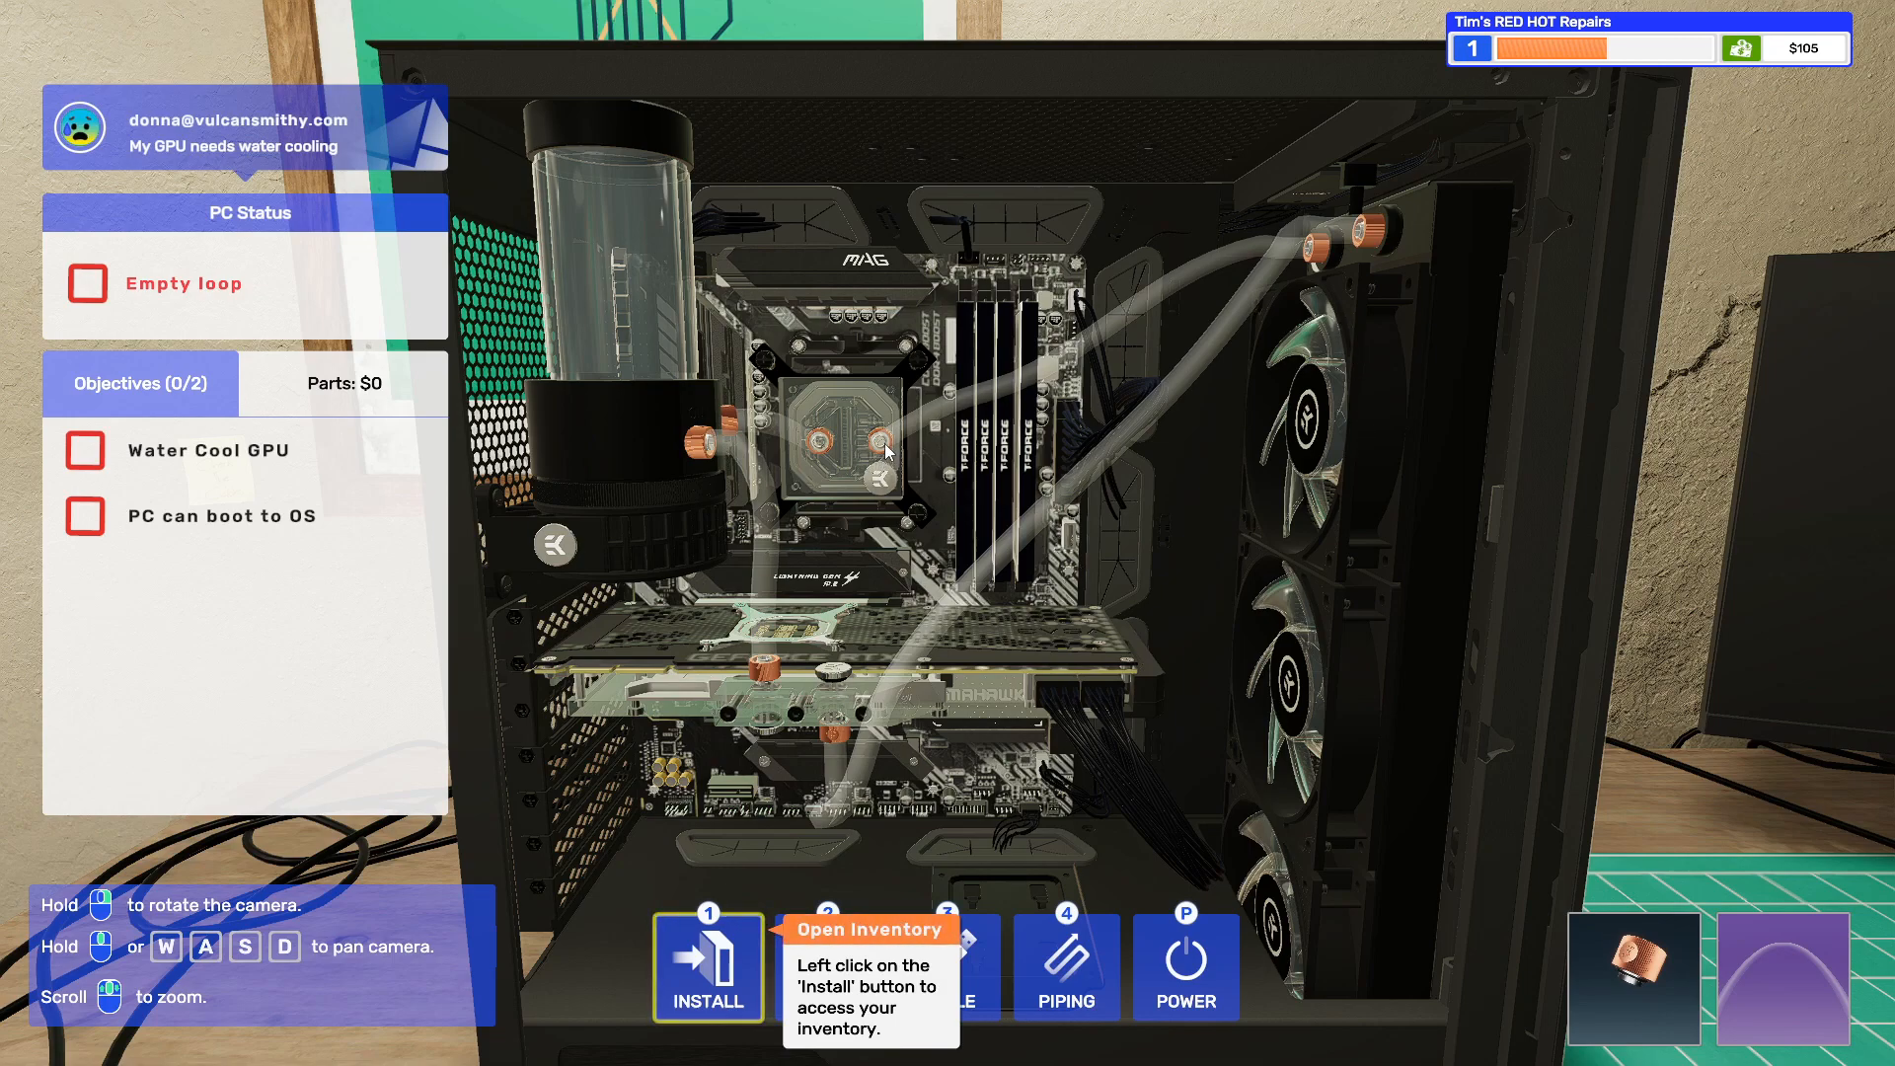
mouse_move(623, 327)
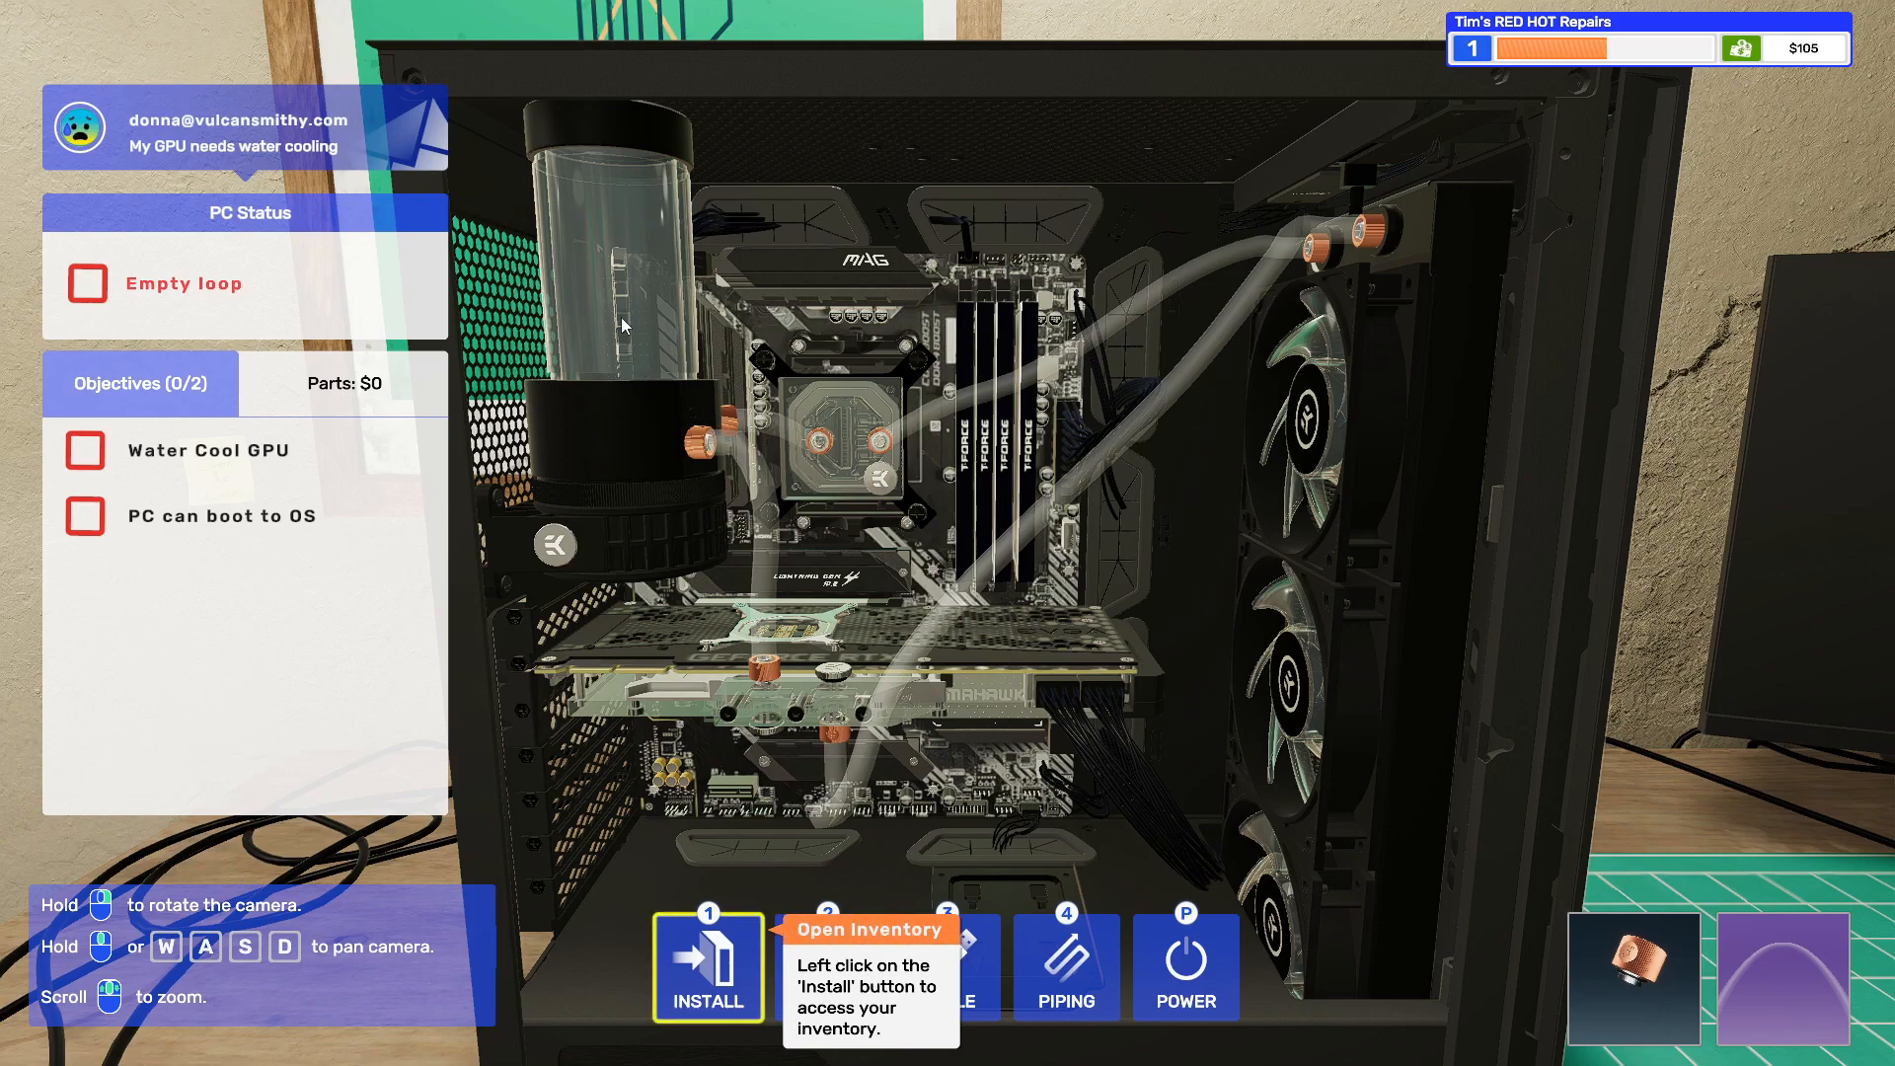
mouse_move(771, 569)
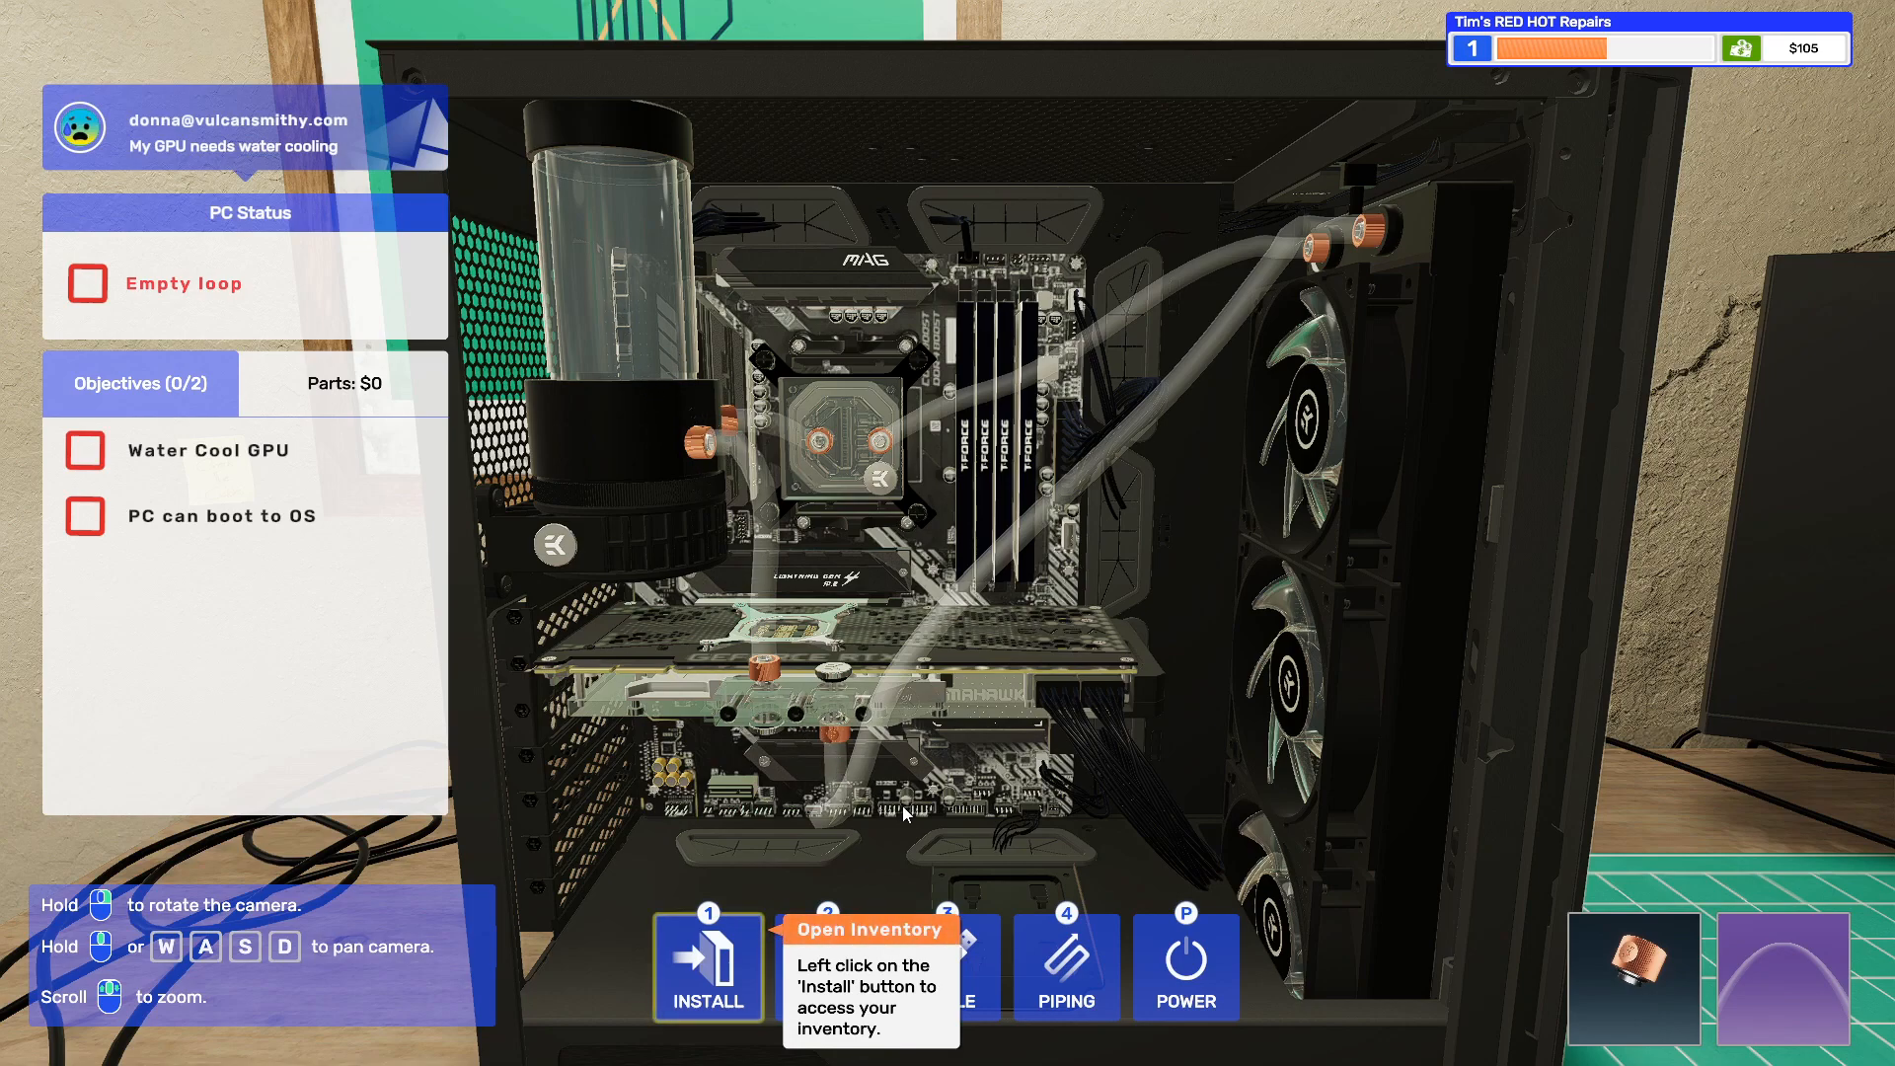
mouse_move(732, 899)
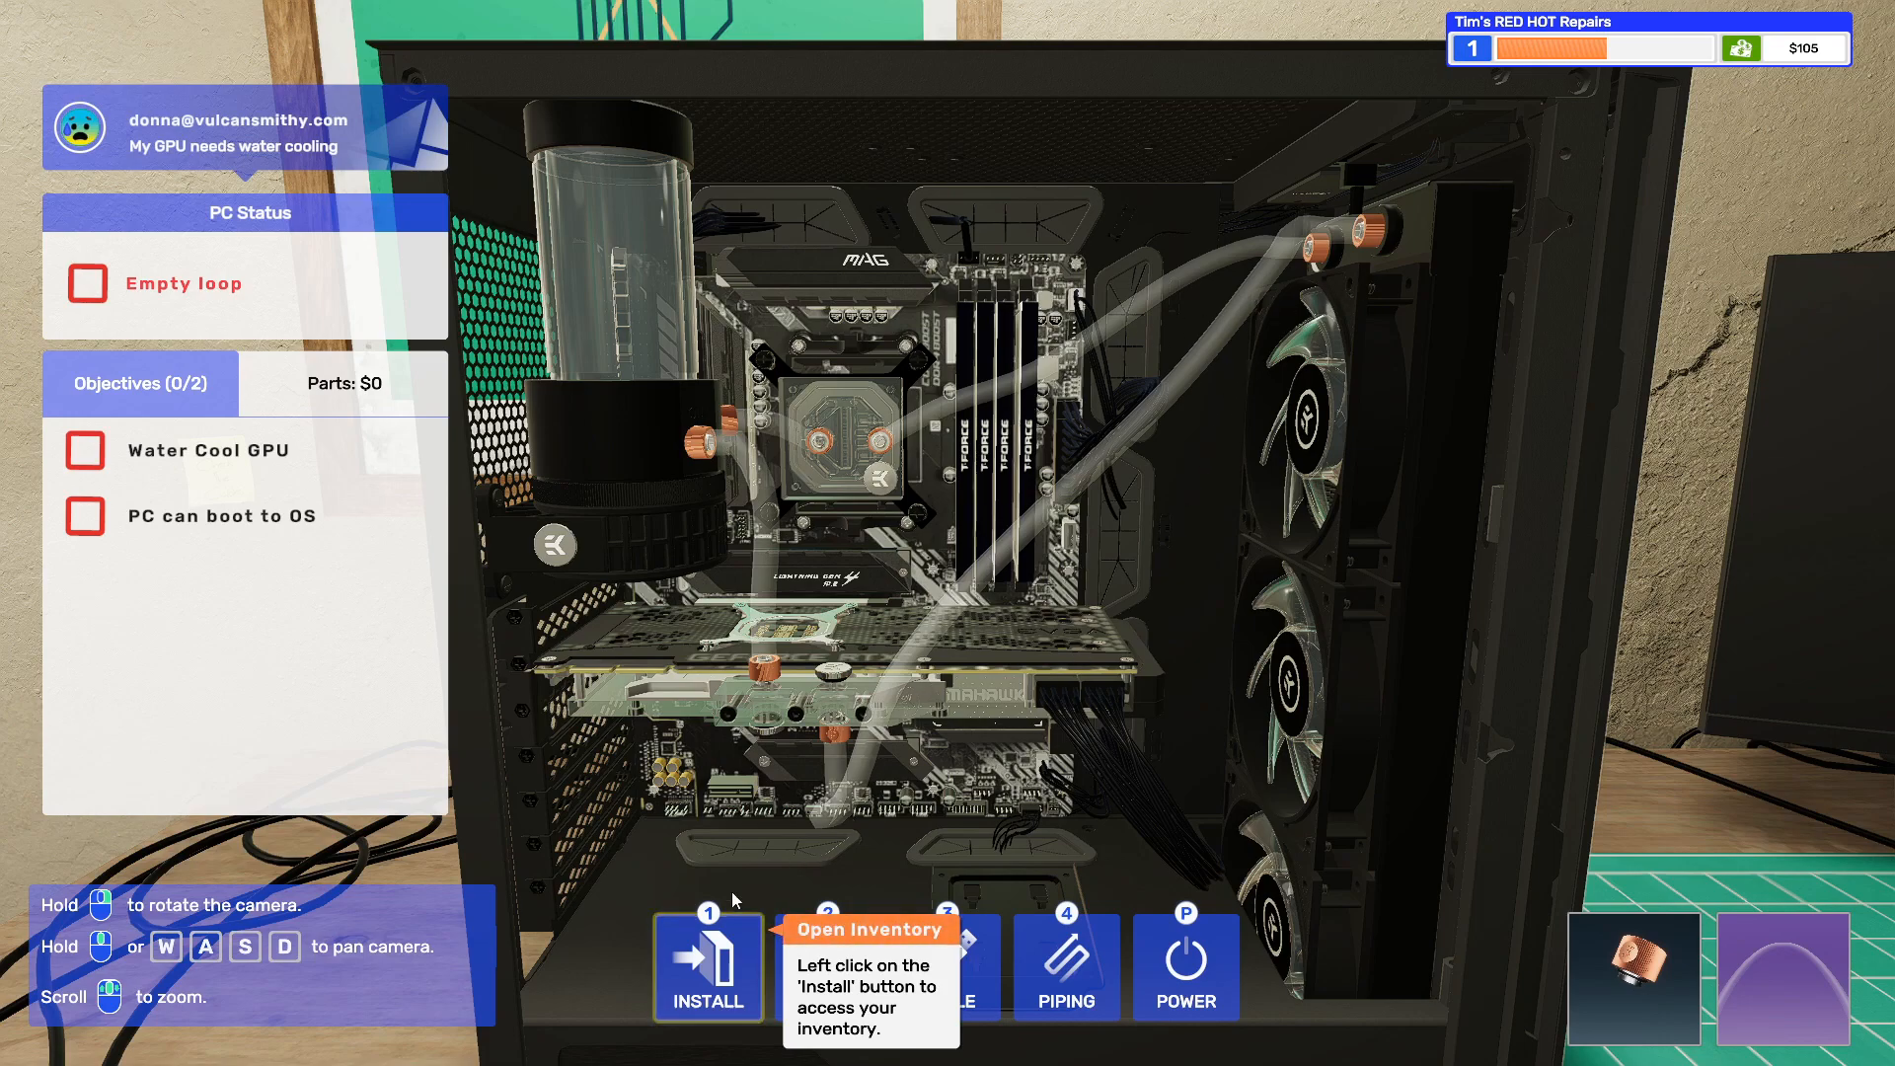
- Open the coolant inventory and scroll the list toward Purple Clear UV Coolant
click(708, 965)
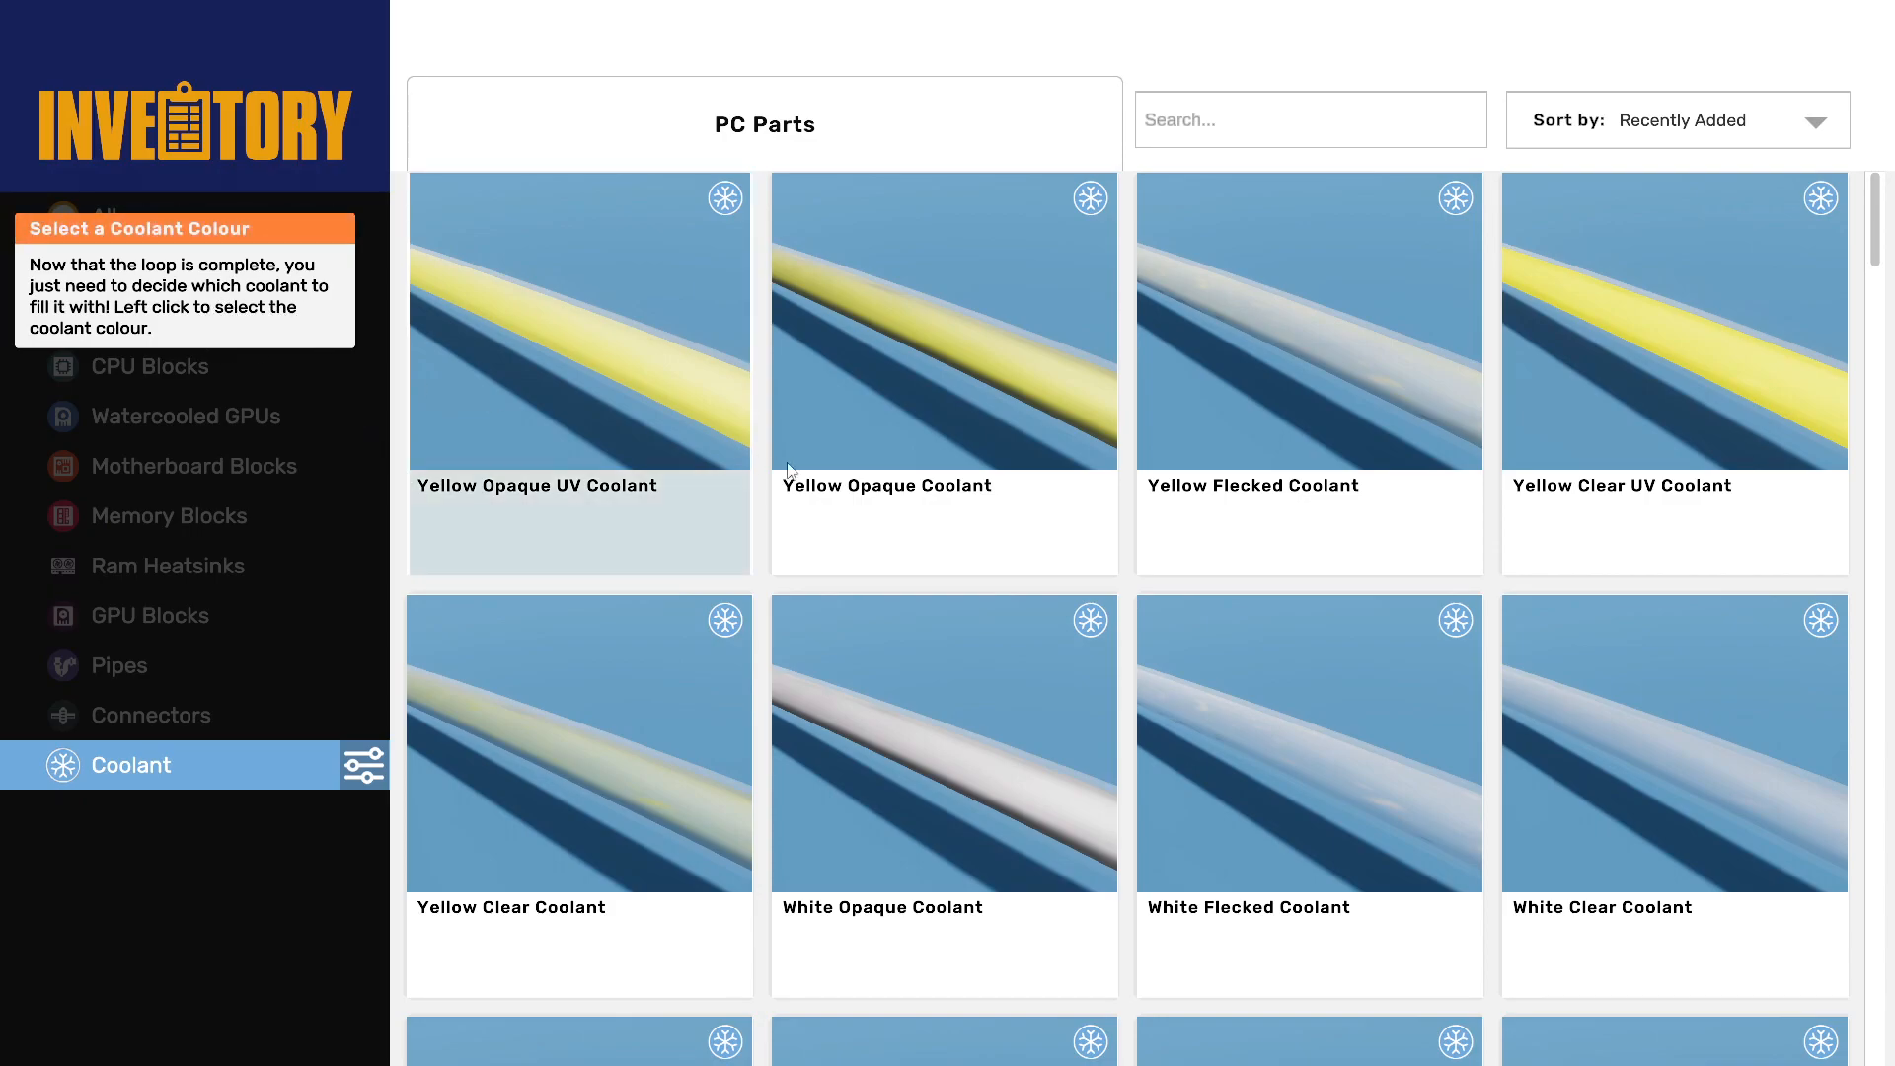
scroll(down, 3)
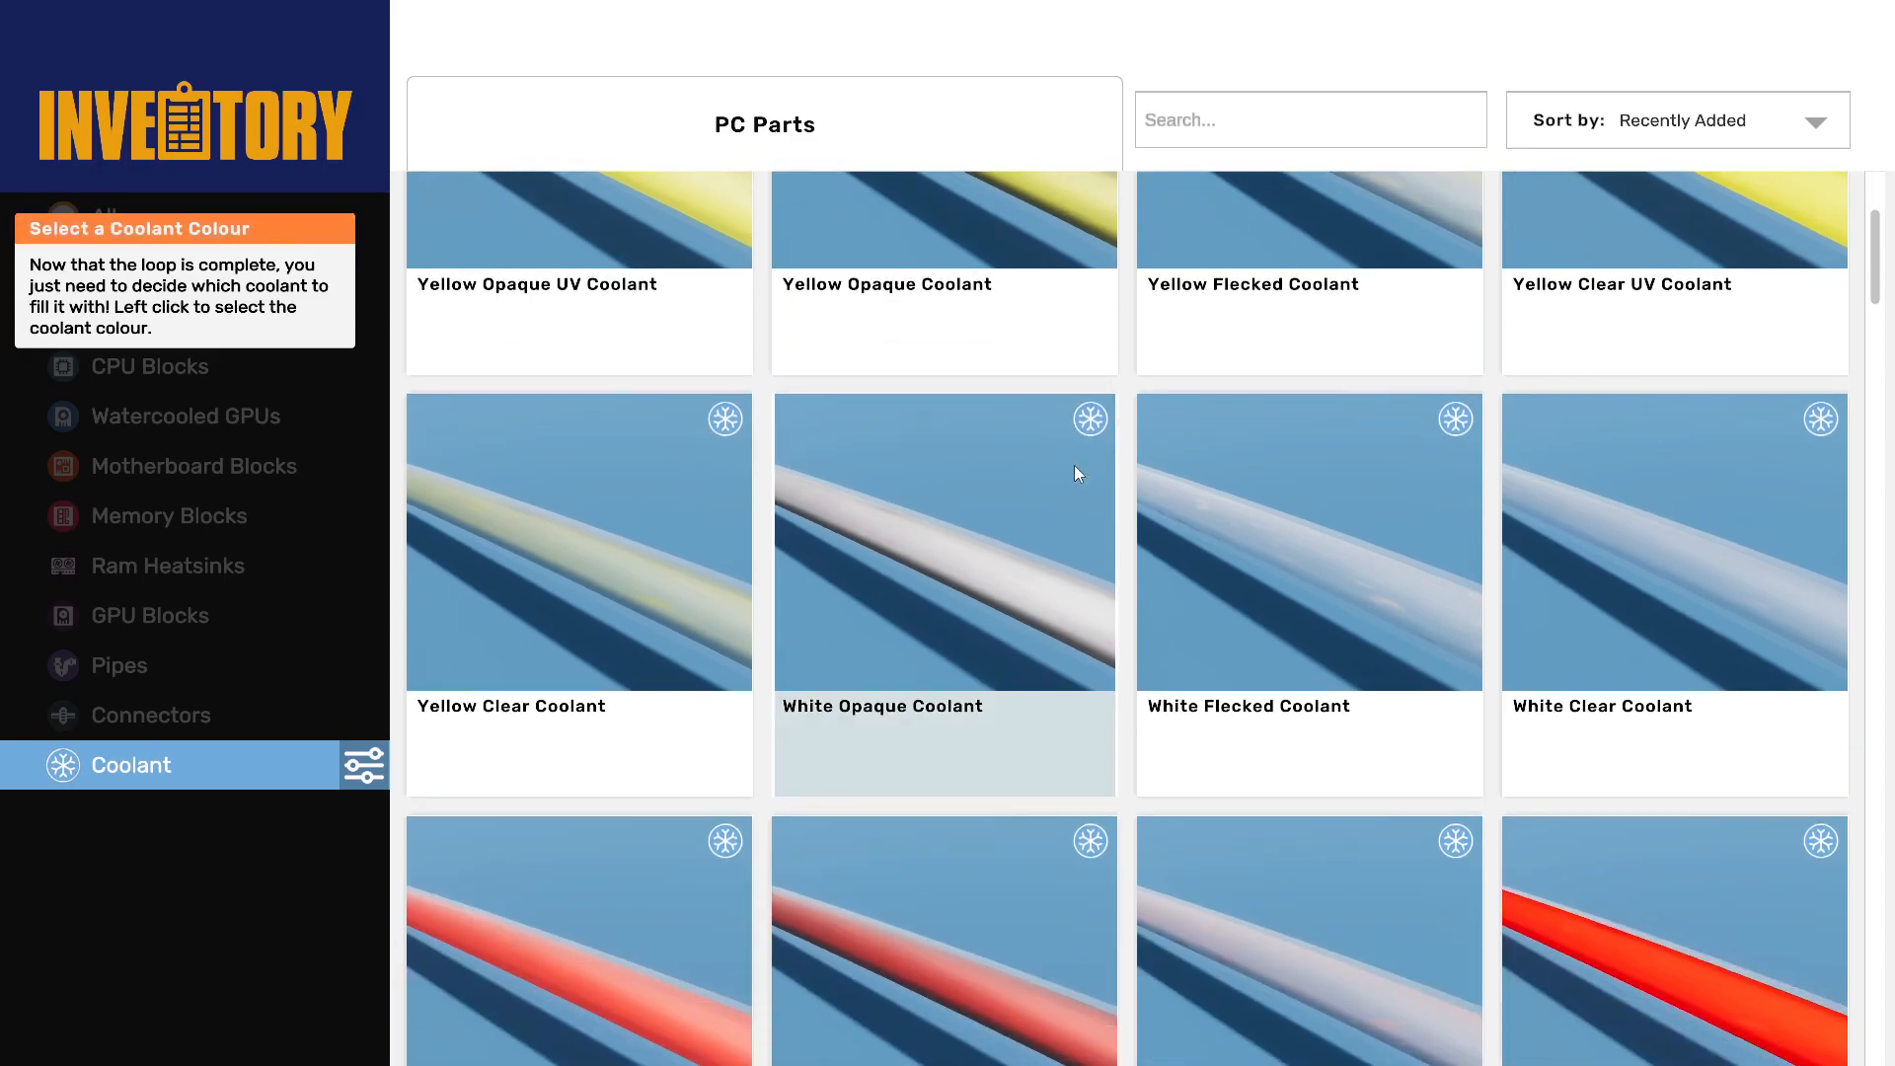
scroll(down, 3)
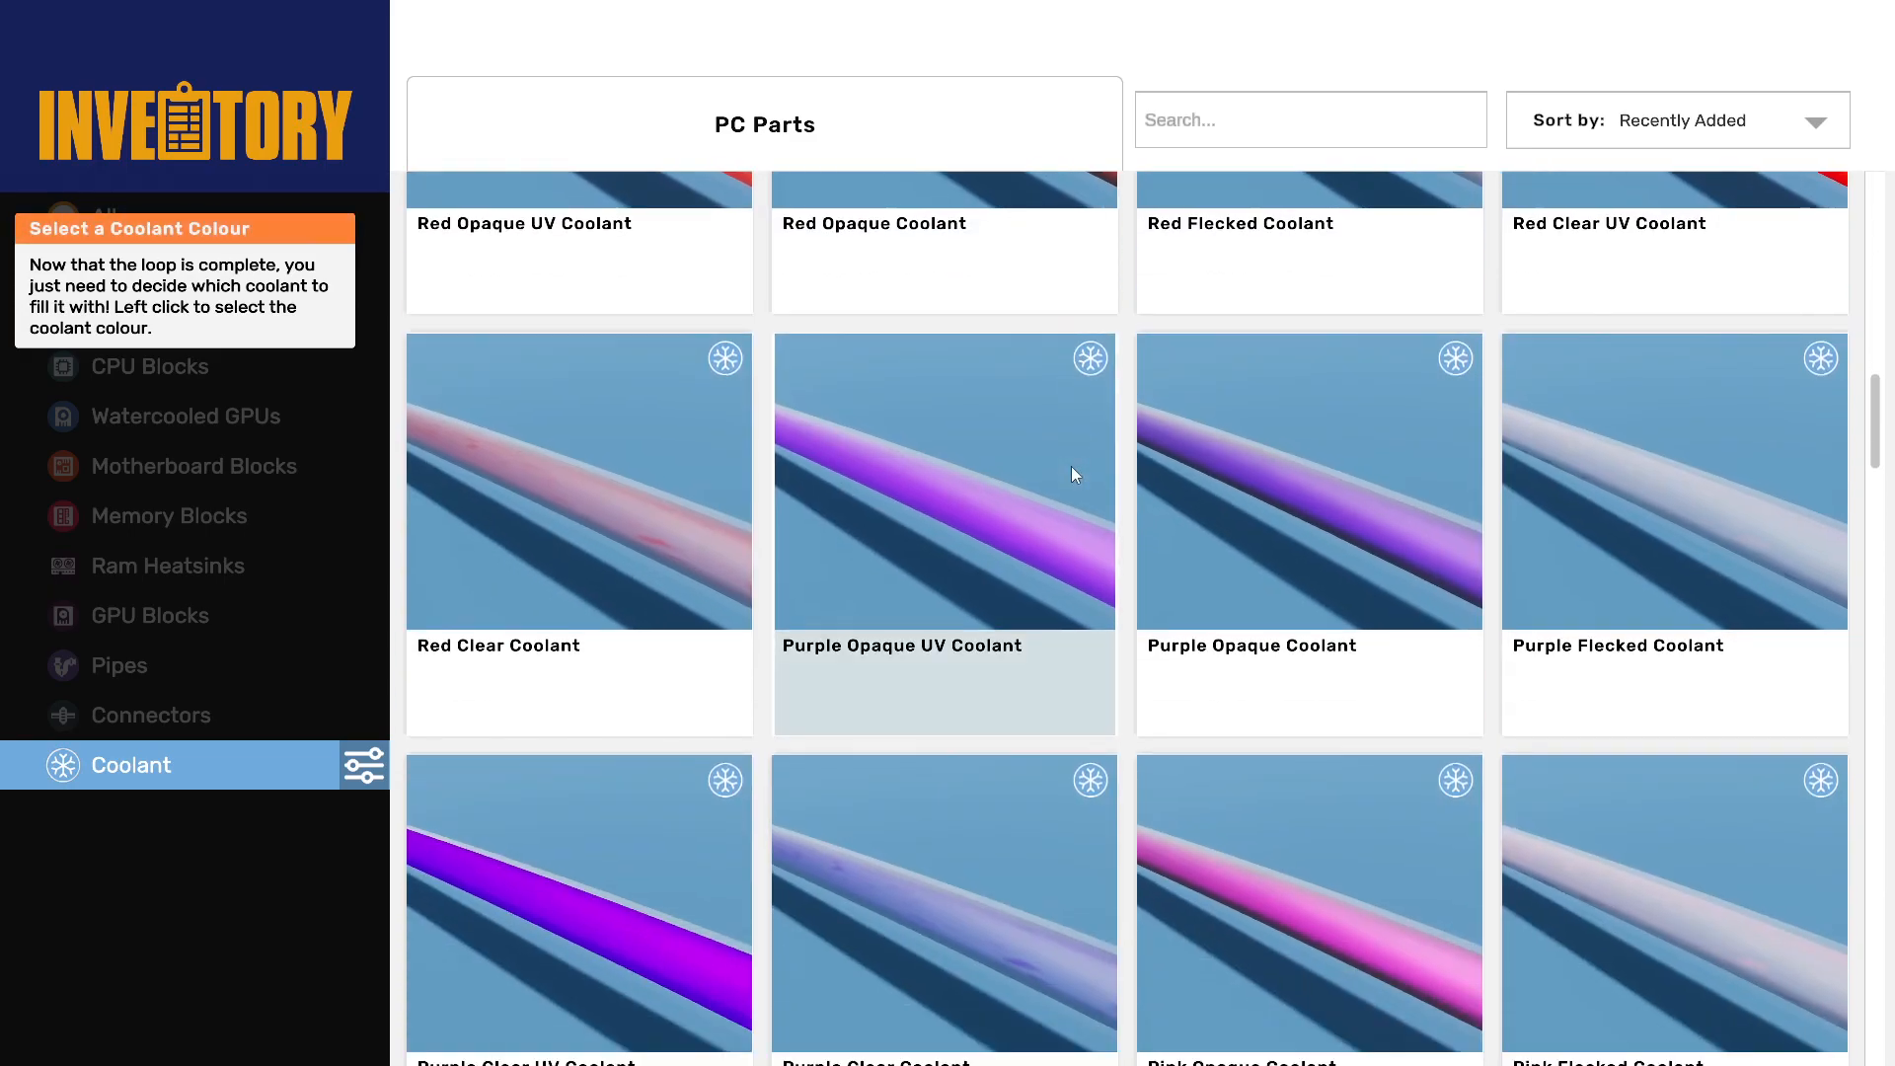
scroll(down, 3)
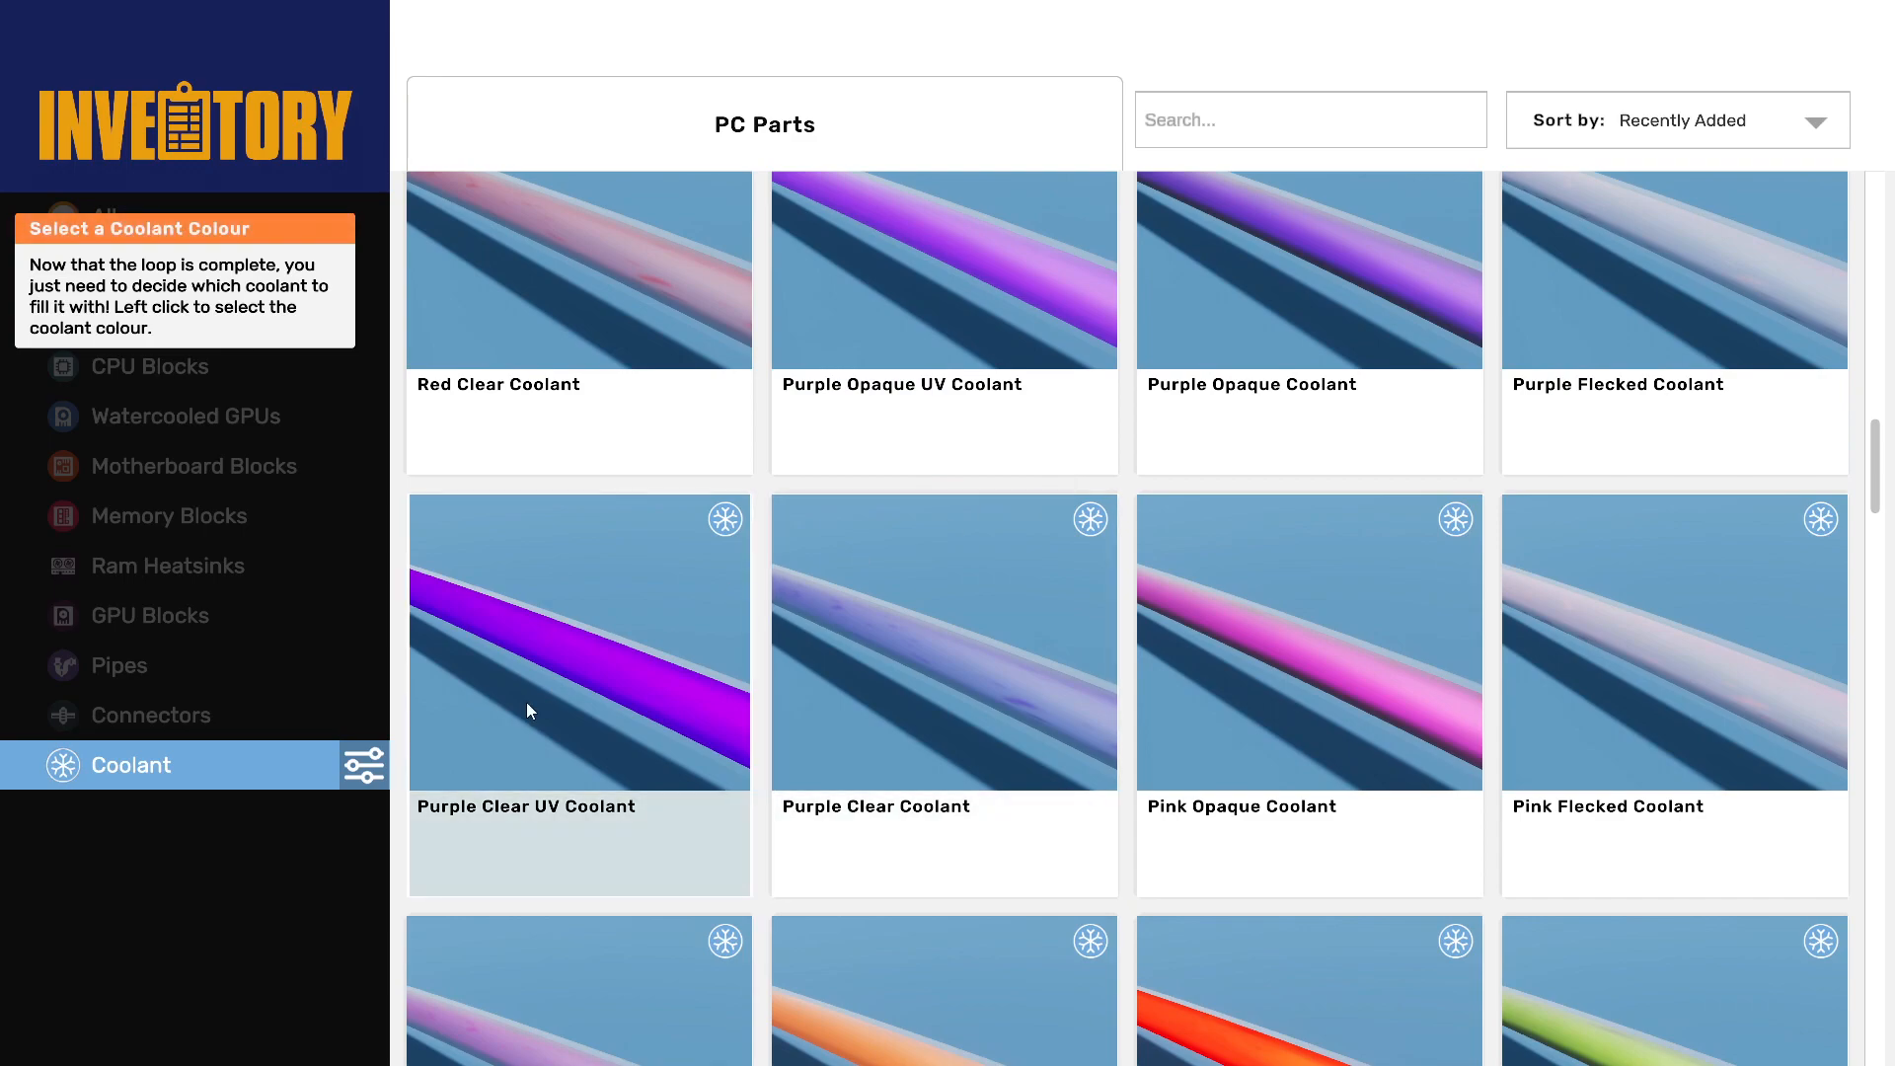
mouse_move(614, 732)
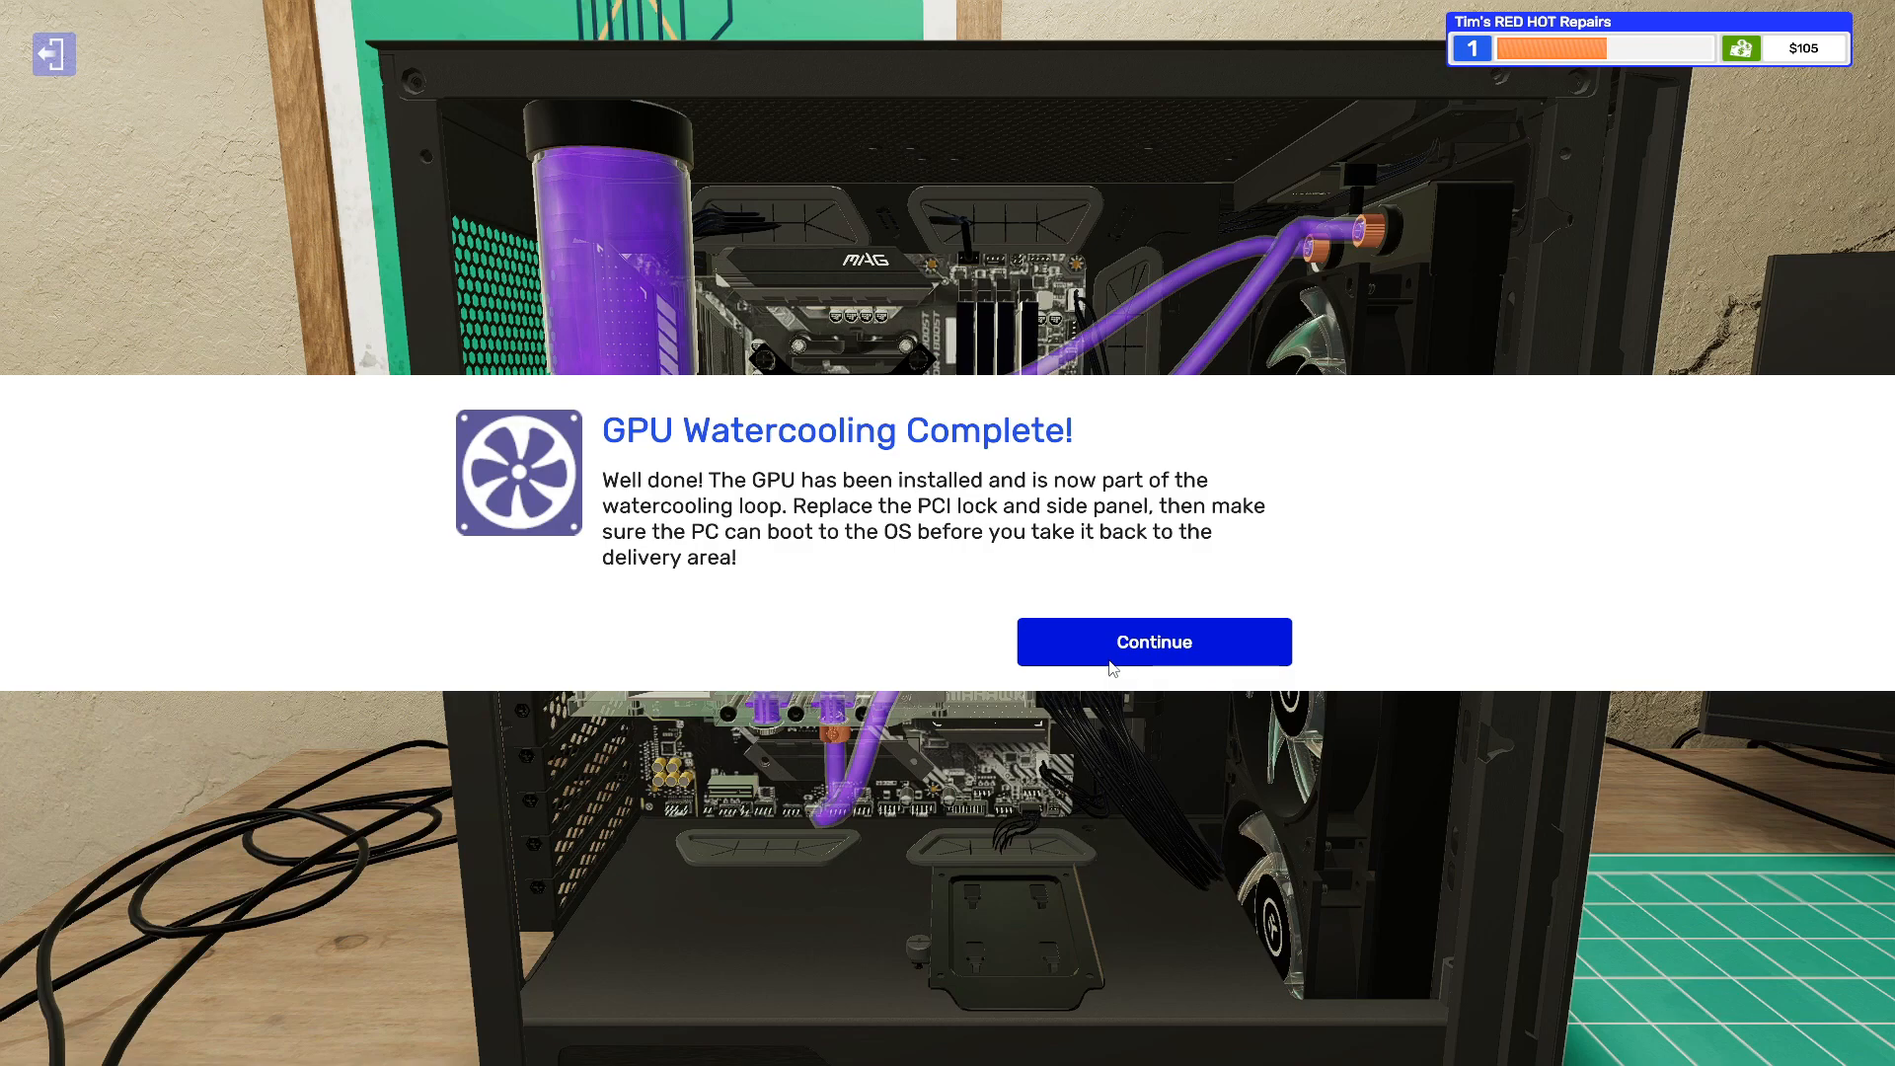
- Refit the removed case components and power on Donna's watercooled PC
click(1152, 640)
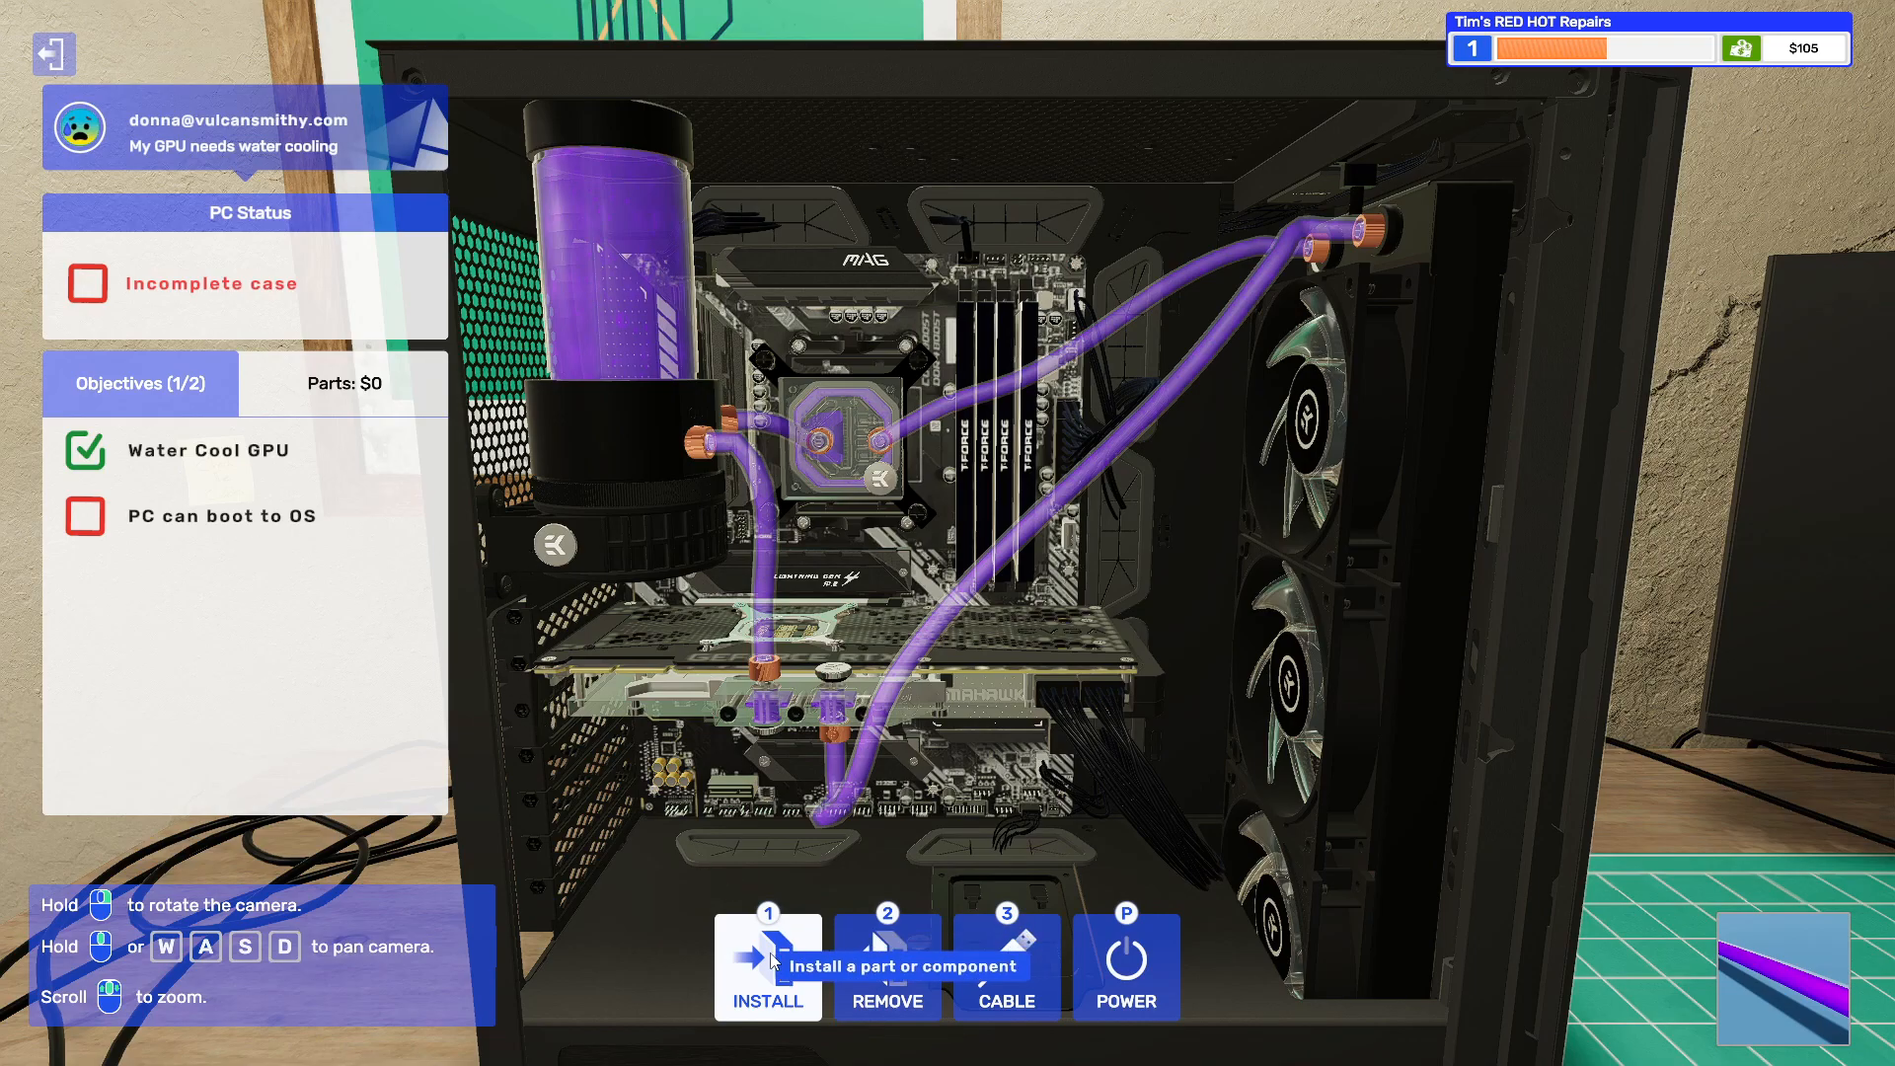
click(766, 967)
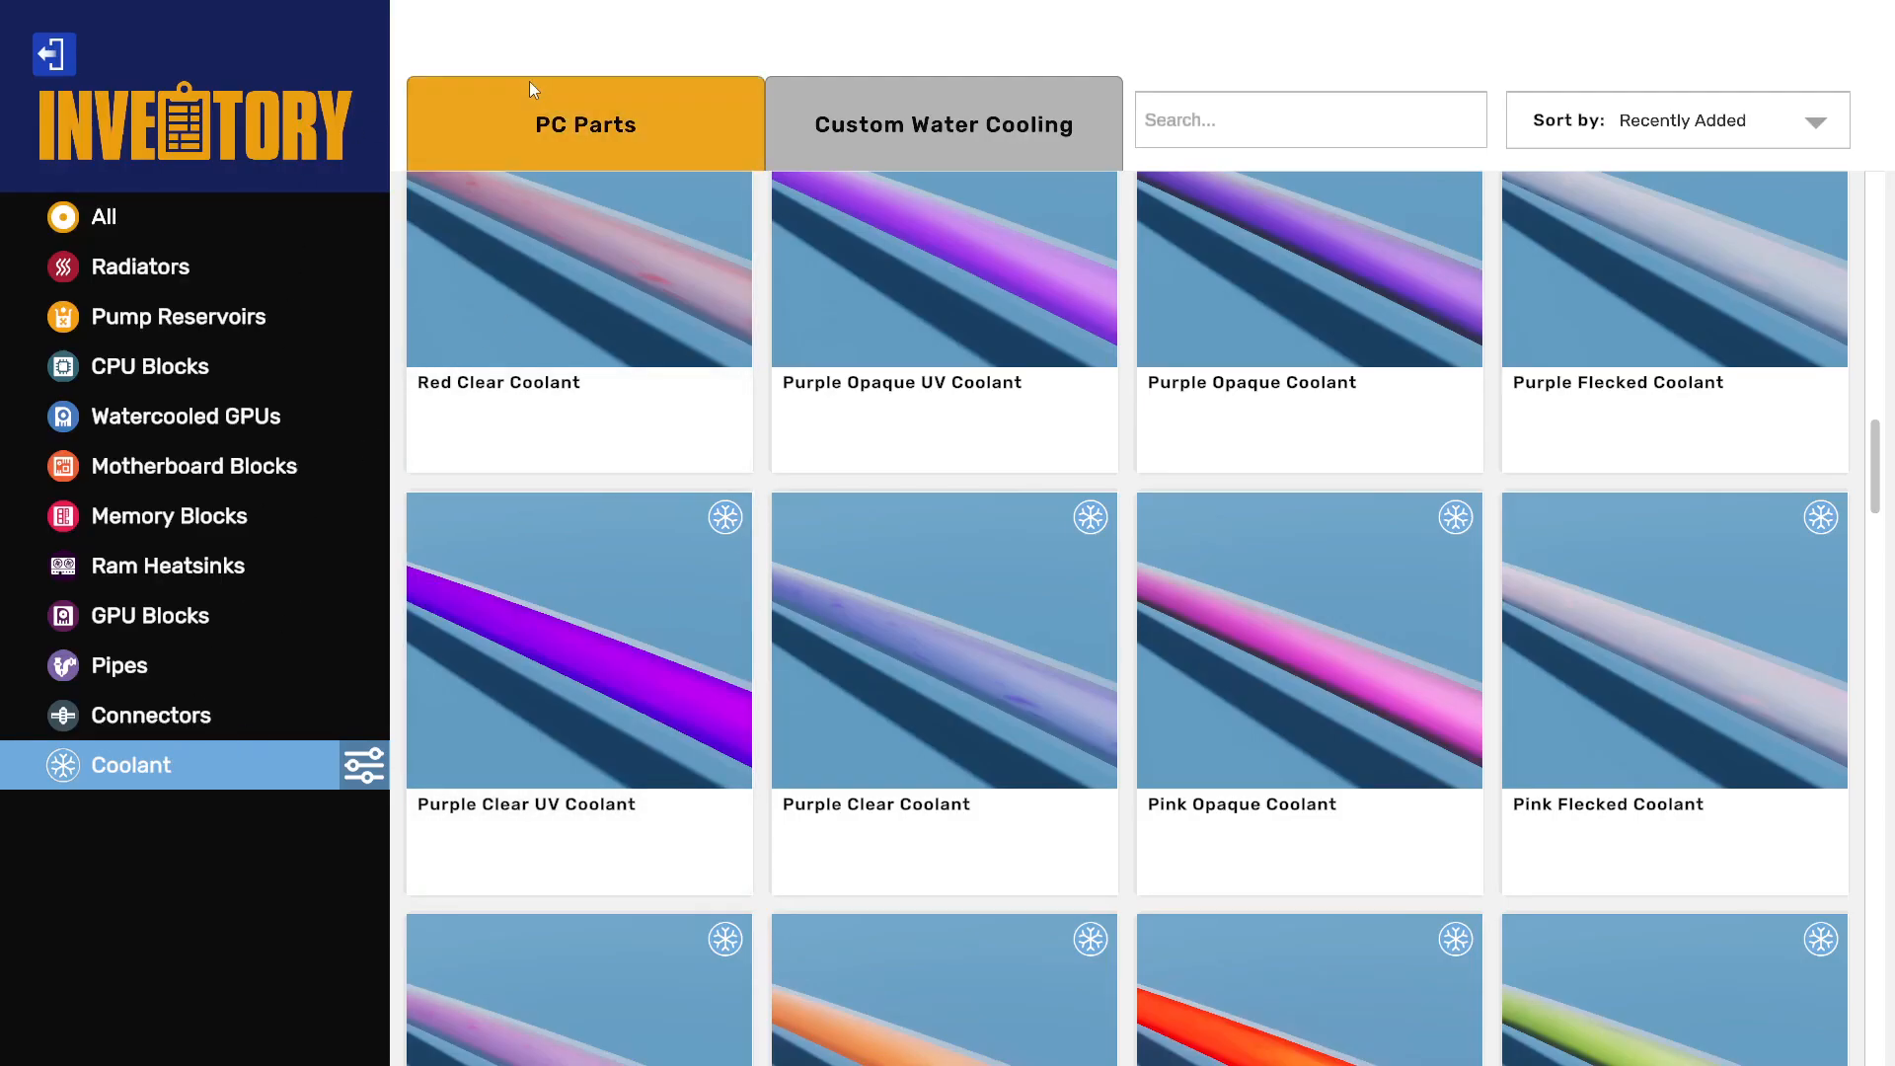
click(205, 814)
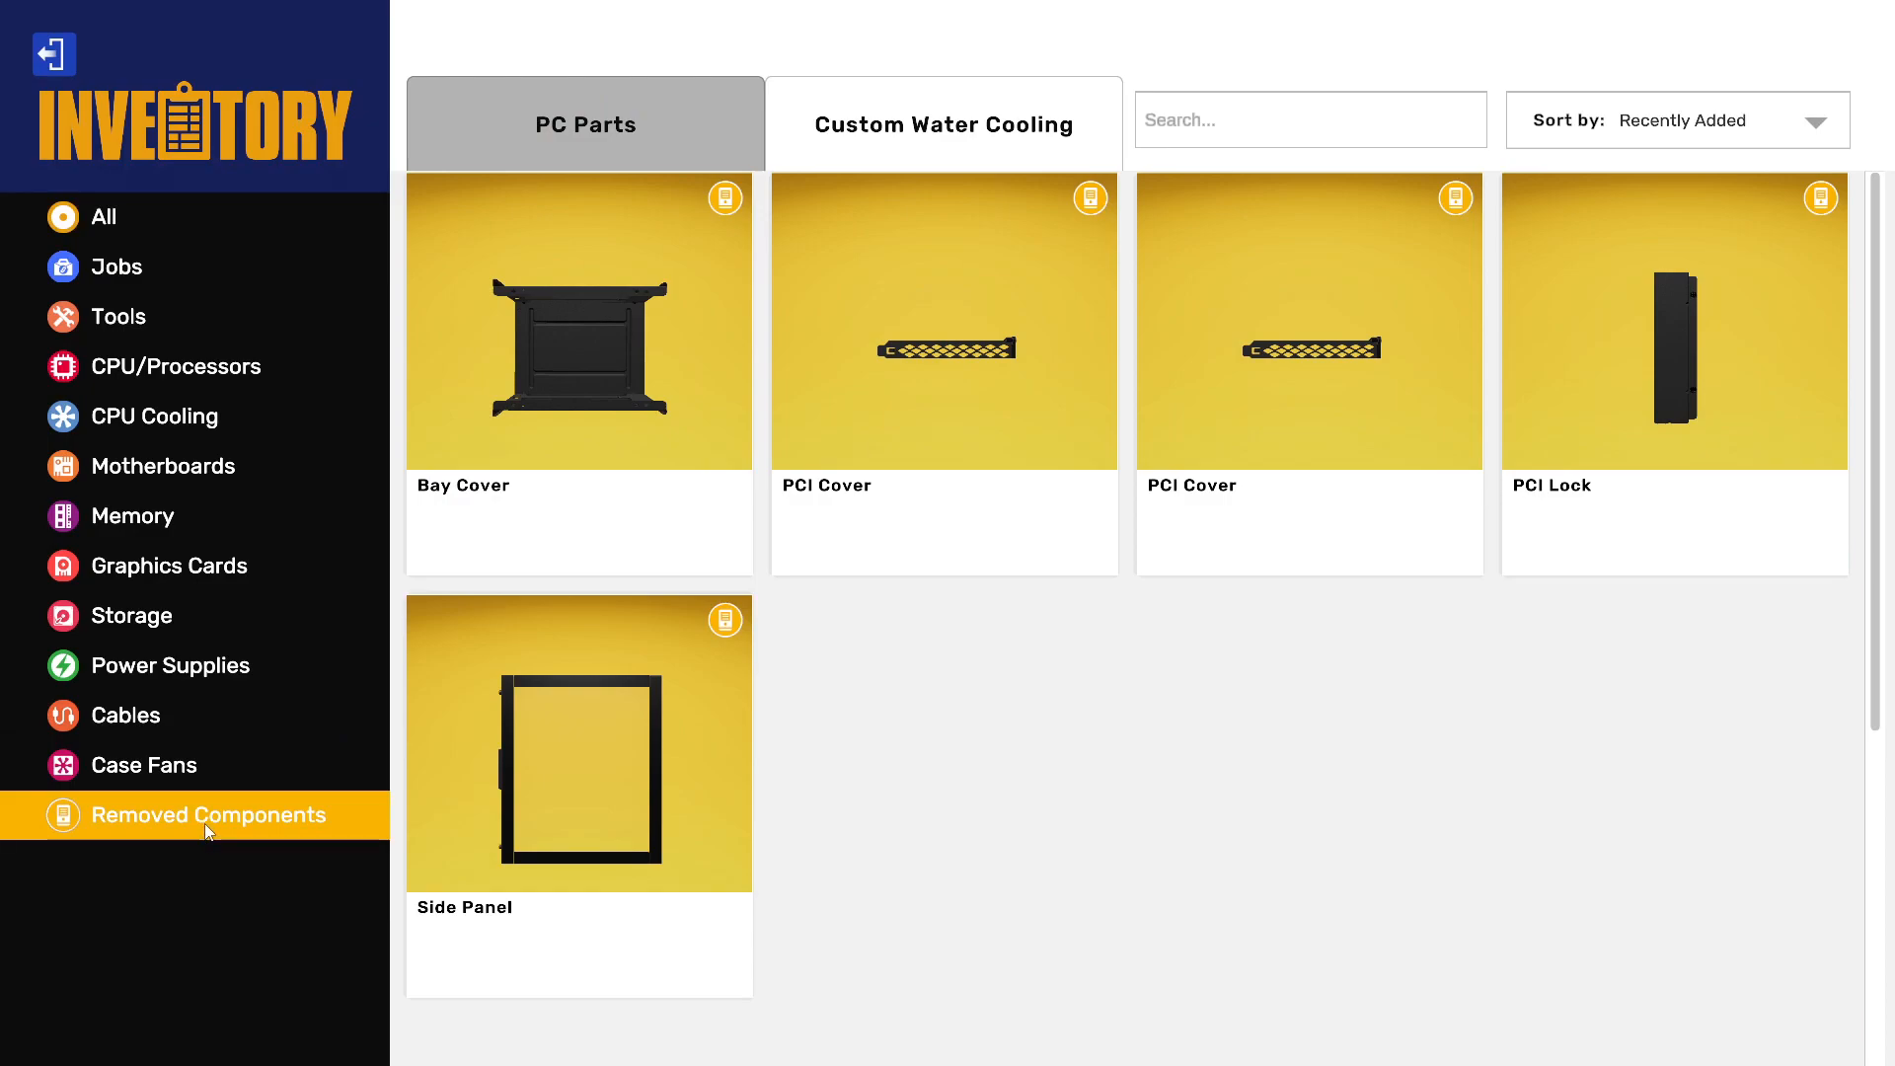
mouse_move(1370, 427)
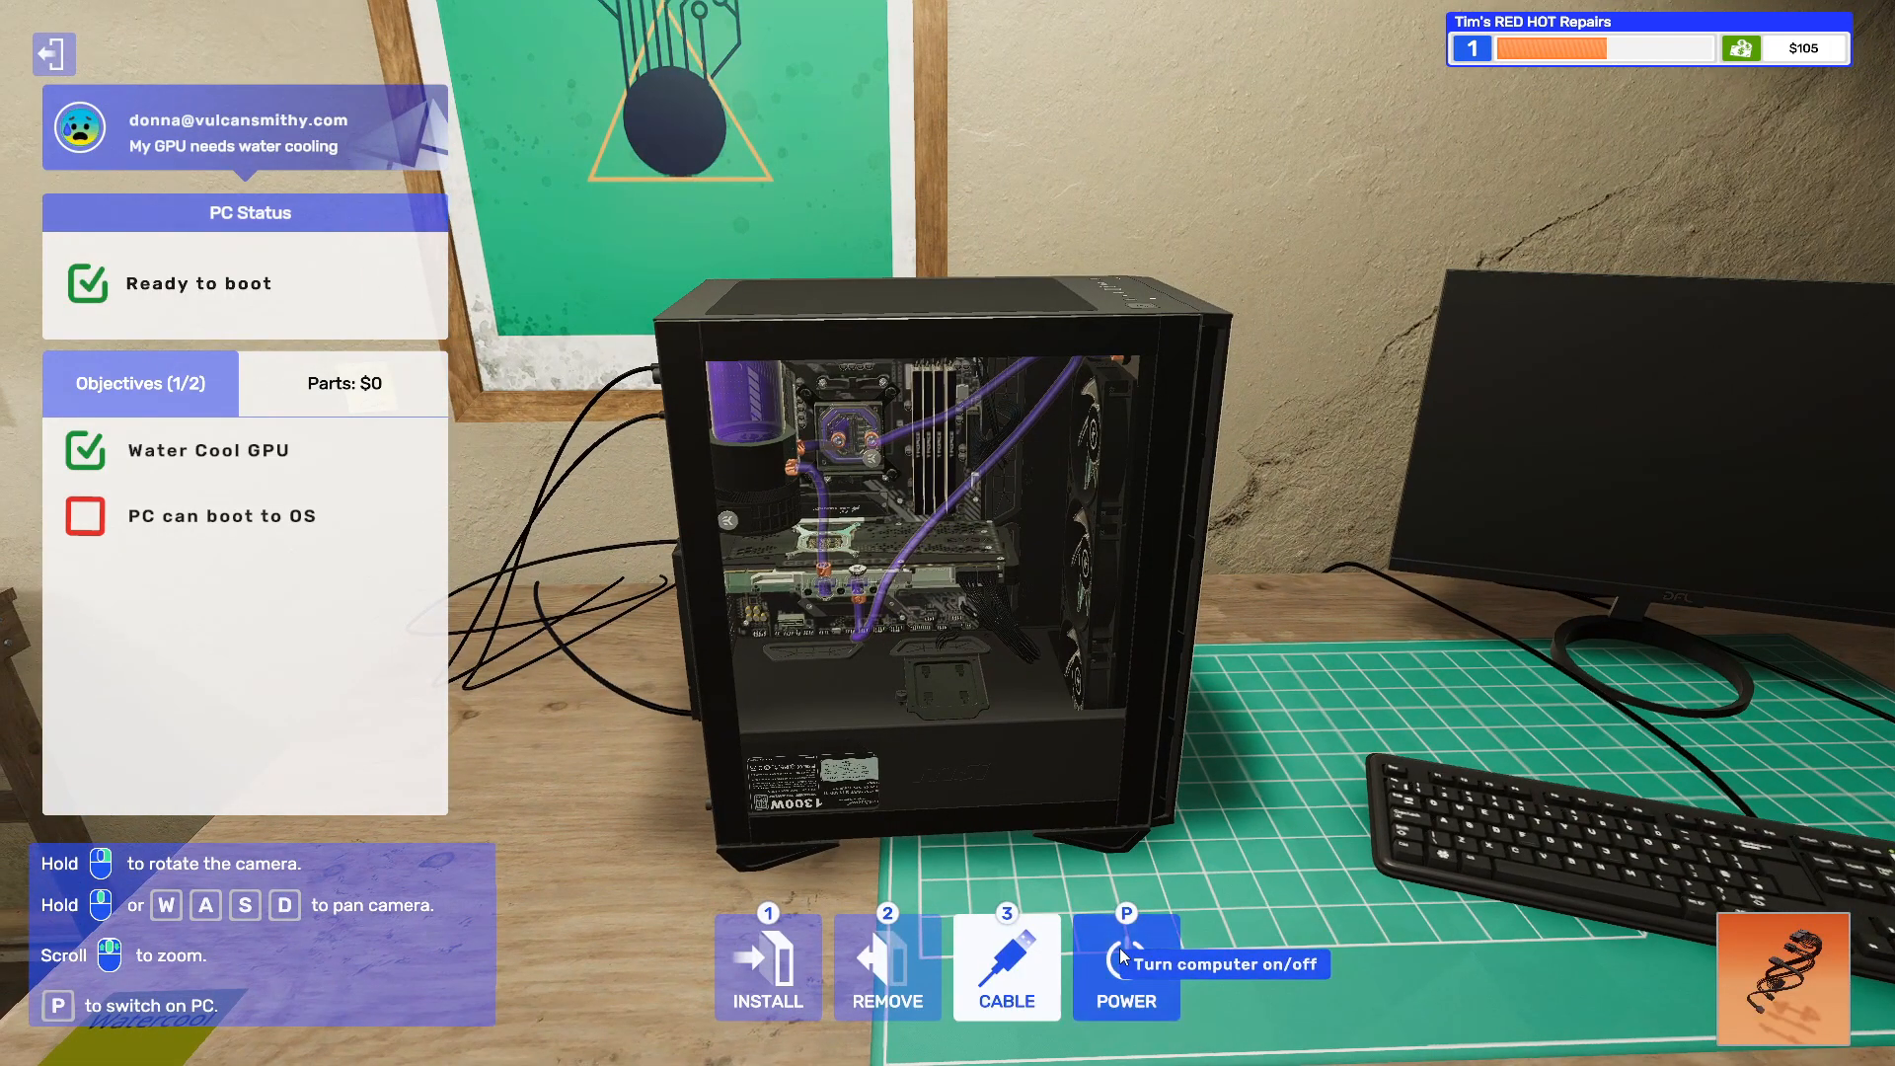
click(1125, 967)
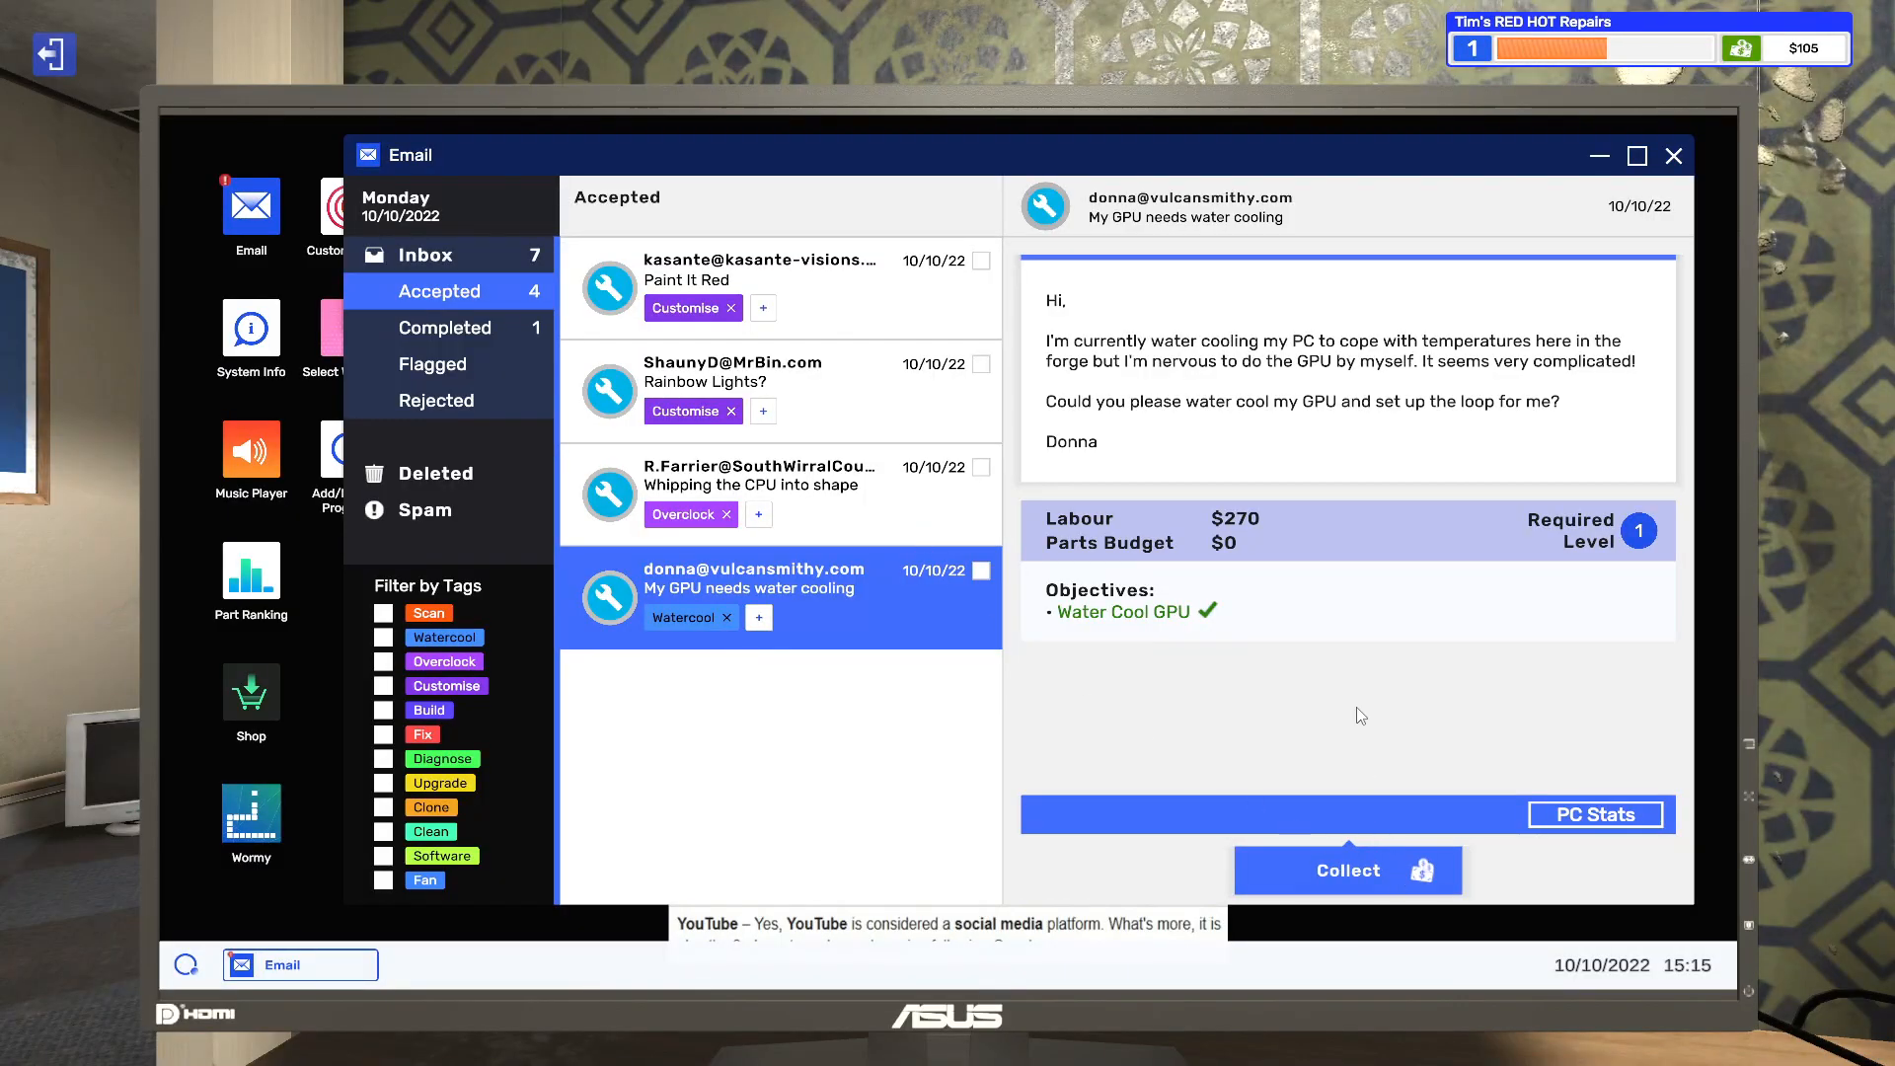
- Collect the $270 invoice and go to the PC for the CPU overclock job
click(1346, 870)
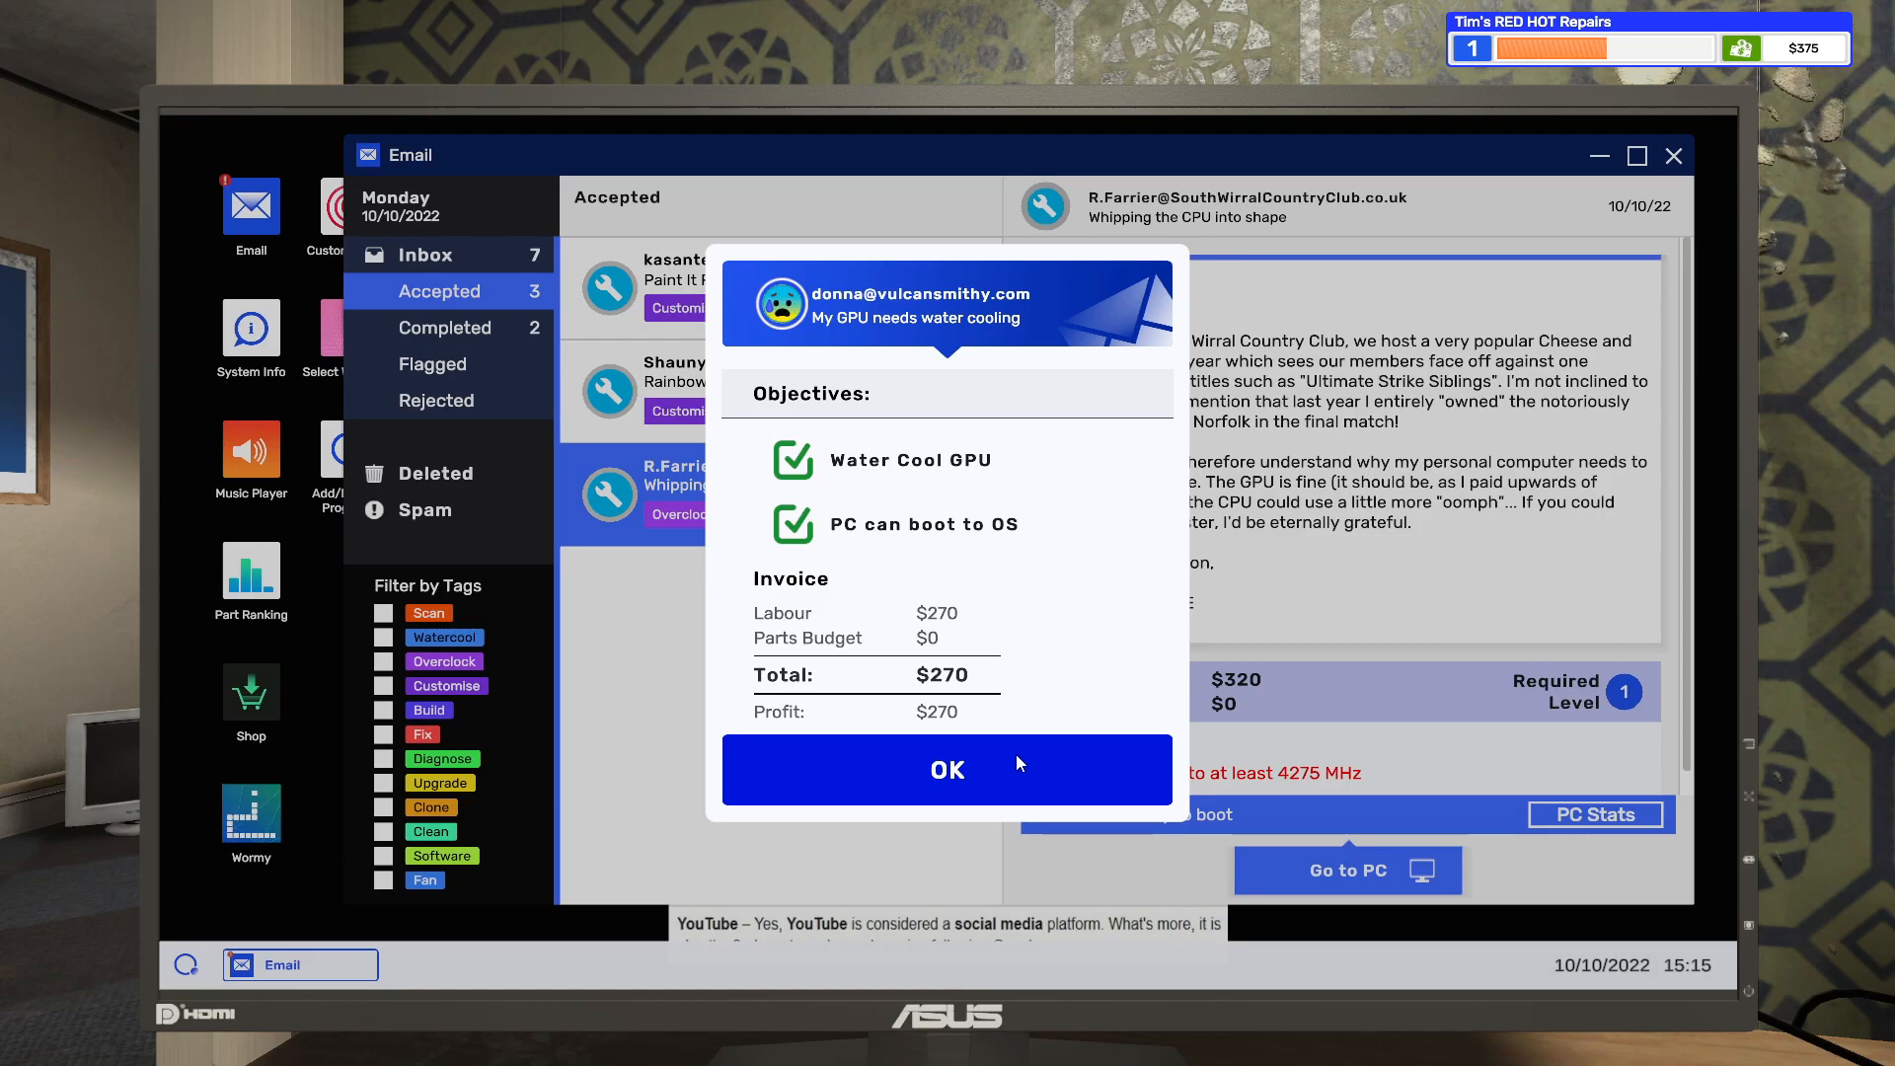
click(946, 769)
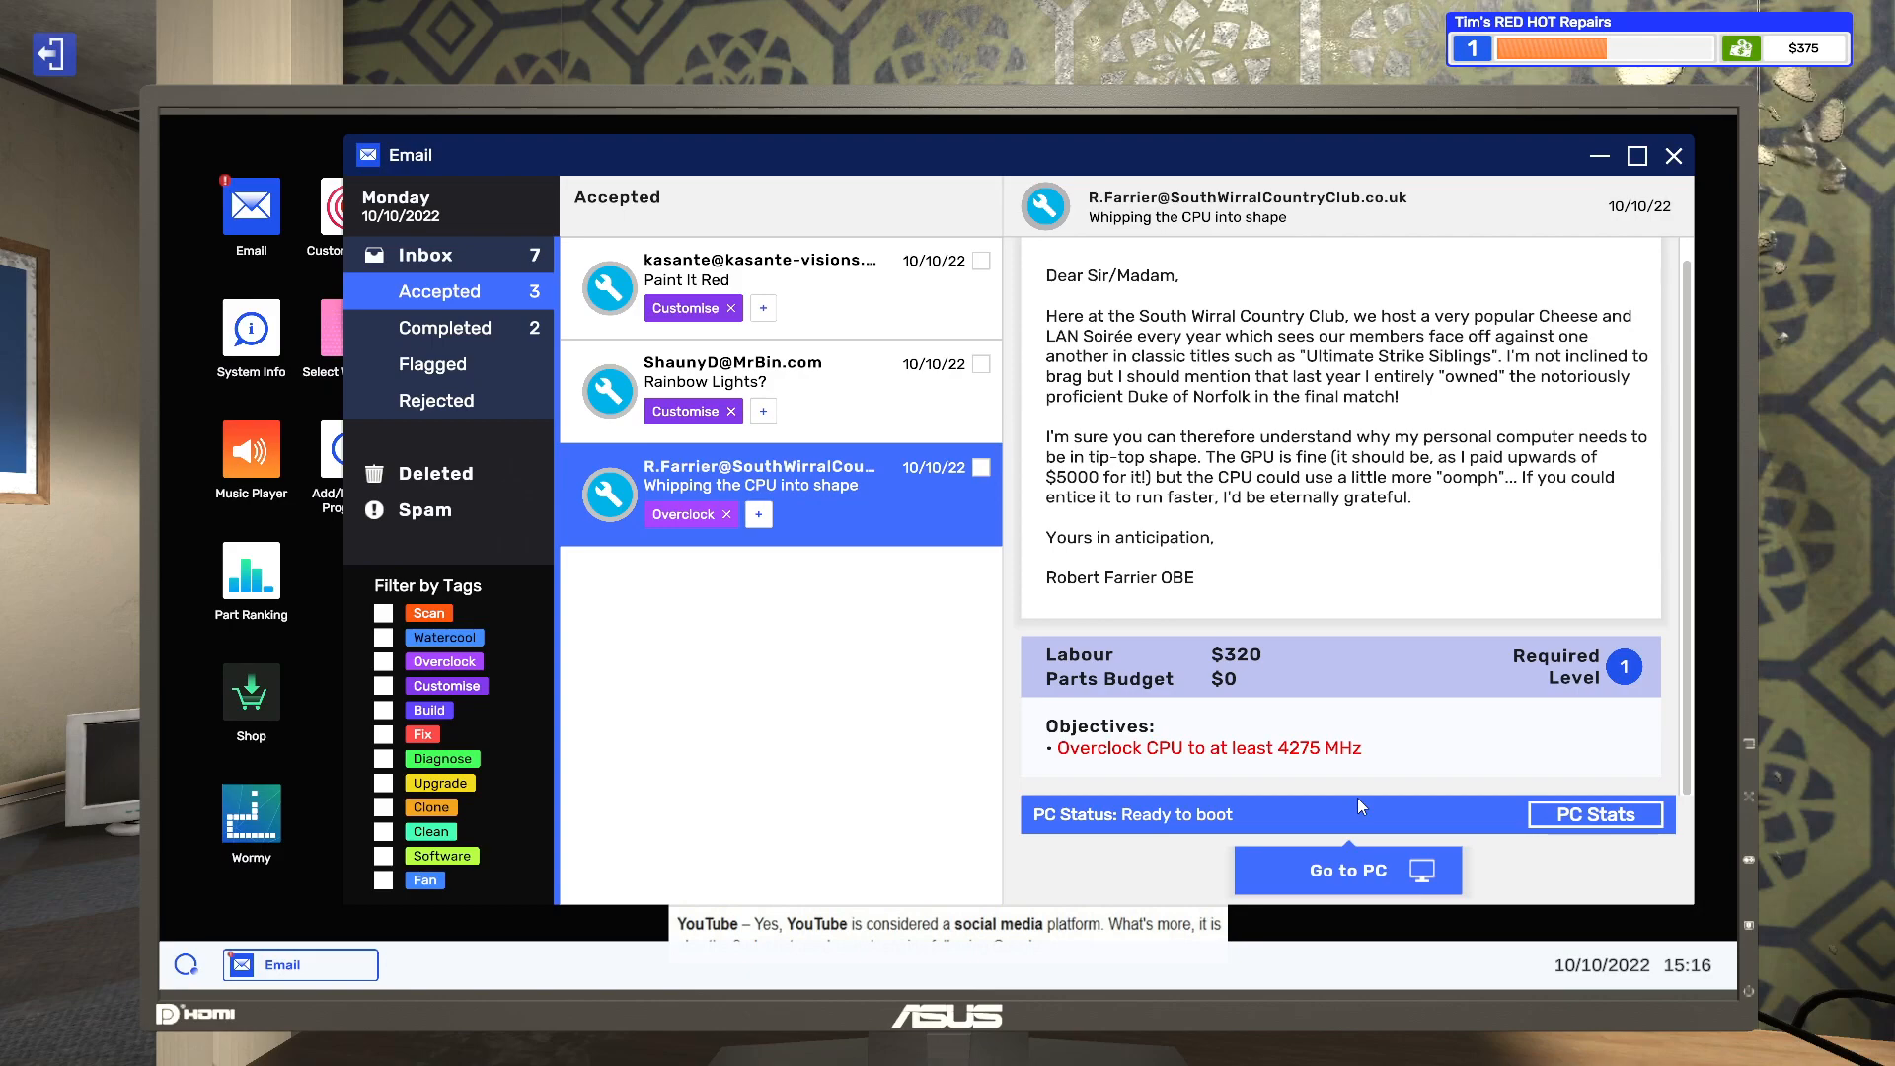
click(1345, 871)
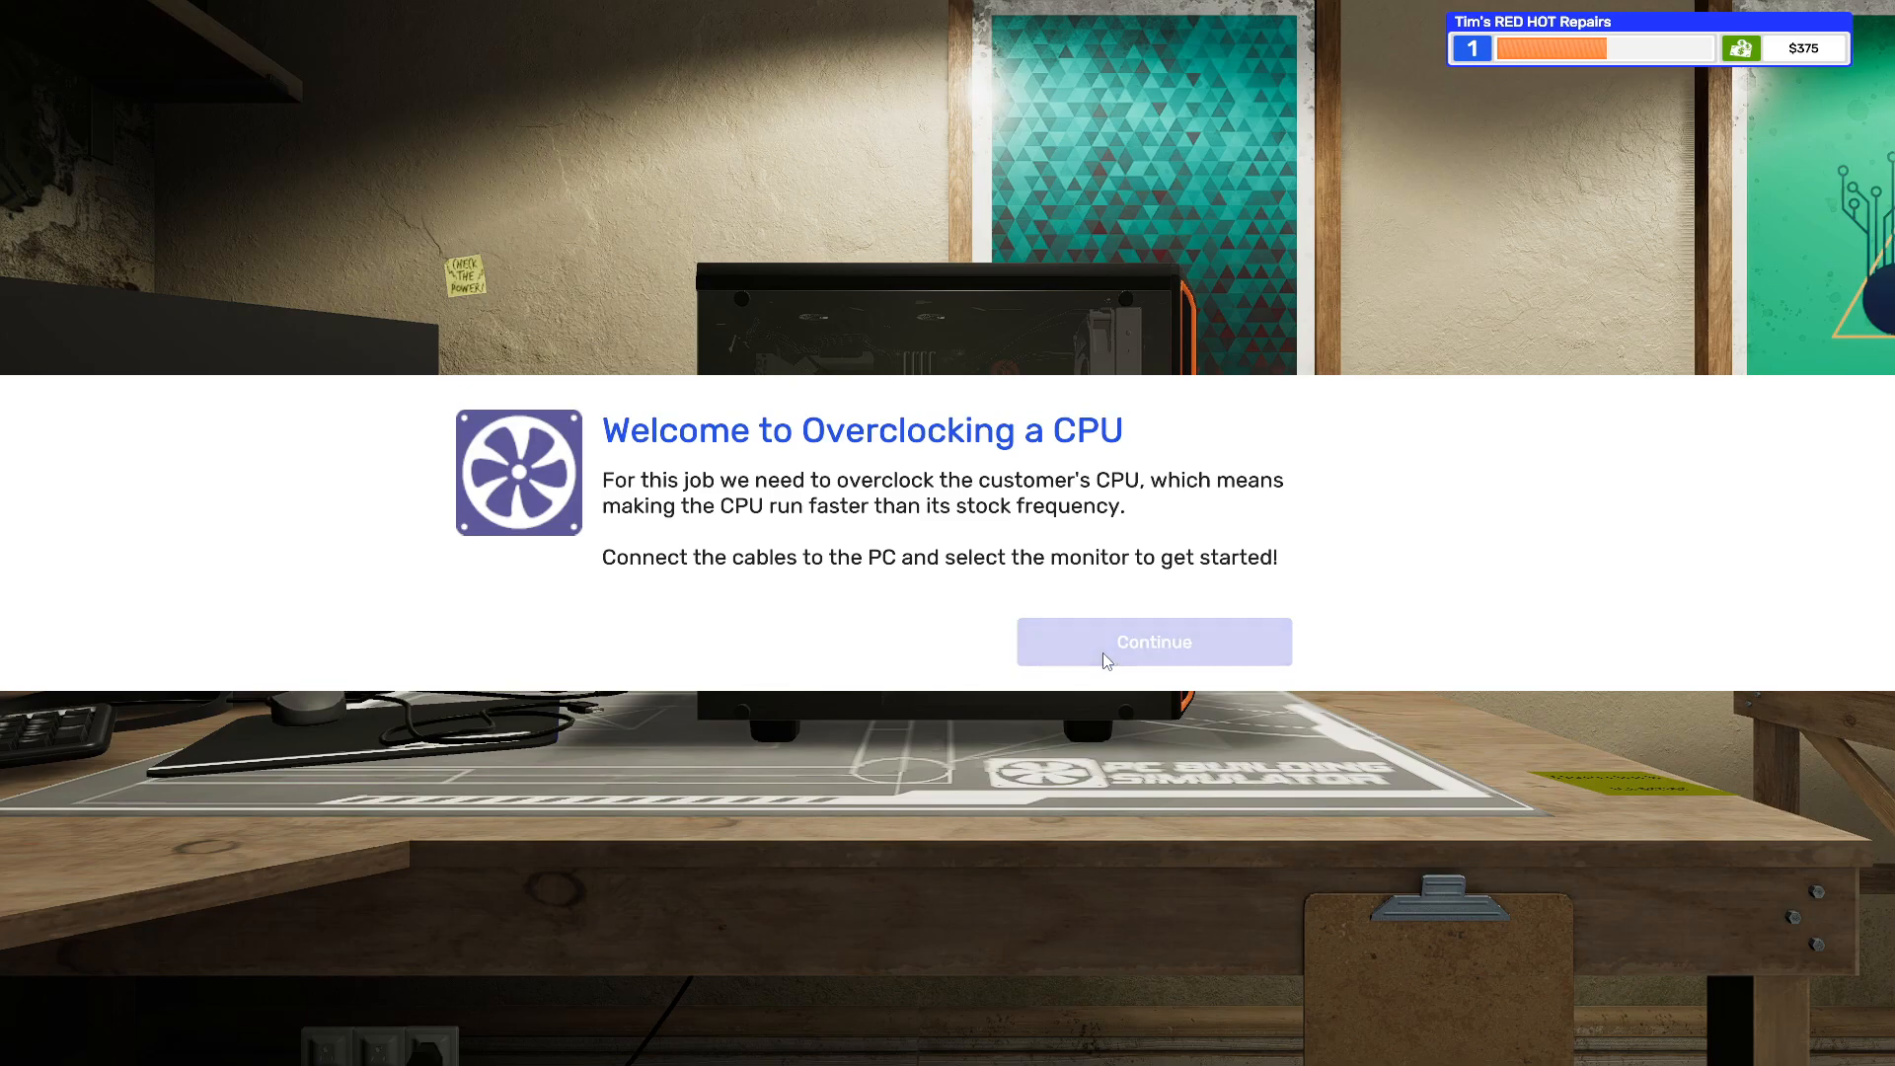
- Power on the overclock customer's PC and enter the EVGA BIOS with F2
click(1152, 641)
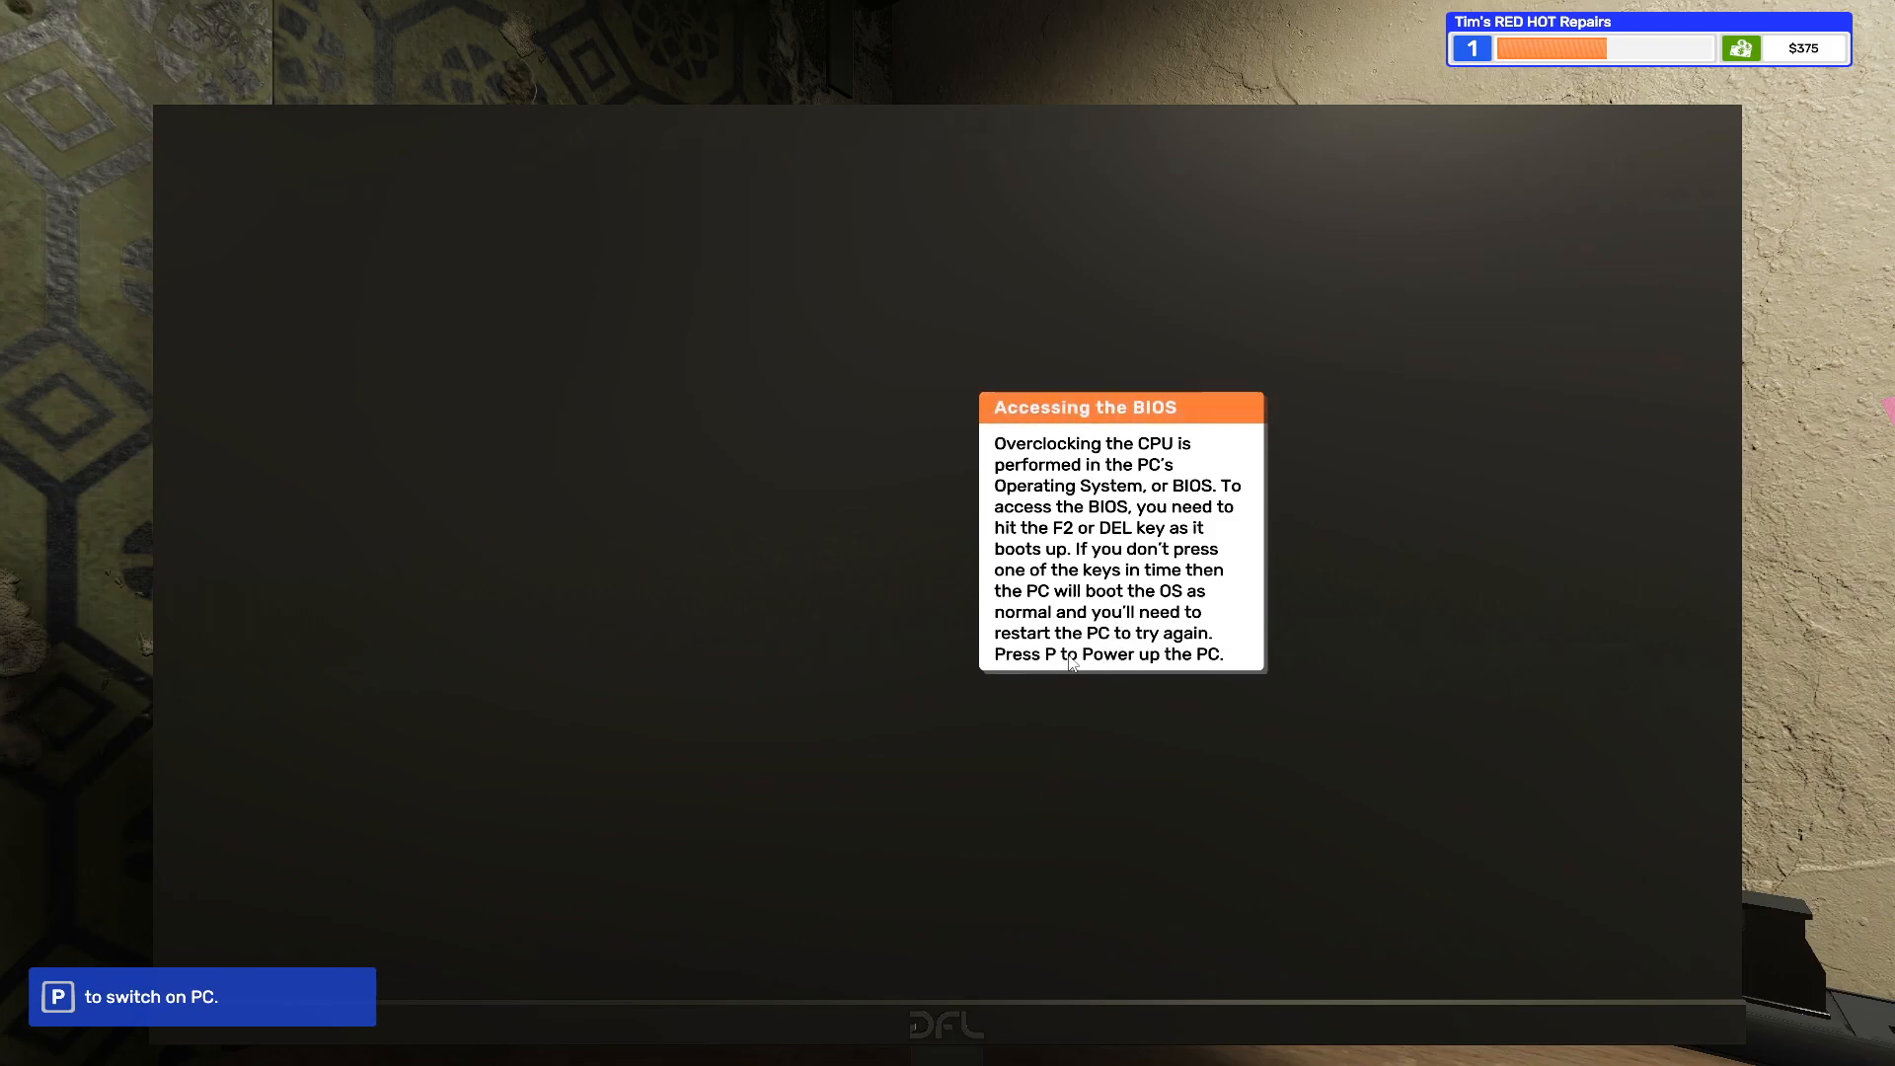
mouse_move(1043, 701)
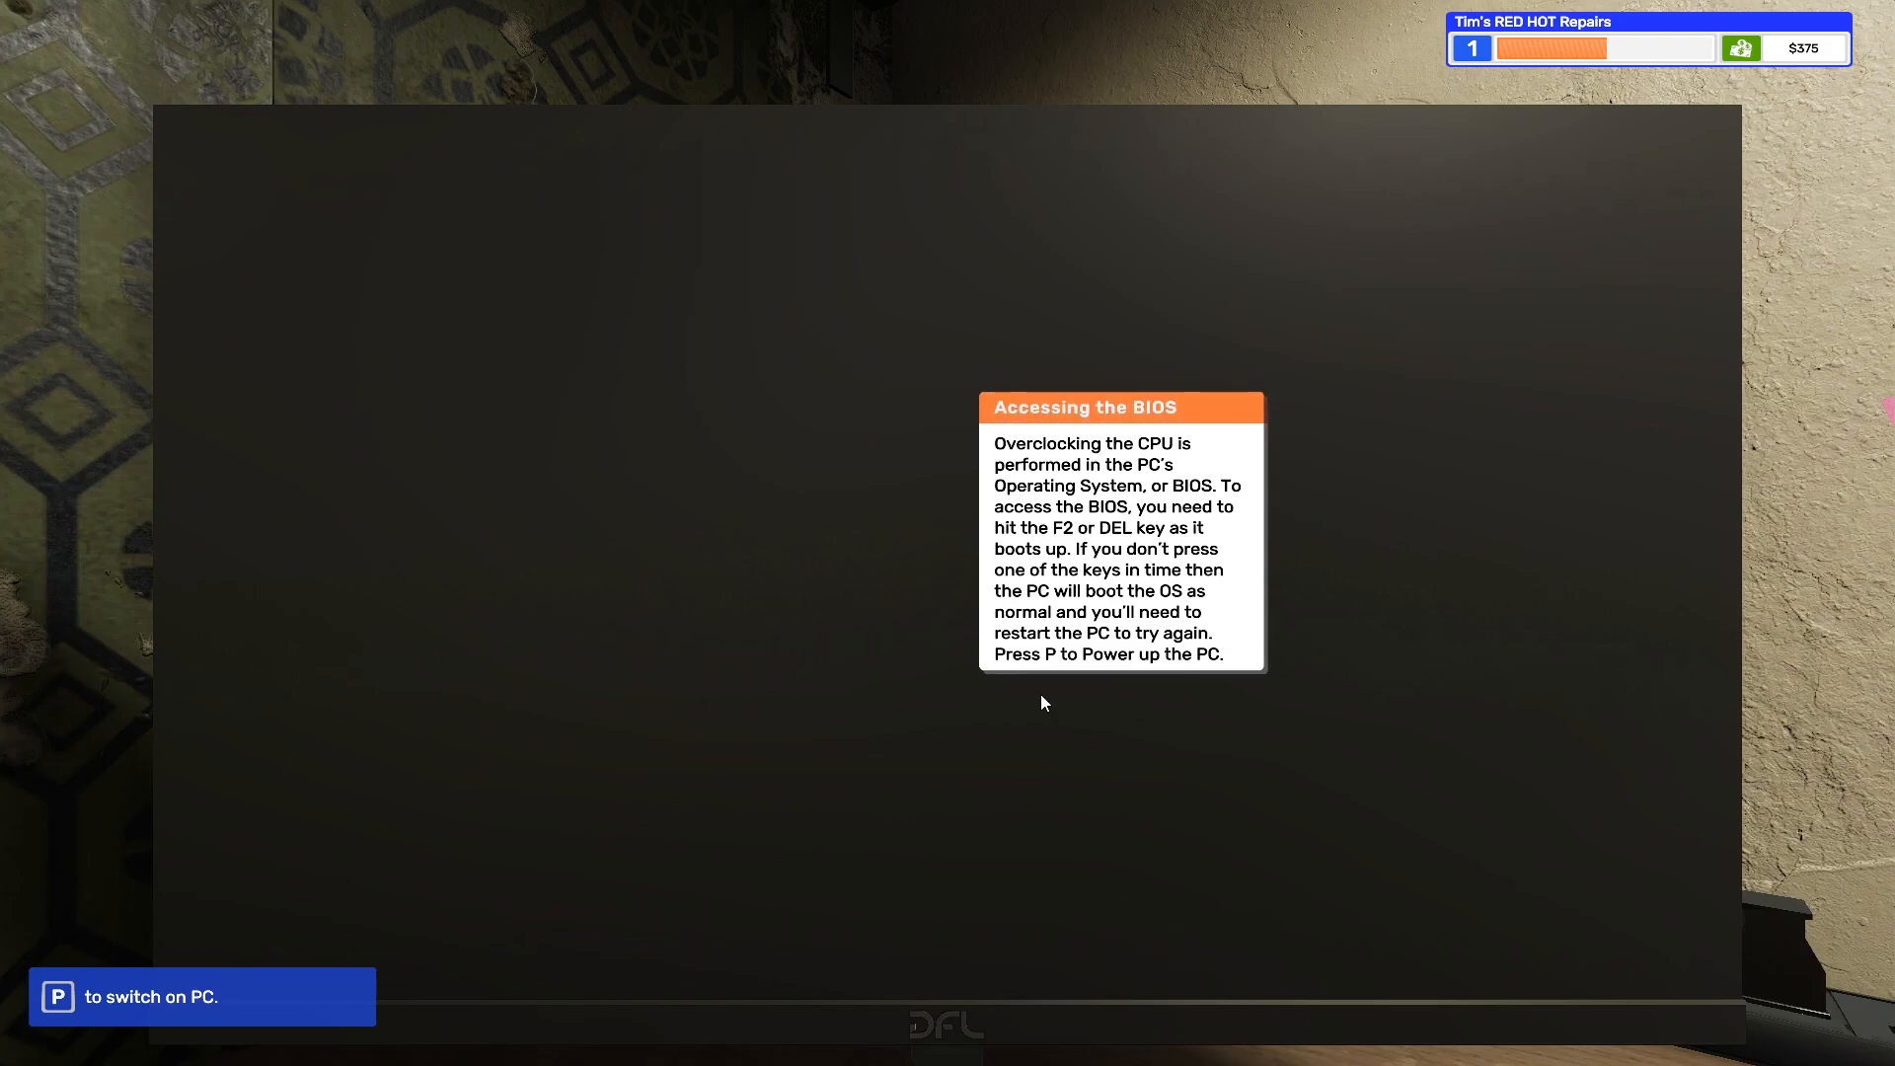
mouse_move(975, 814)
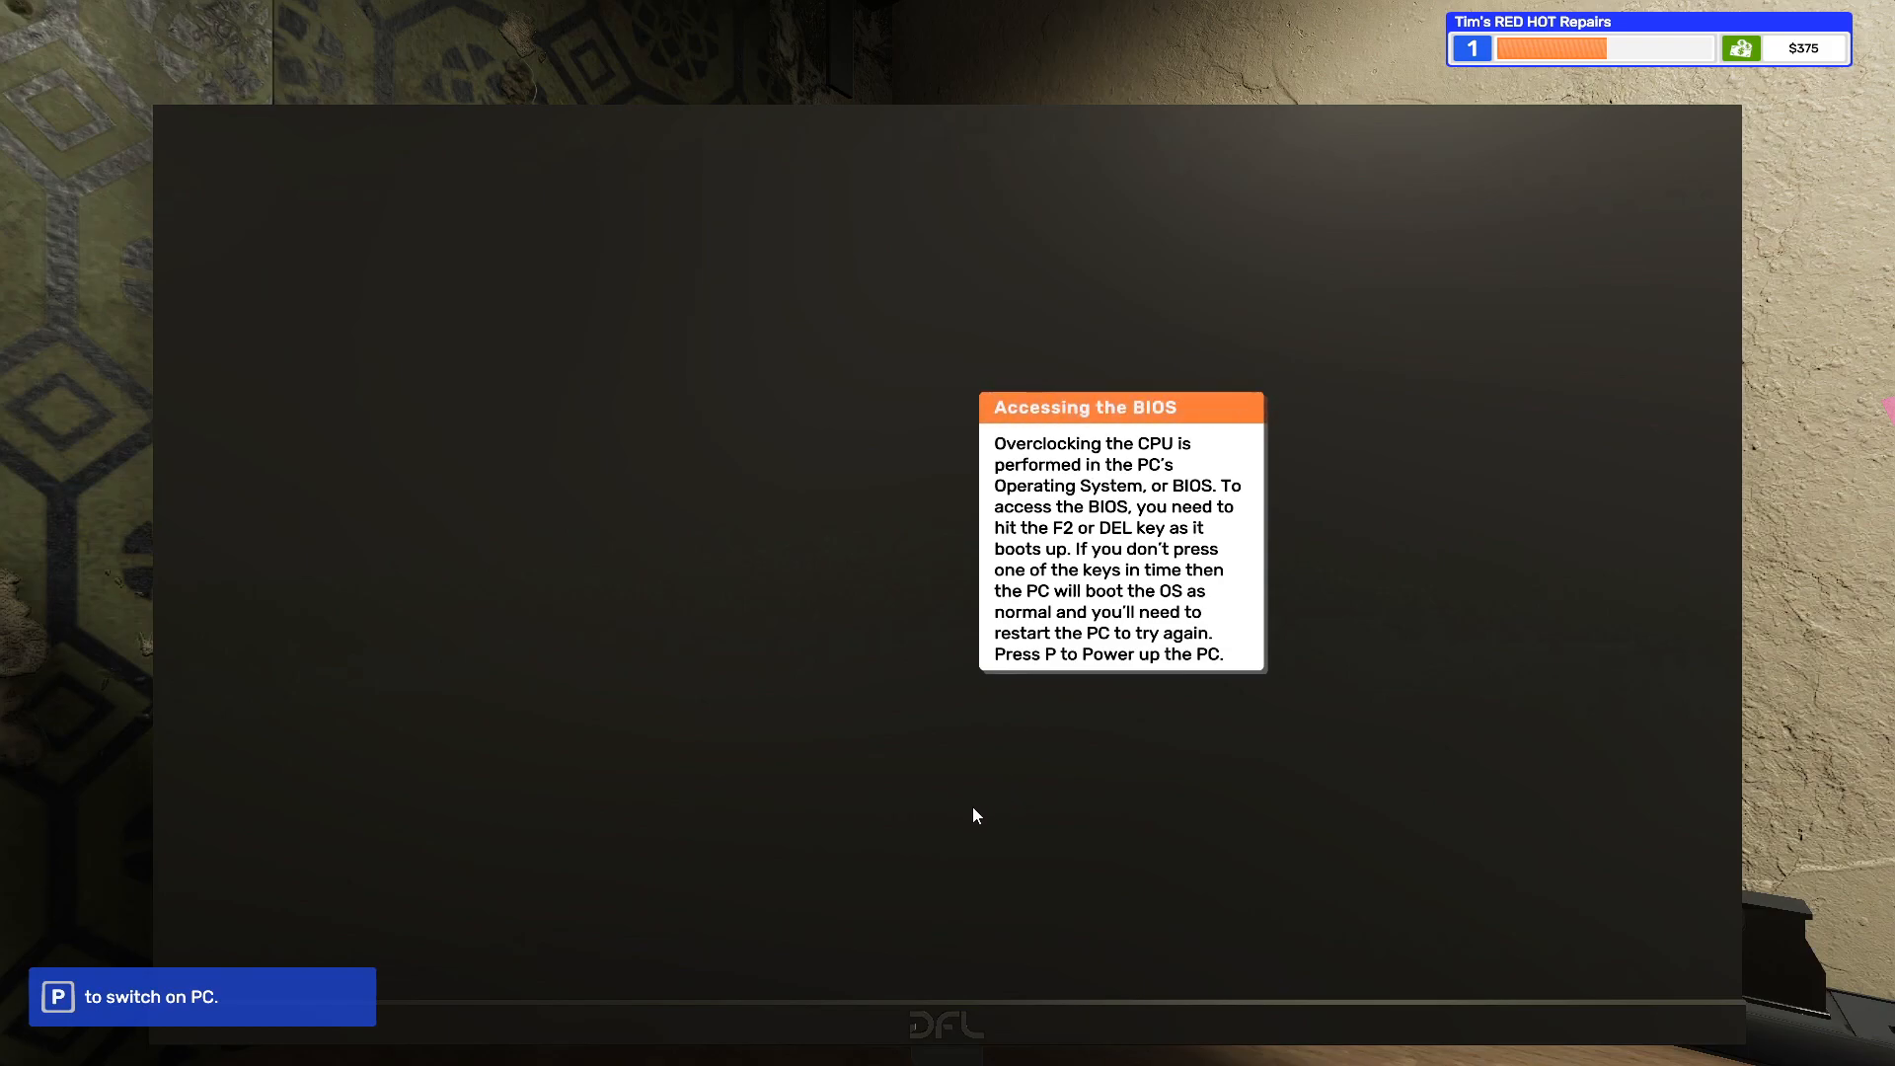
key(p)
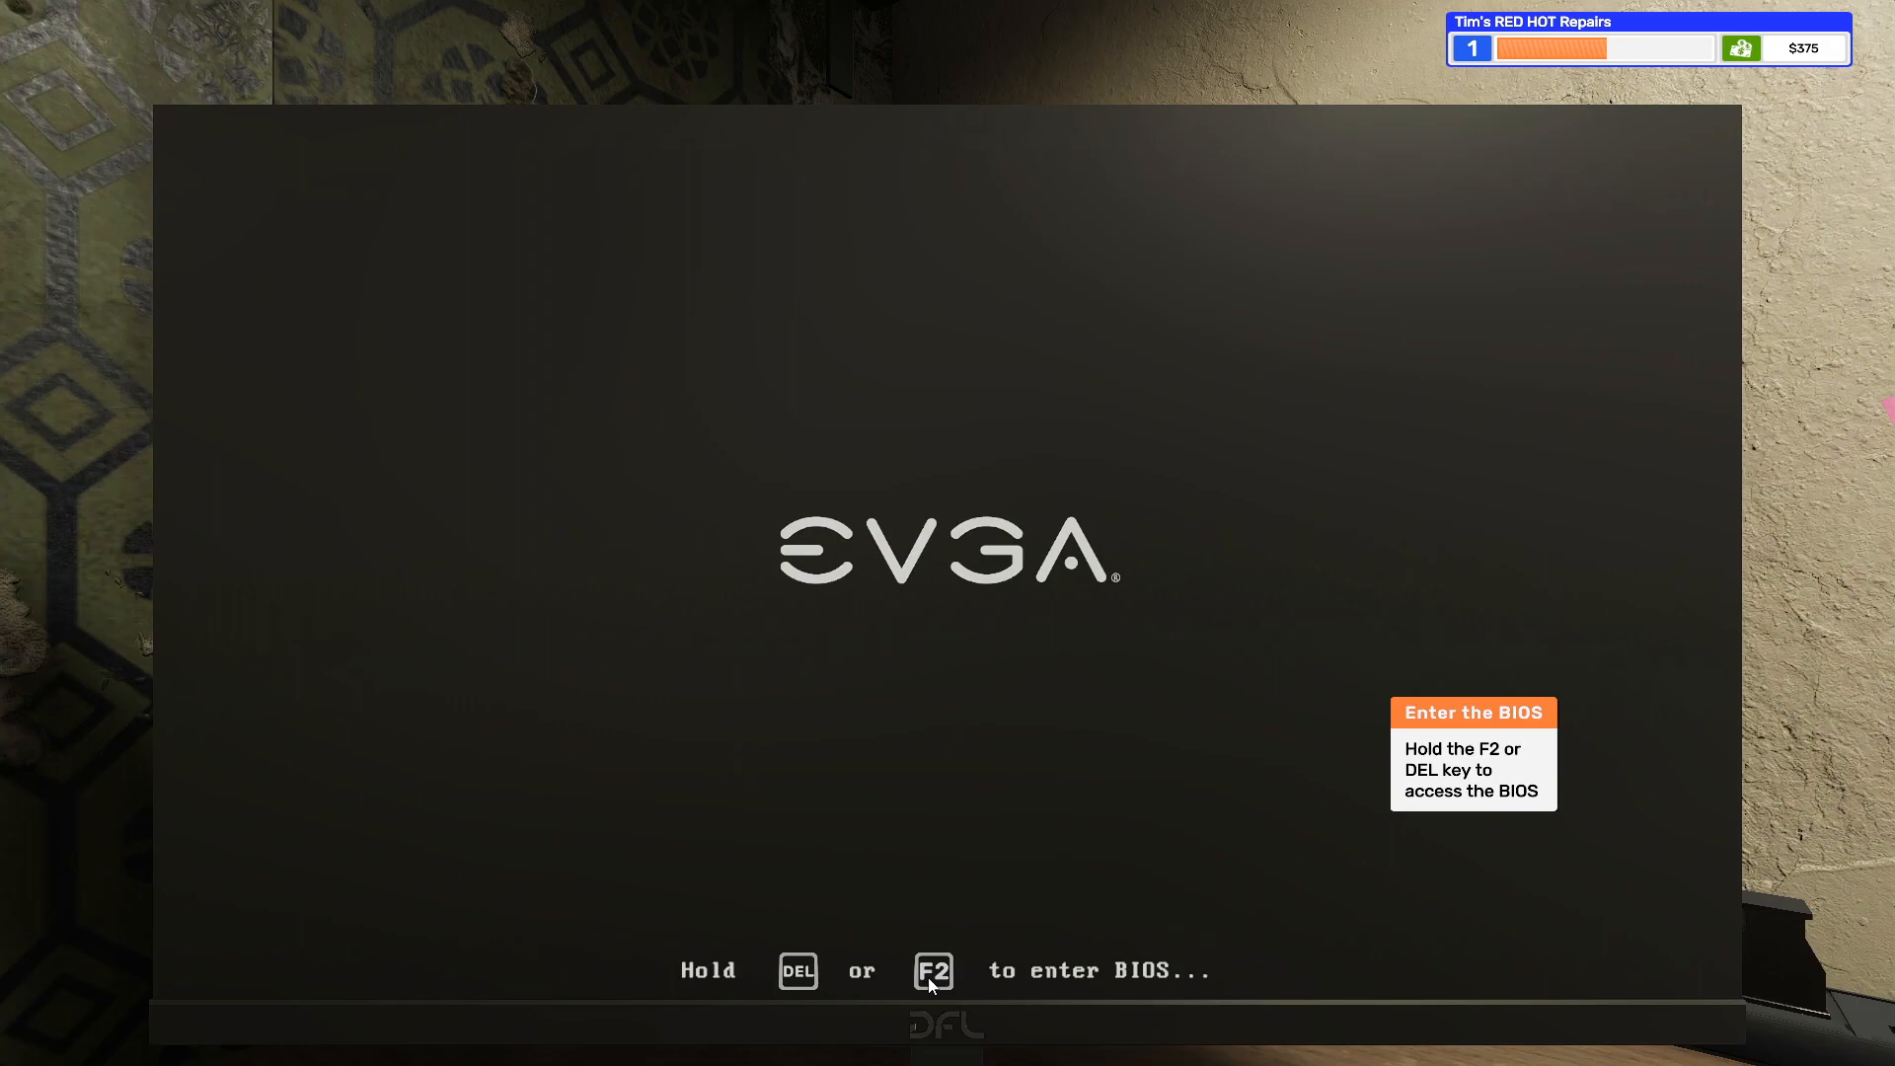
mouse_move(1049, 979)
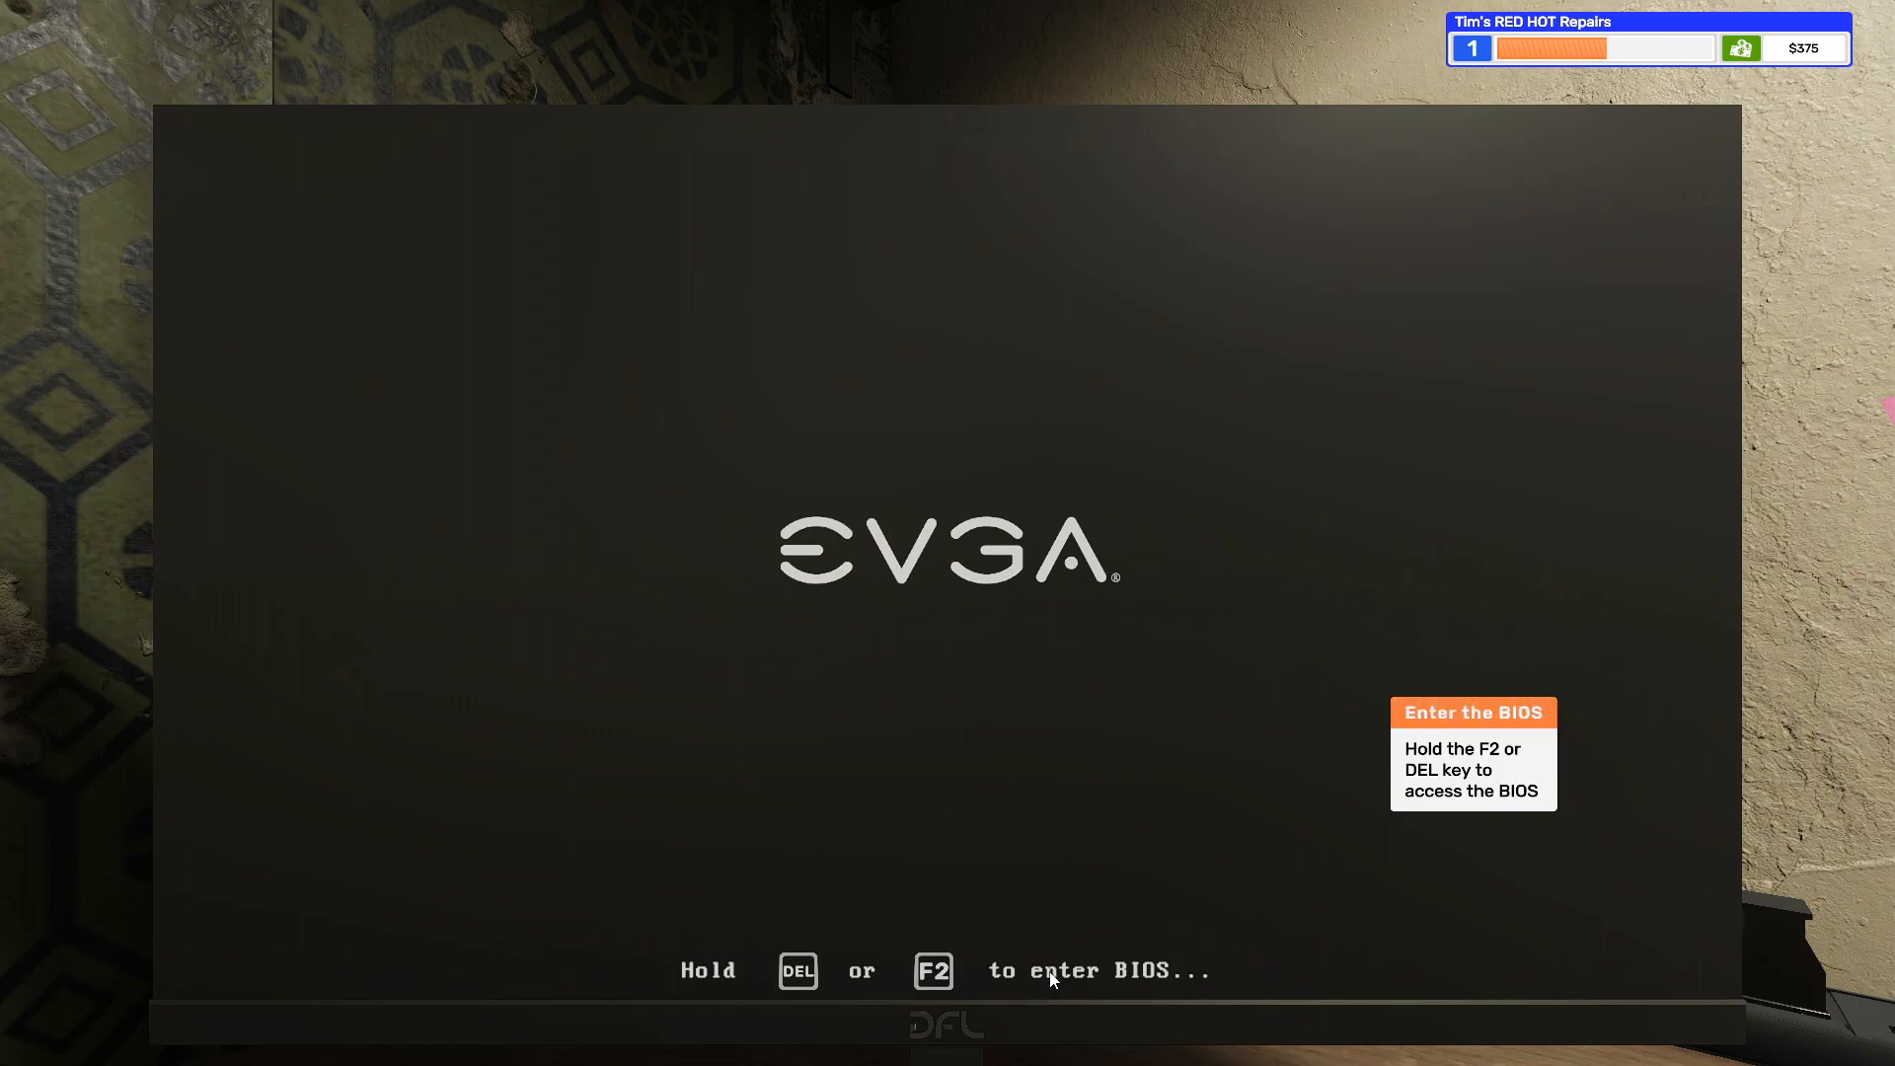
key(f2)
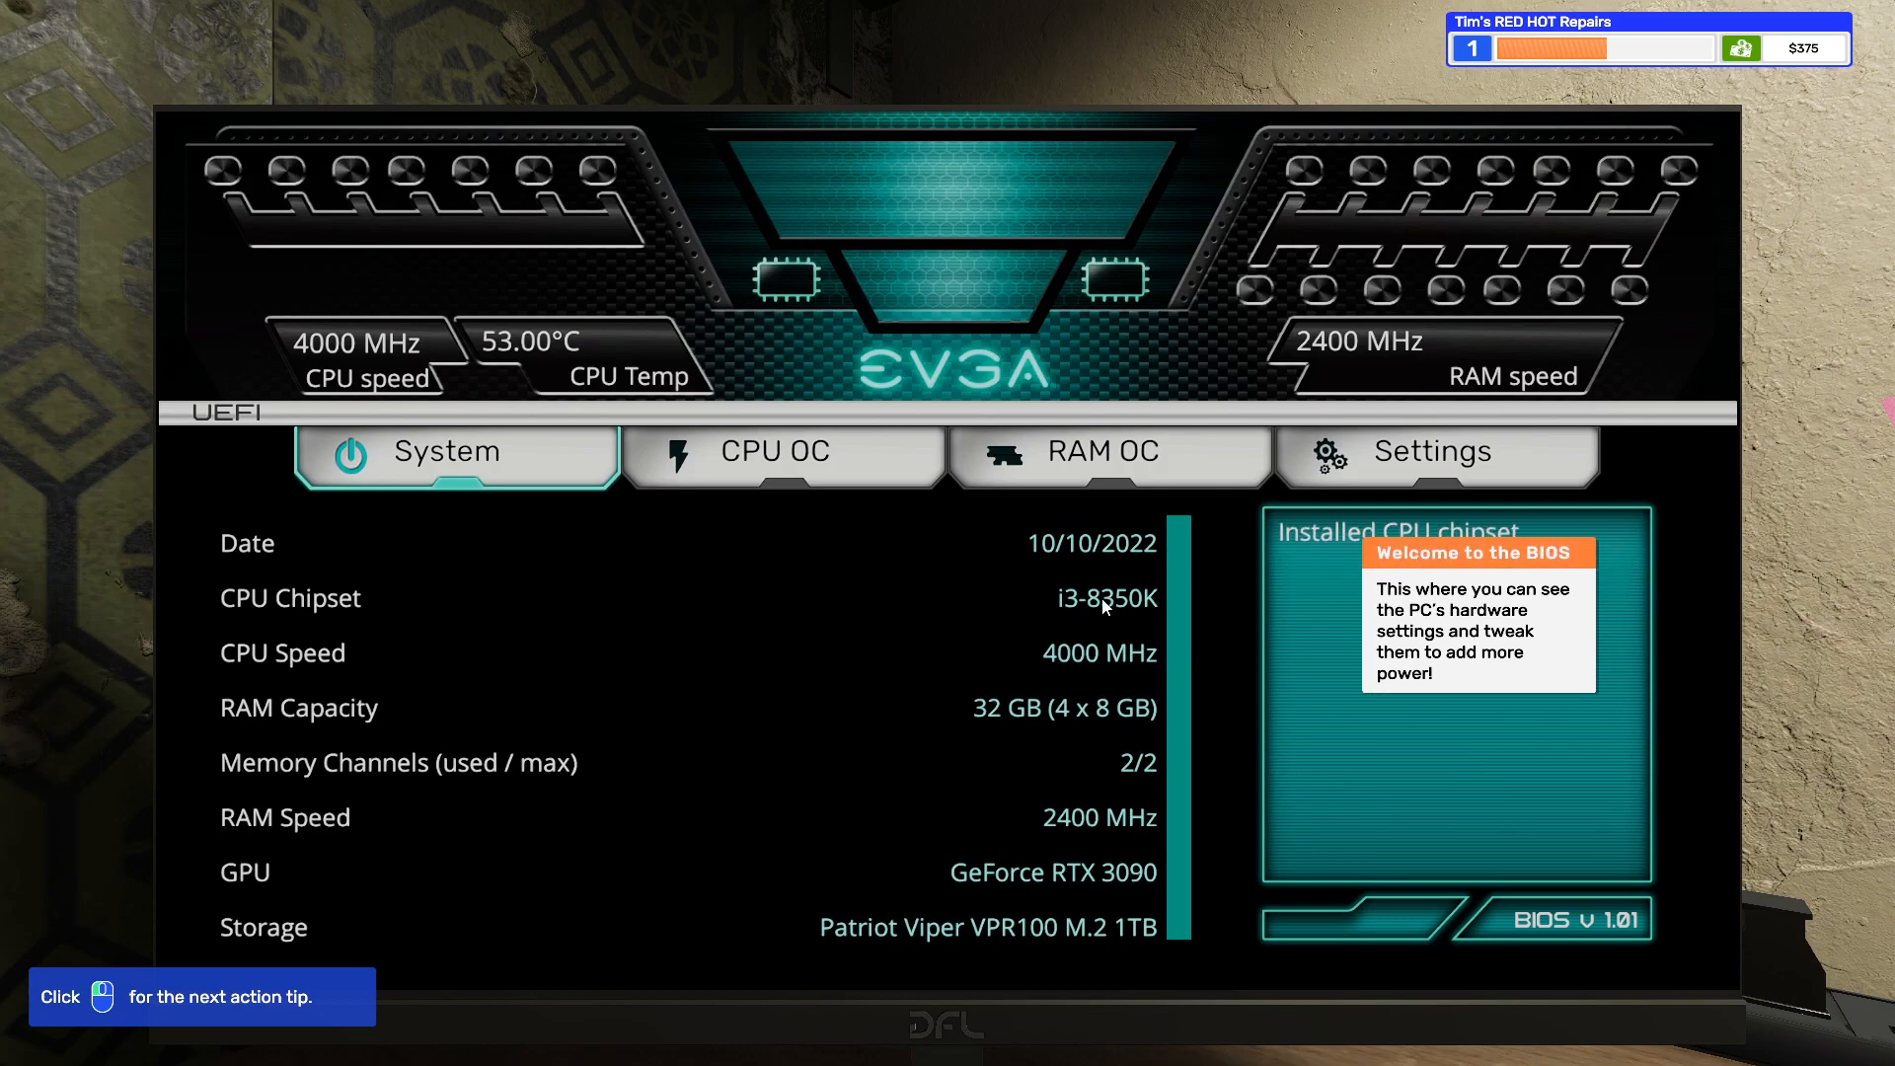
- In the CPU OC tab, set the ratio to x44 and voltage to 1.35 V
click(776, 451)
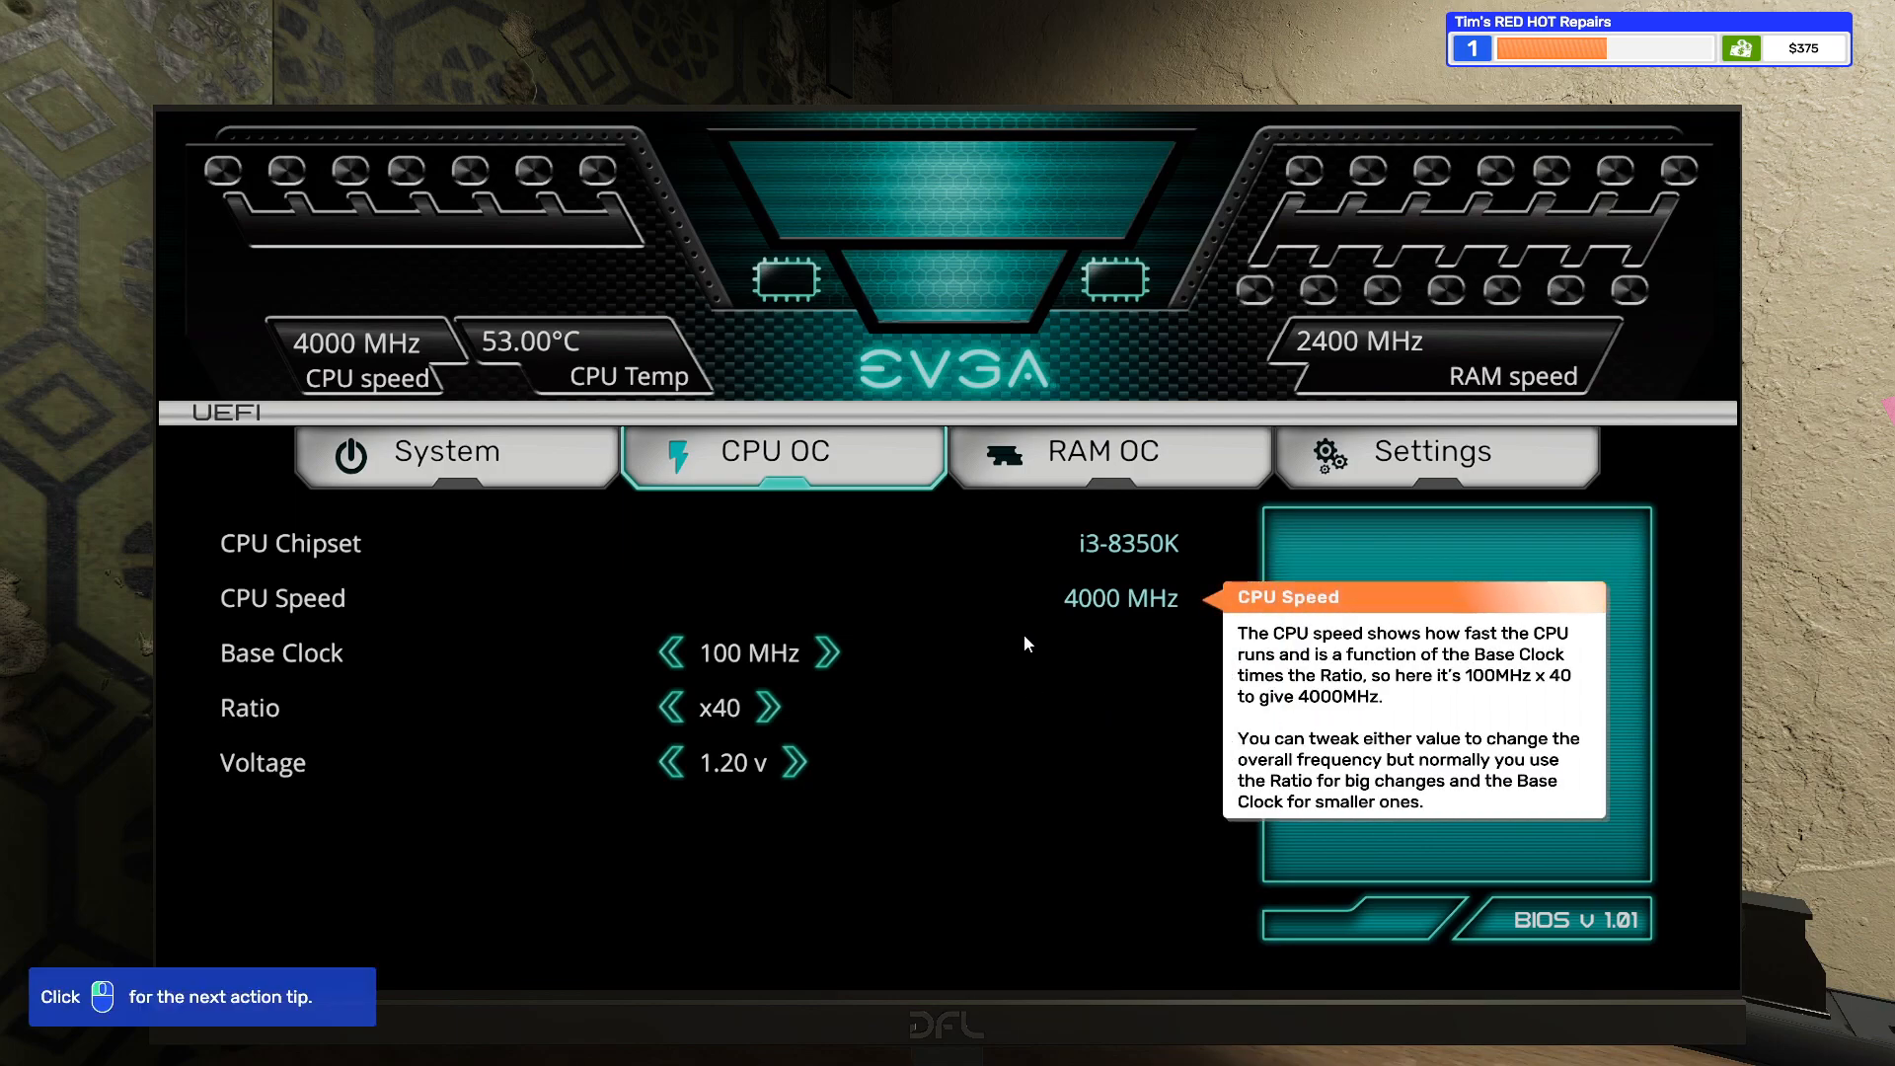
mouse_move(1263, 706)
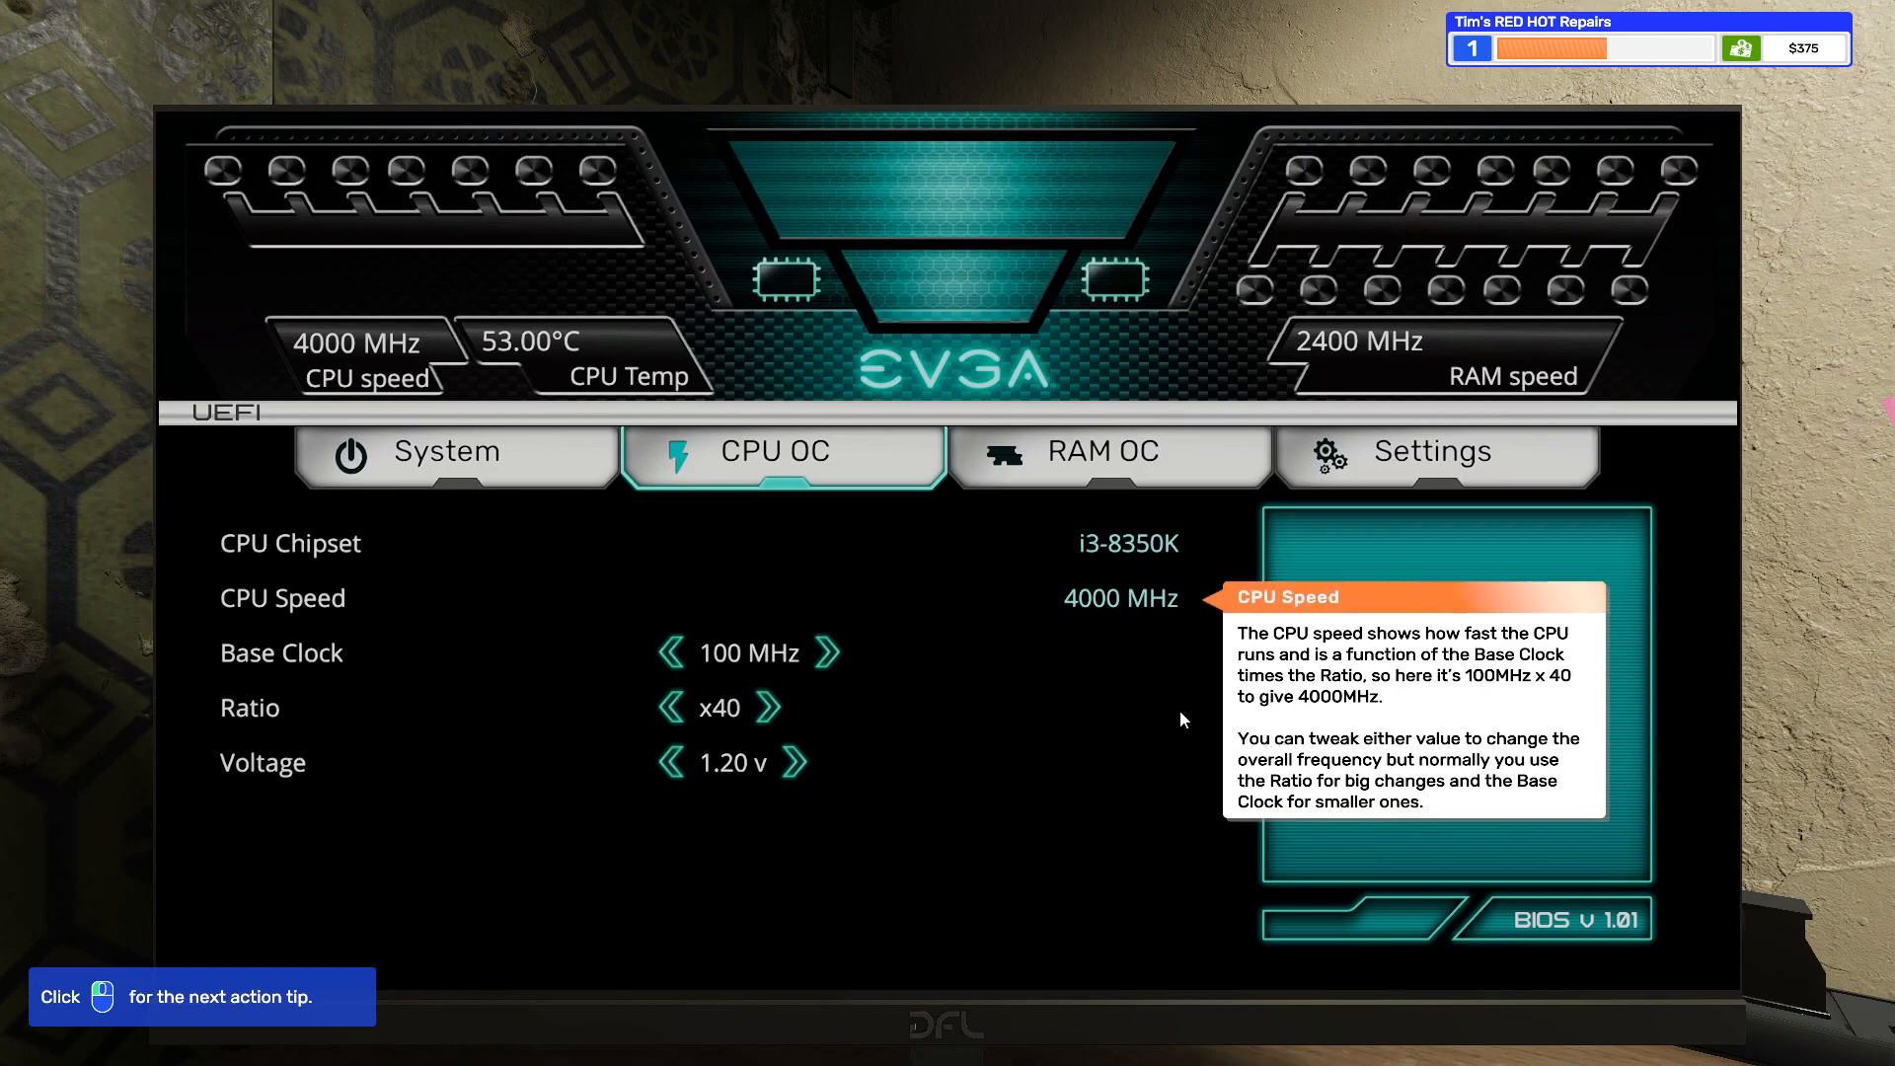
mouse_move(1489, 702)
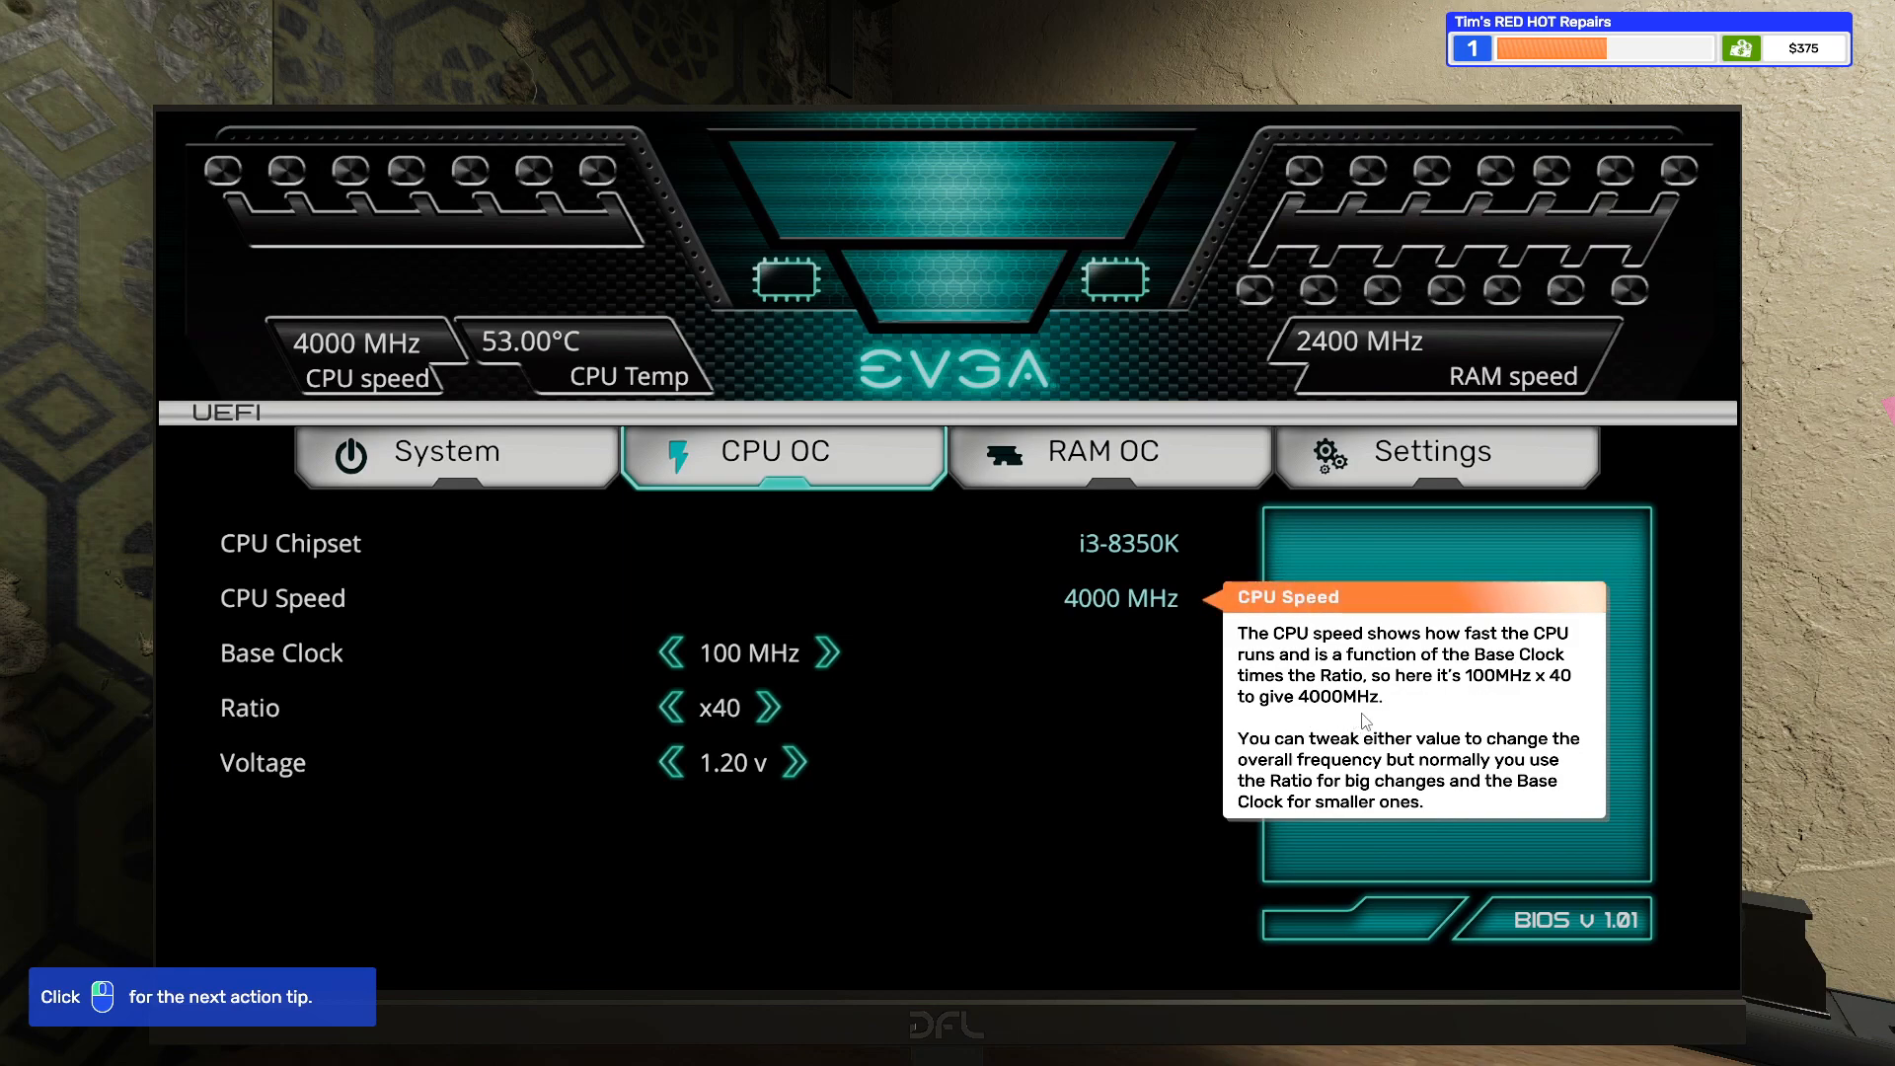
mouse_move(1401, 774)
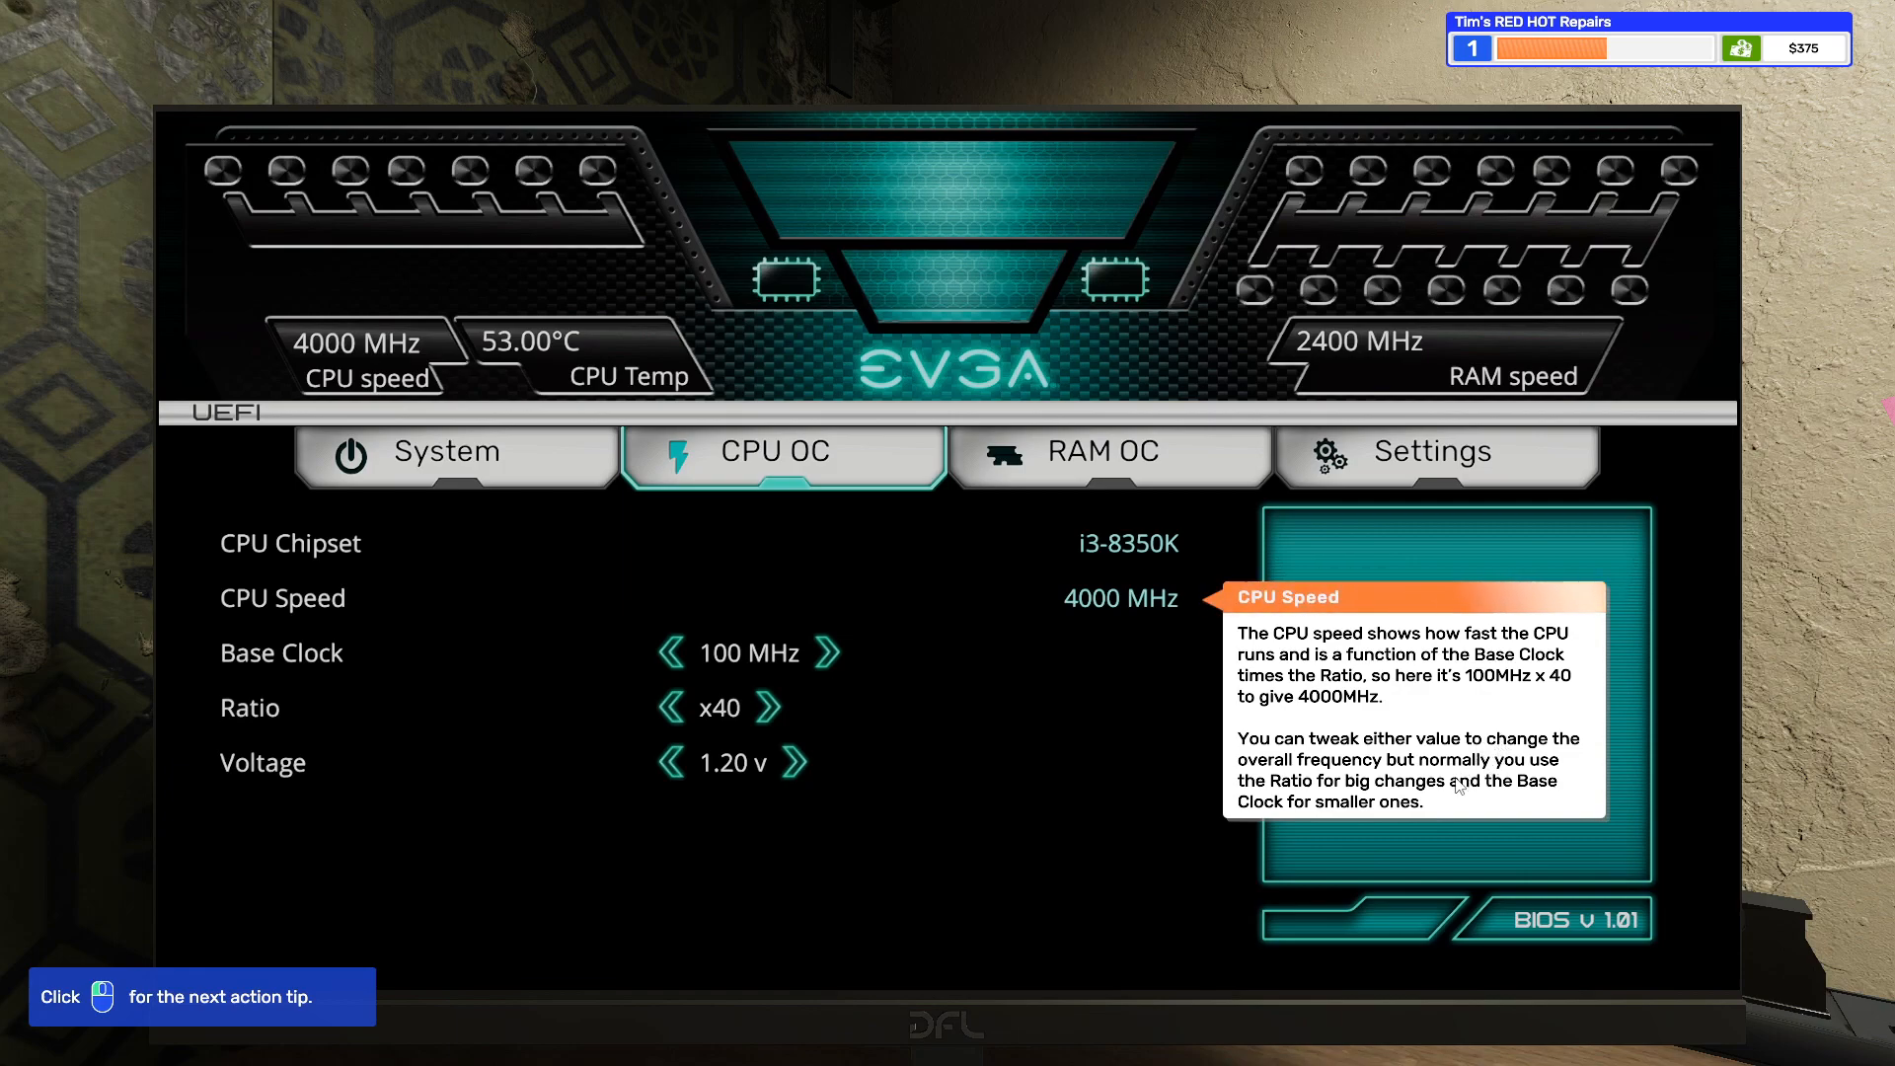
mouse_move(1265, 816)
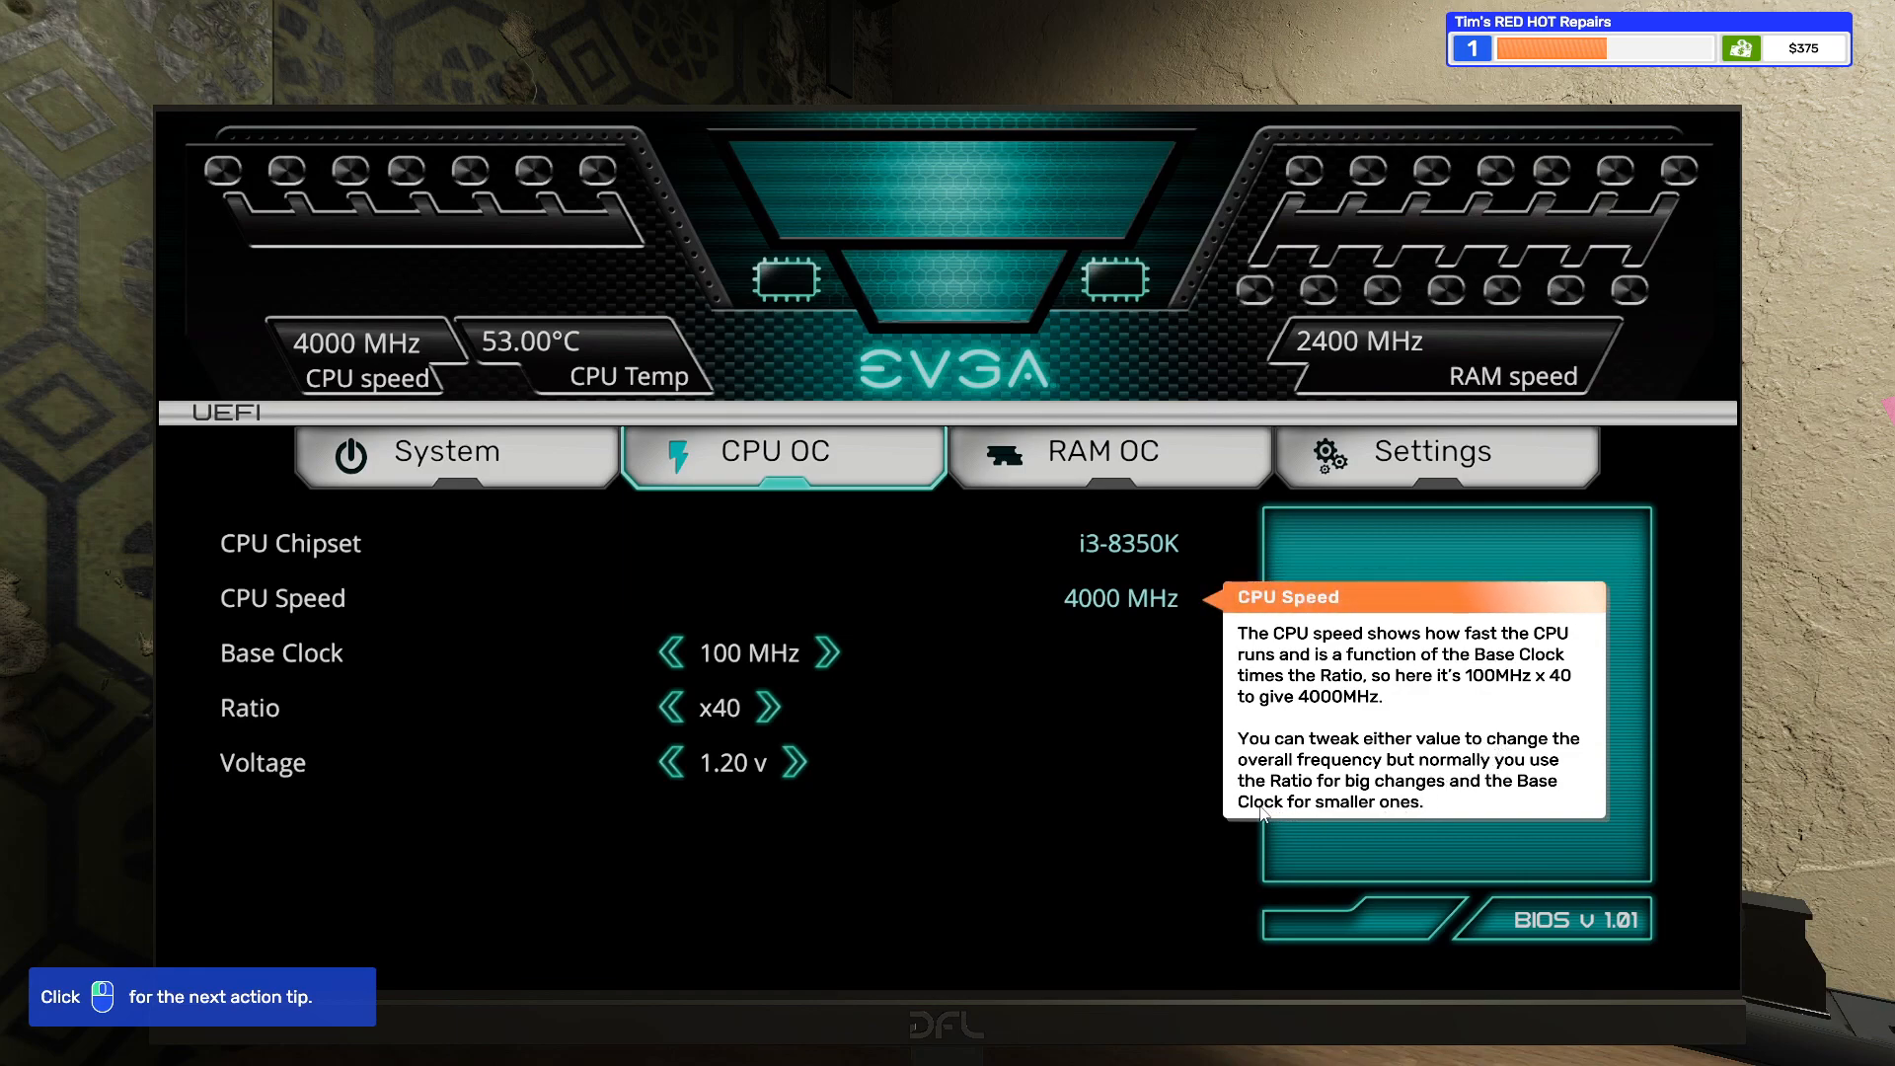
mouse_move(1193, 784)
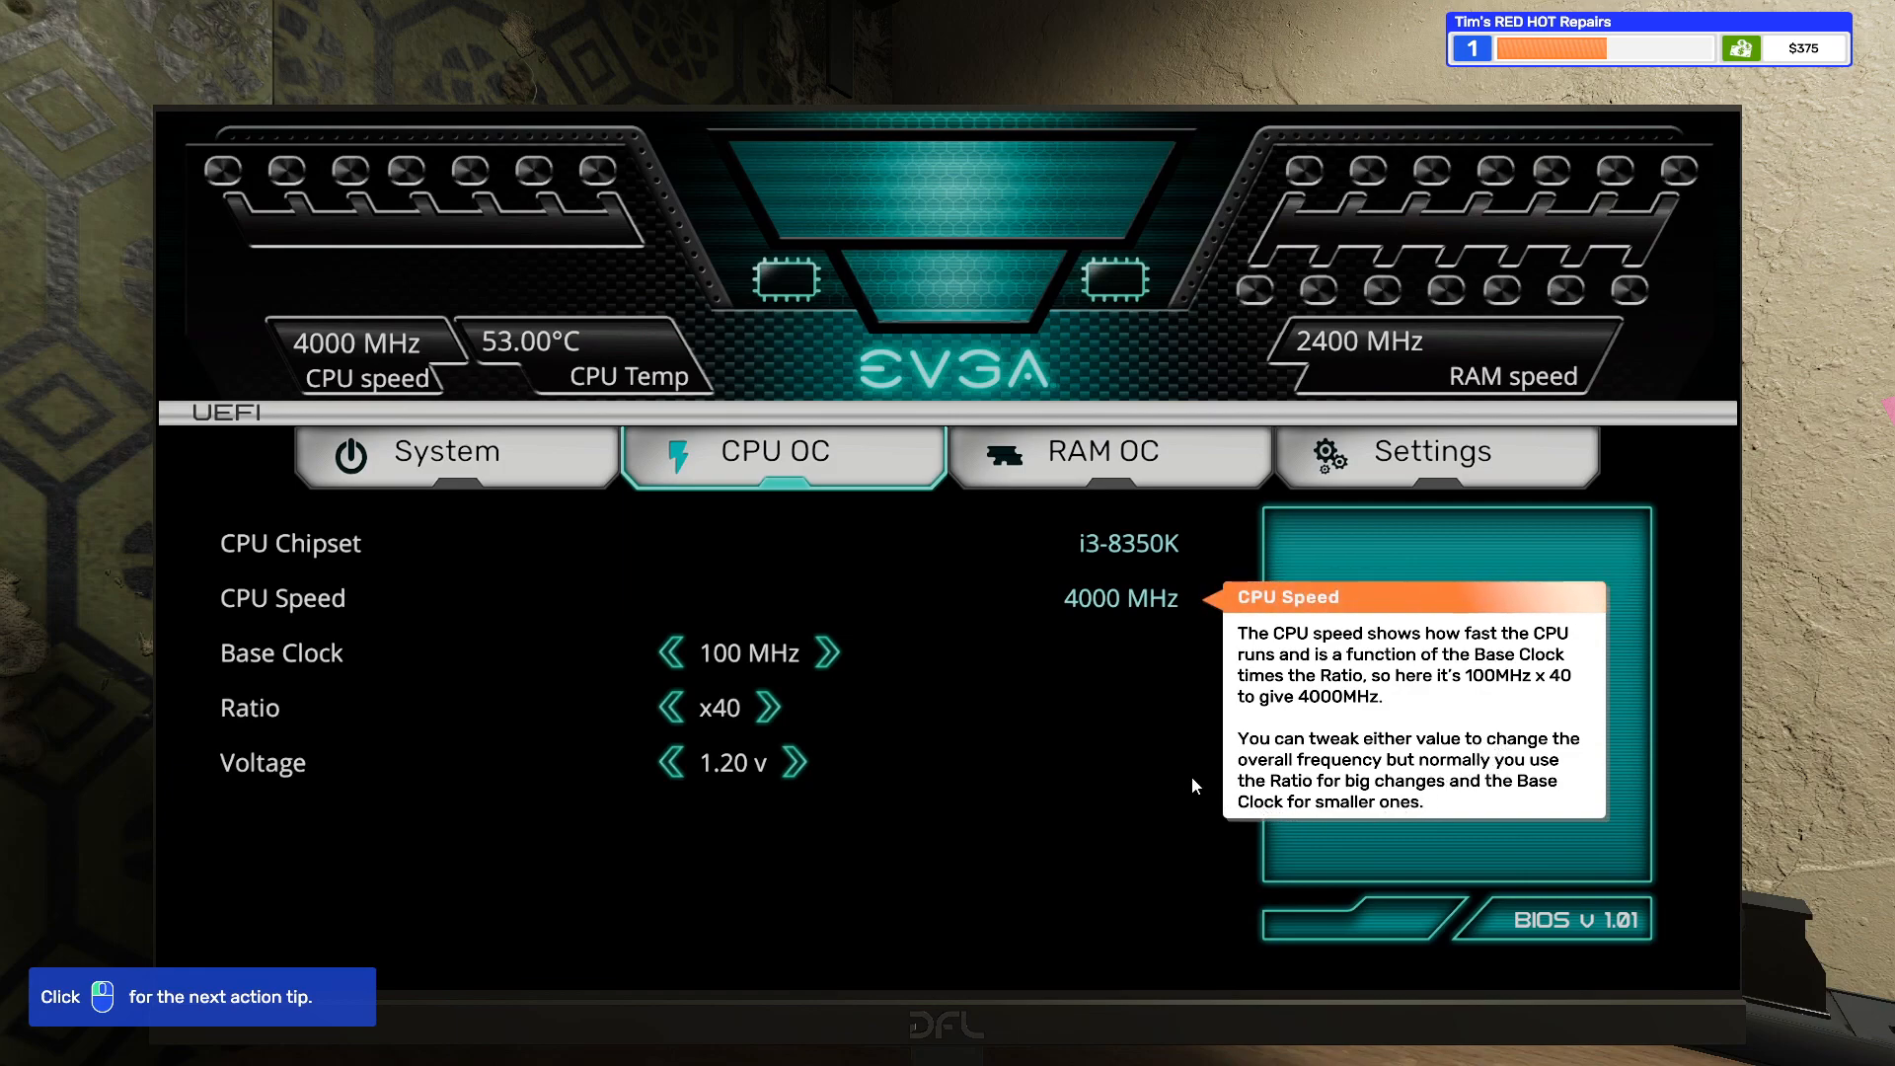
mouse_move(1154, 819)
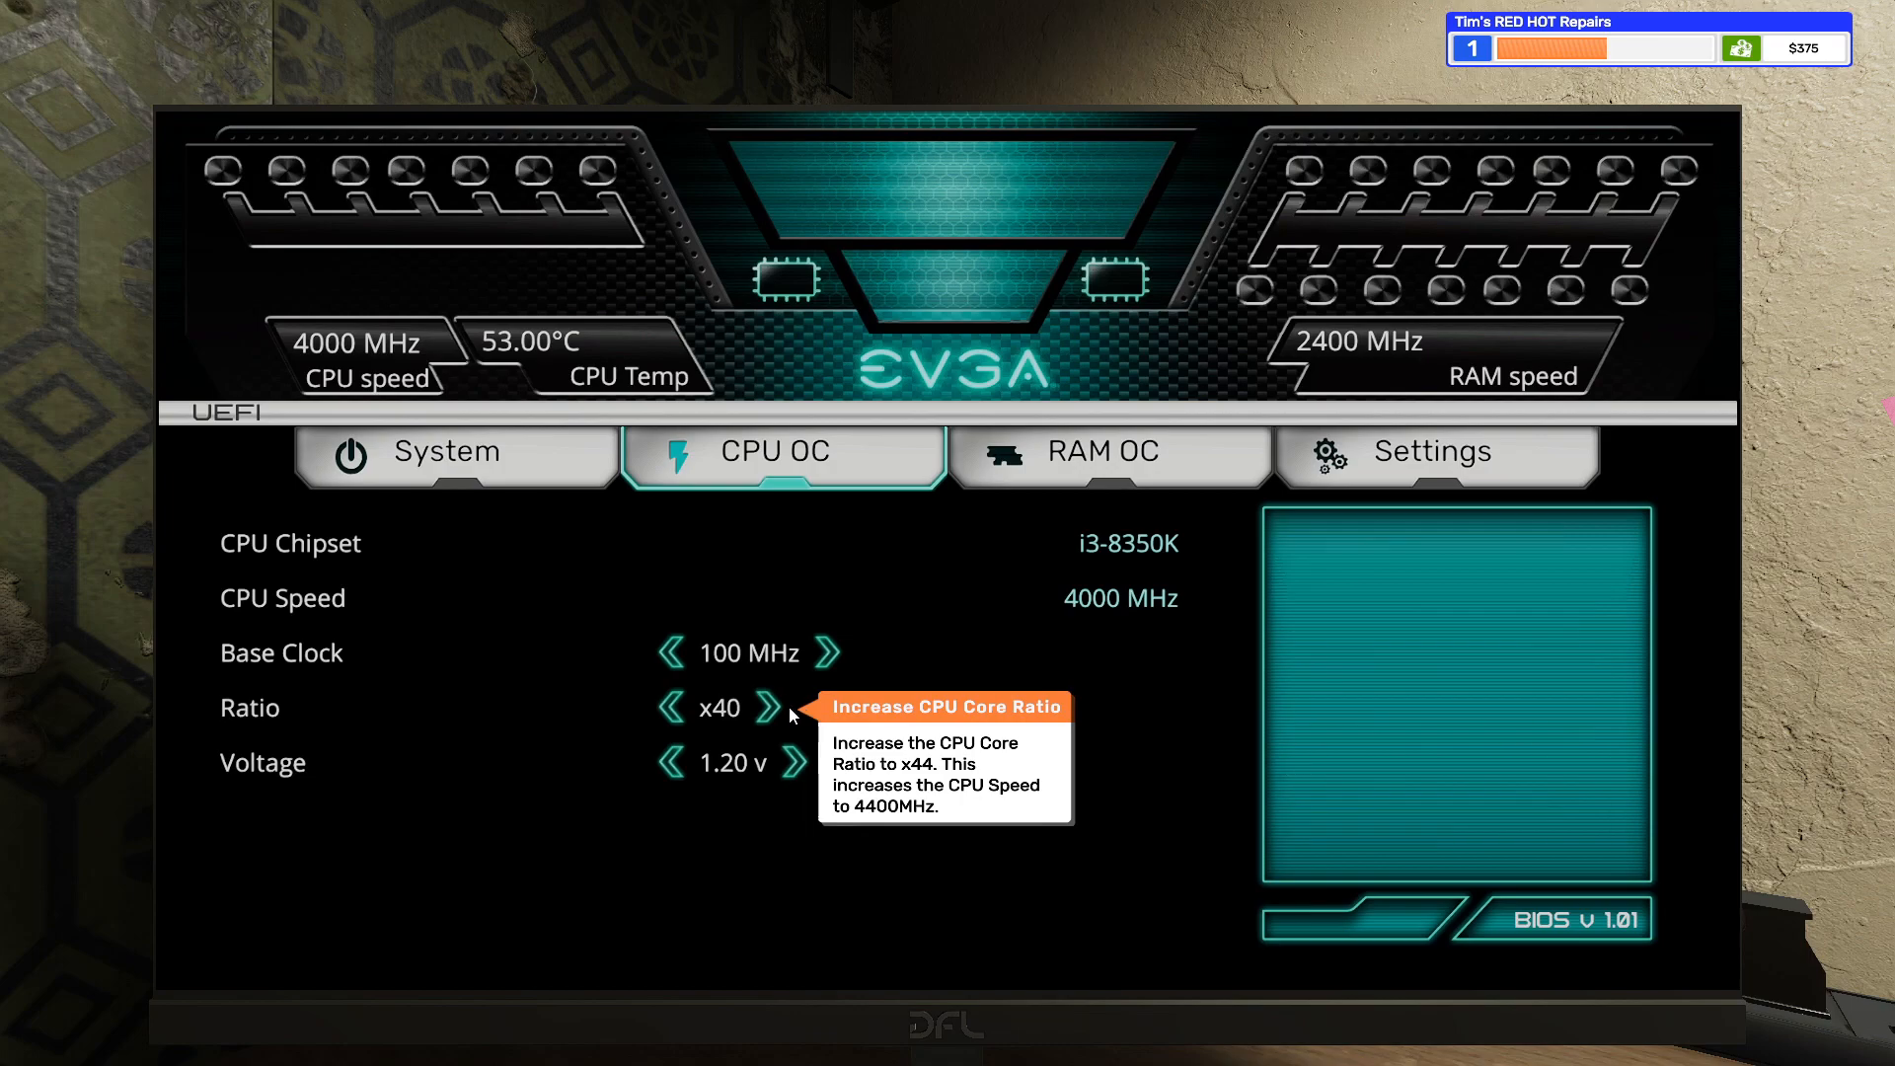
click(793, 706)
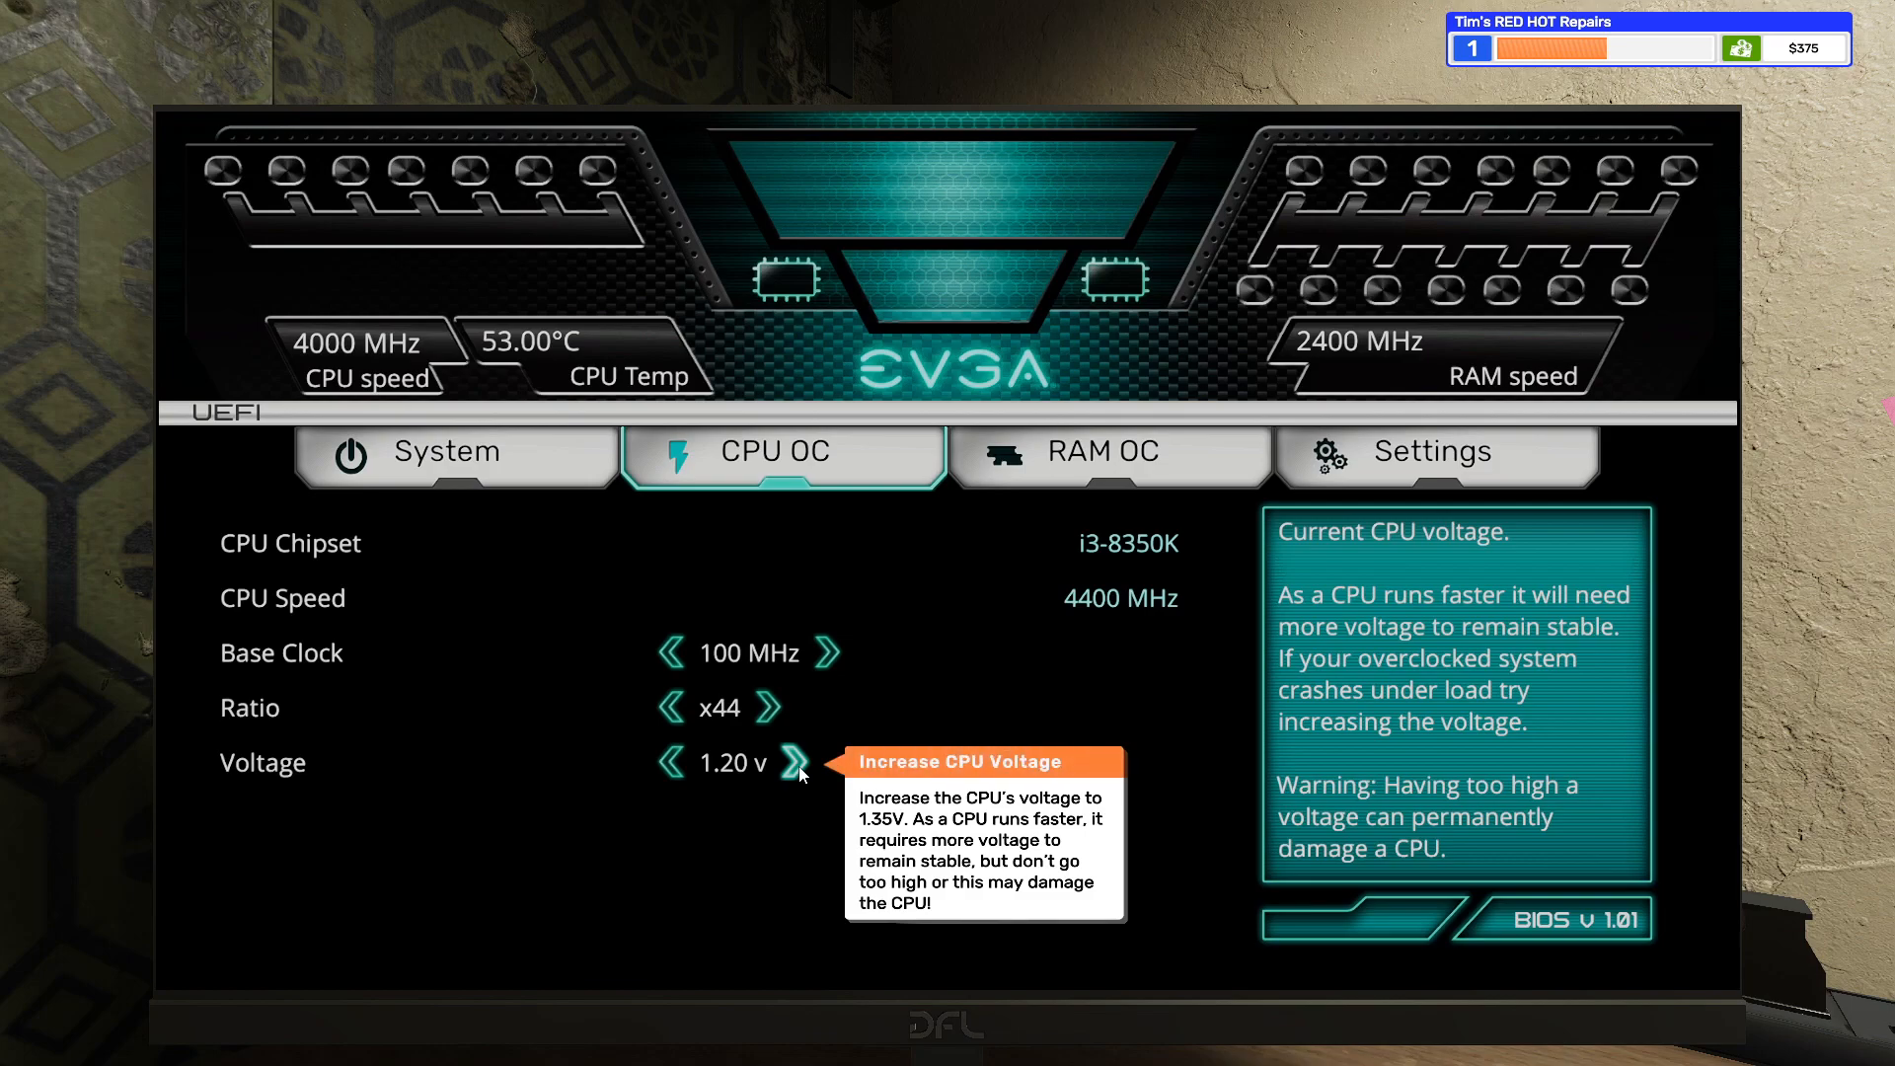
click(797, 763)
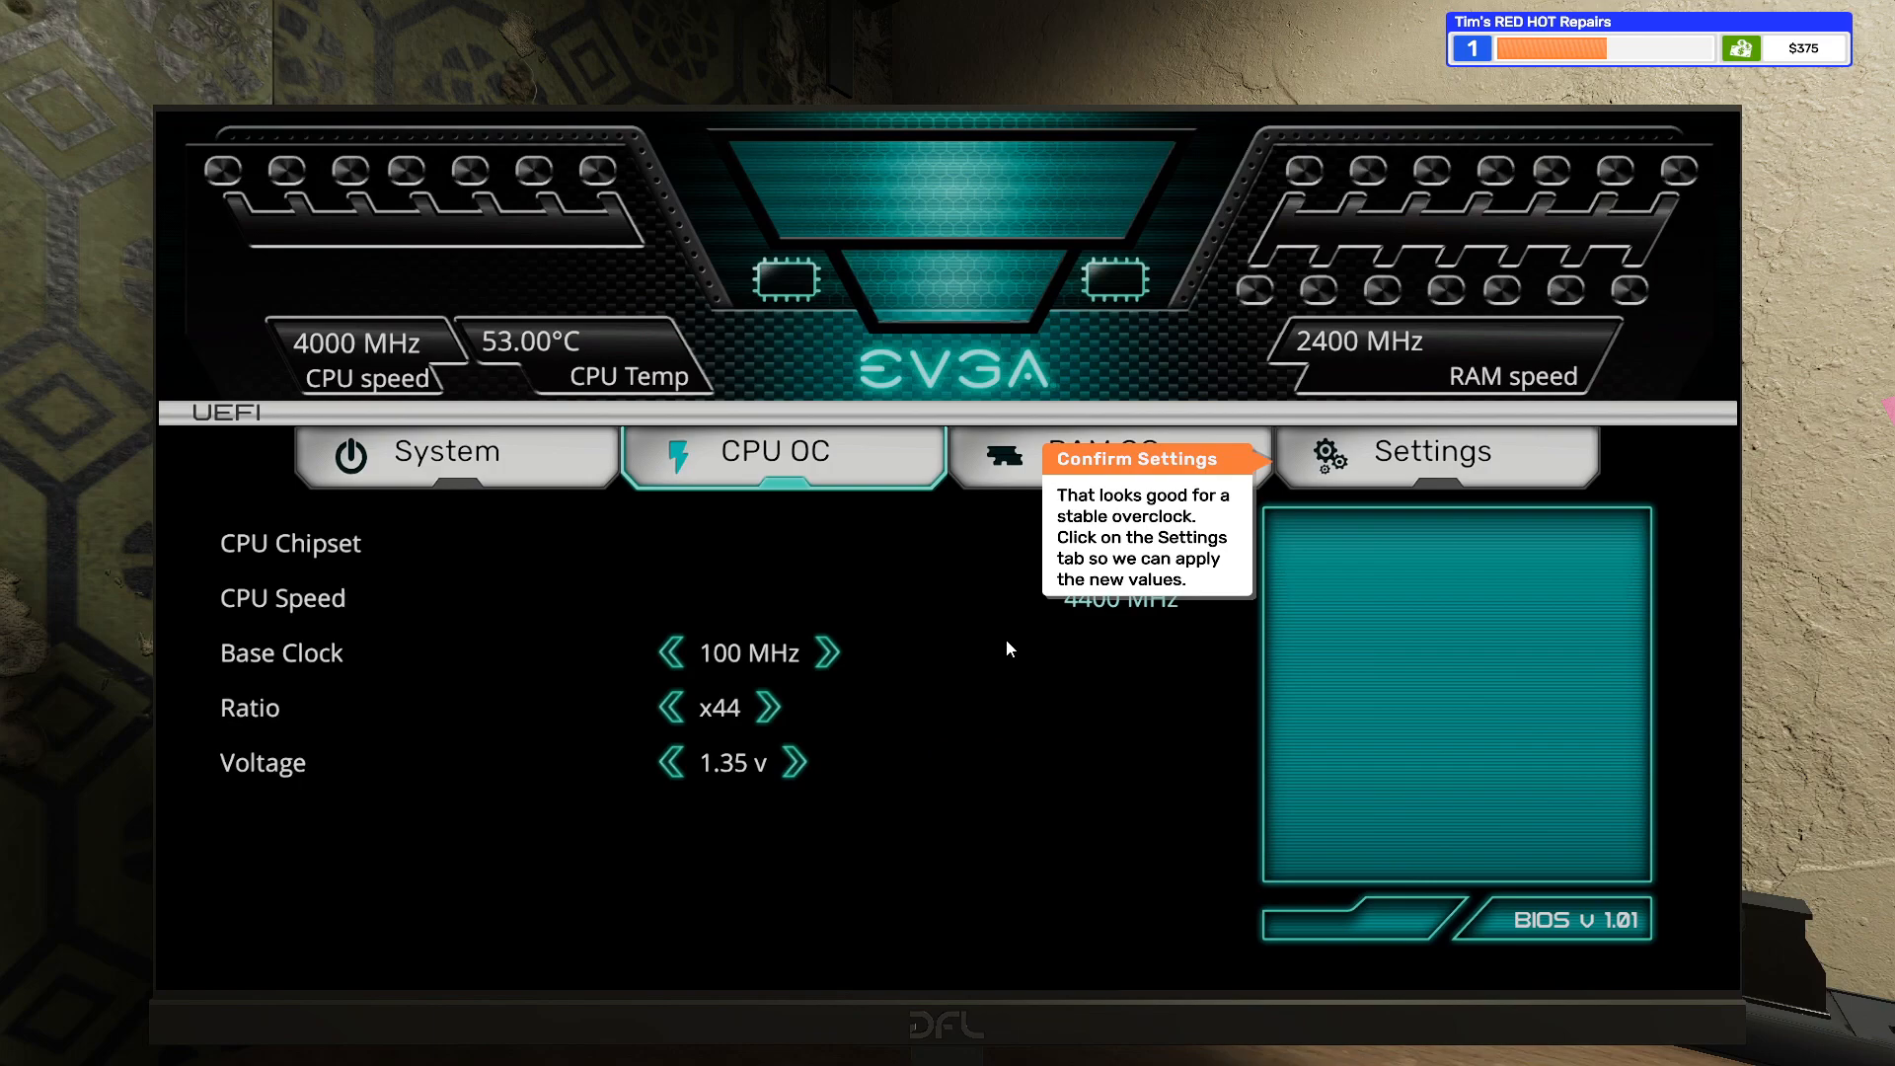
click(1434, 451)
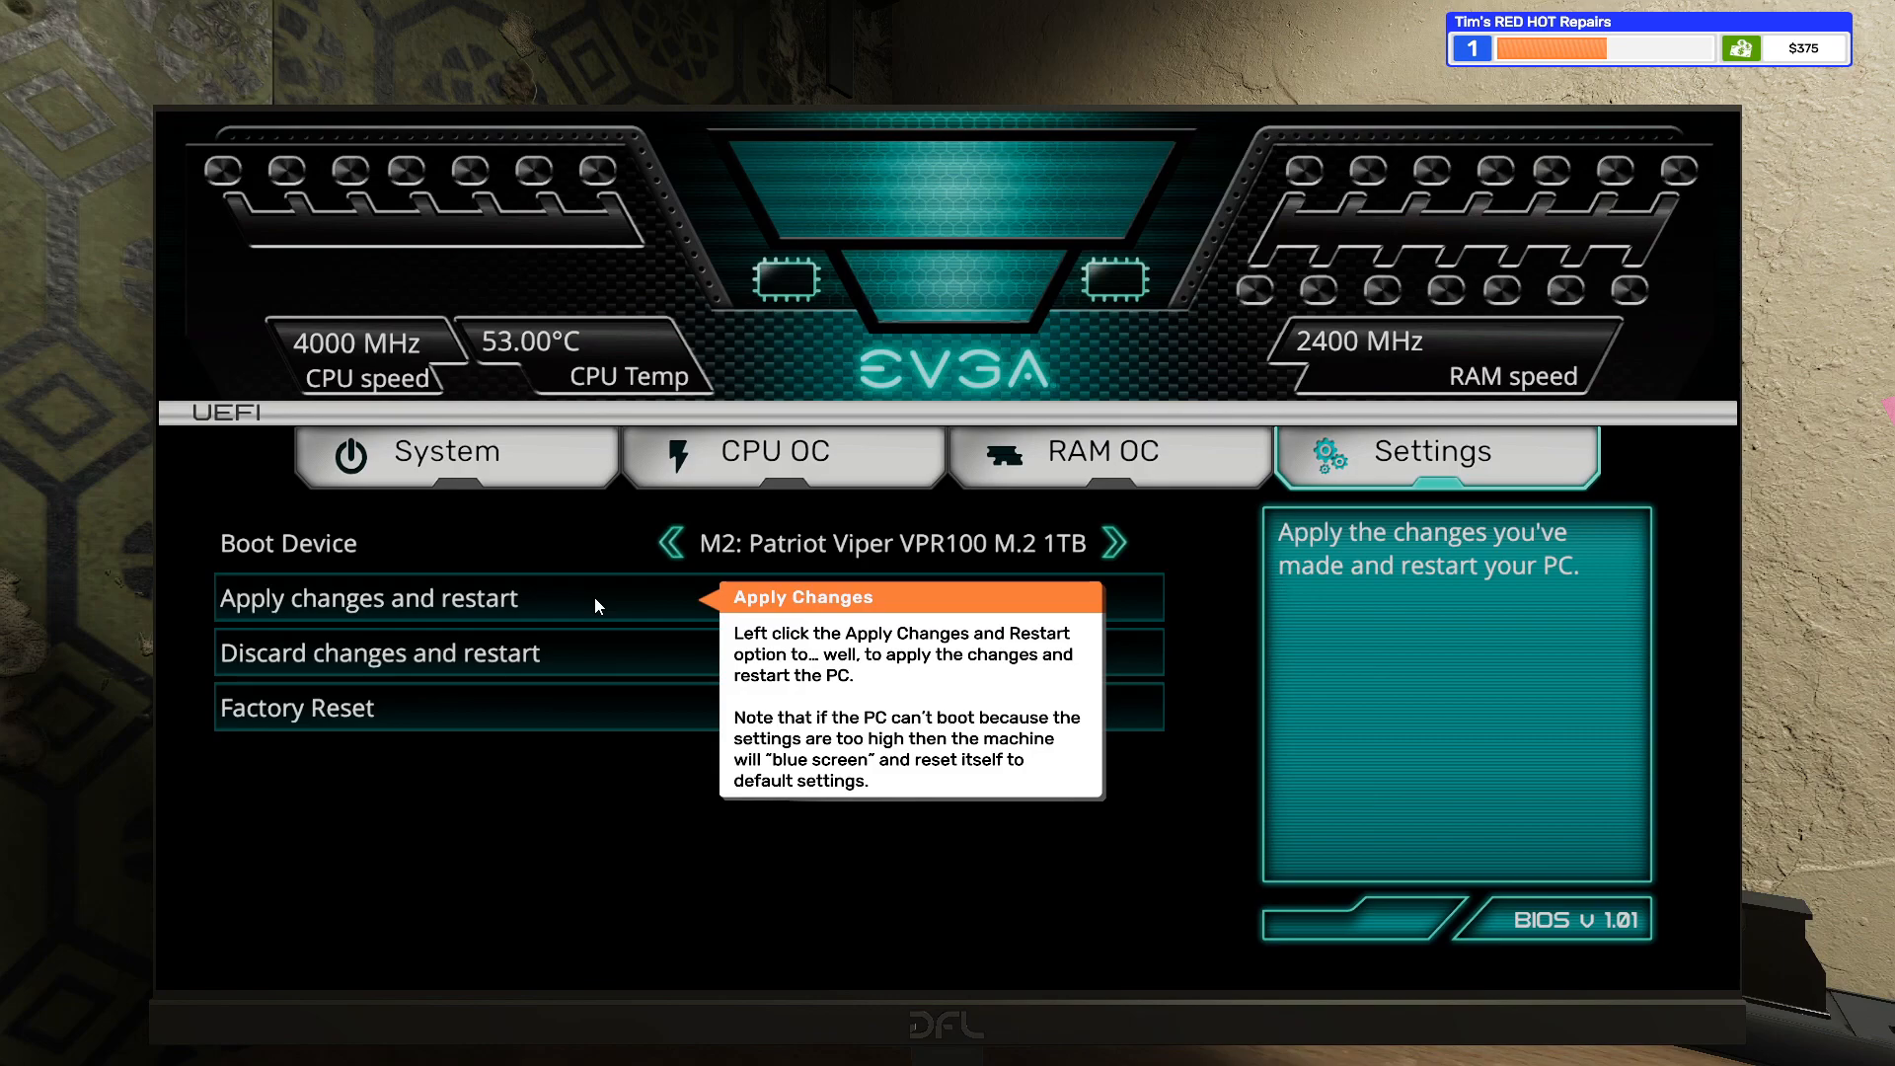
mouse_move(570, 602)
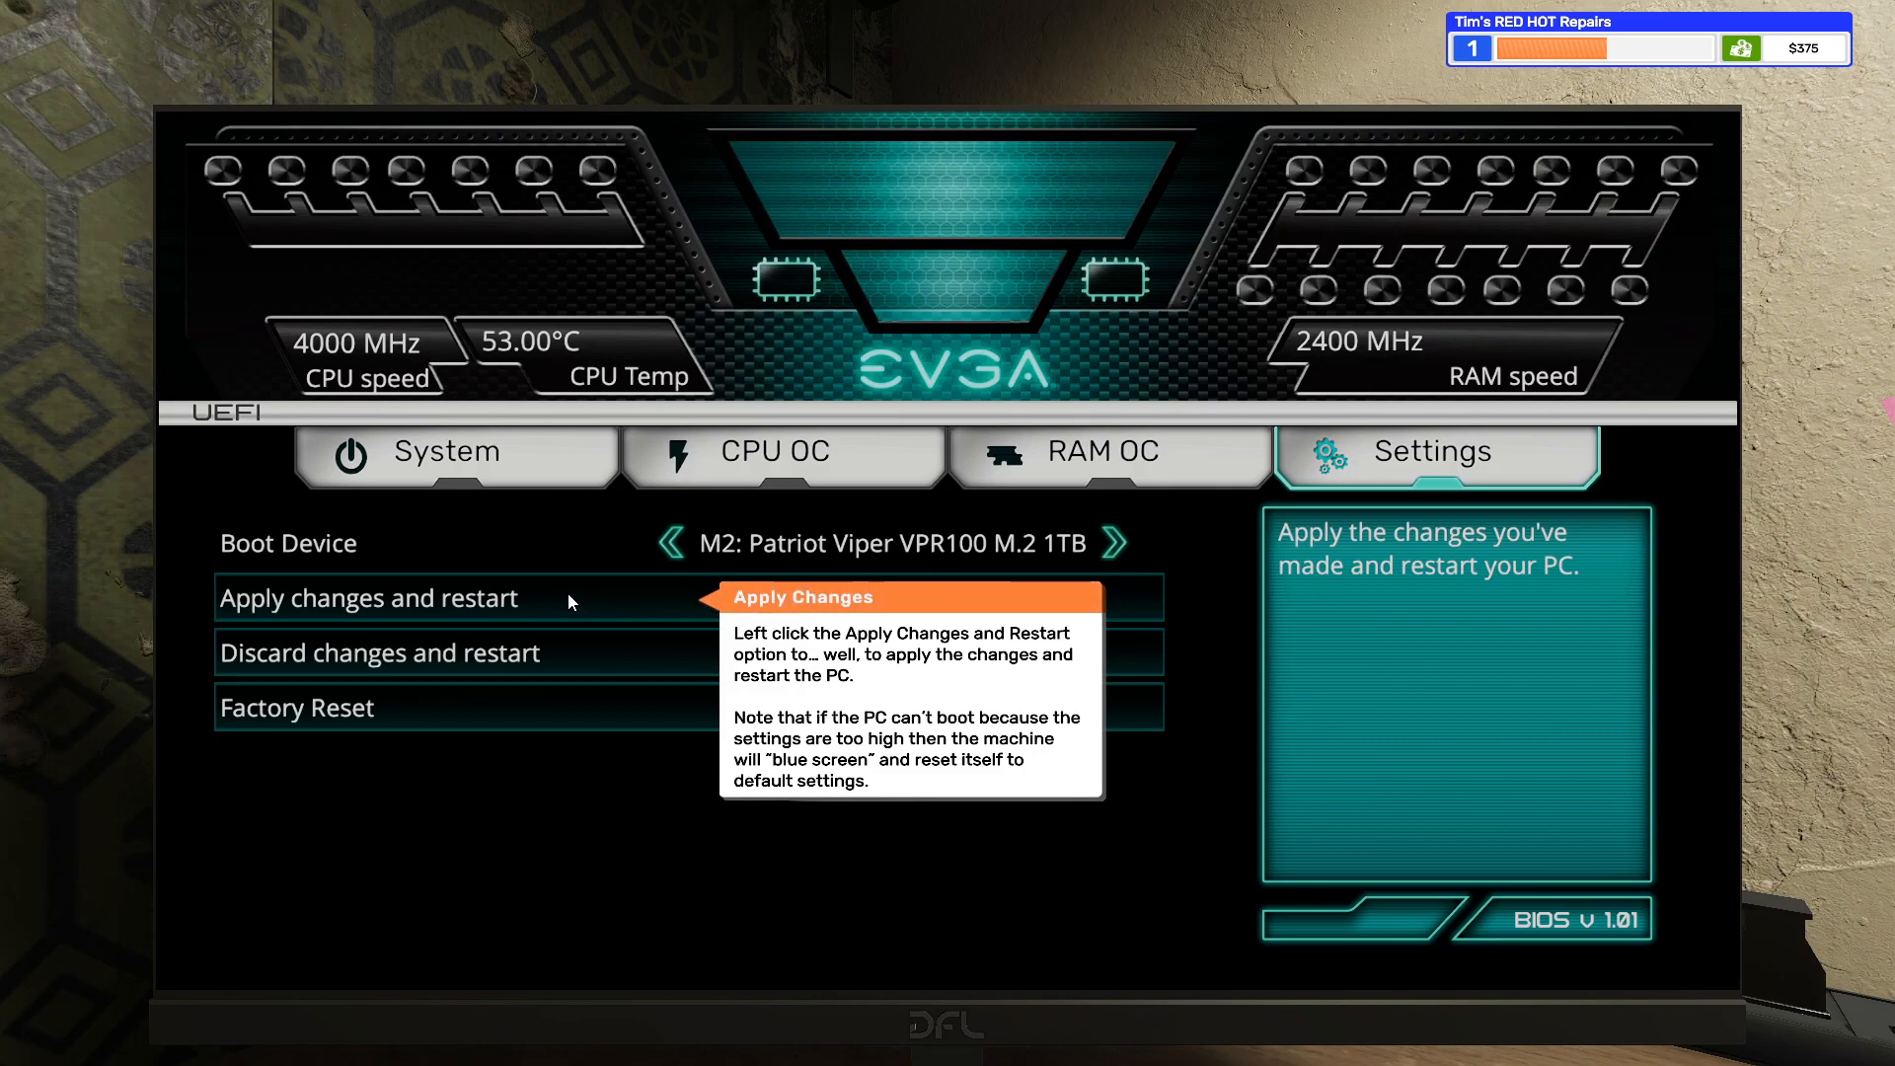
mouse_move(537, 613)
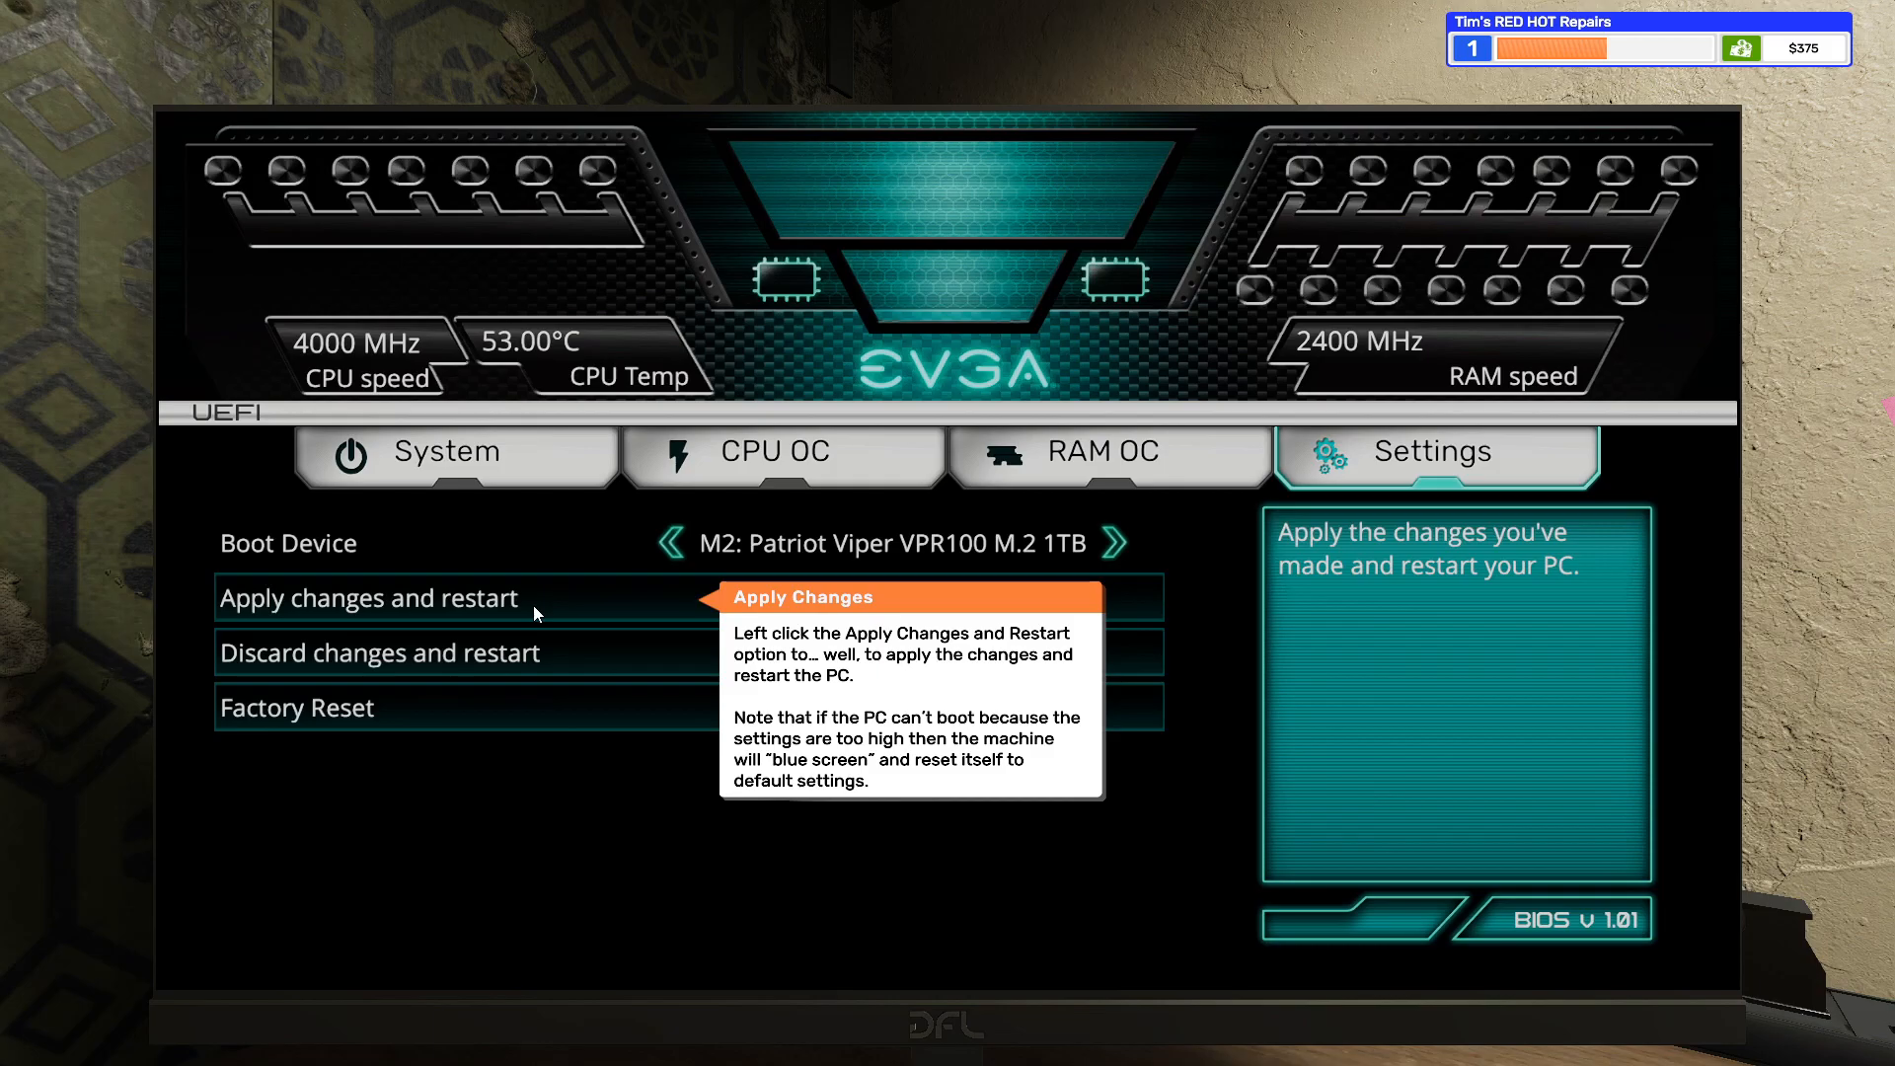
- Restart with the 4400 MHz i3-8350K overclock and pass an OCCT stress test
click(370, 597)
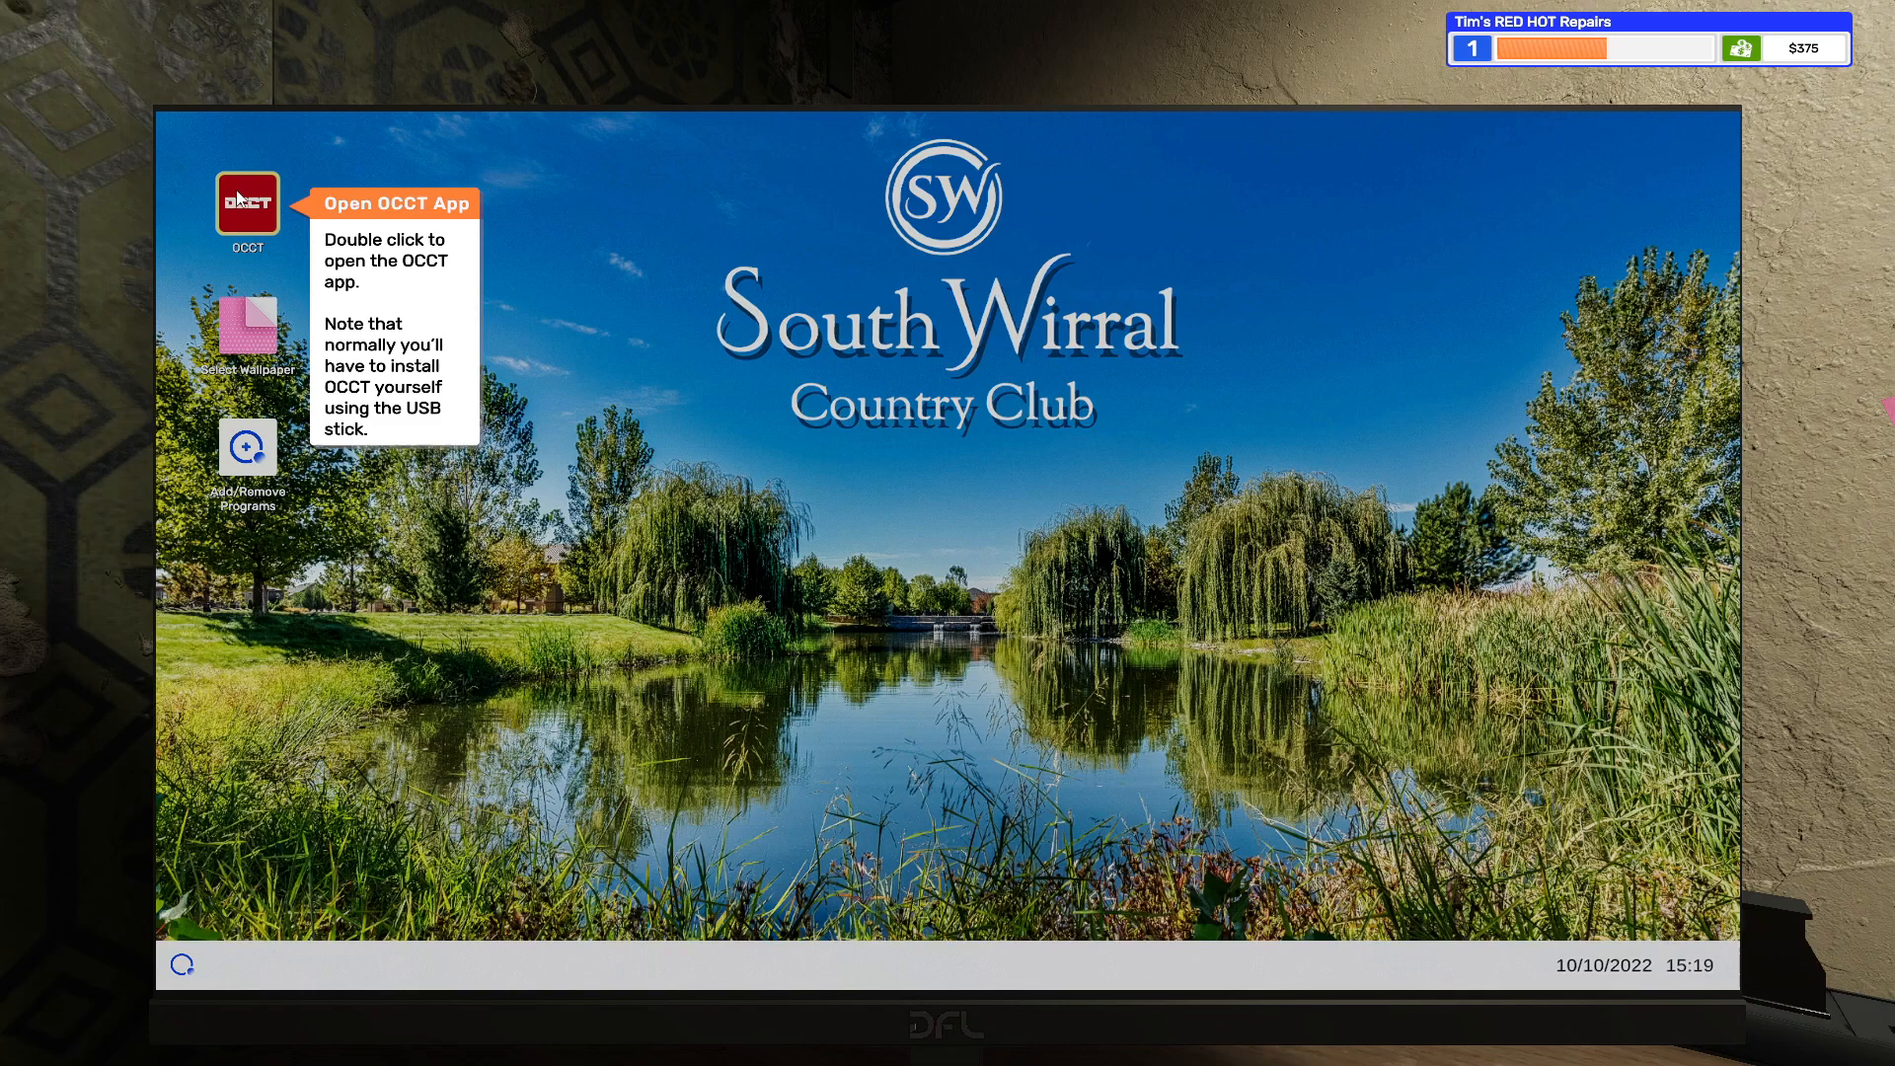
double_click(247, 208)
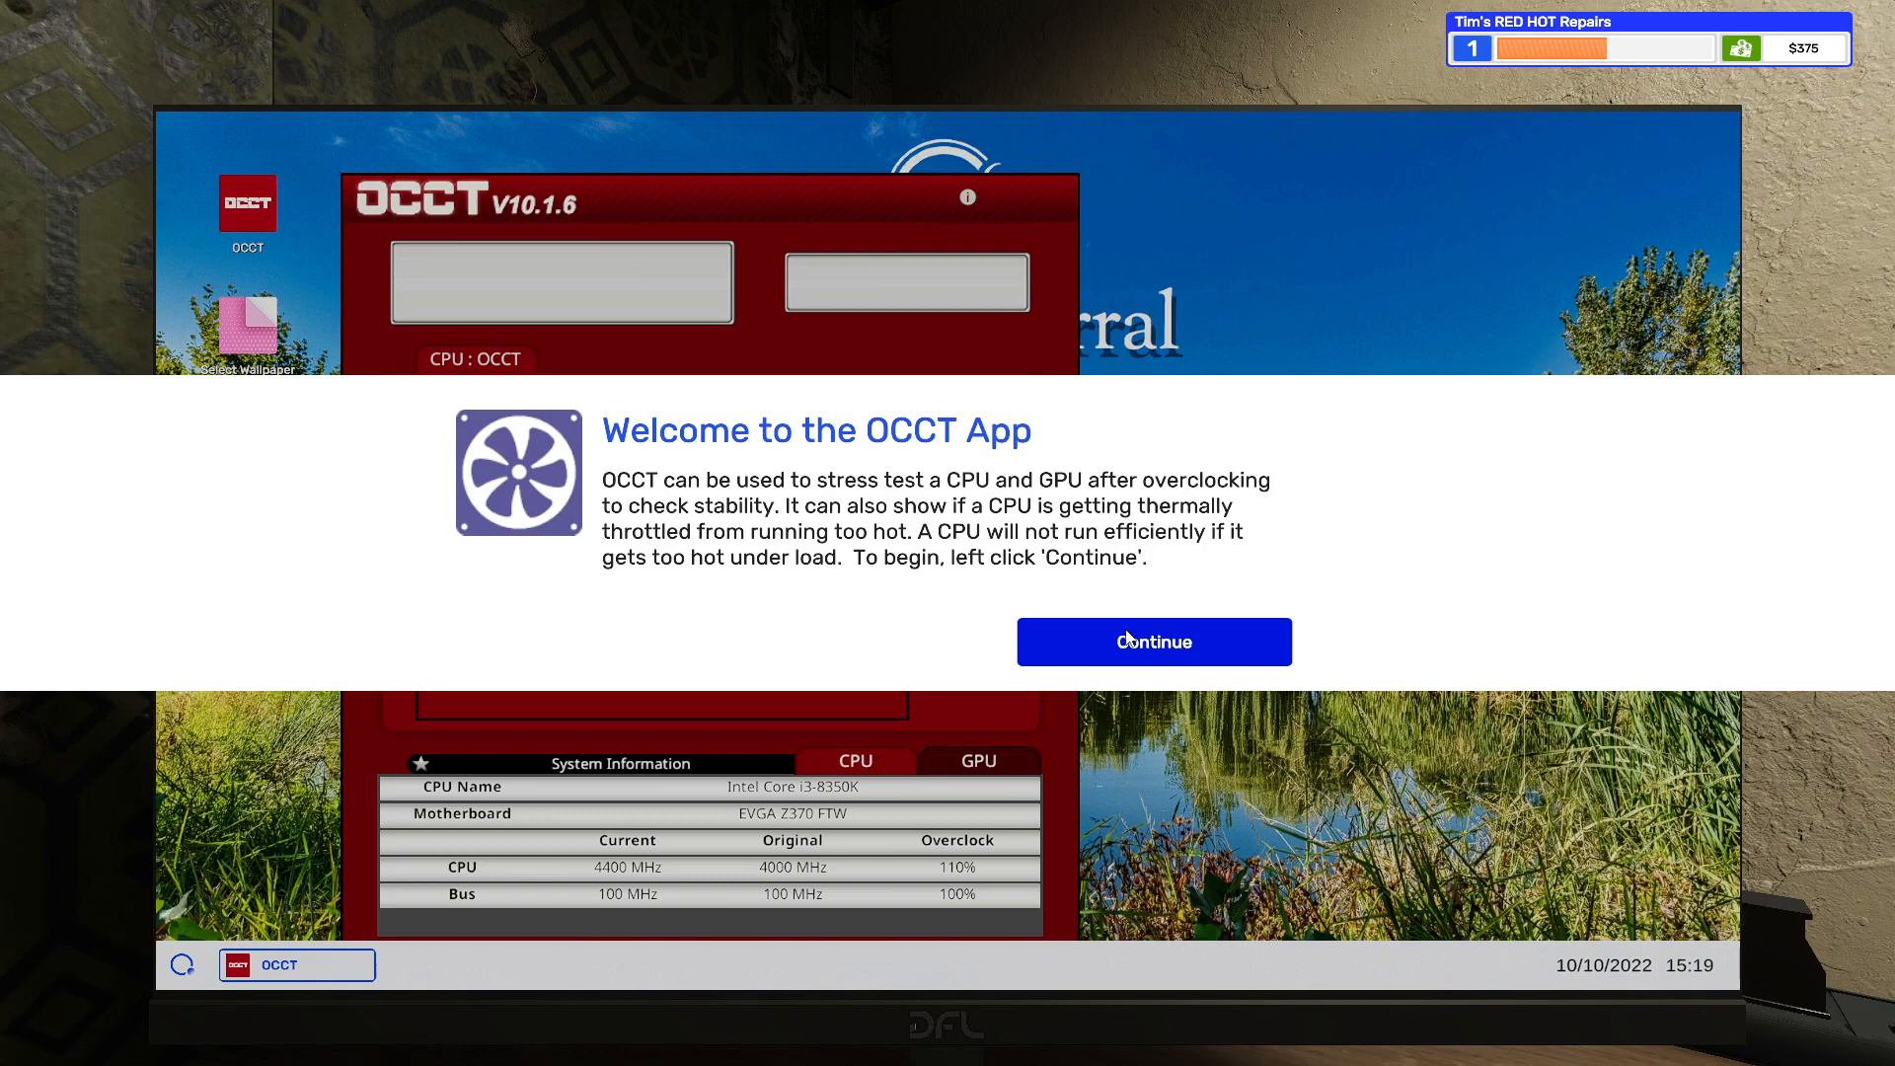
mouse_move(1152, 652)
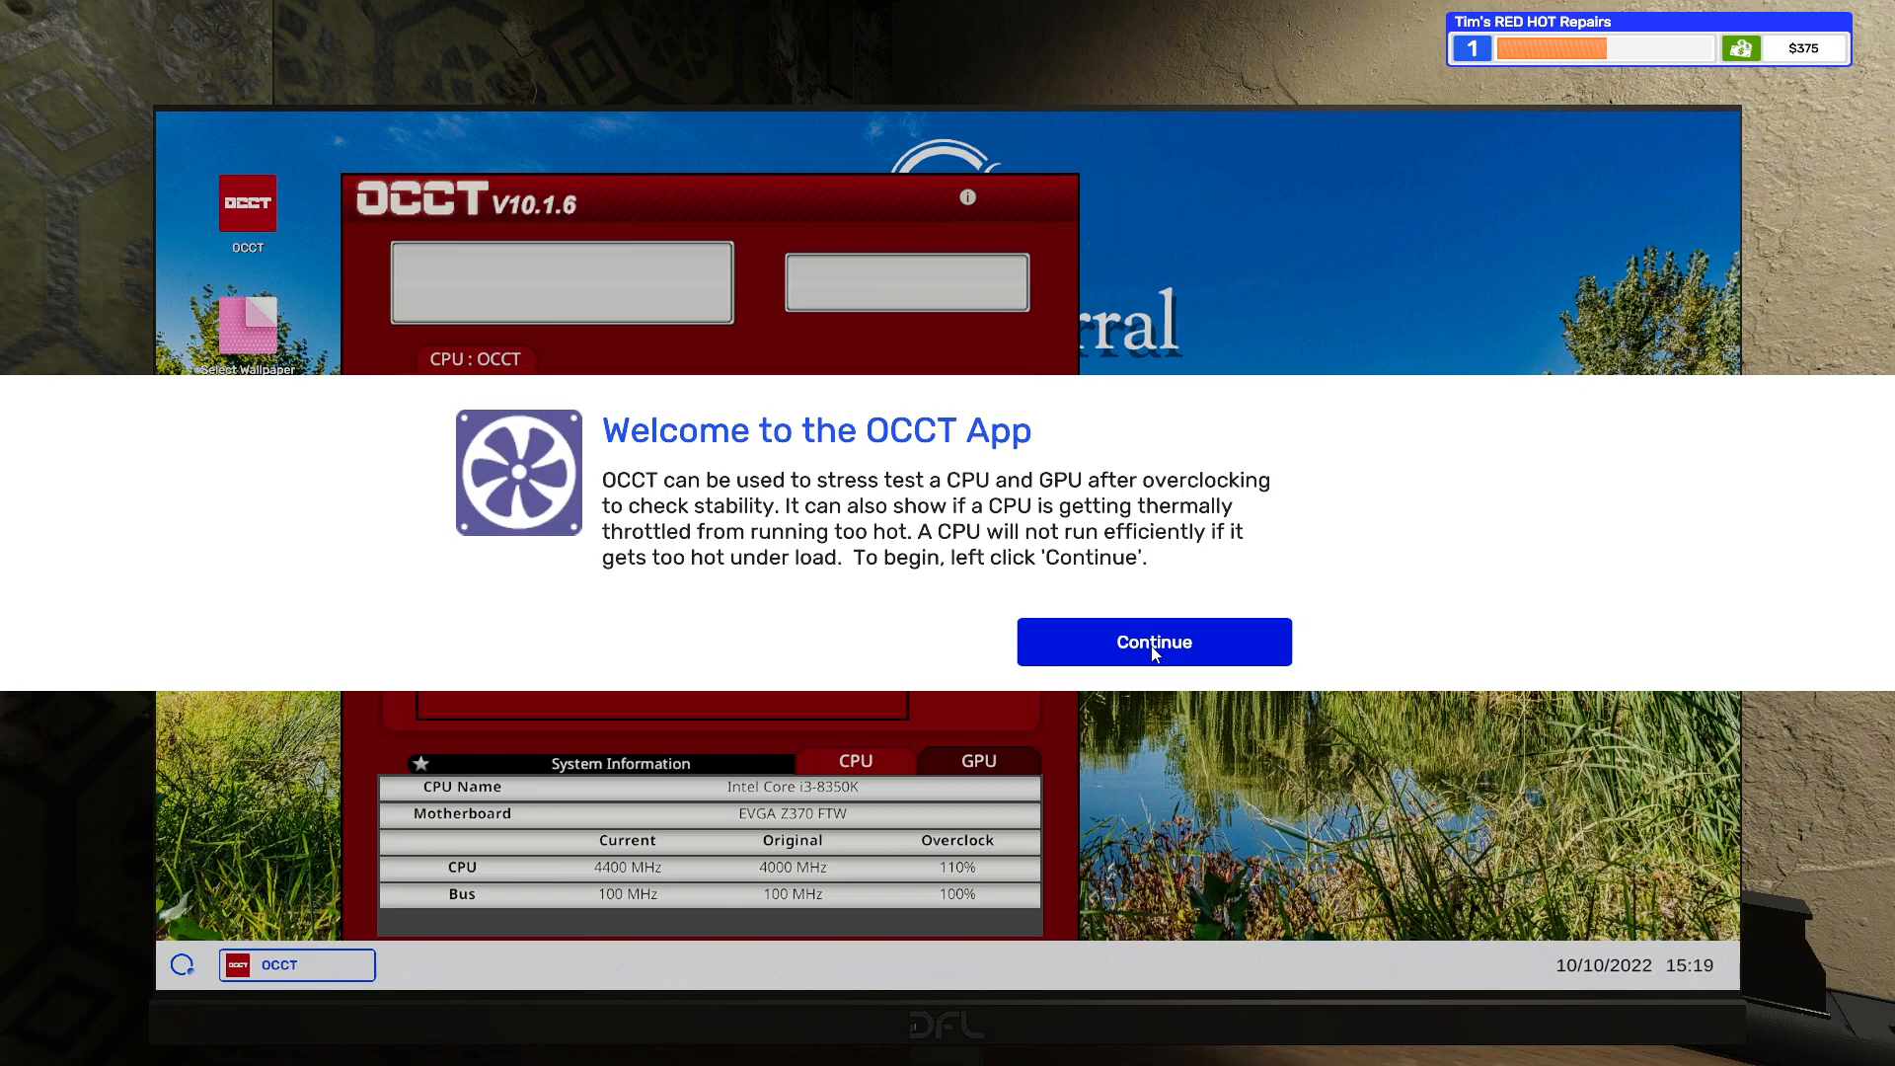
click(1152, 642)
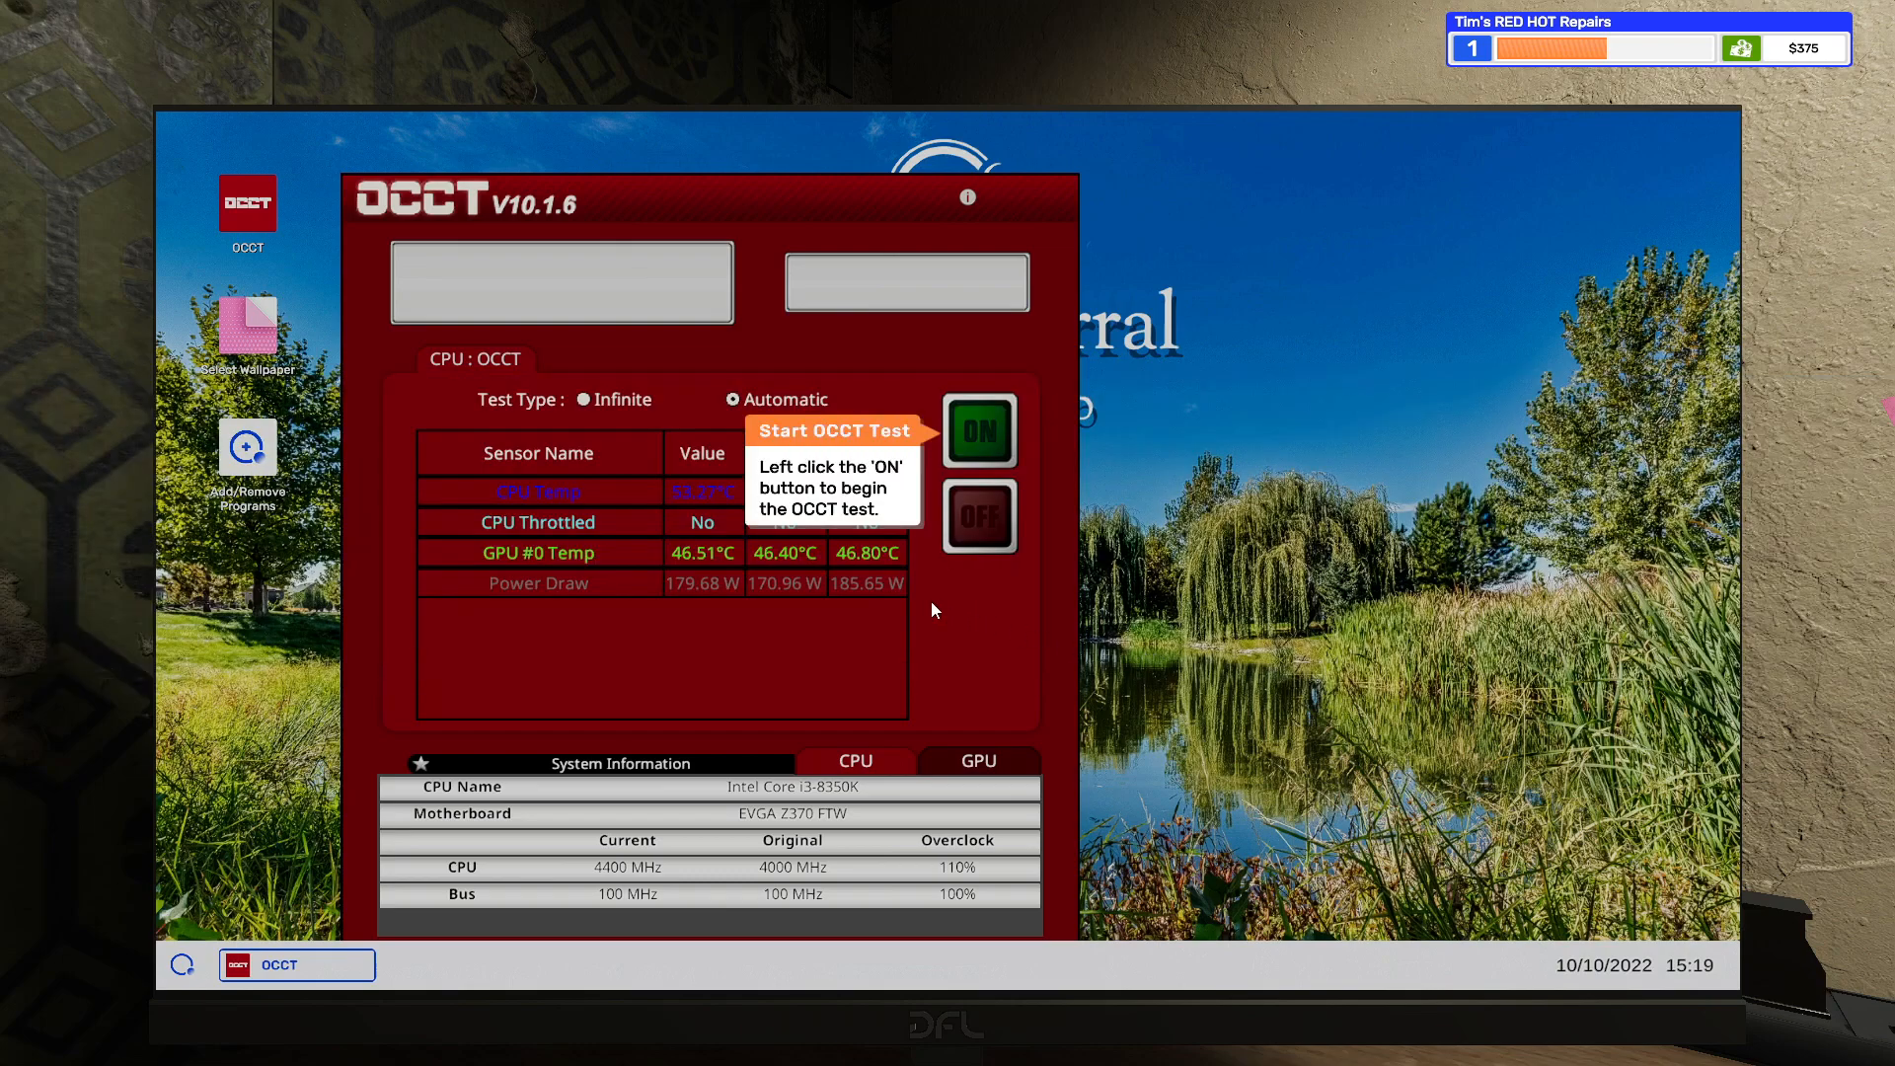
click(980, 430)
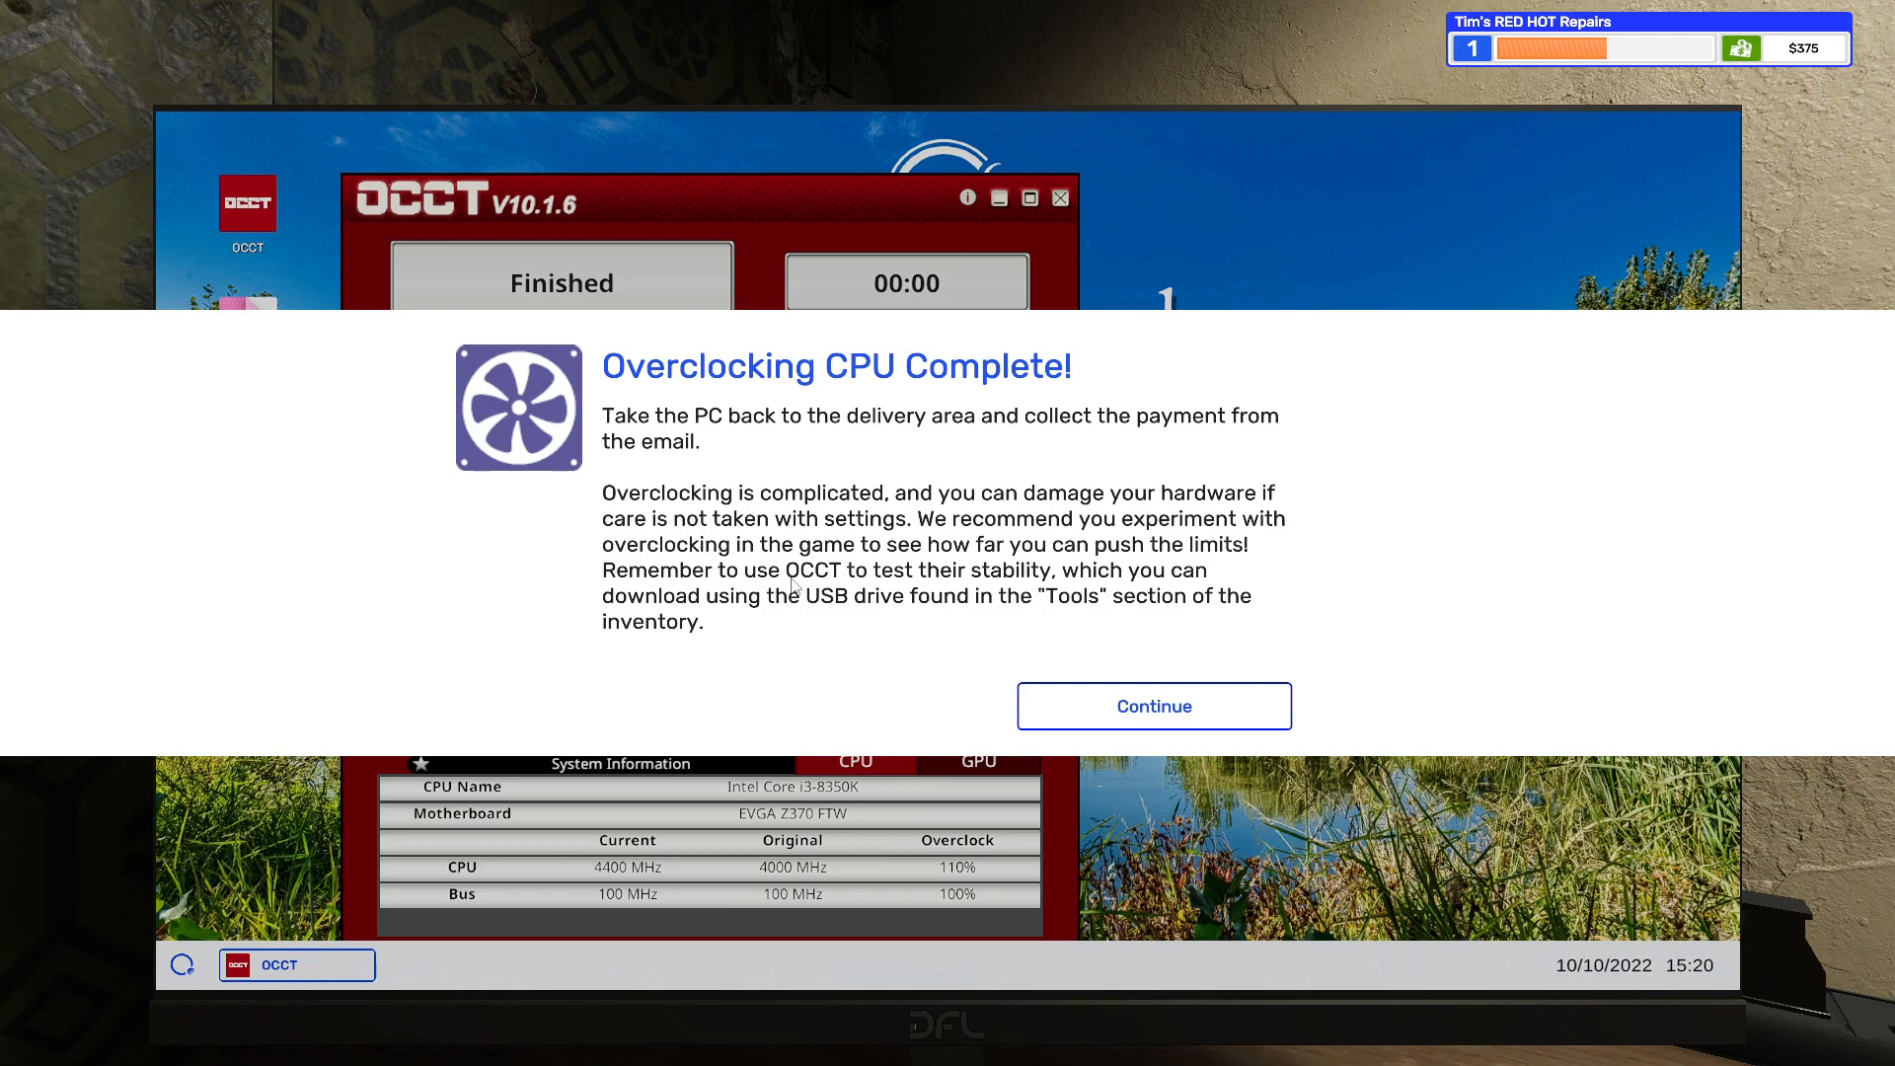
mouse_move(796, 517)
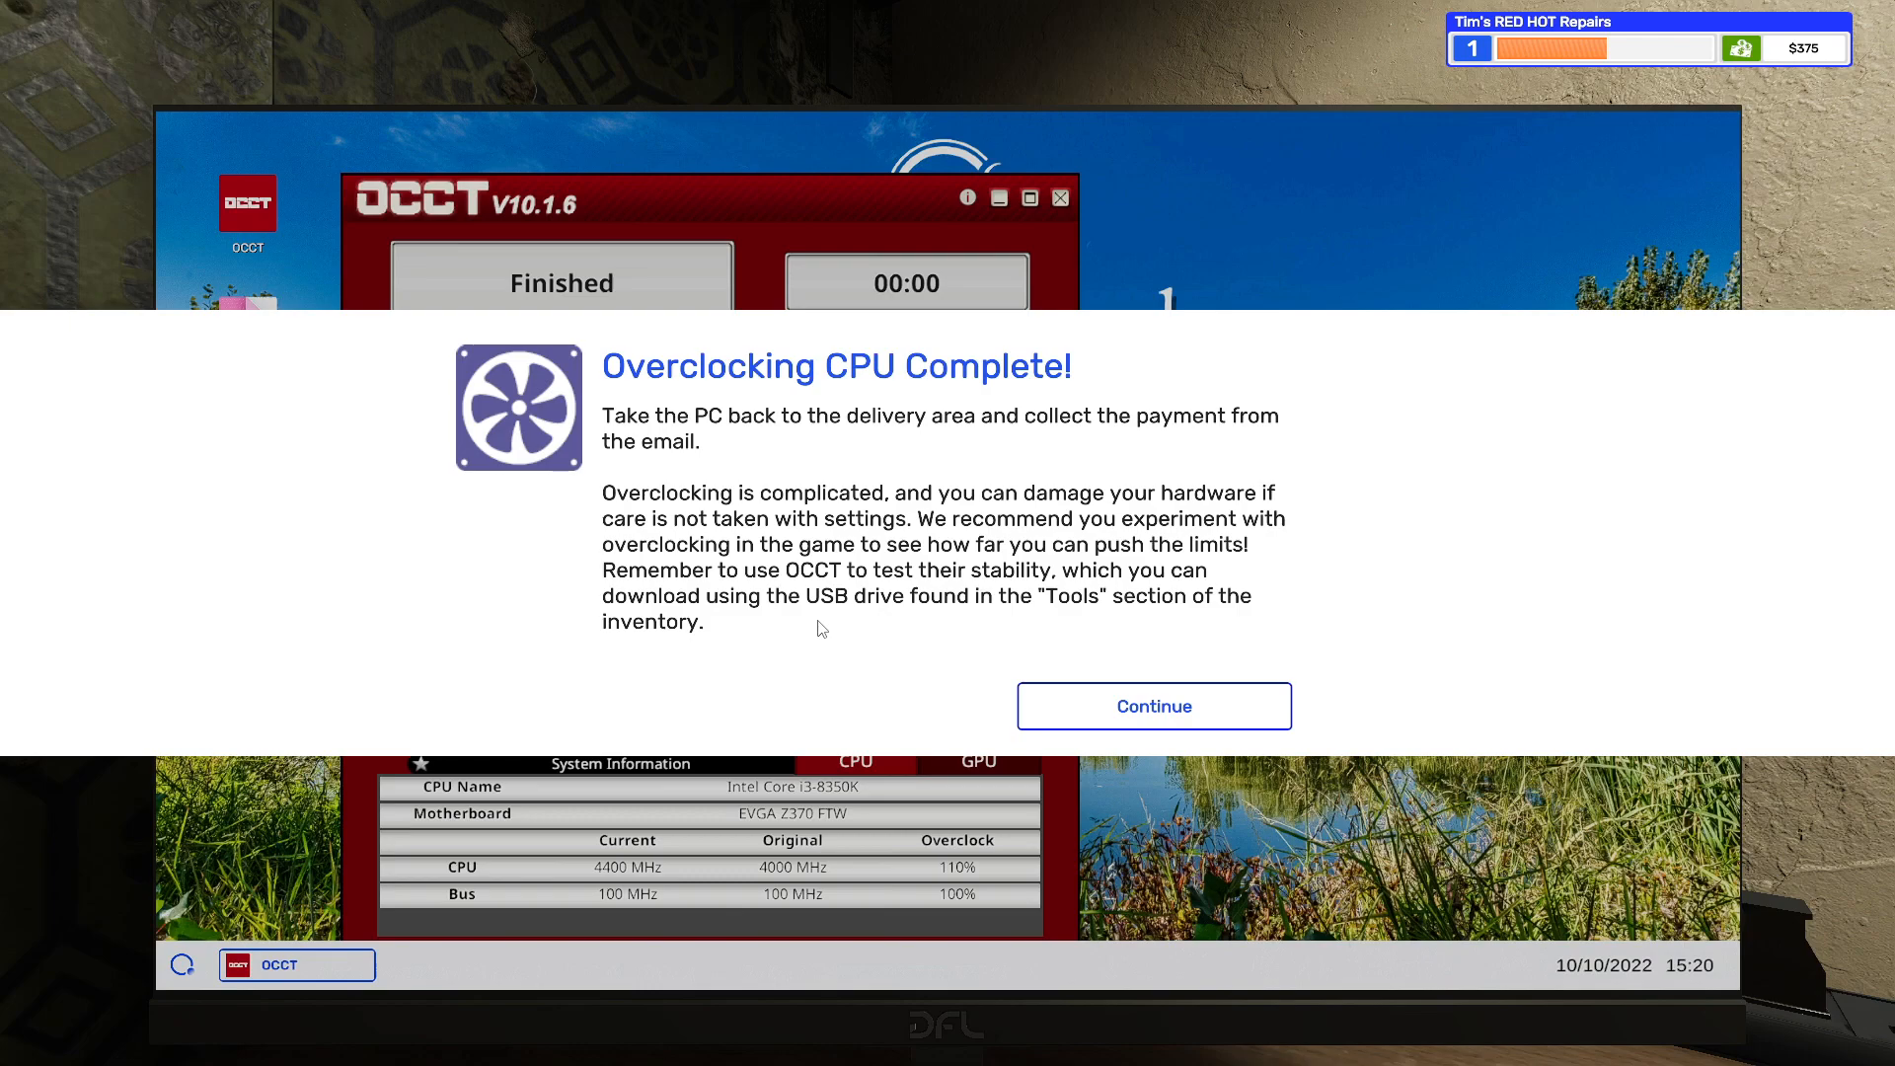
mouse_move(935, 636)
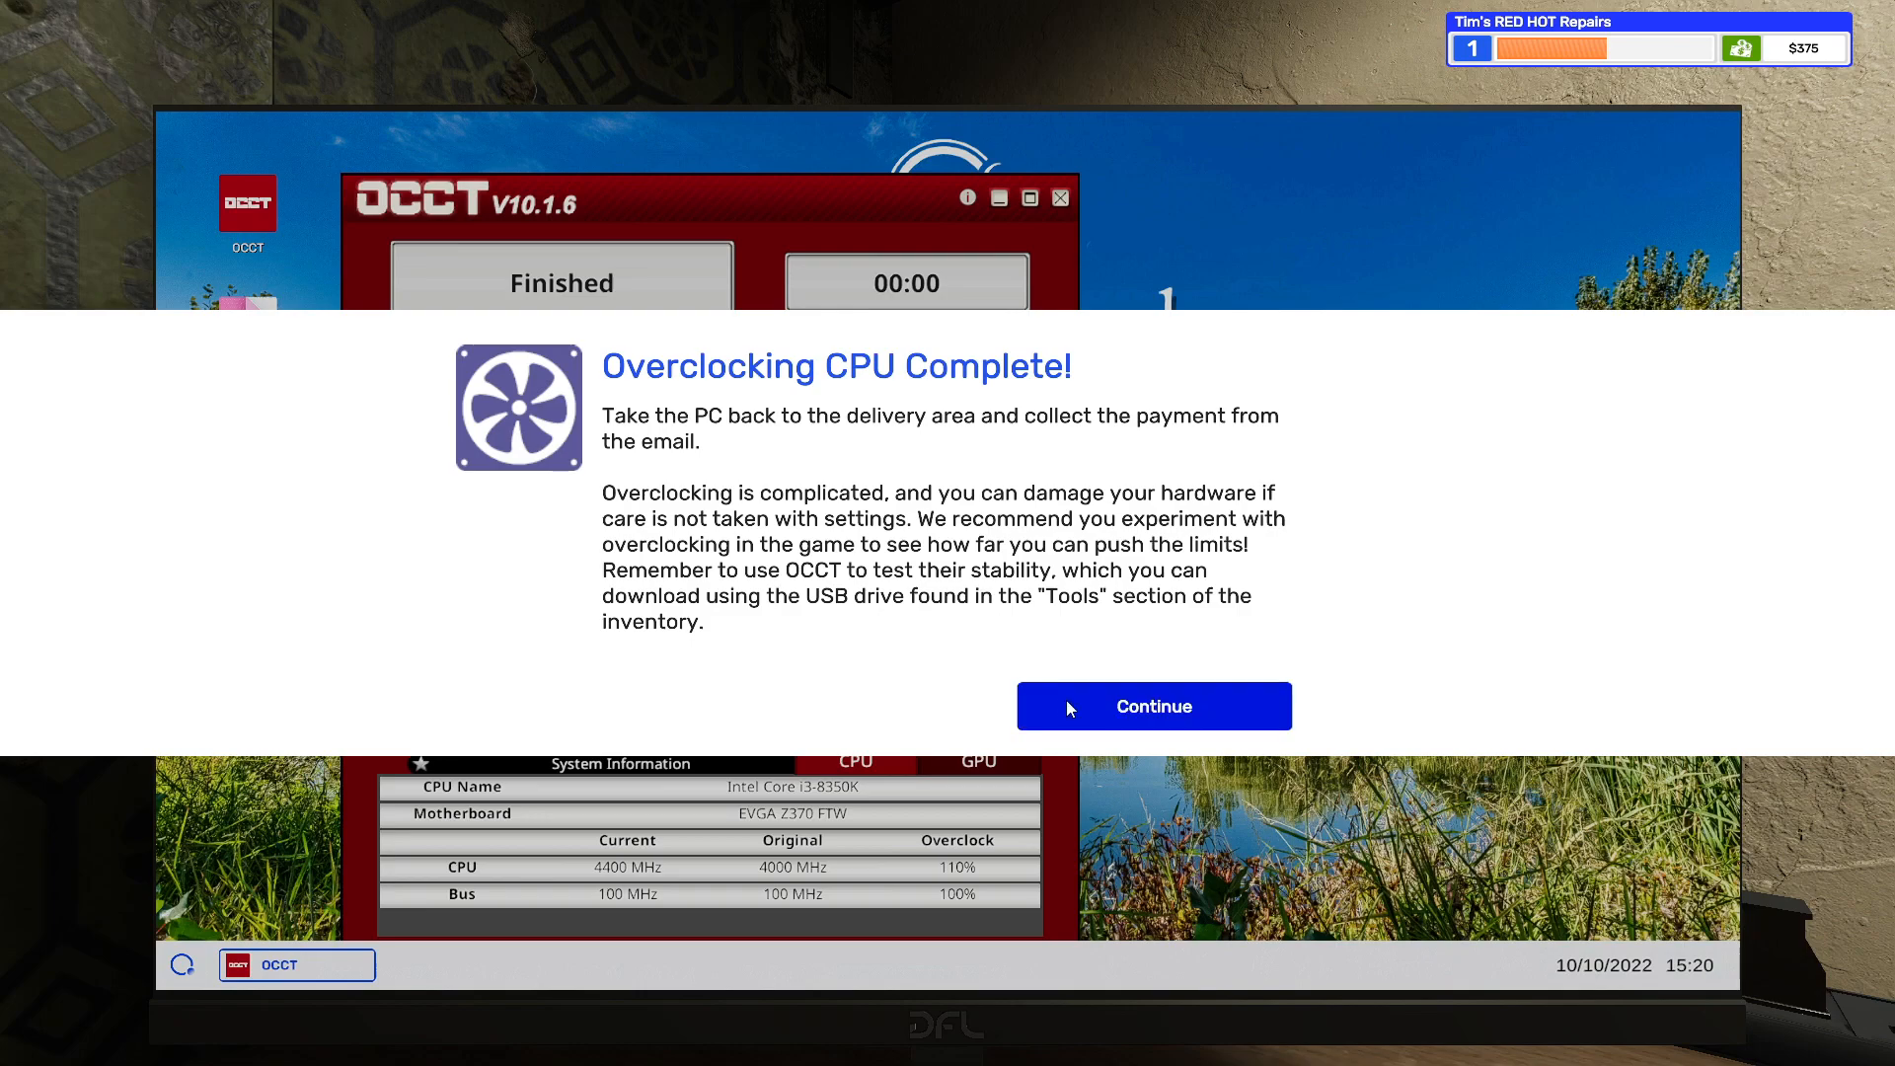
click(1152, 706)
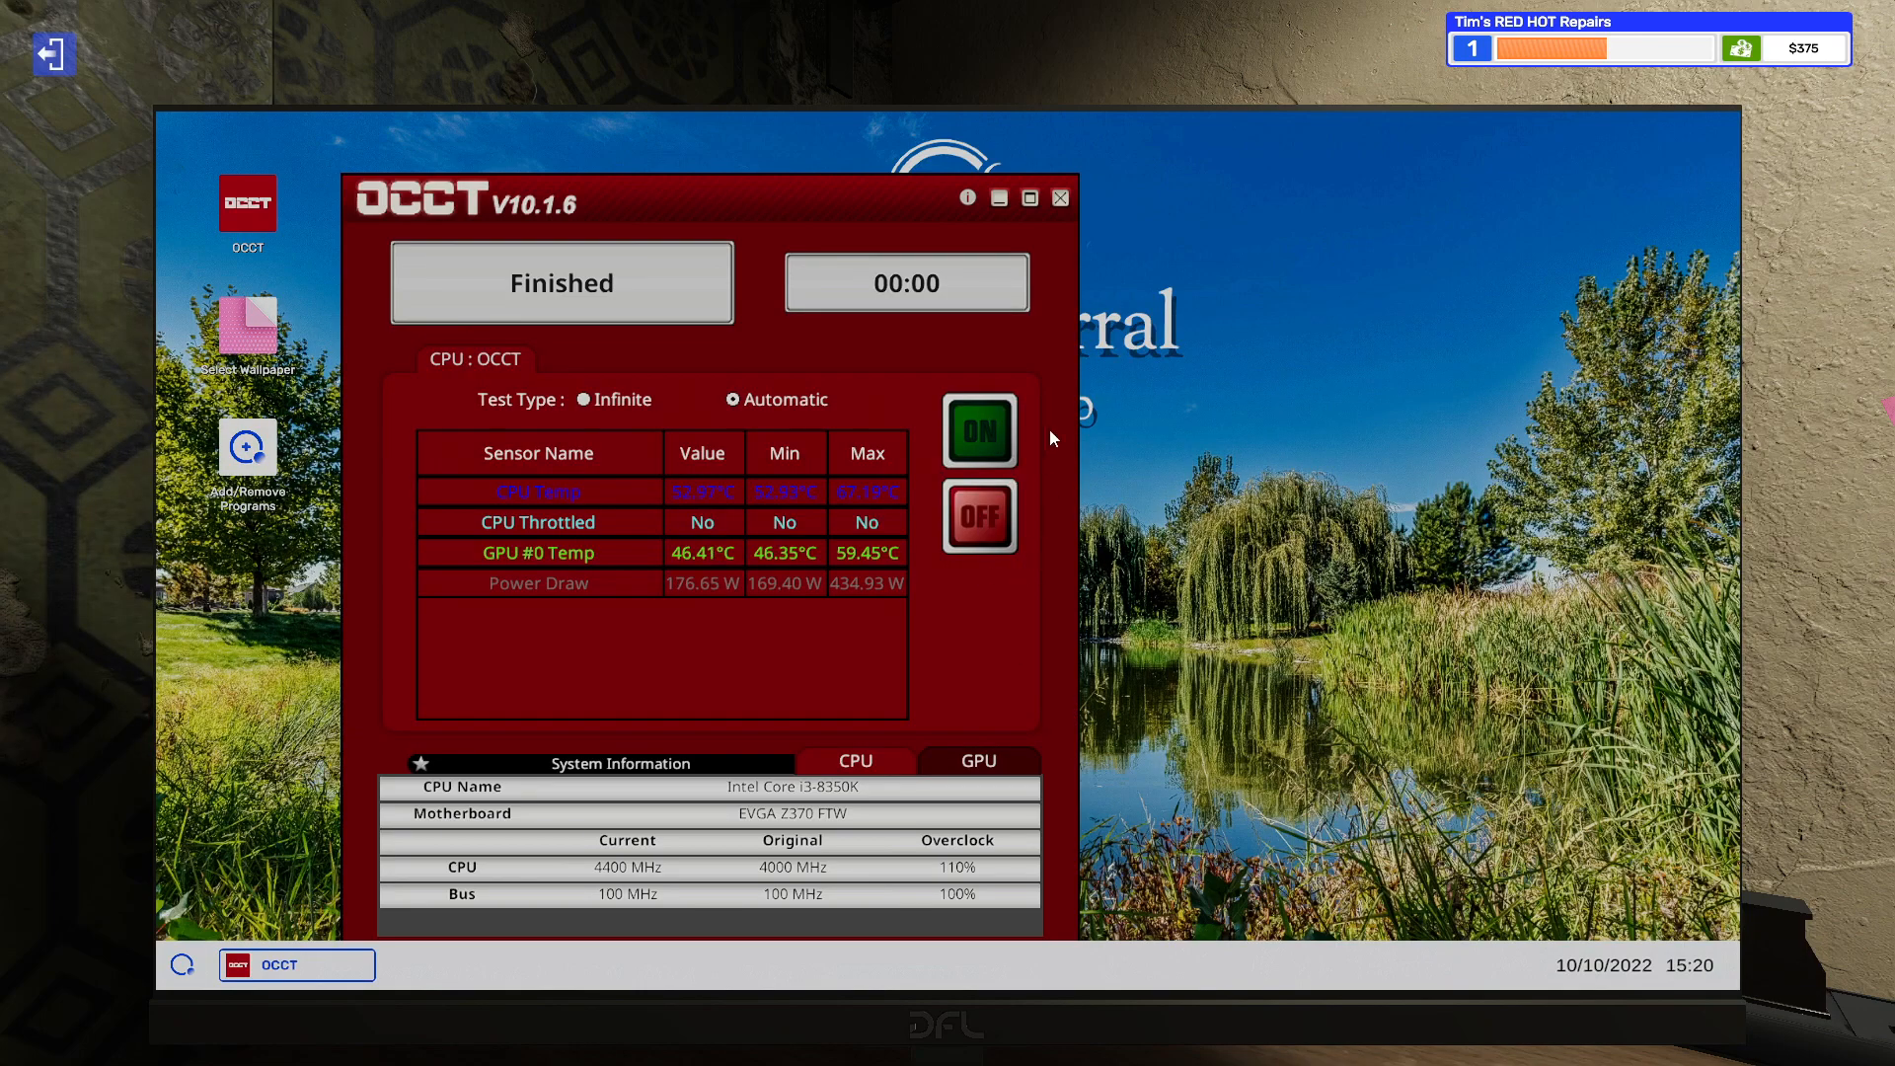
click(1029, 197)
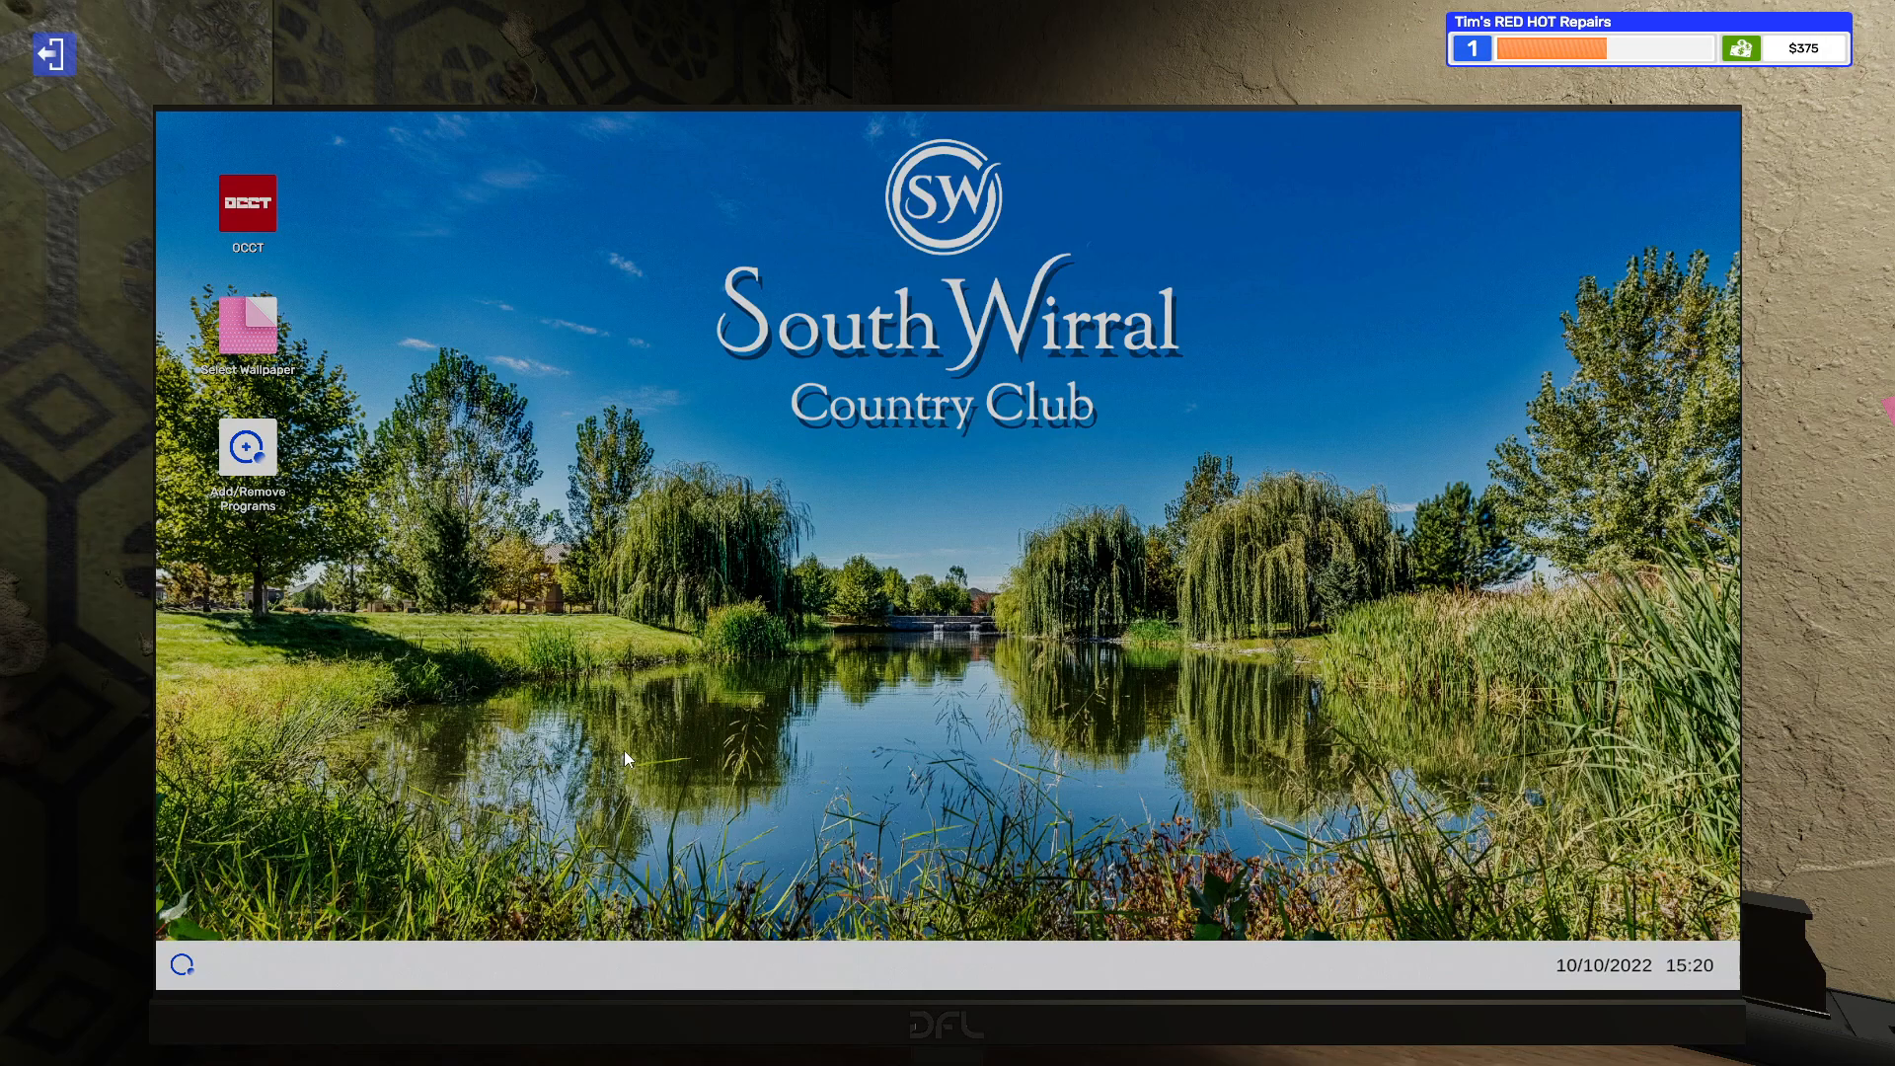
mouse_move(274, 883)
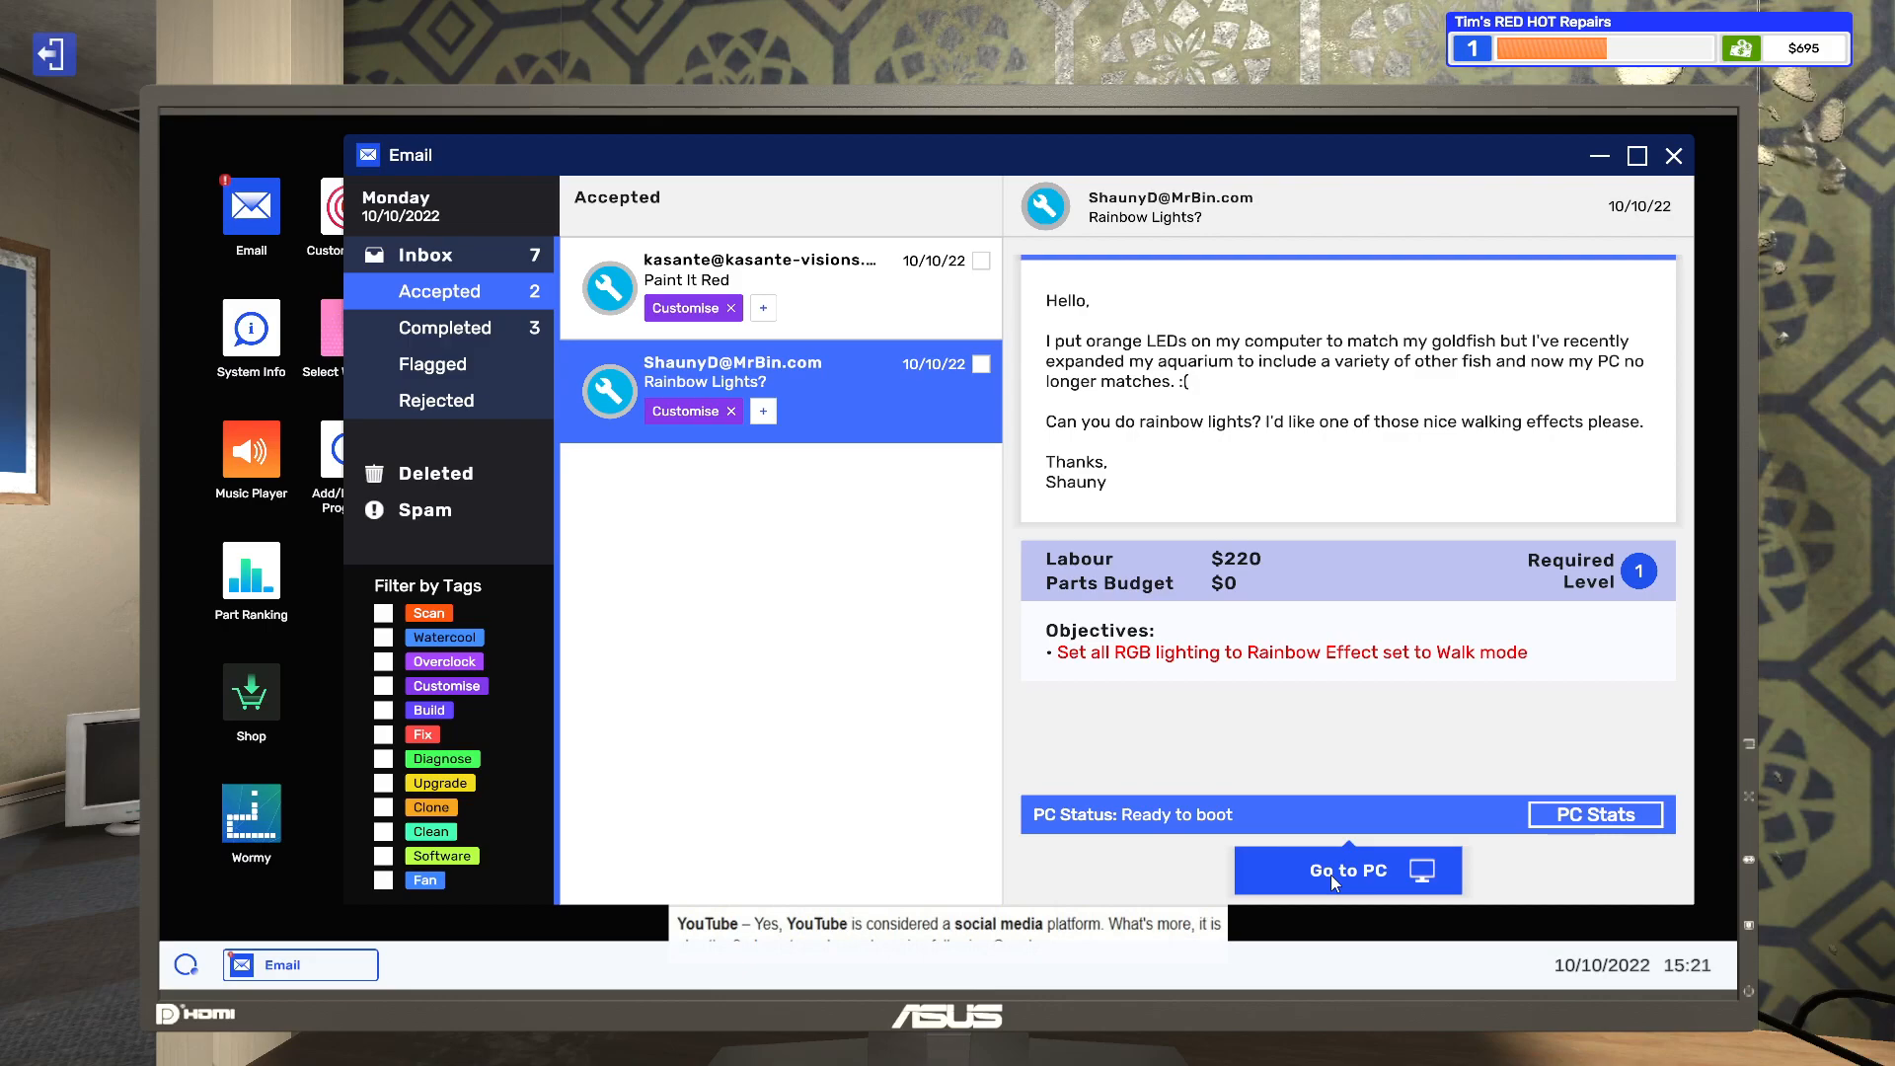
- Set all of ShaunyD's PC lighting components to a Rainbow effect with Walk direction
click(1346, 870)
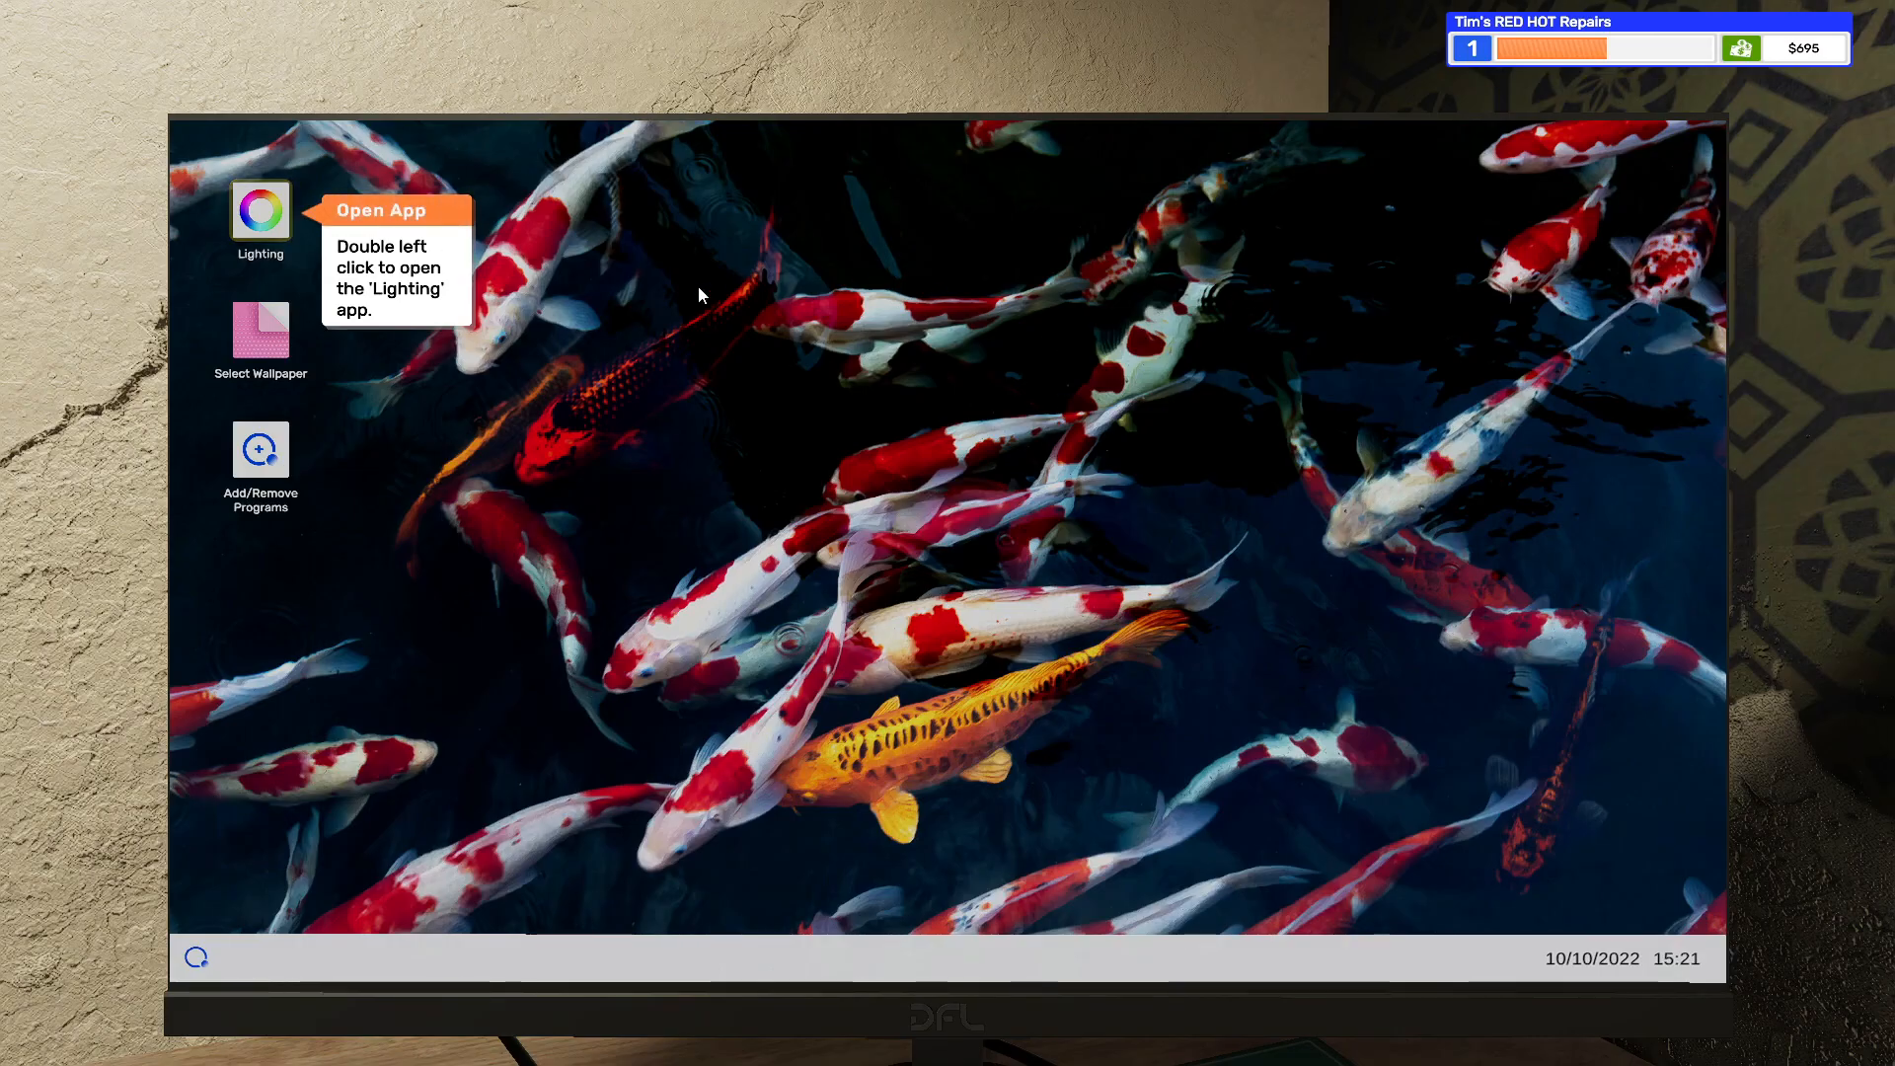
click(258, 214)
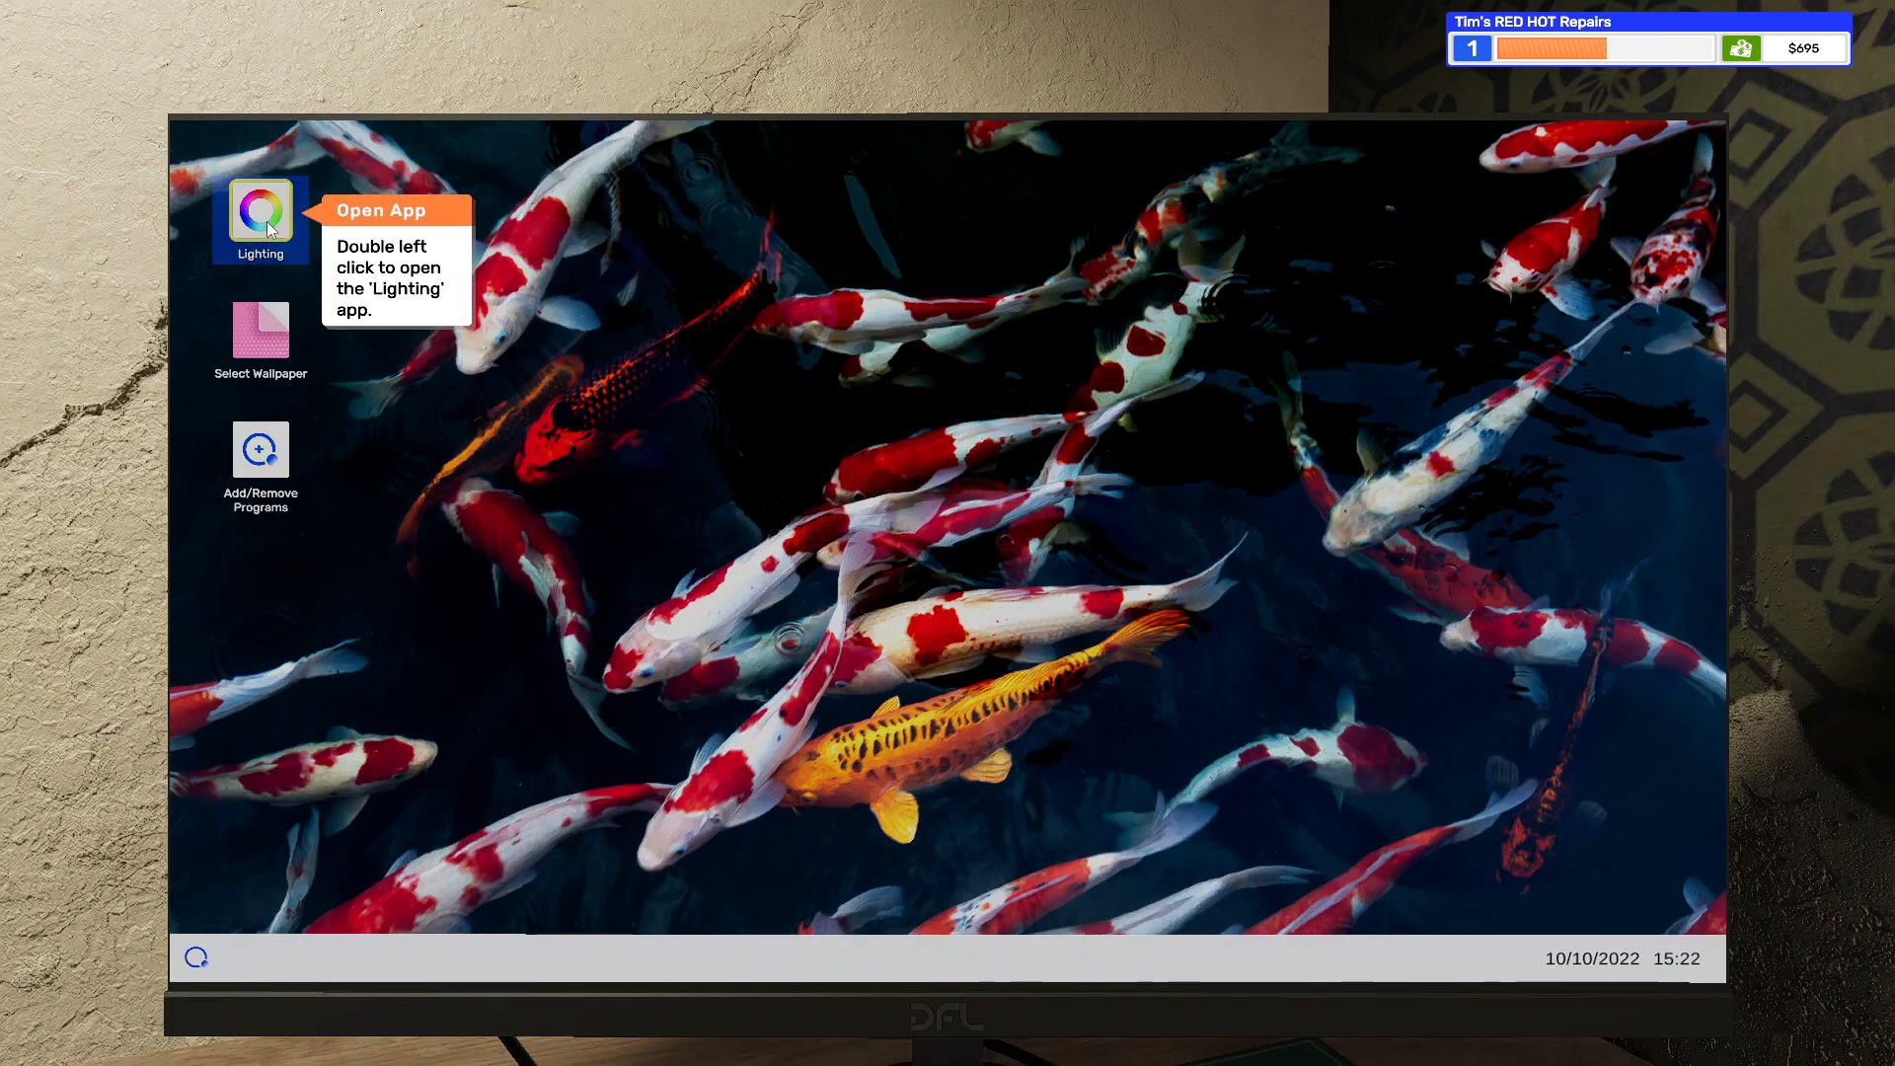
double_click(259, 214)
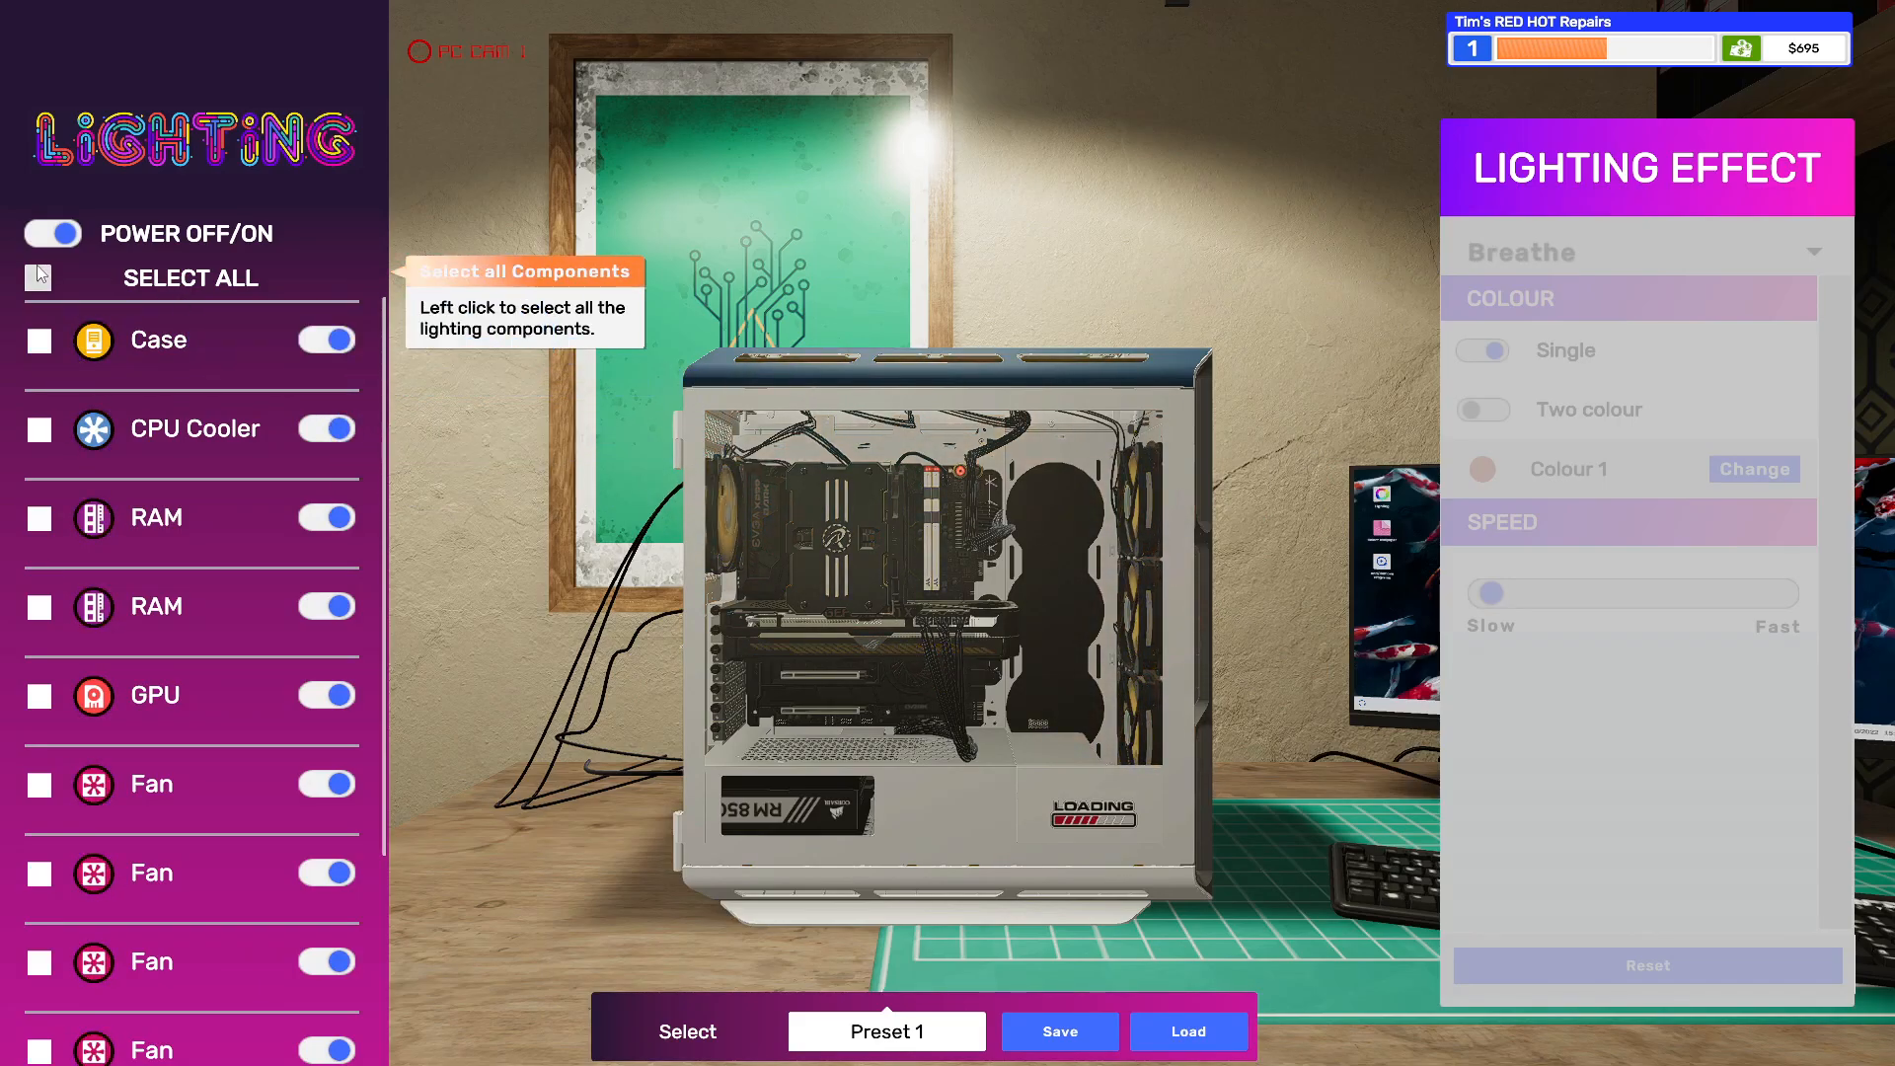
click(37, 276)
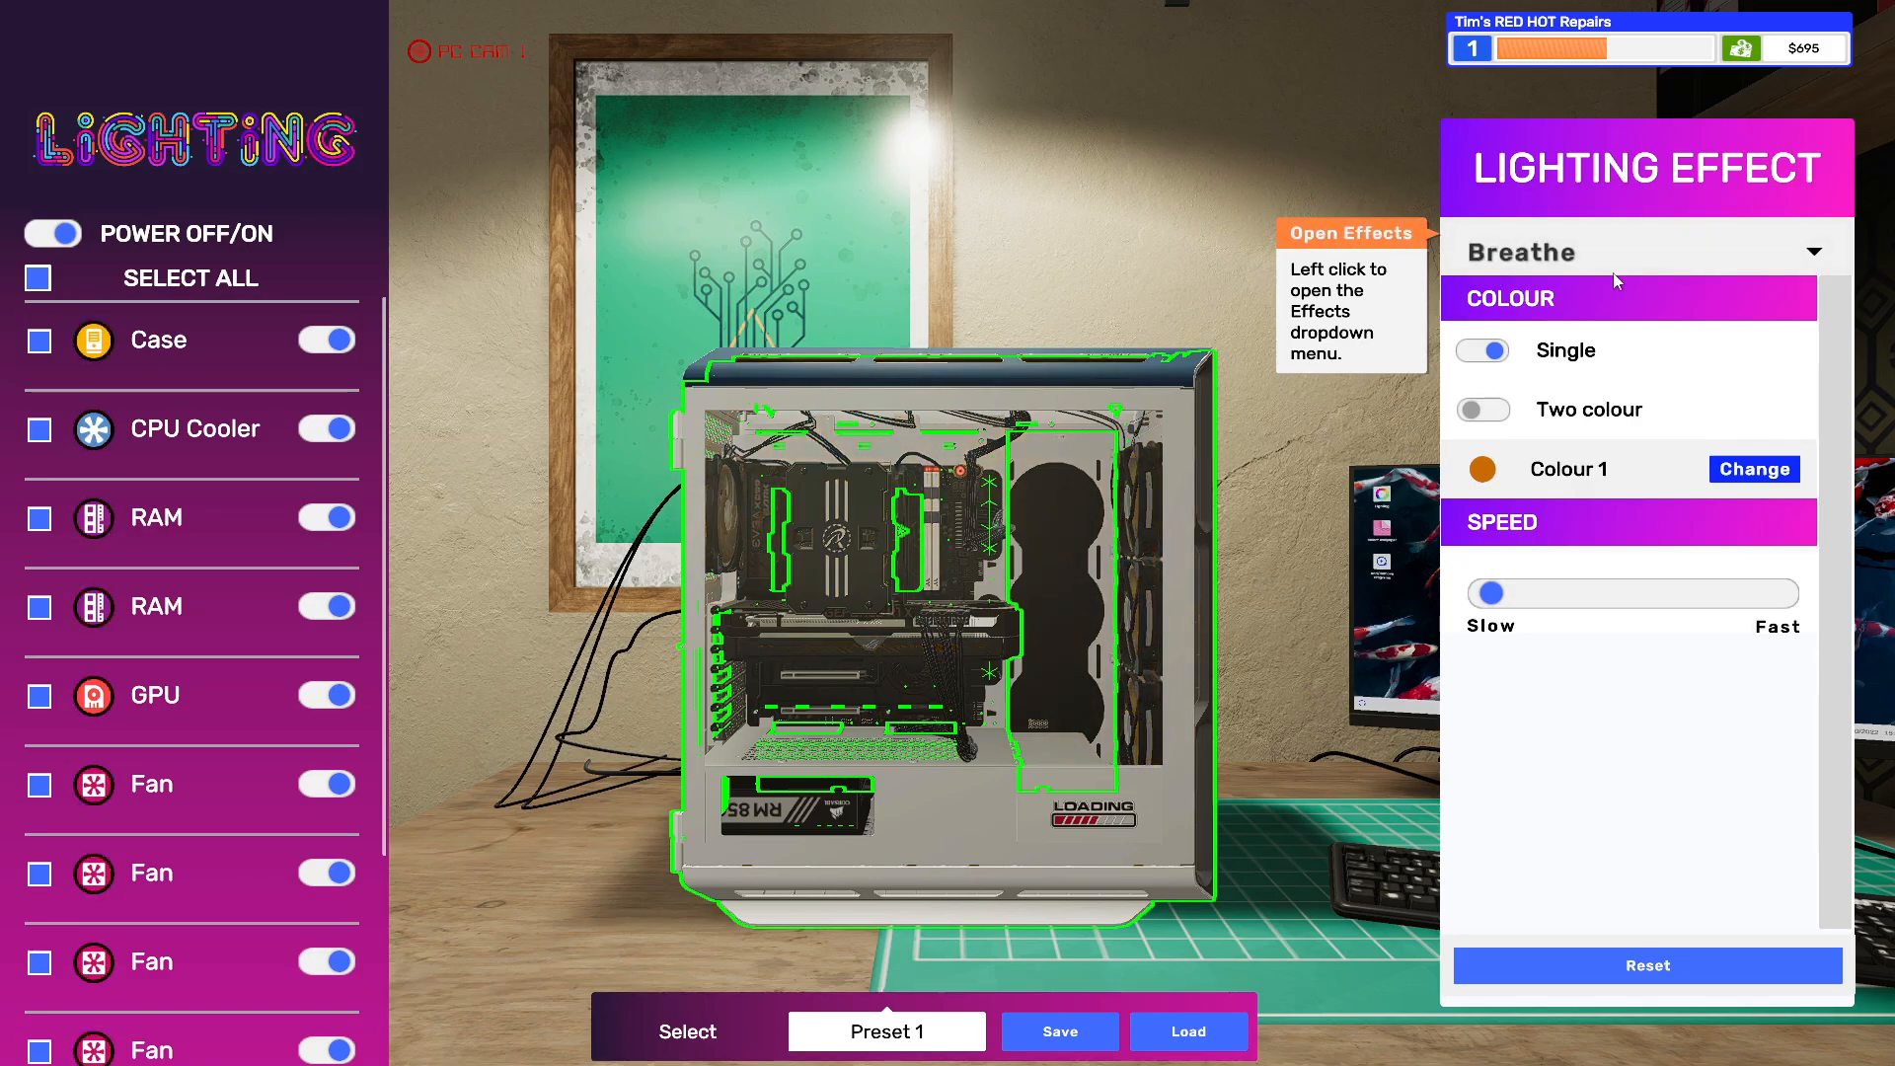
click(1643, 252)
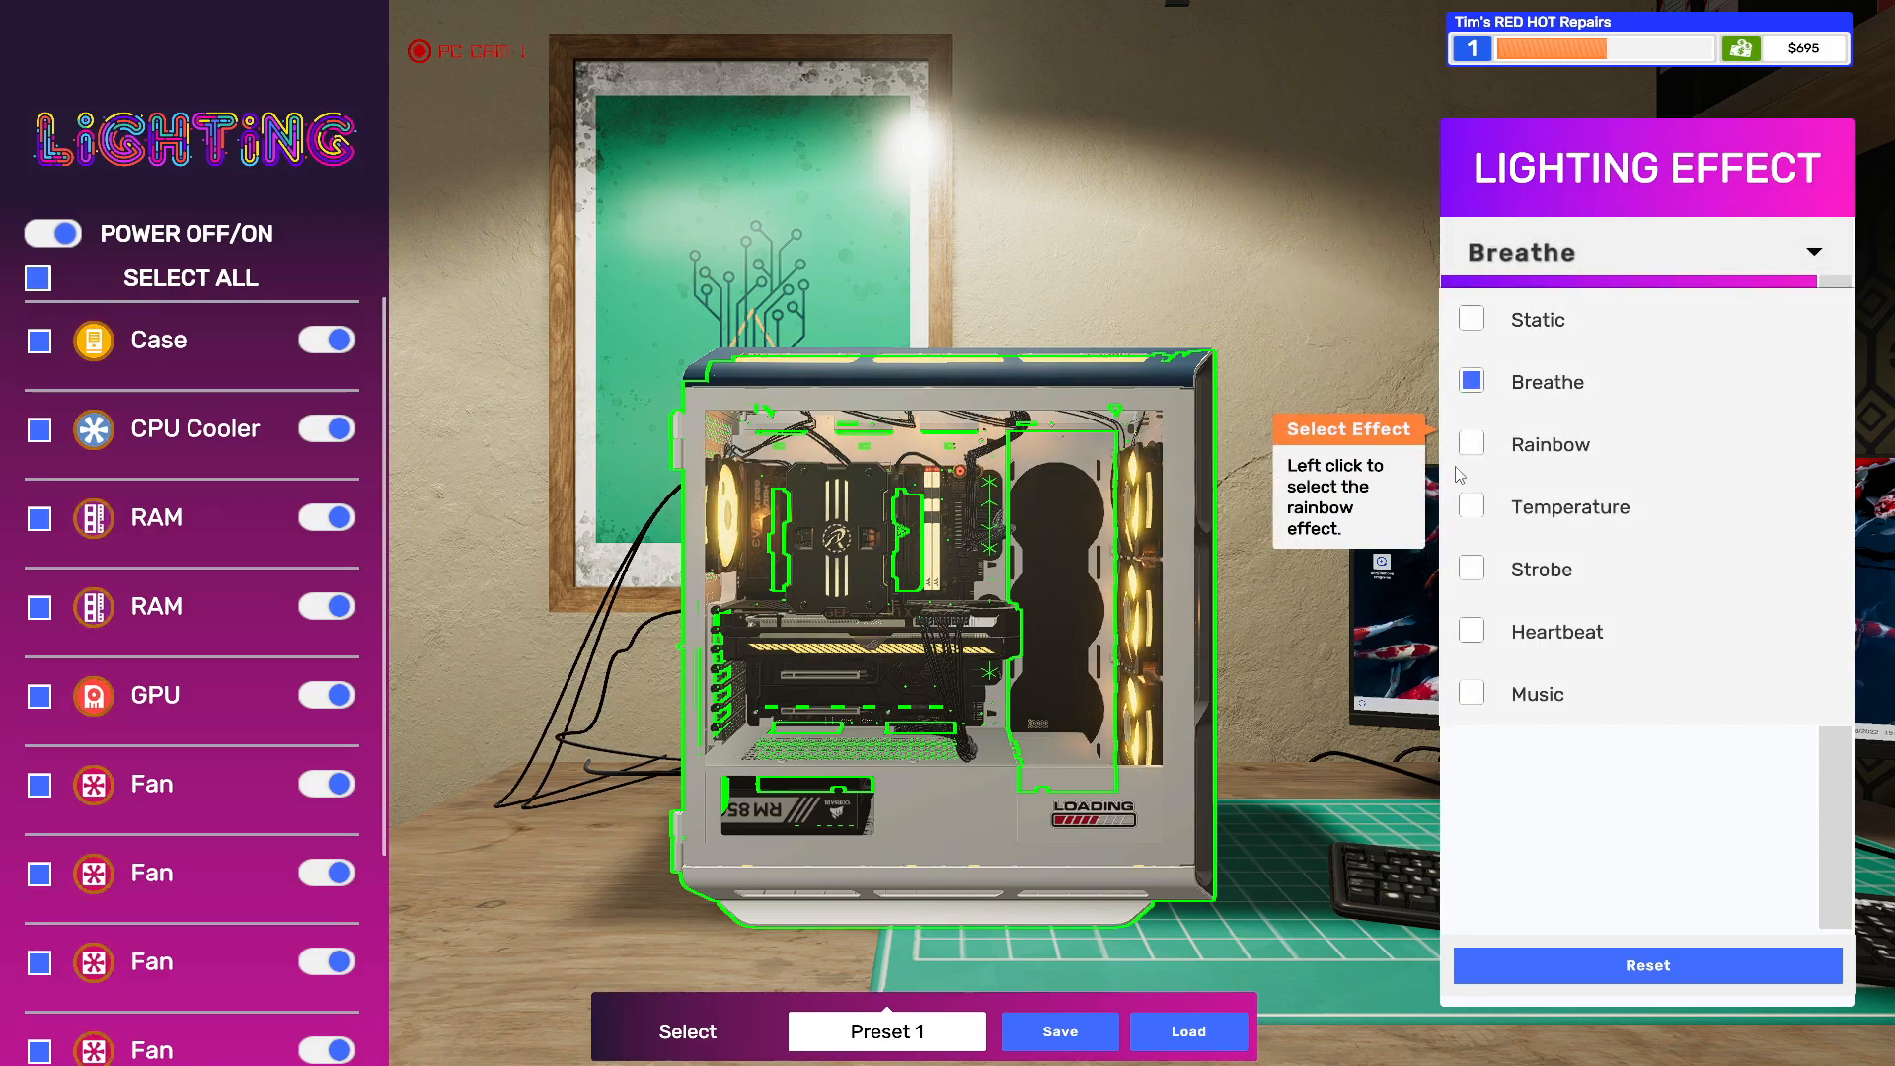
click(1550, 443)
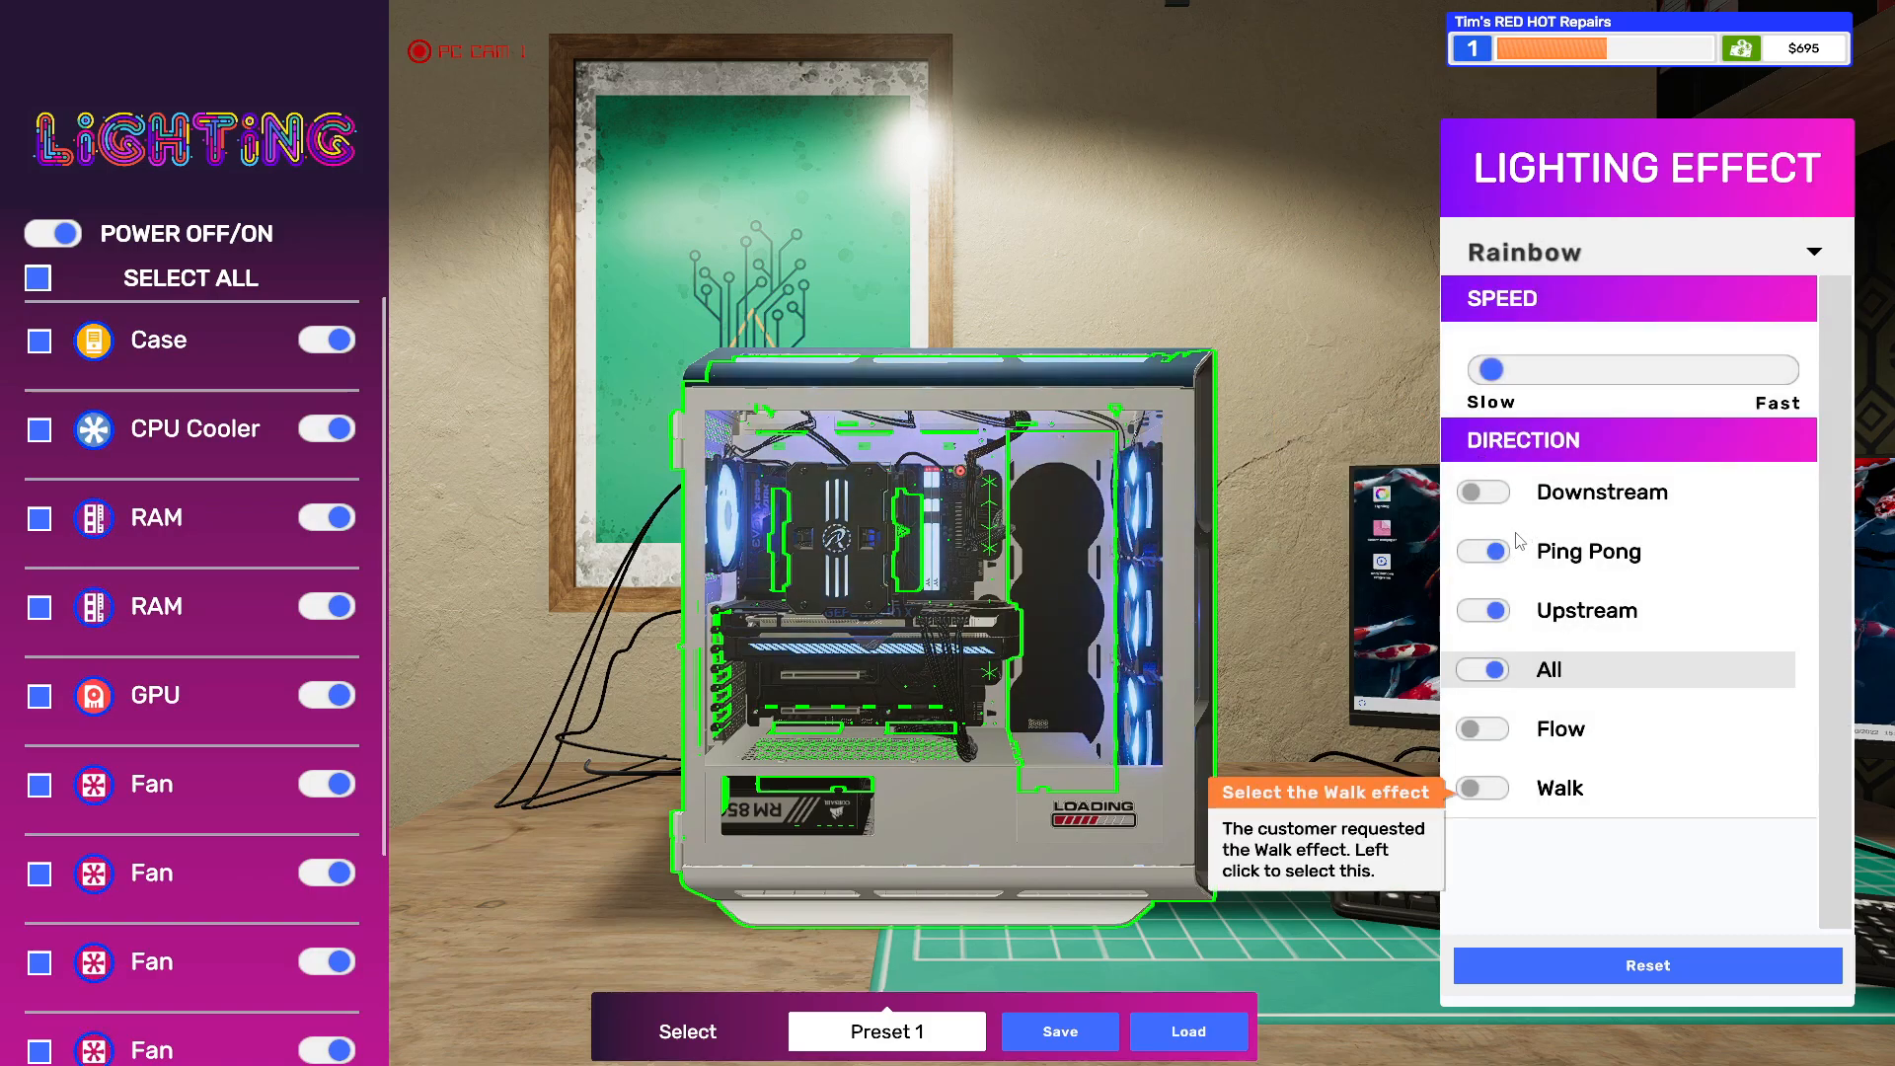
click(1481, 550)
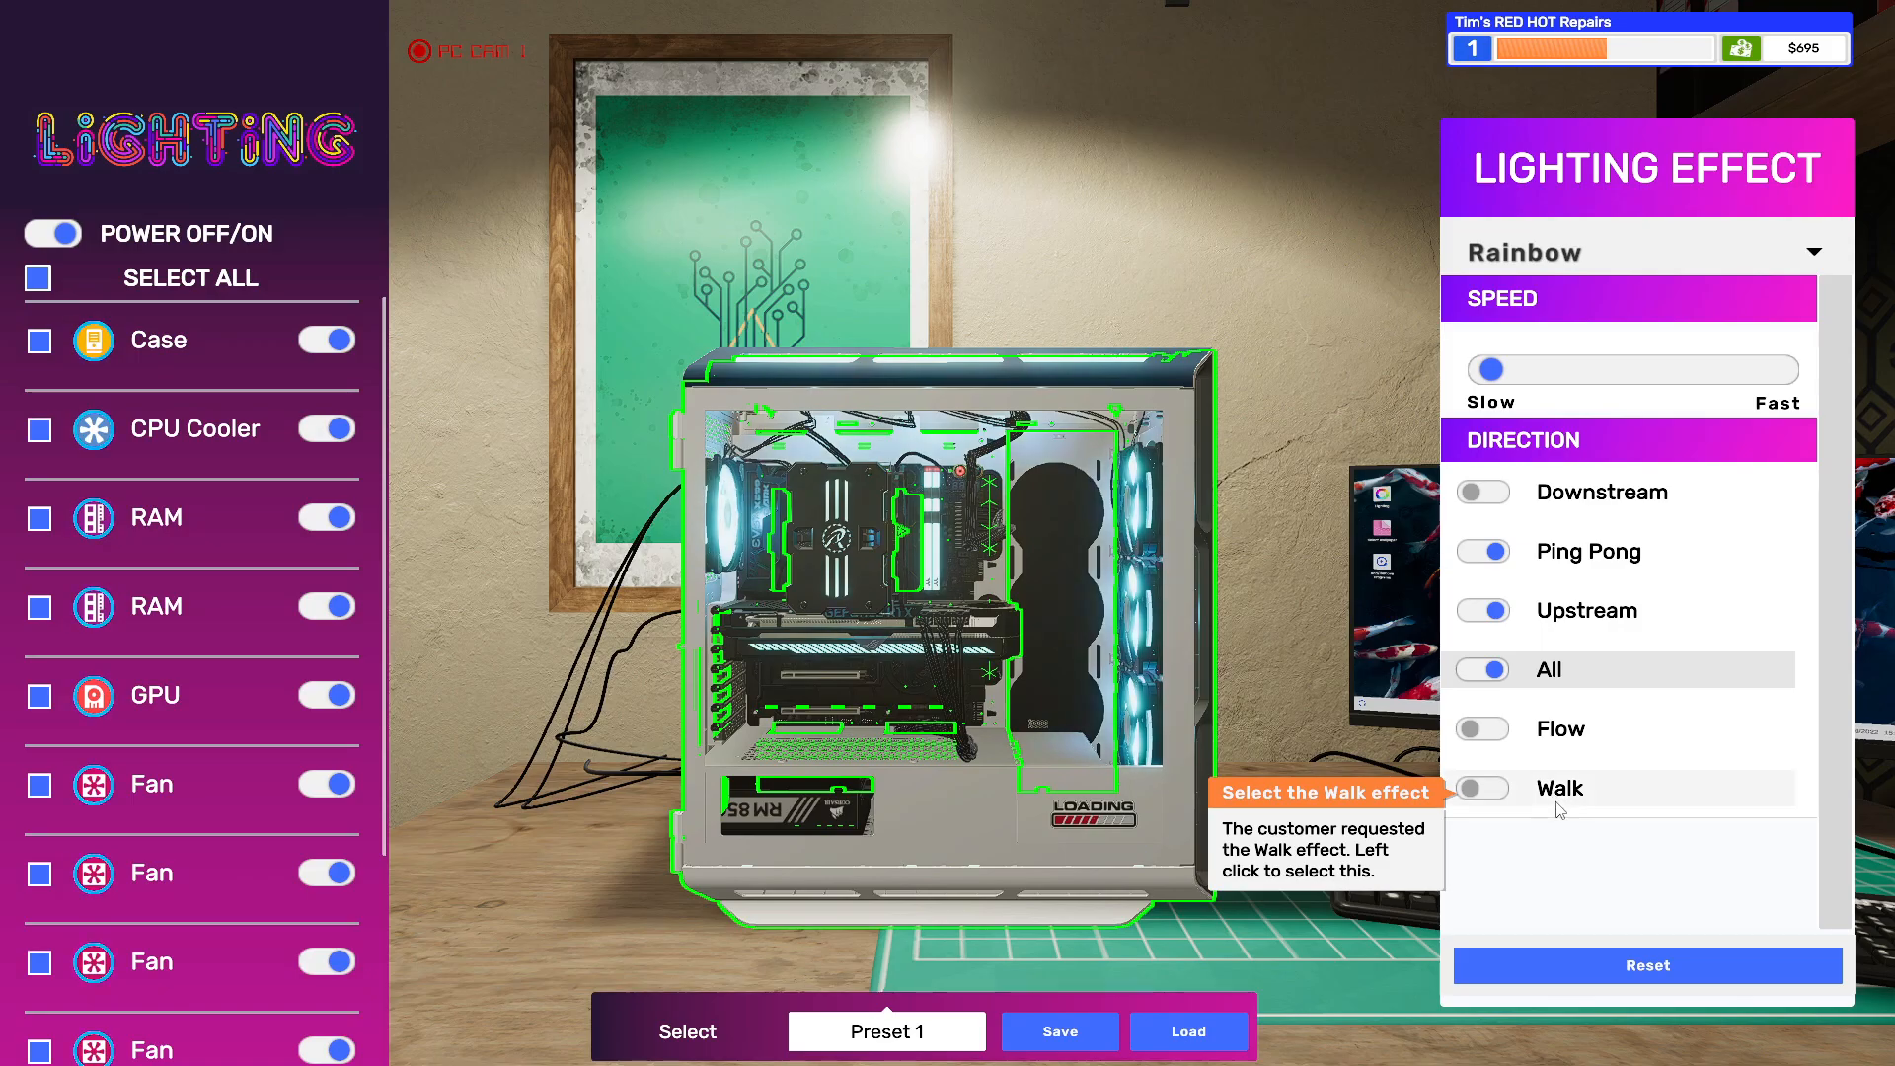
click(1482, 787)
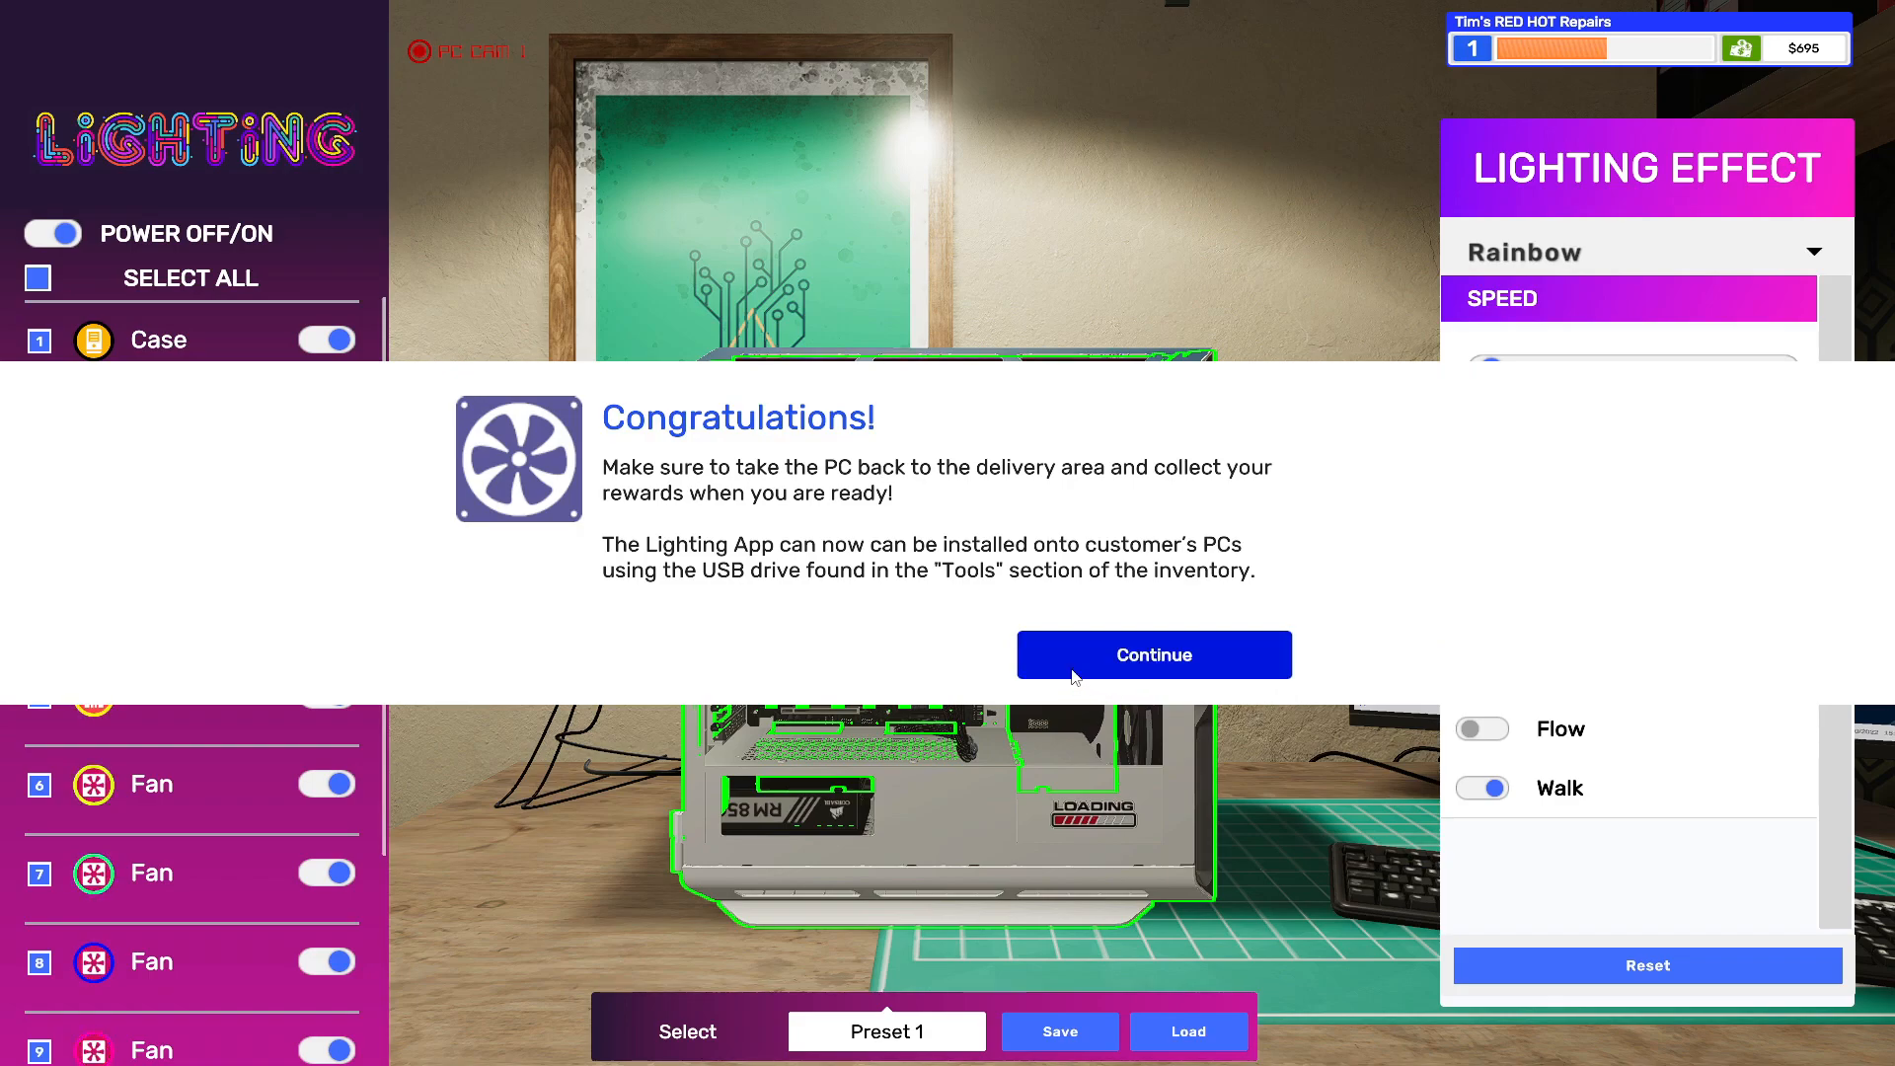
click(1152, 653)
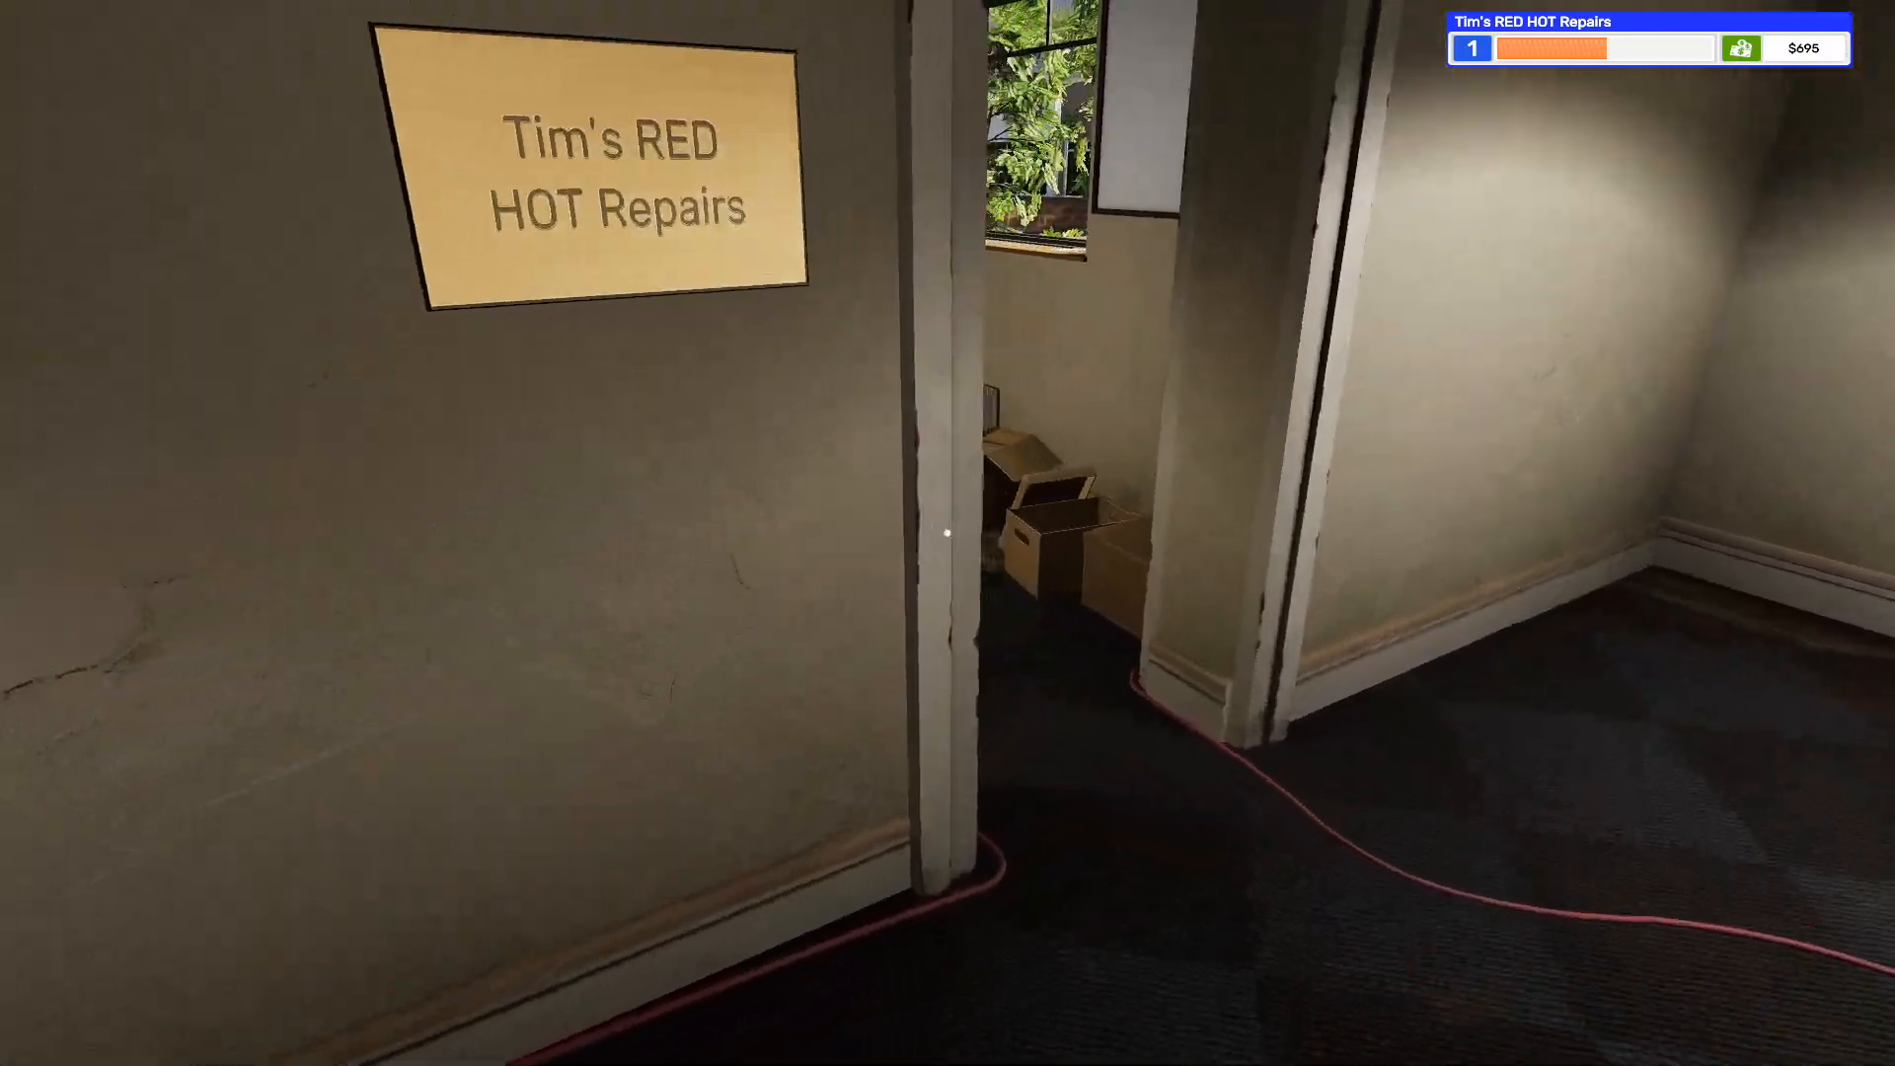
mouse_move(948, 533)
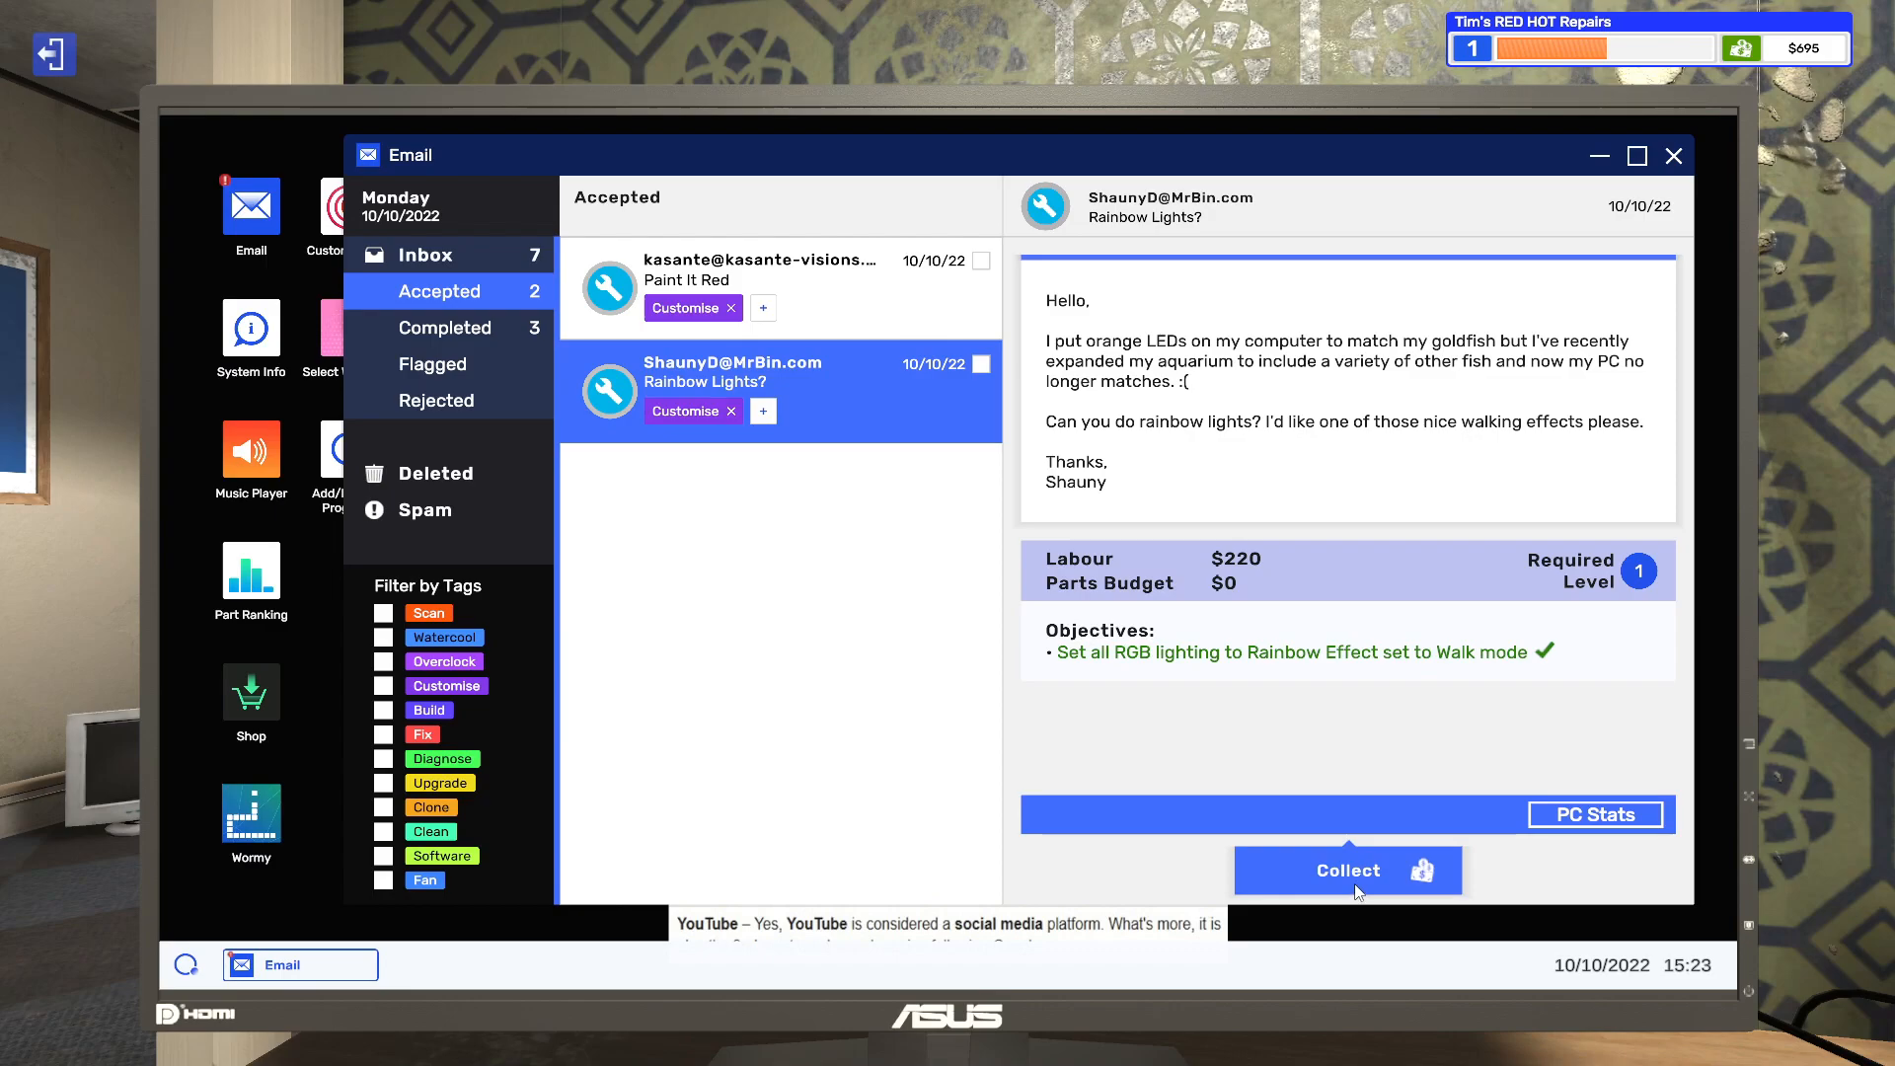
- Collect ShaunyD's $220 Rainbow Lights payment, bringing funds to $915
click(1346, 869)
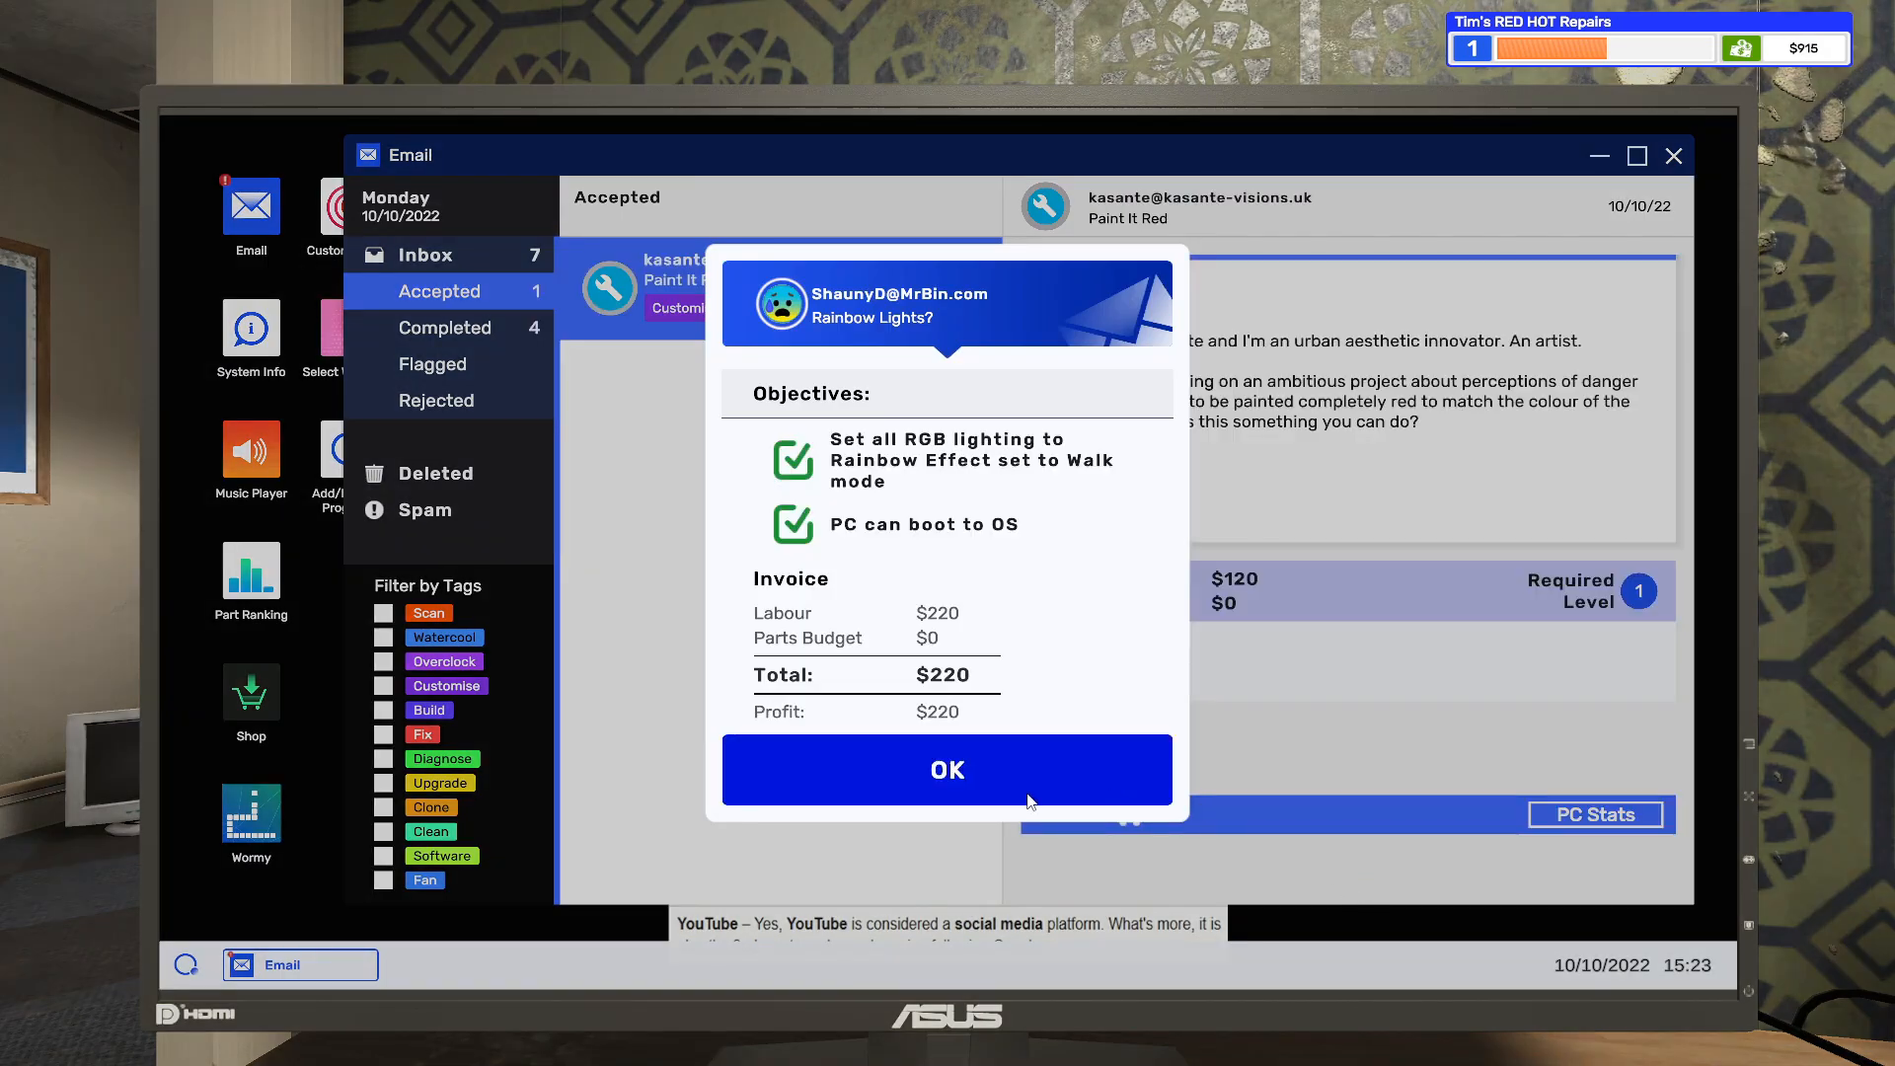
click(946, 769)
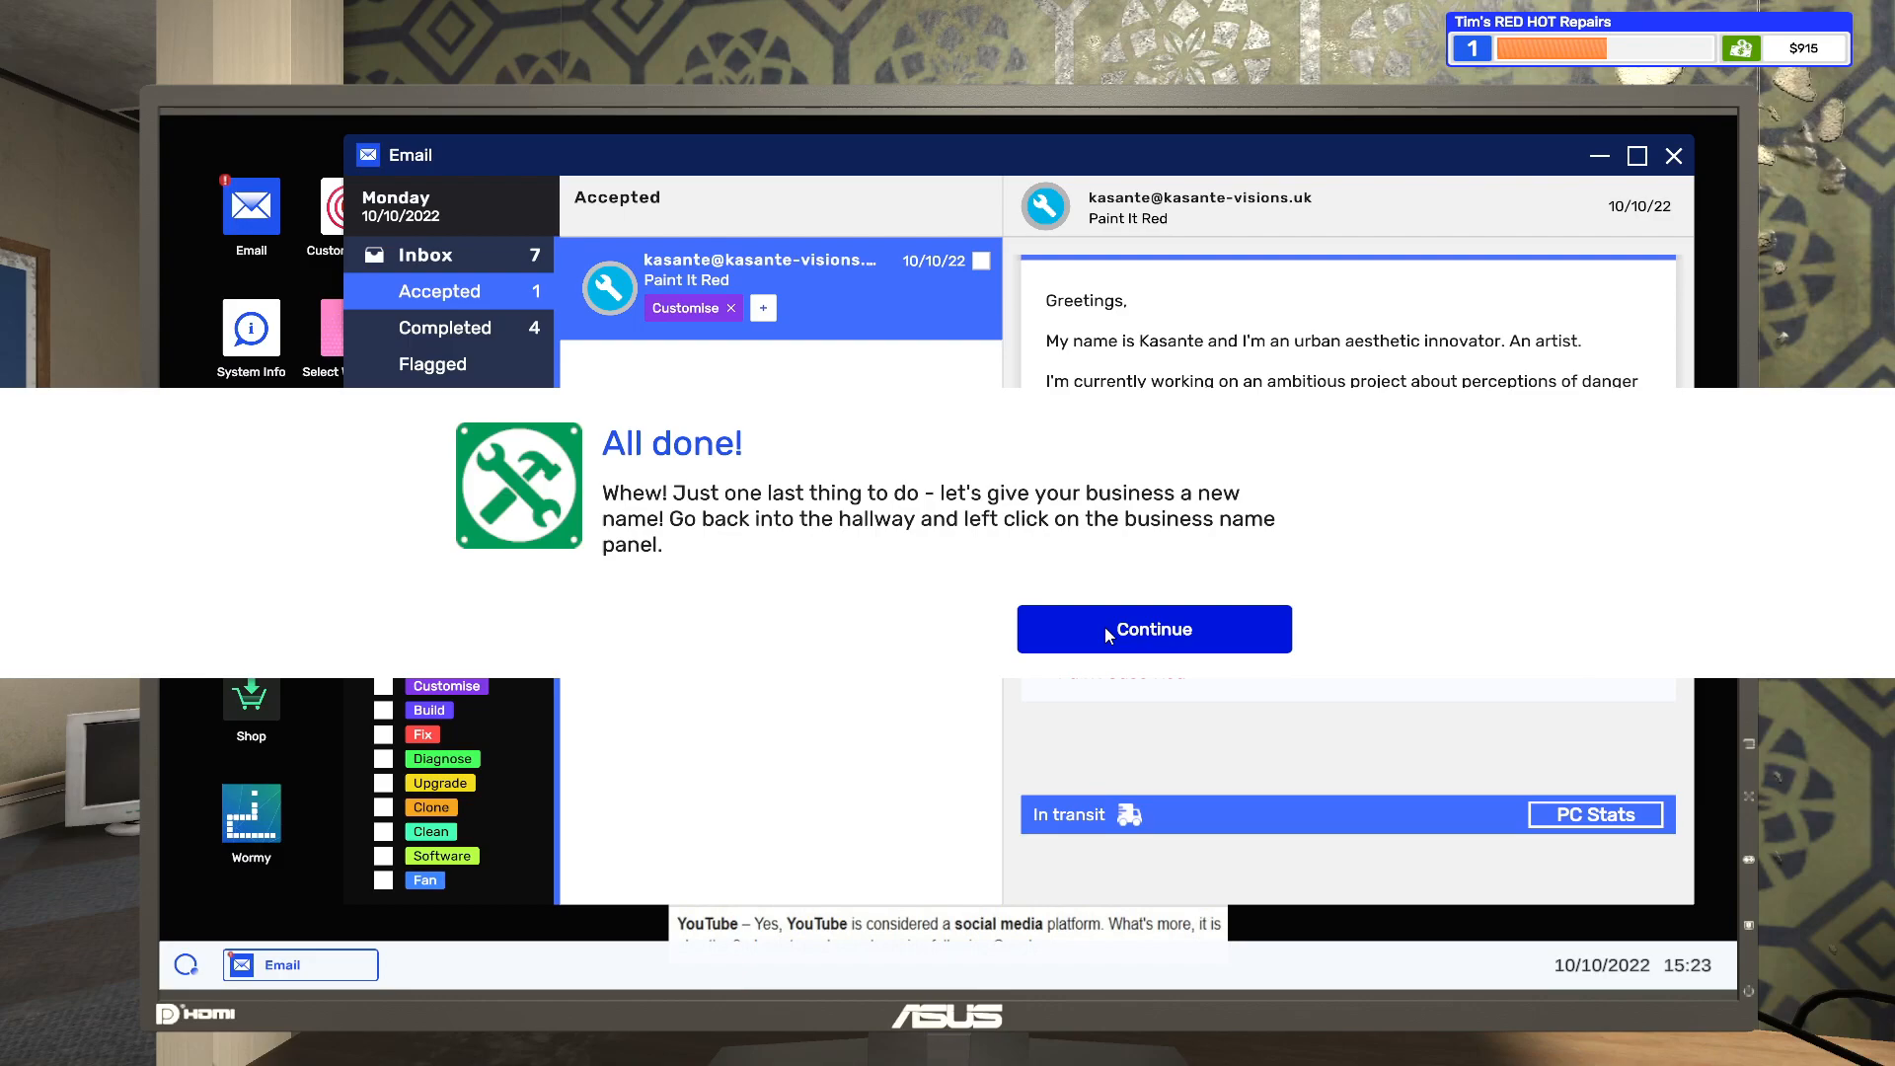
click(1152, 629)
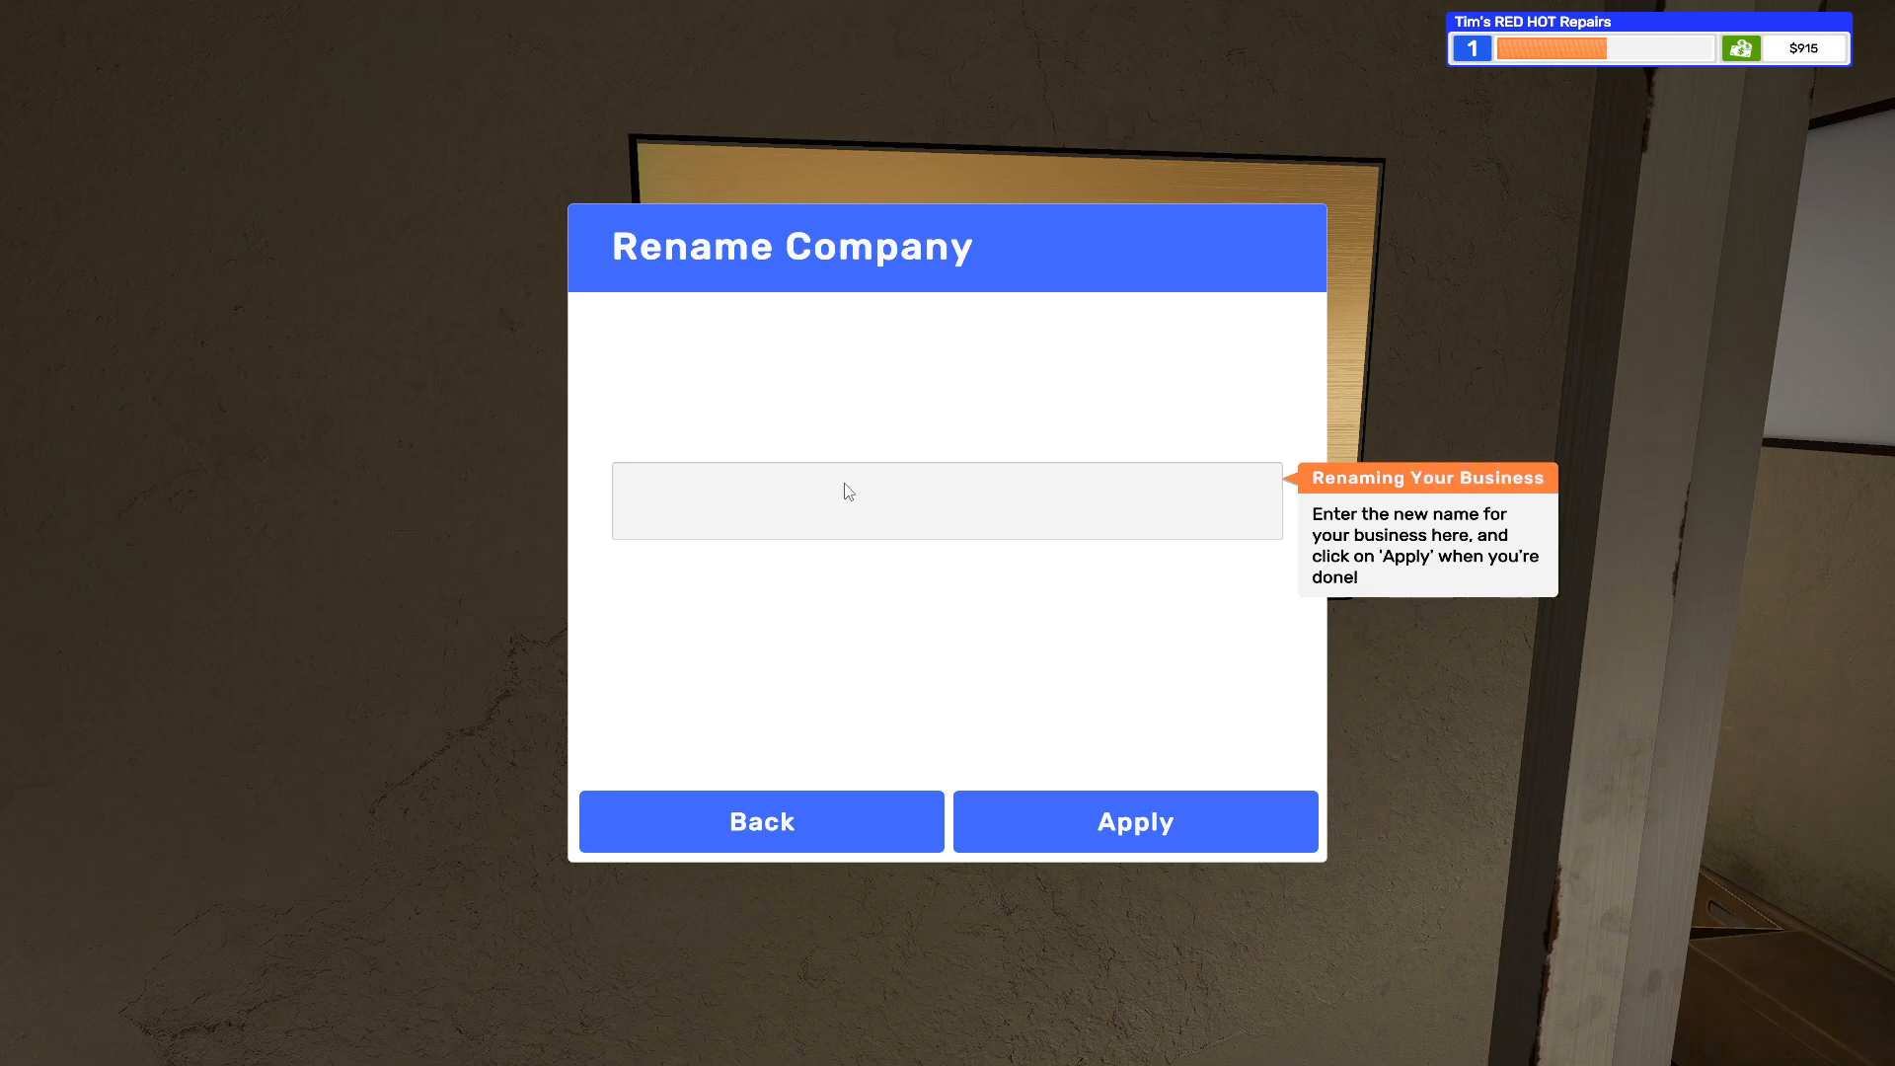
- Enter 'PC City' as the company name, apply it, and dismiss the confirmation
text(PC City)
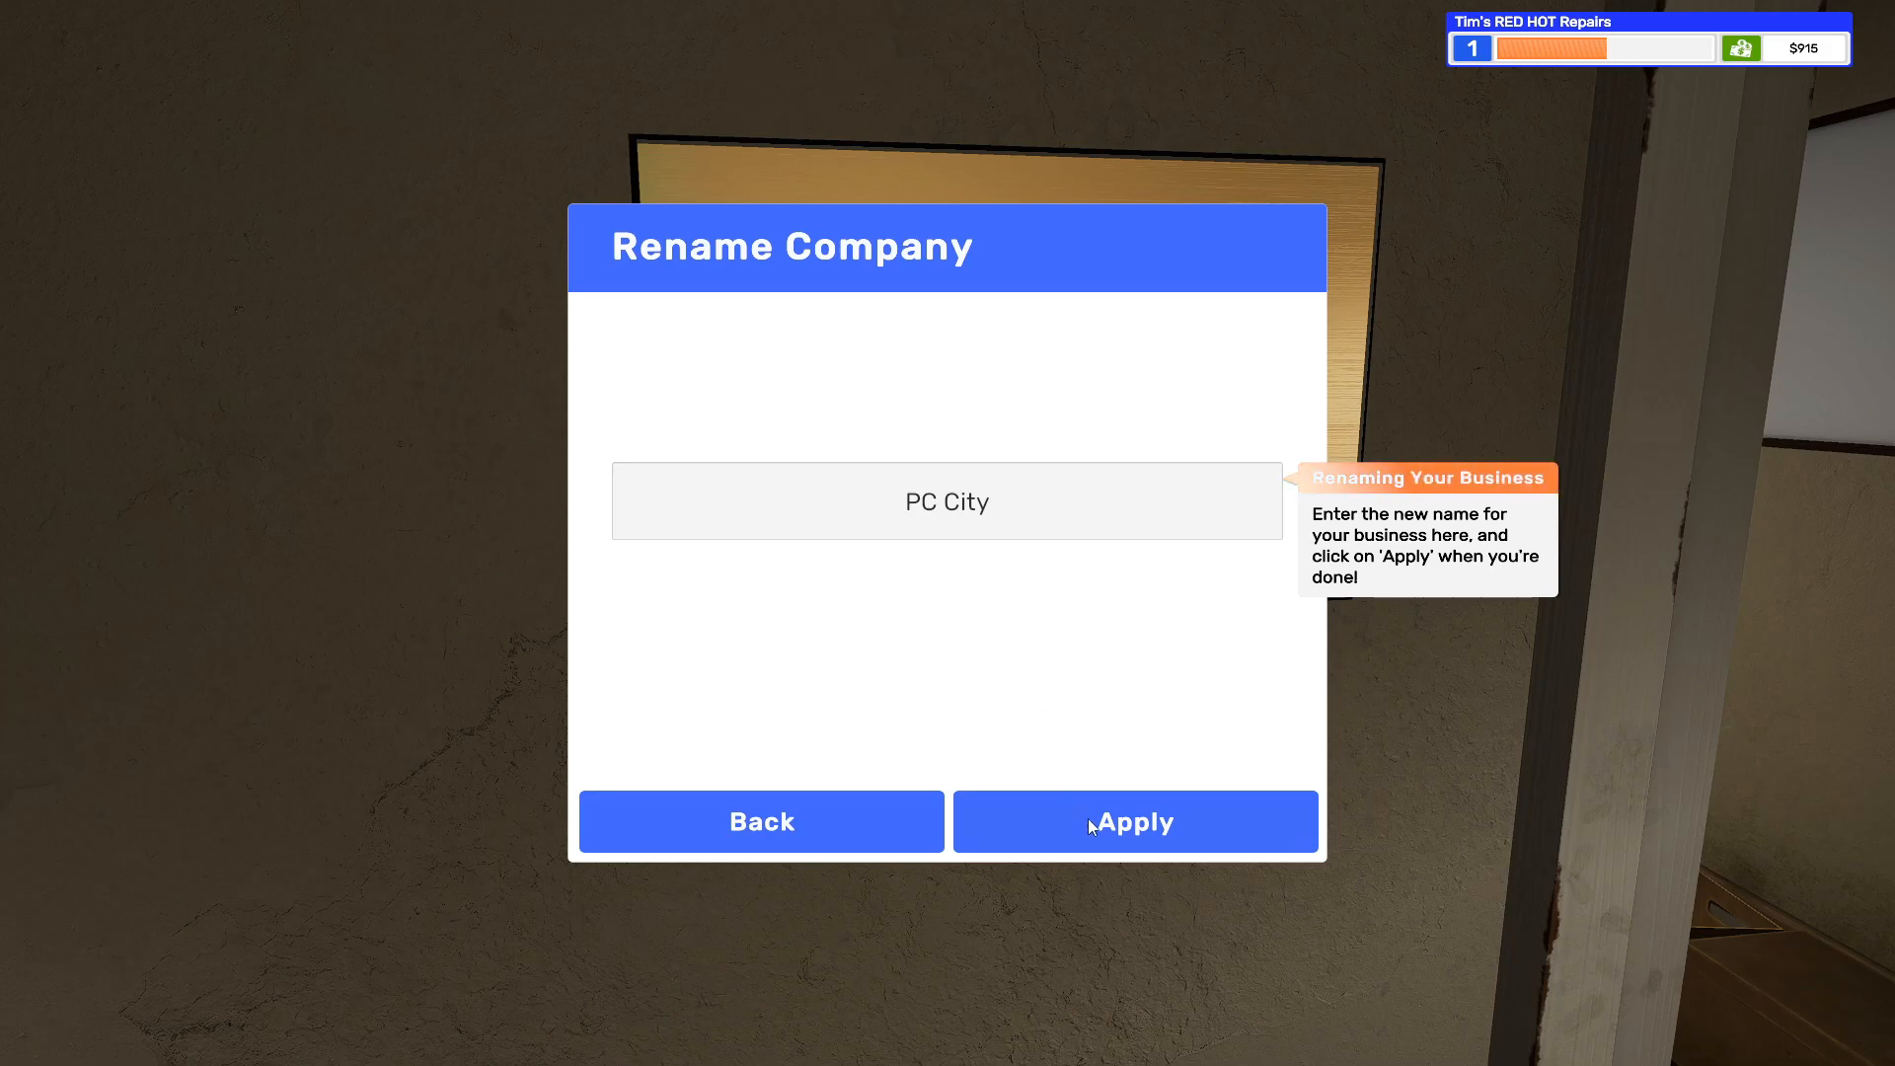
click(1134, 820)
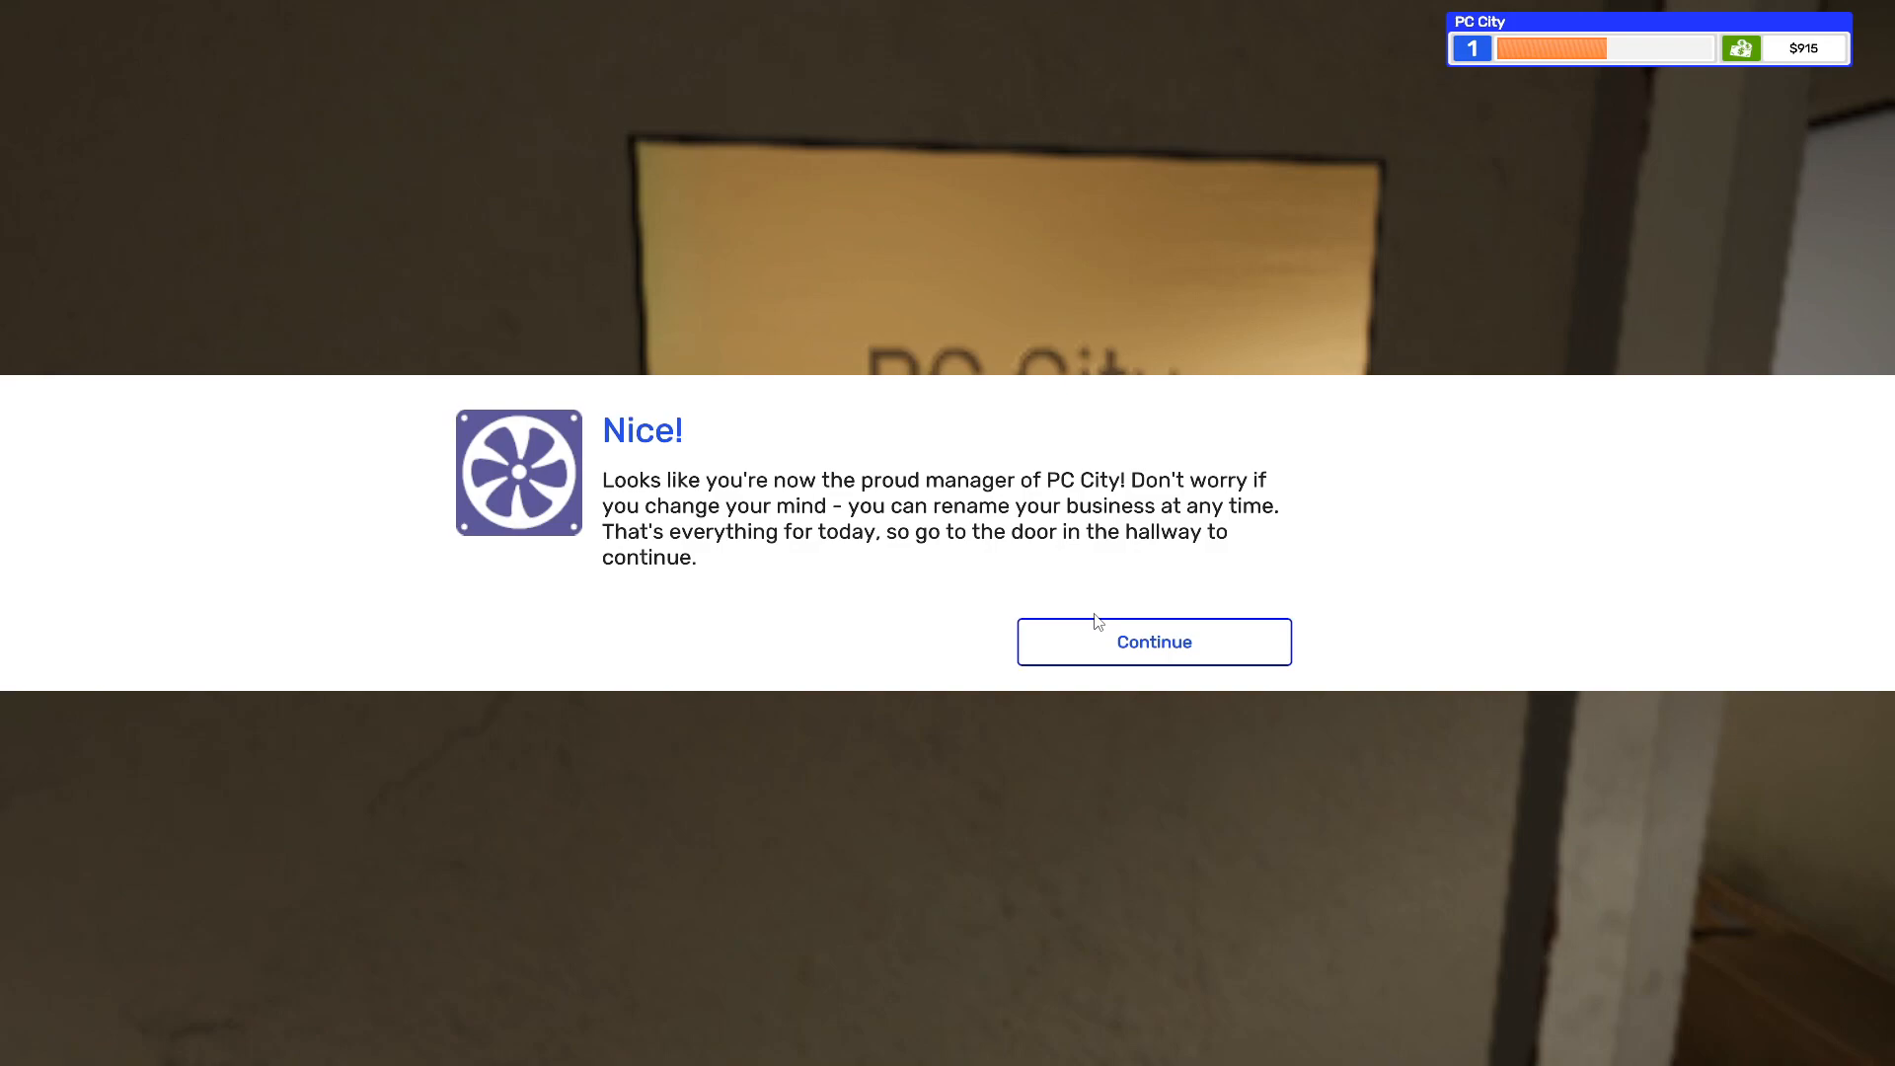
mouse_move(1091, 614)
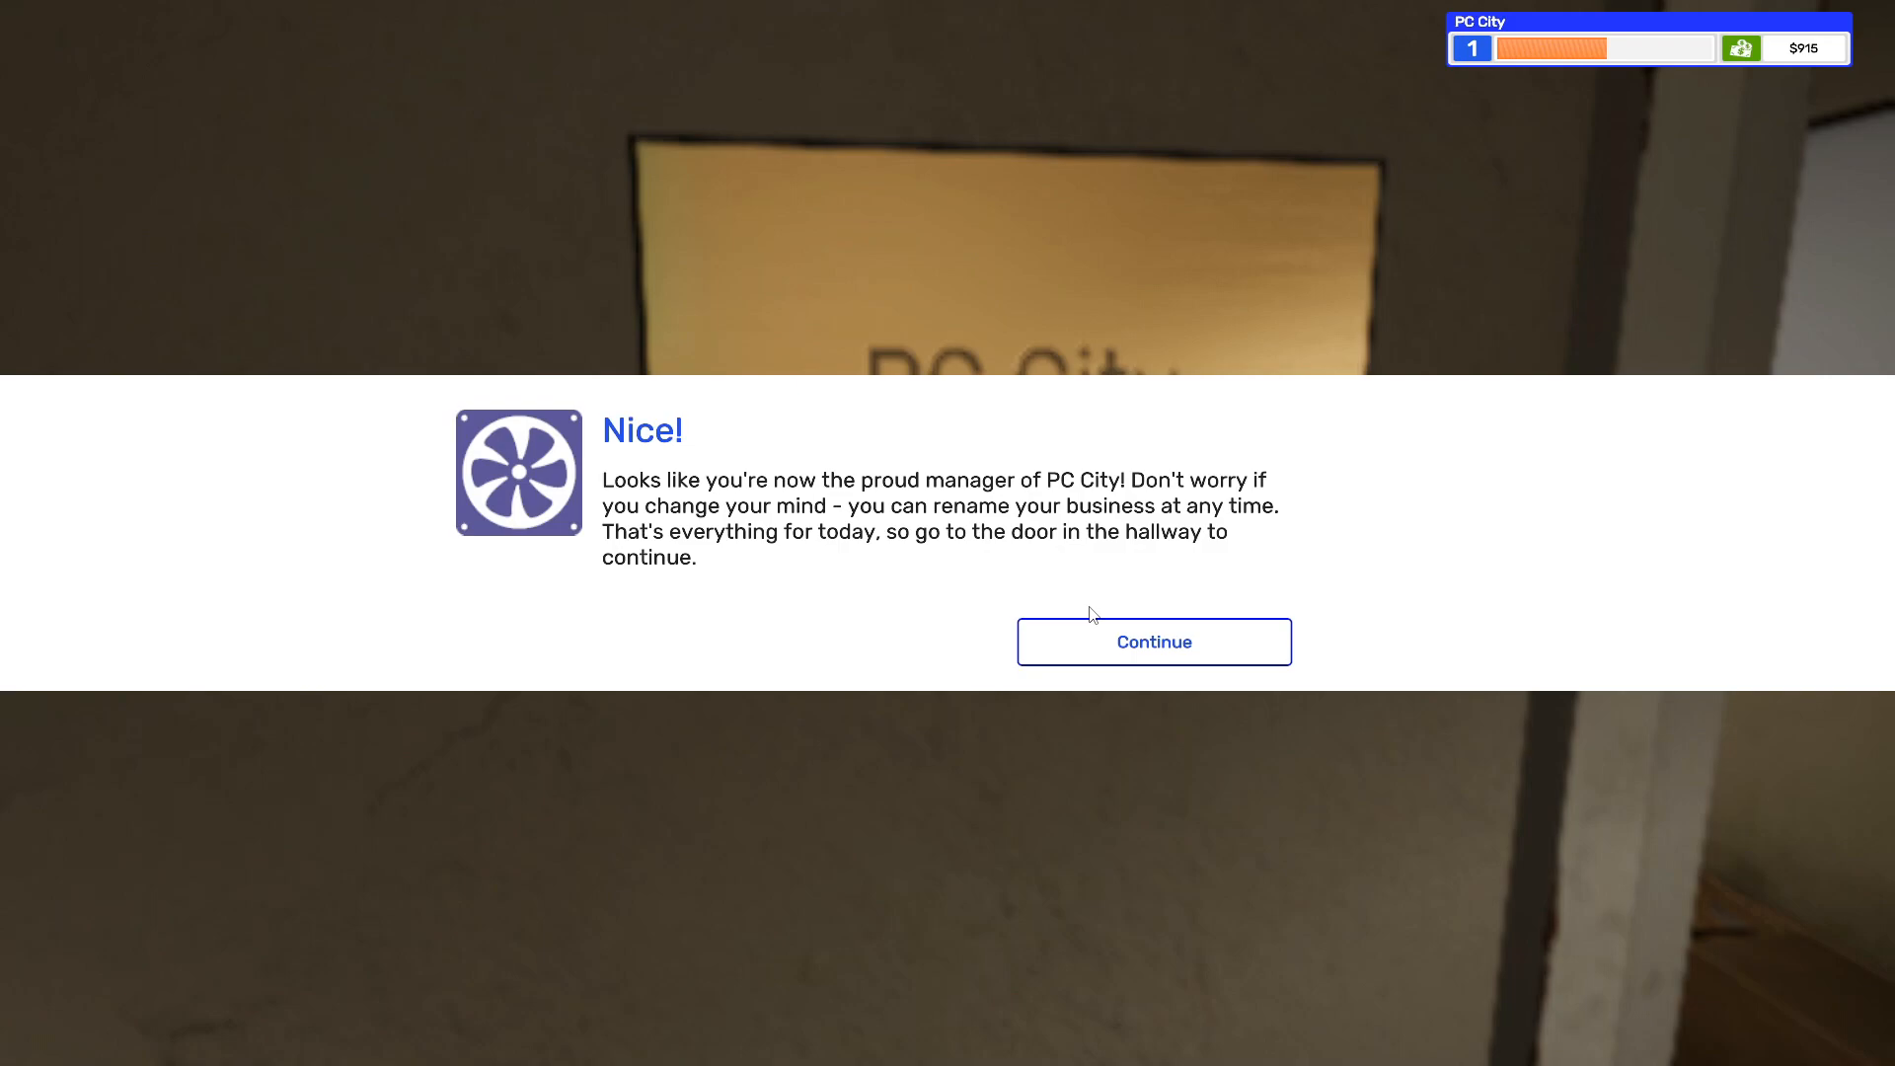
click(1152, 641)
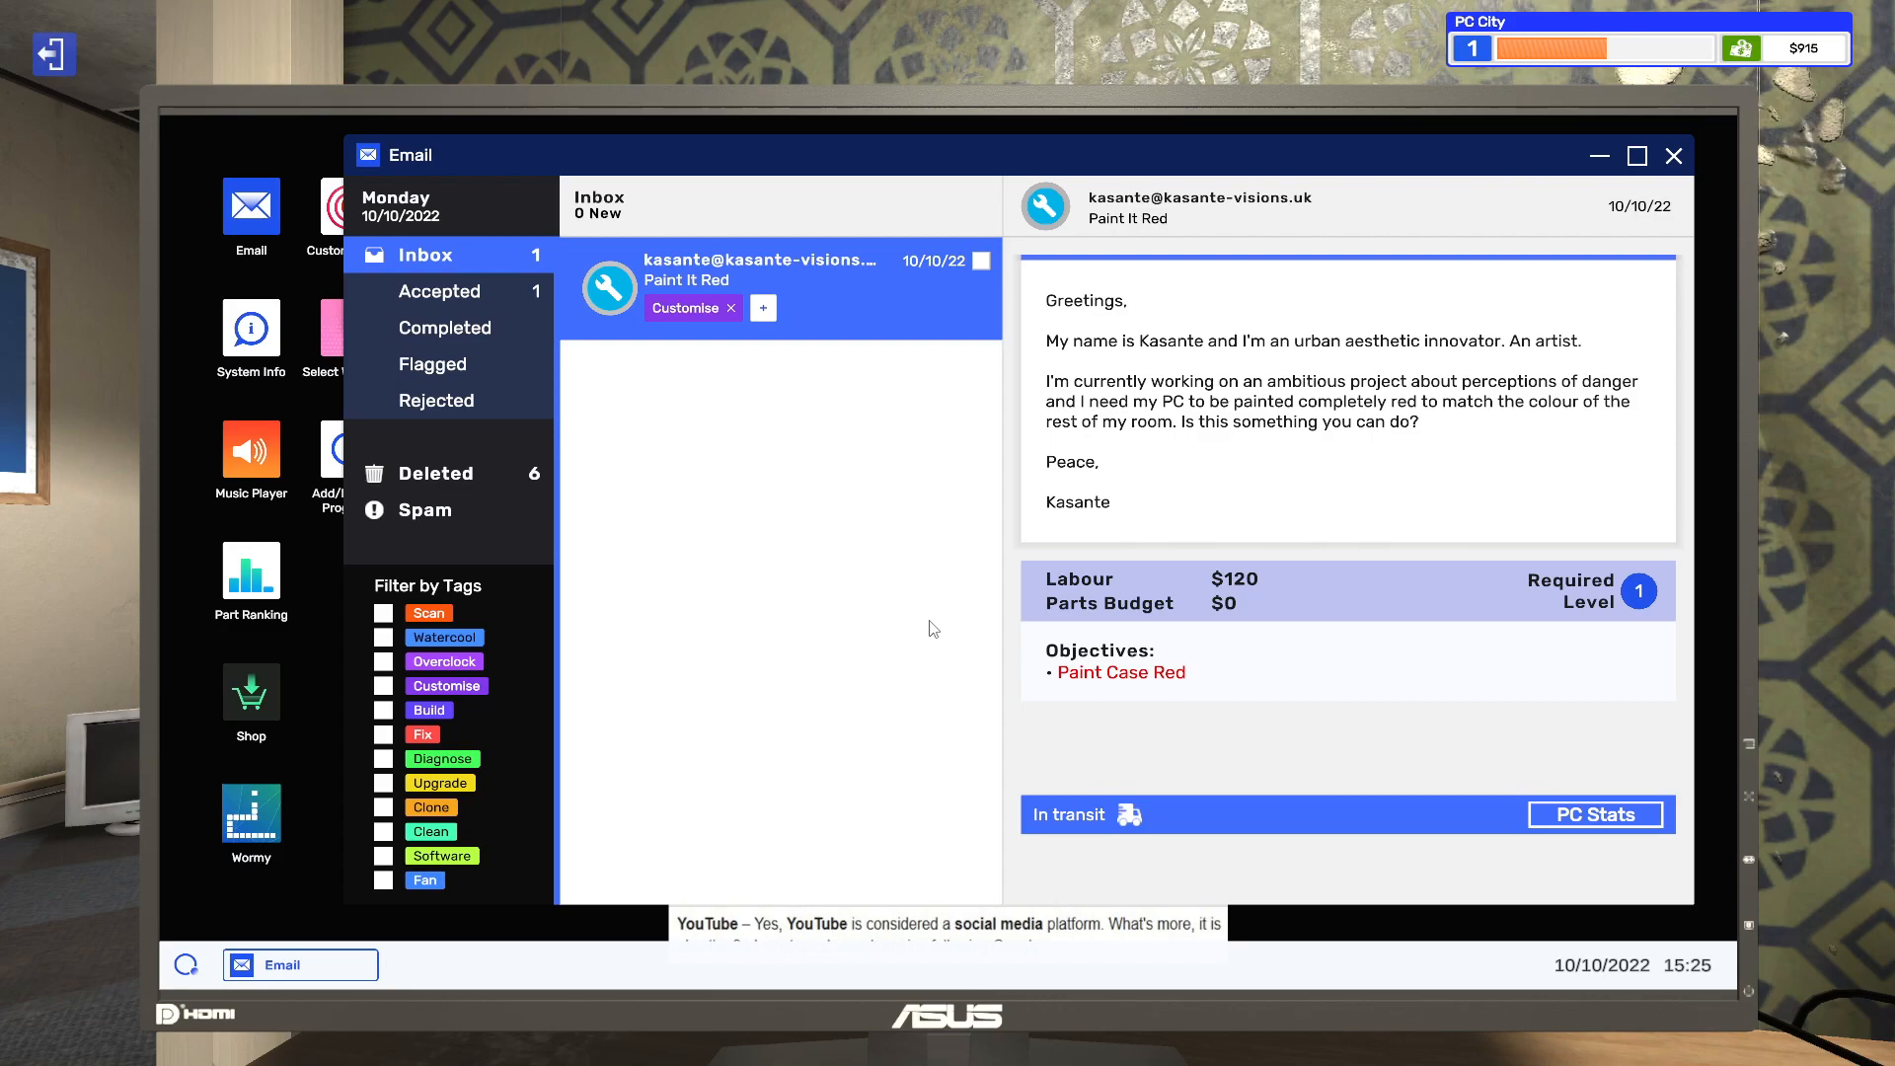
mouse_move(1682, 179)
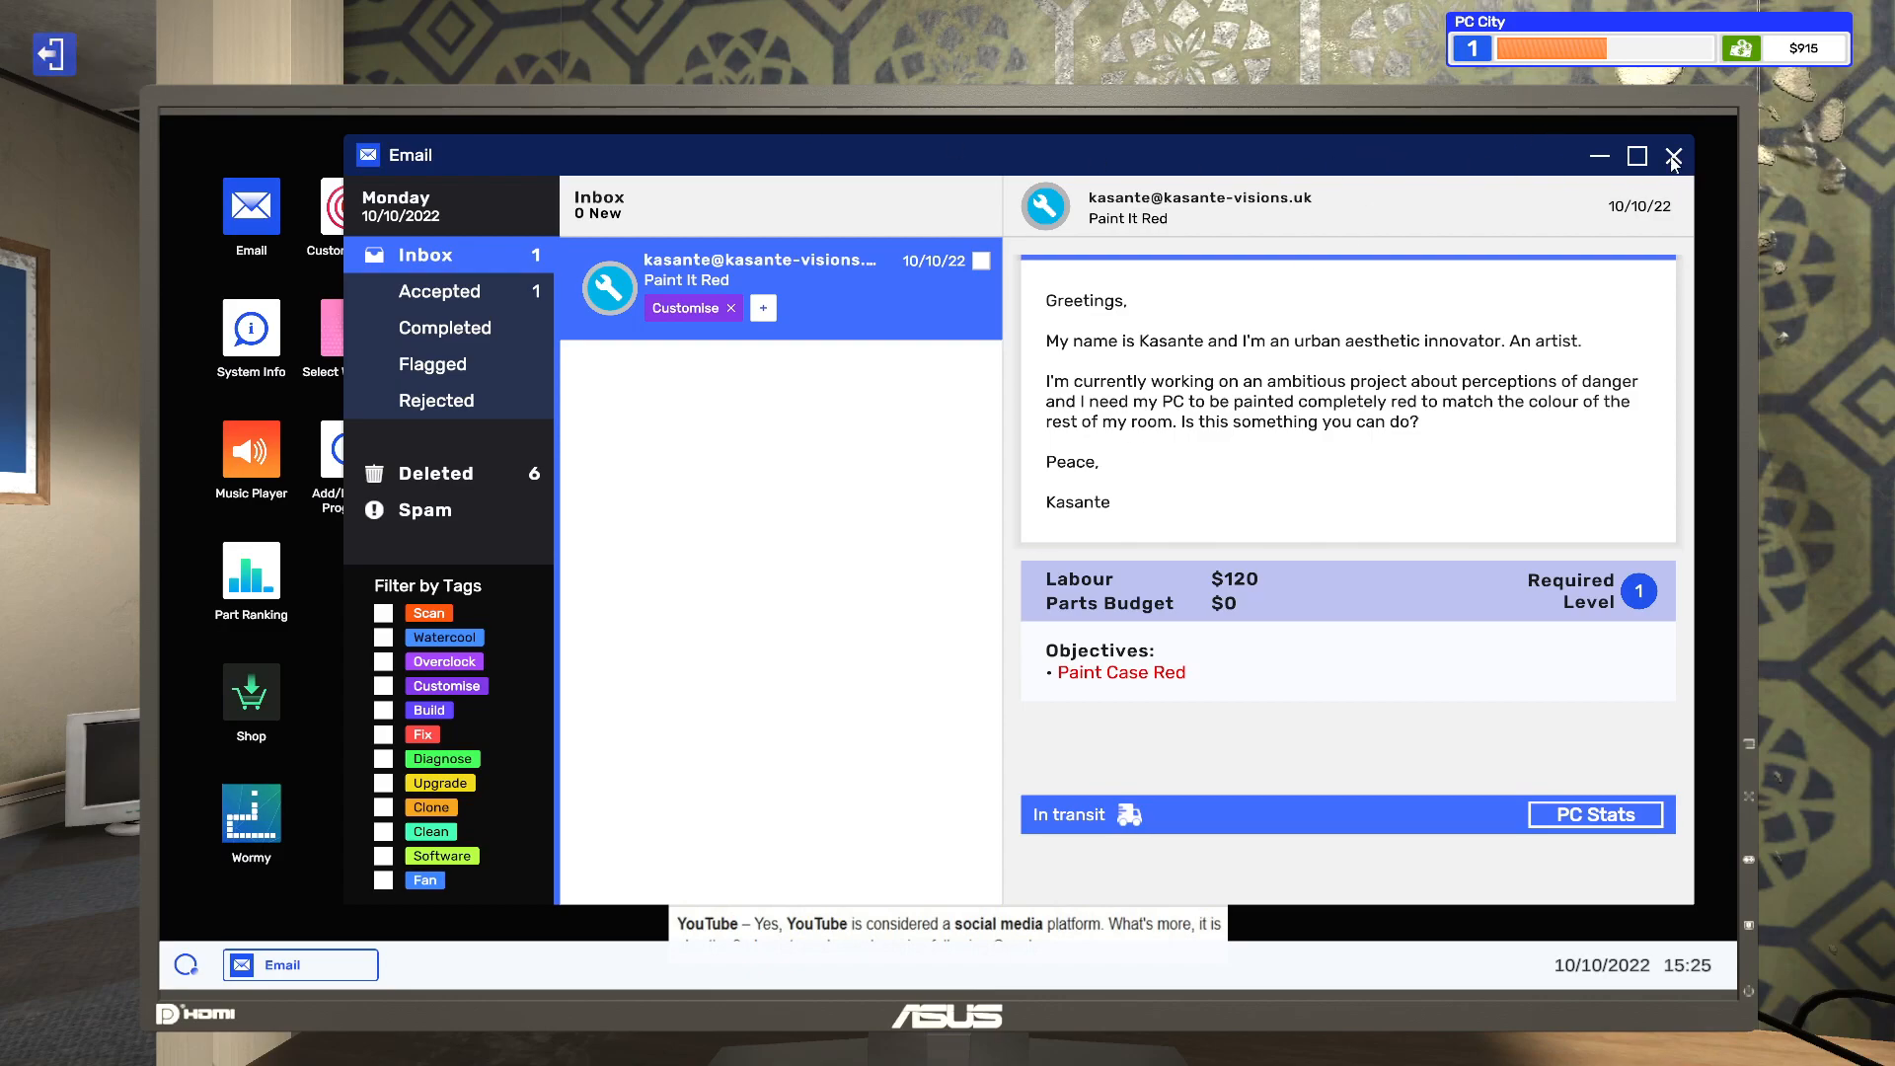
- Close Email and end the day at the hallway calendar, advancing to tomorrow
click(1673, 156)
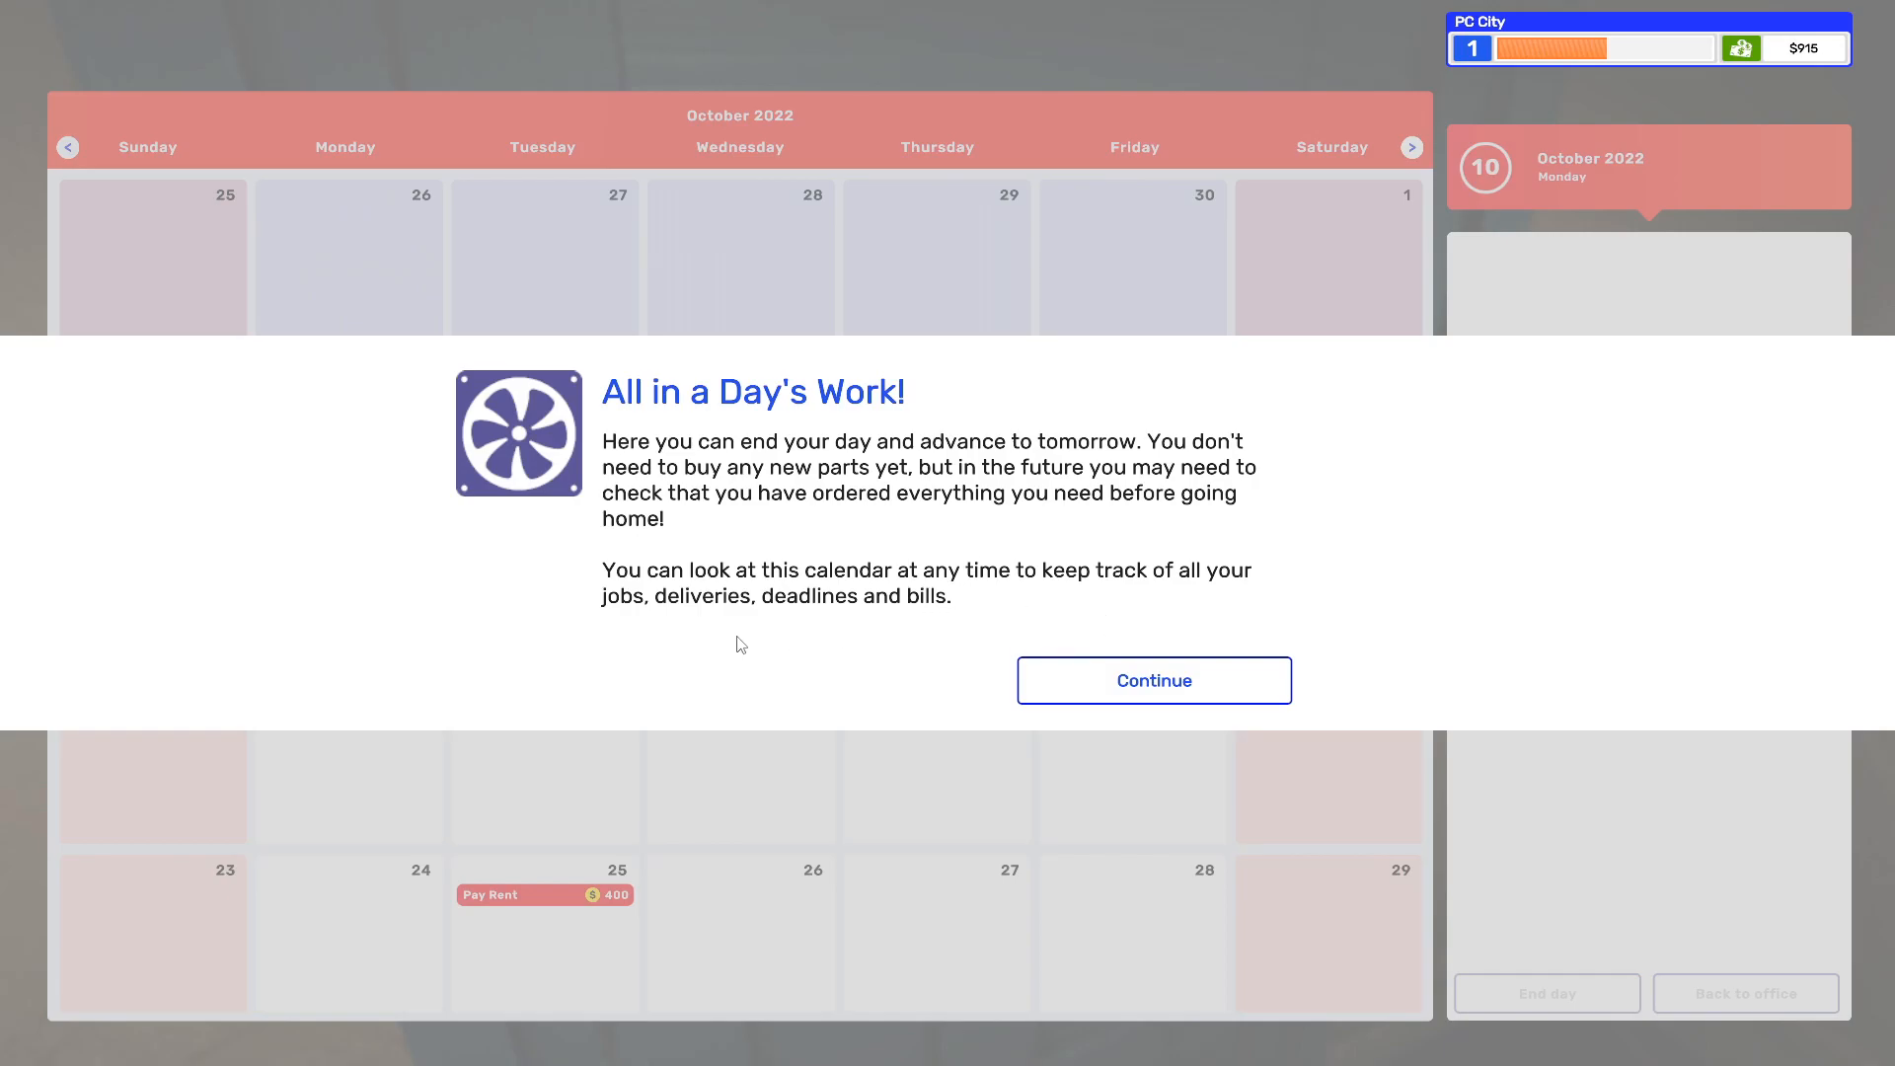
click(1151, 679)
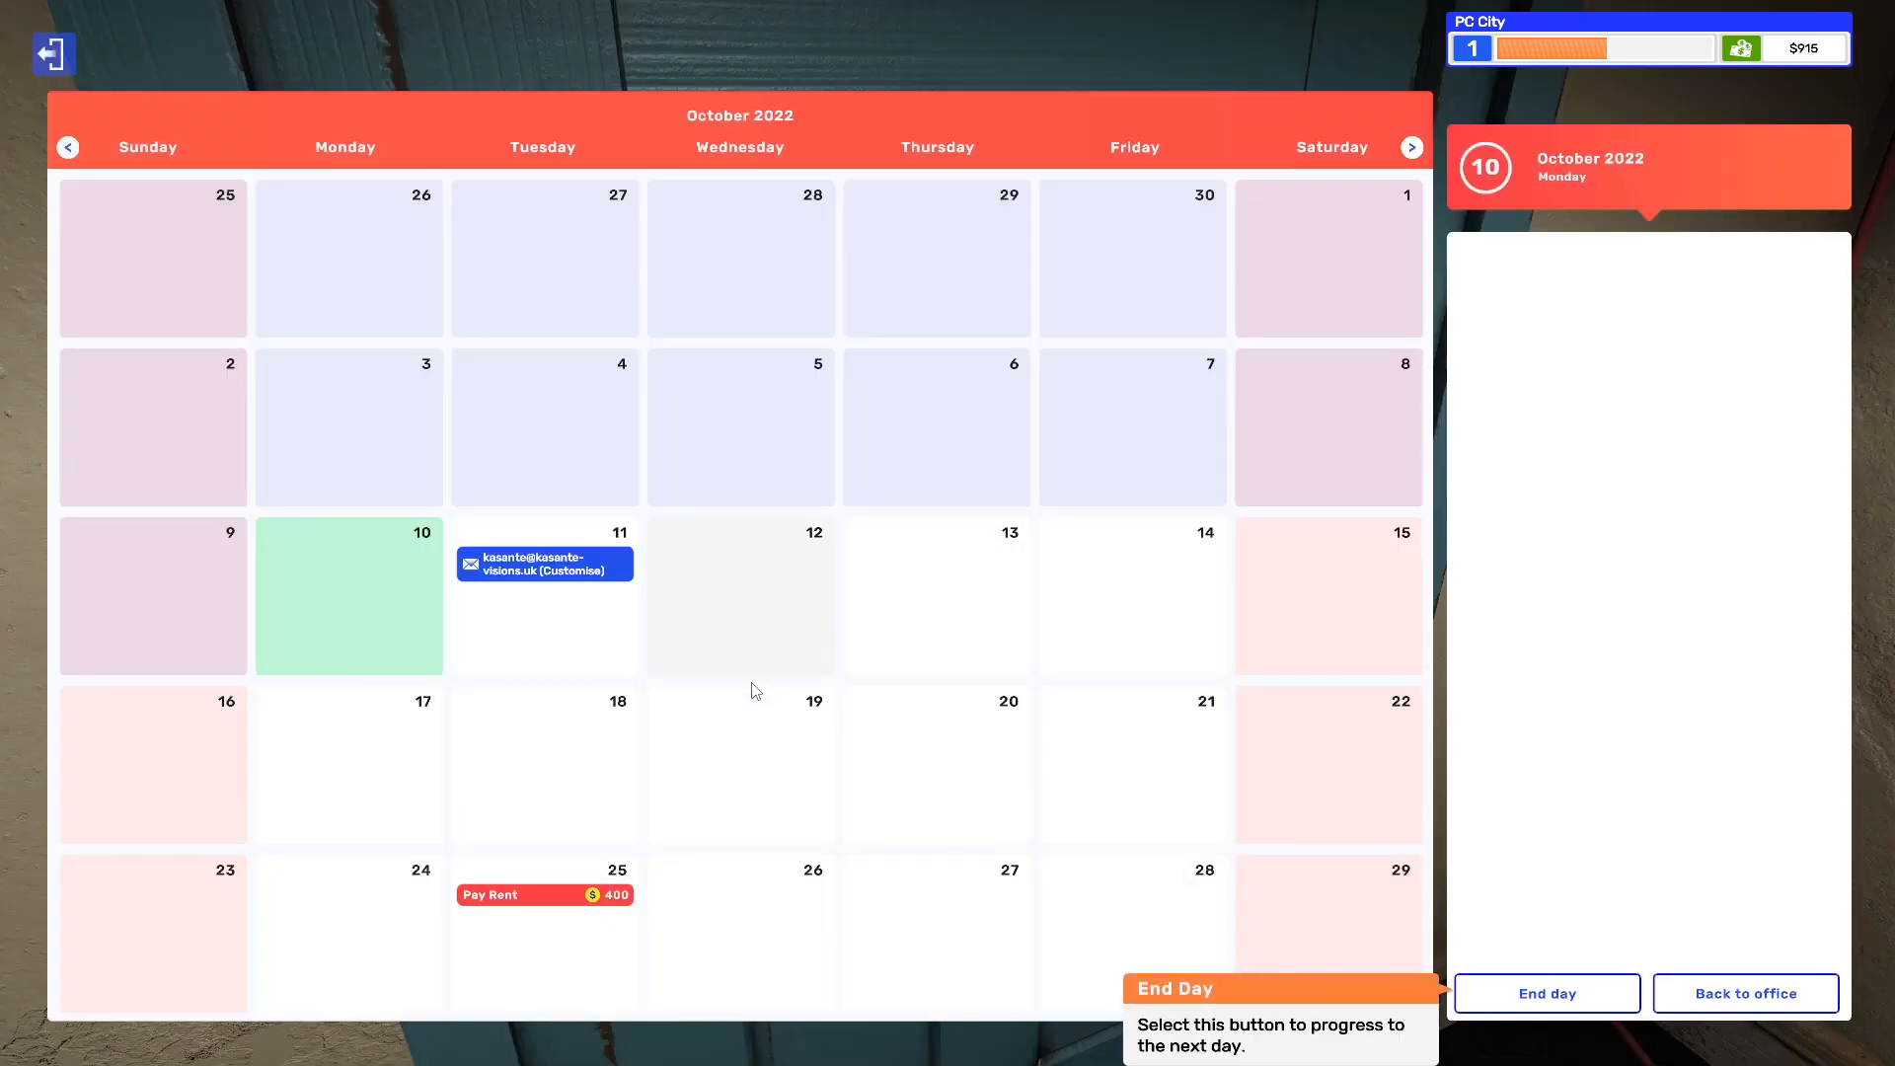
click(1545, 992)
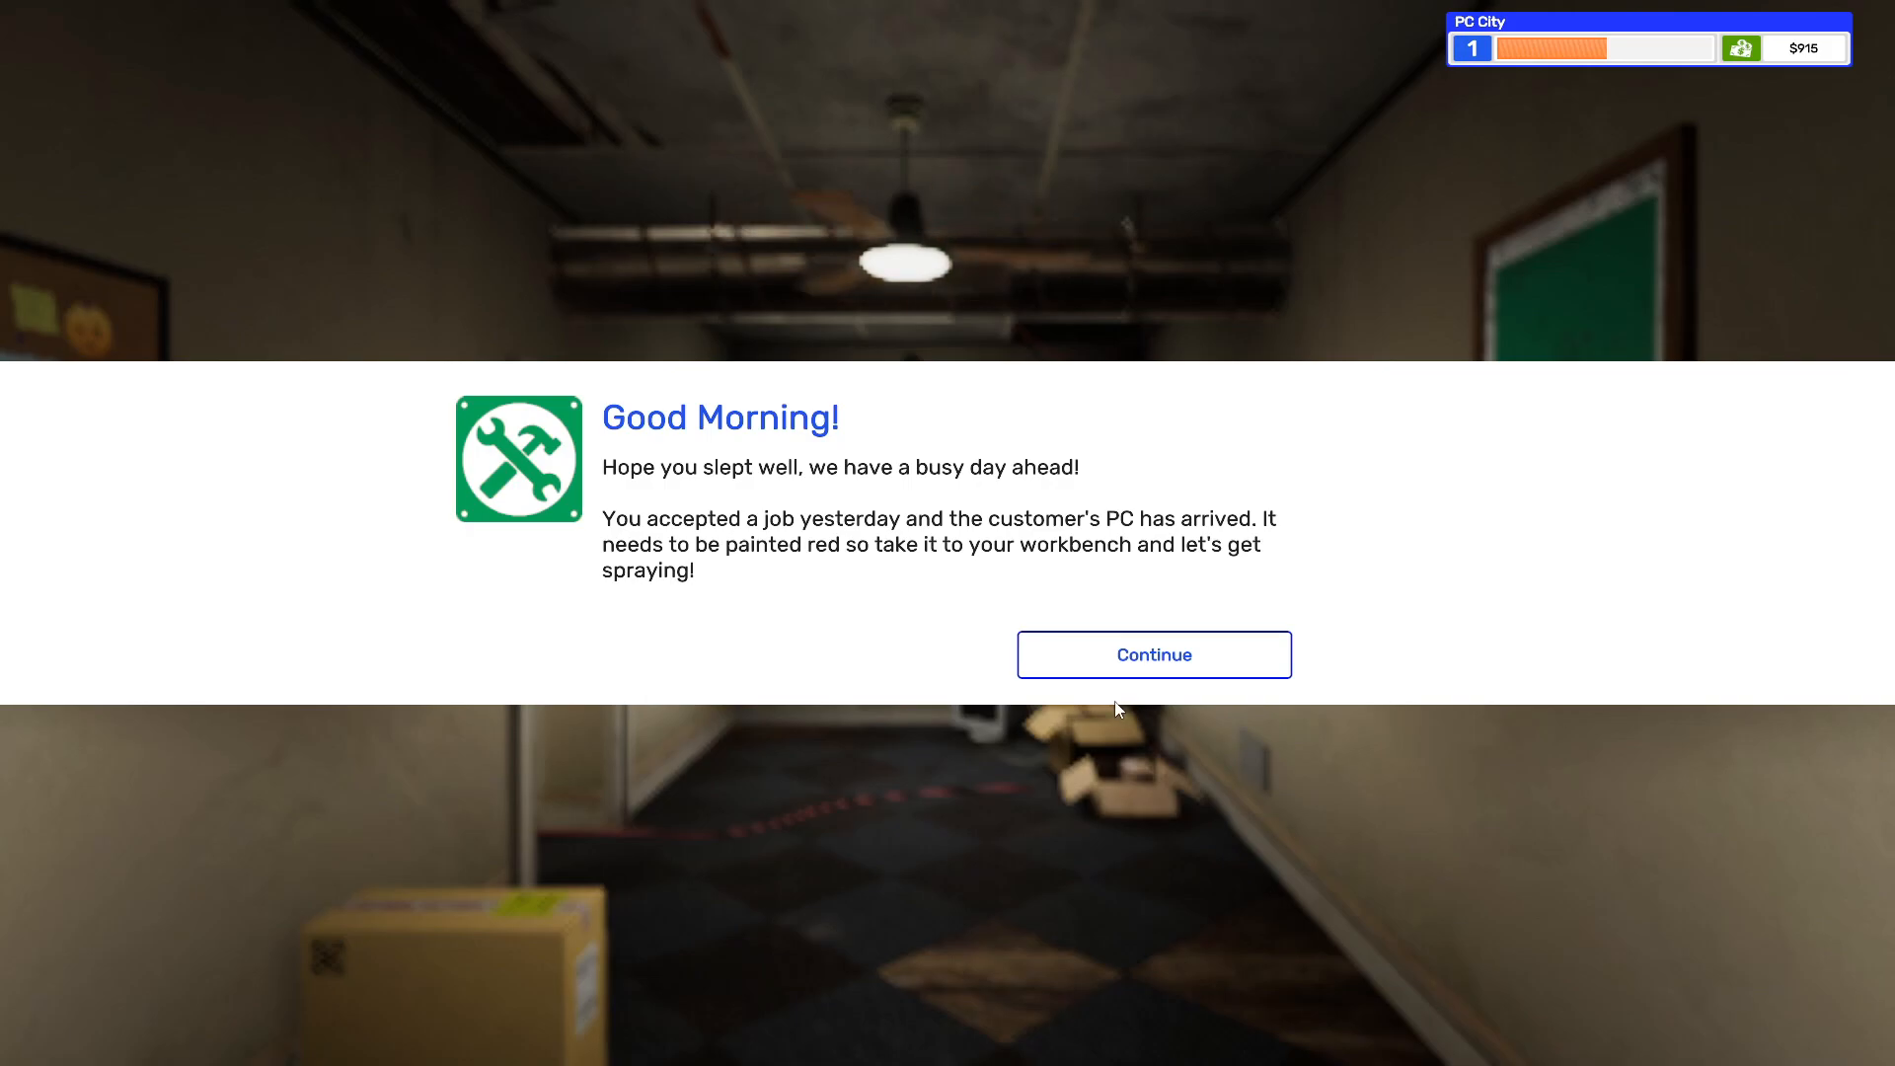
- Spray Kasante's case red with Apply on Glass enabled, completing the Paint It Red job
click(1152, 653)
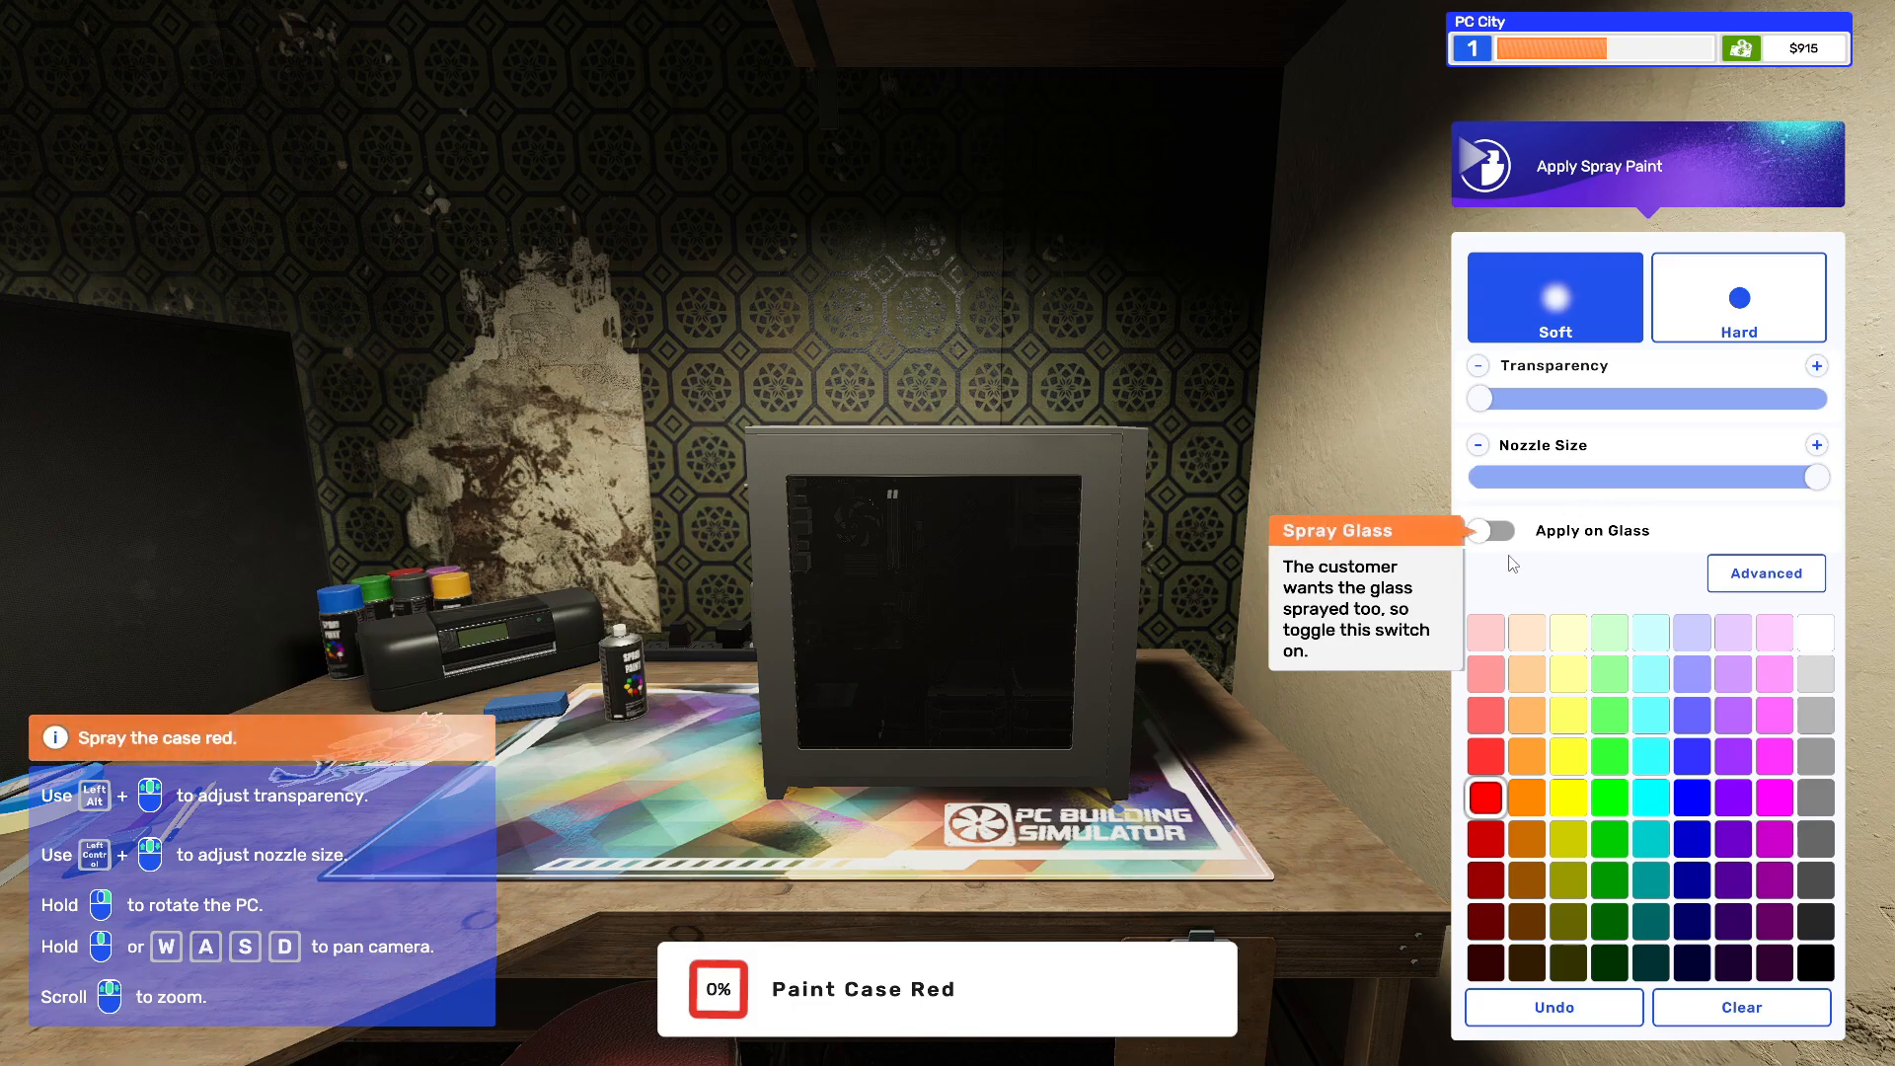
click(1490, 529)
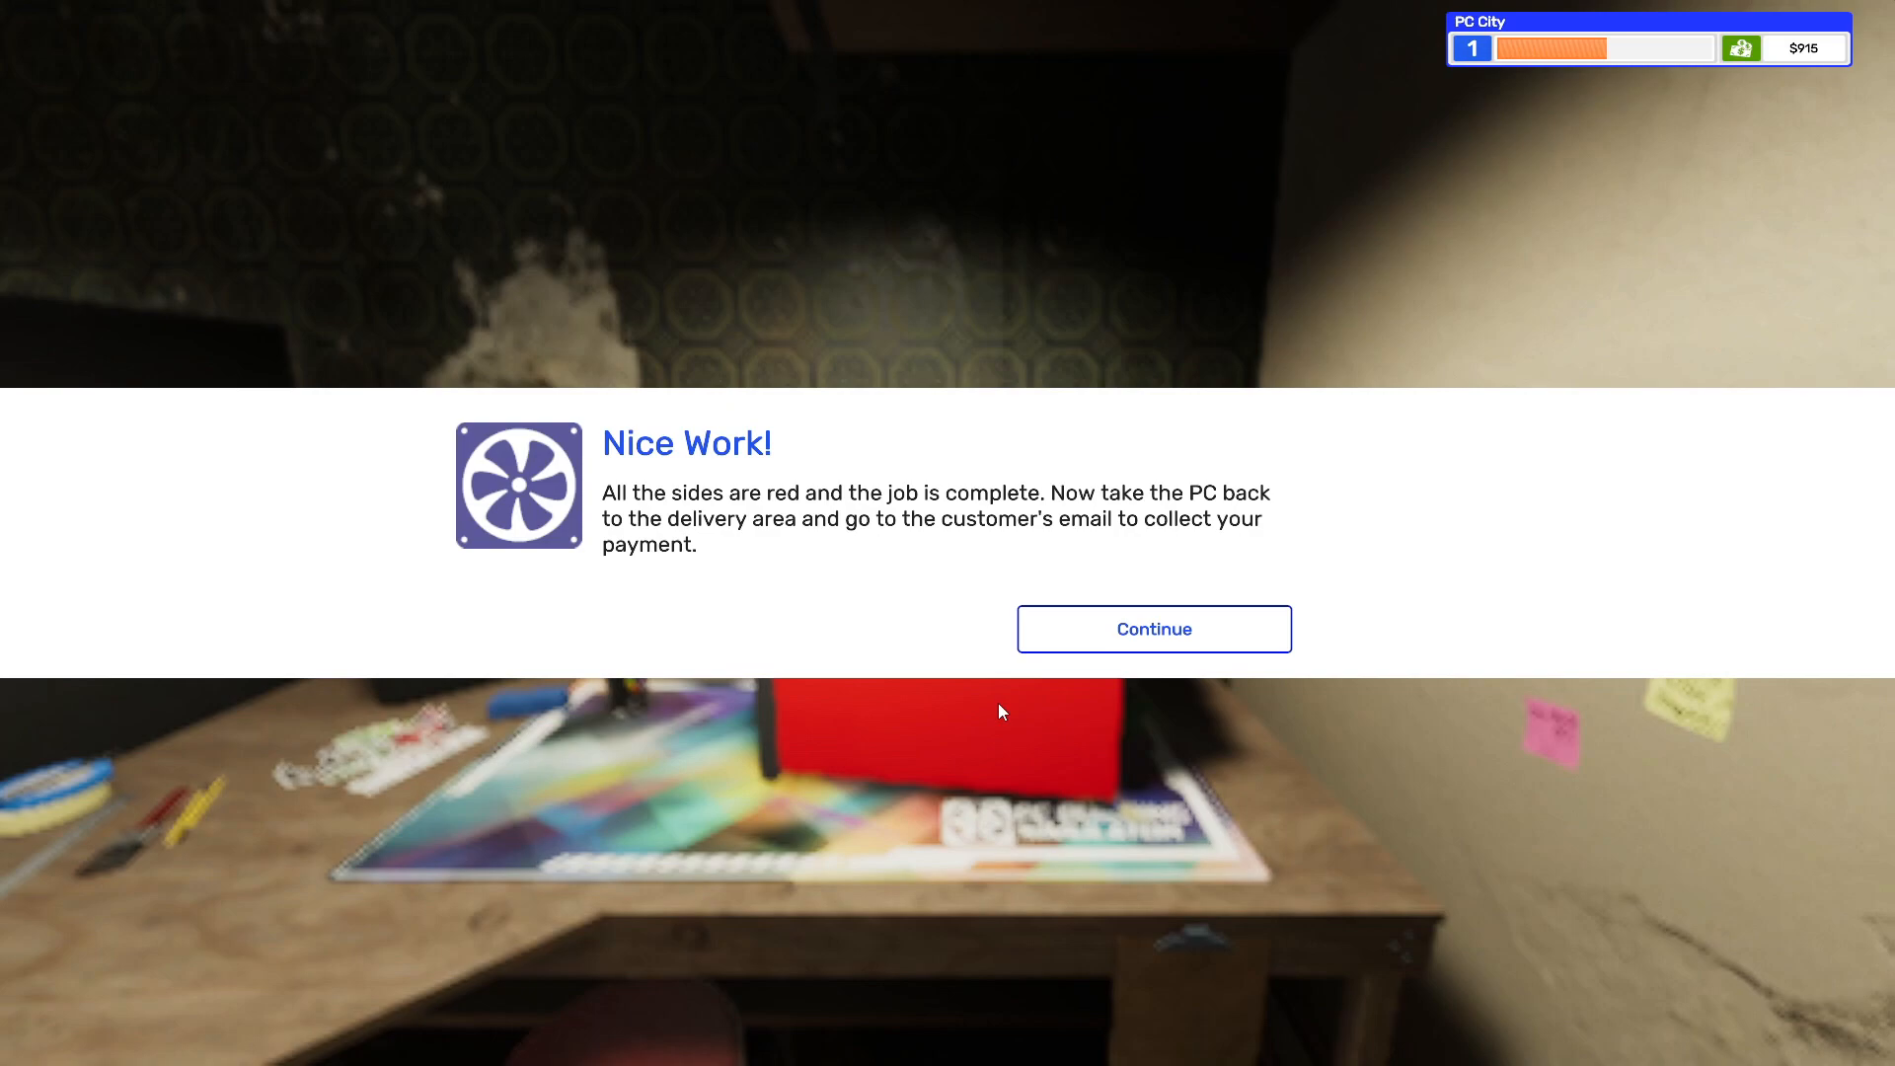
mouse_move(1103, 668)
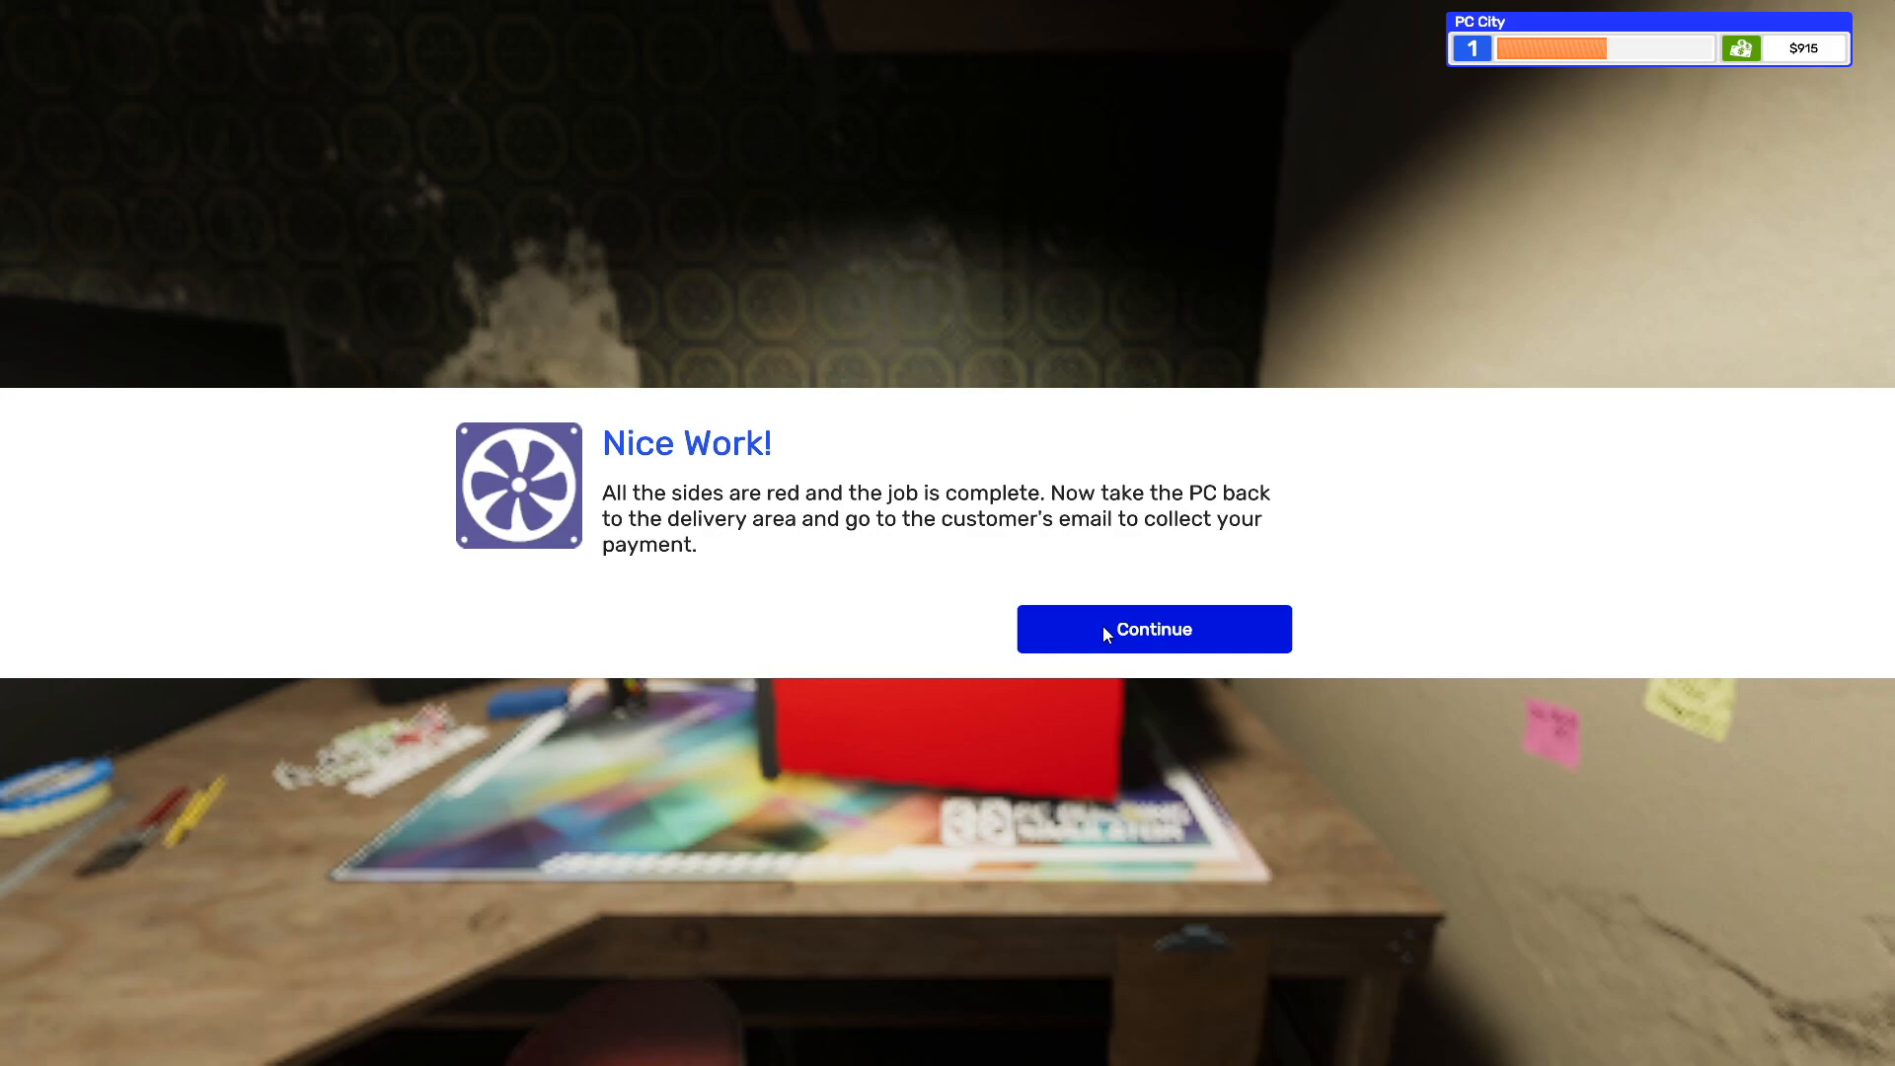
click(1152, 629)
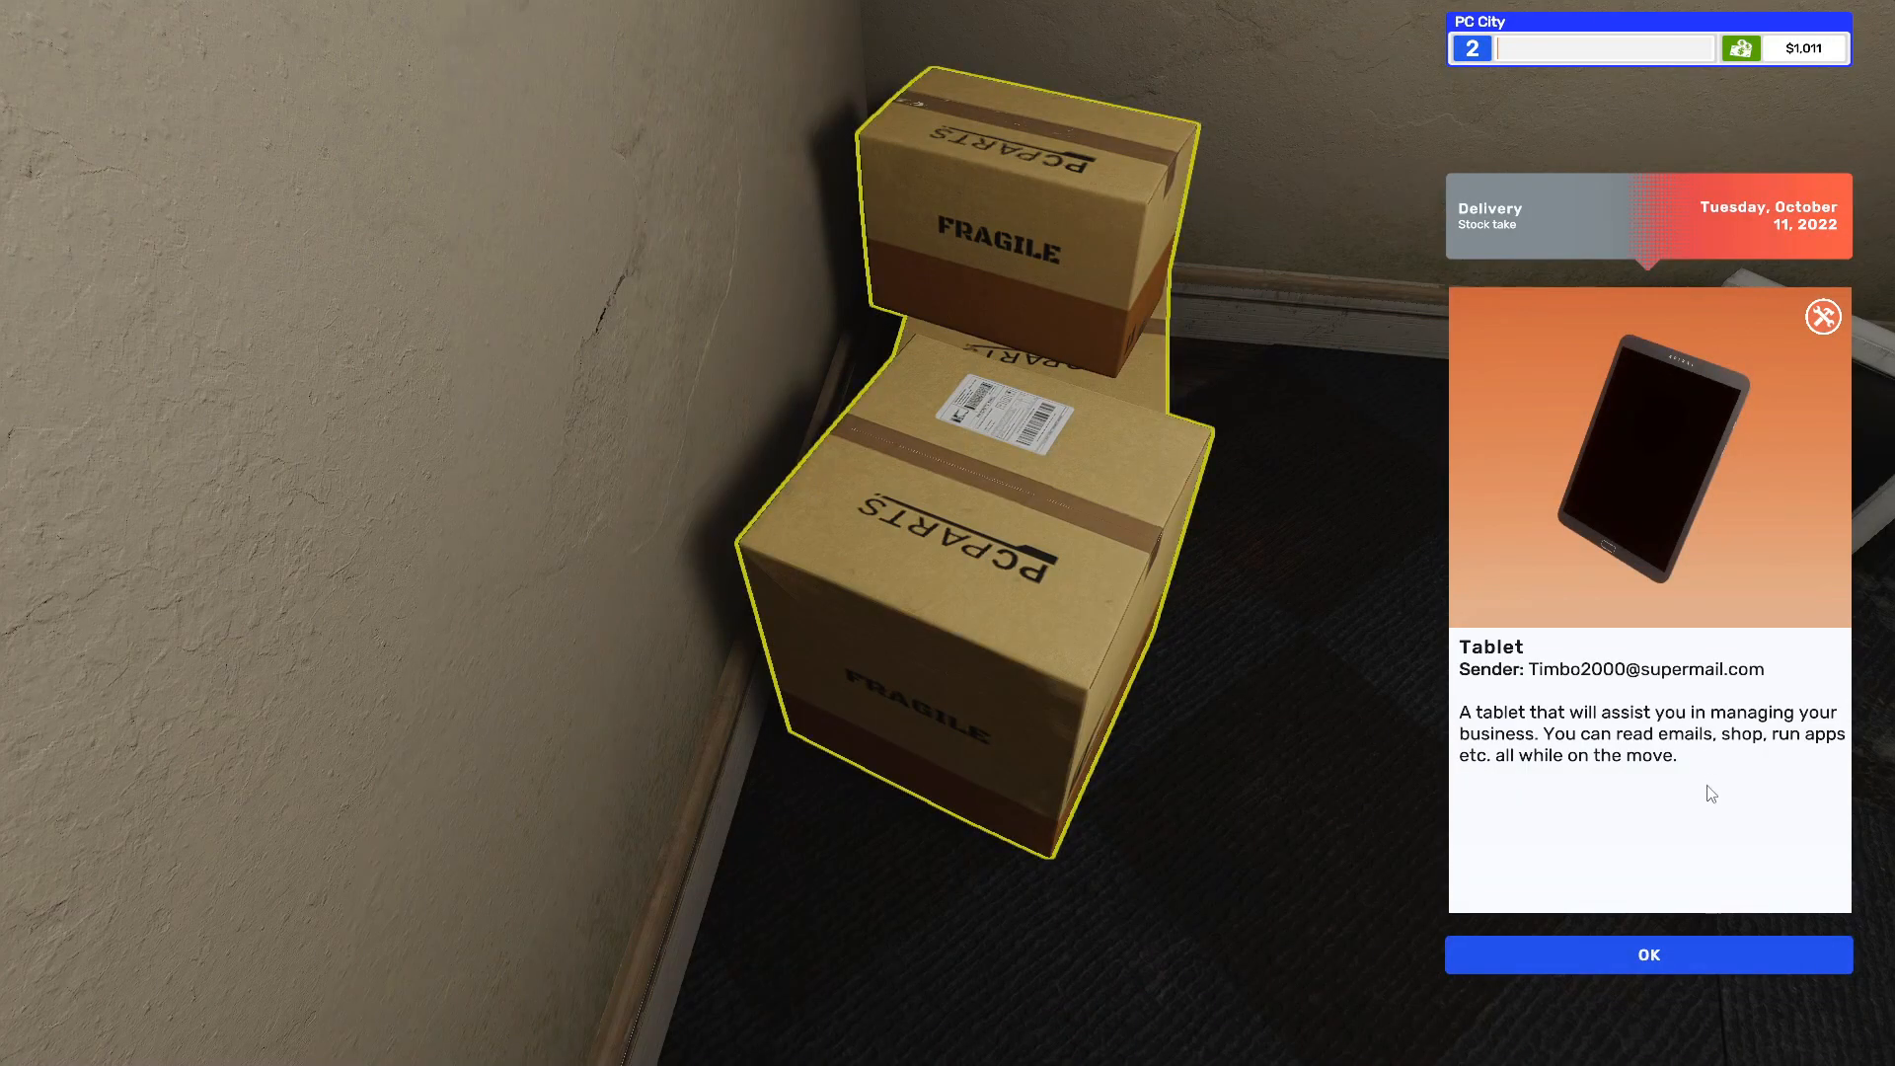
click(1647, 954)
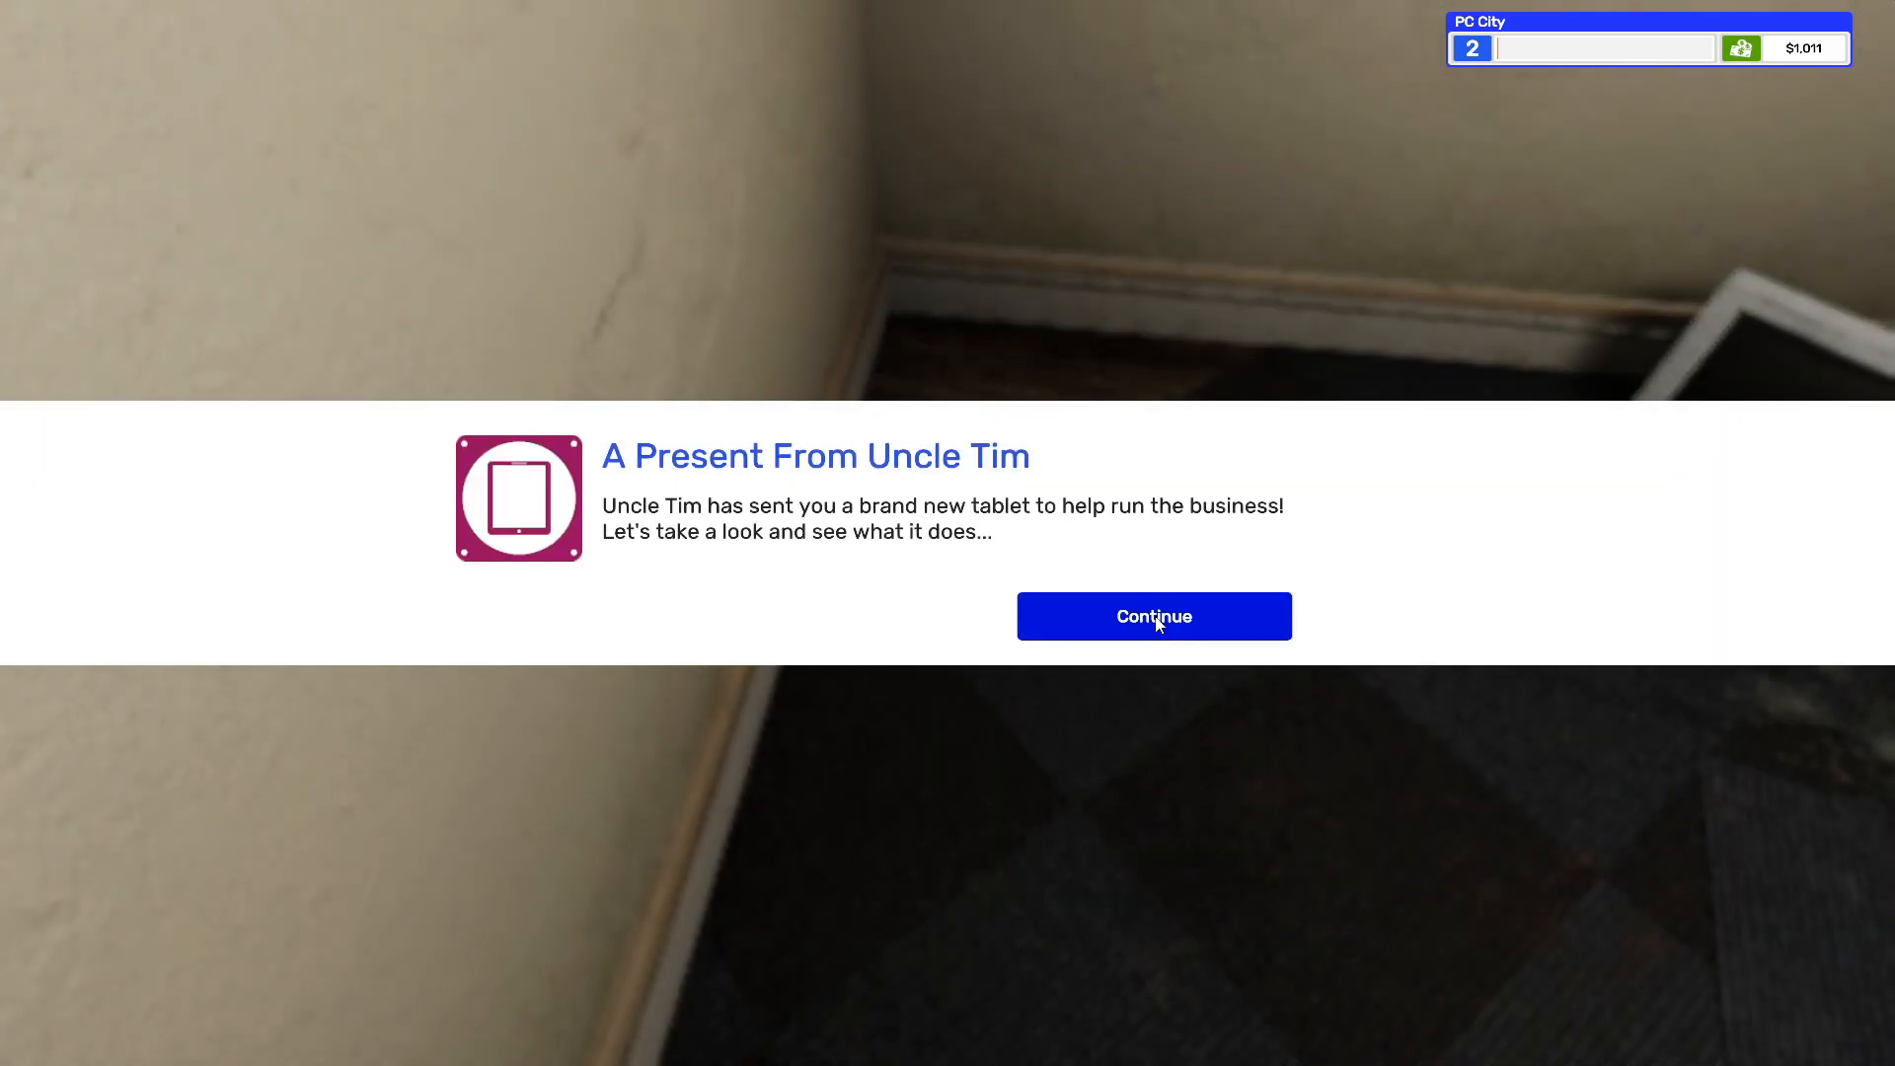
click(1153, 614)
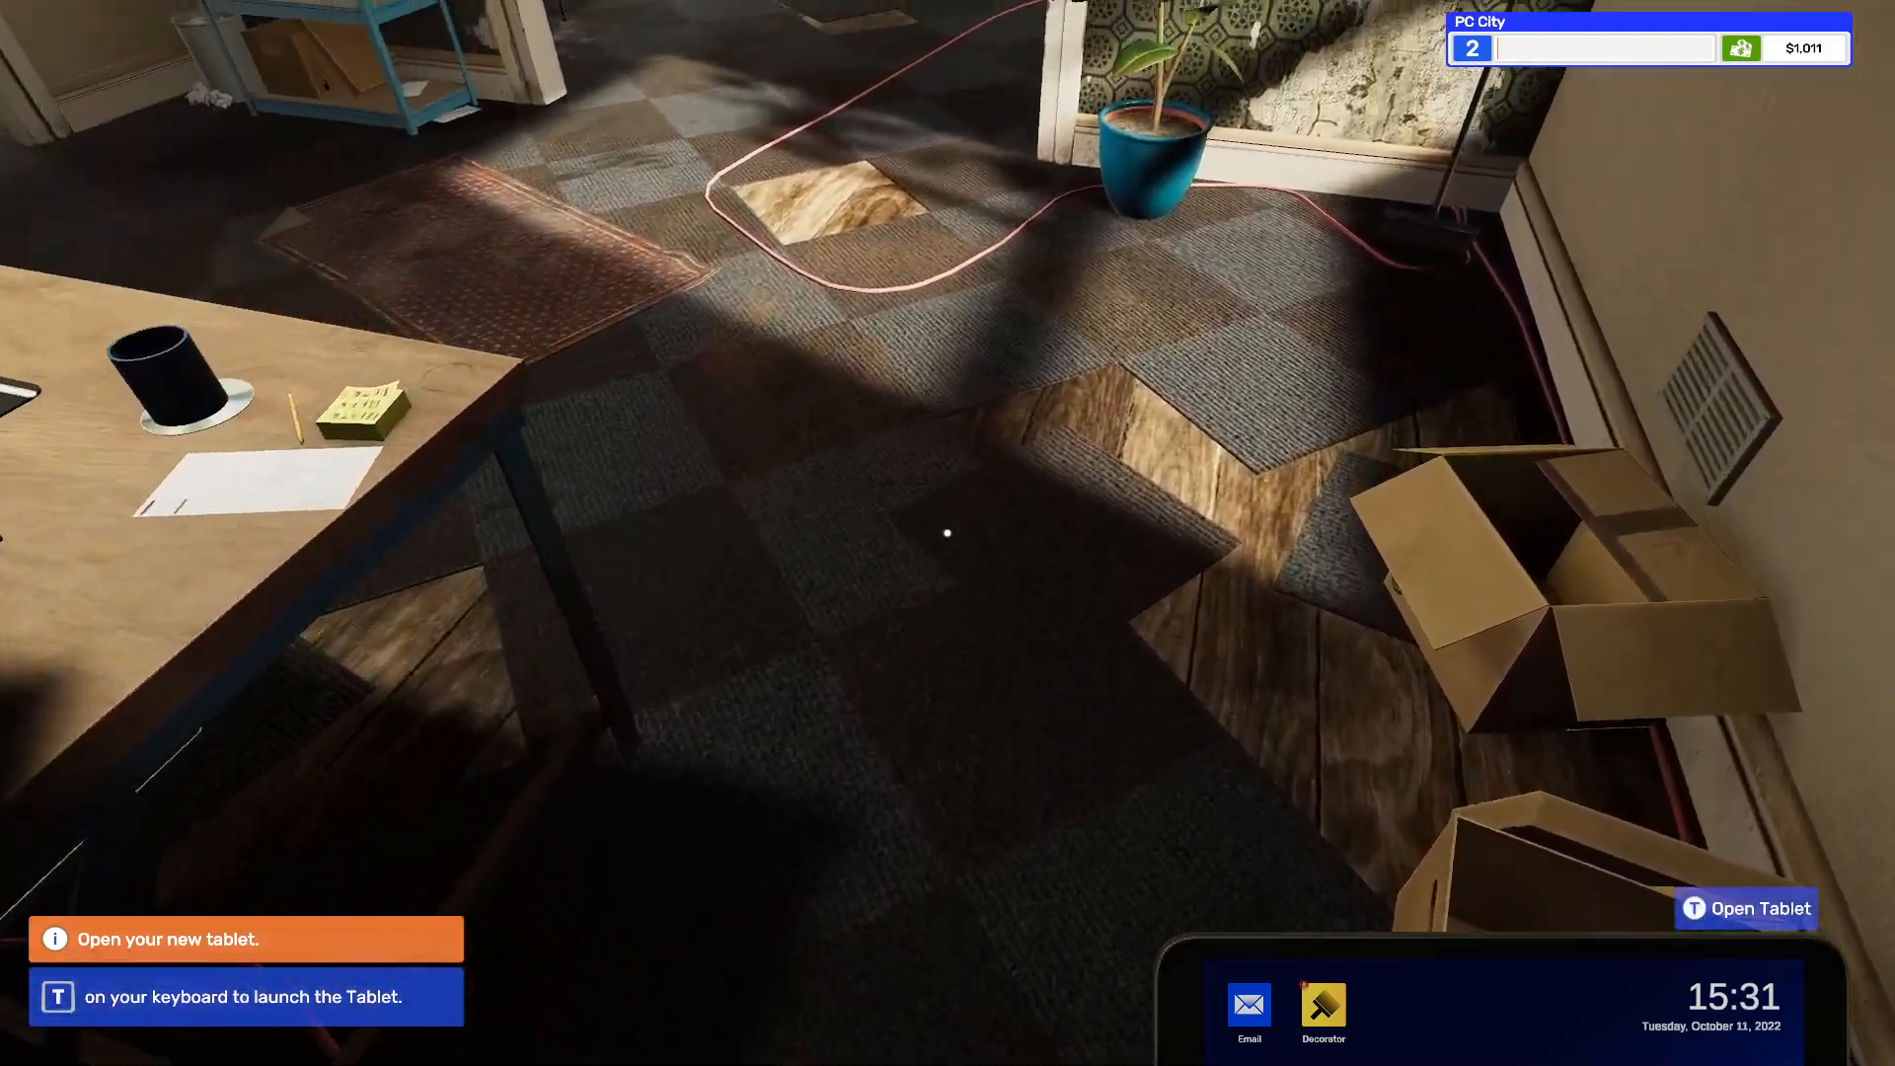
key(t)
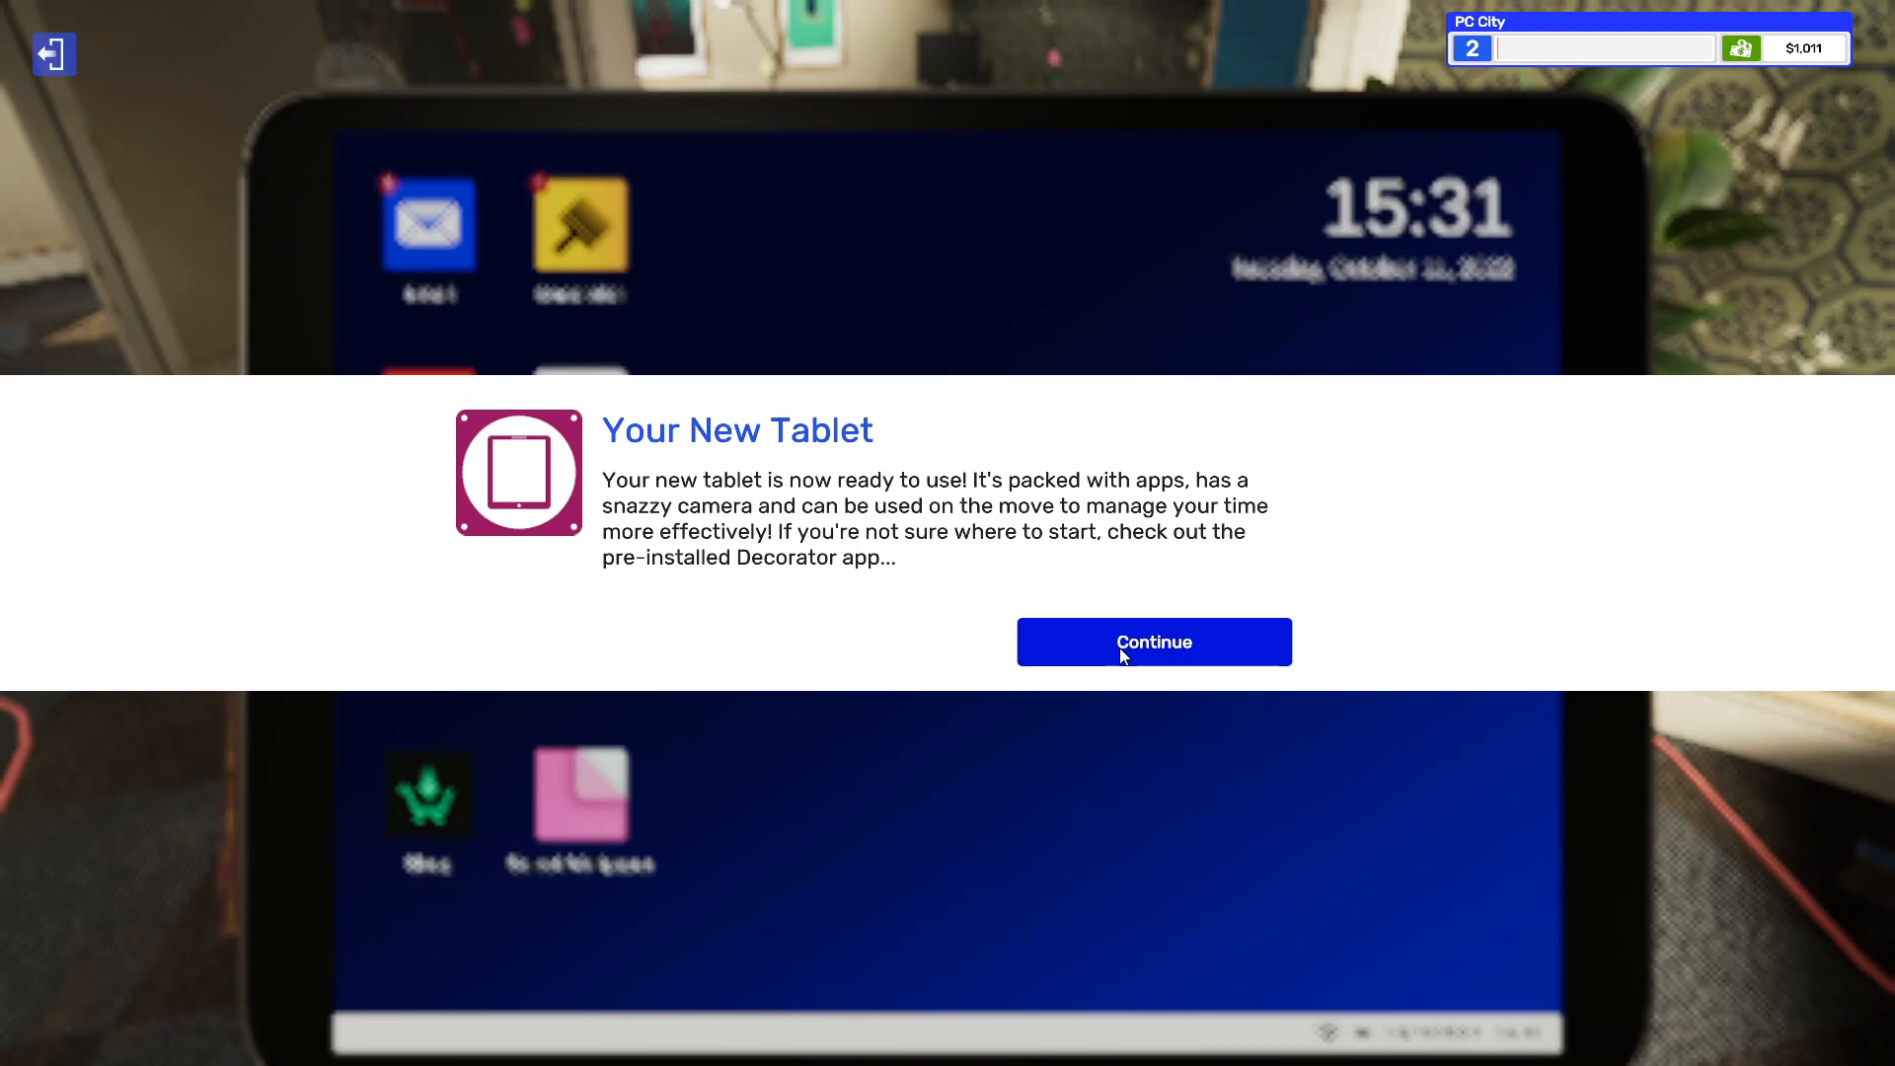
click(1153, 642)
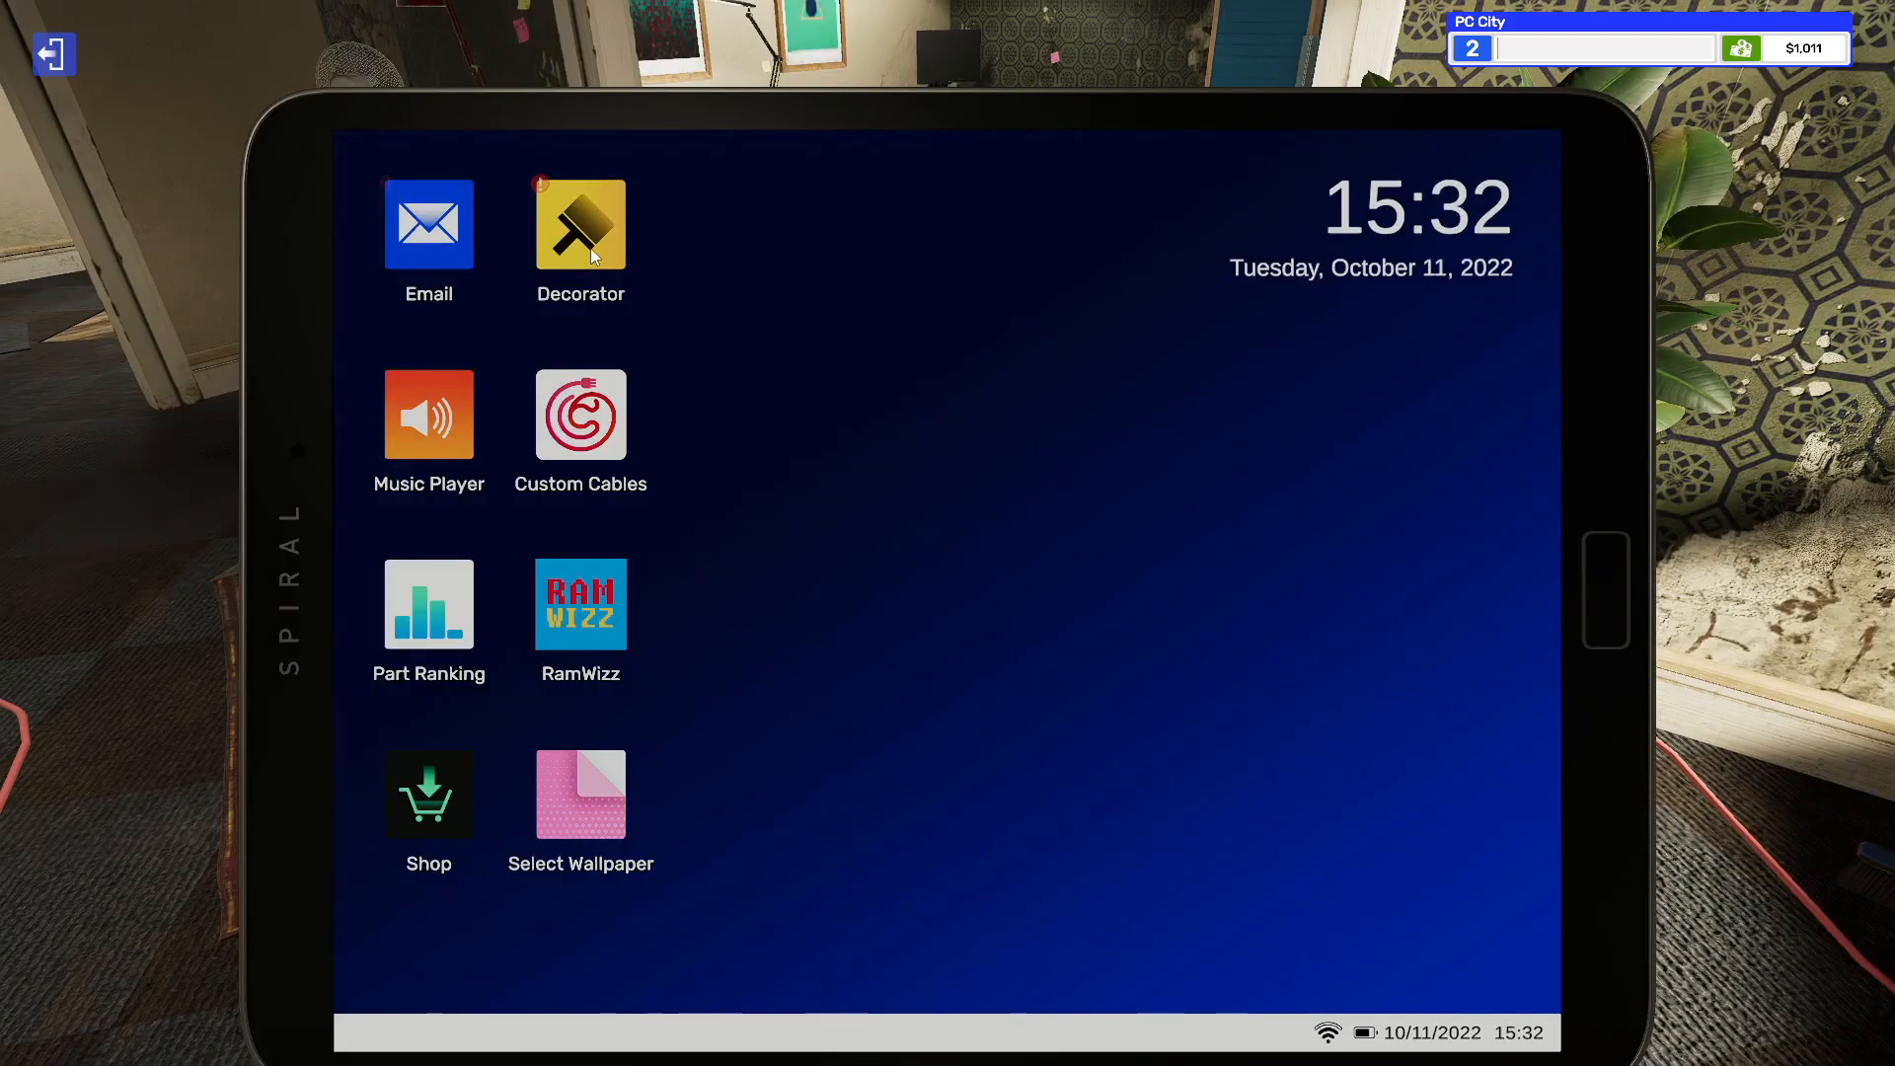
- Launch the Decorator app, browse its floor and wall styles, and close it
click(580, 225)
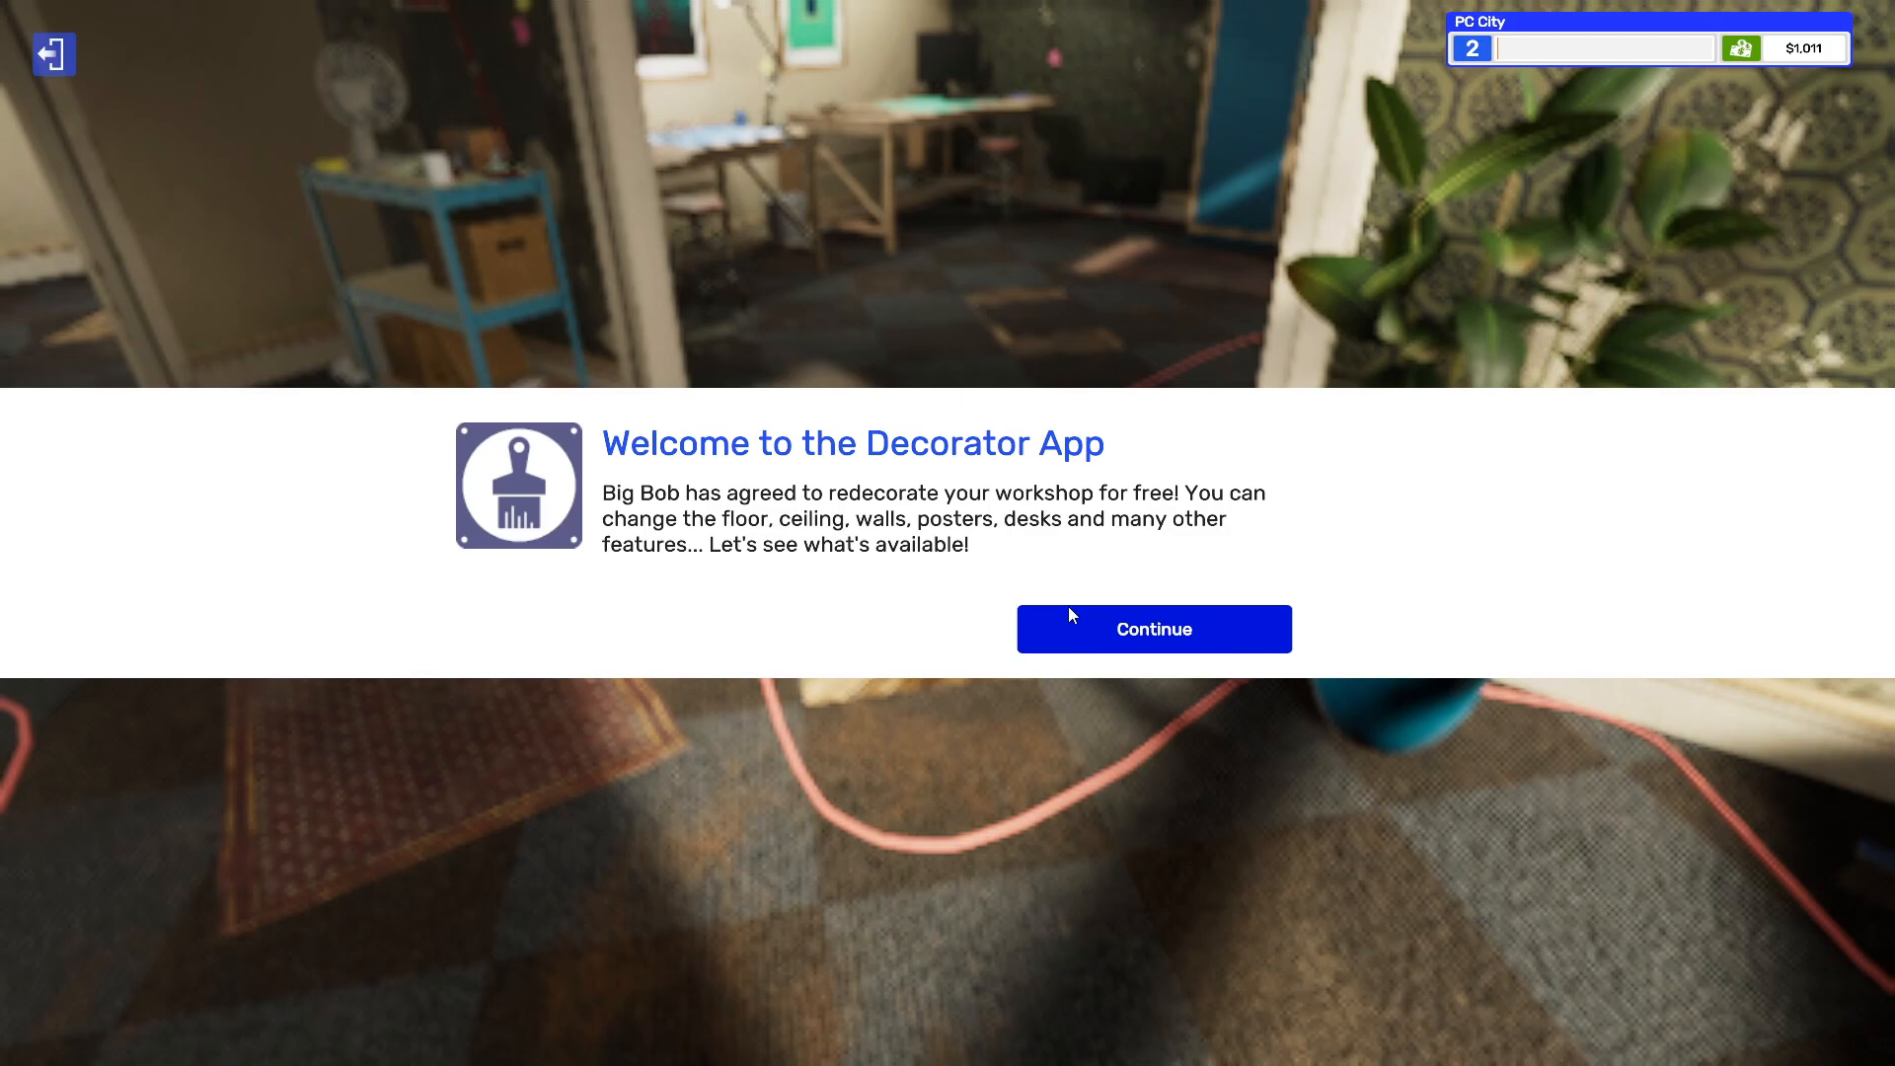
mouse_move(1093, 630)
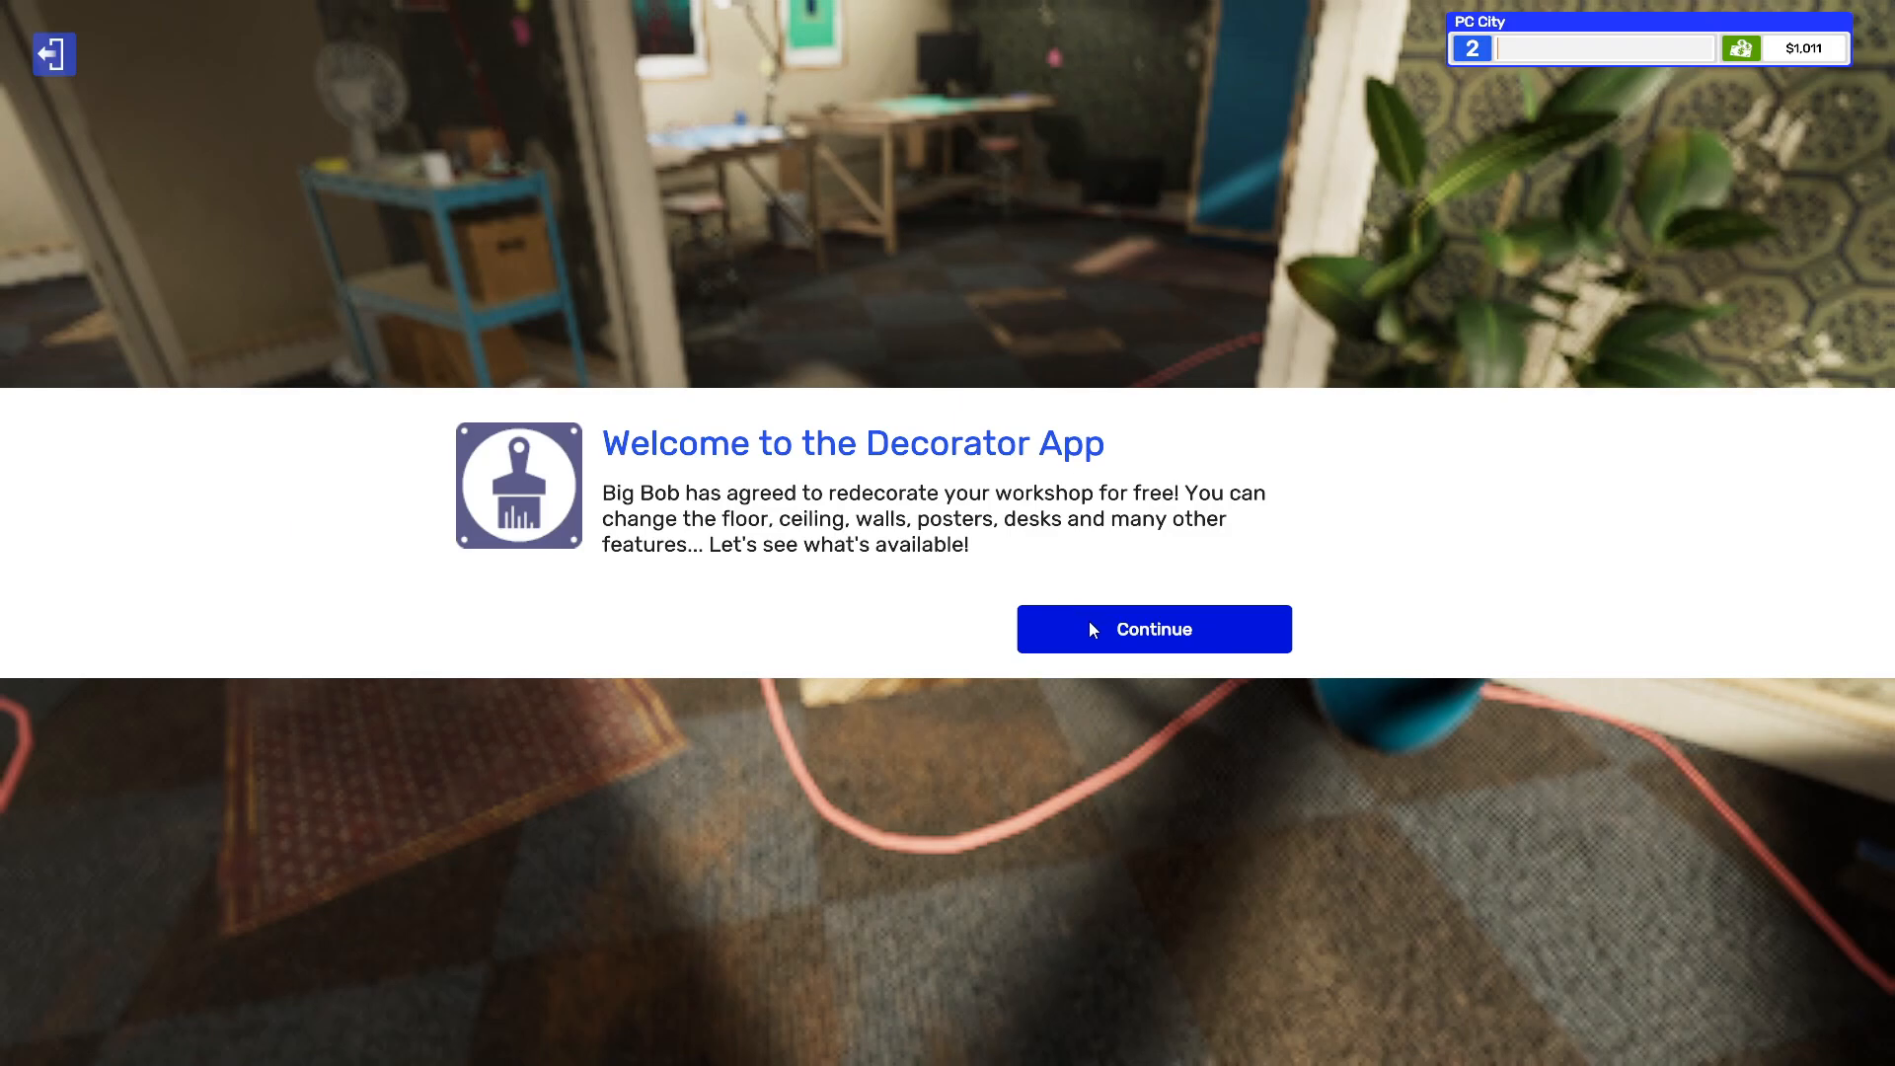
click(1153, 629)
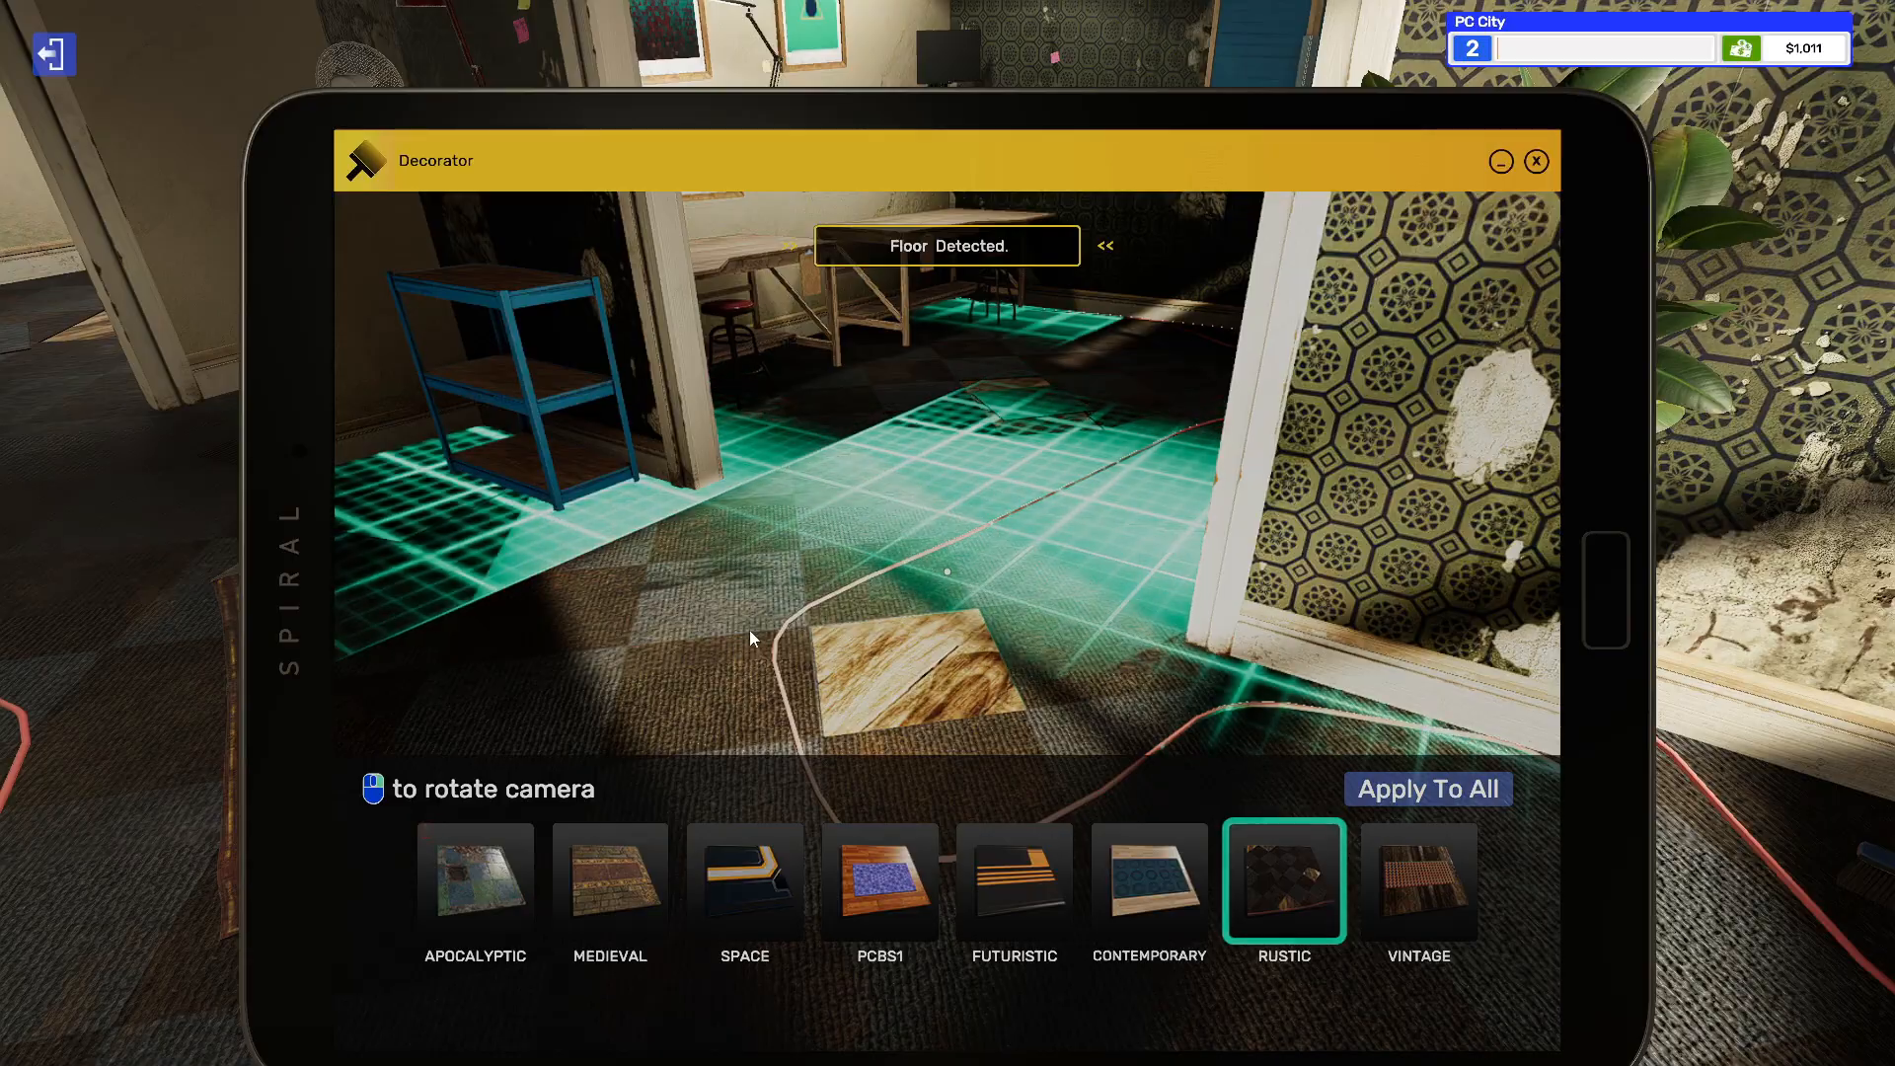
click(1416, 880)
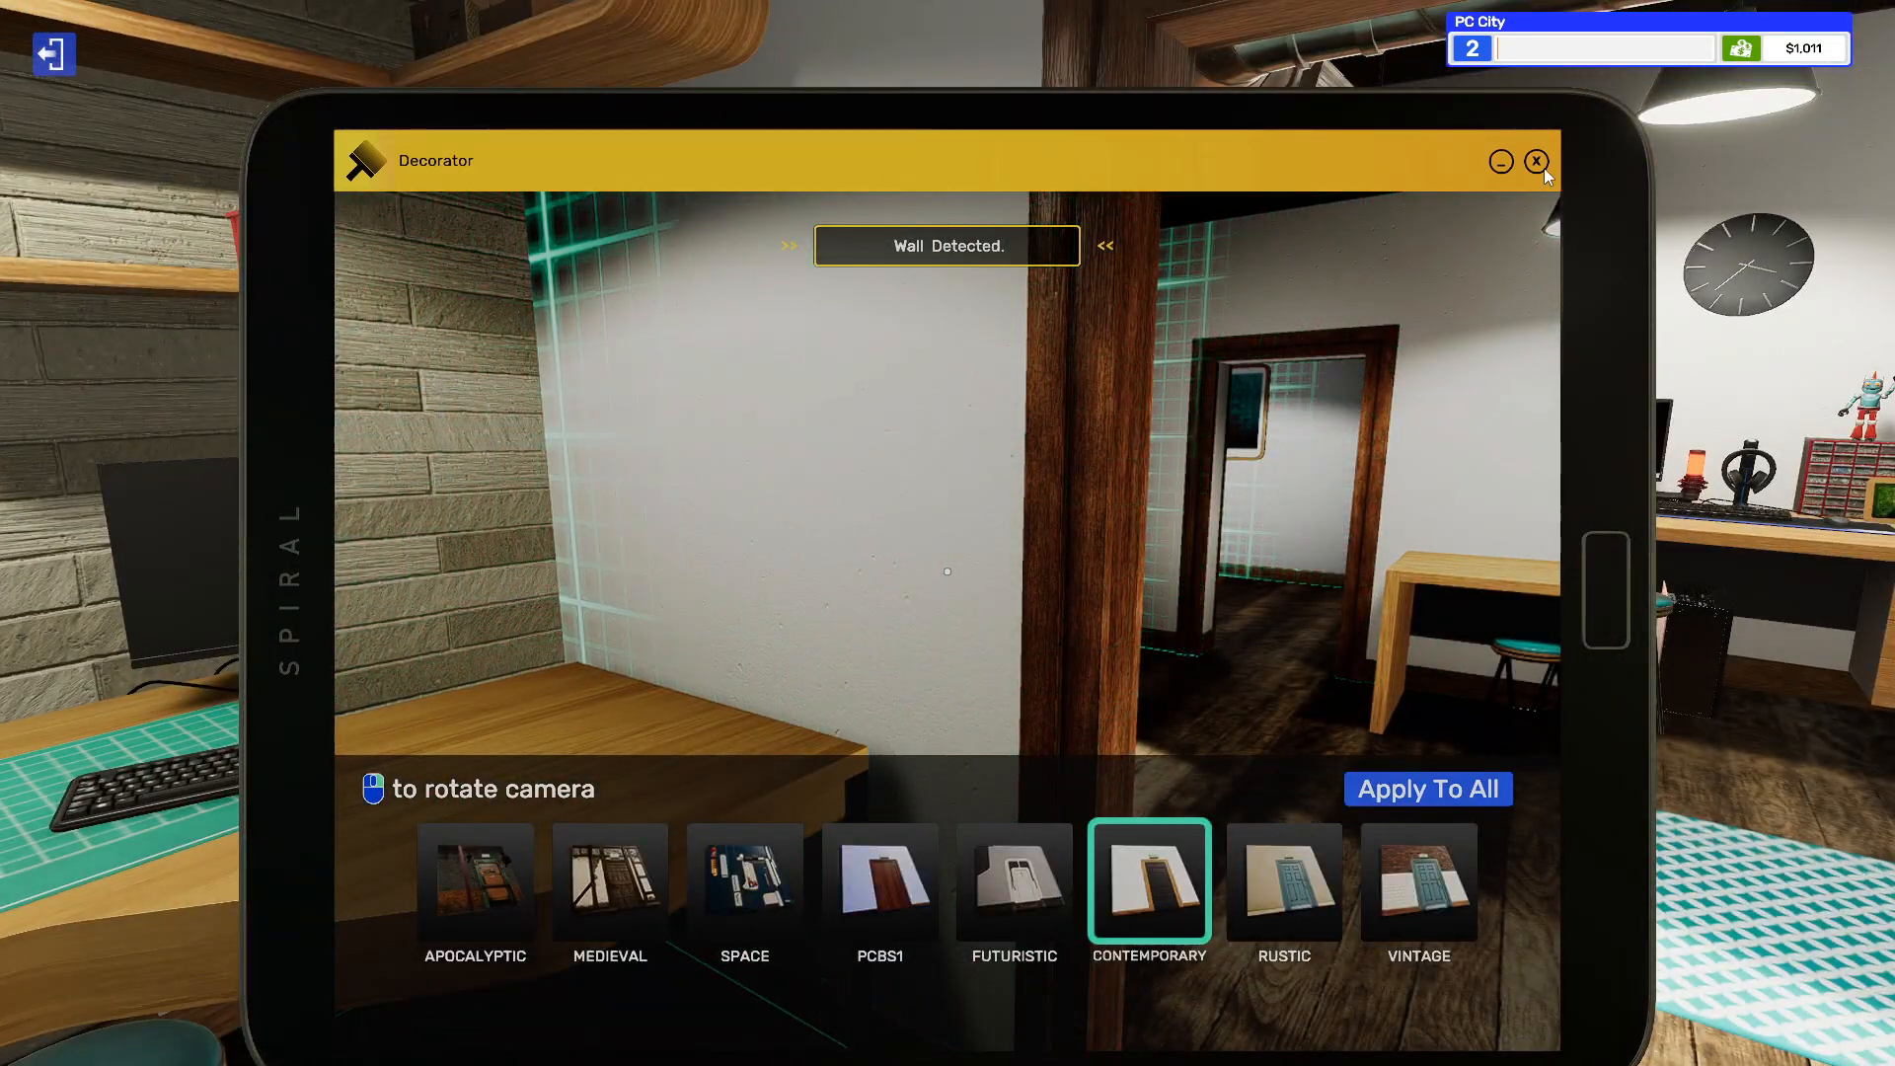
click(1536, 161)
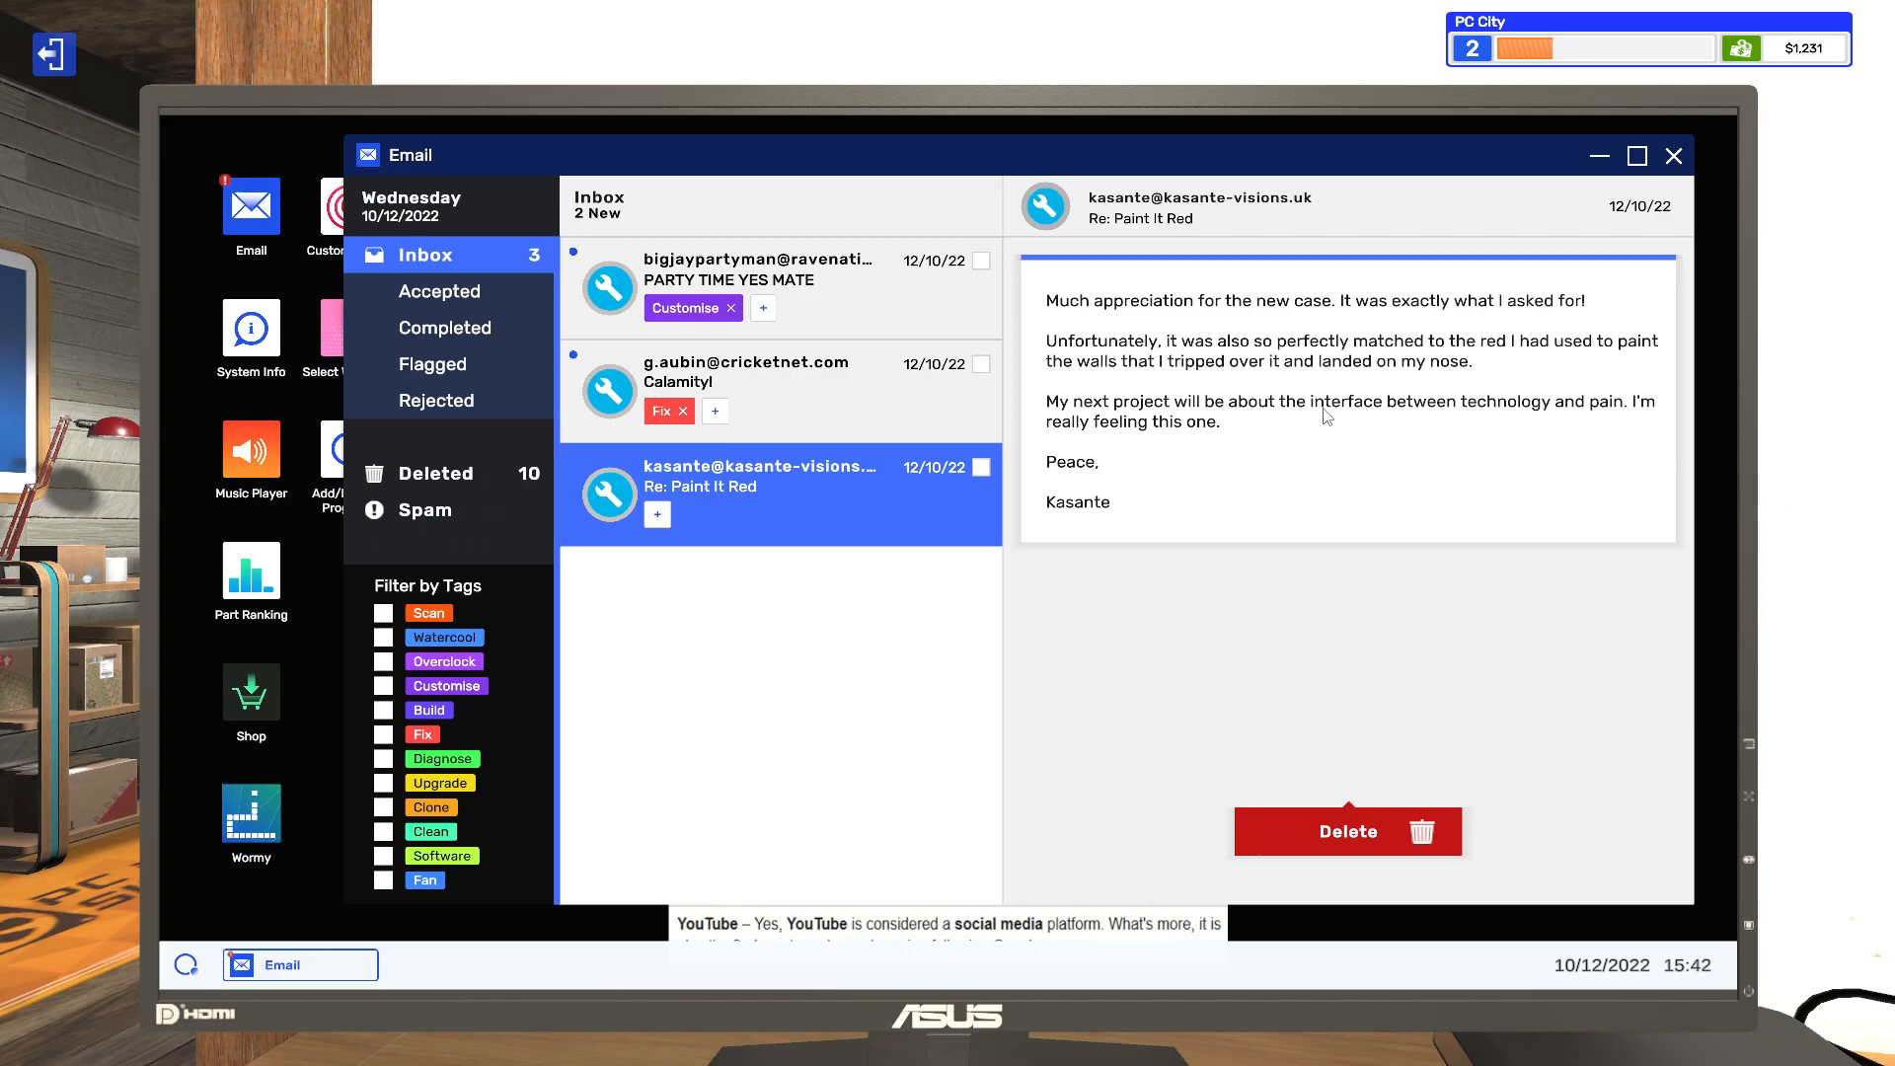
mouse_move(1319, 486)
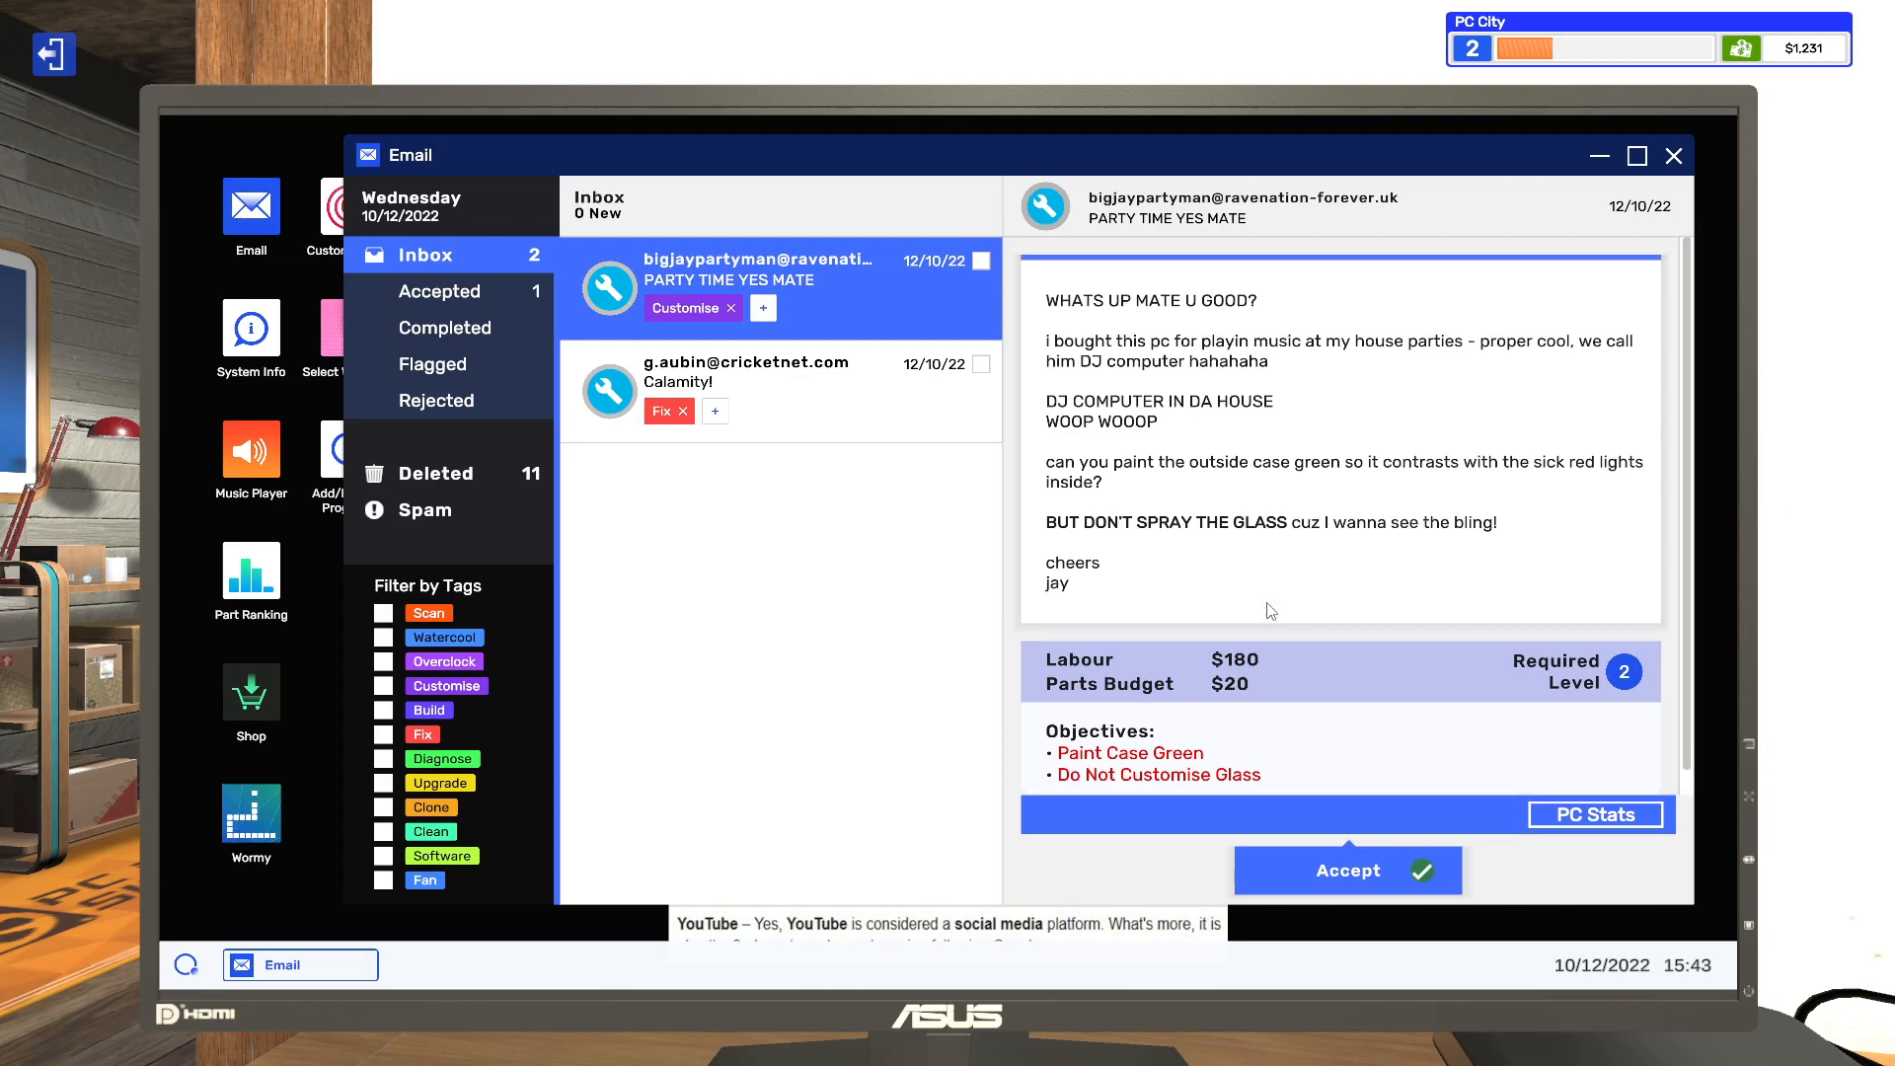
- Accept Jay's green case-painting job and open the Calamity repair request
click(1346, 870)
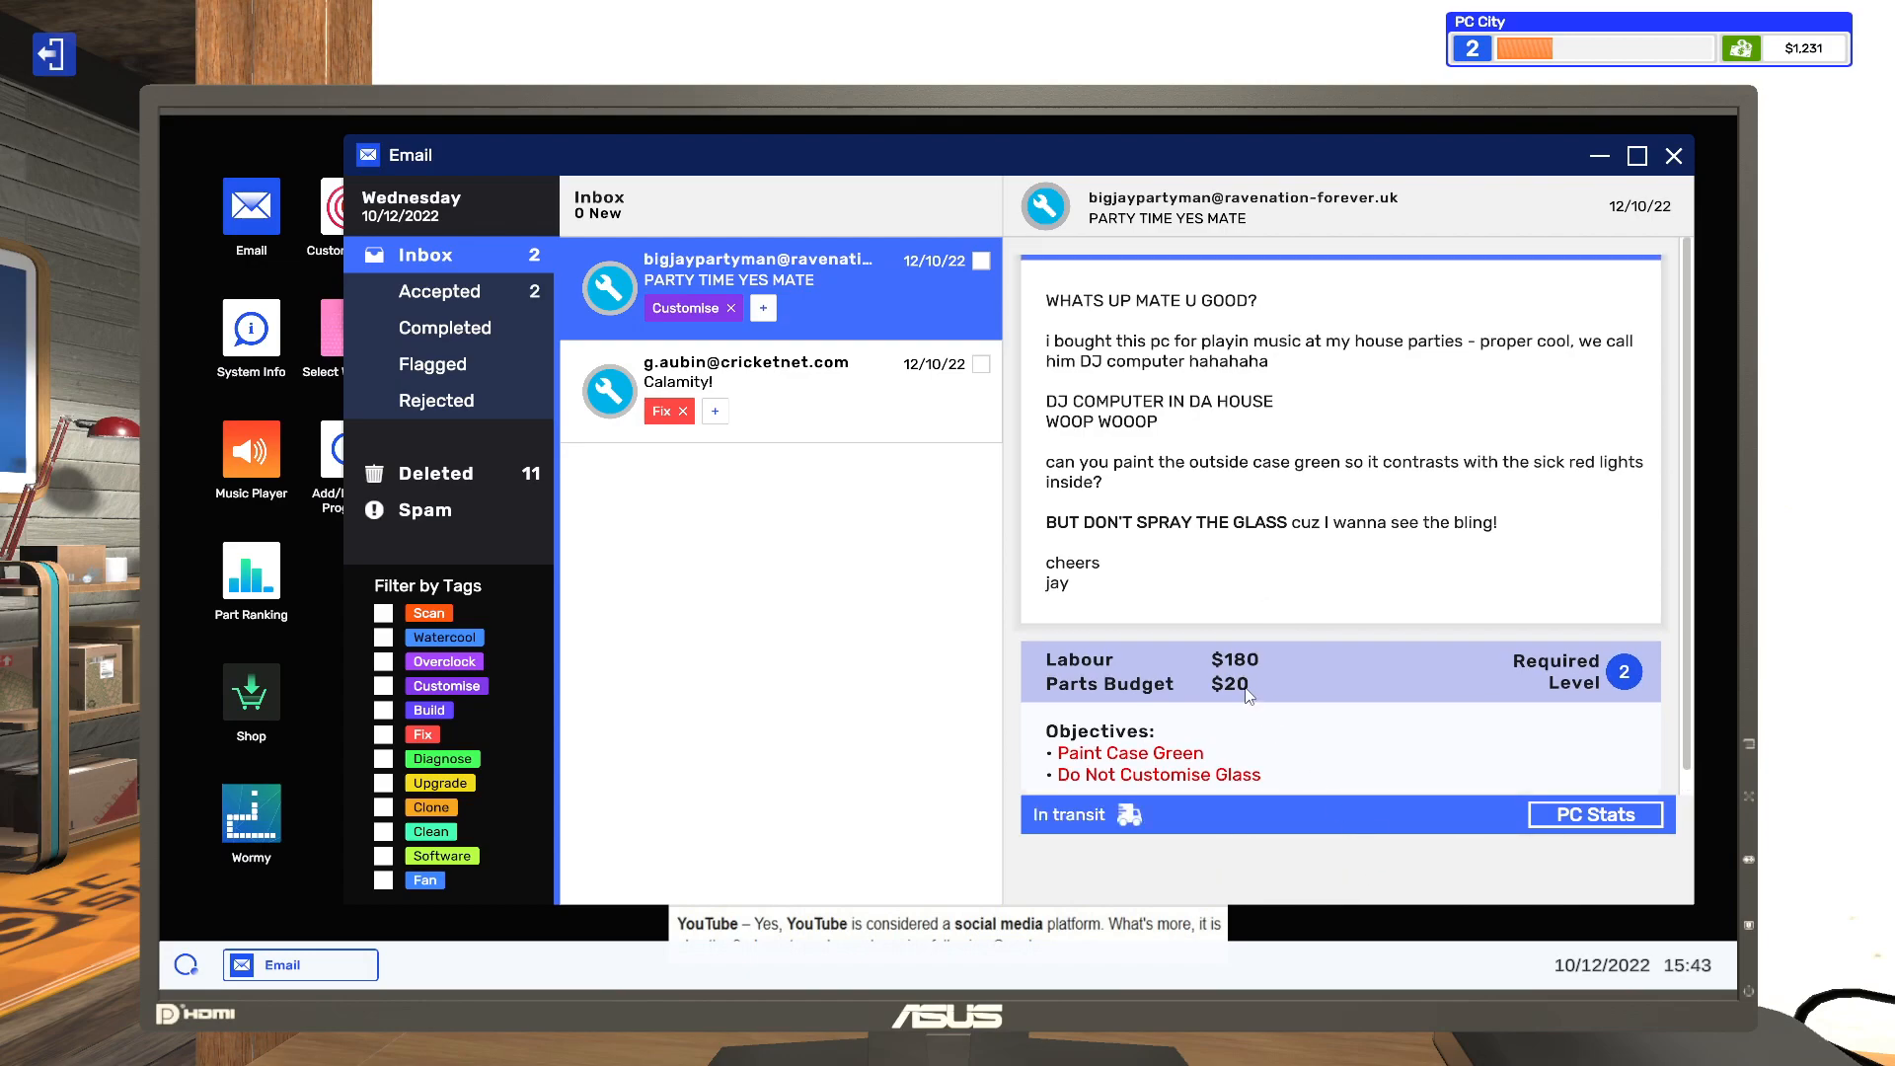
mouse_move(925, 399)
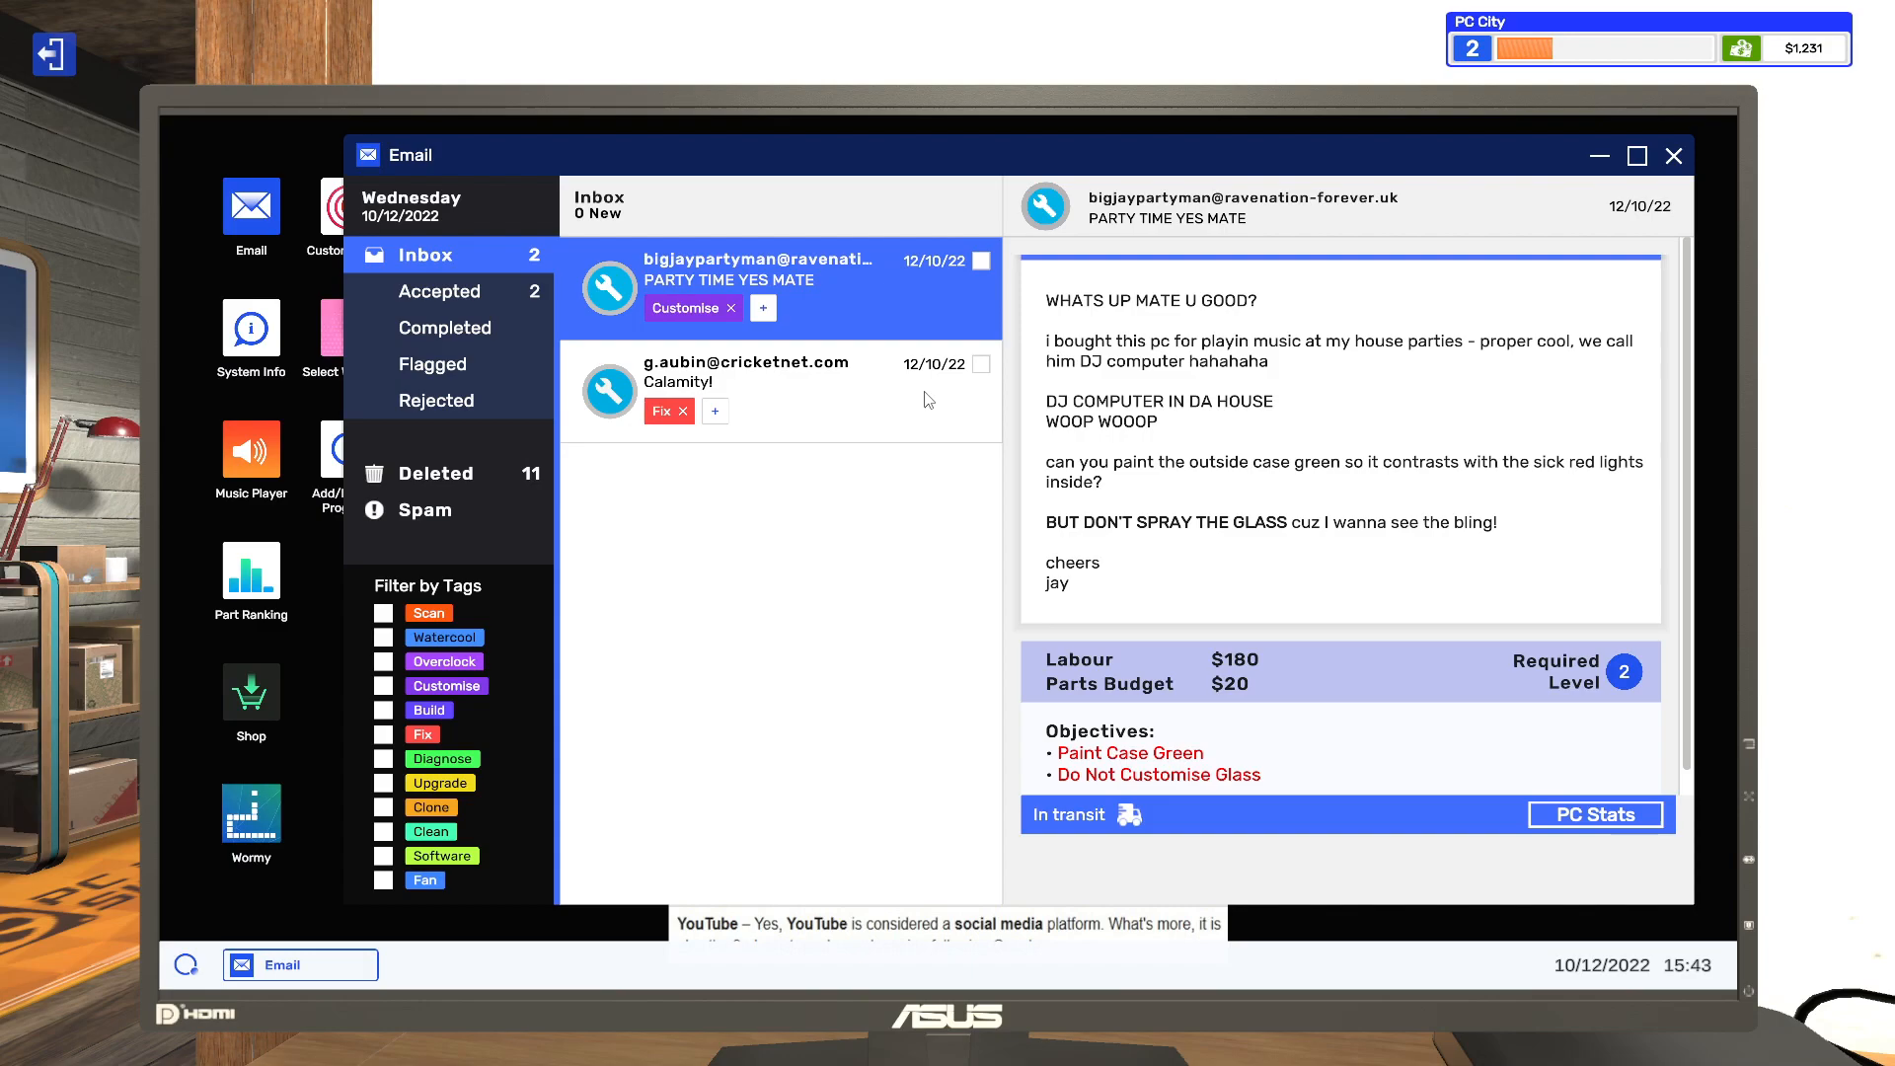
click(747, 371)
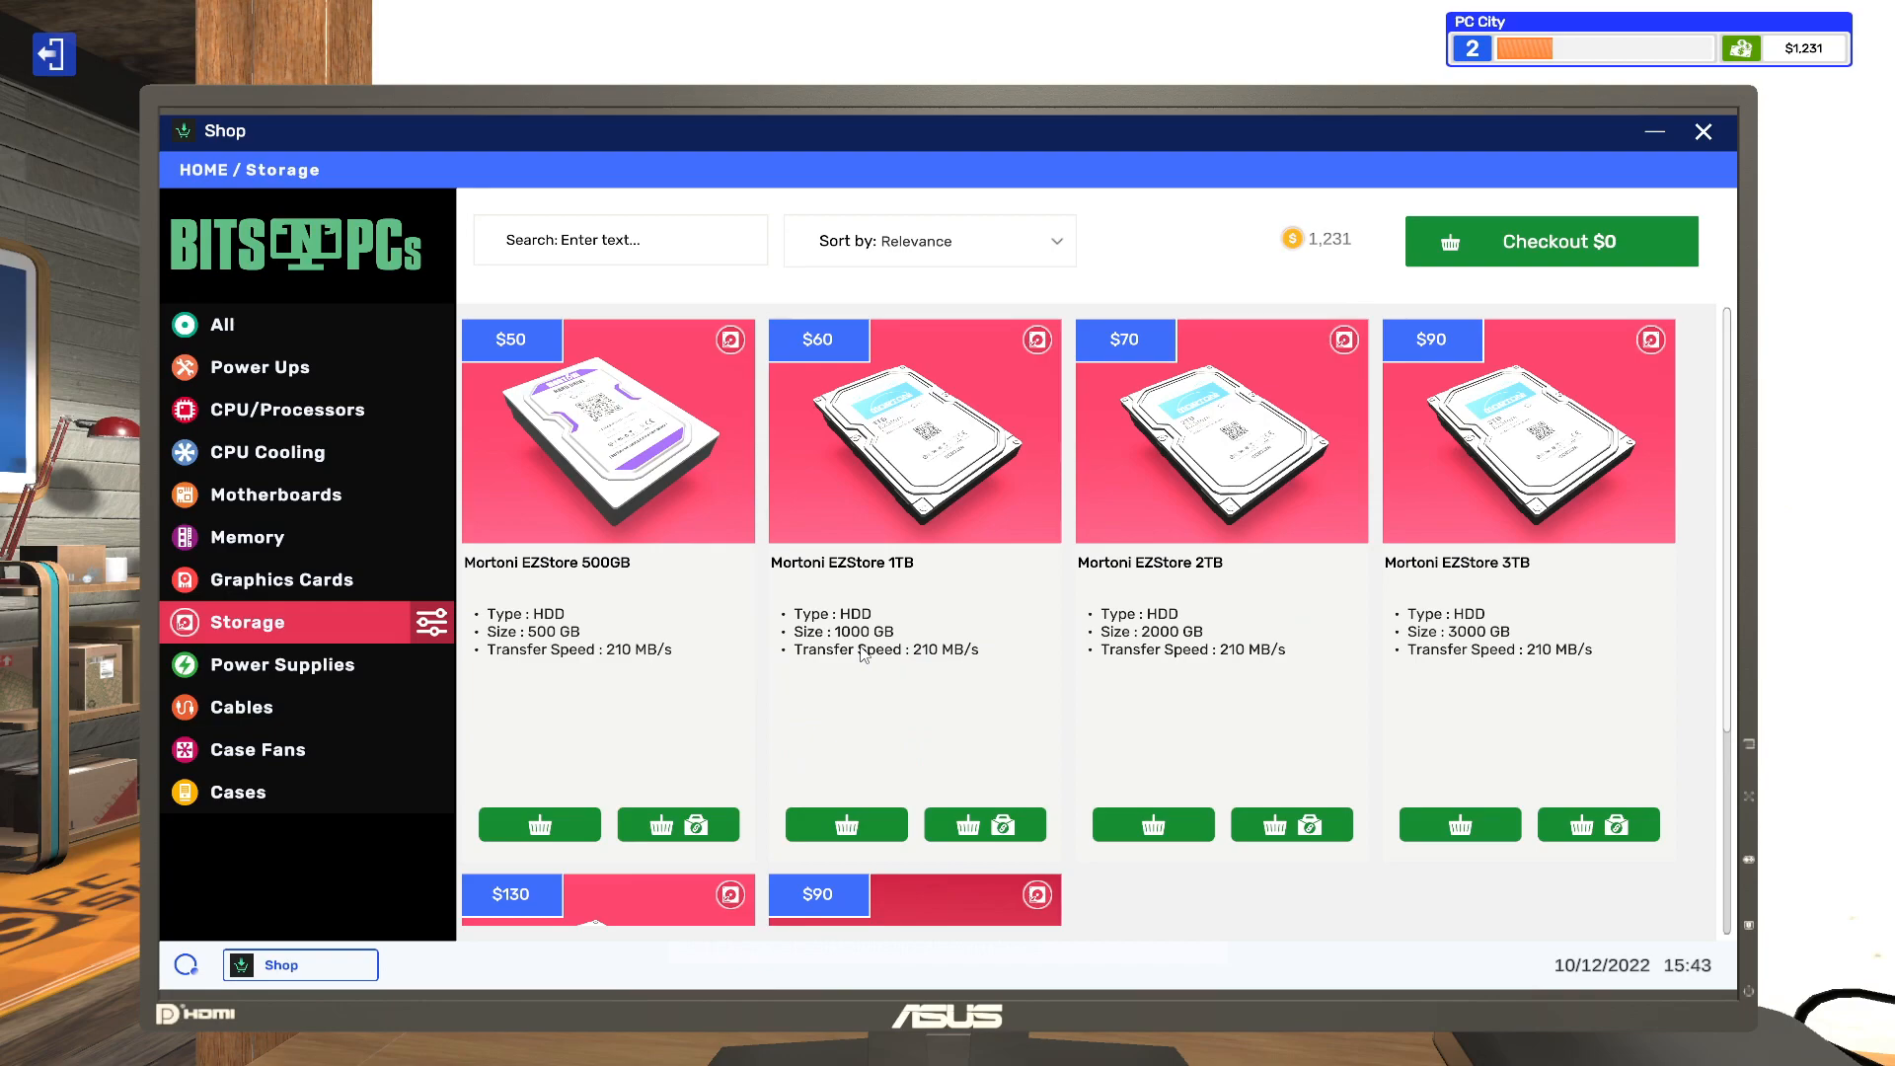
- Scroll the shop's storage listing to the 4TB HDD and ADATA 120GB SSD
scroll(down, 3)
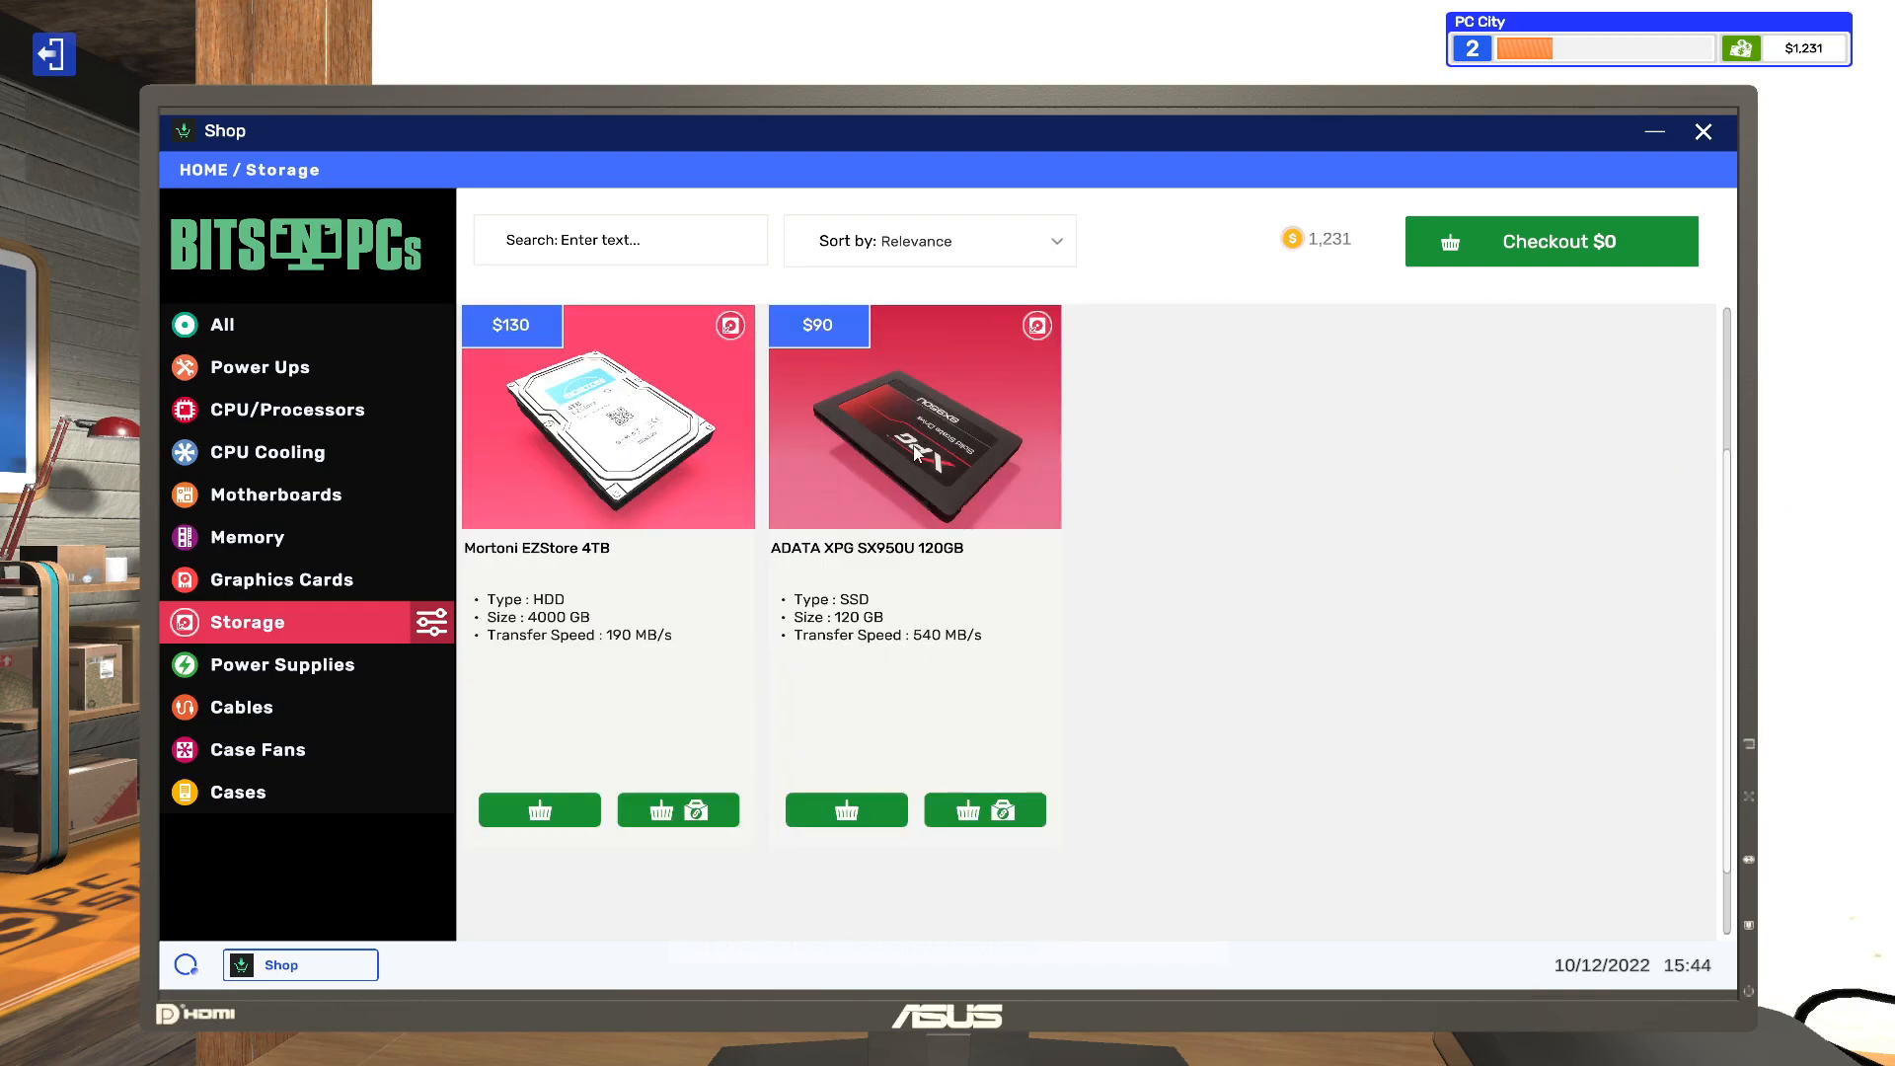
mouse_move(936, 644)
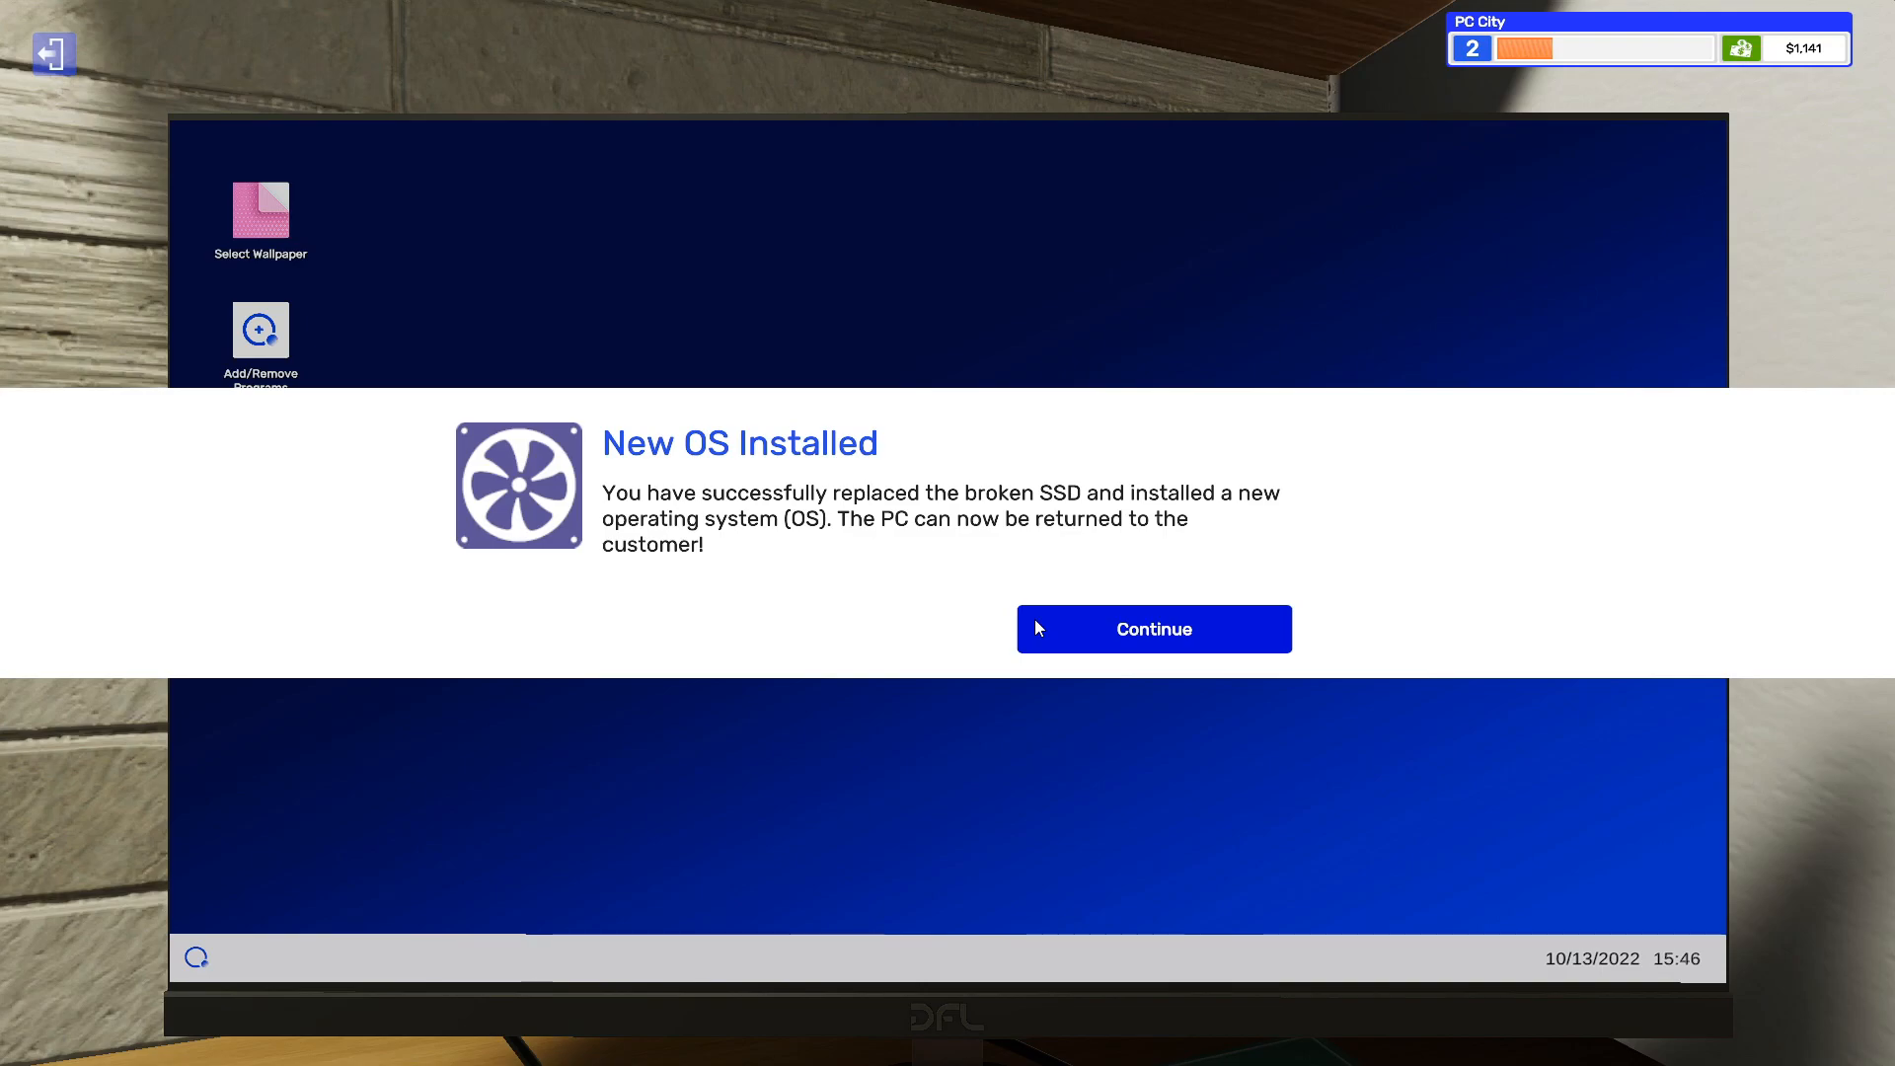
click(1152, 628)
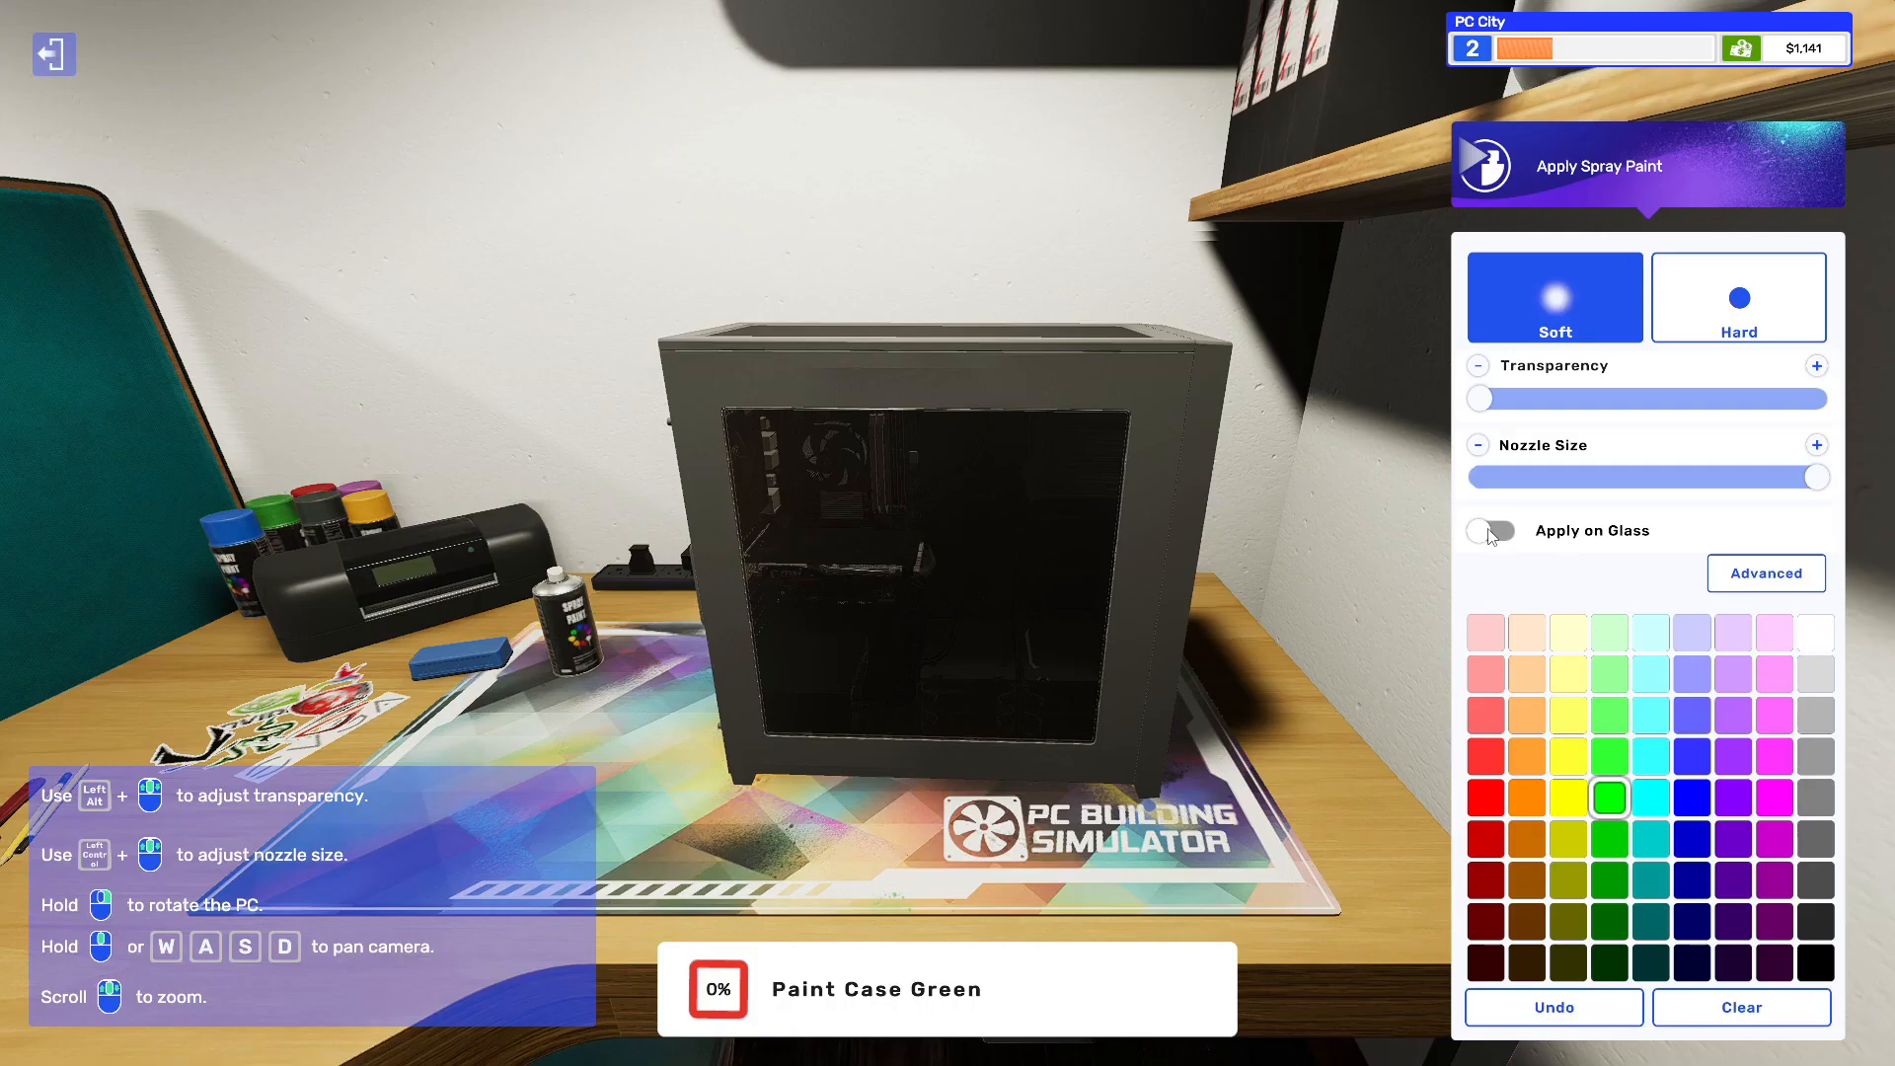
mouse_move(1496, 544)
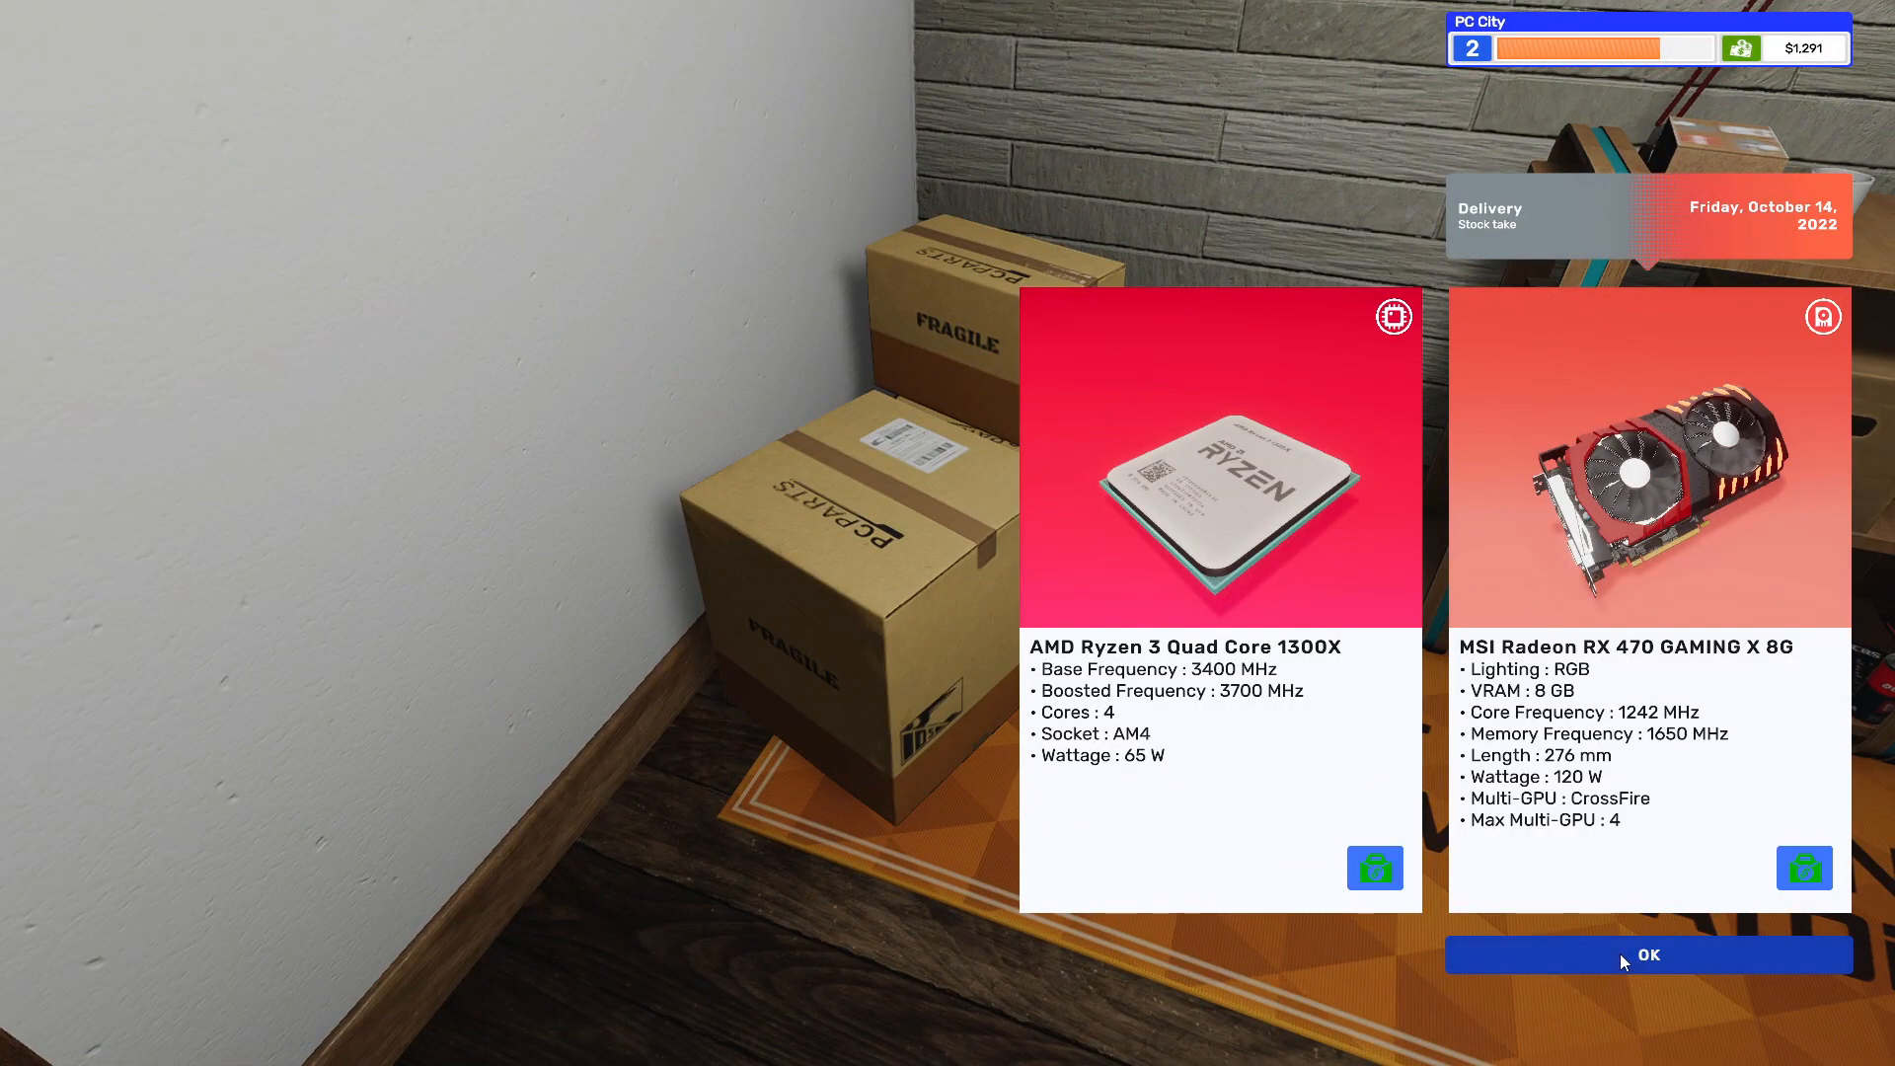
click(1647, 954)
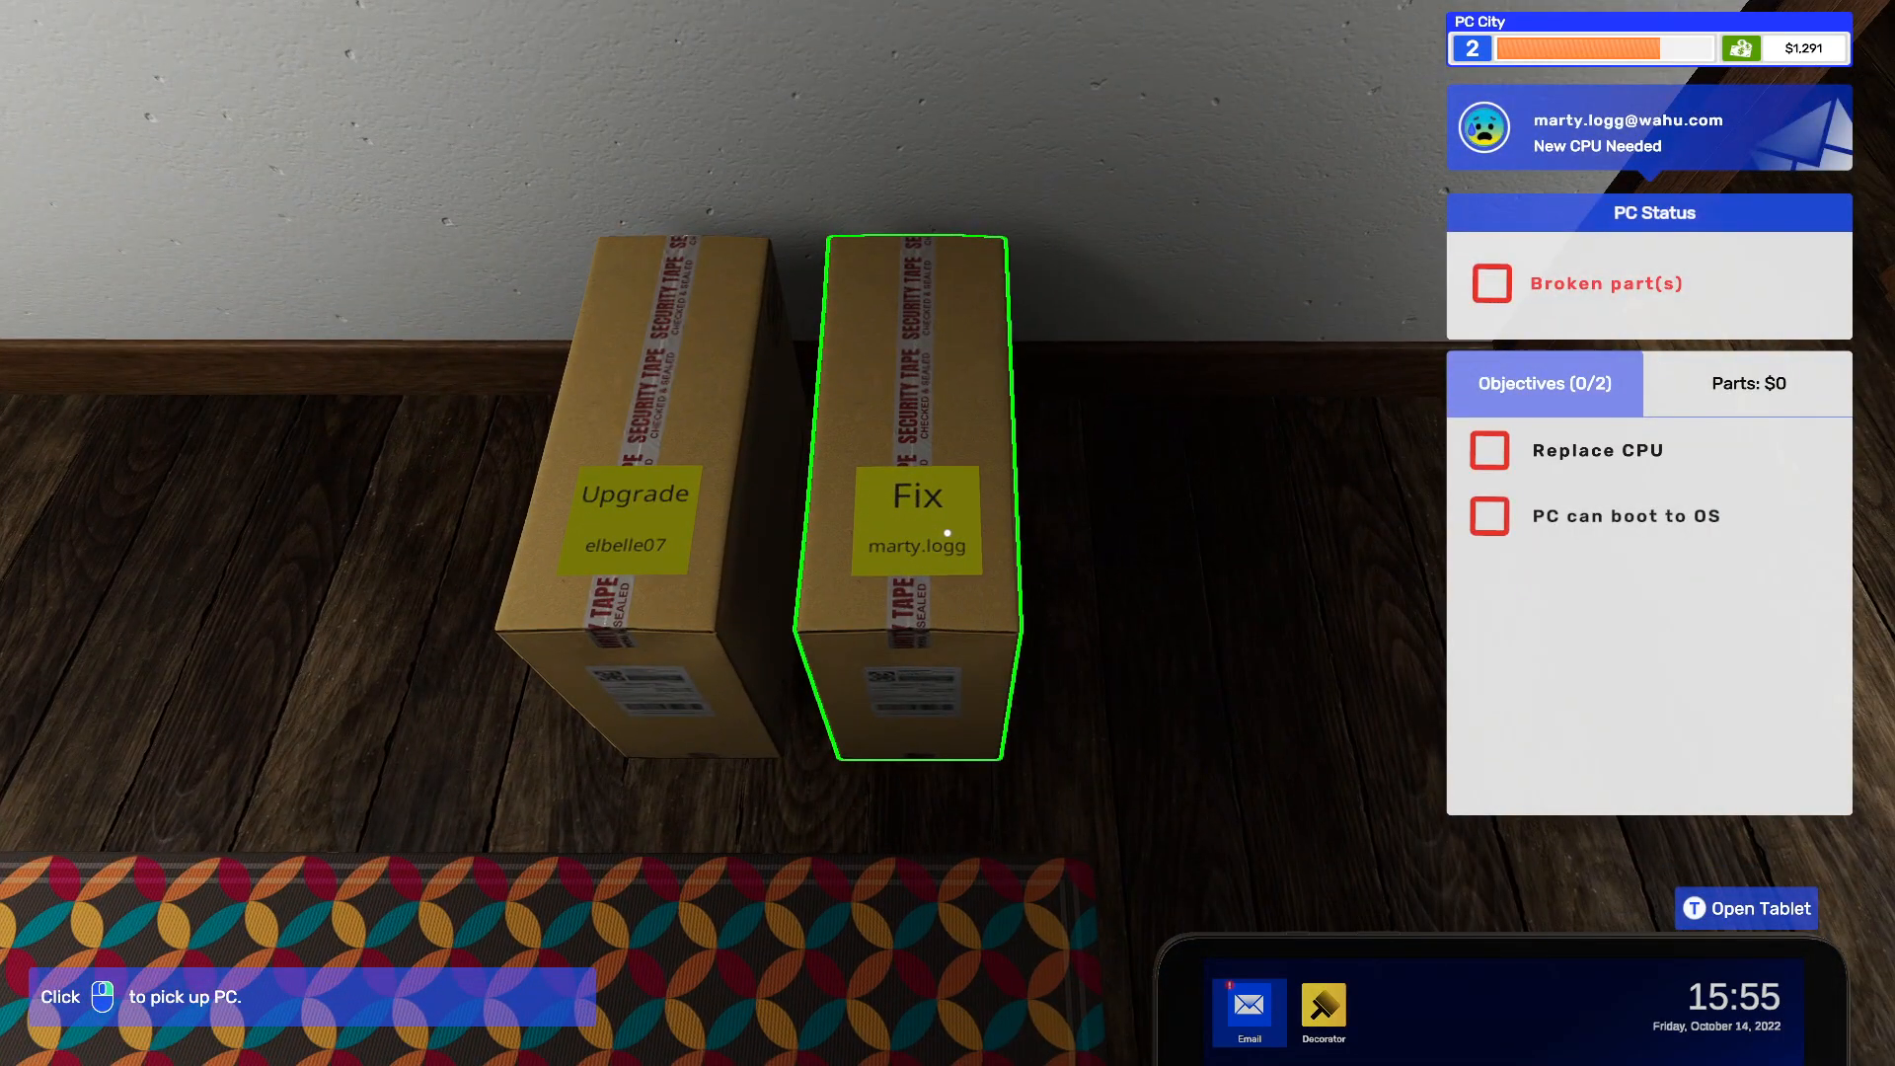
click(916, 520)
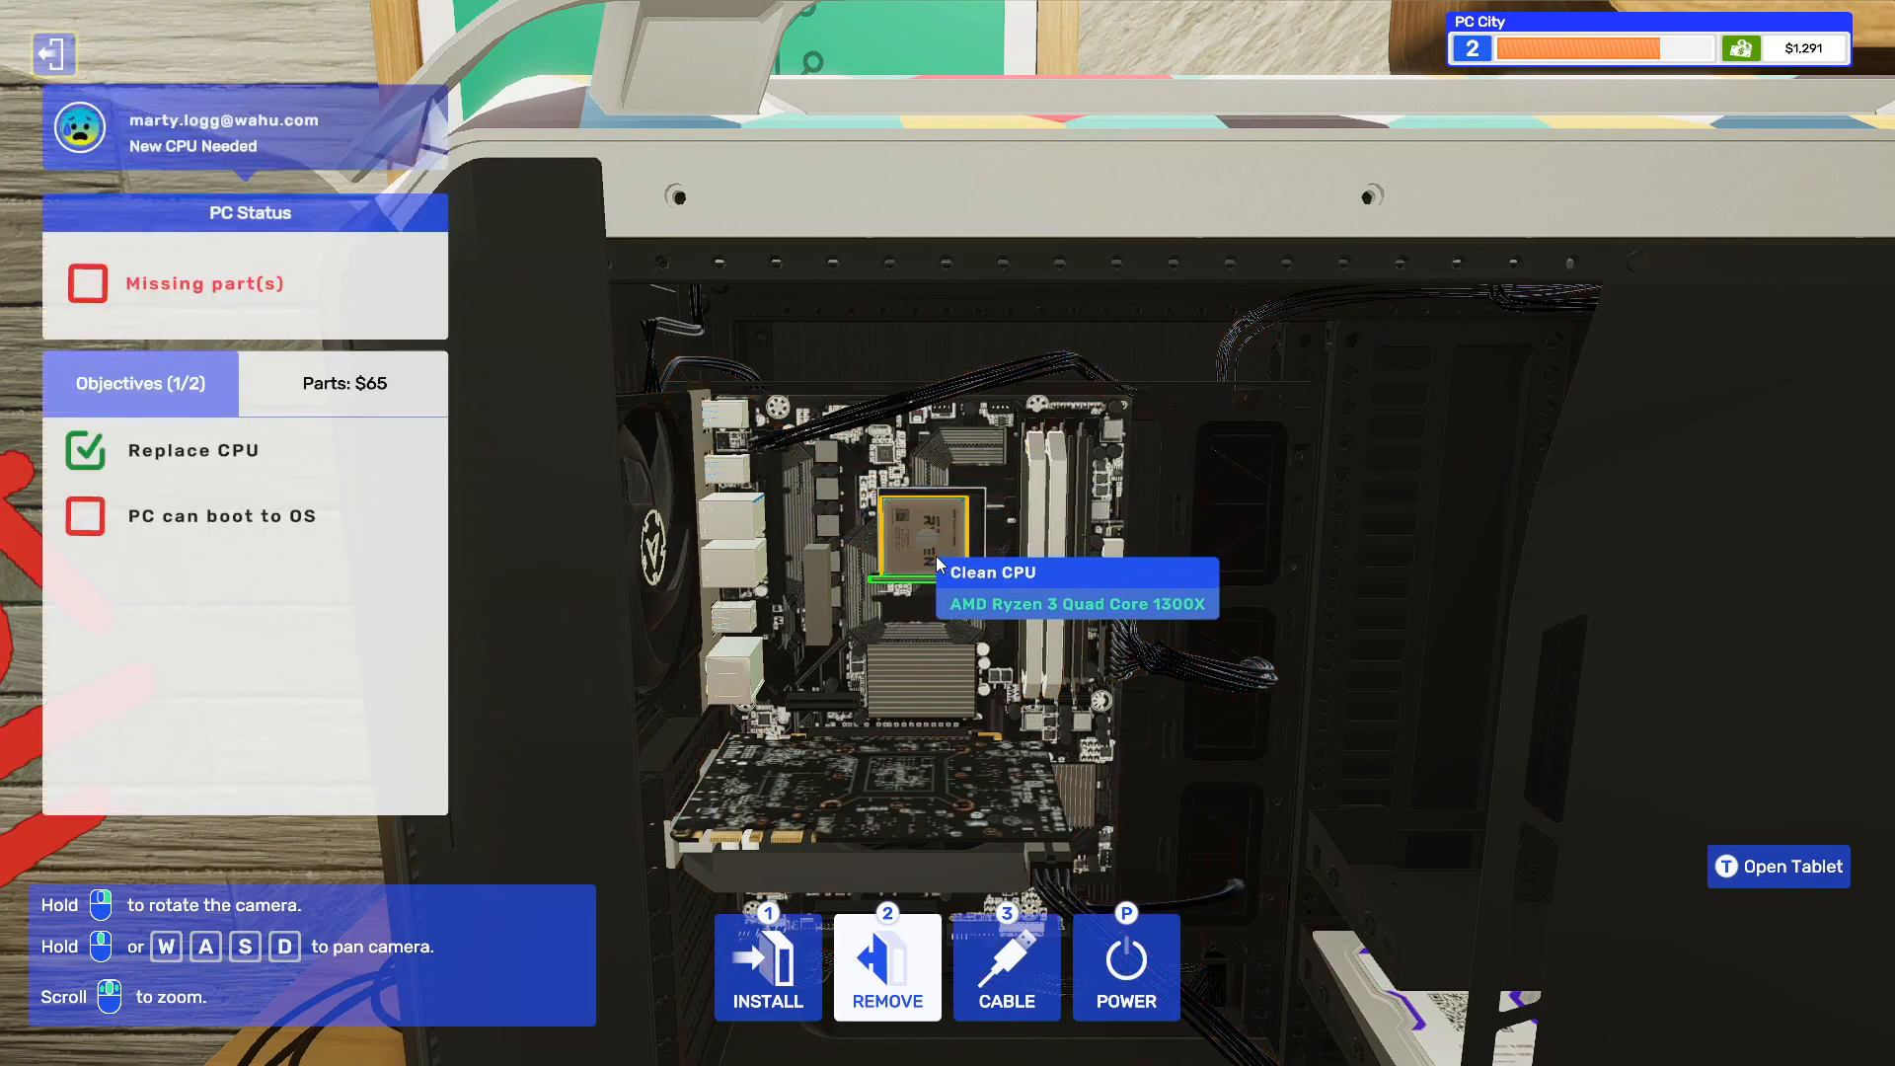
click(1778, 867)
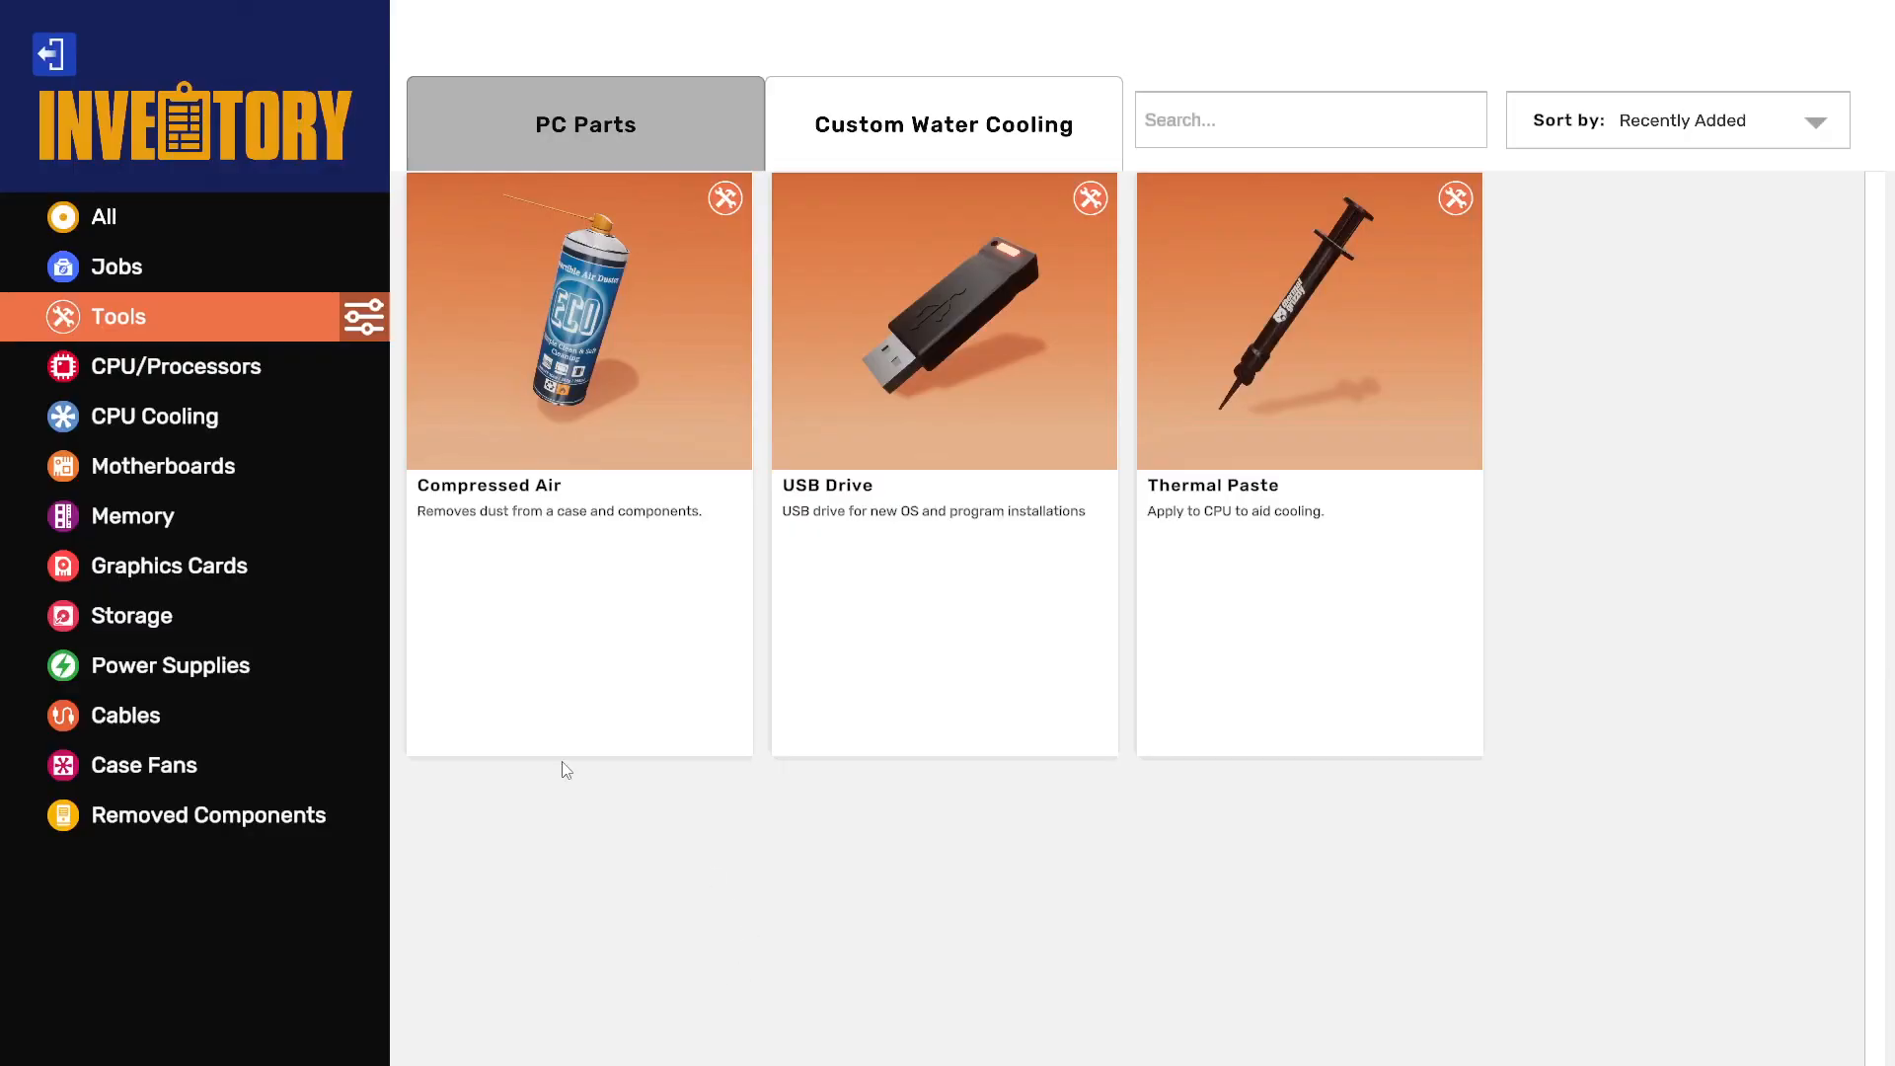
click(208, 814)
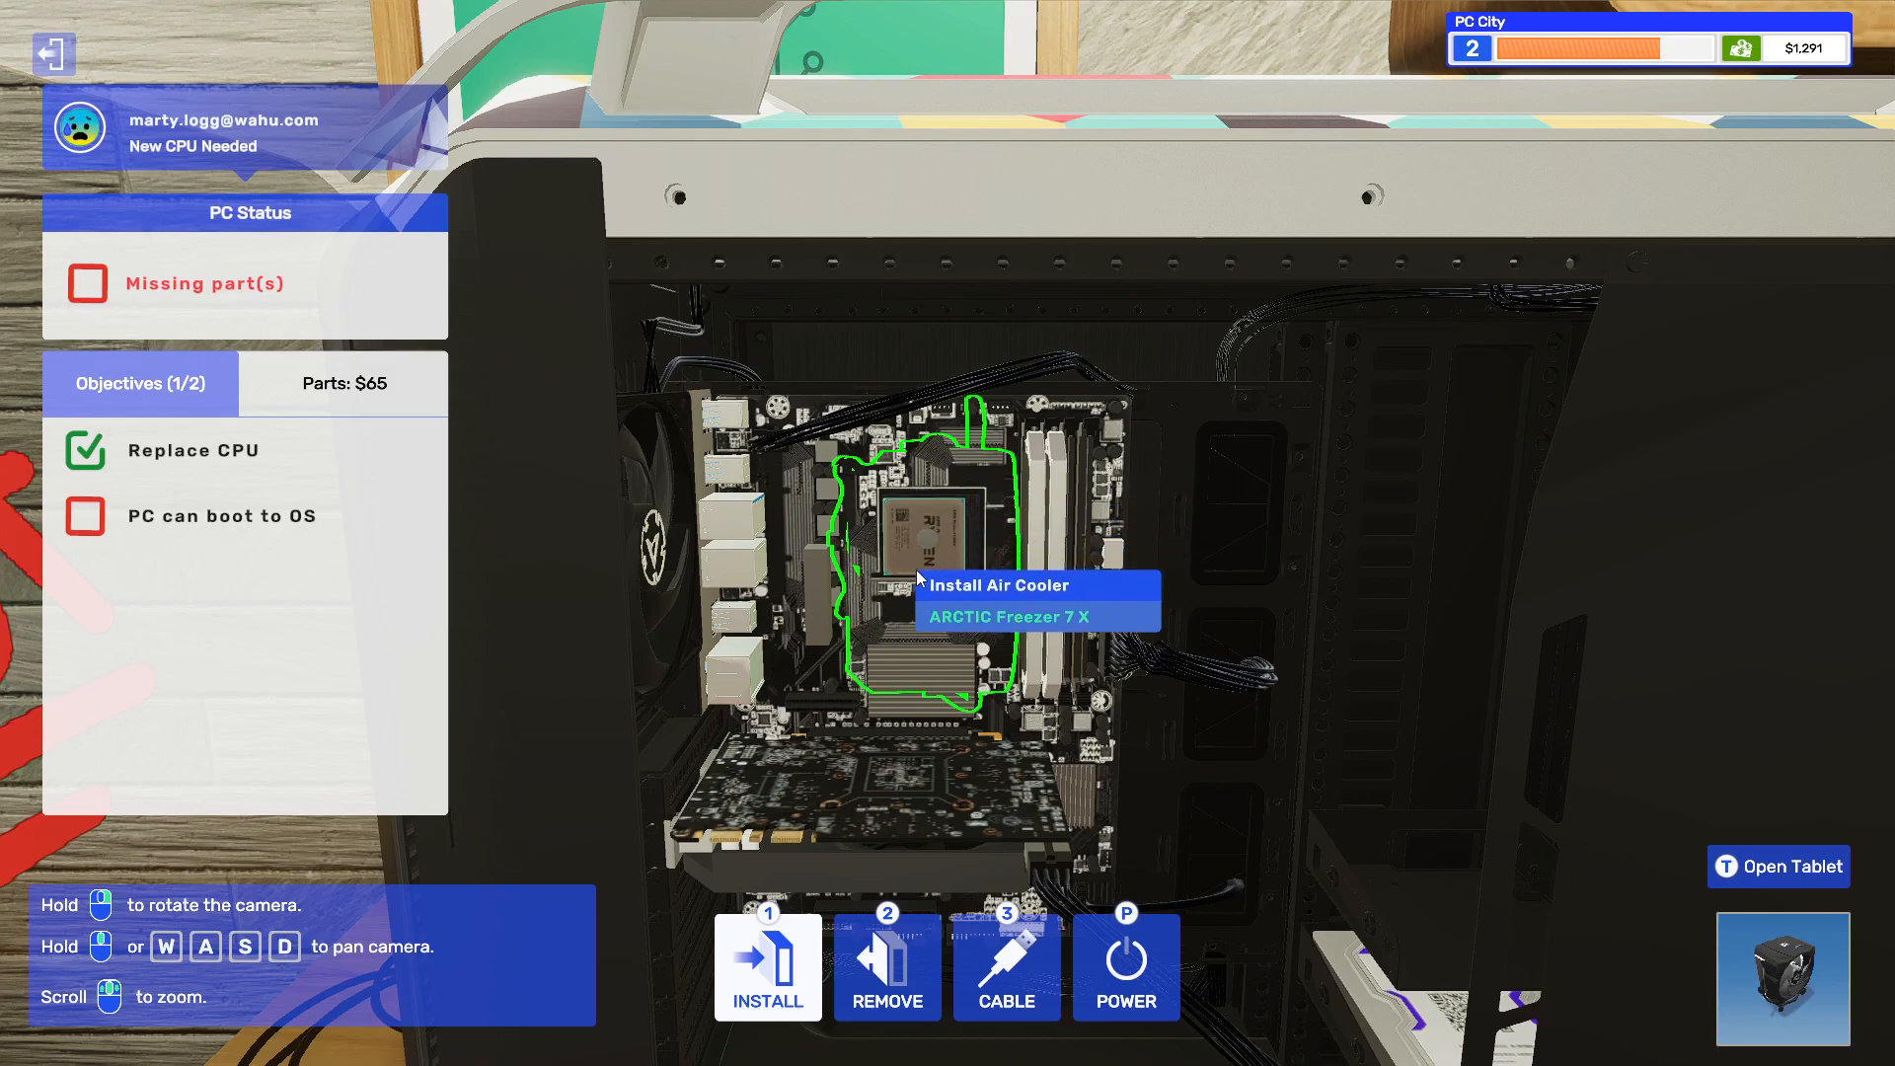
click(766, 968)
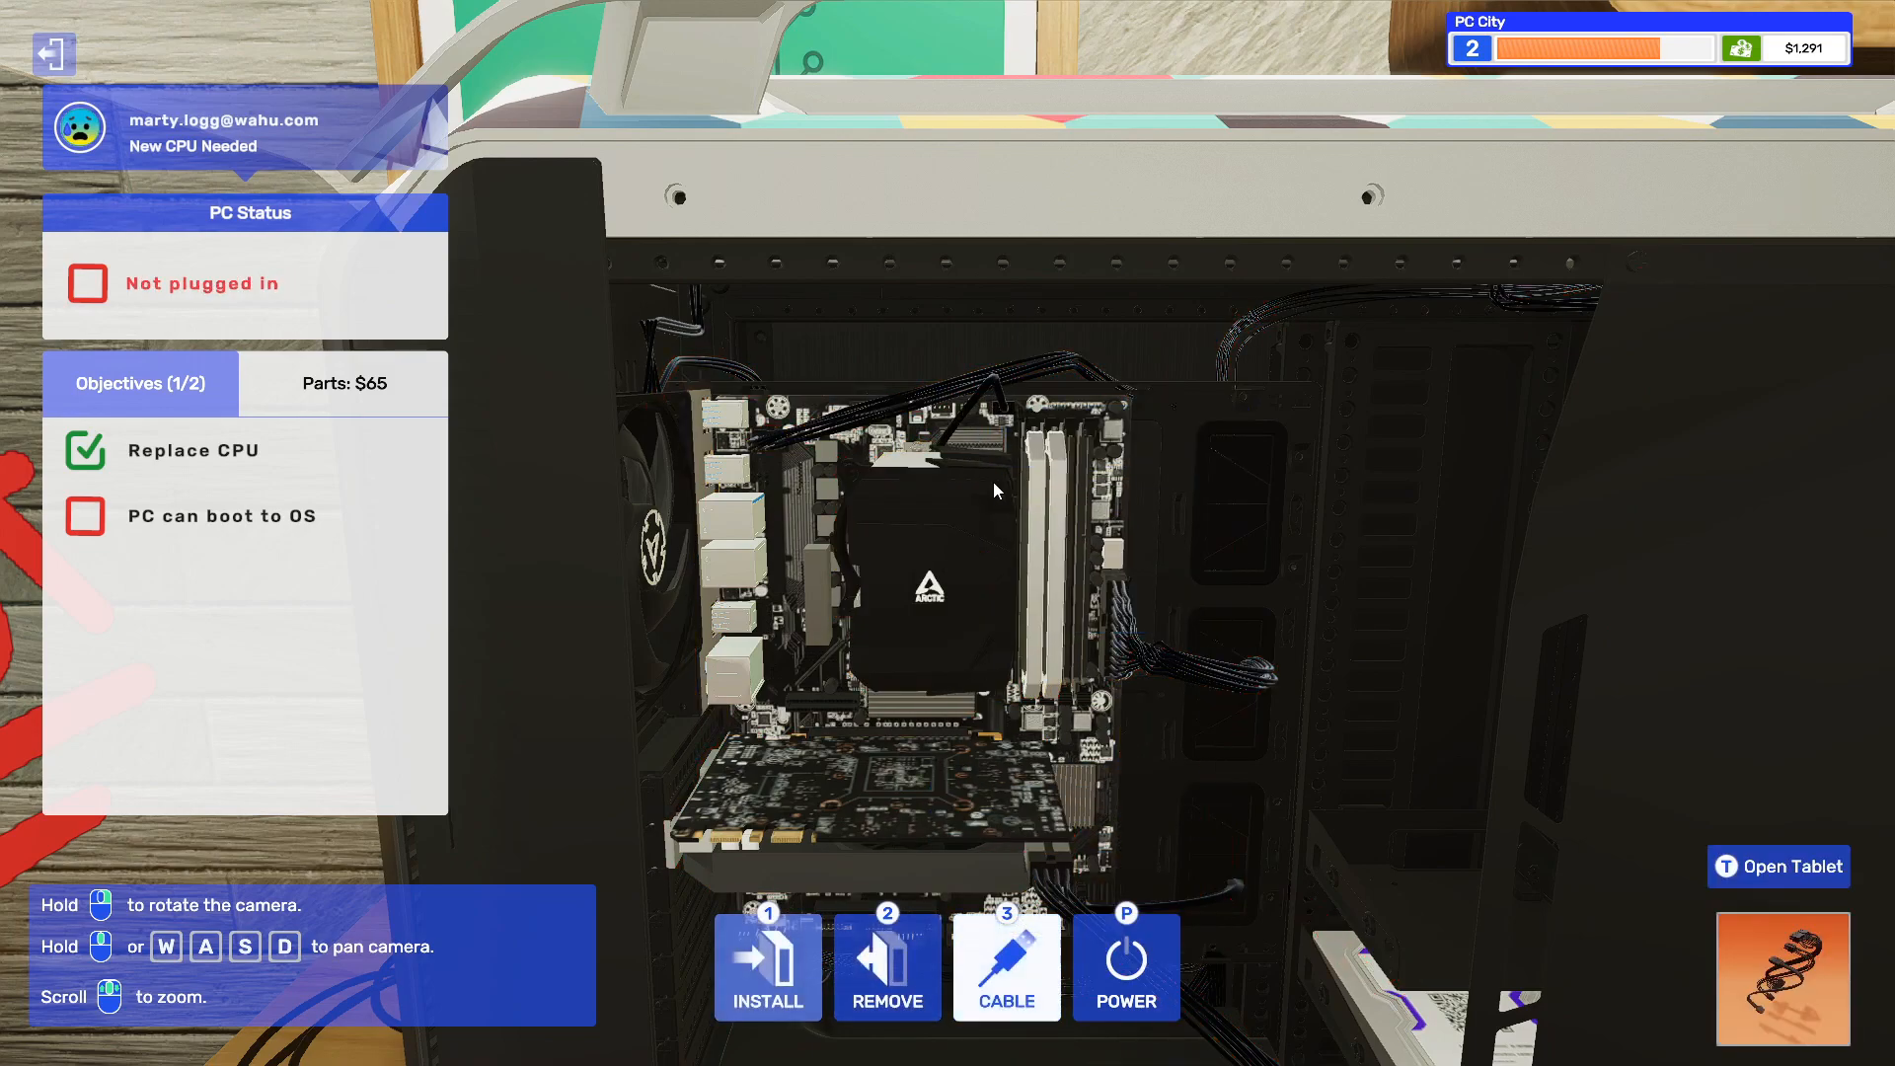
mouse_move(767, 967)
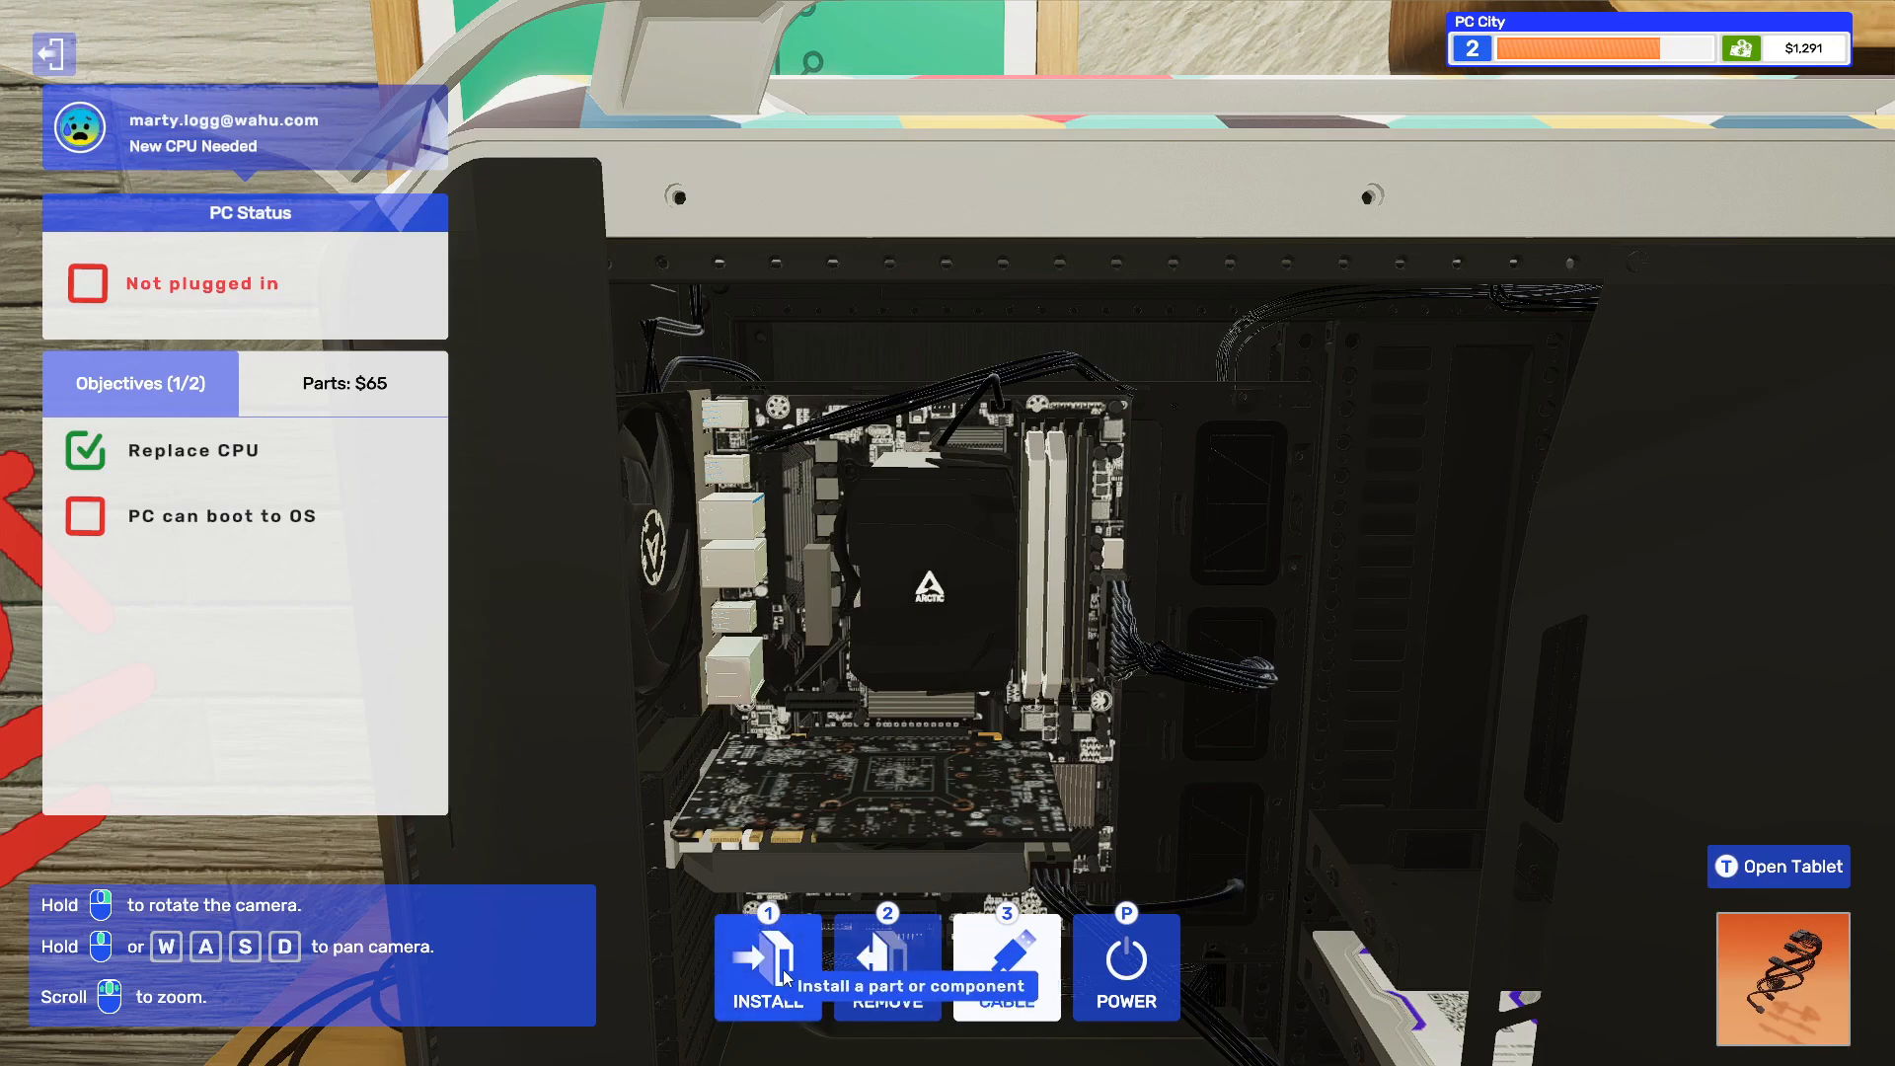
click(767, 967)
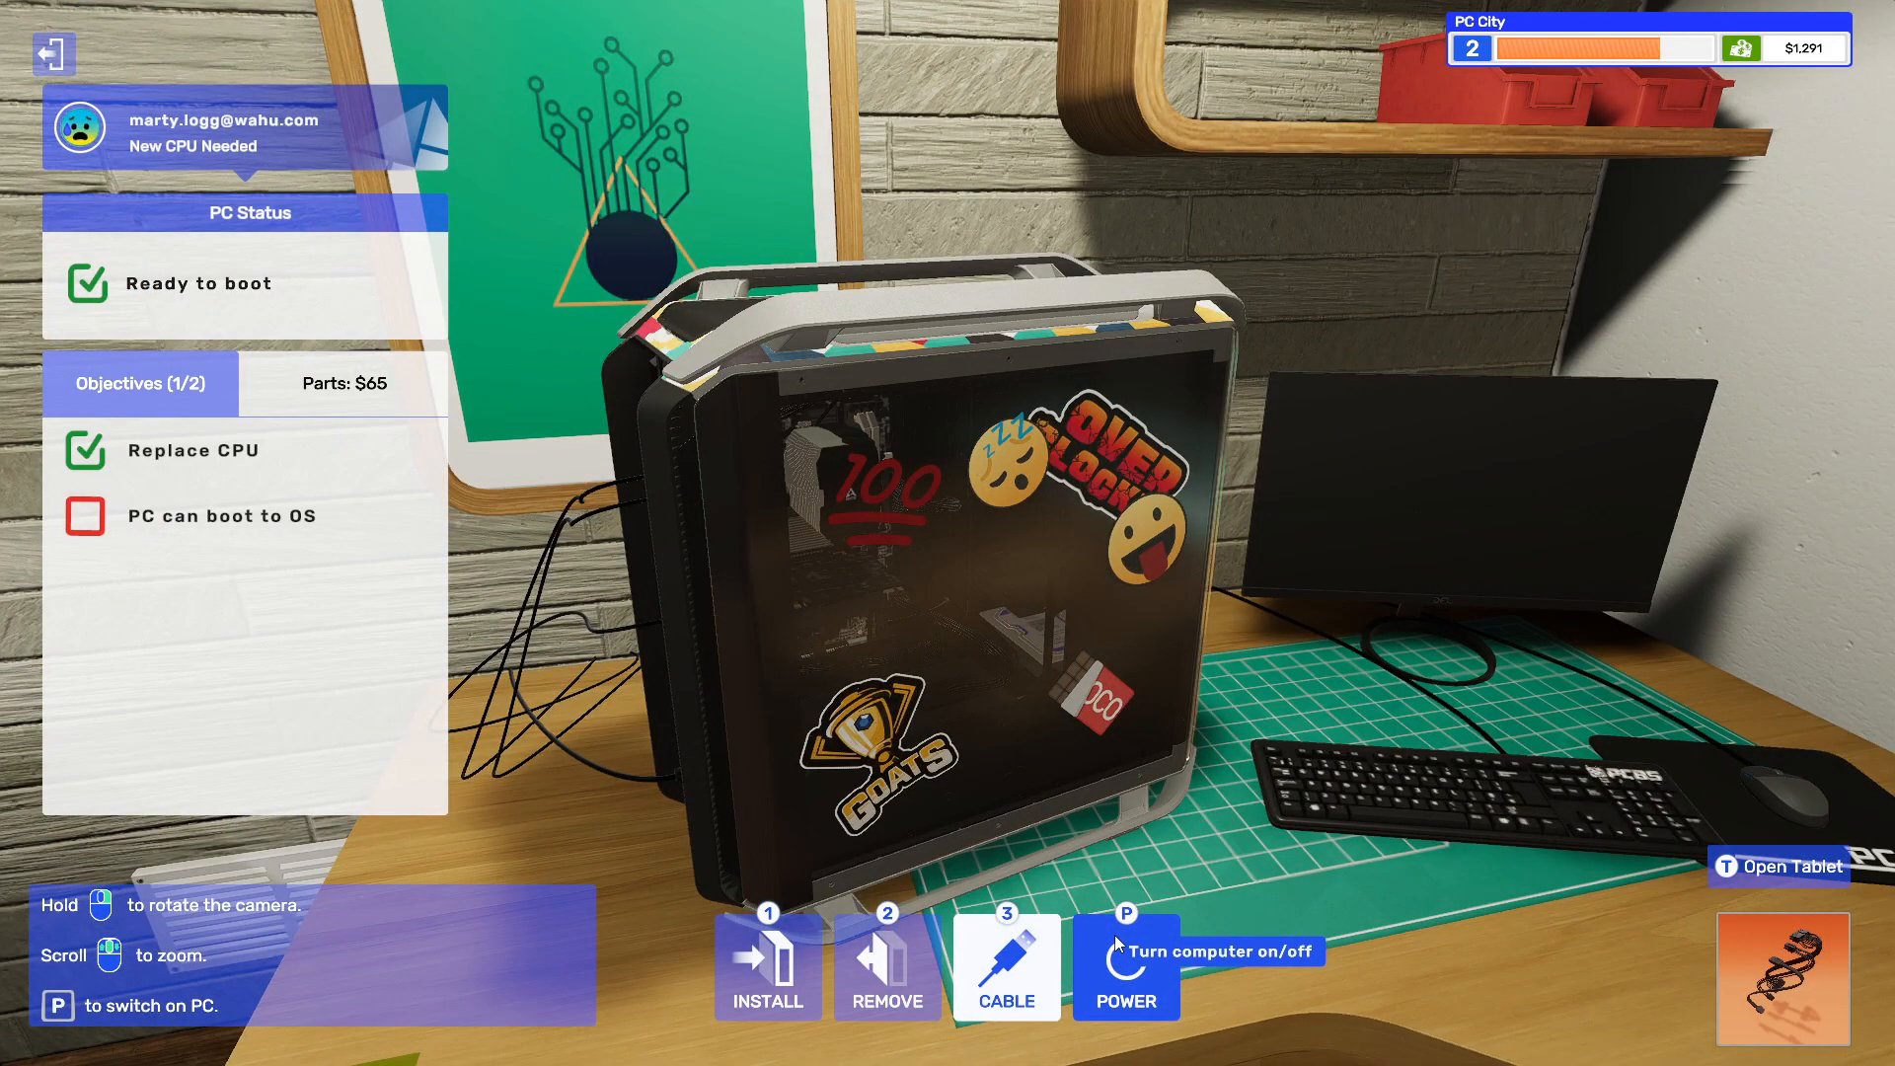
click(1124, 968)
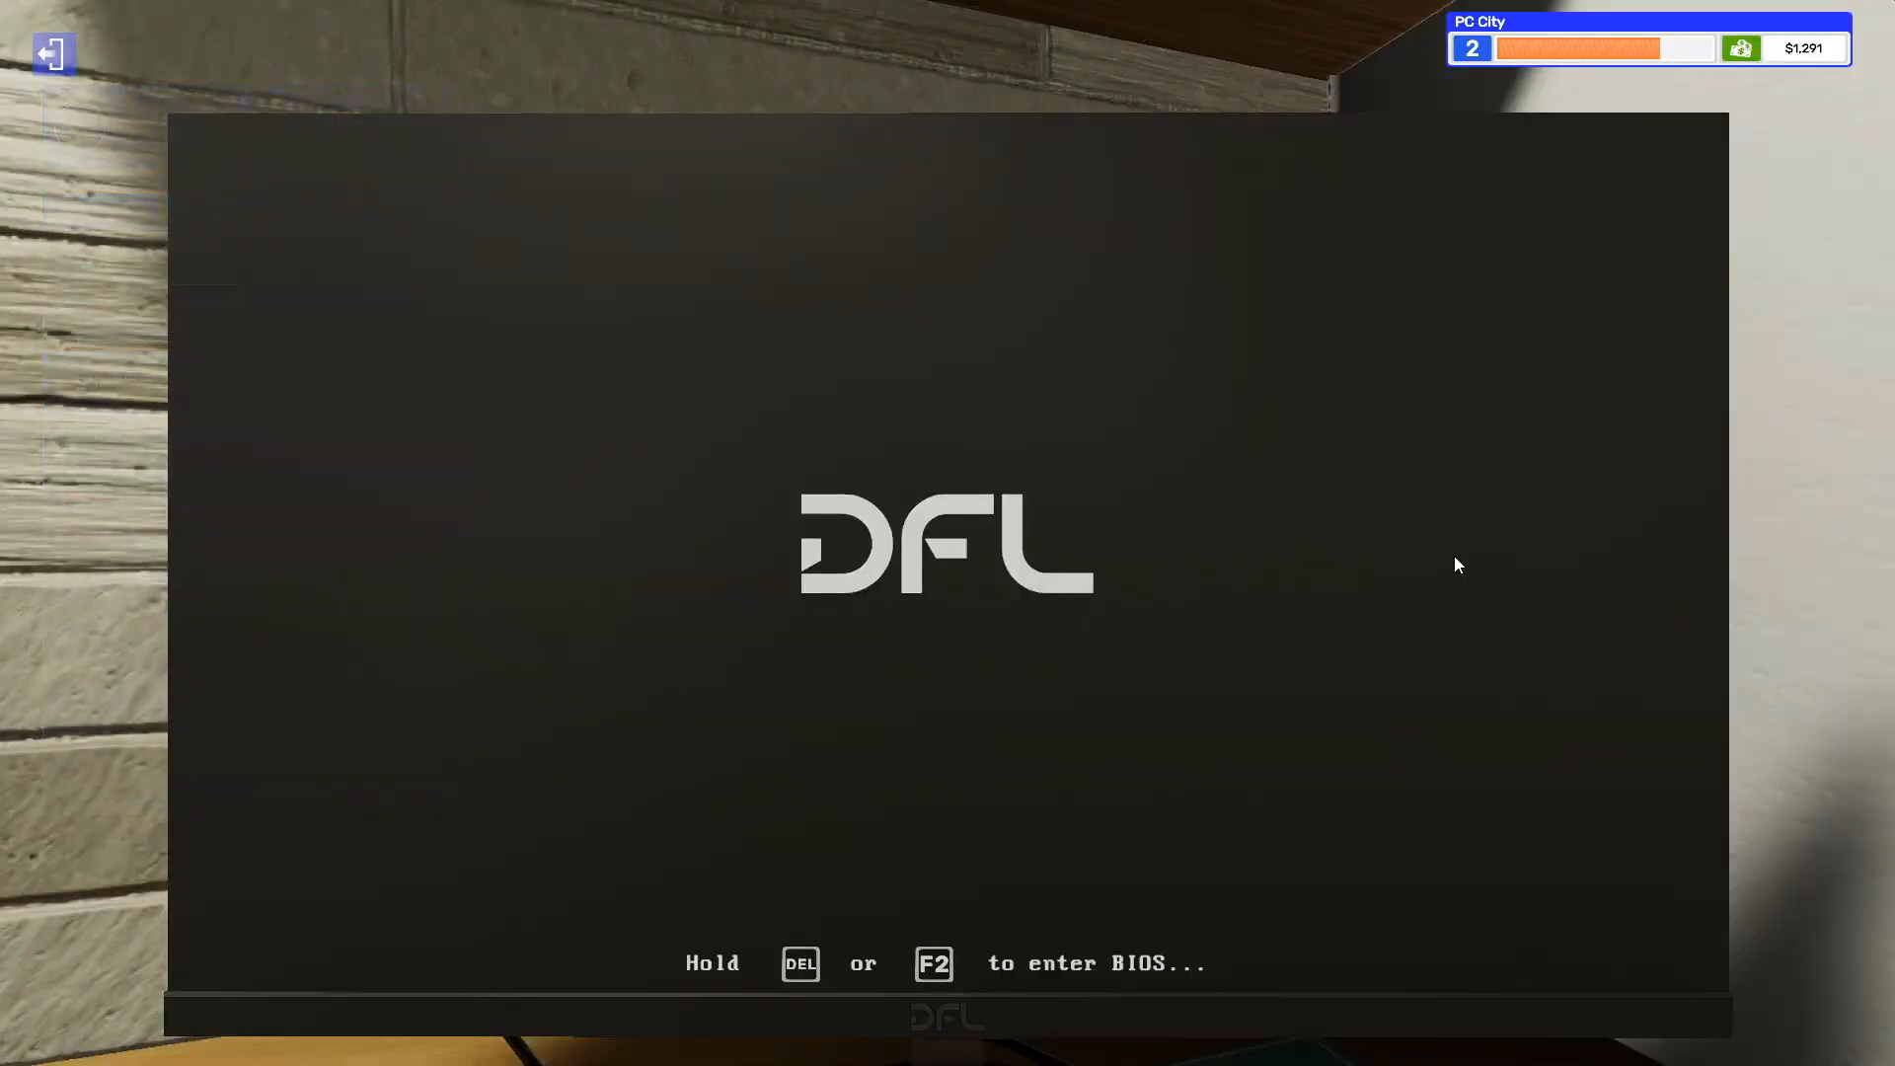
mouse_move(960, 838)
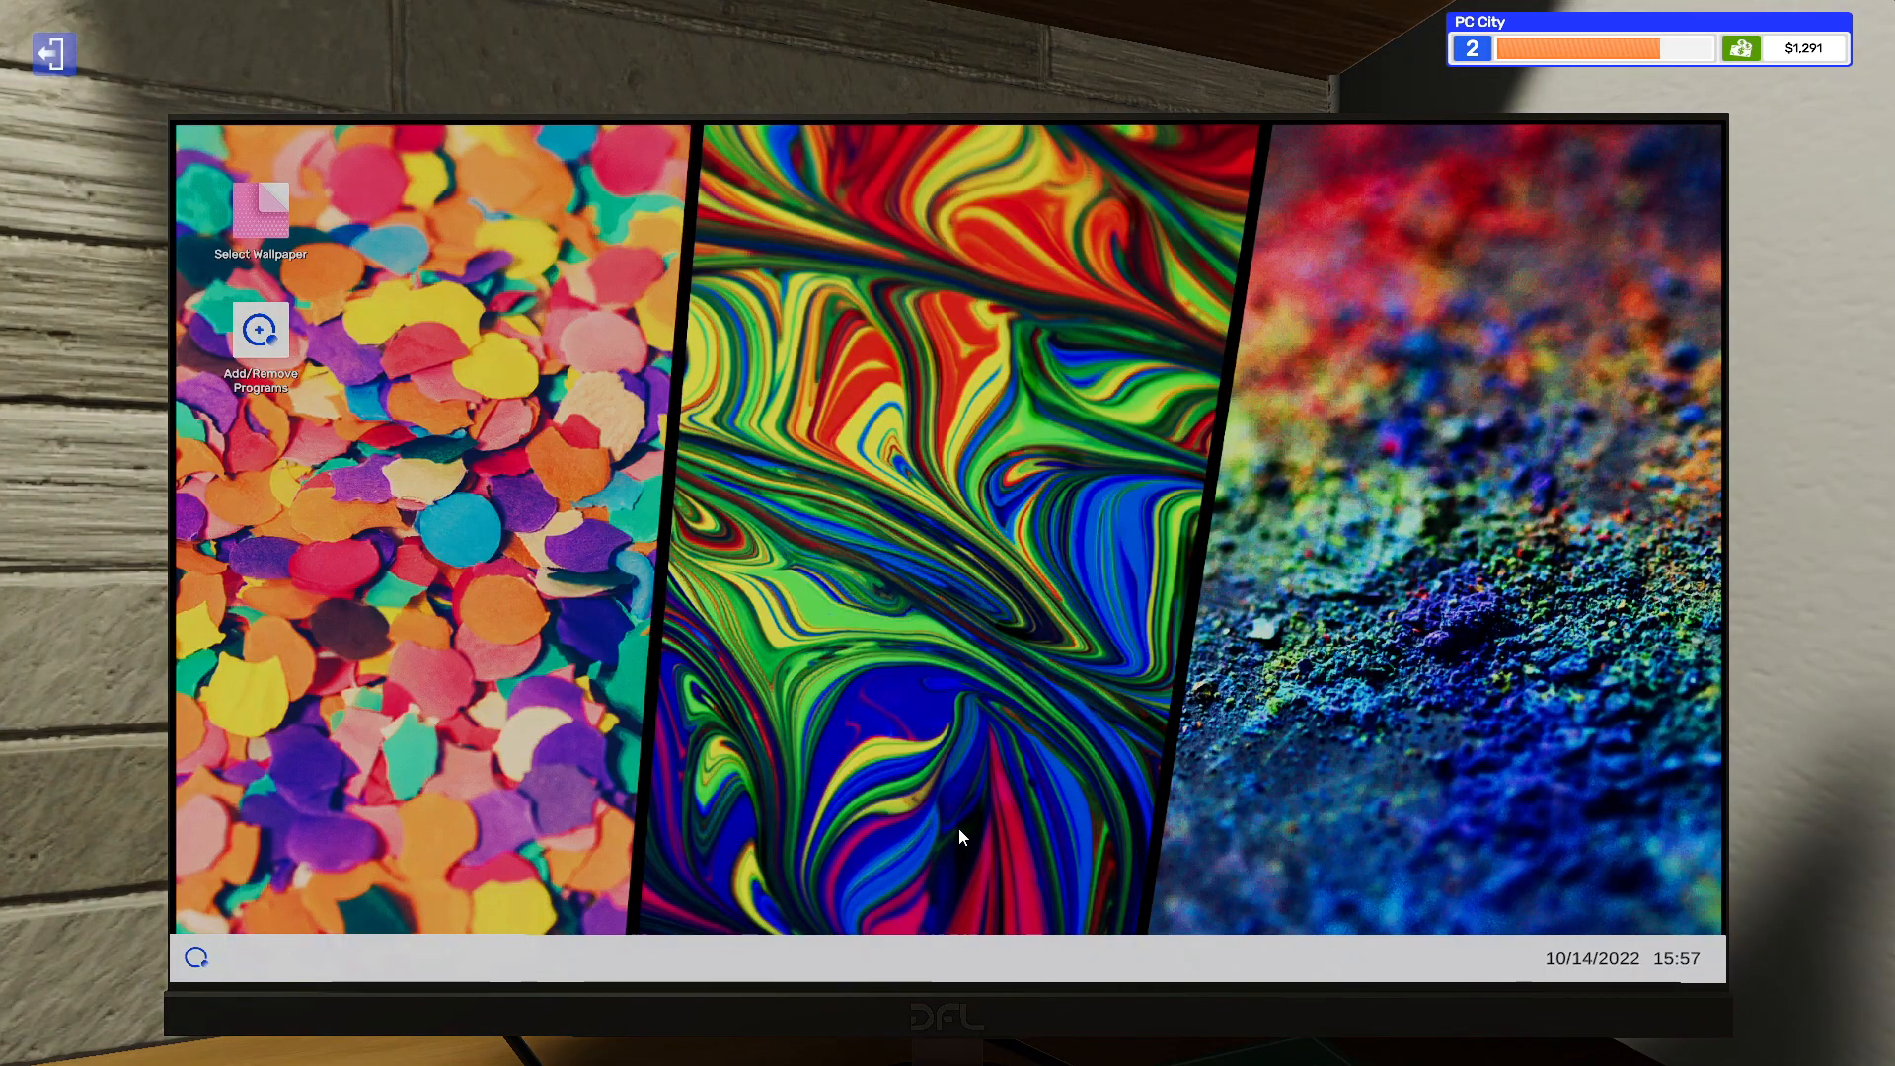
mouse_move(616, 604)
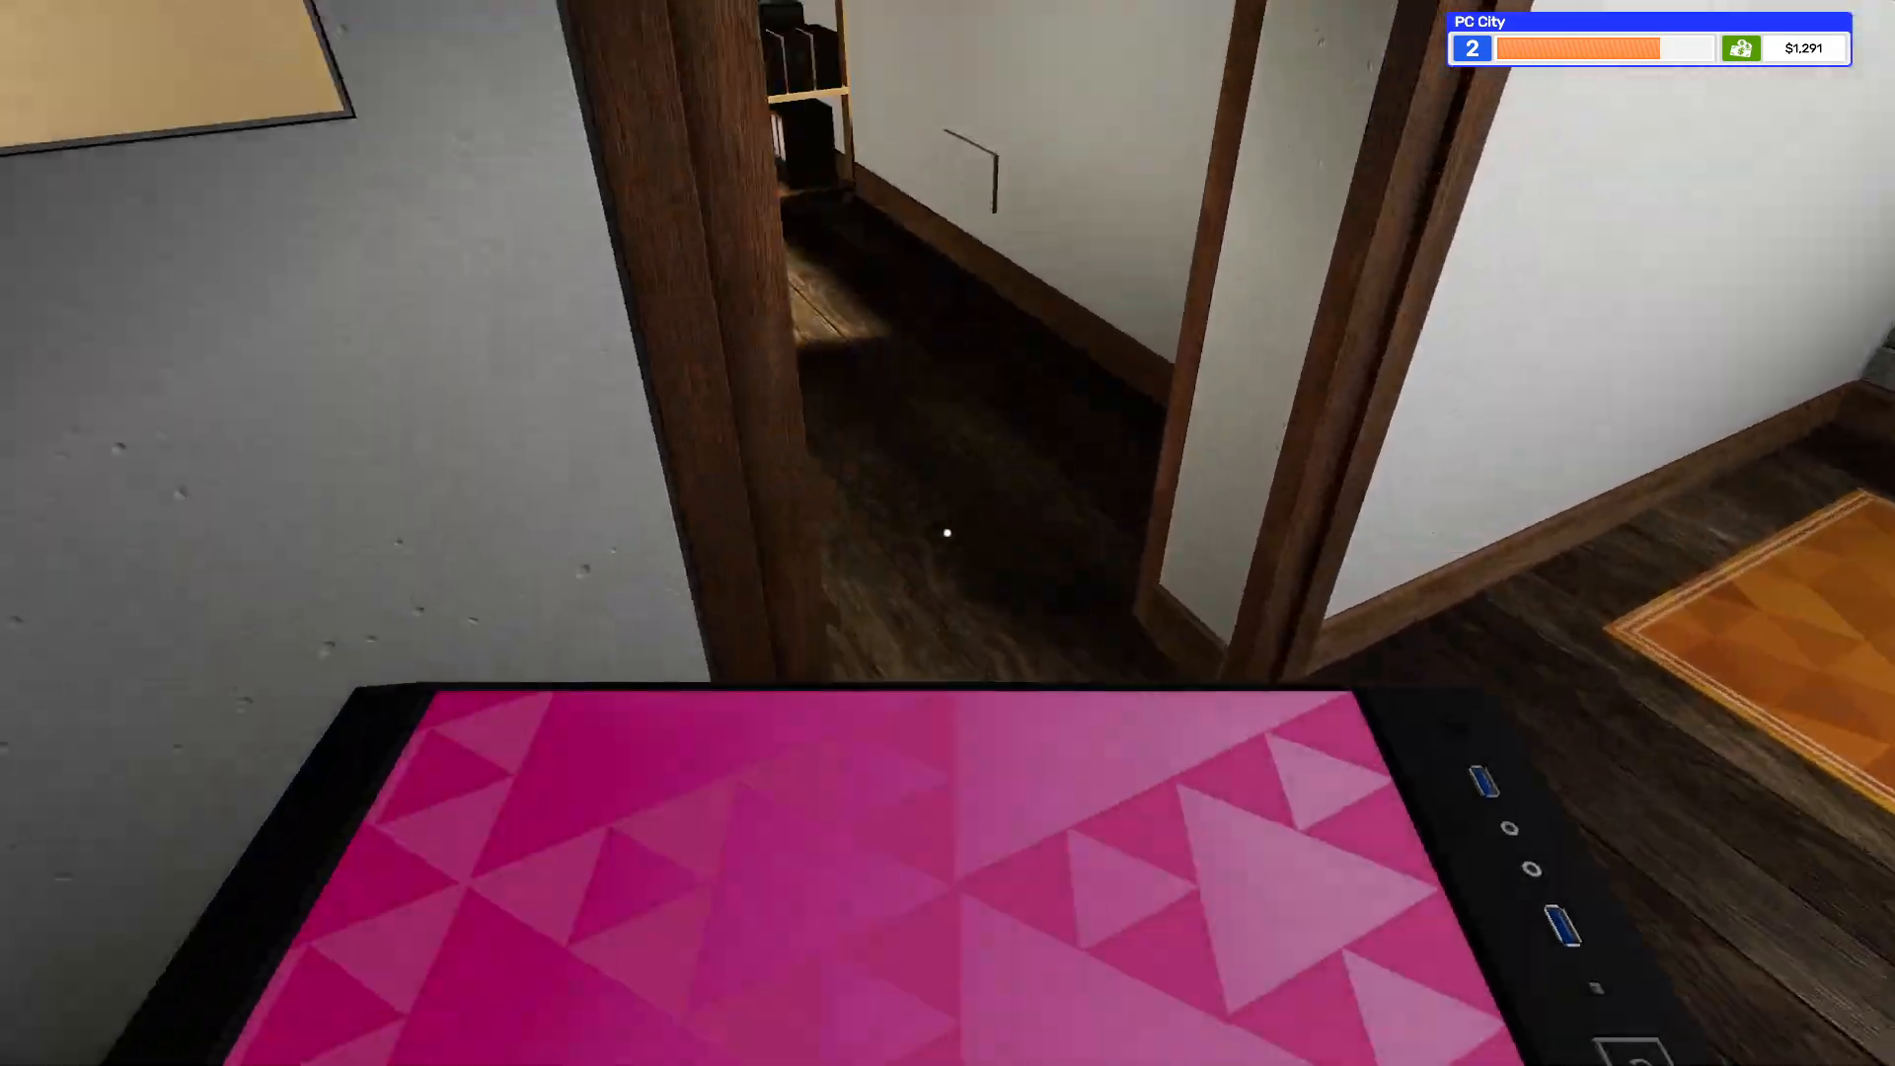
mouse_move(947, 532)
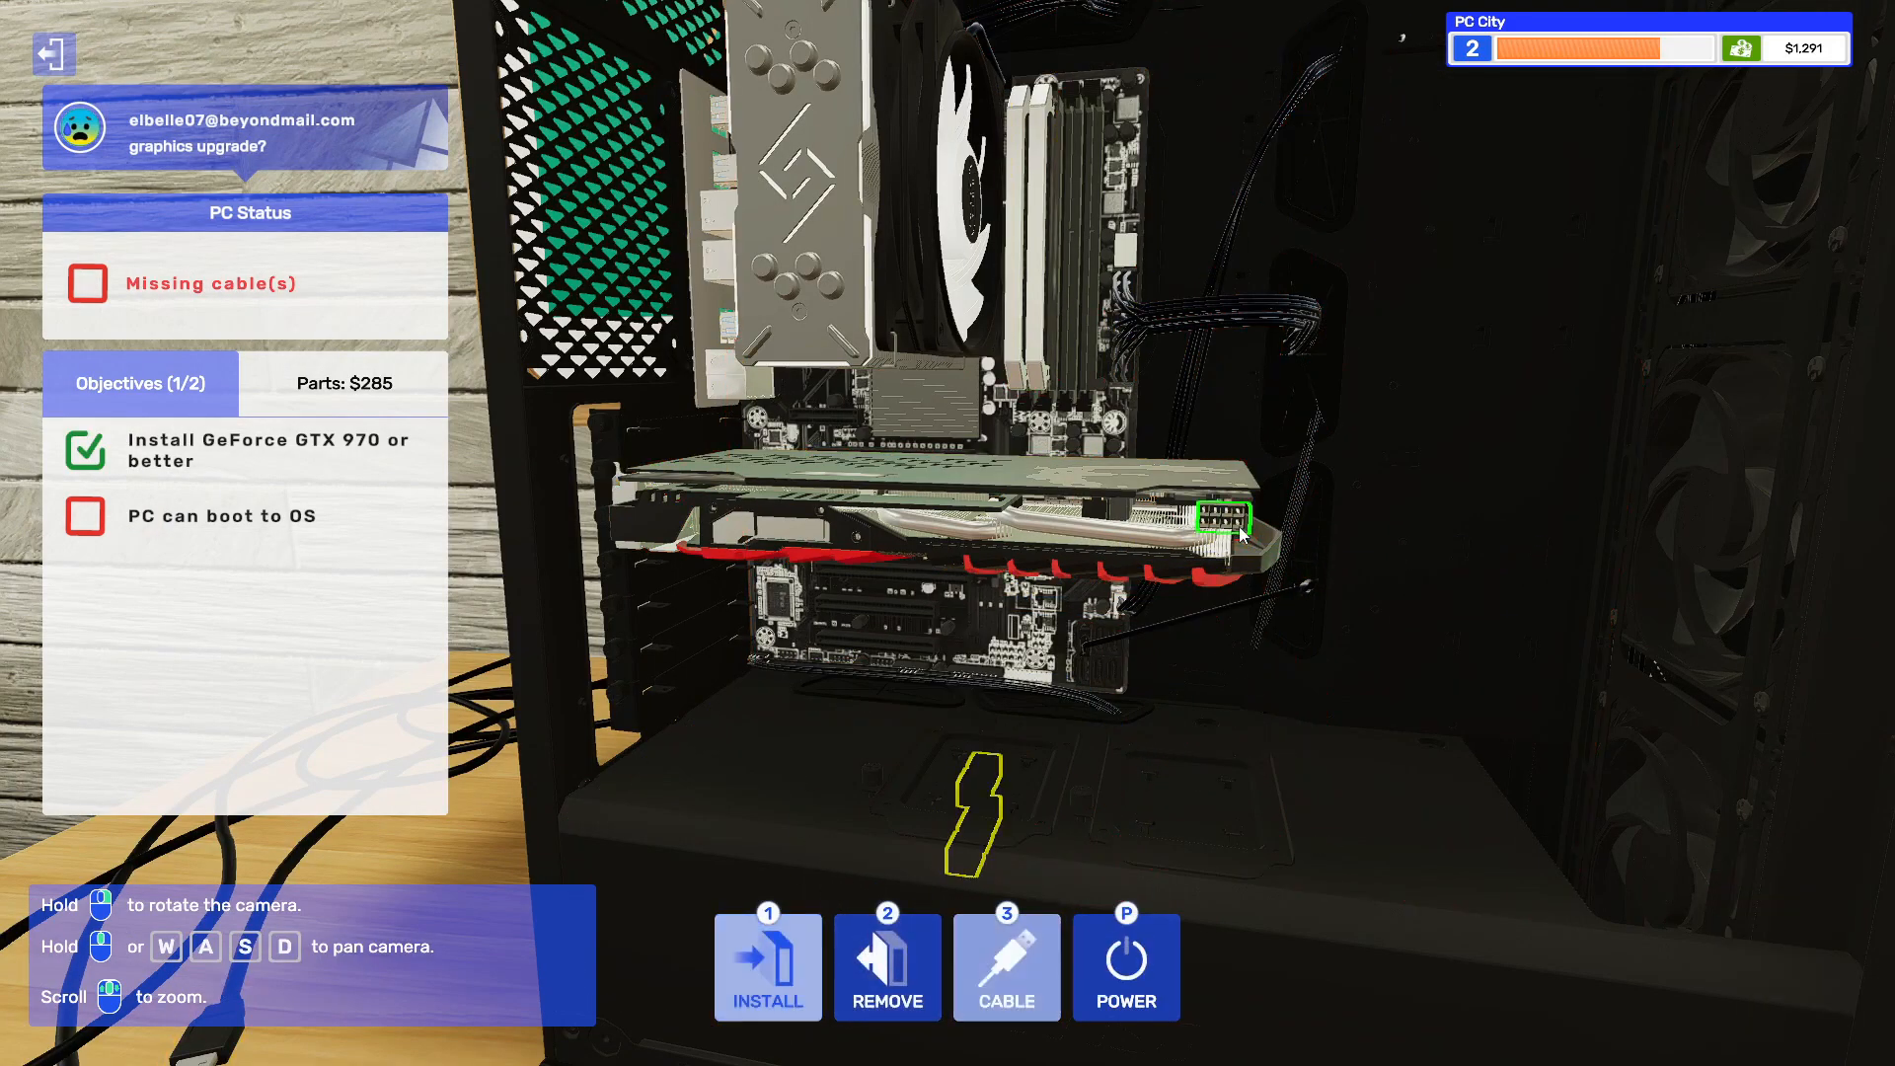
- Connect the power cable to the new graphics card in Elbelle07's PC
click(1006, 965)
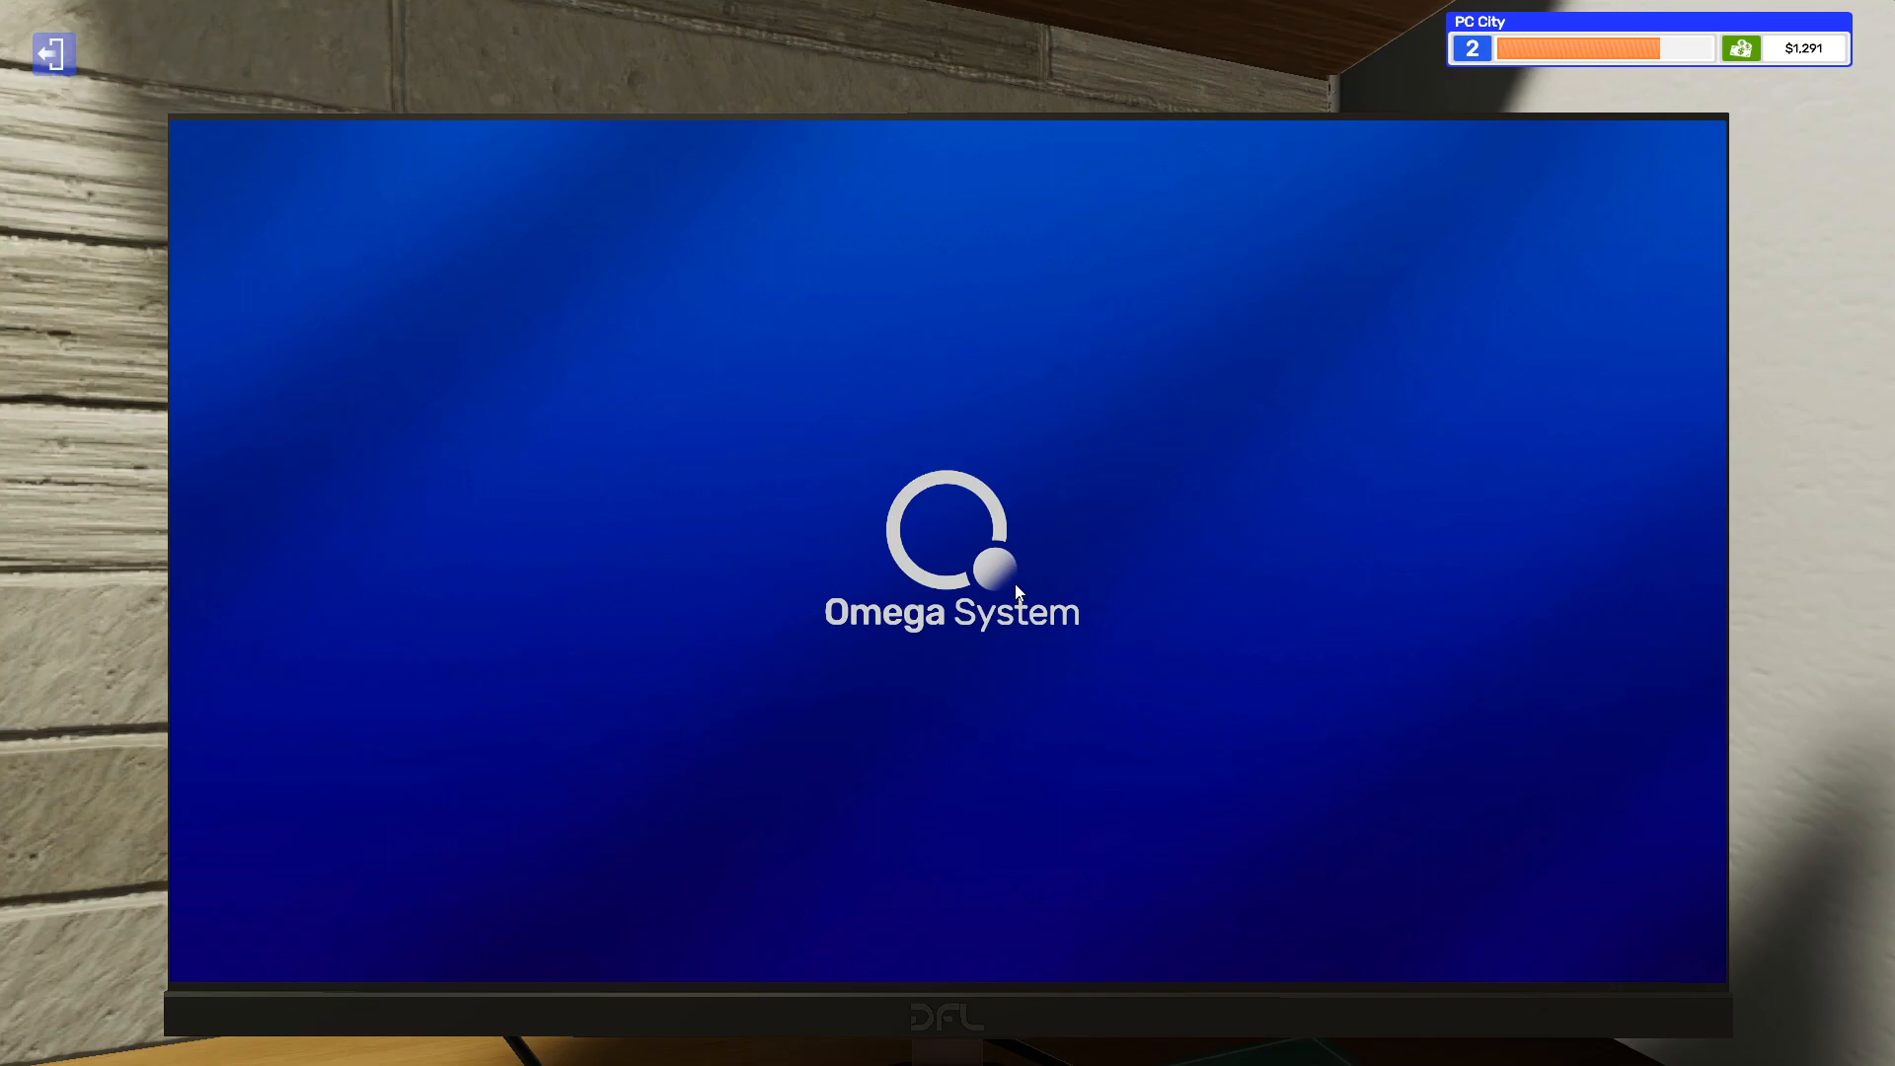
mouse_move(771, 636)
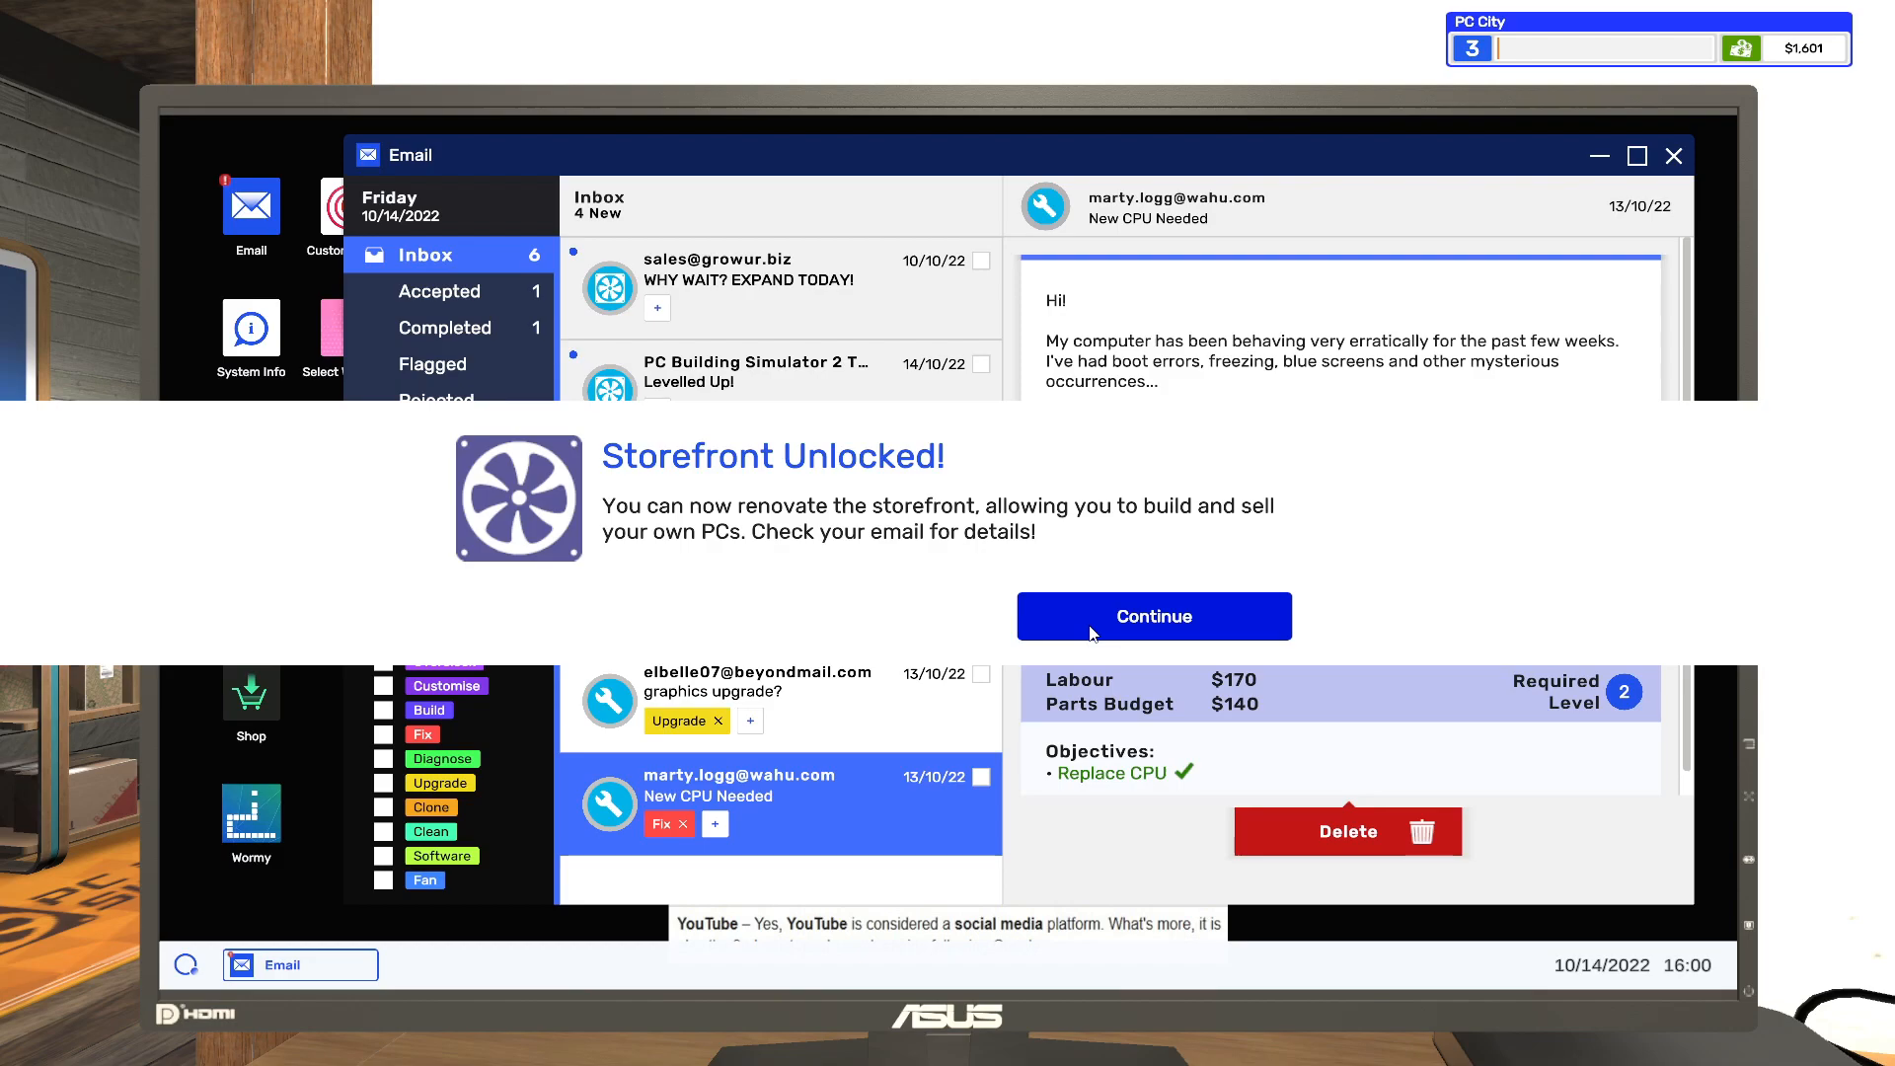
- Dismiss the storefront notice, delete Marty's CPU job email, and collect Elbelle07's upgrade payment
click(1151, 615)
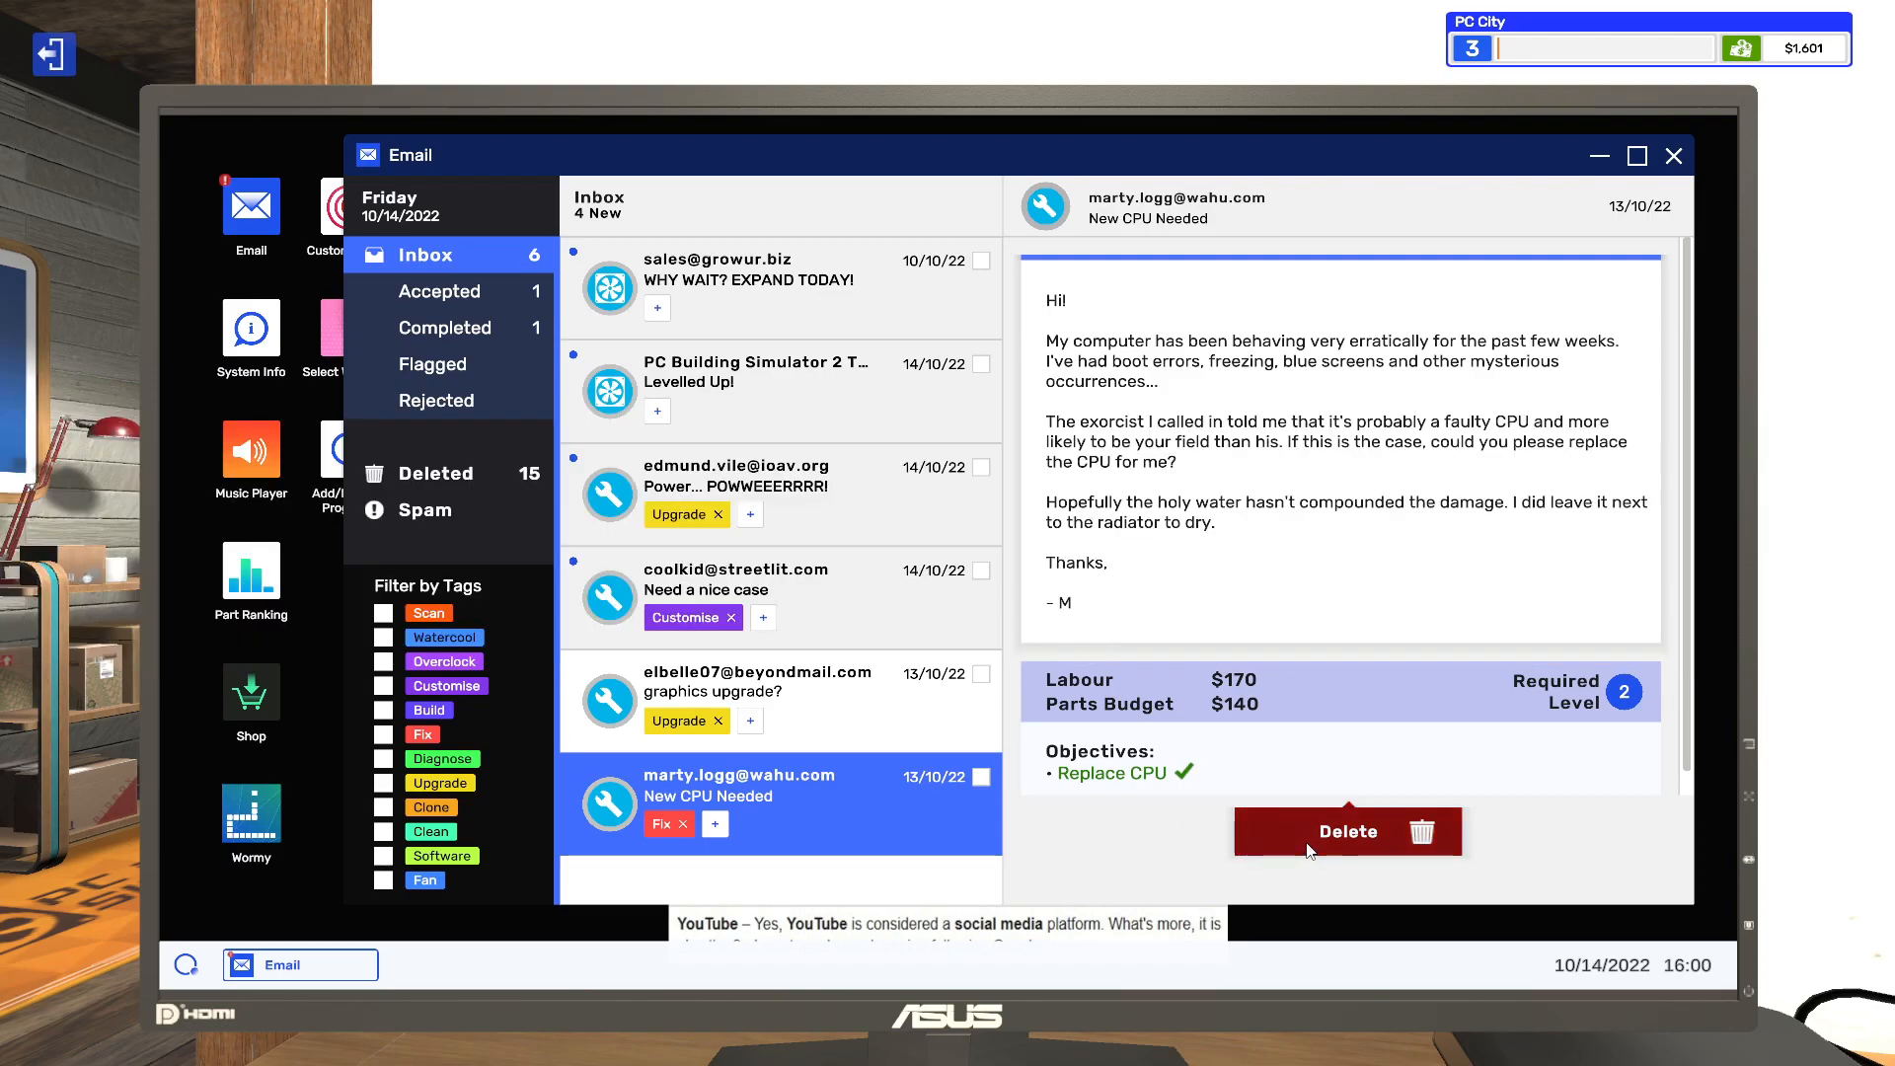
click(1347, 830)
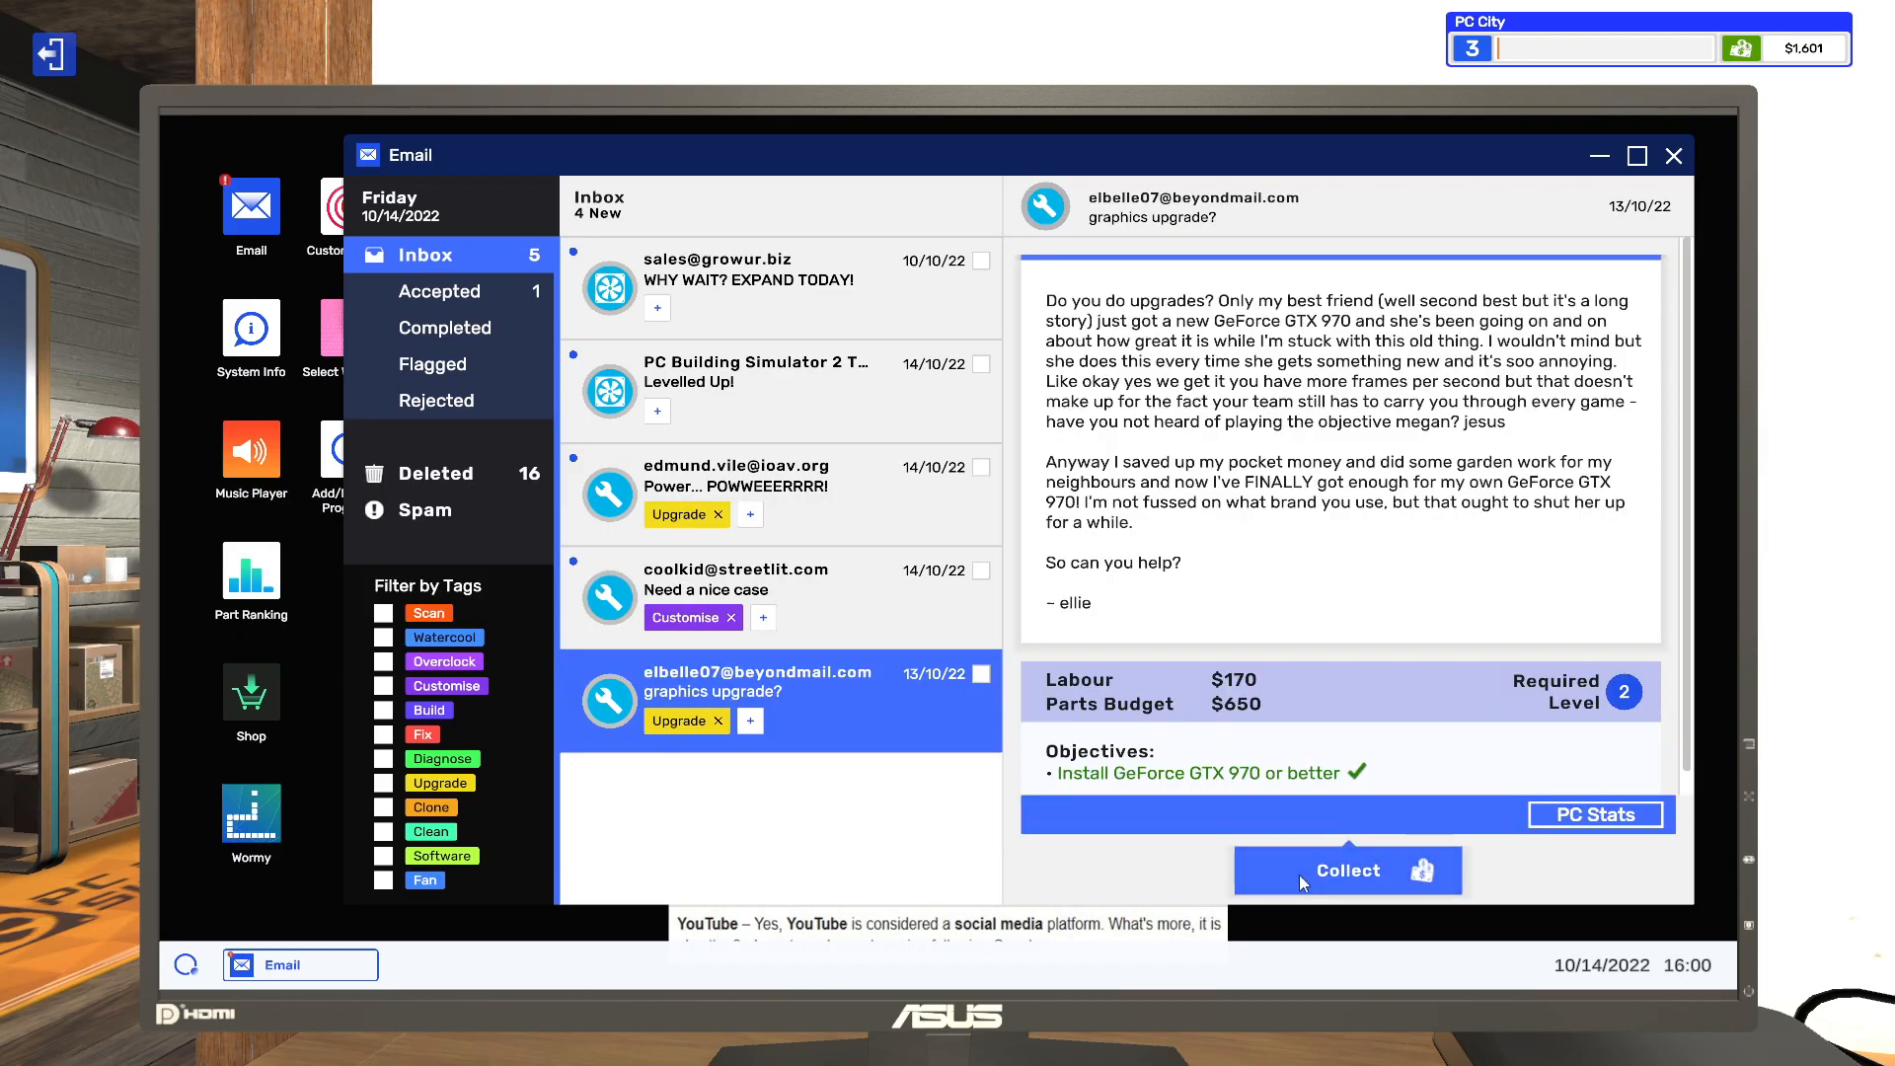
click(1345, 869)
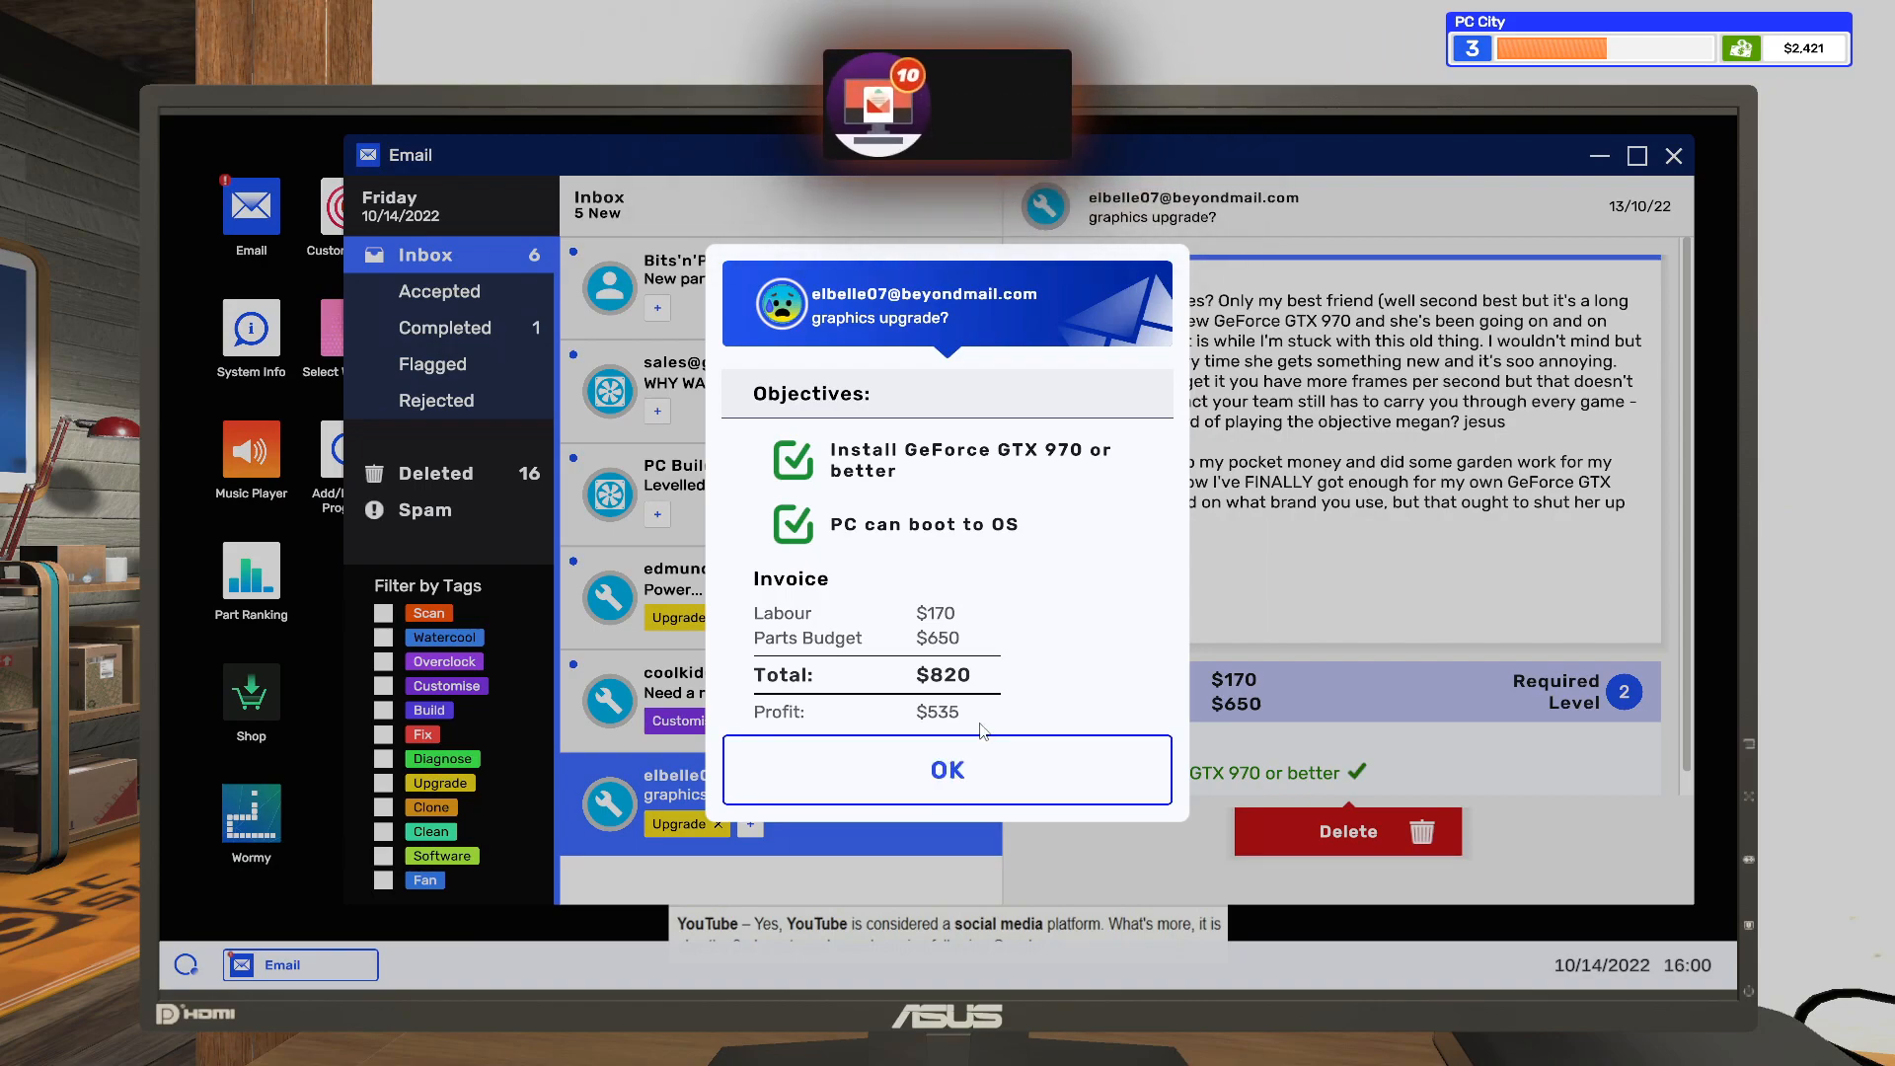
click(946, 769)
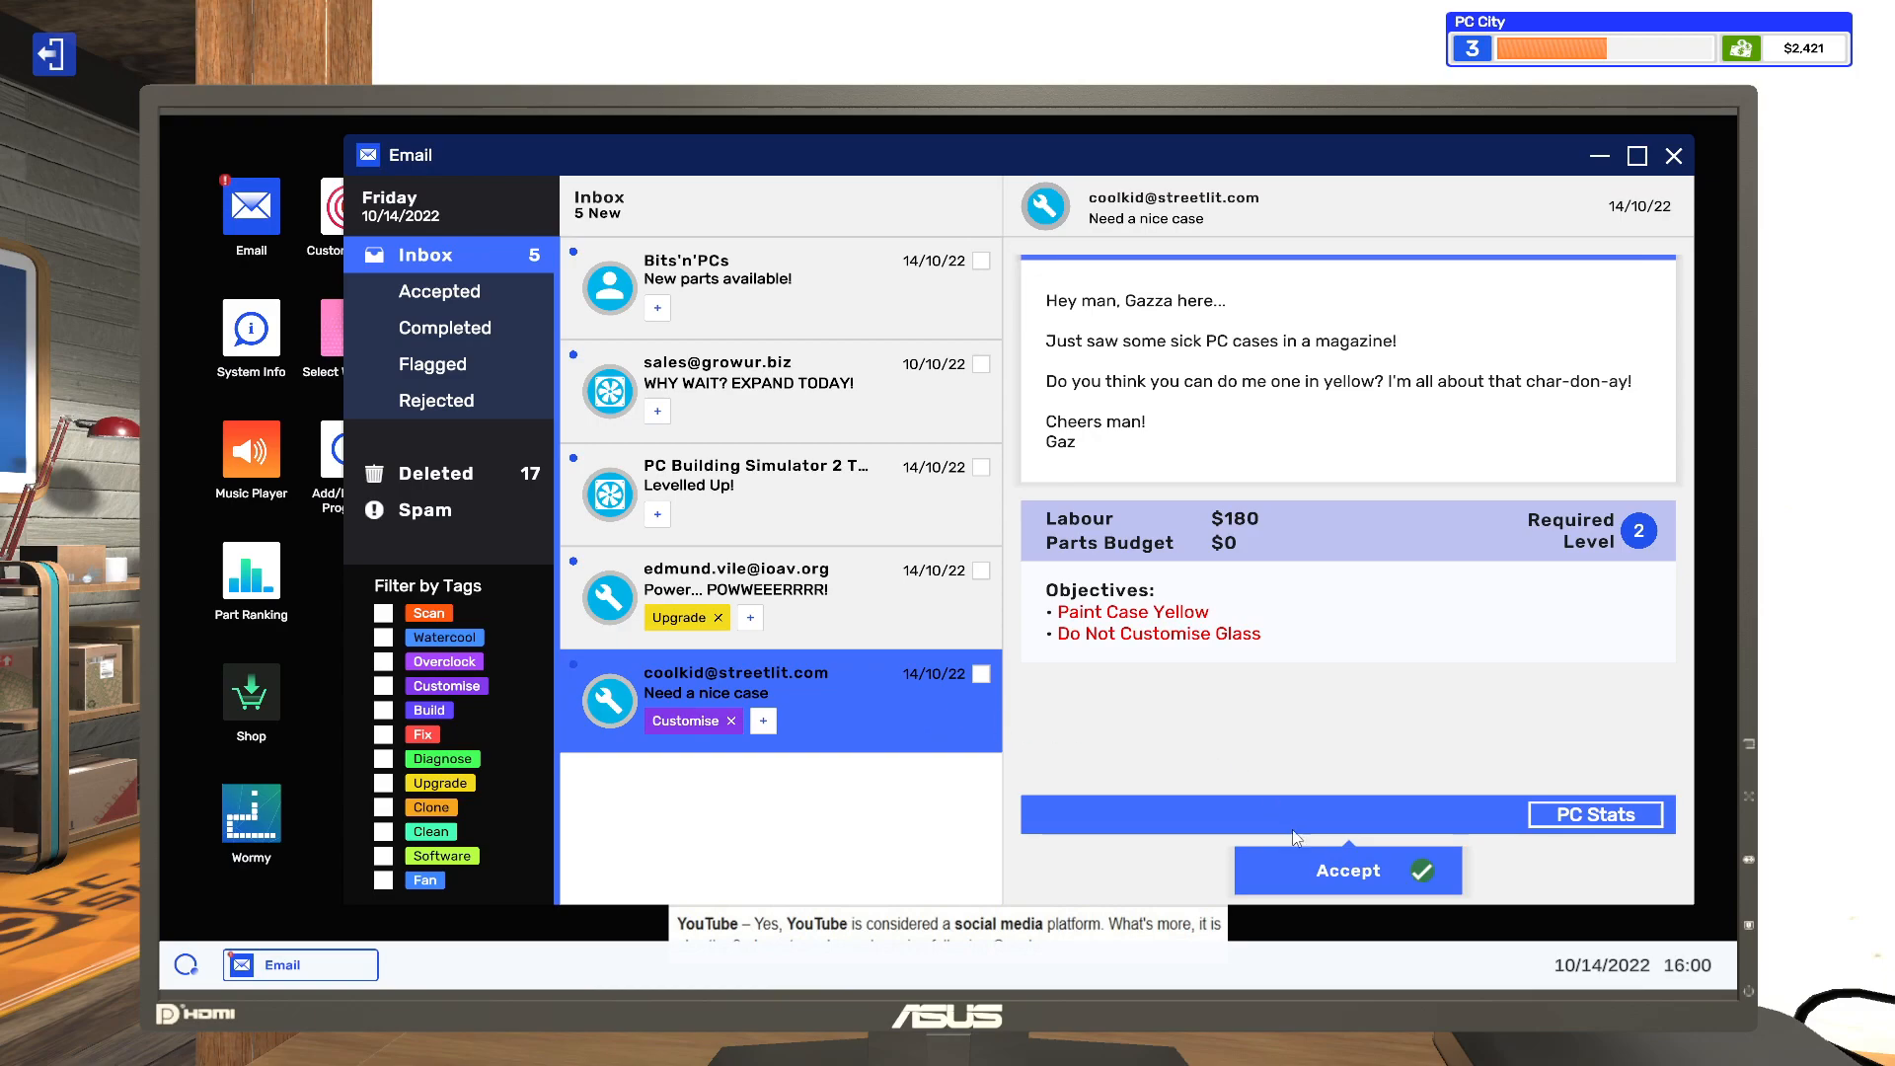
- Accept Gazza's yellow case paint job and Professor Vilé's 'Power... POWWEEERRRR!' PSU job
click(1346, 871)
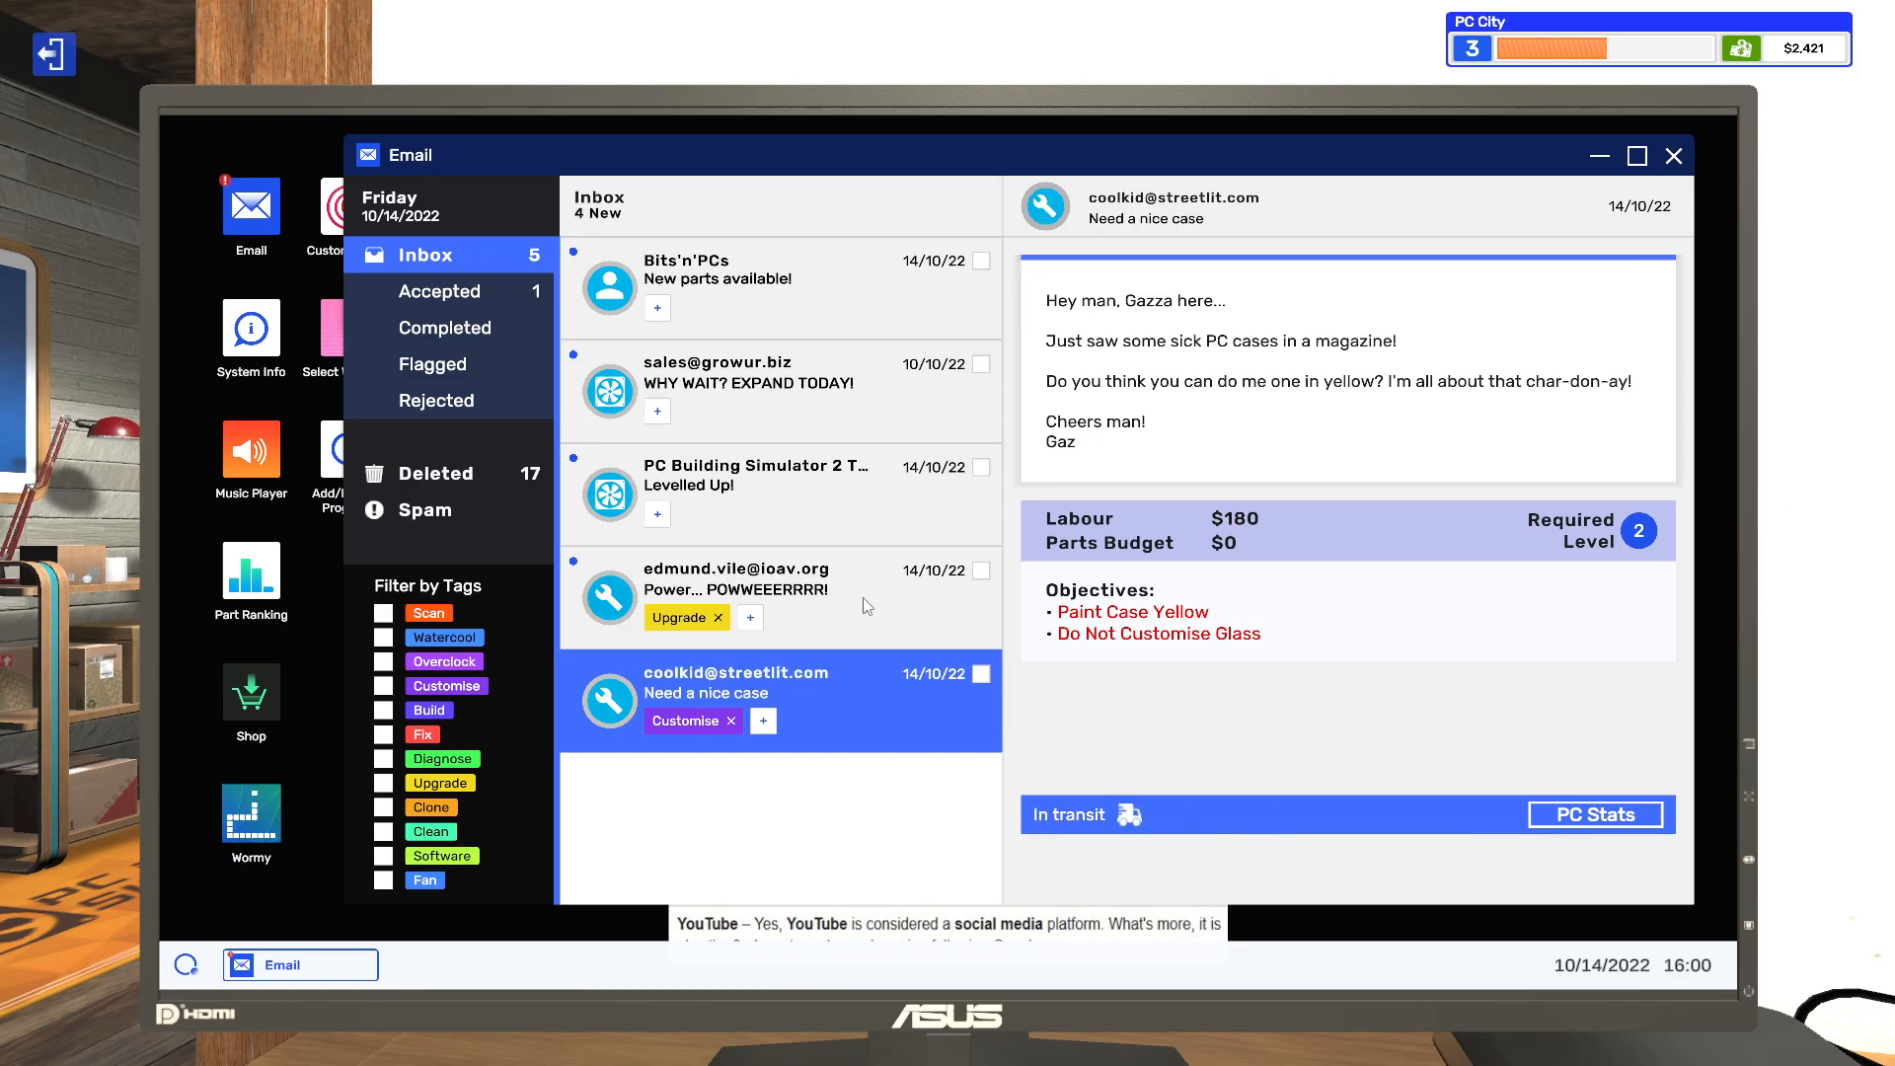
click(779, 592)
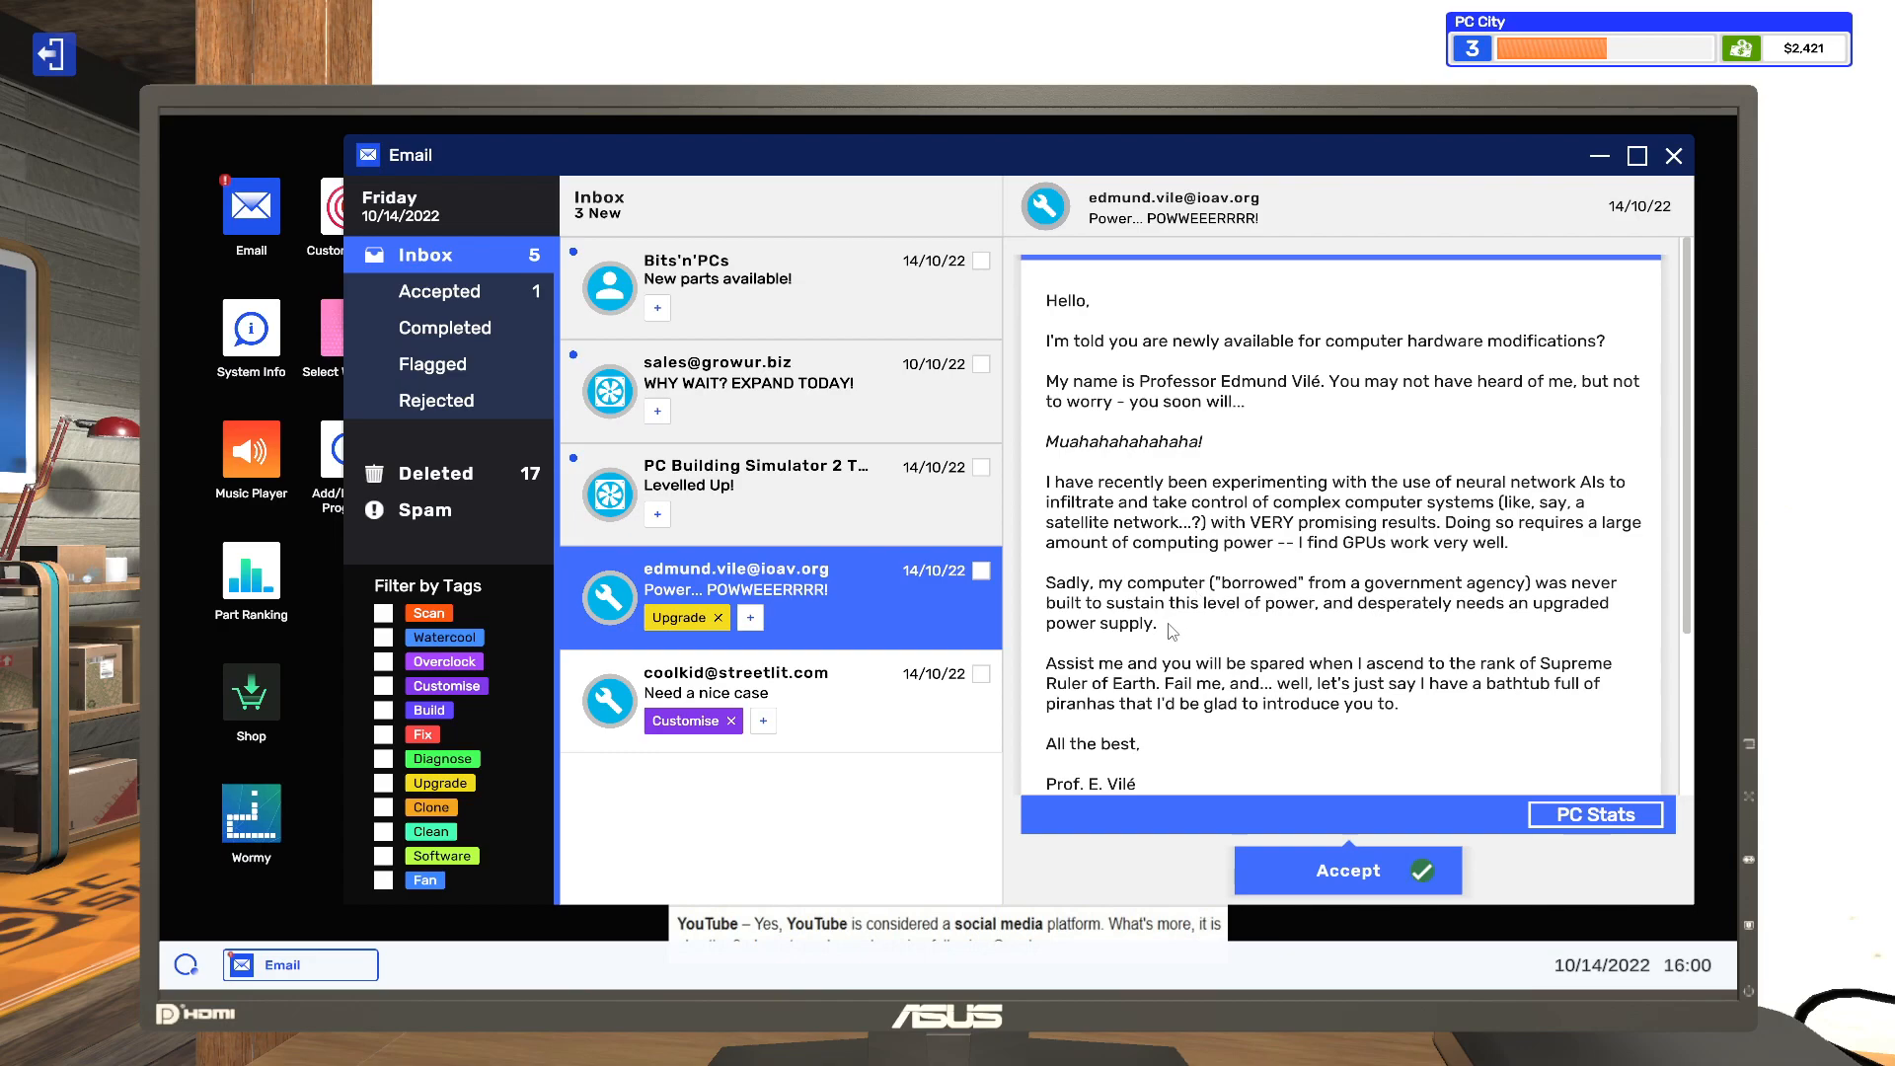
mouse_move(1382, 602)
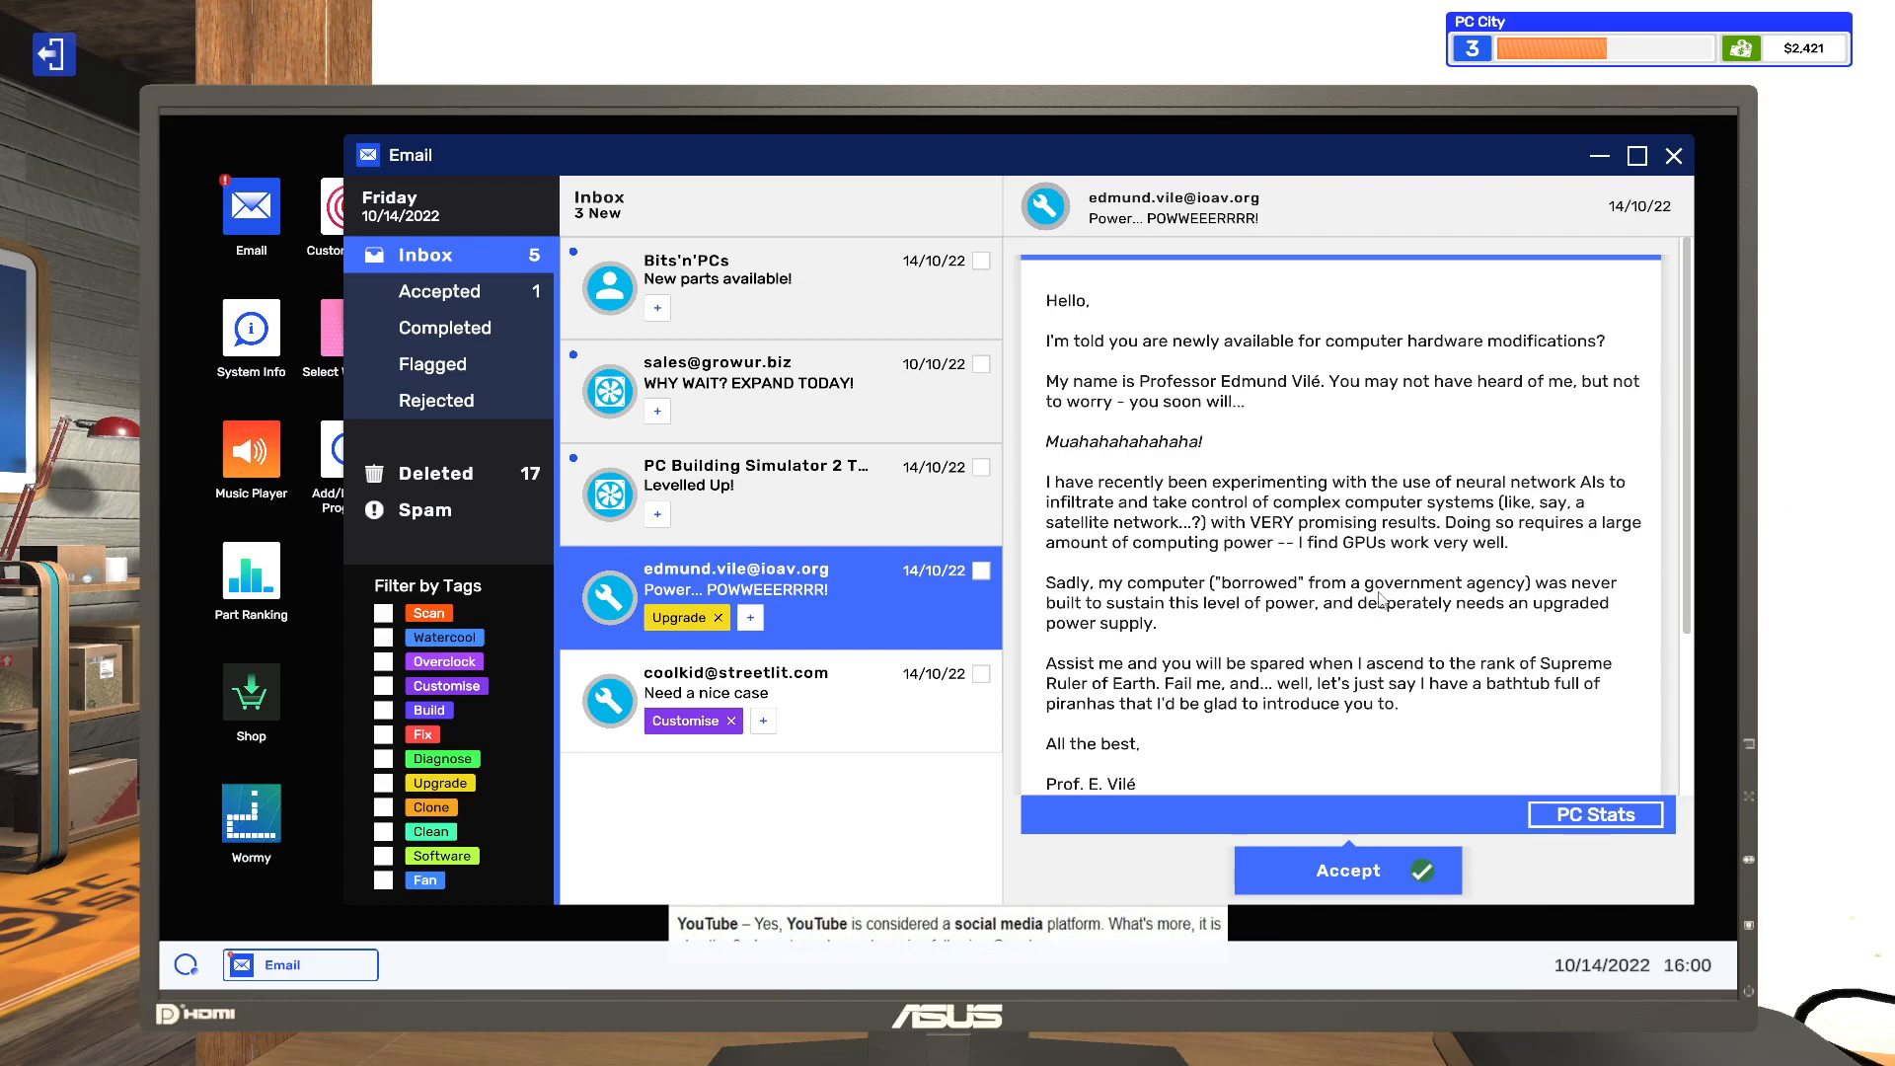
mouse_move(1291, 642)
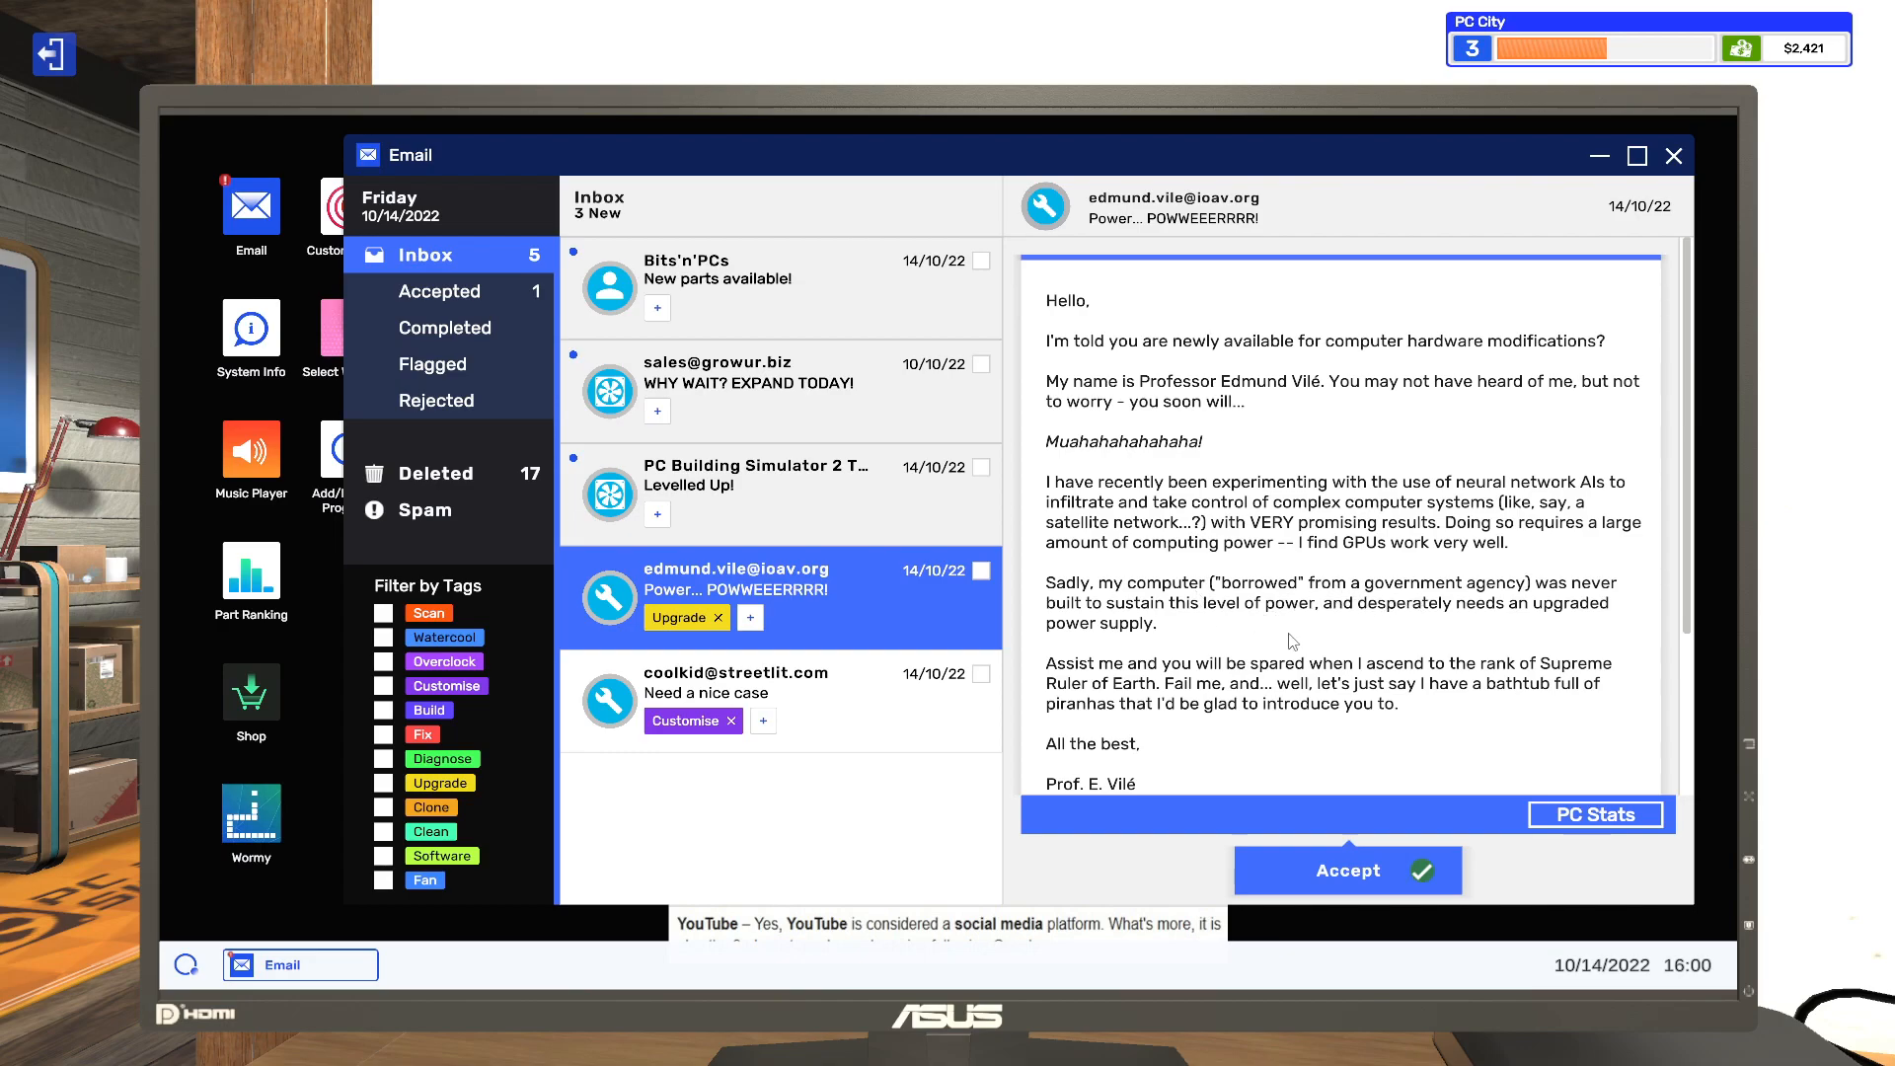
scroll(down, 3)
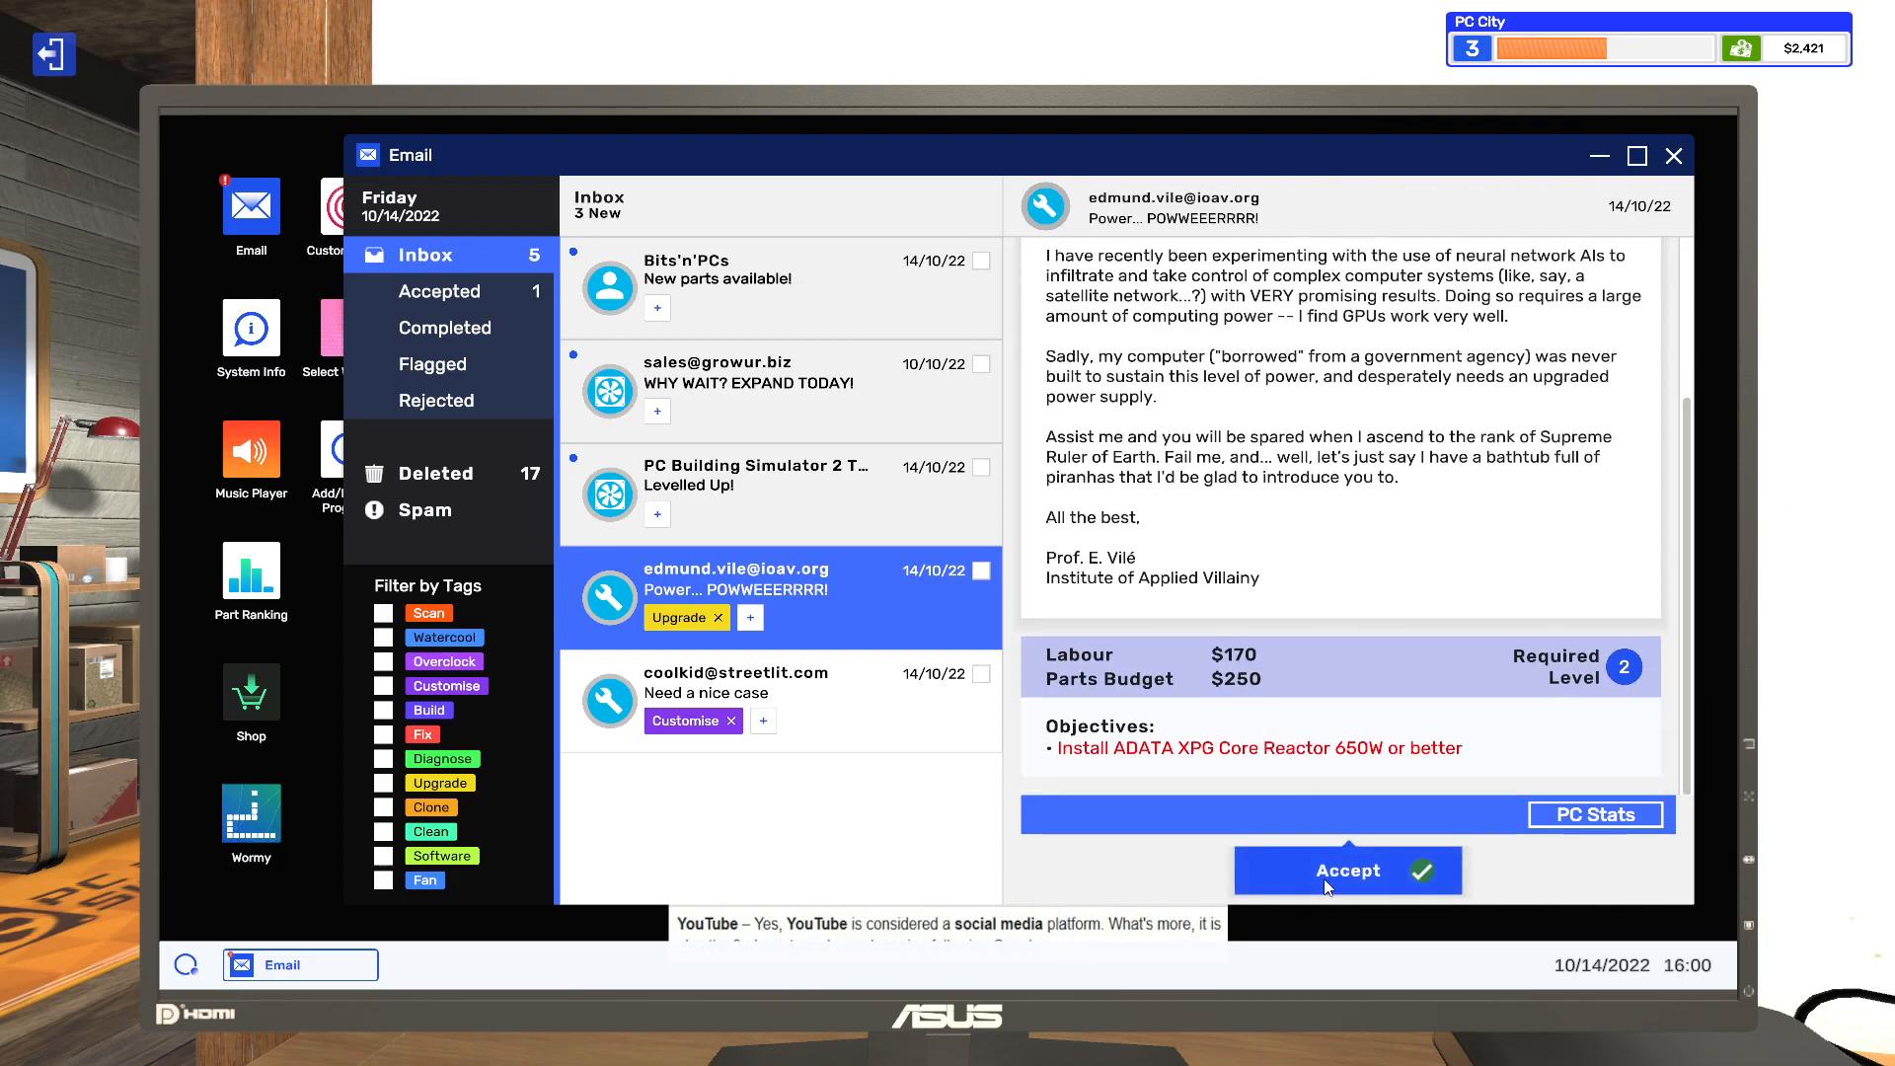
click(1345, 870)
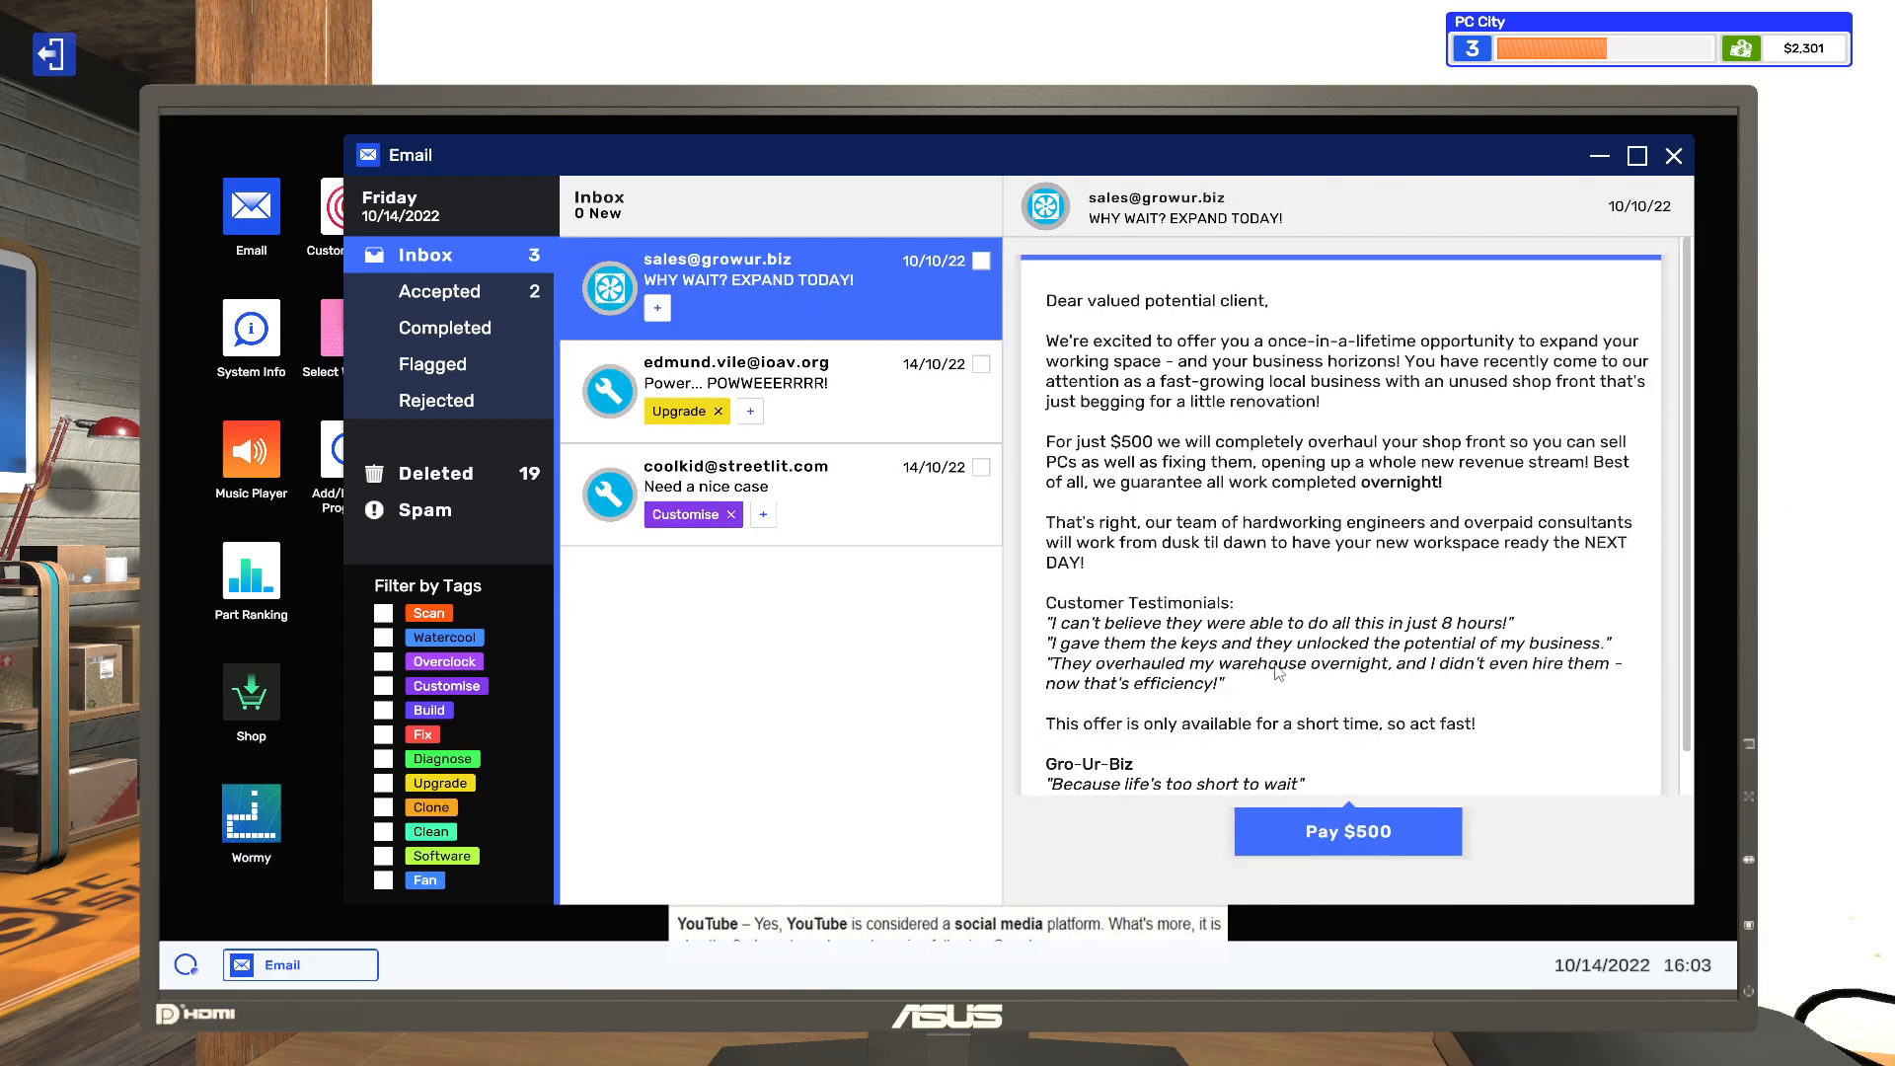